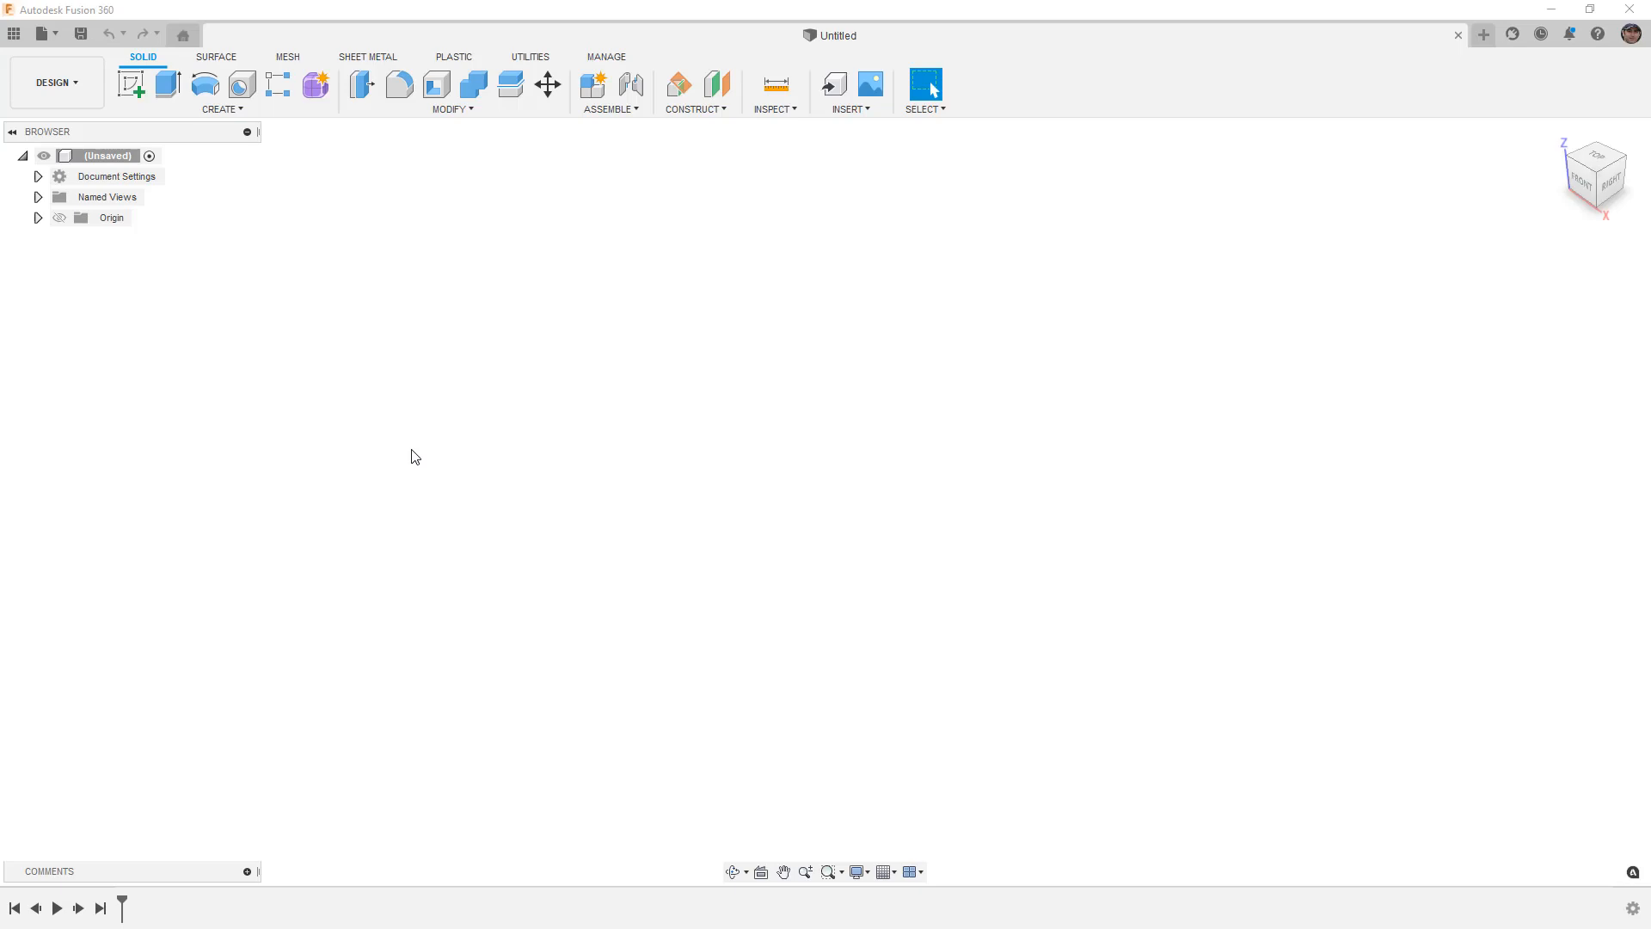
mouse_move(475, 75)
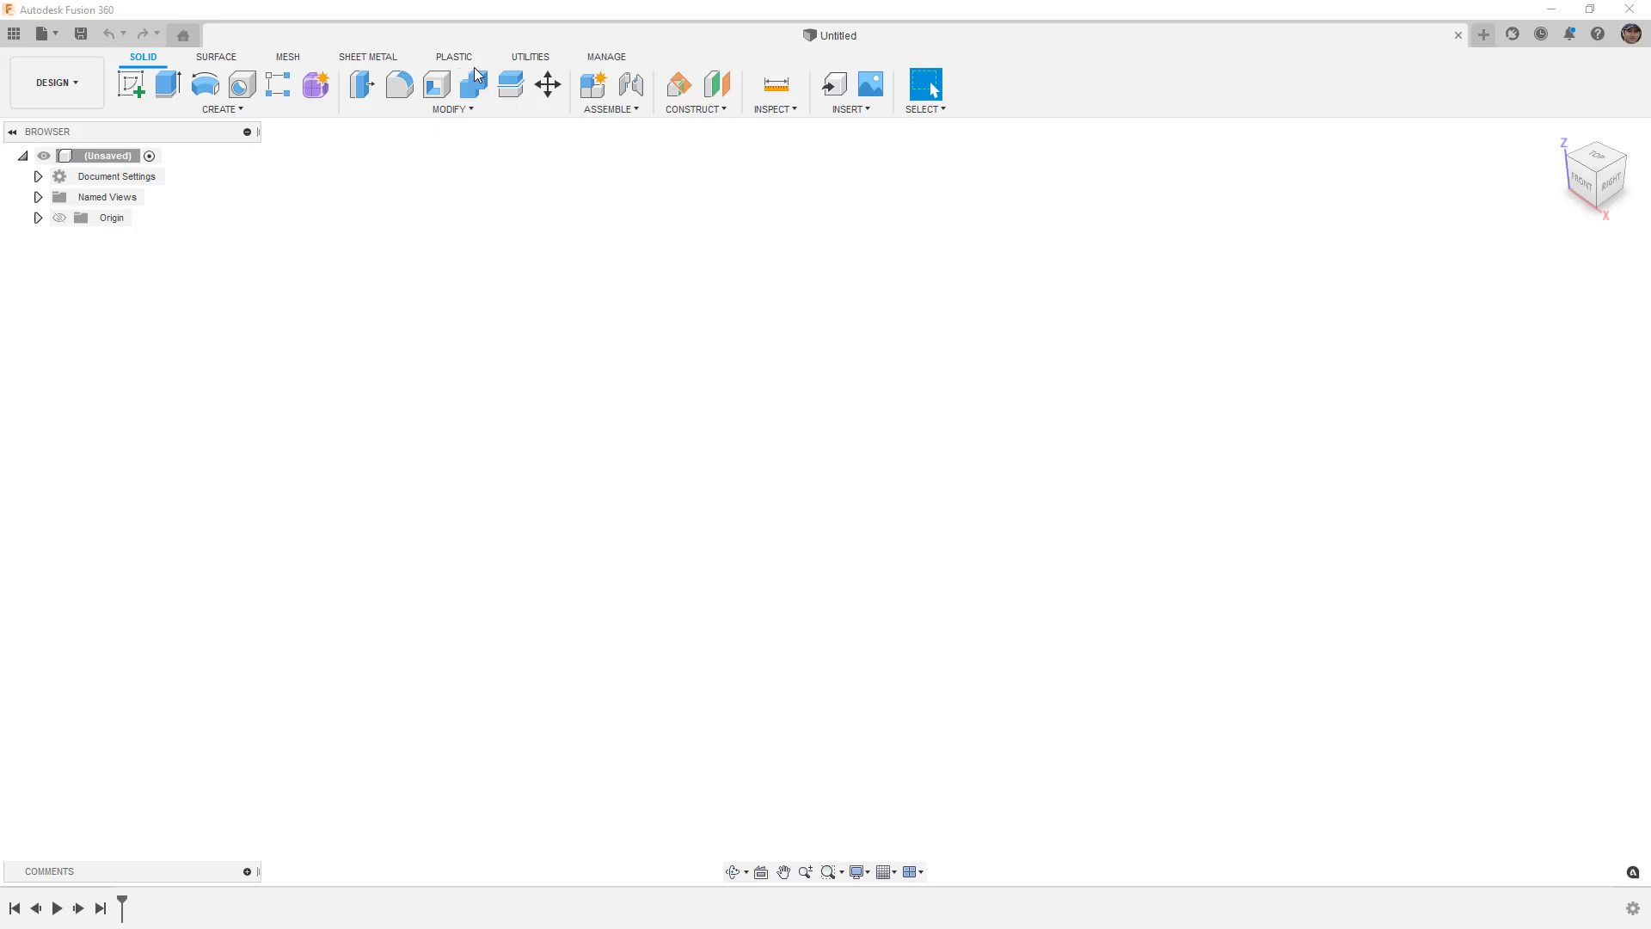
- Switch to the Plastic tools and set the document unit type to inches
left_click(454, 57)
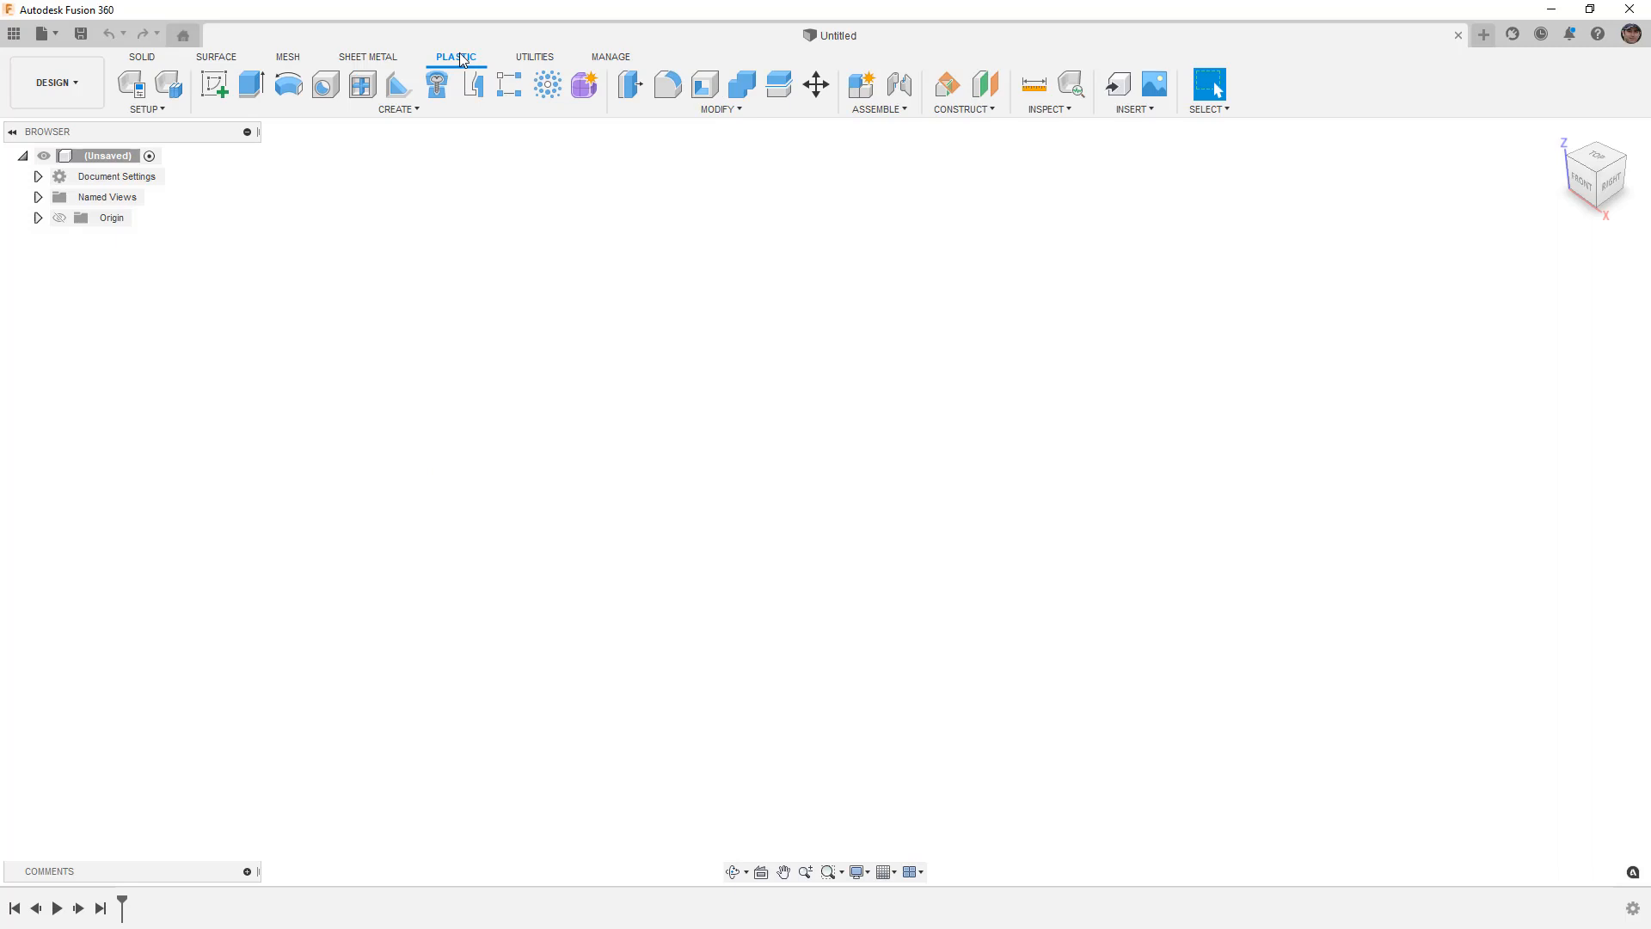
mouse_move(547, 84)
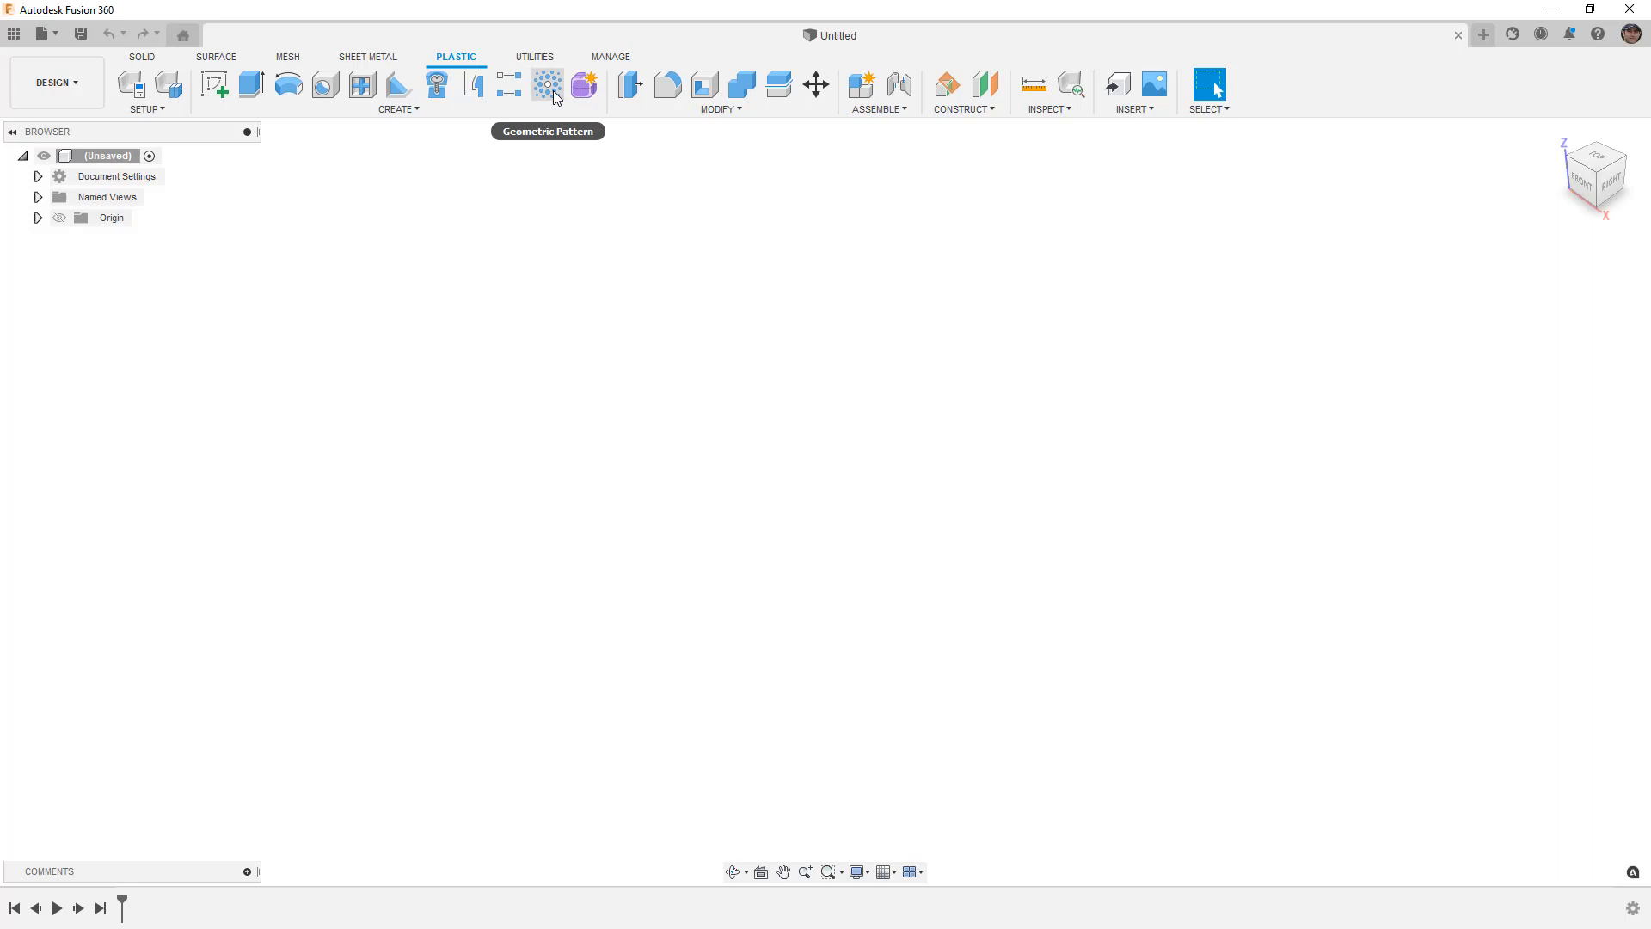
left_click(721, 109)
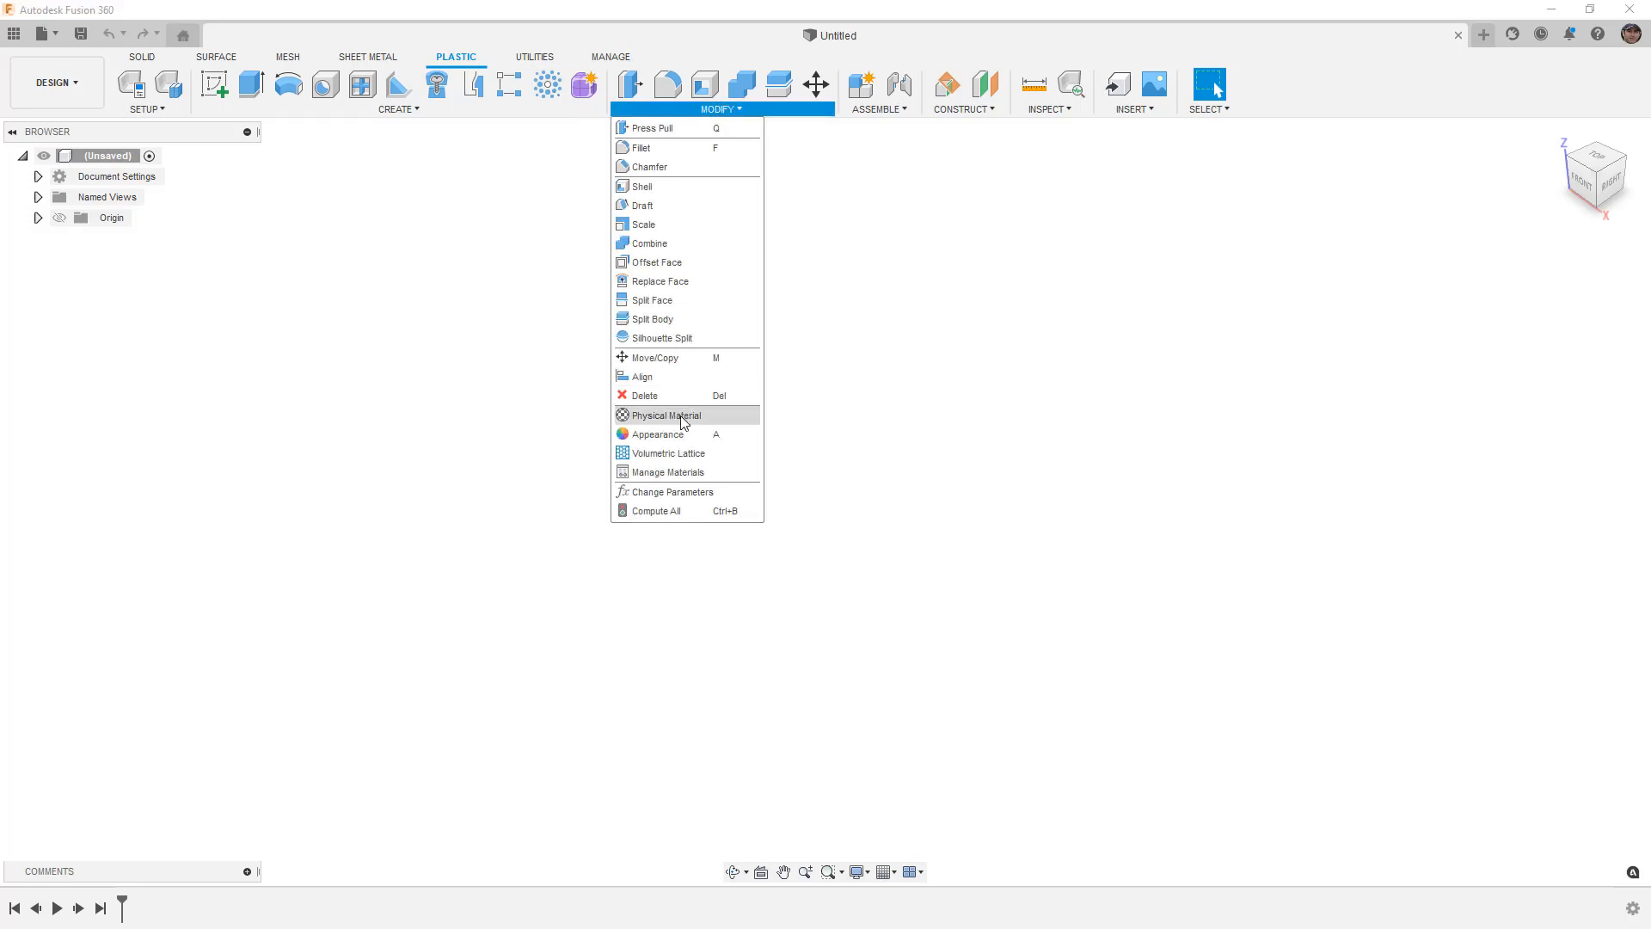
left_click(516, 181)
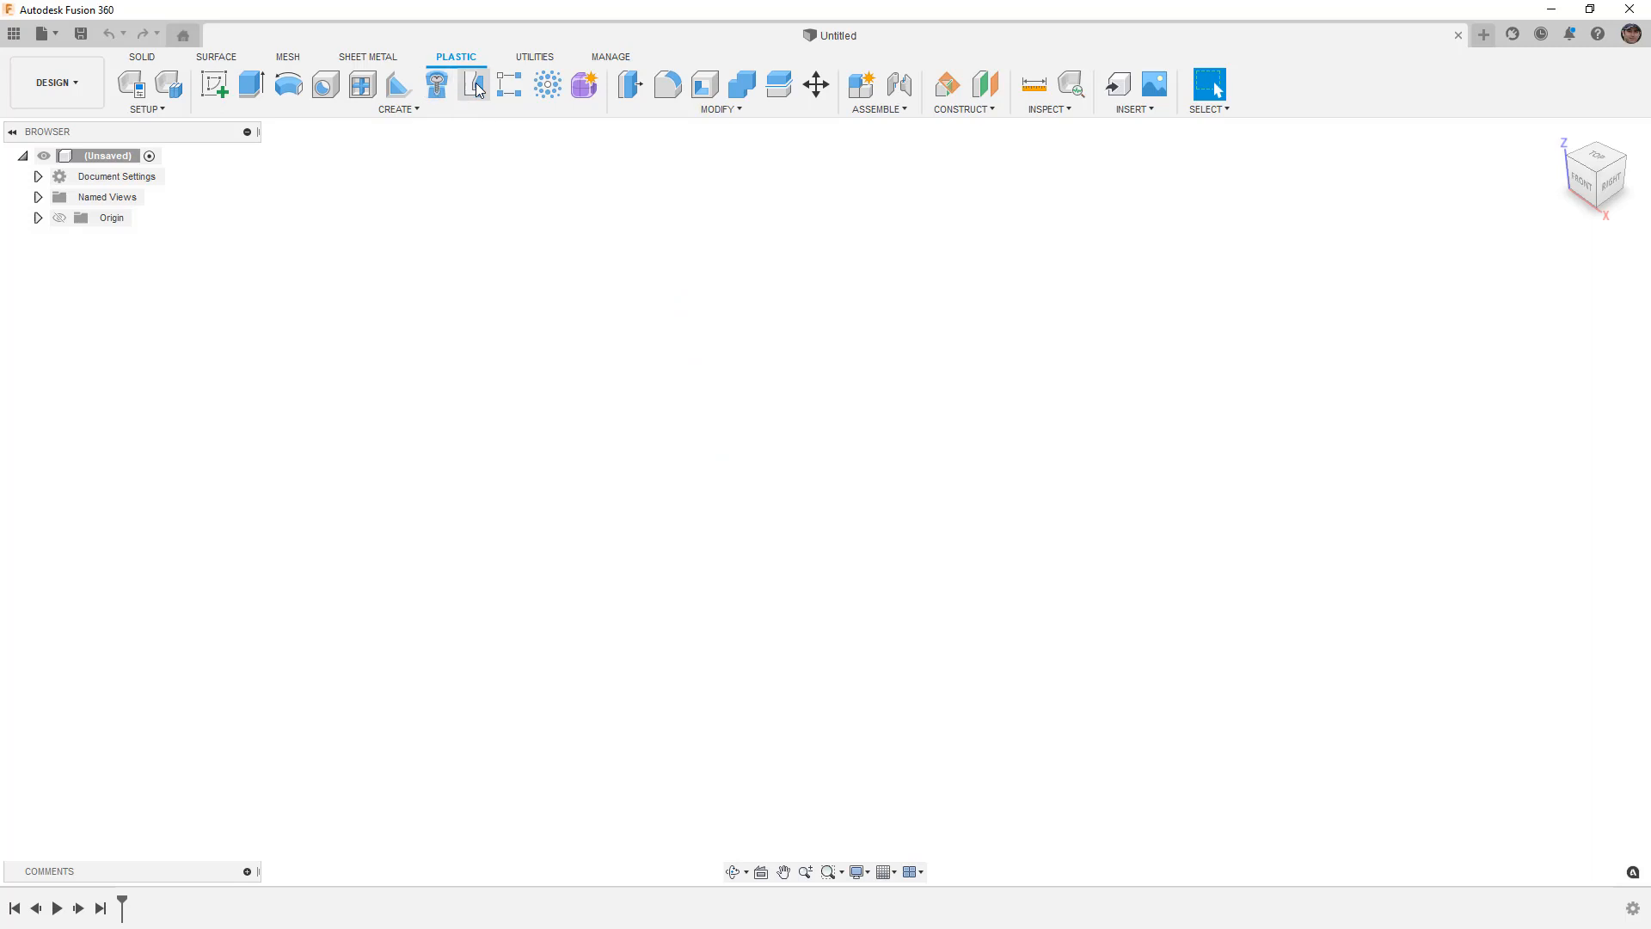
mouse_move(398, 86)
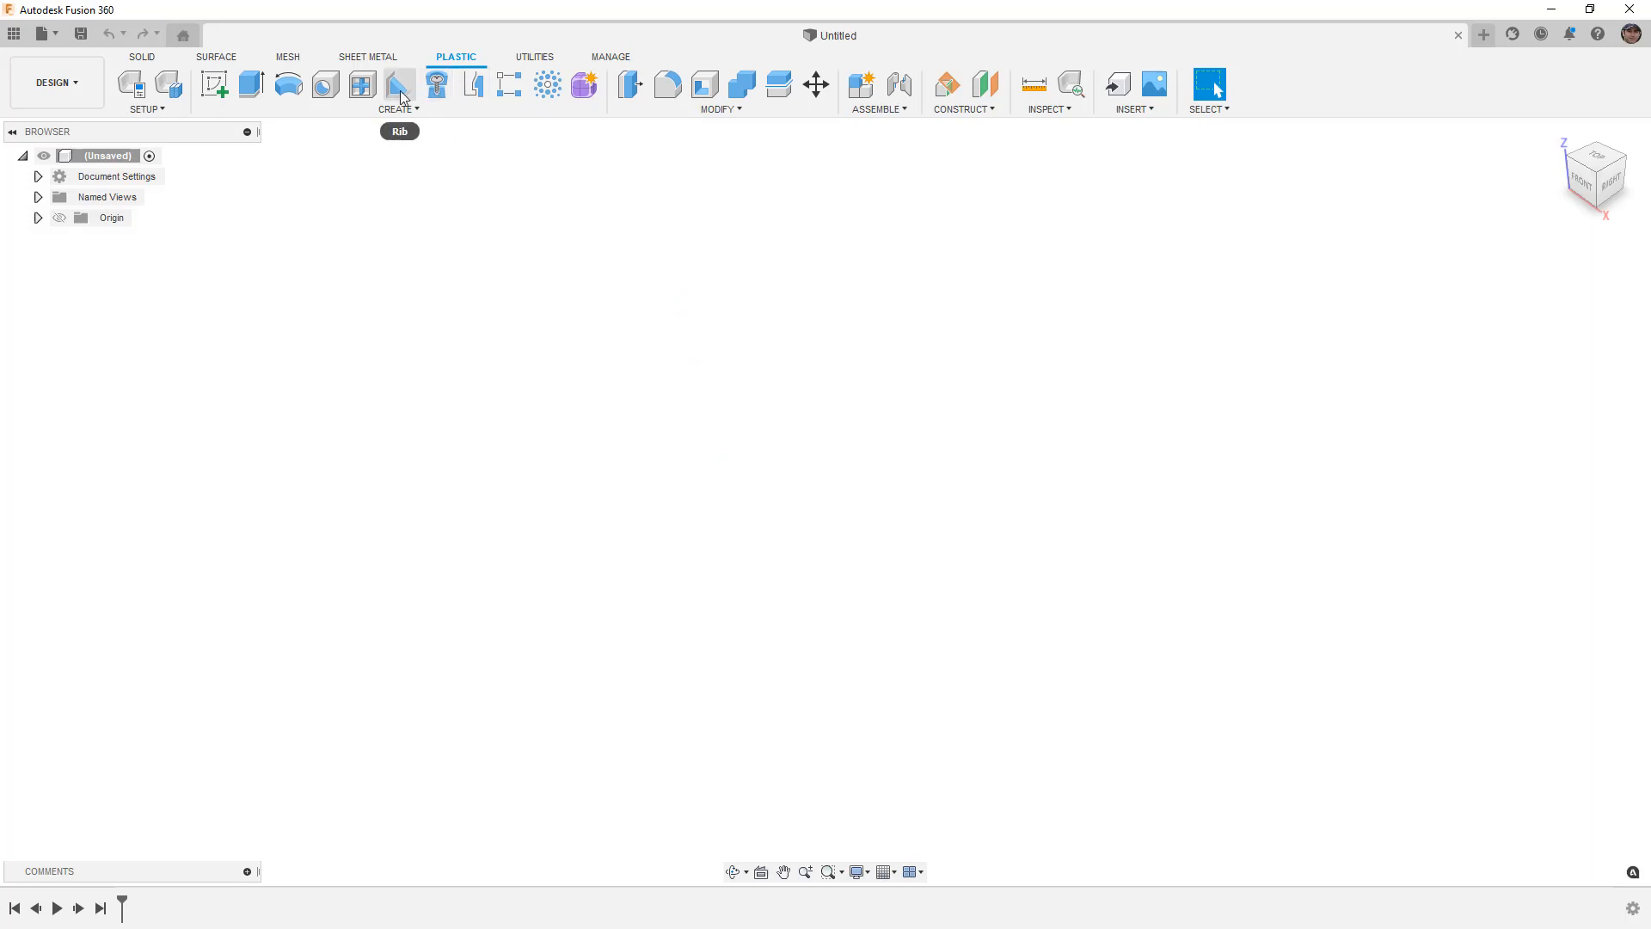
mouse_move(115, 98)
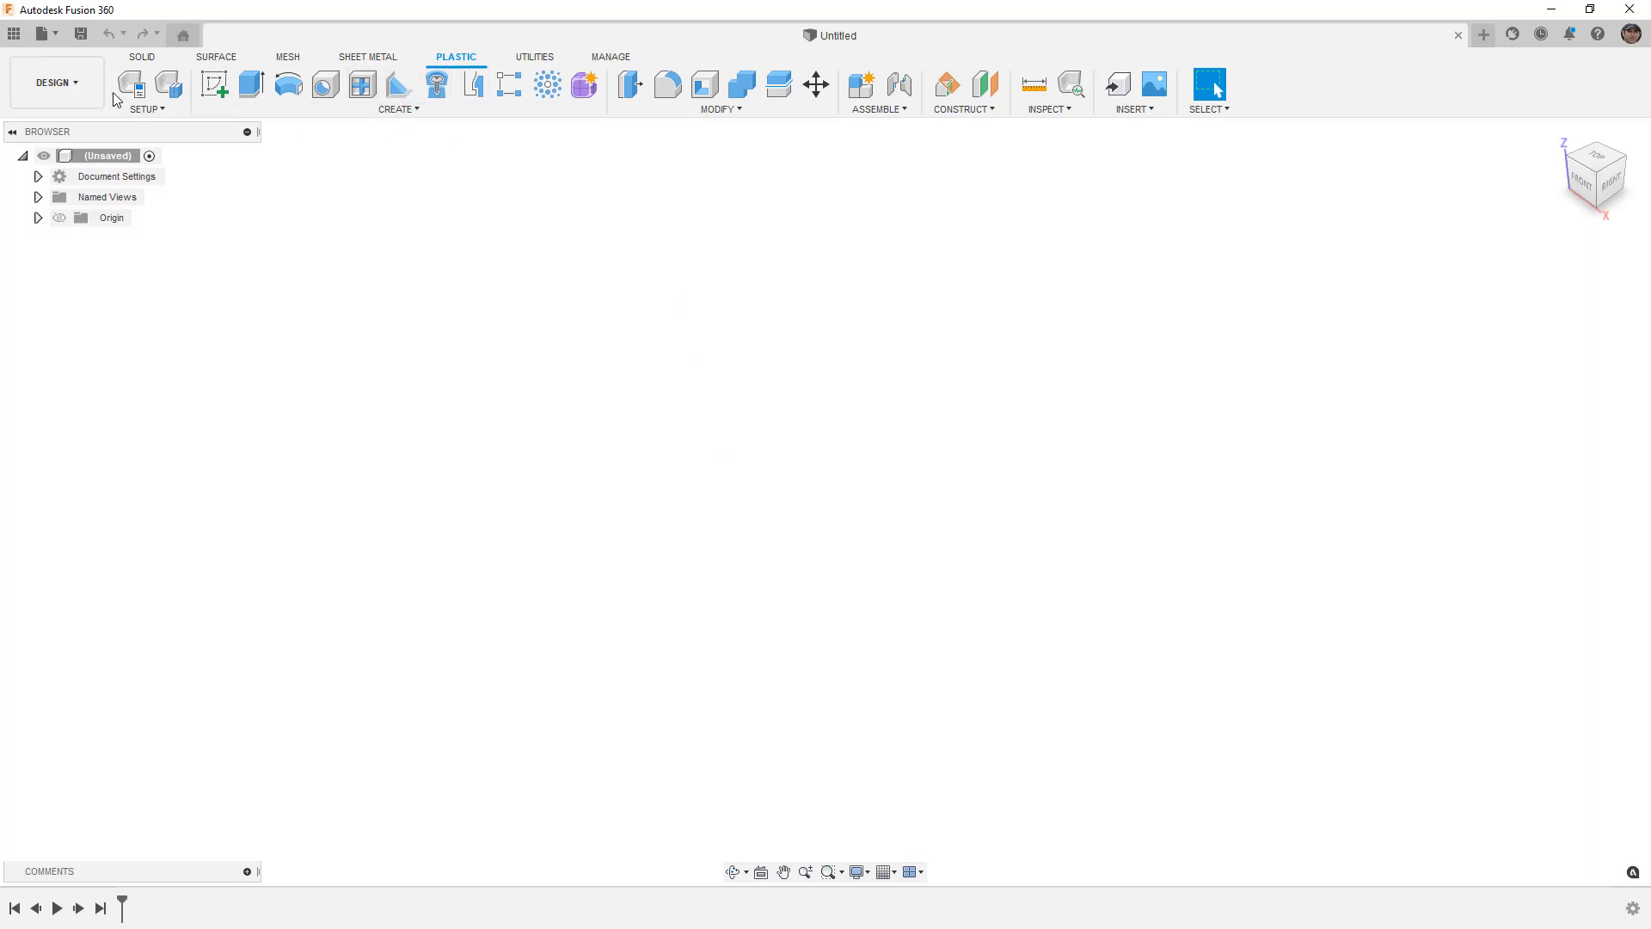
mouse_move(129, 93)
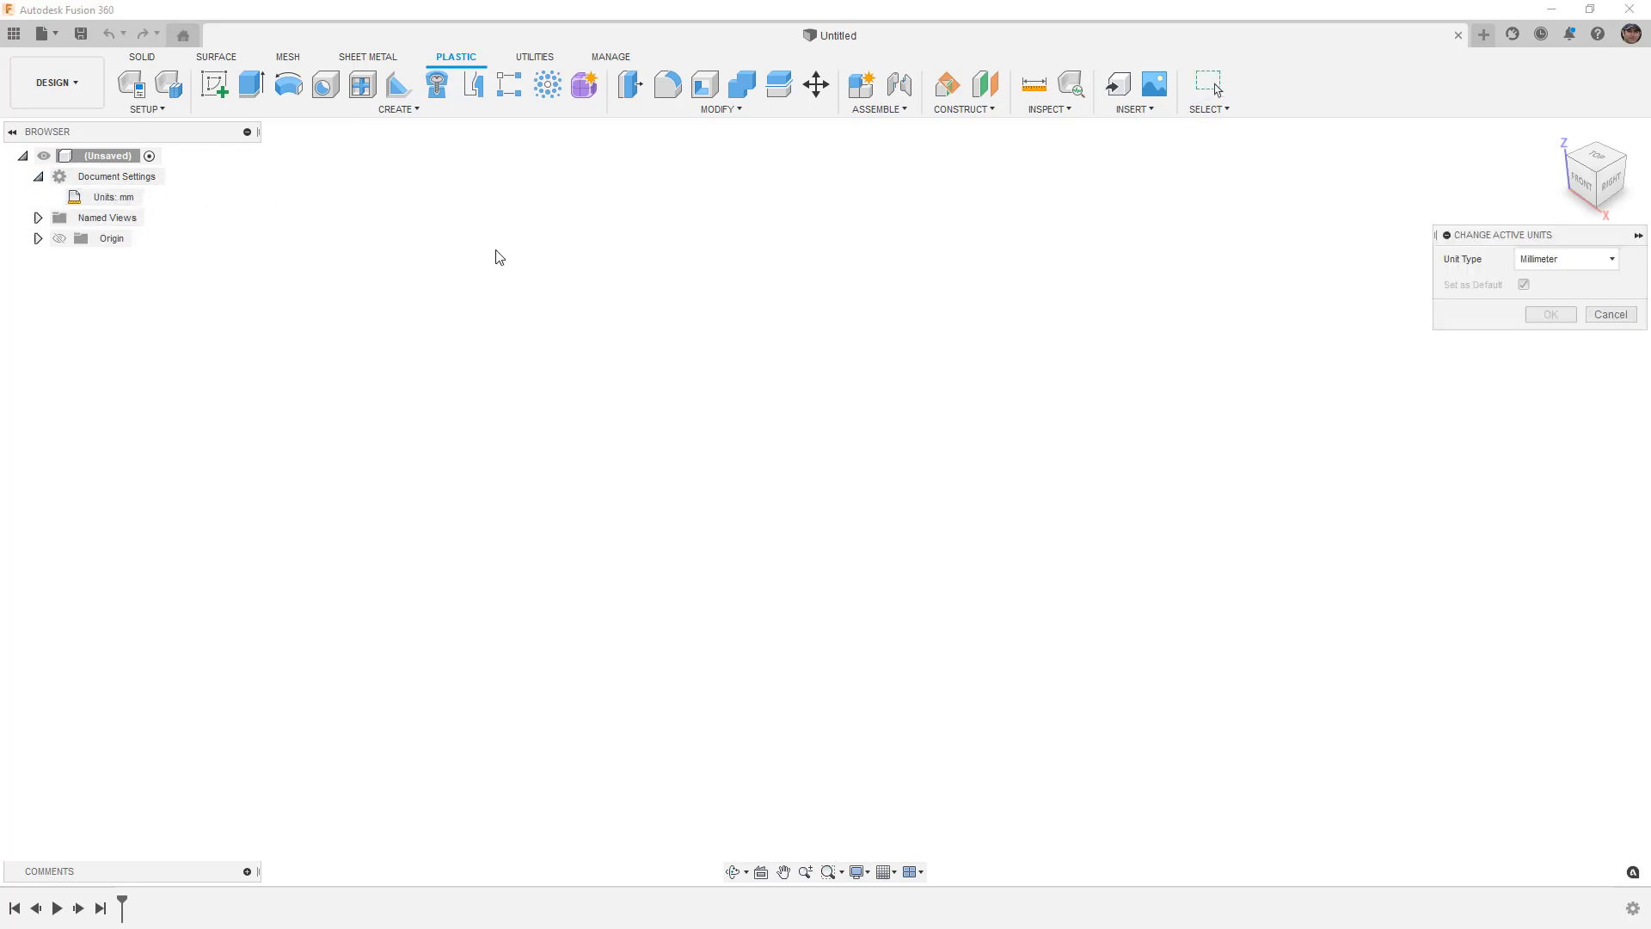
left_click(1565, 260)
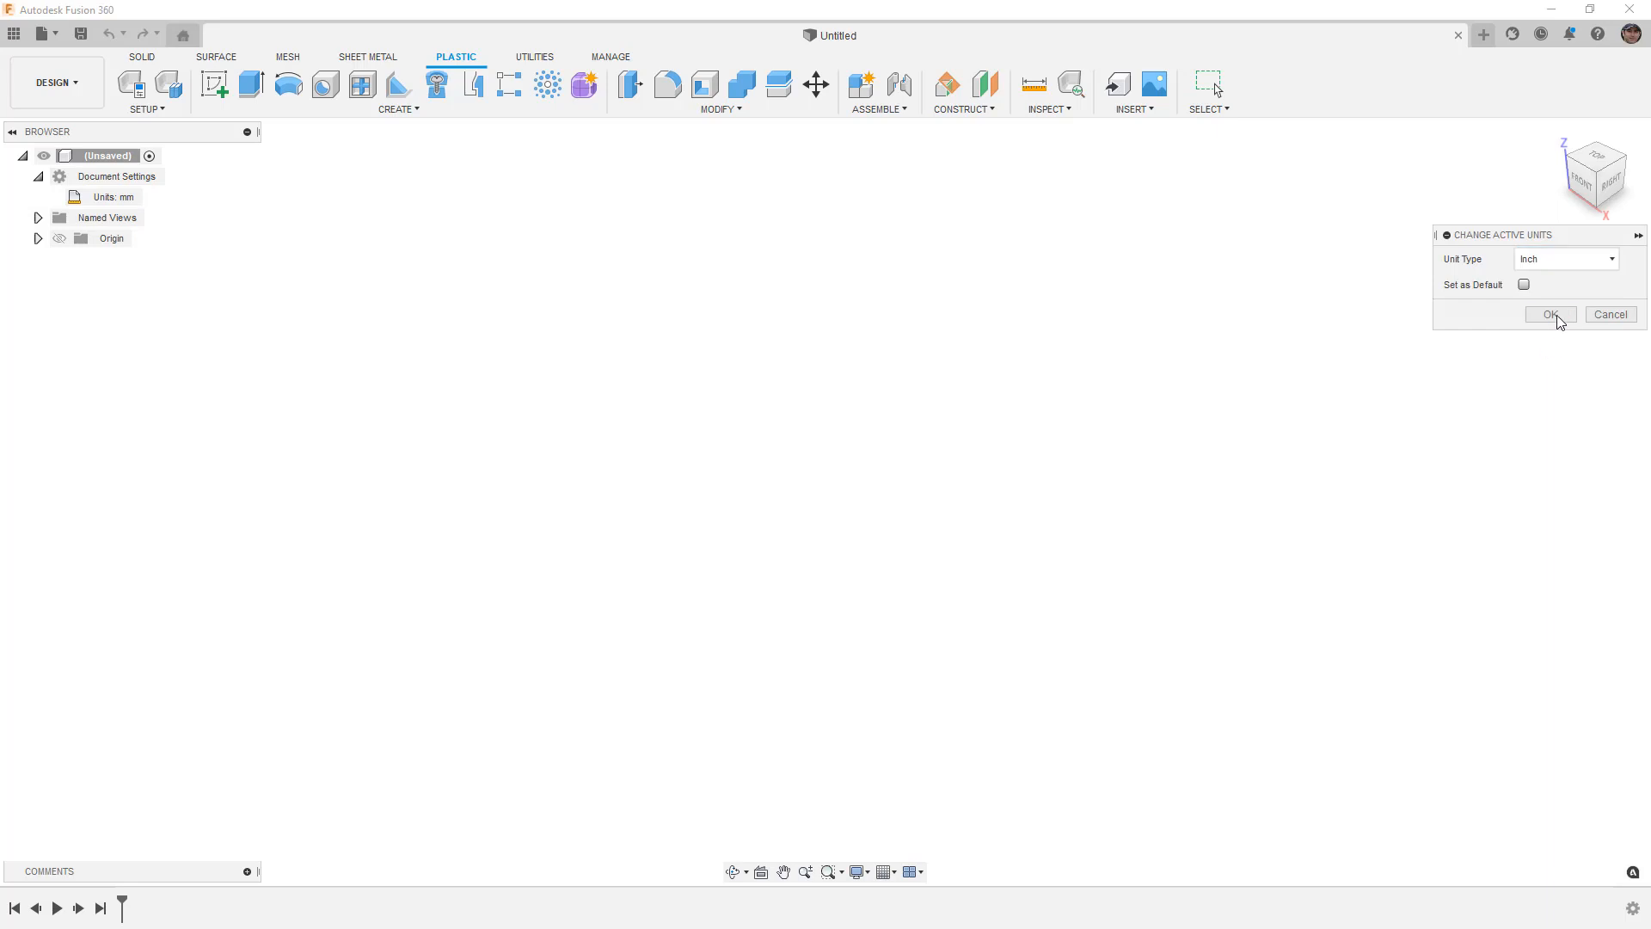
left_click(1550, 315)
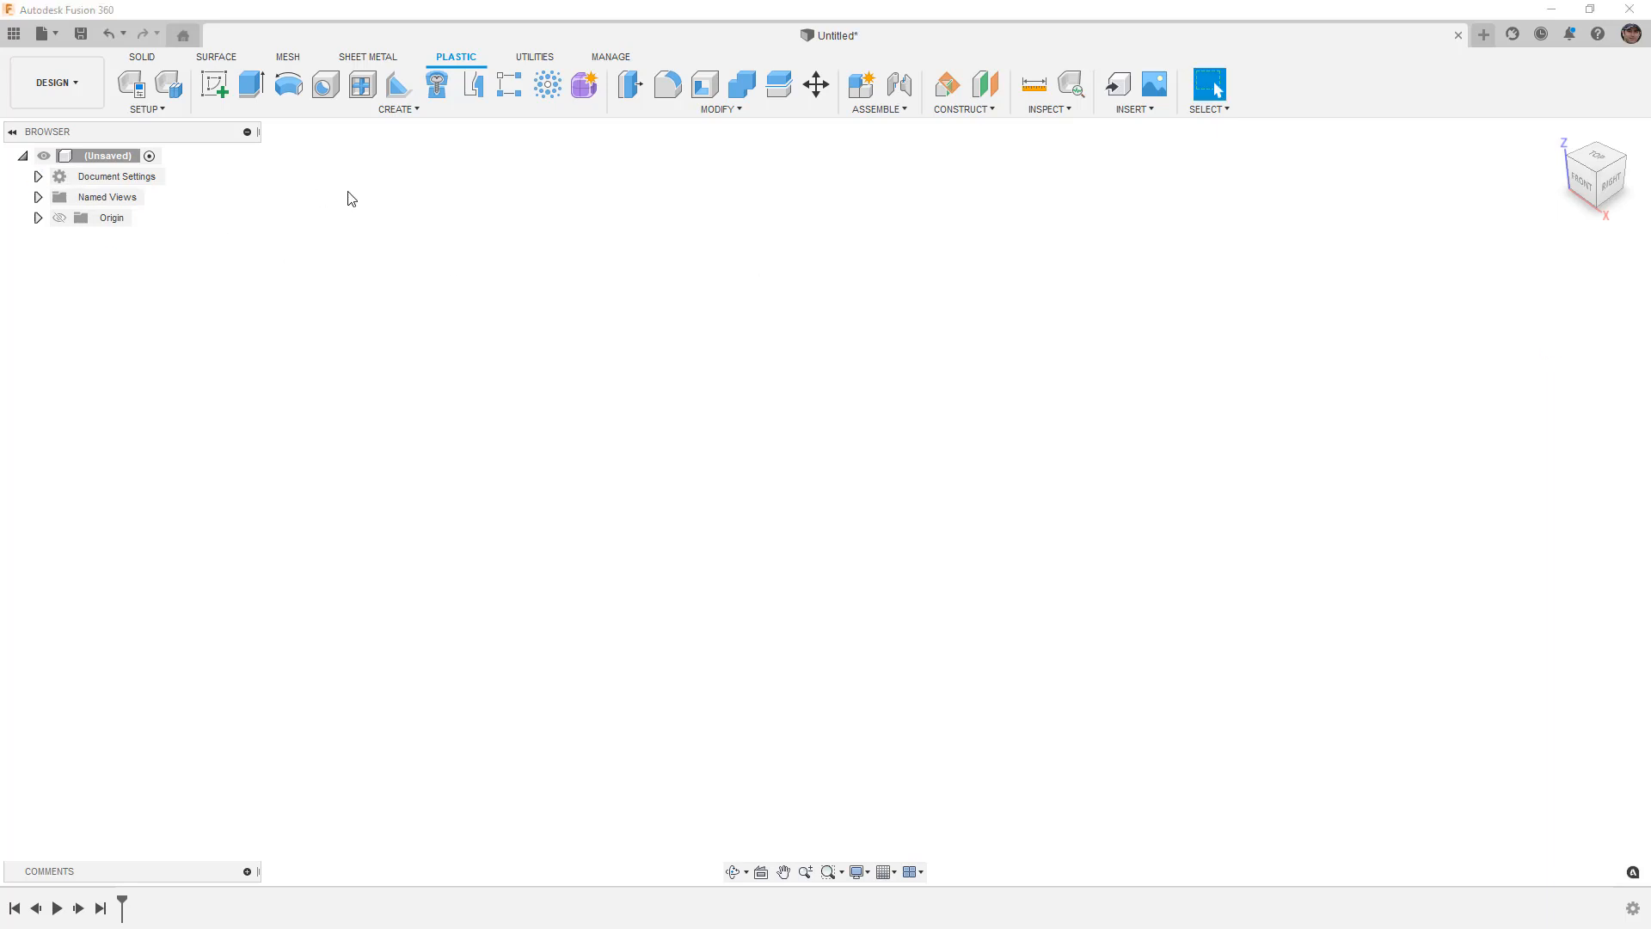
- Create a new internal component named 'Housing' and make it active
left_click(860, 84)
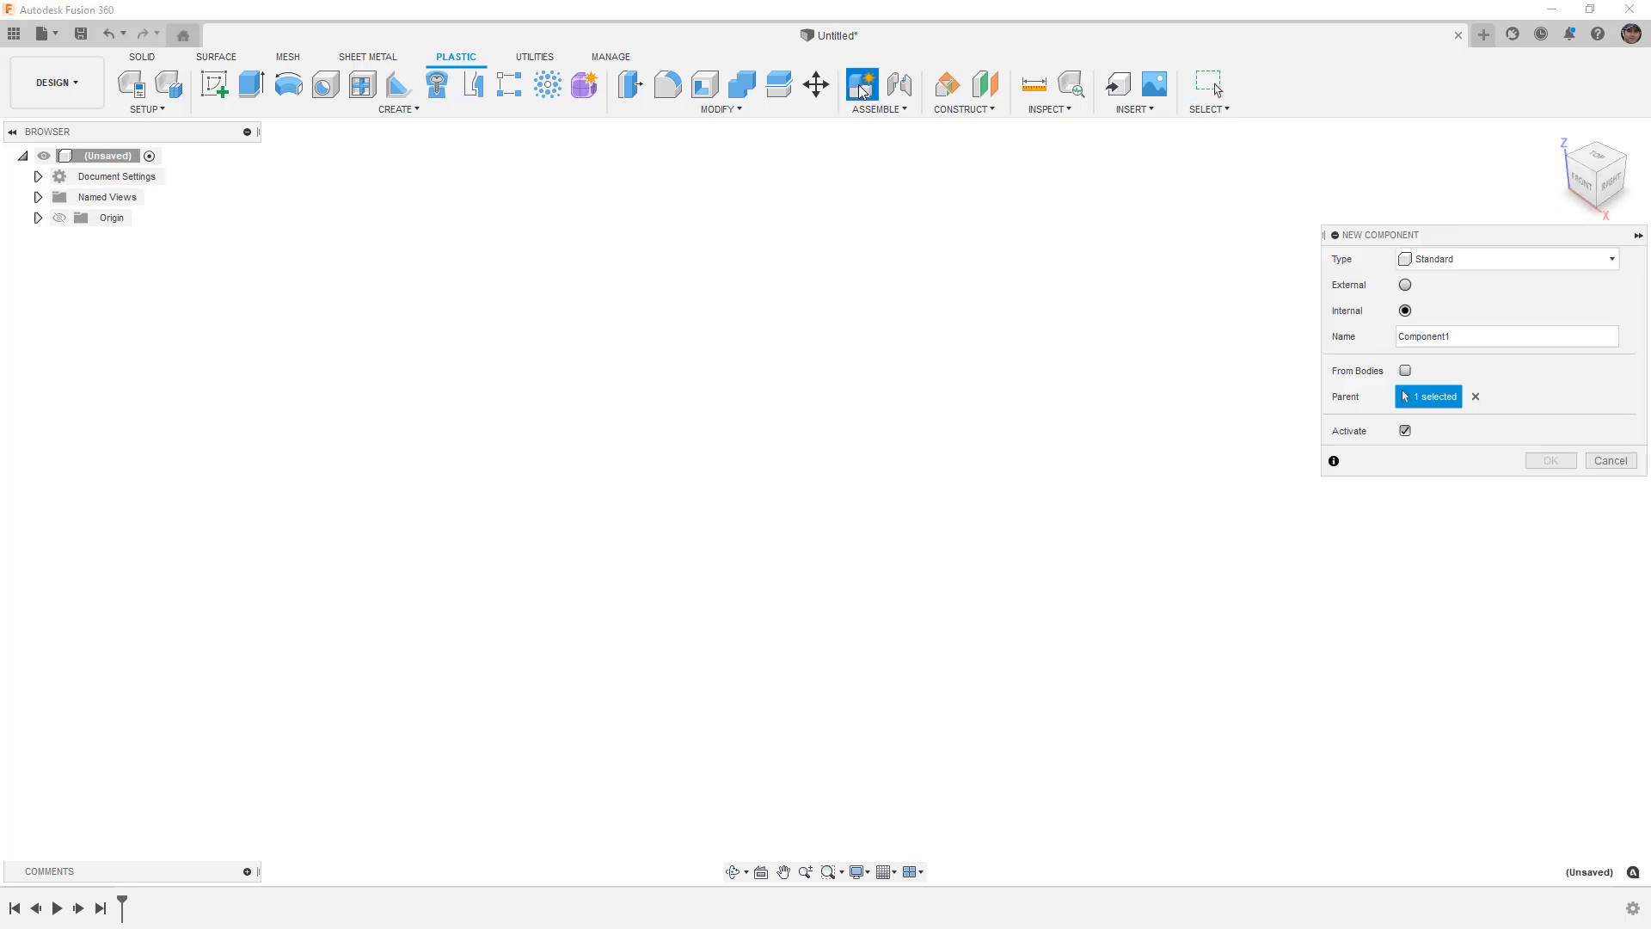
triple_click(1507, 335)
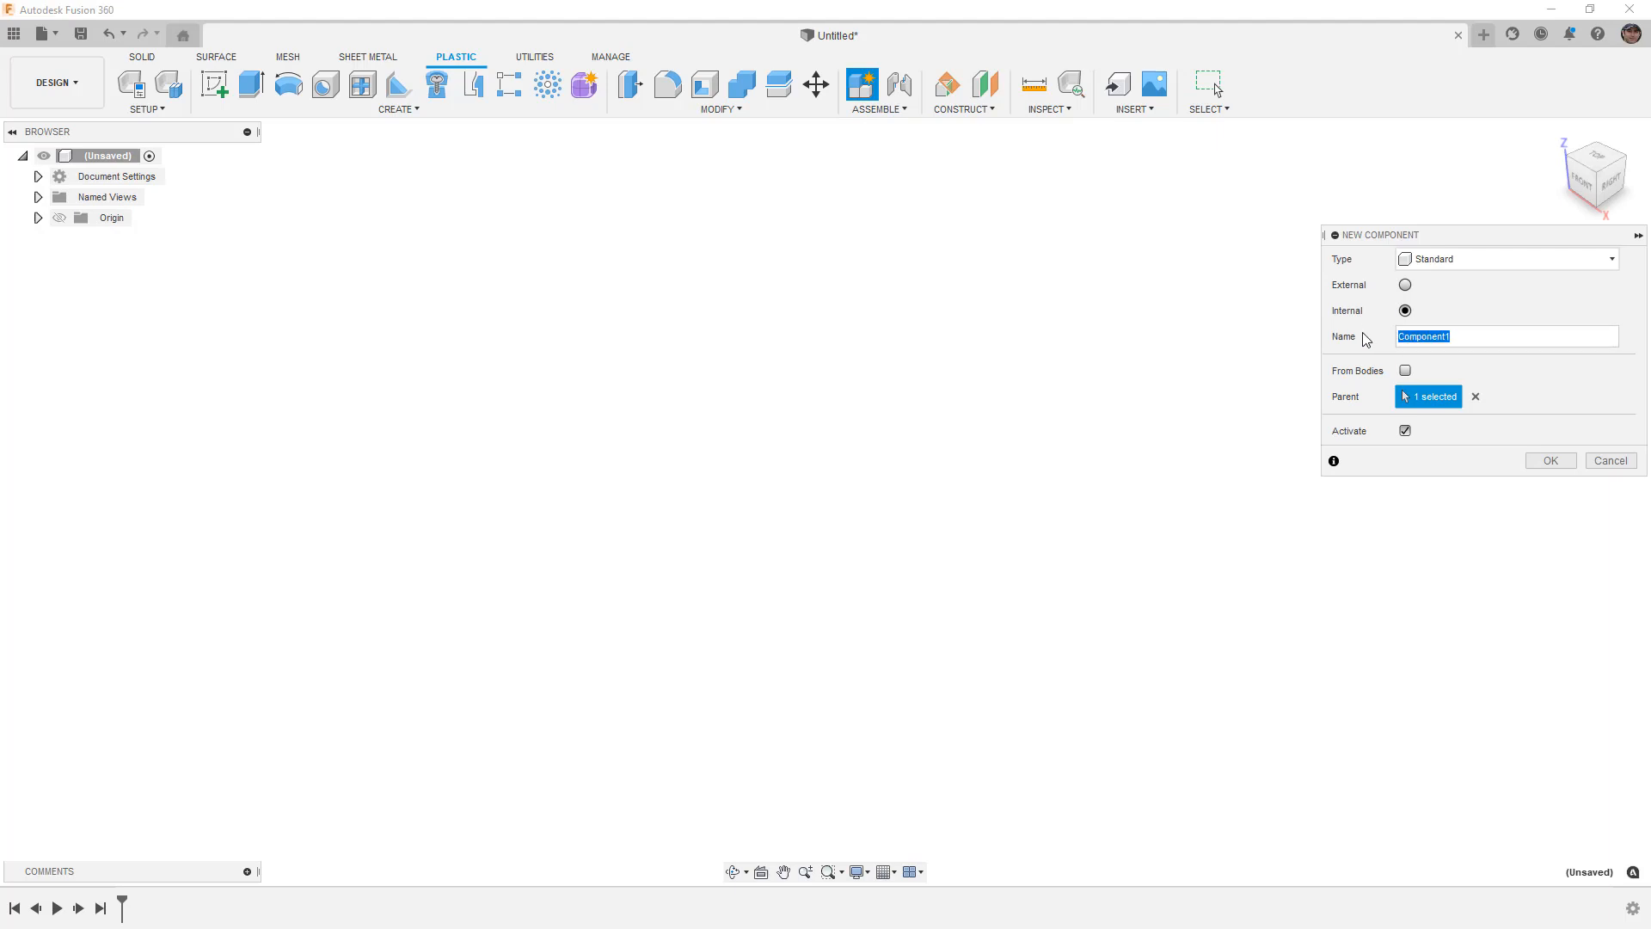
type("Housing")
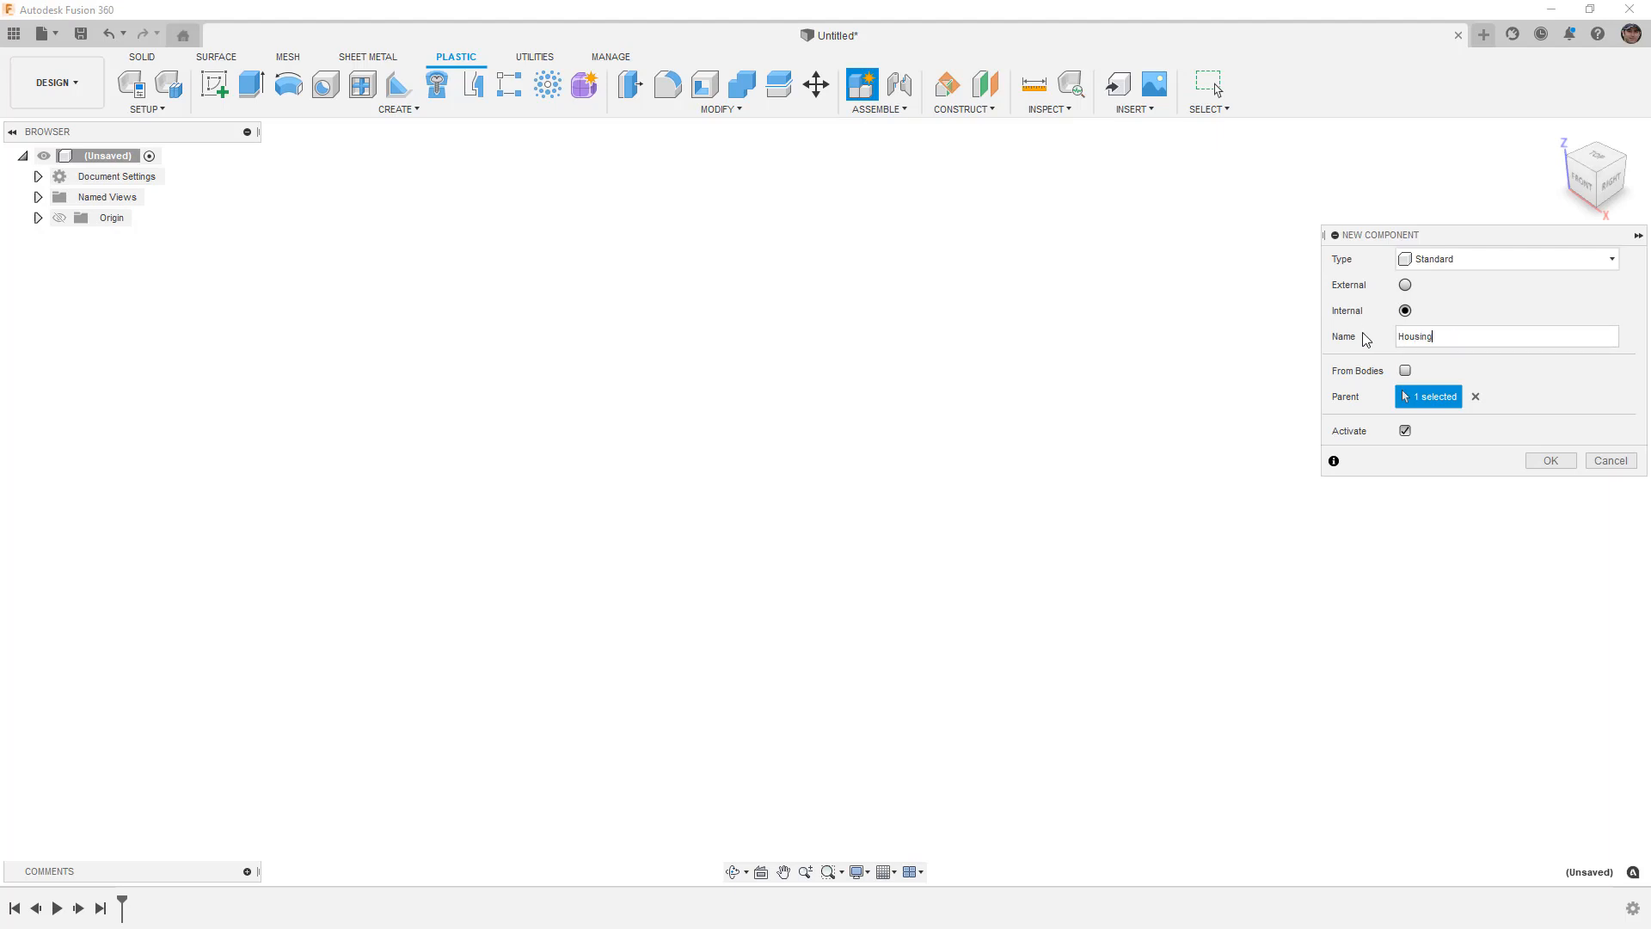
left_click(1549, 461)
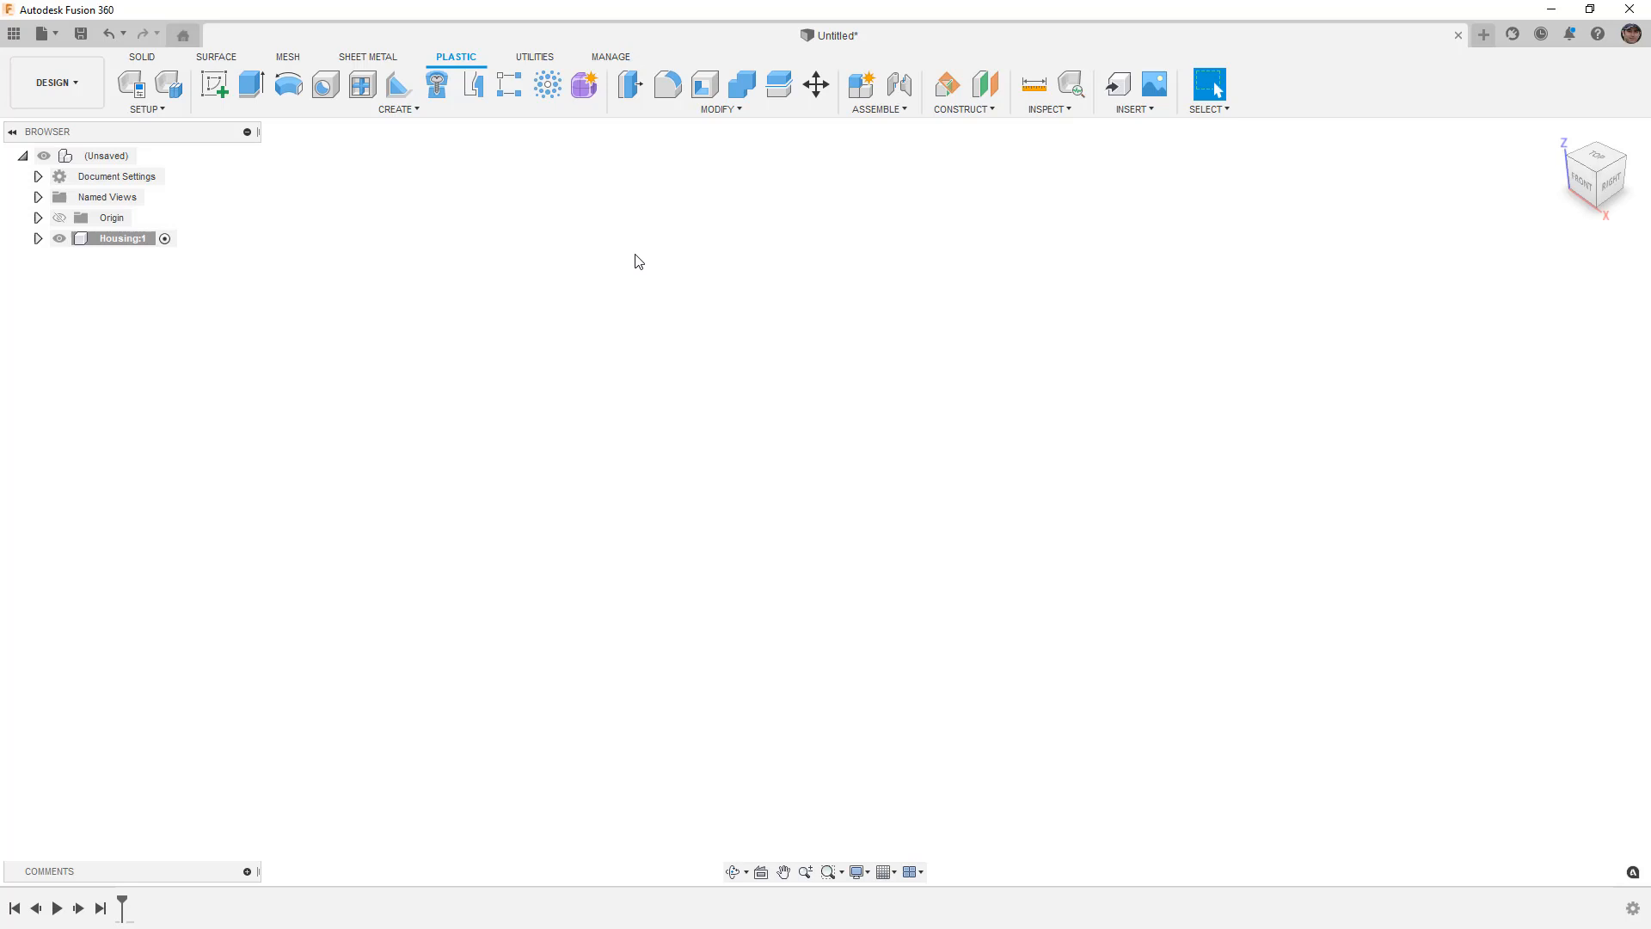
mouse_move(459, 253)
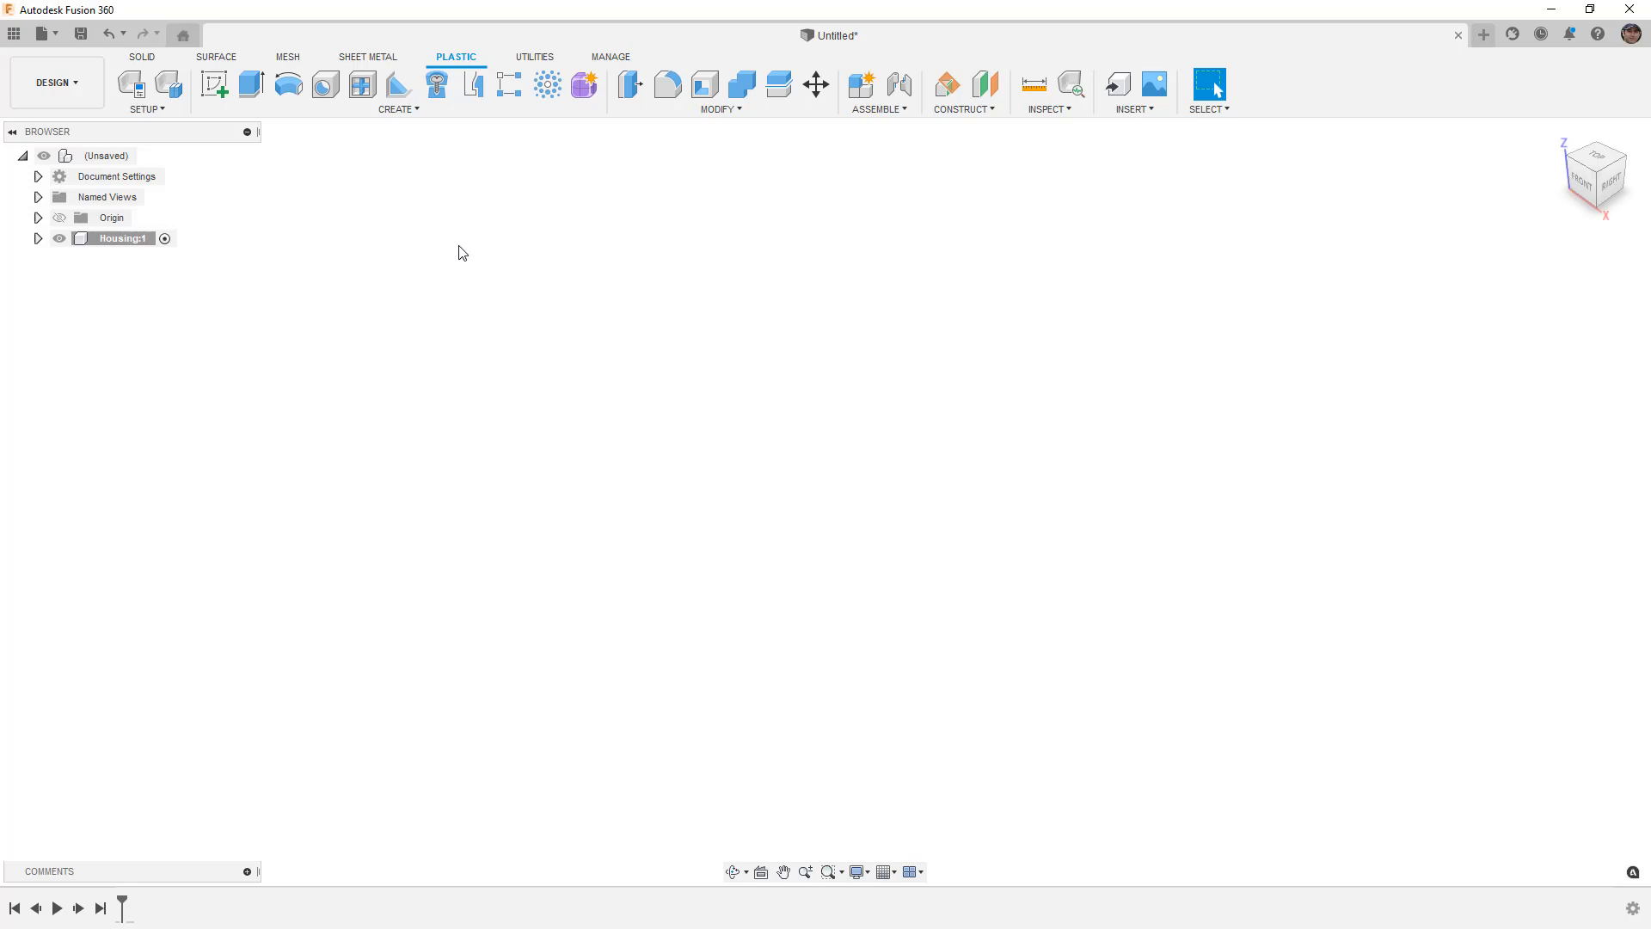
mouse_move(435, 86)
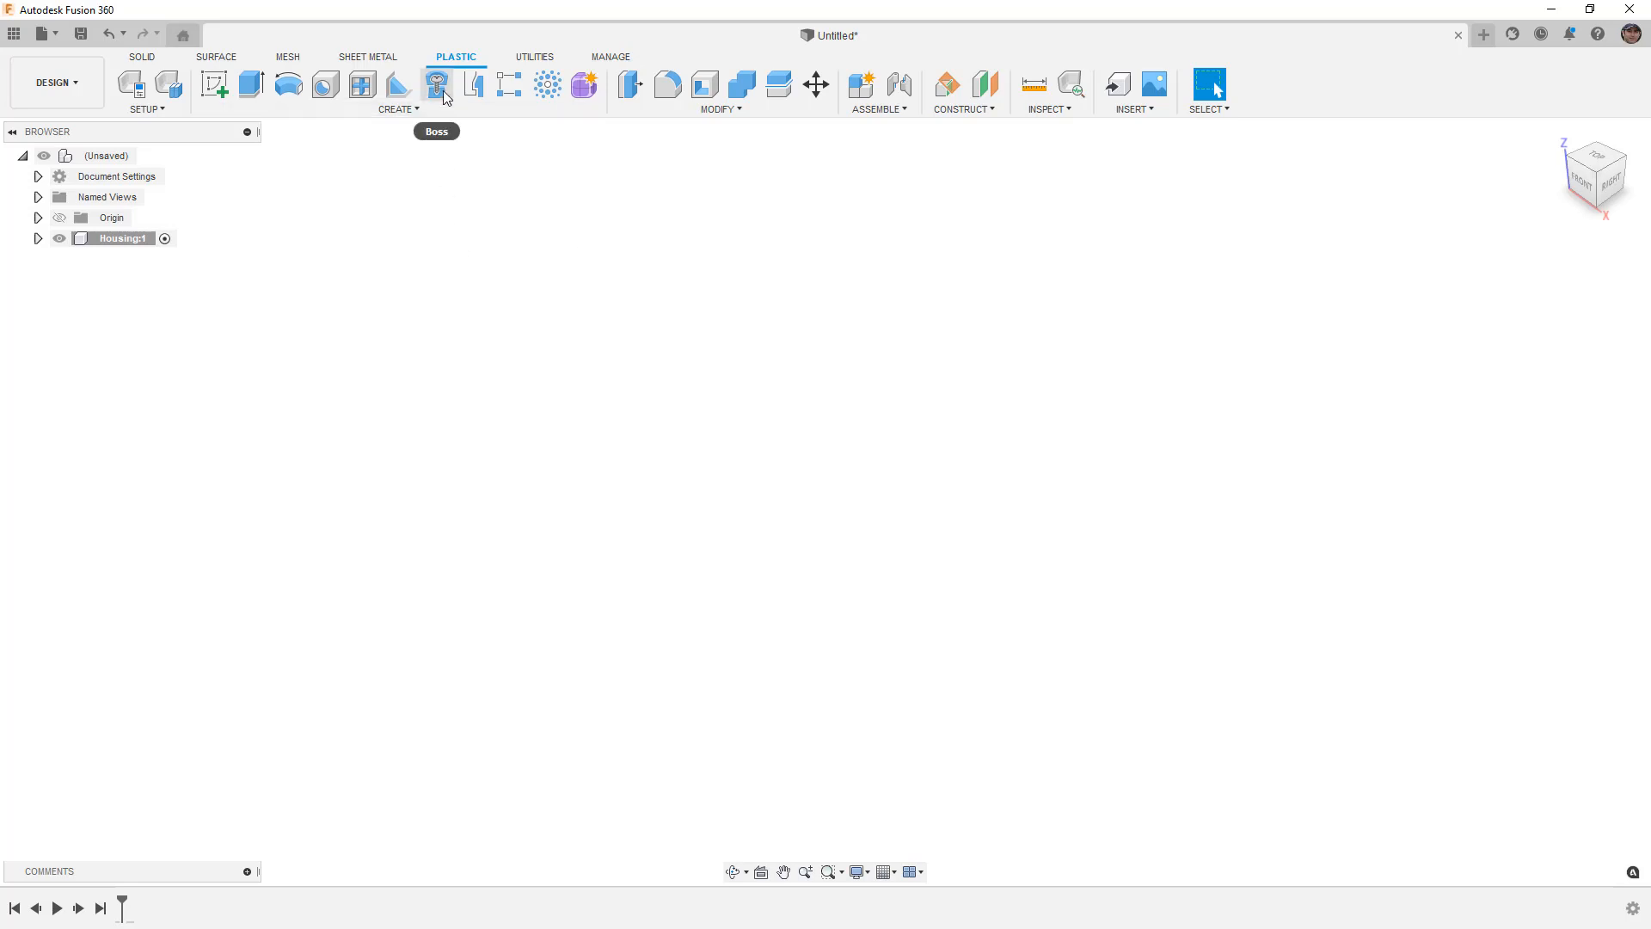
mouse_move(471, 84)
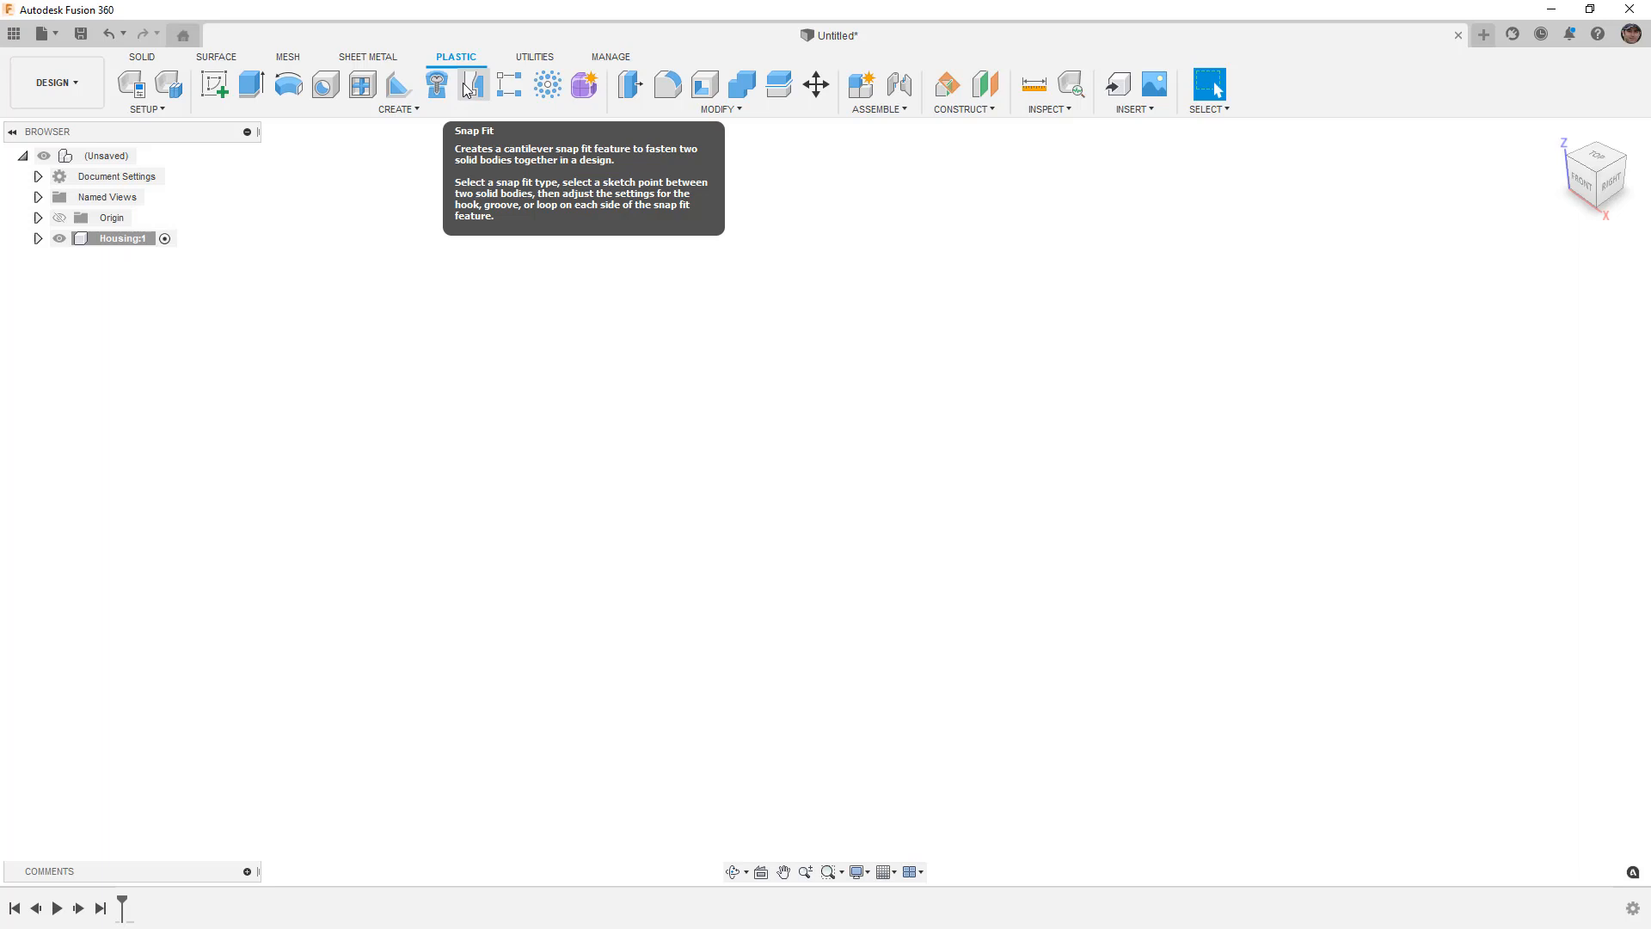
mouse_move(363, 167)
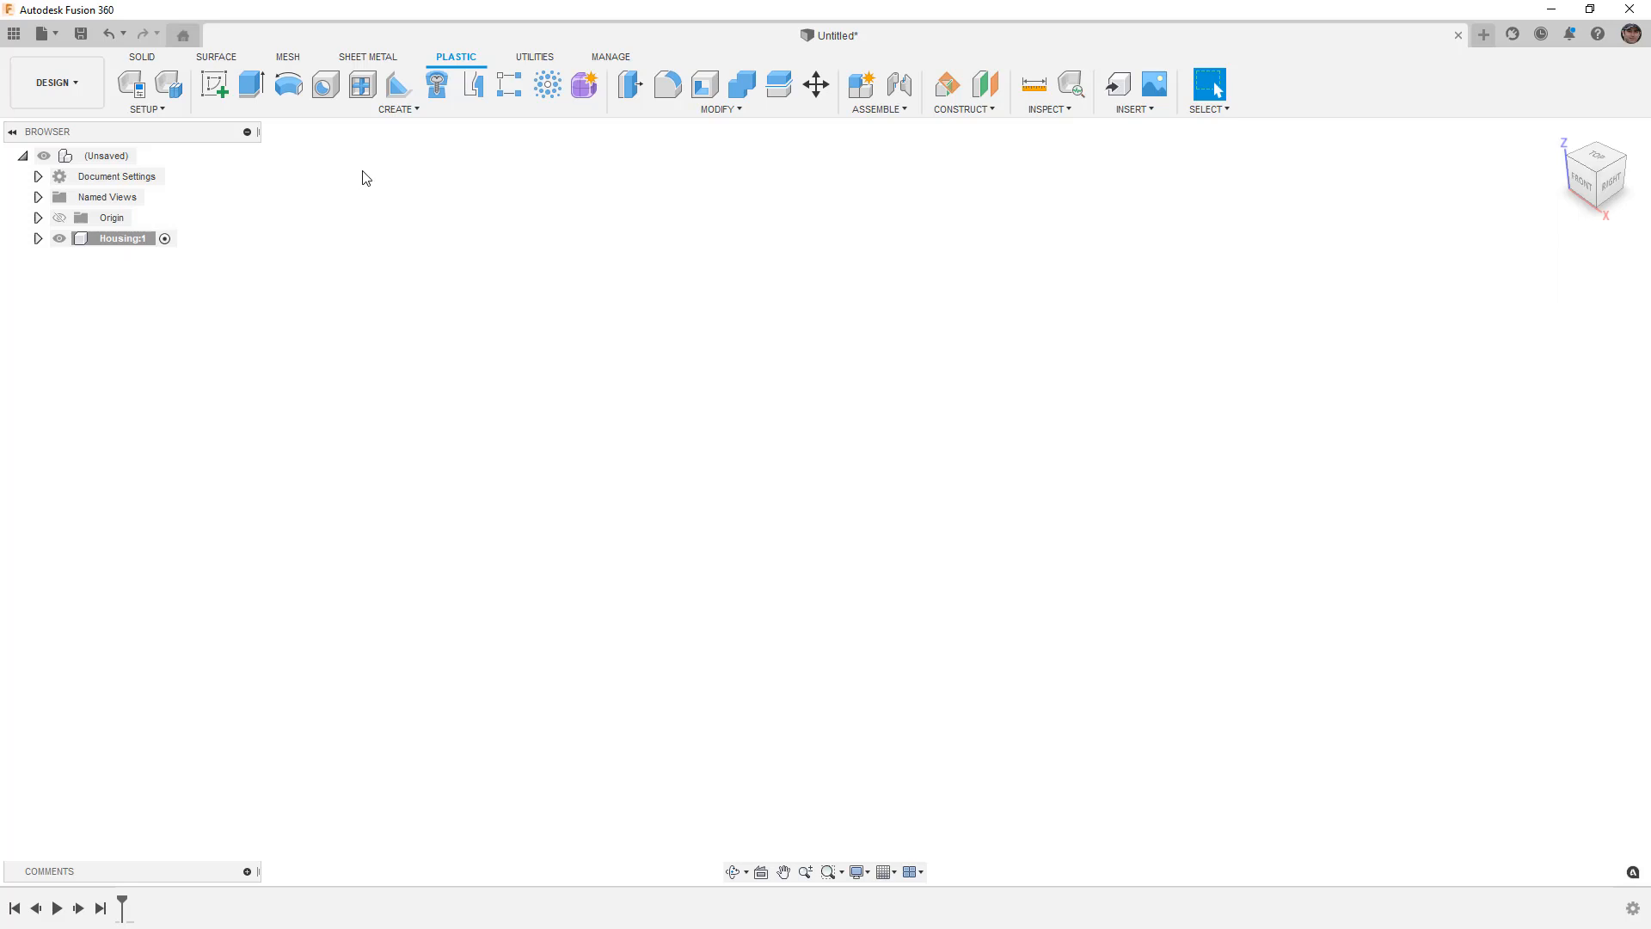
- Assign the ABS (0.1 in) plastic rule to Housing:1 and expand the component
left_click(131, 84)
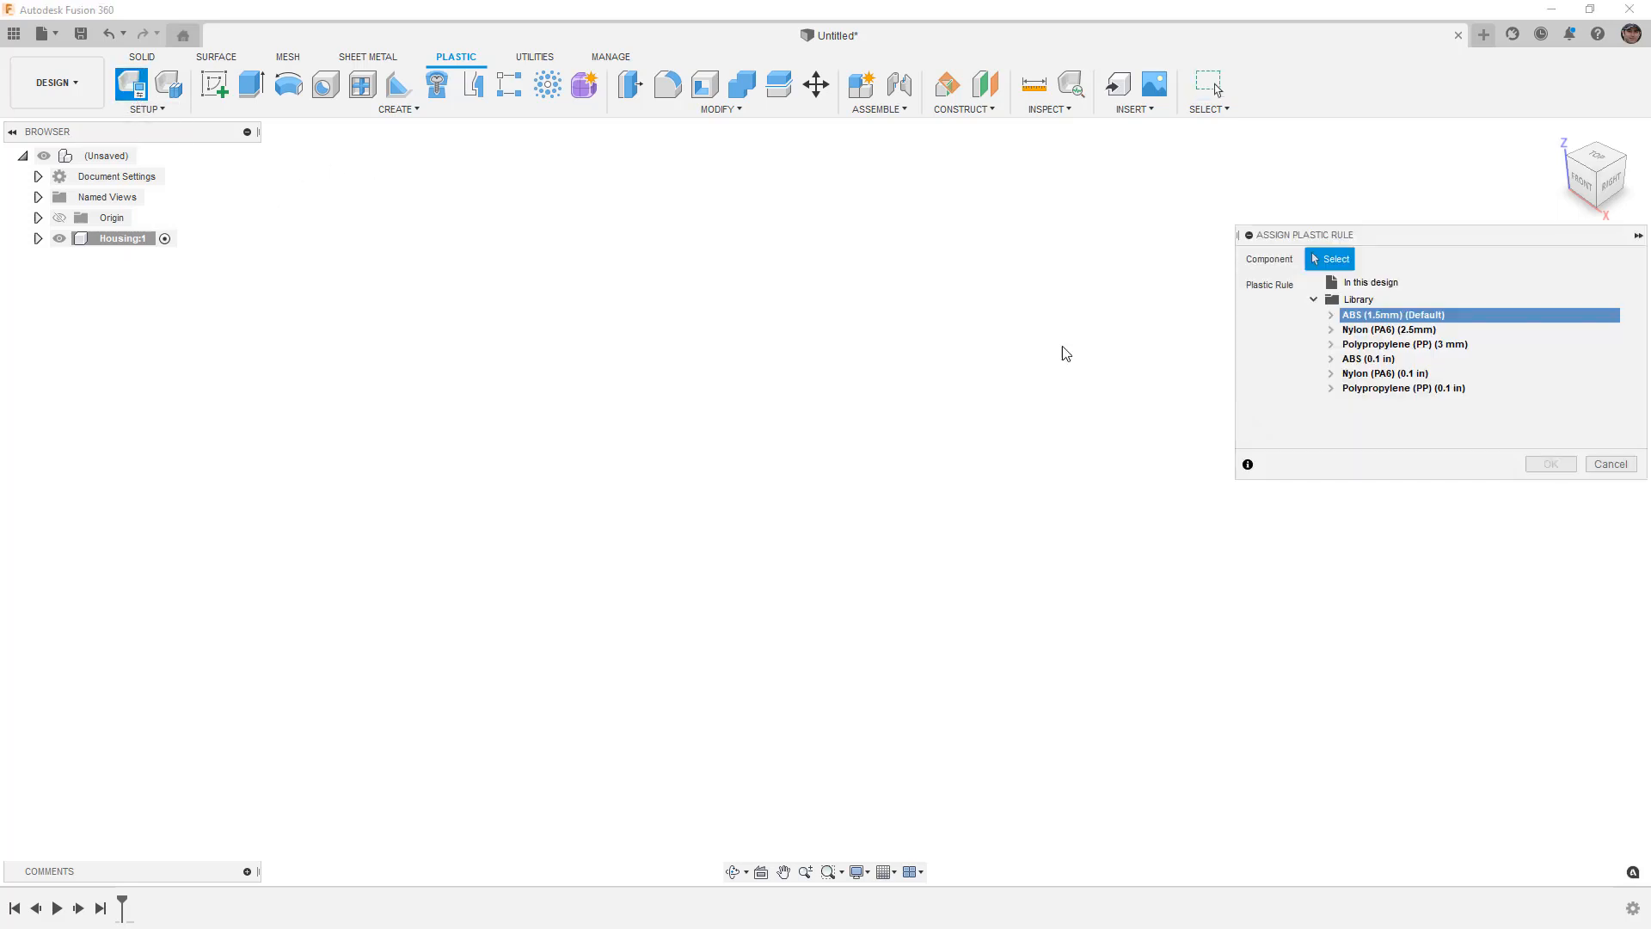
left_click(1367, 357)
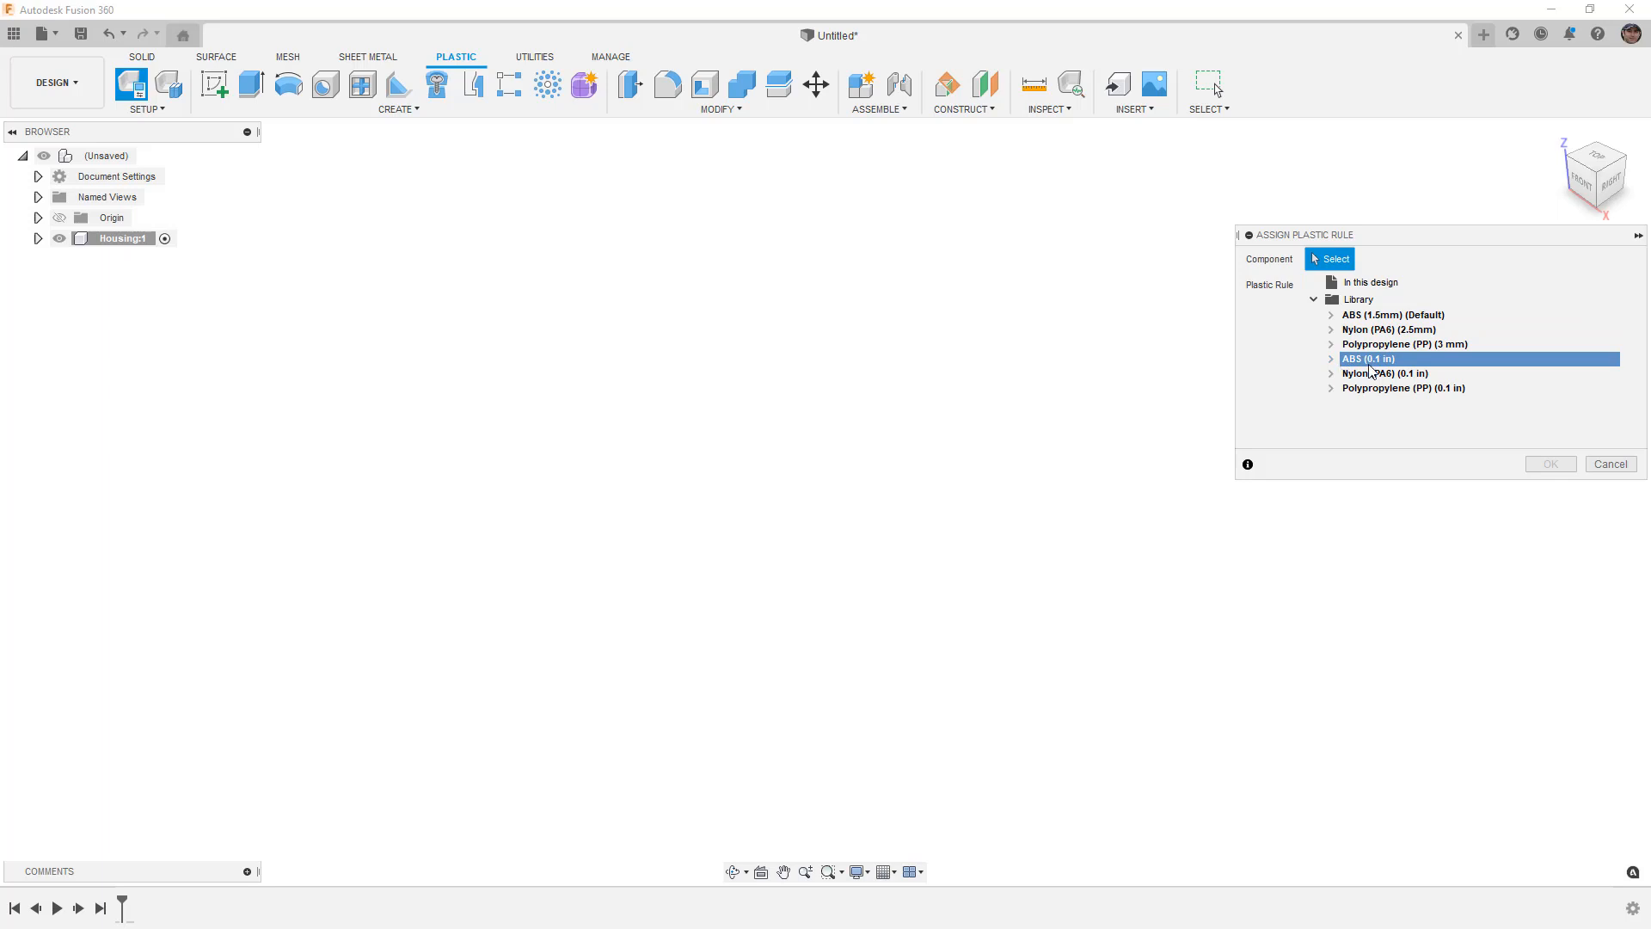
mouse_move(1503, 442)
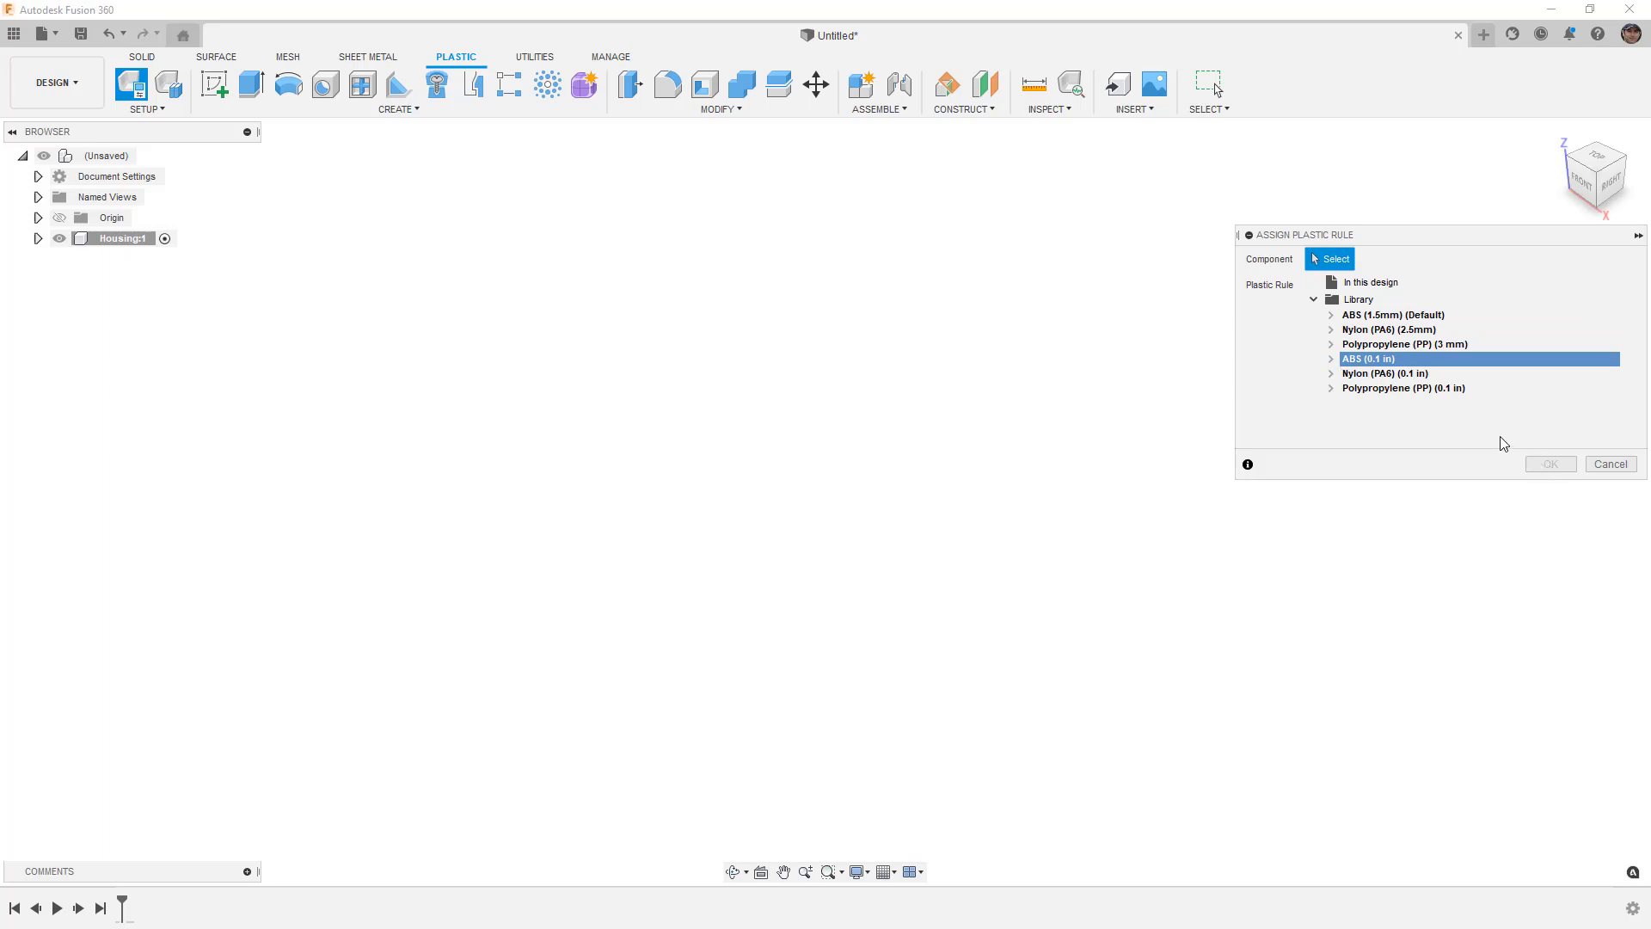
mouse_move(232, 283)
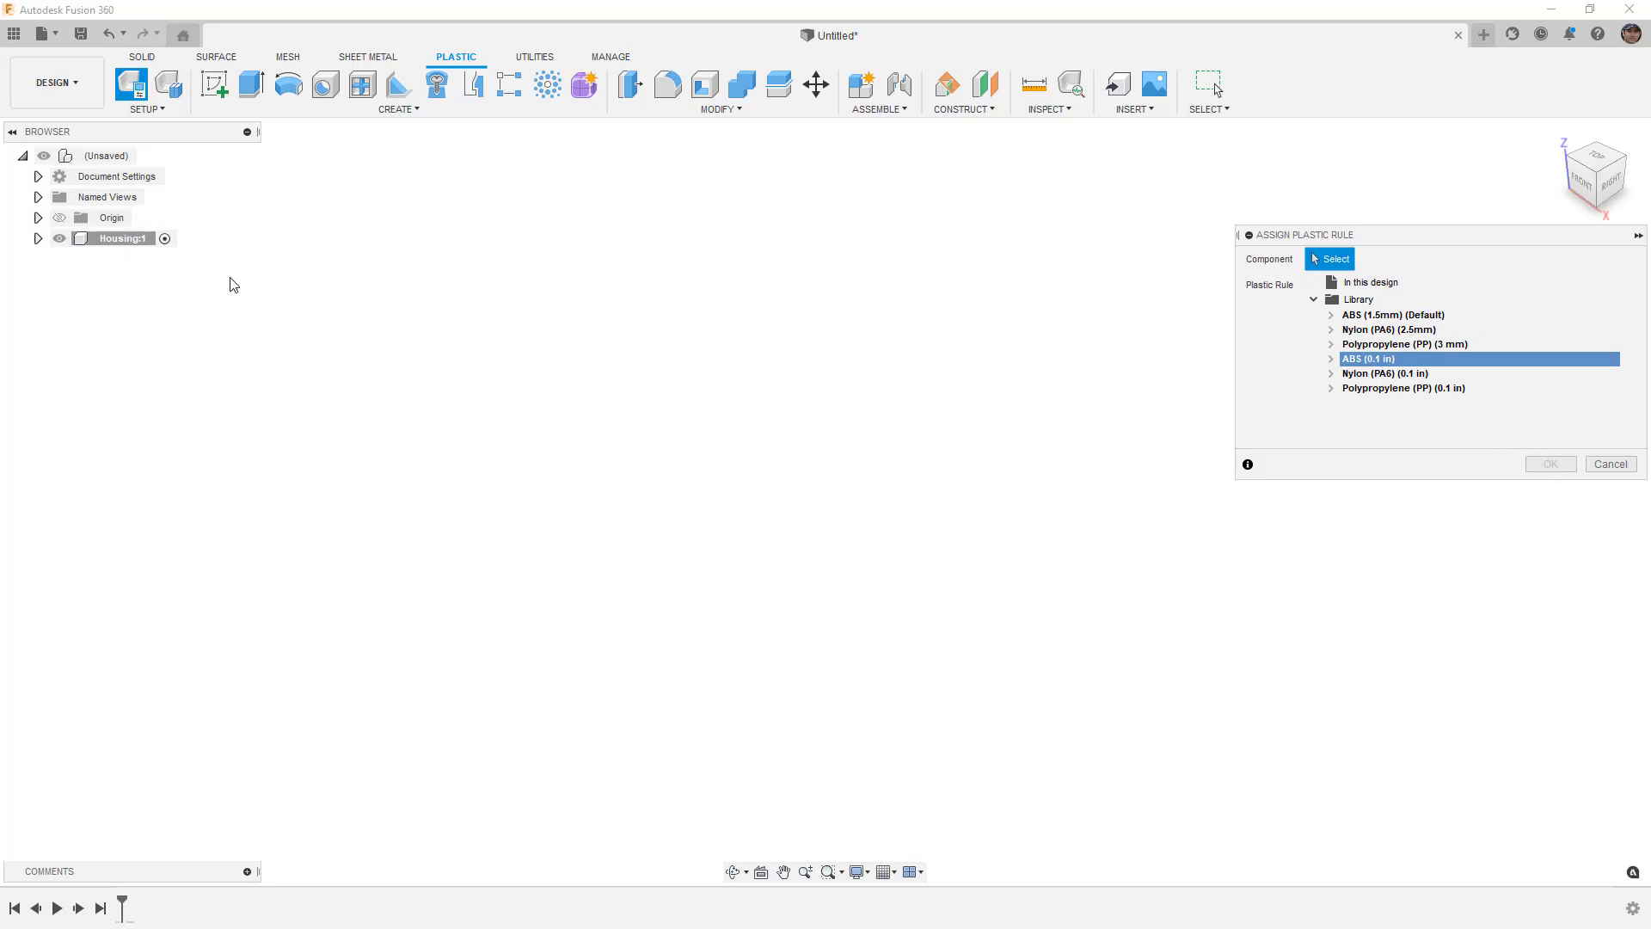
left_click(115, 238)
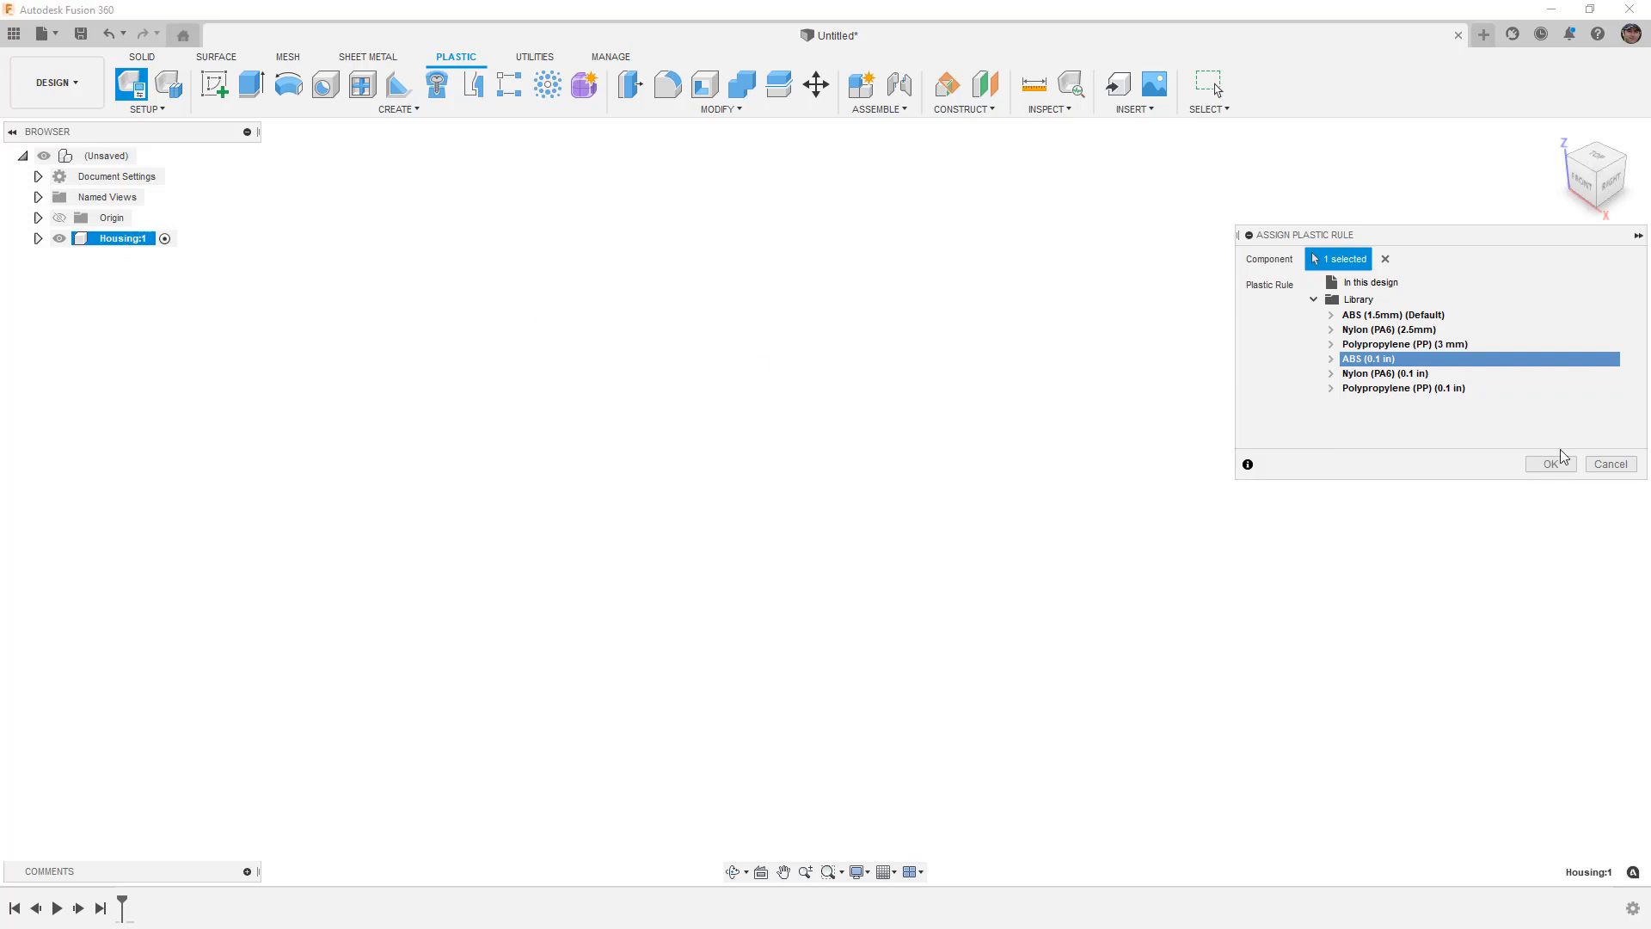
left_click(1548, 463)
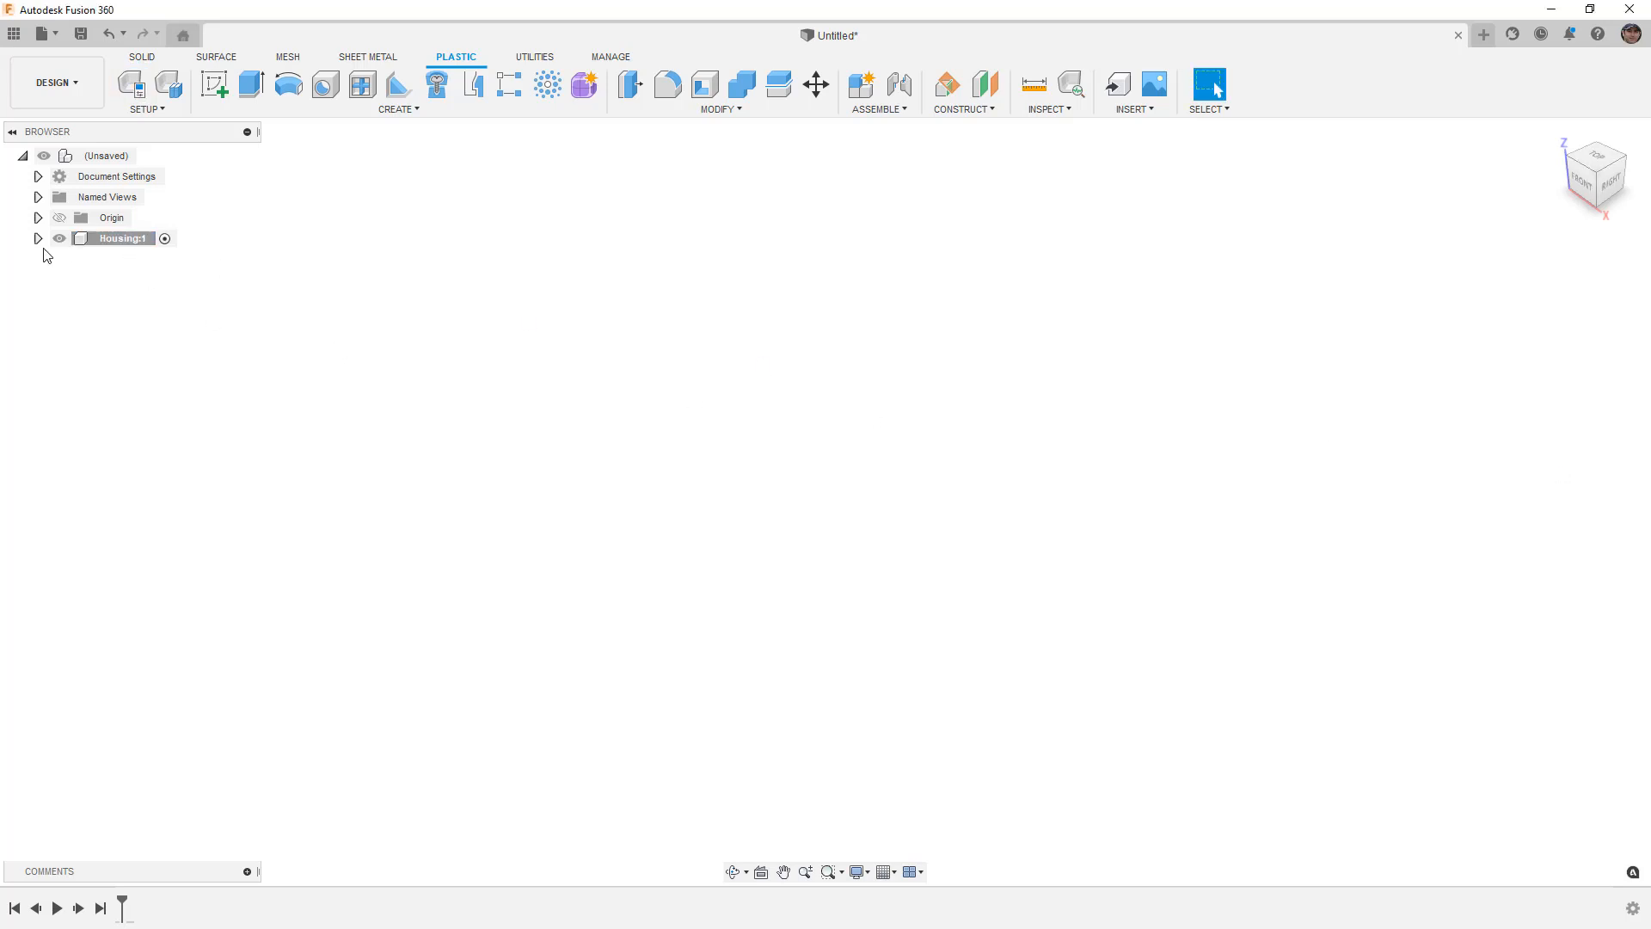
left_click(38, 238)
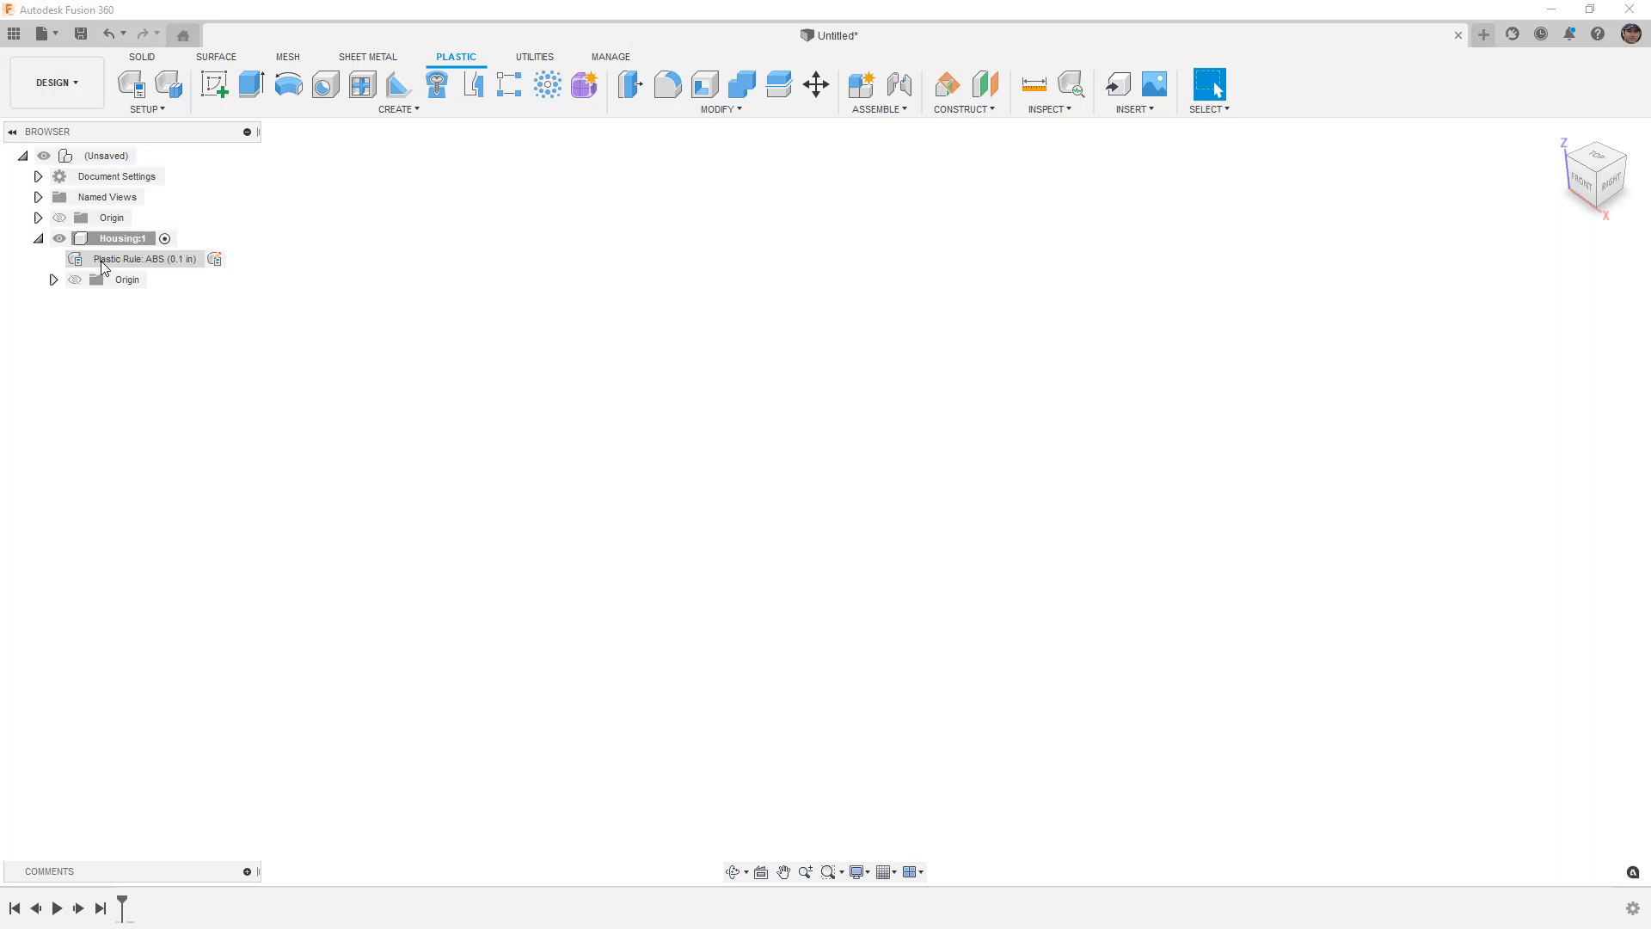
mouse_move(215, 261)
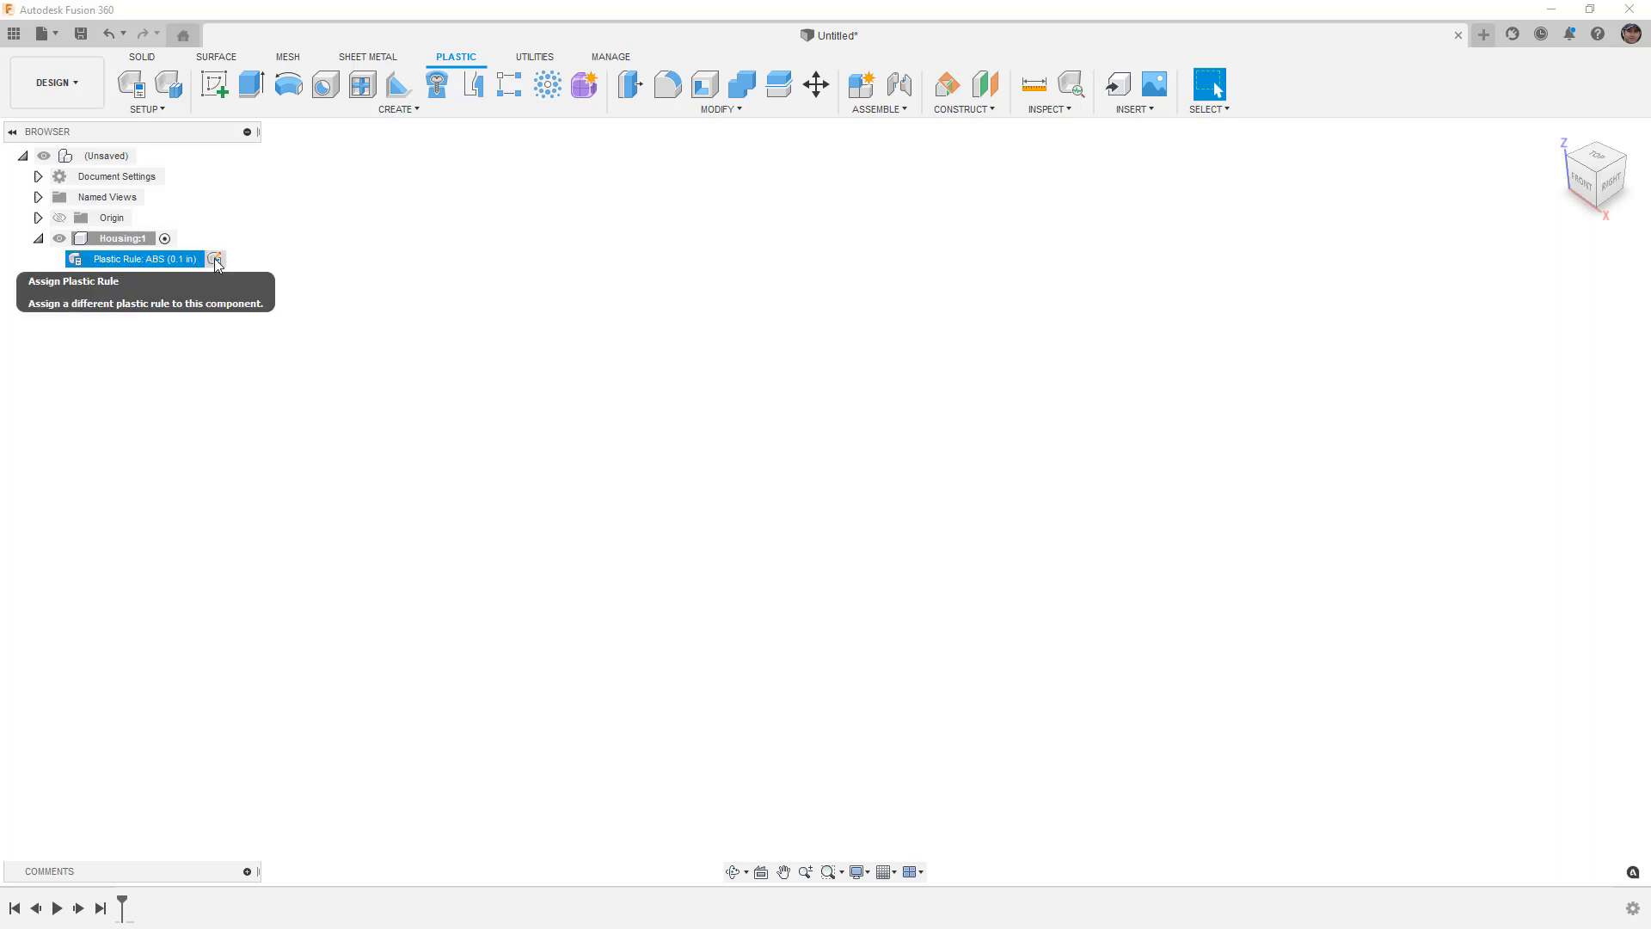
mouse_move(168, 85)
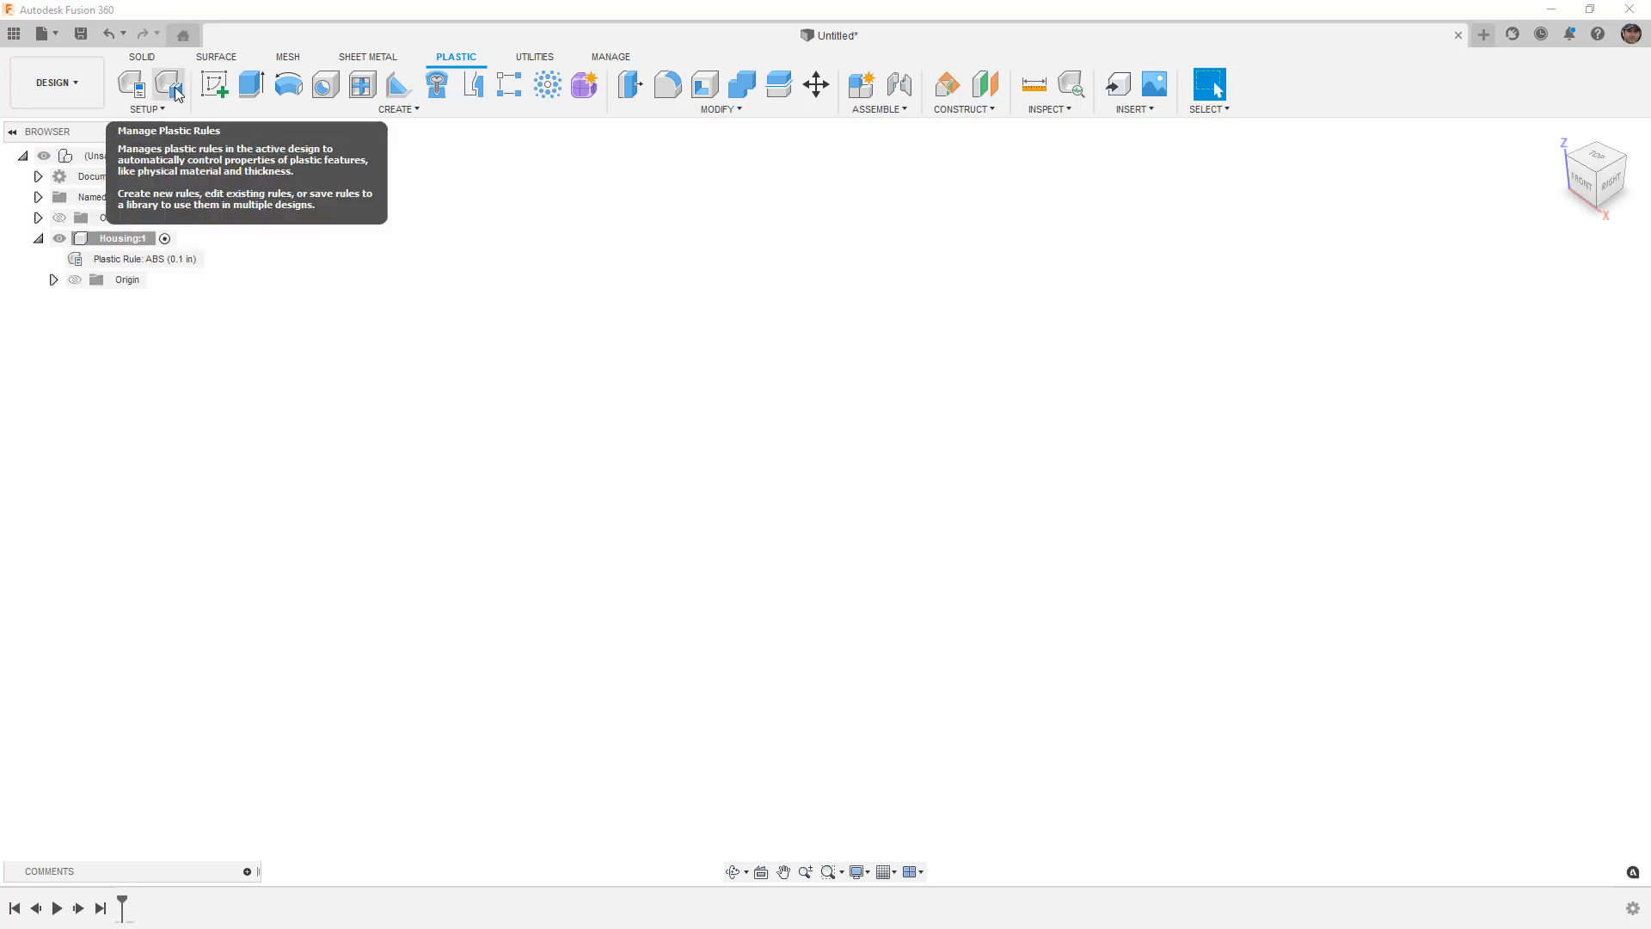
mouse_move(533, 323)
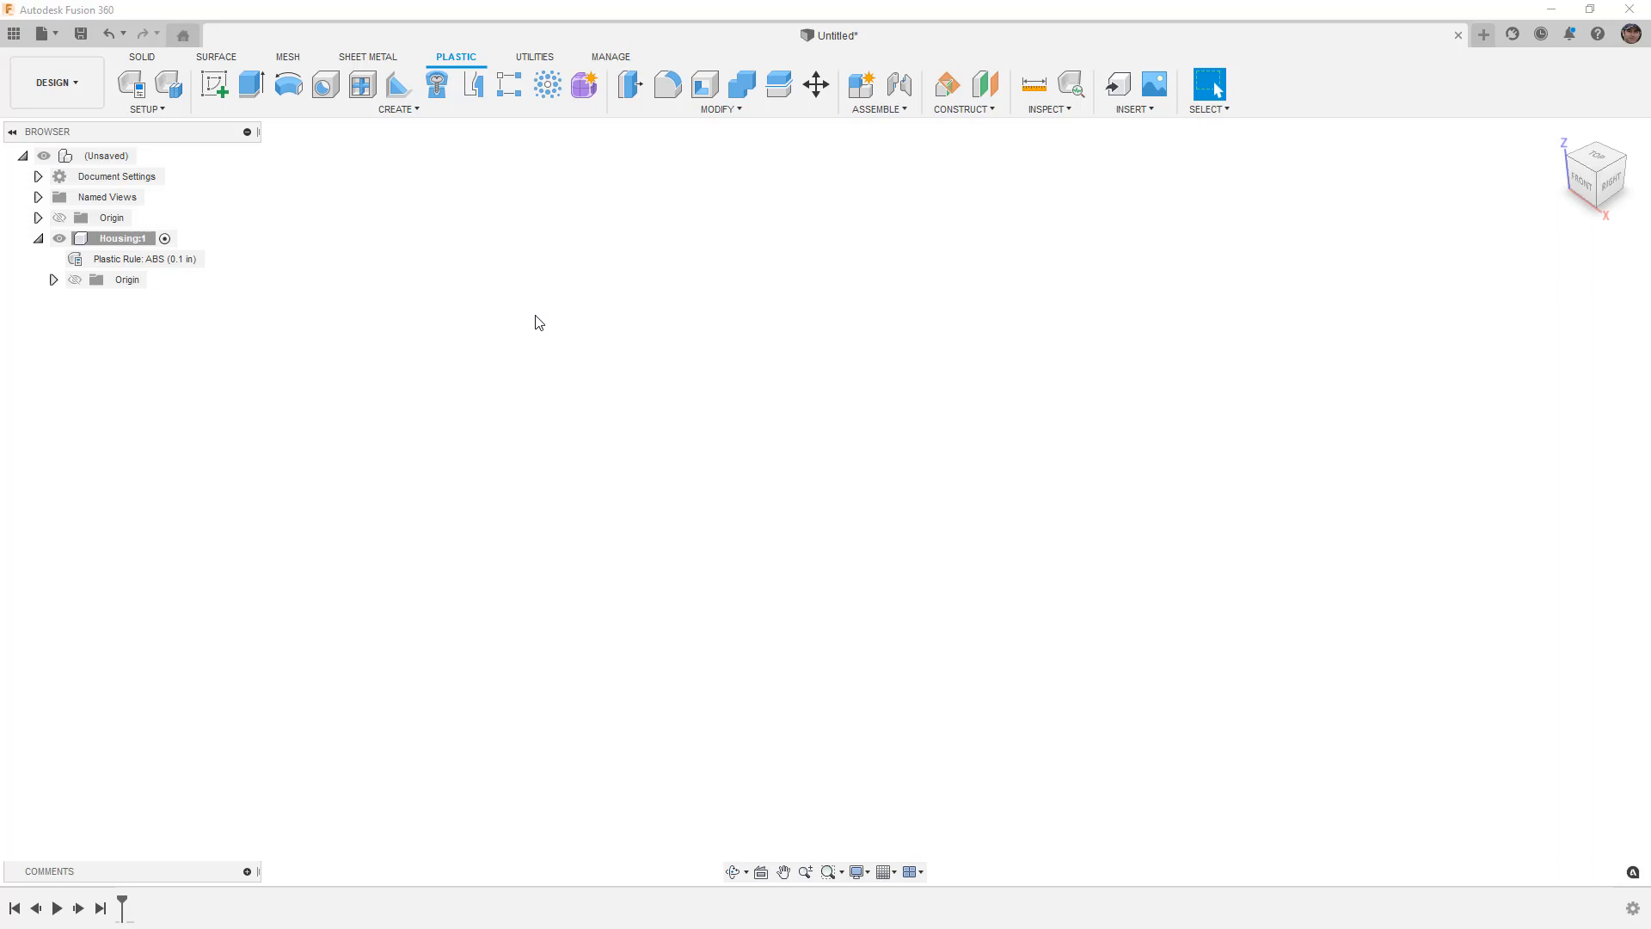
mouse_move(145, 260)
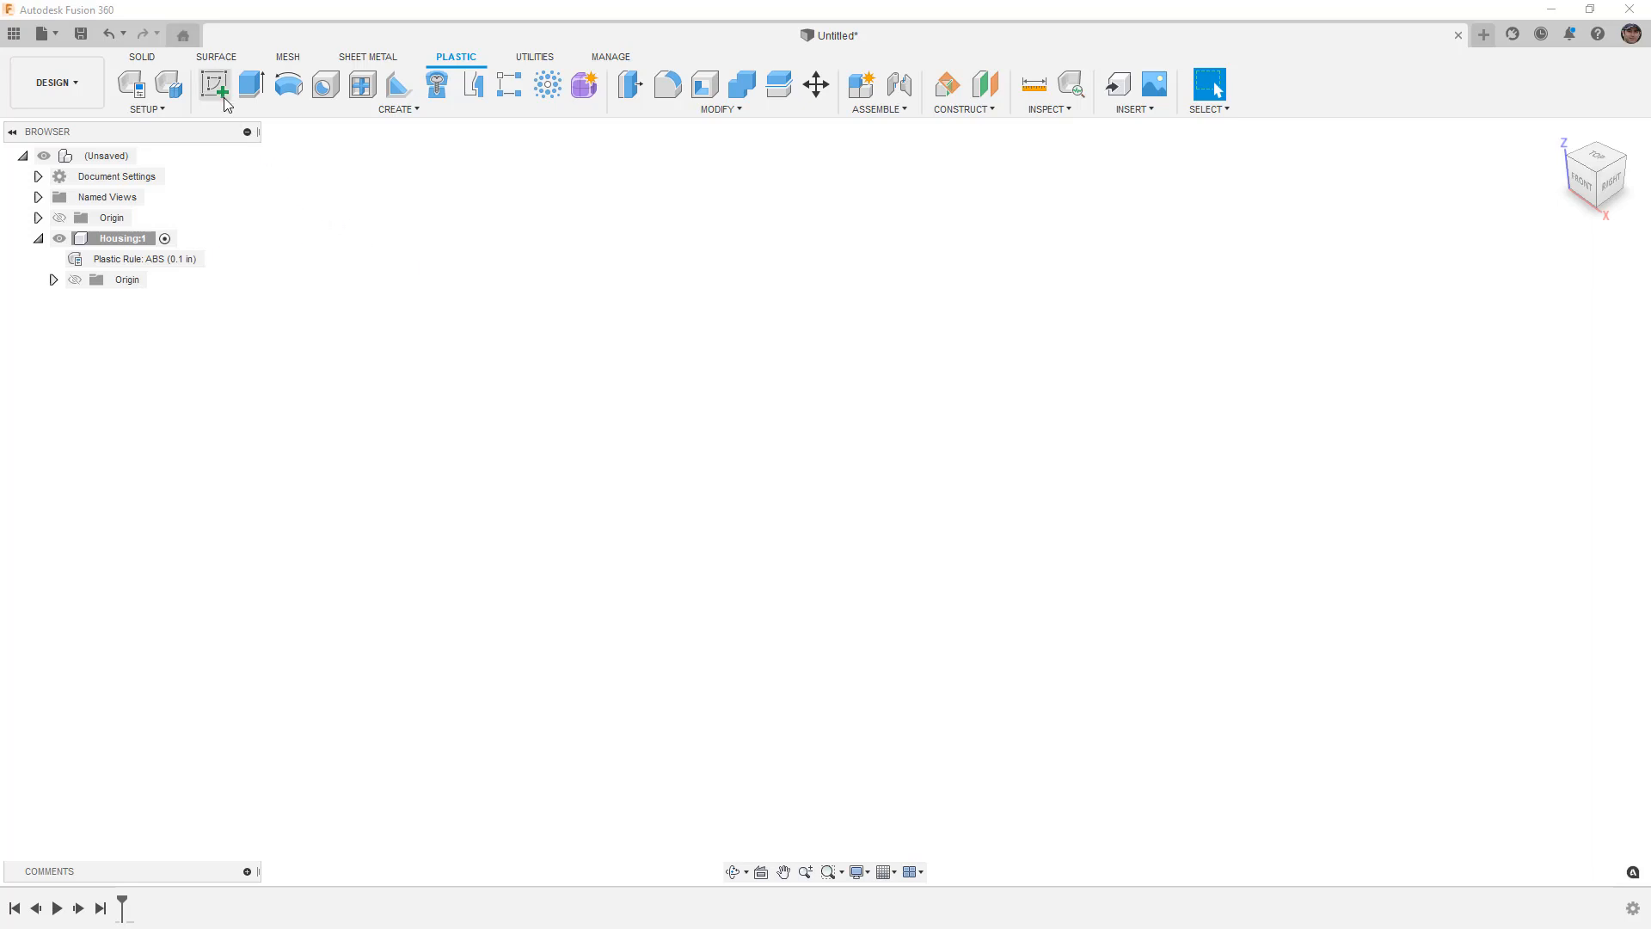
- Sketch a center-point ellipse on the top plane and finish the sketch
left_click(215, 84)
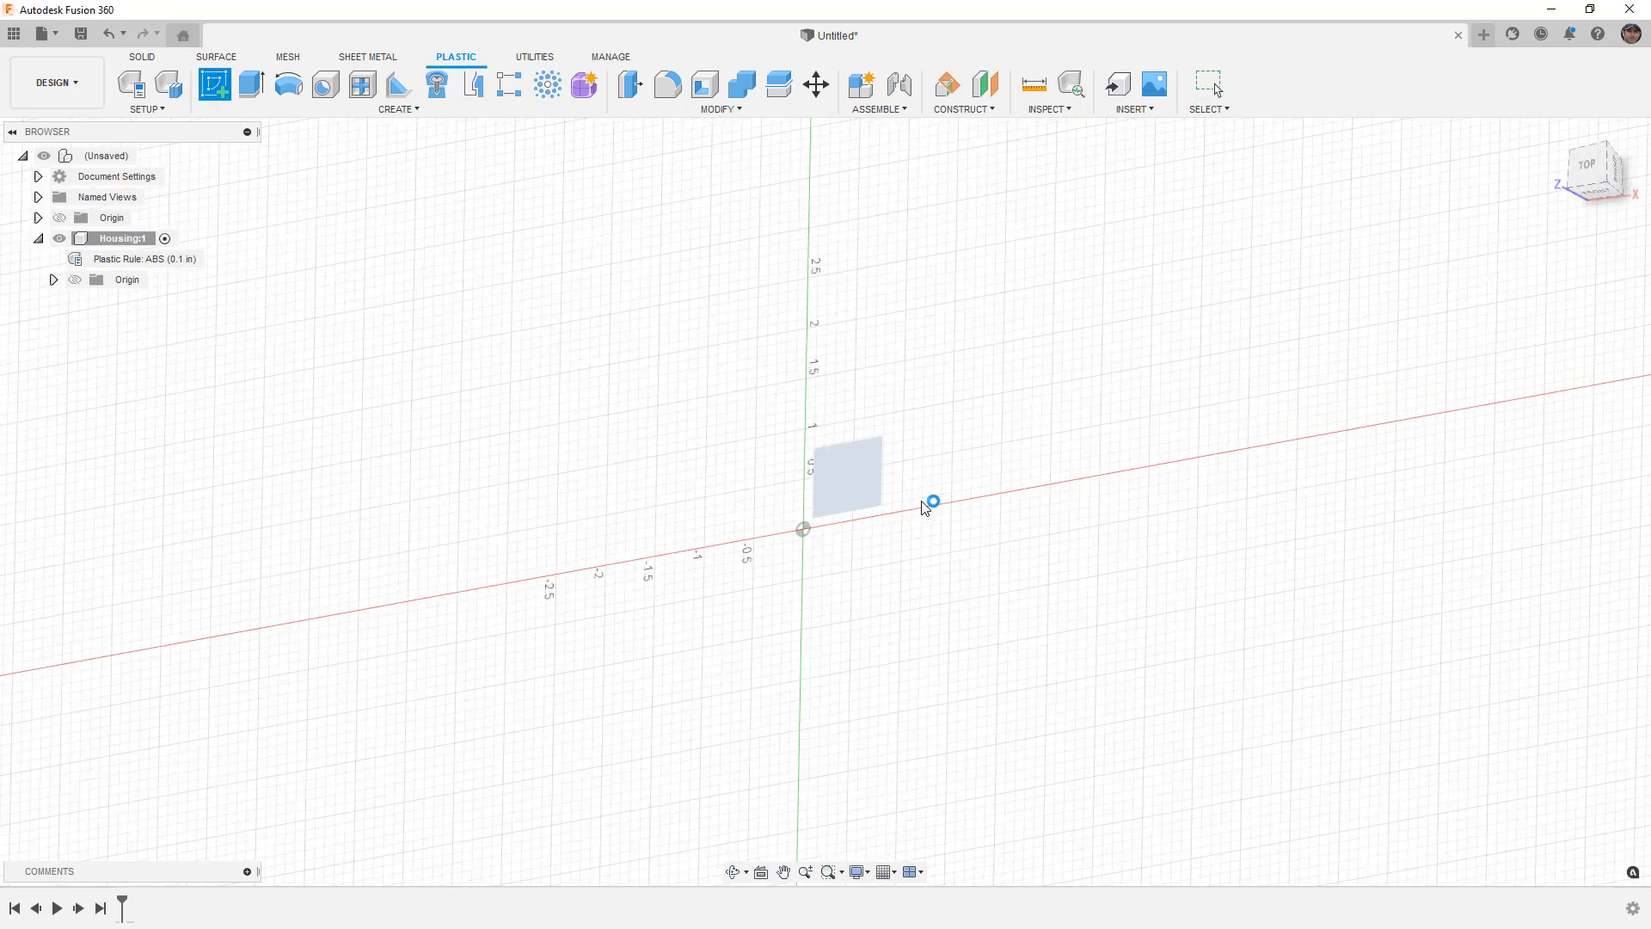
left_click(221, 109)
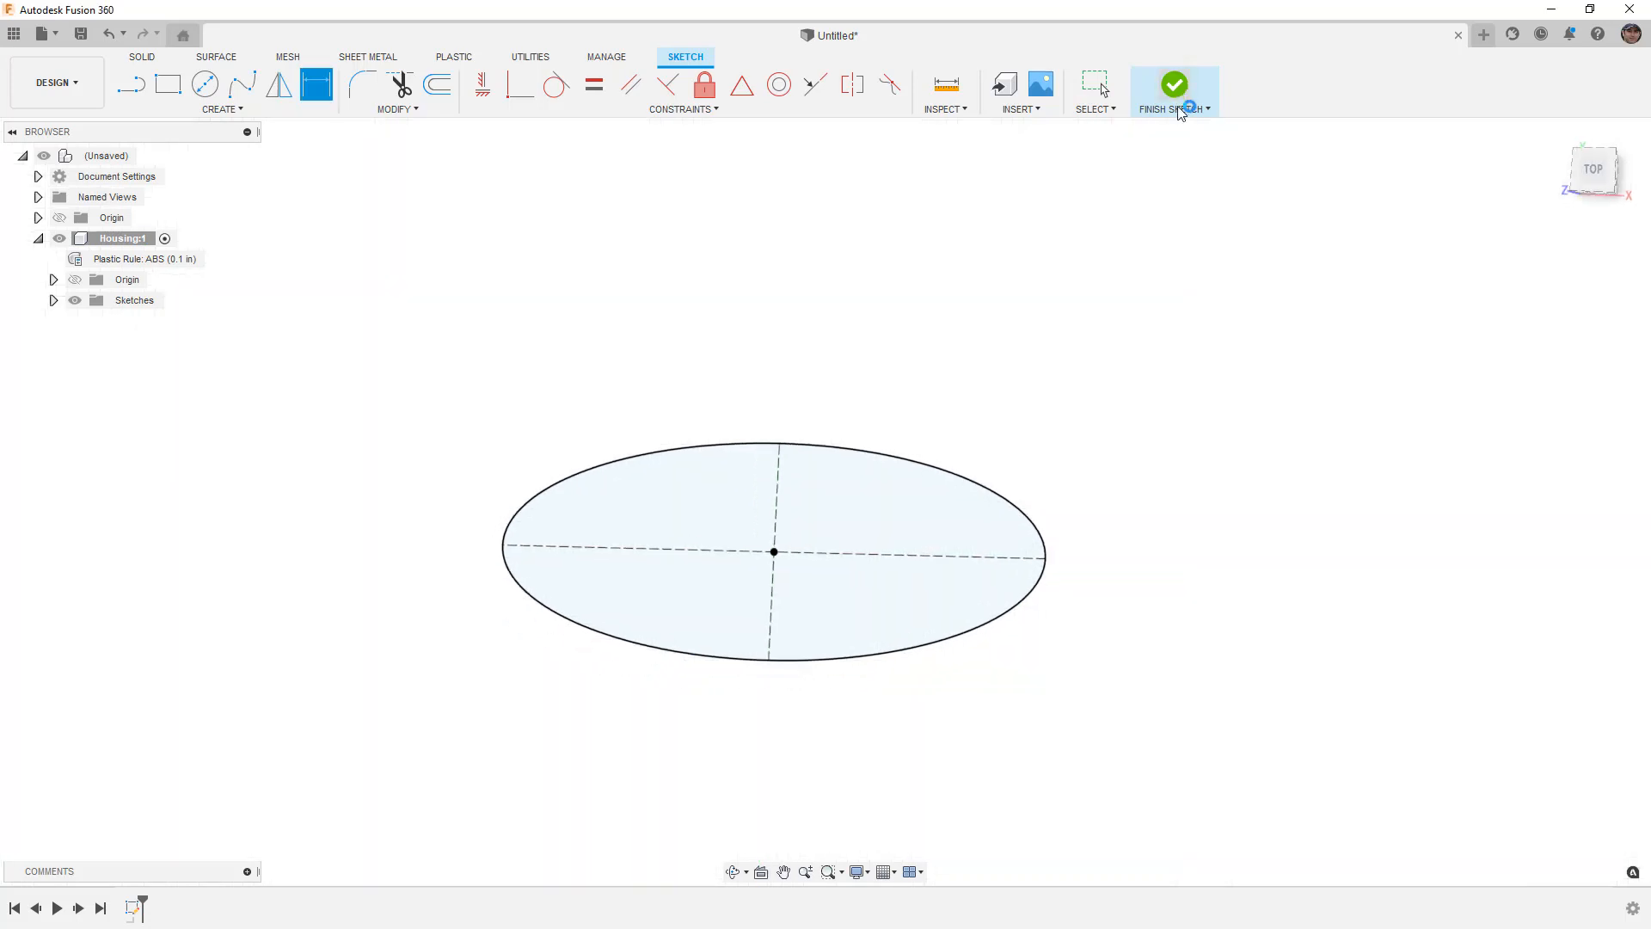
left_click(1175, 86)
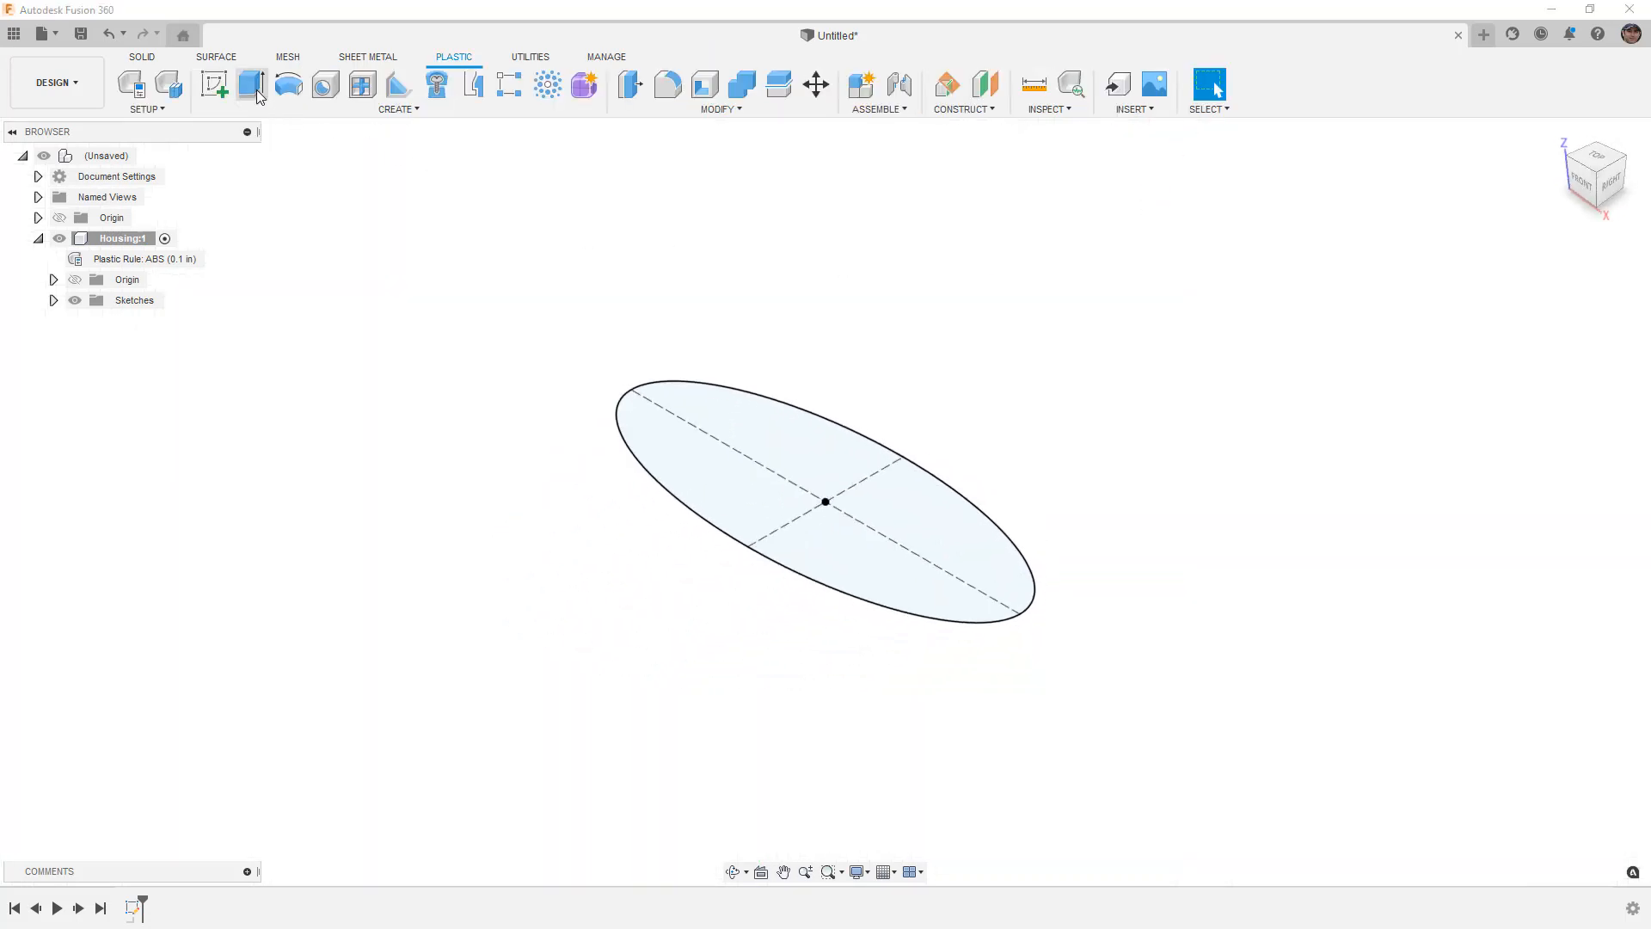
- Extrude the ellipse symmetrically 0.50 in each side with a -1 deg taper as a new body
left_click(251, 84)
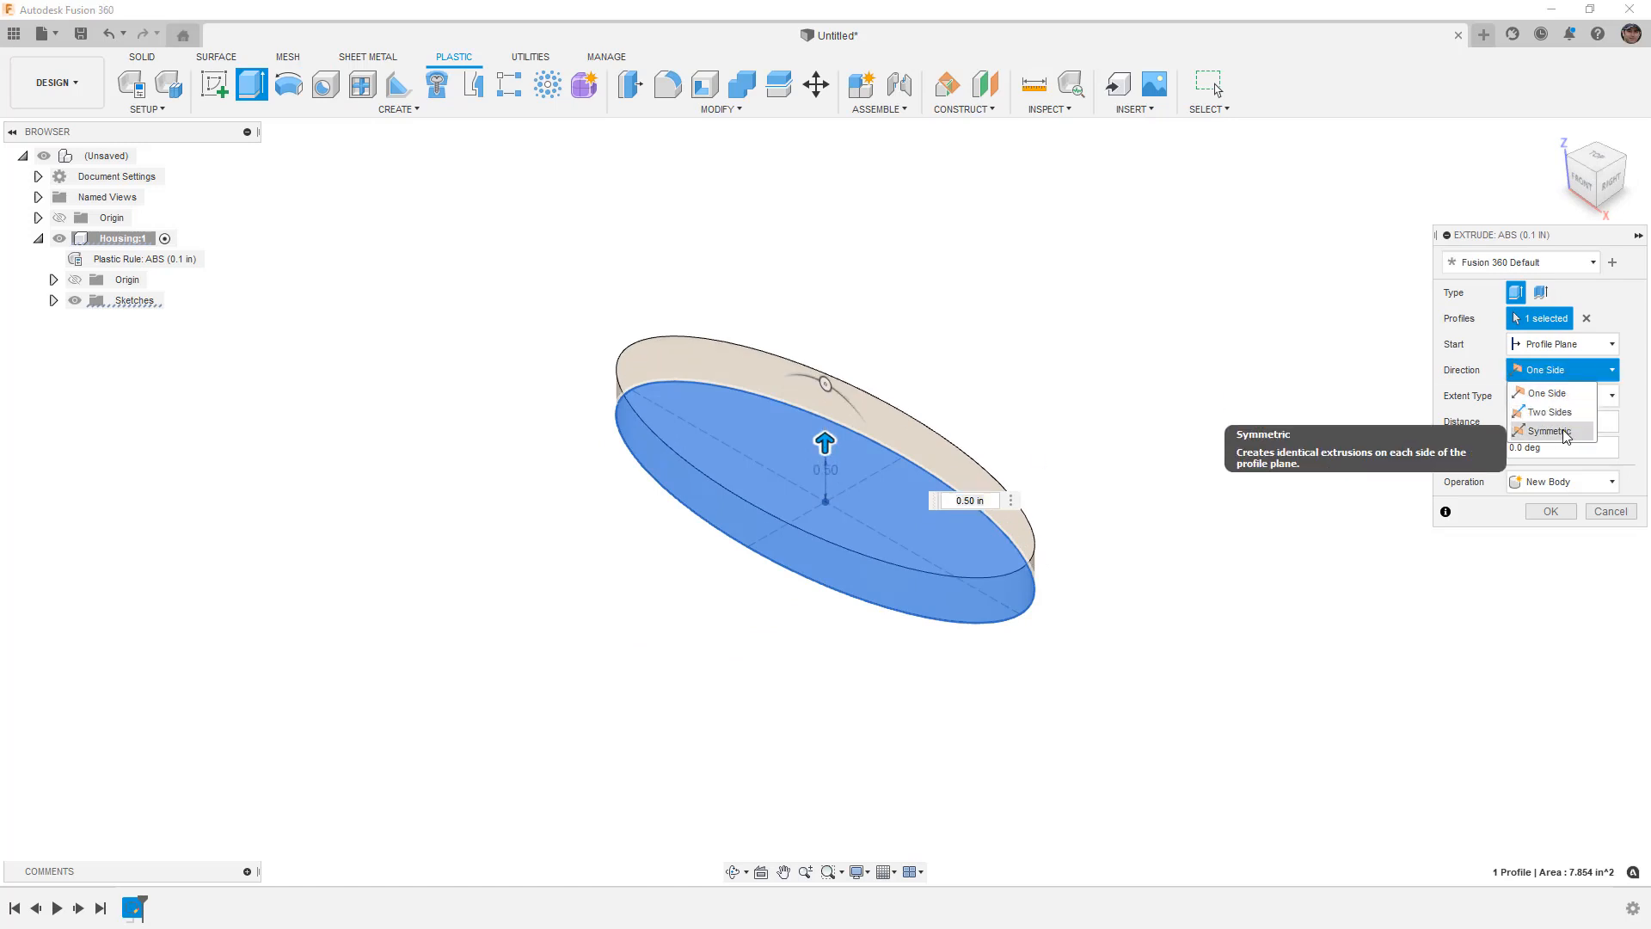
left_click(1548, 430)
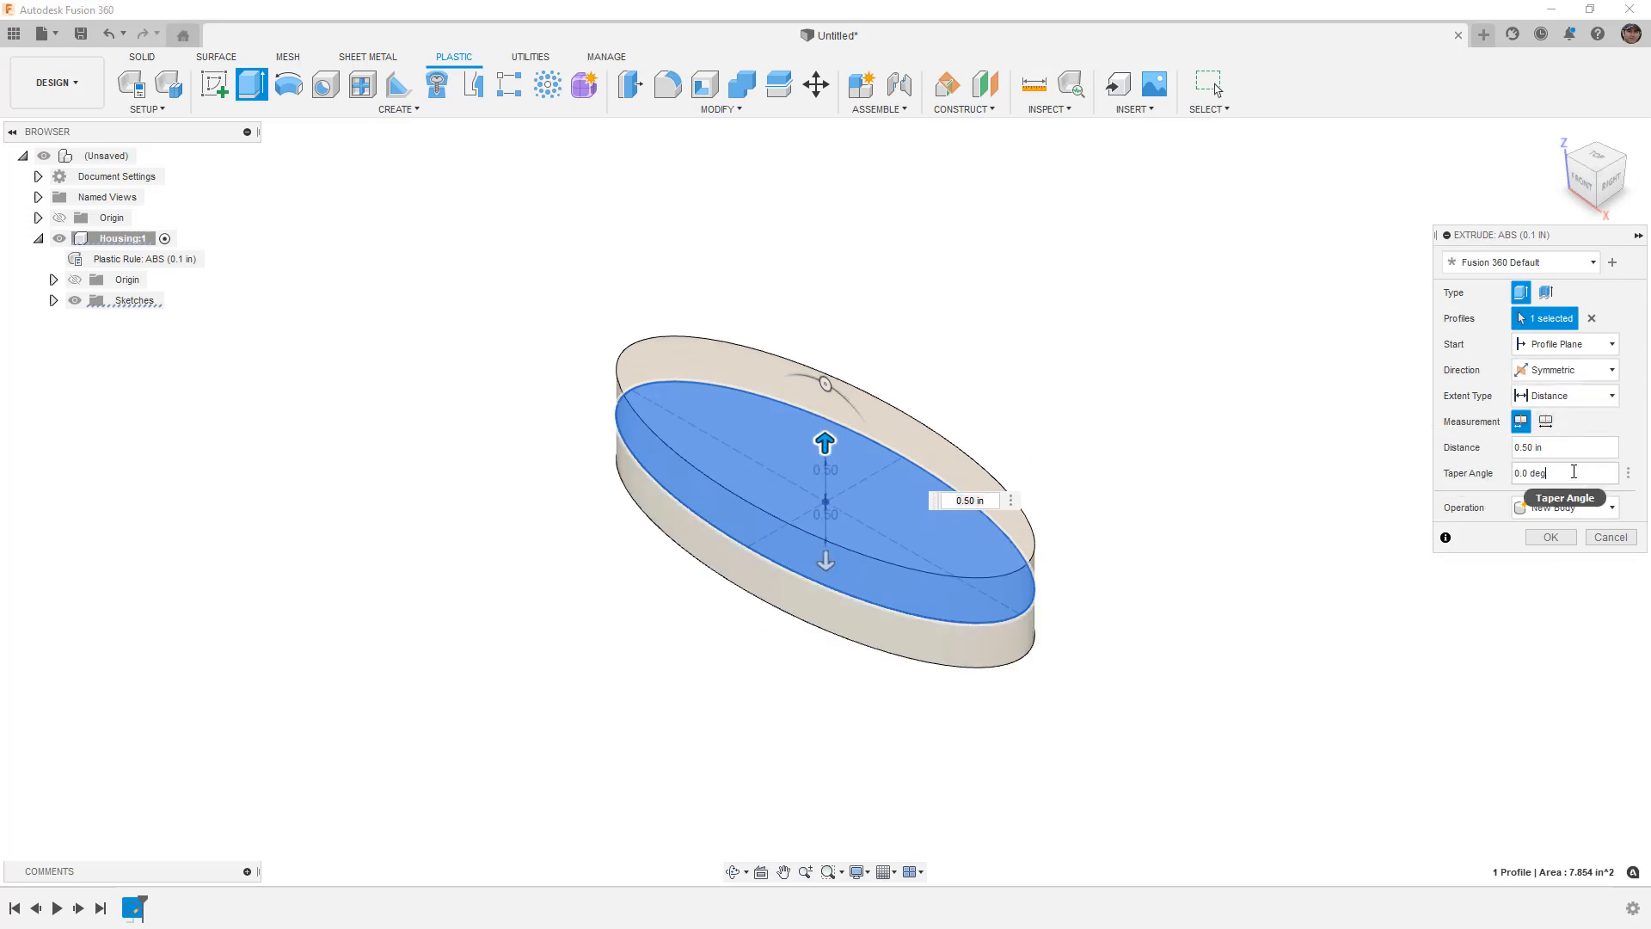
triple_click(1558, 473)
type("-1")
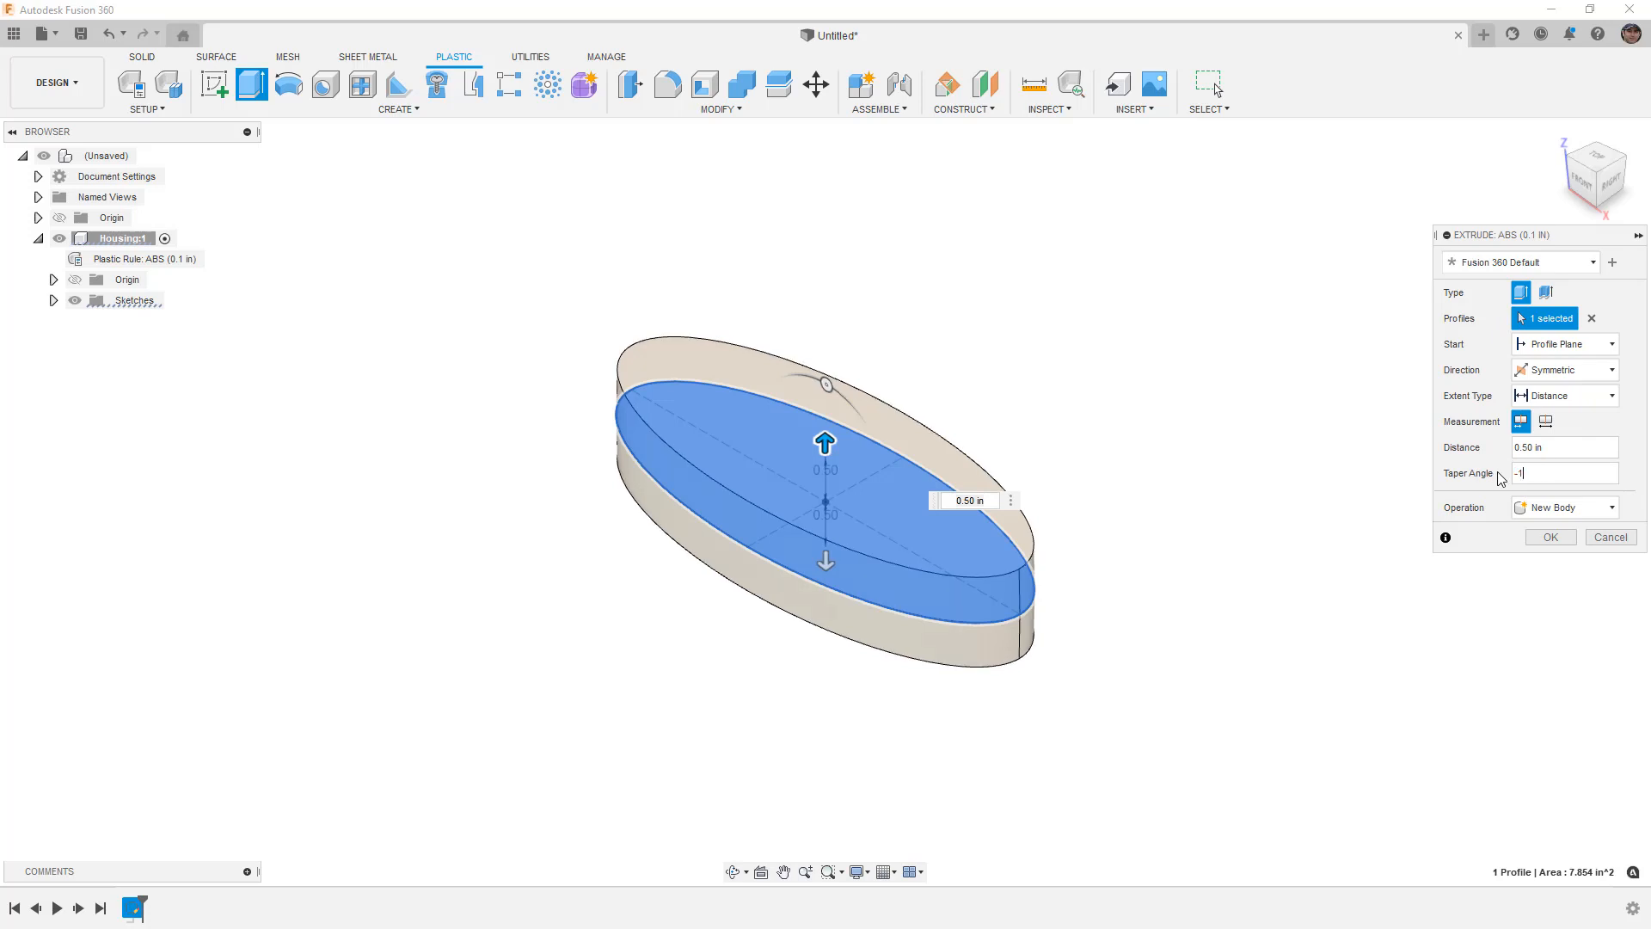
left_click(1595, 261)
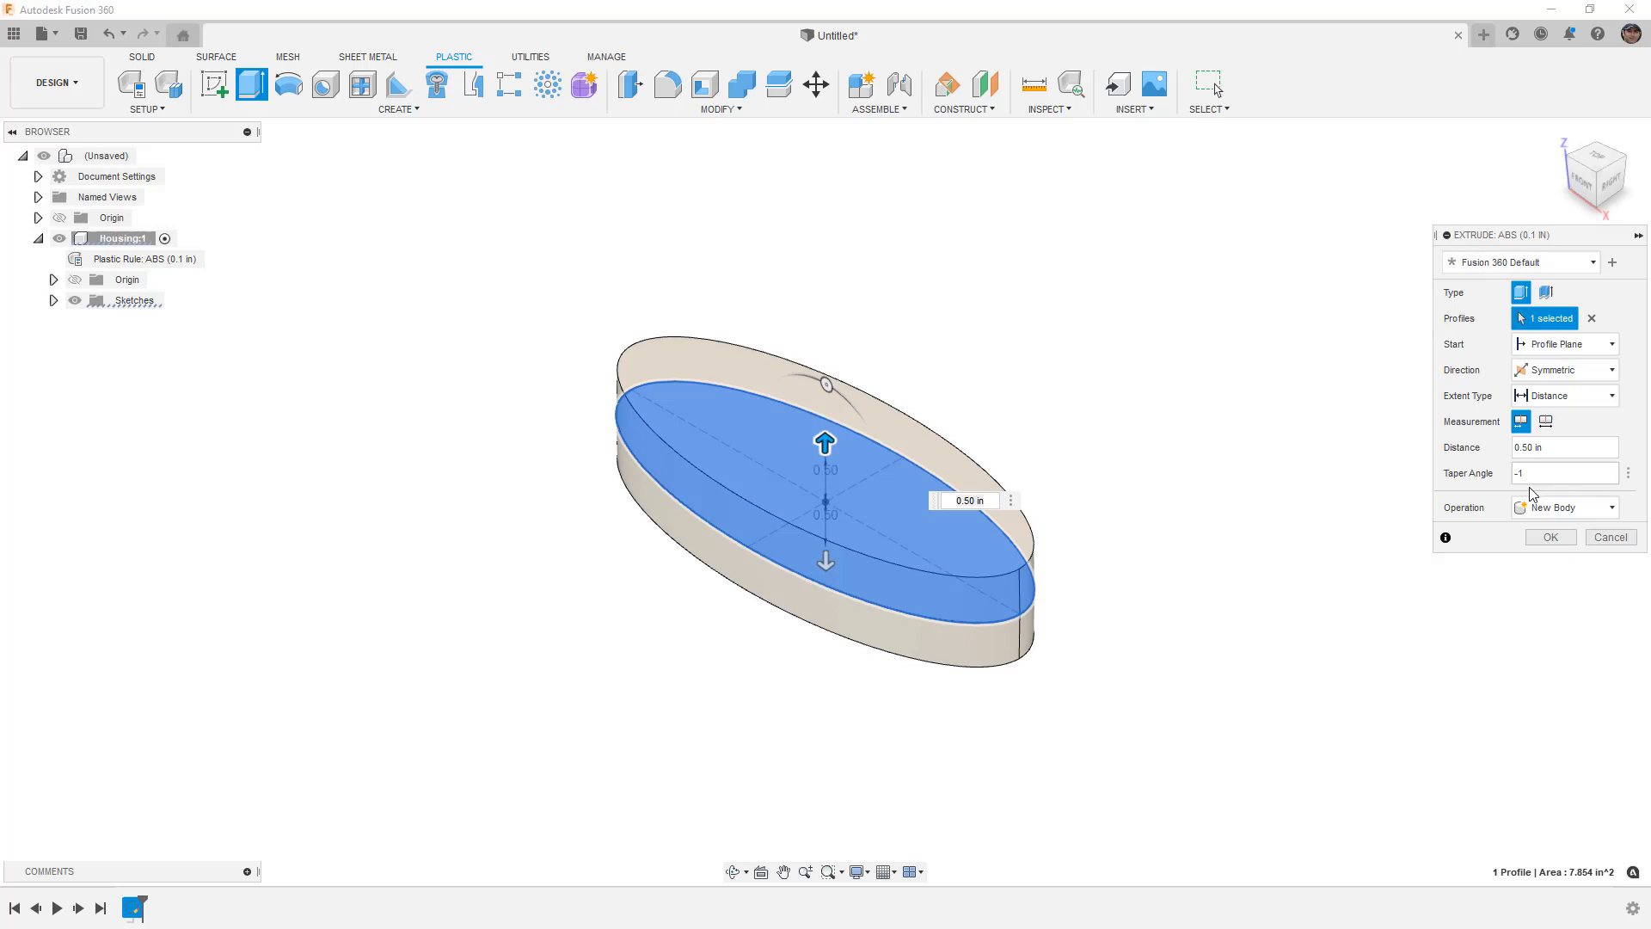
left_click(1547, 537)
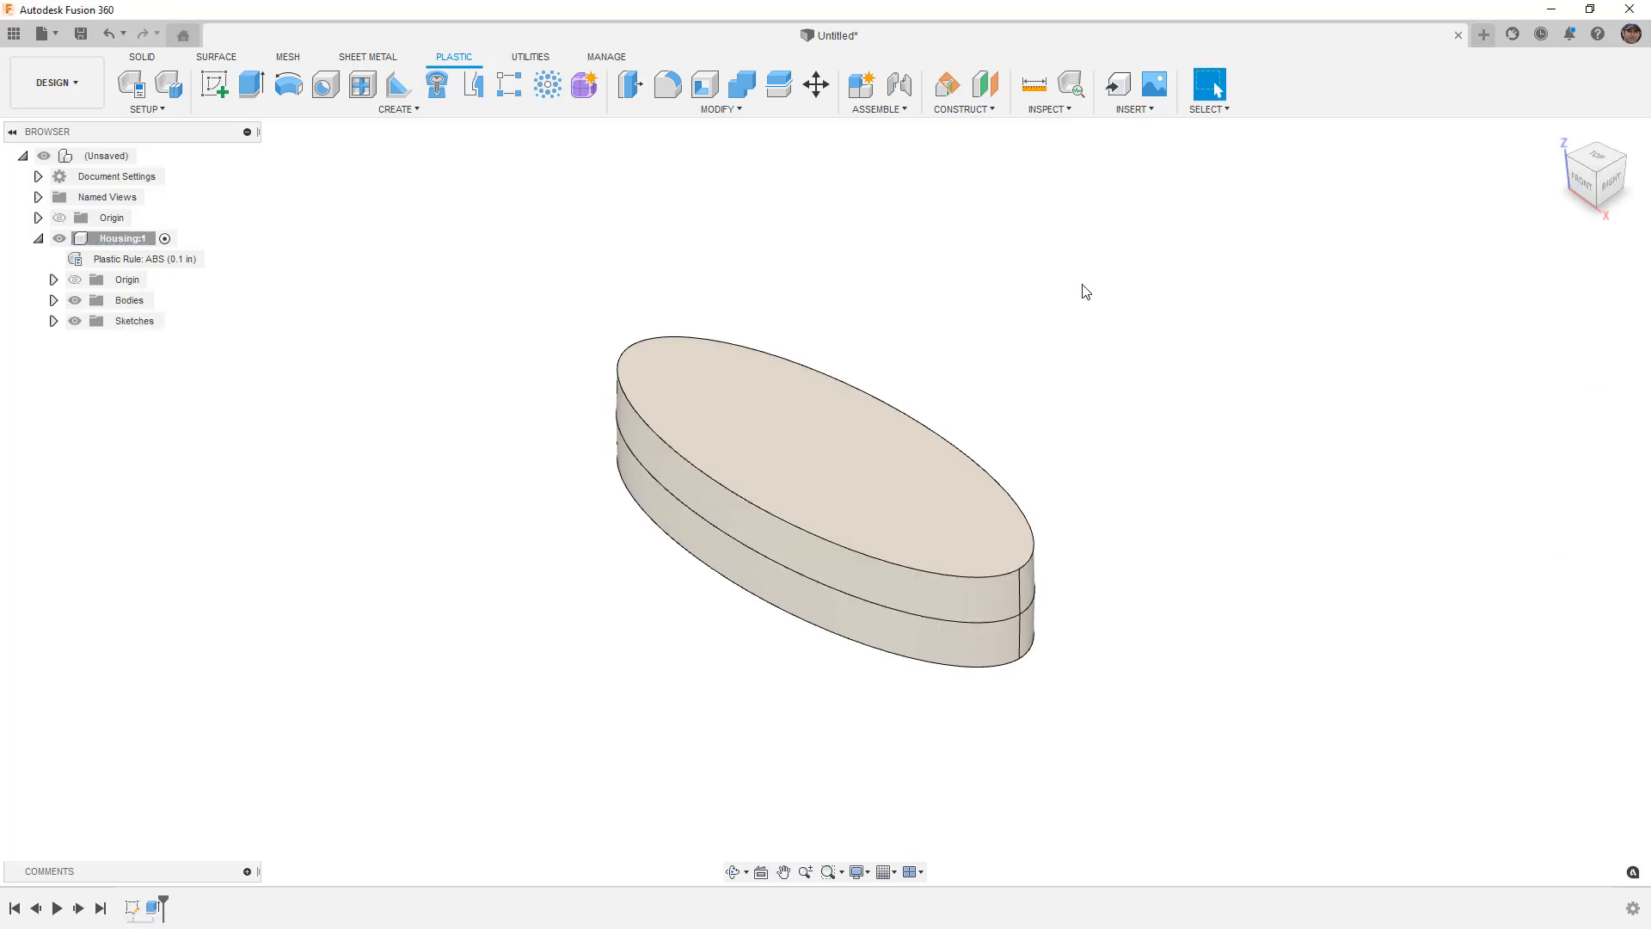
mouse_move(475, 86)
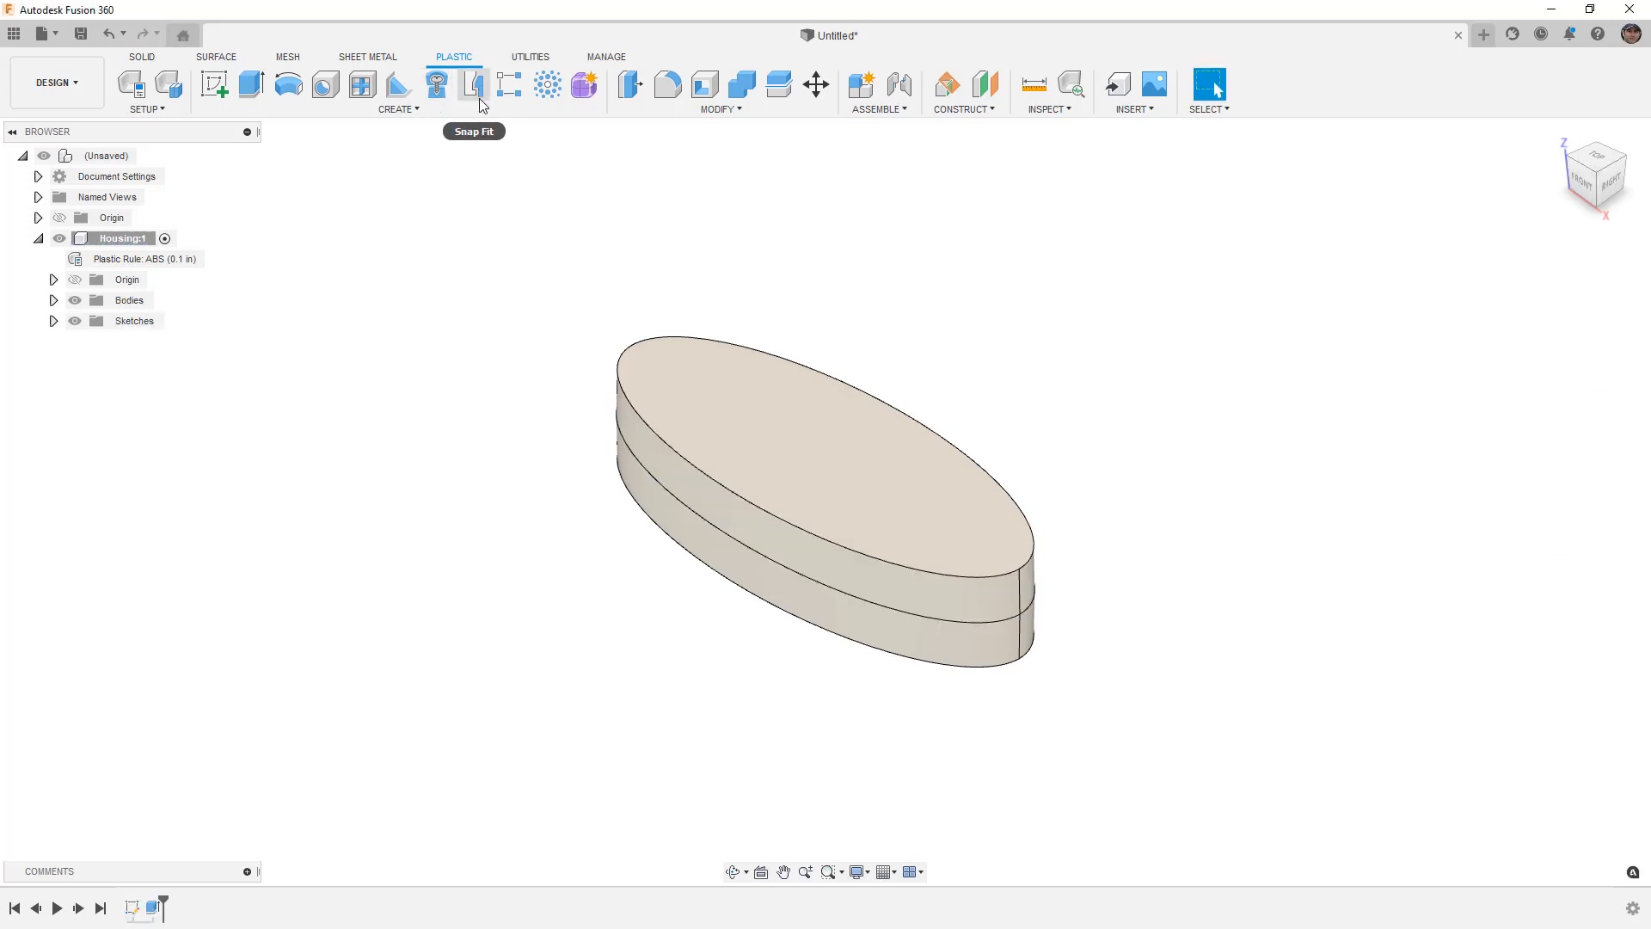
mouse_move(732, 295)
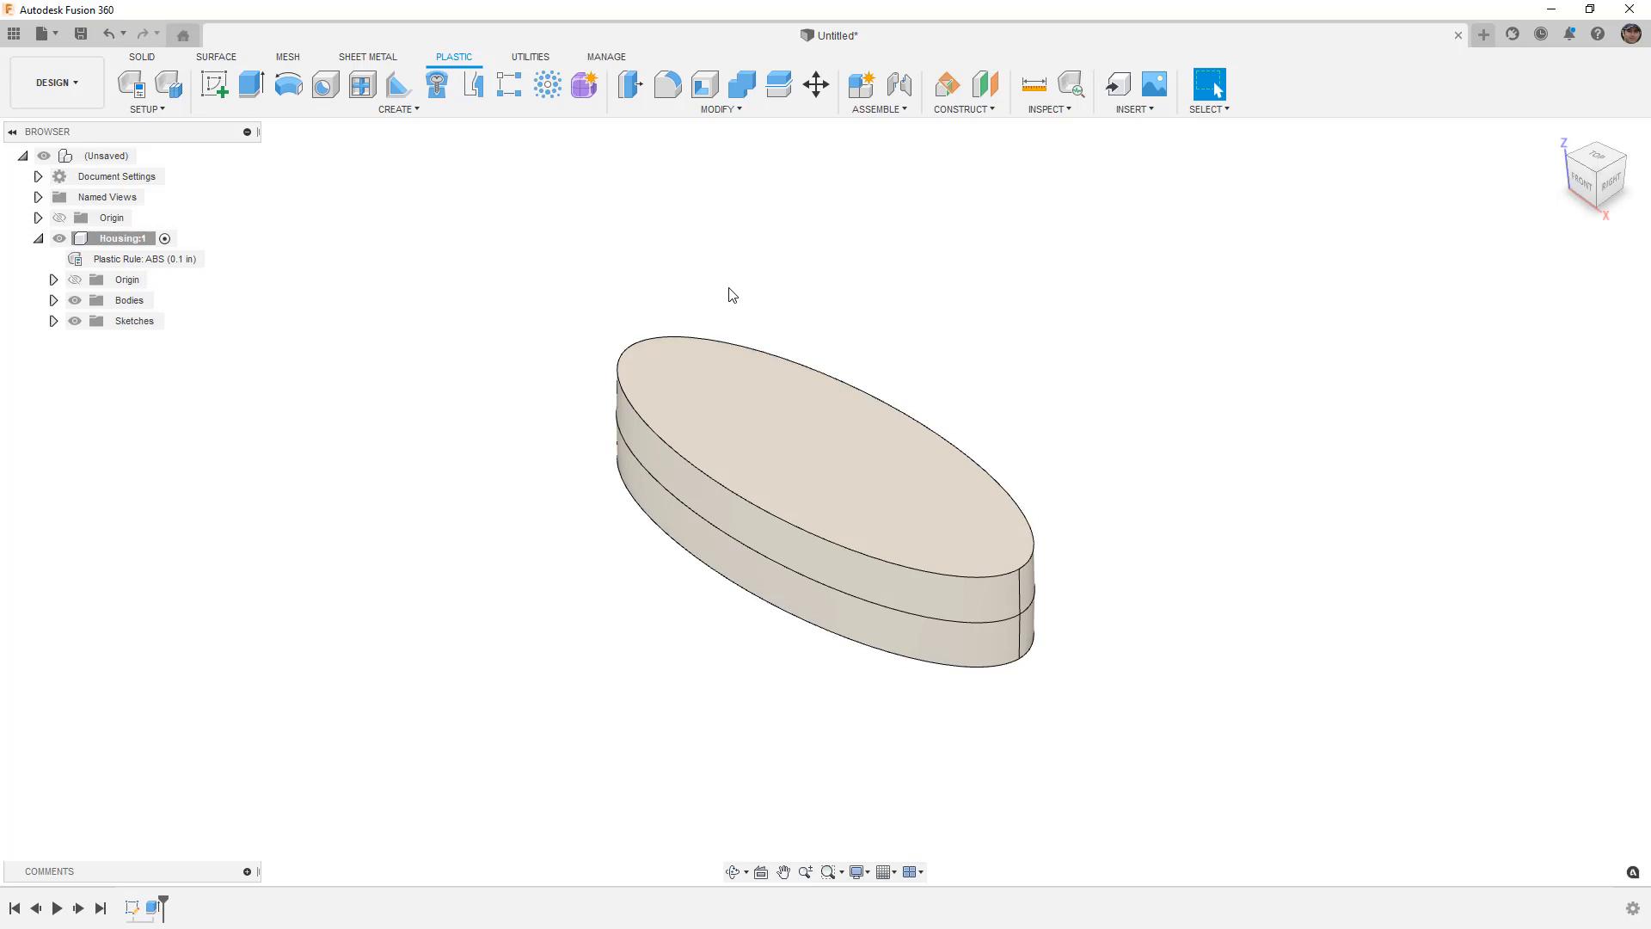
- Round the body's top and bottom outer edges with a 0.25 in fillet
left_click(667, 85)
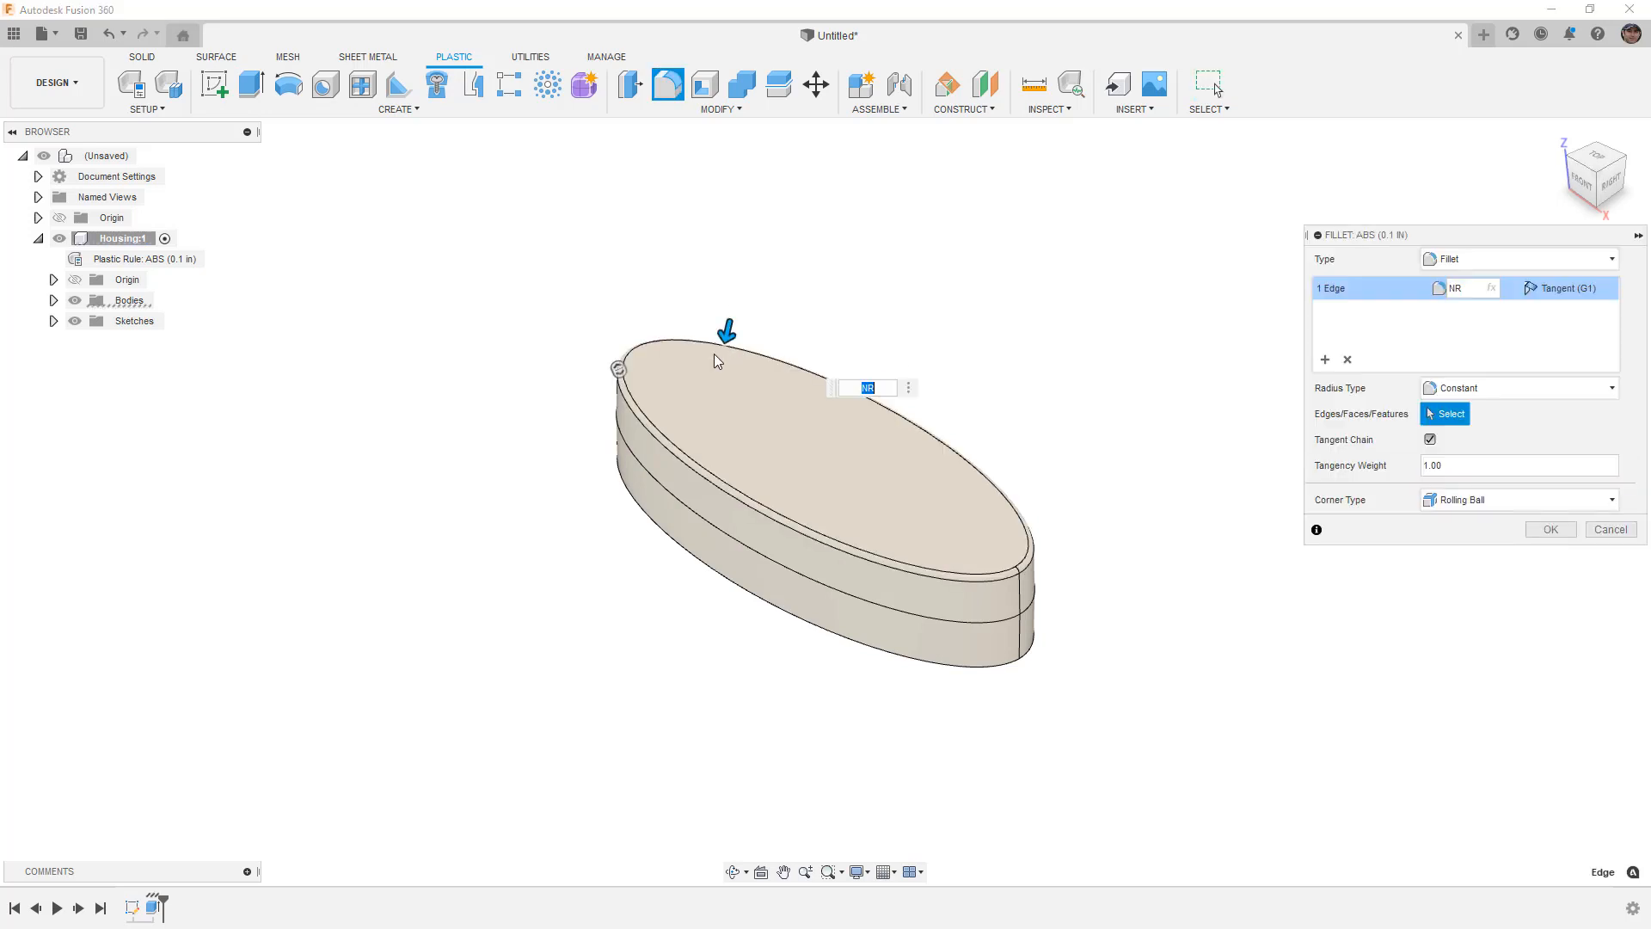
left_click(665, 536)
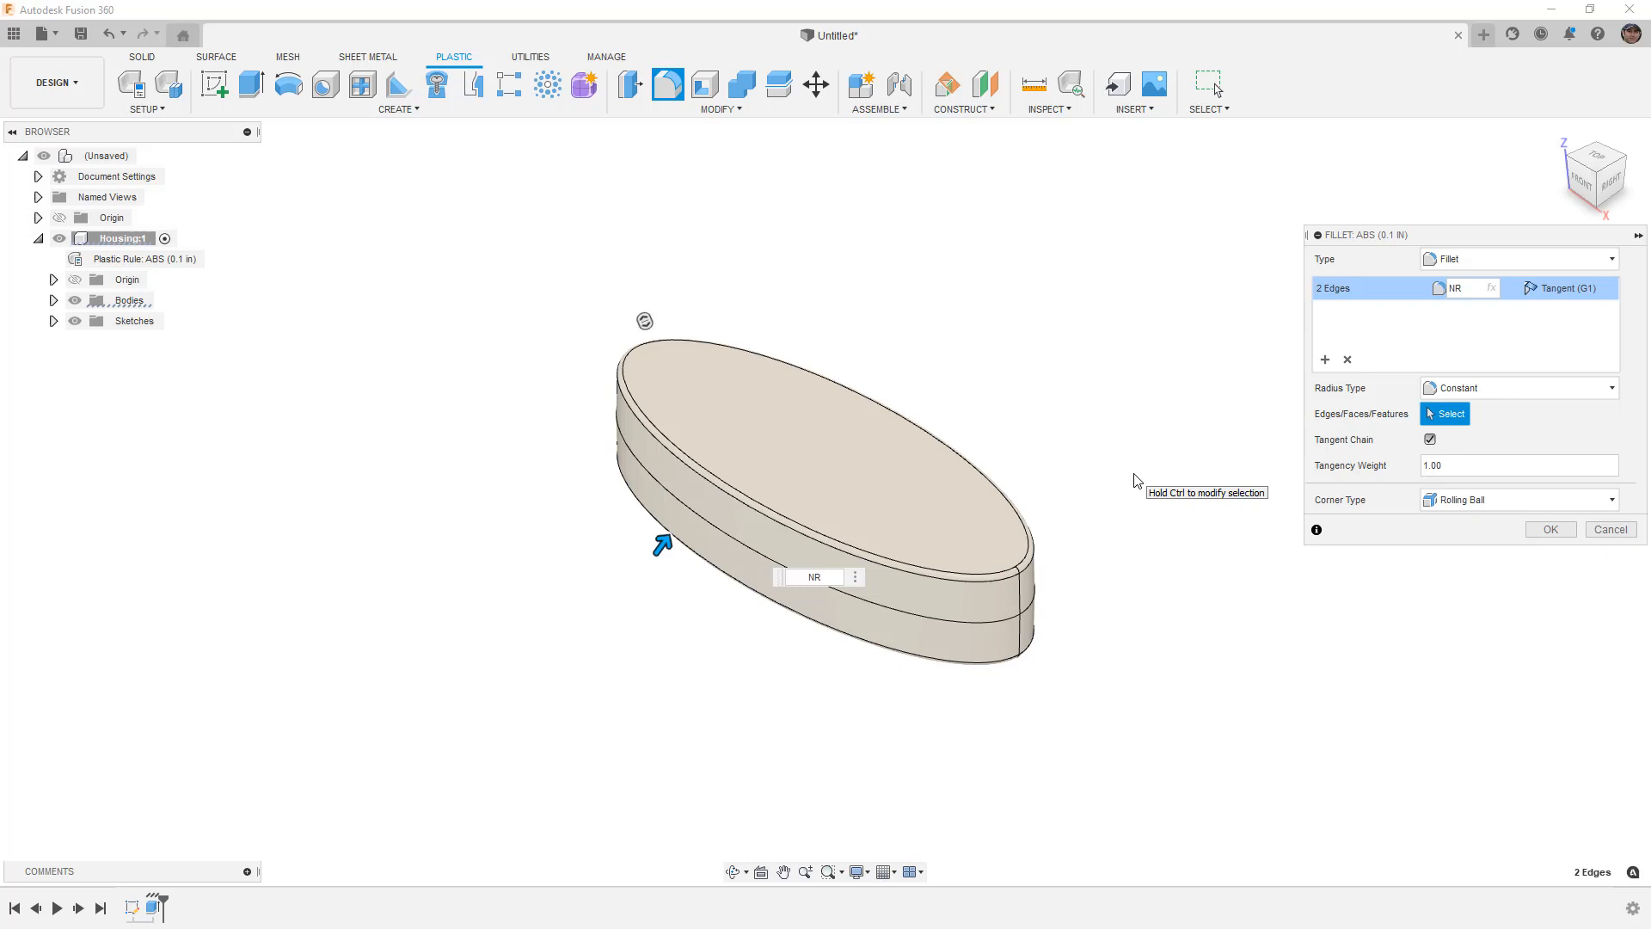
mouse_move(1136, 483)
type(".25")
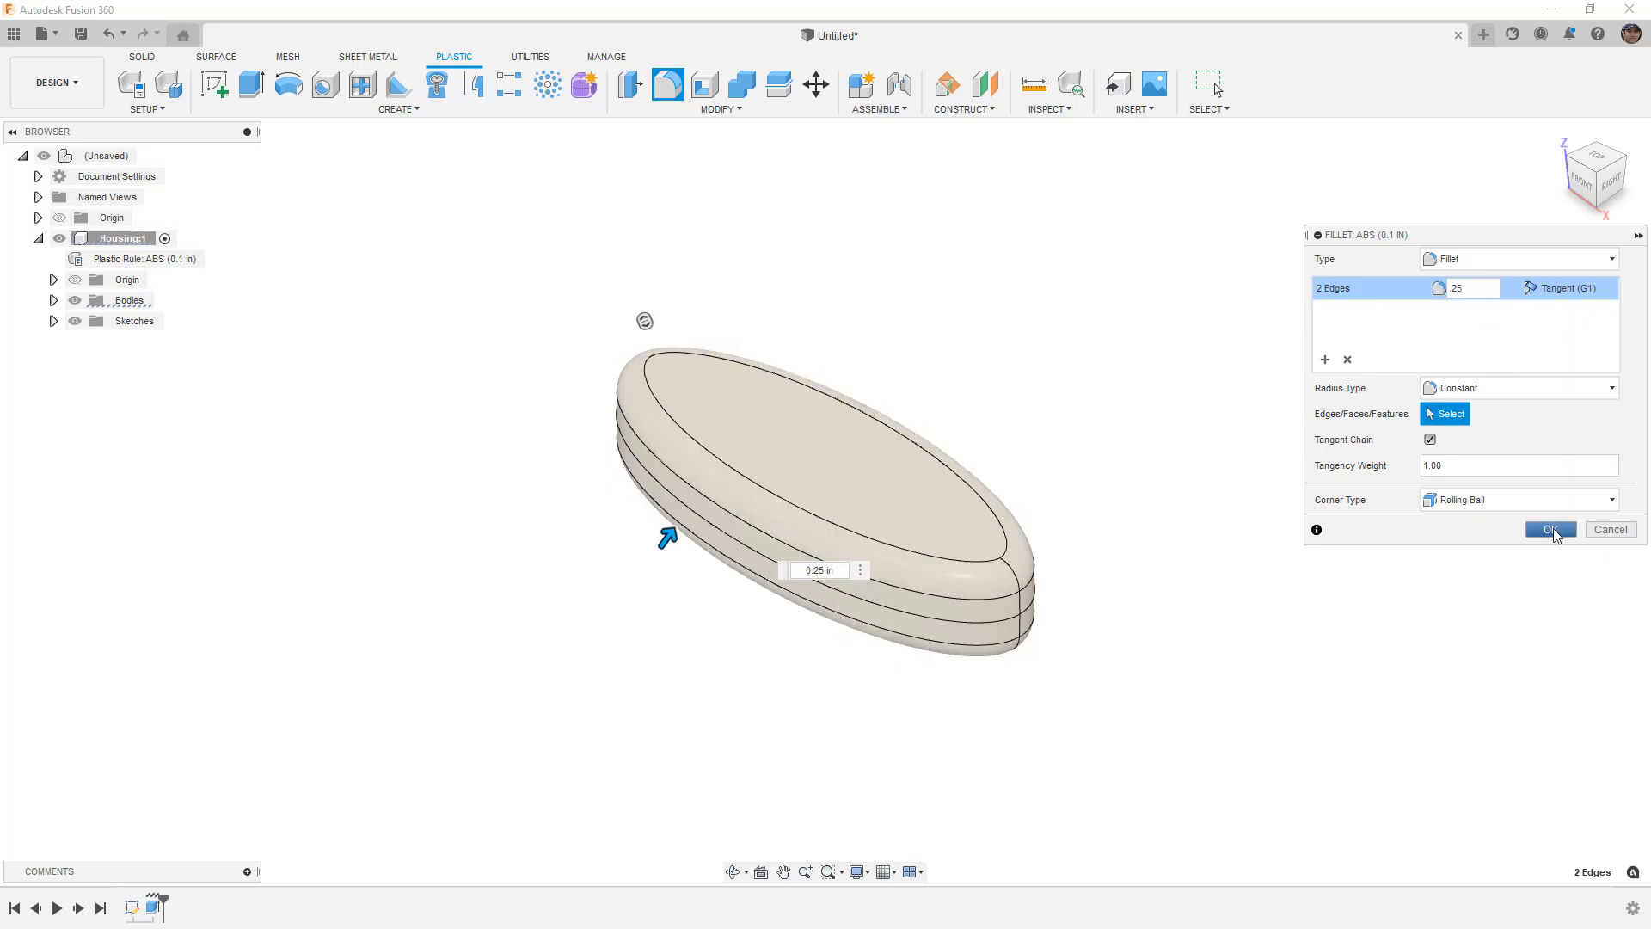
left_click(1547, 528)
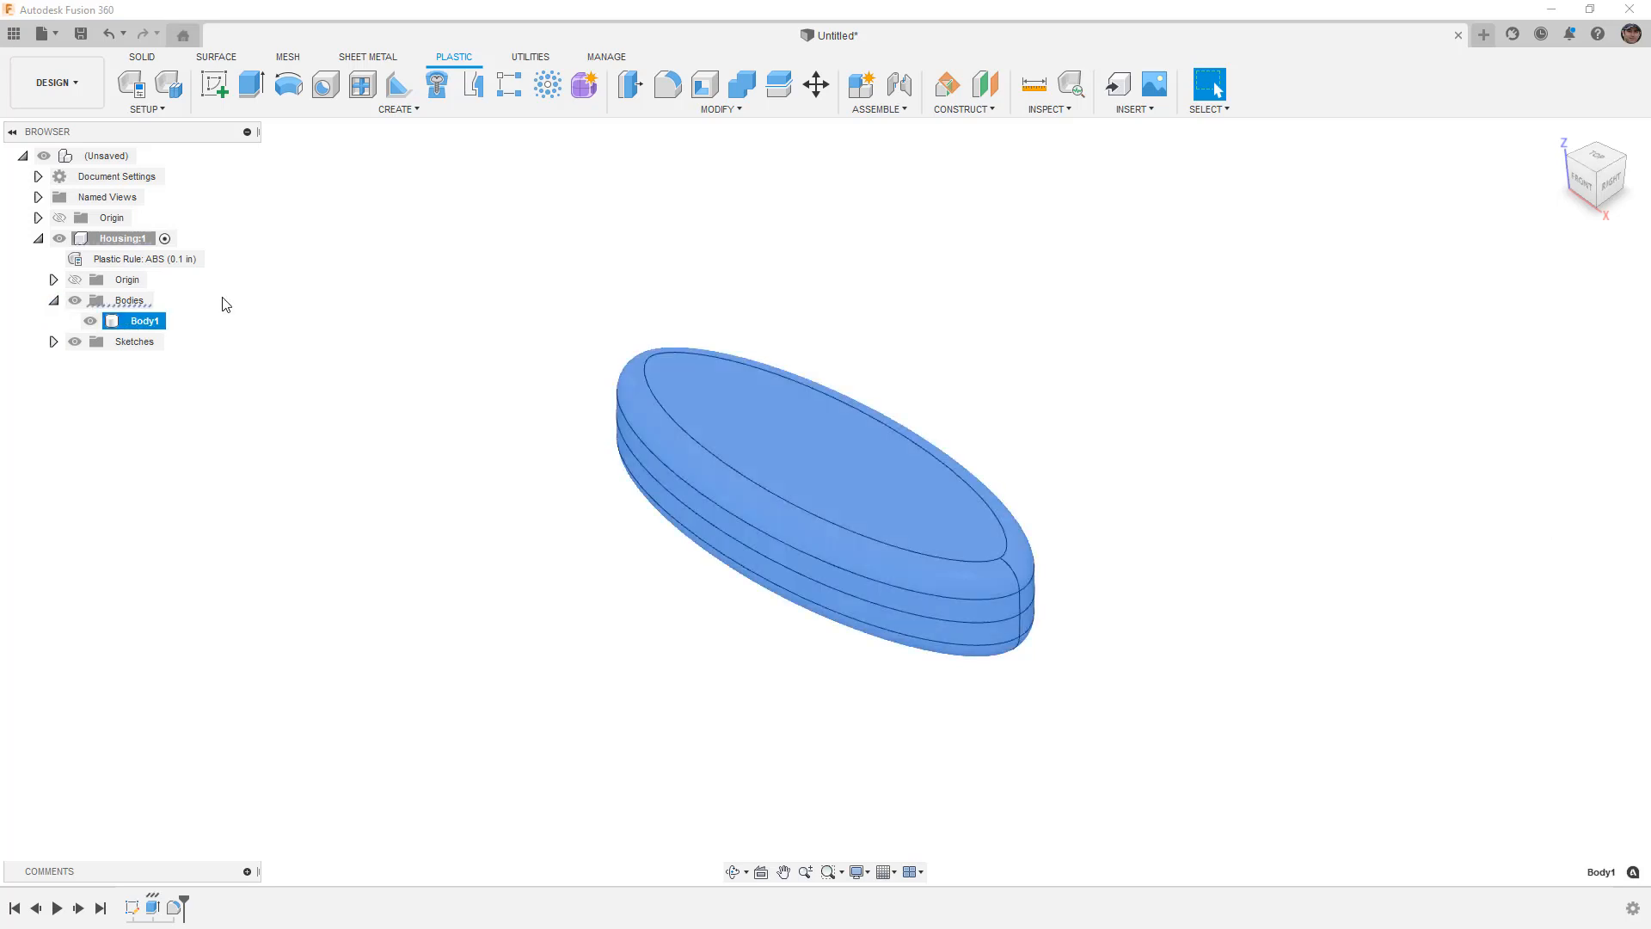
- Shell Body1 inward with wall thickness T from the plastic rule
left_click(703, 84)
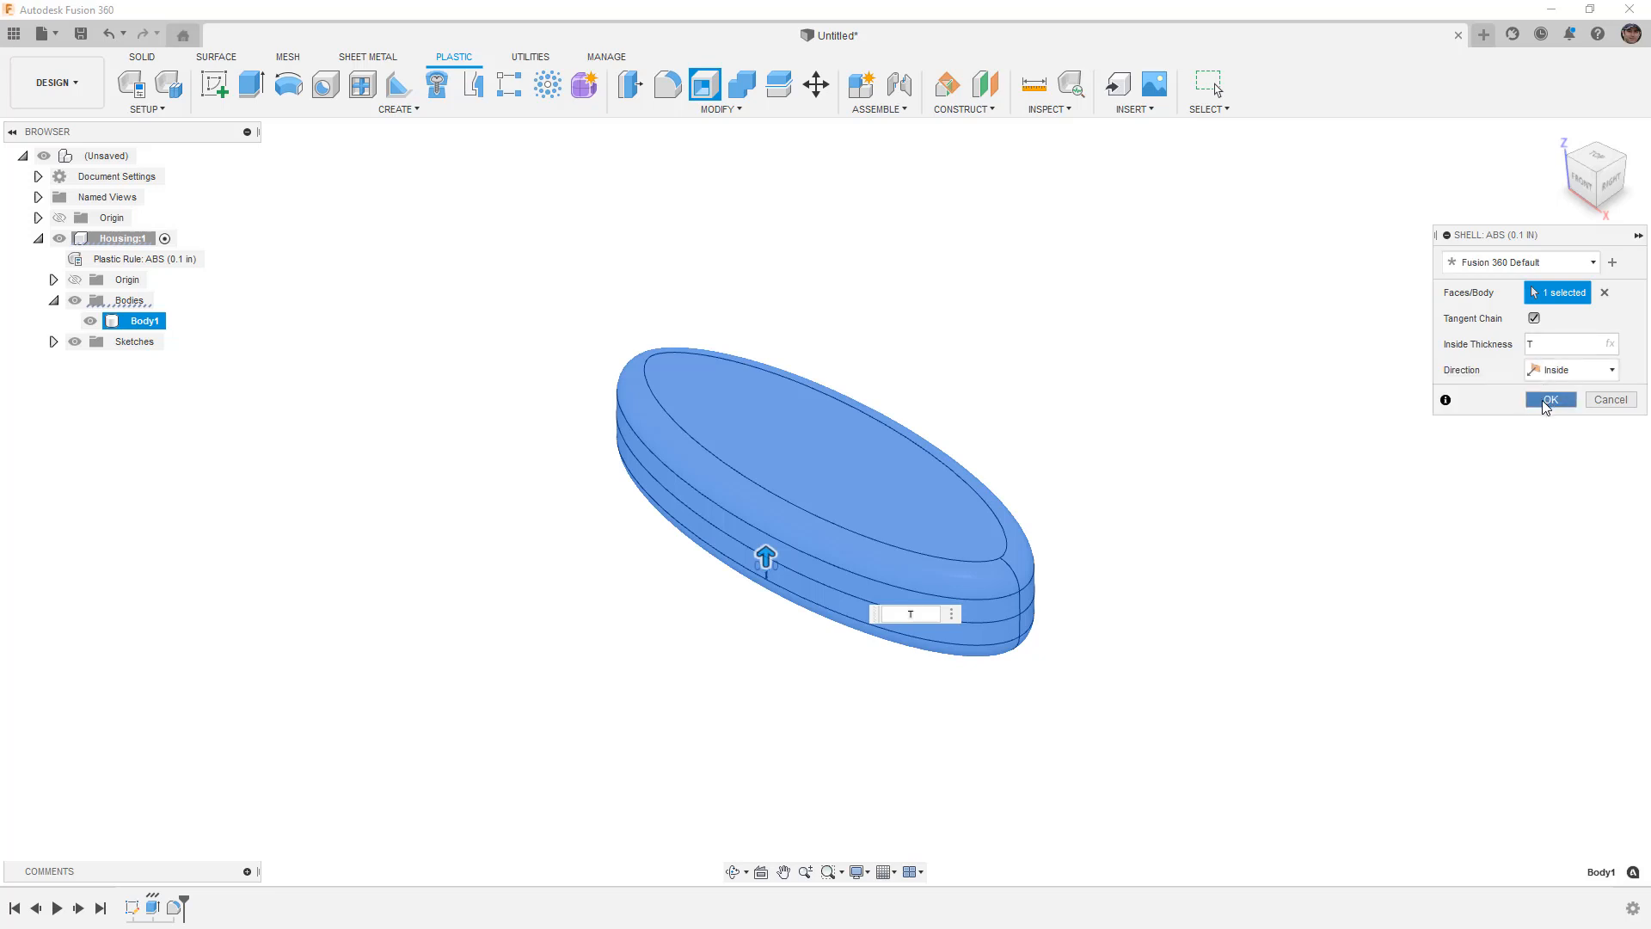
left_click(1549, 399)
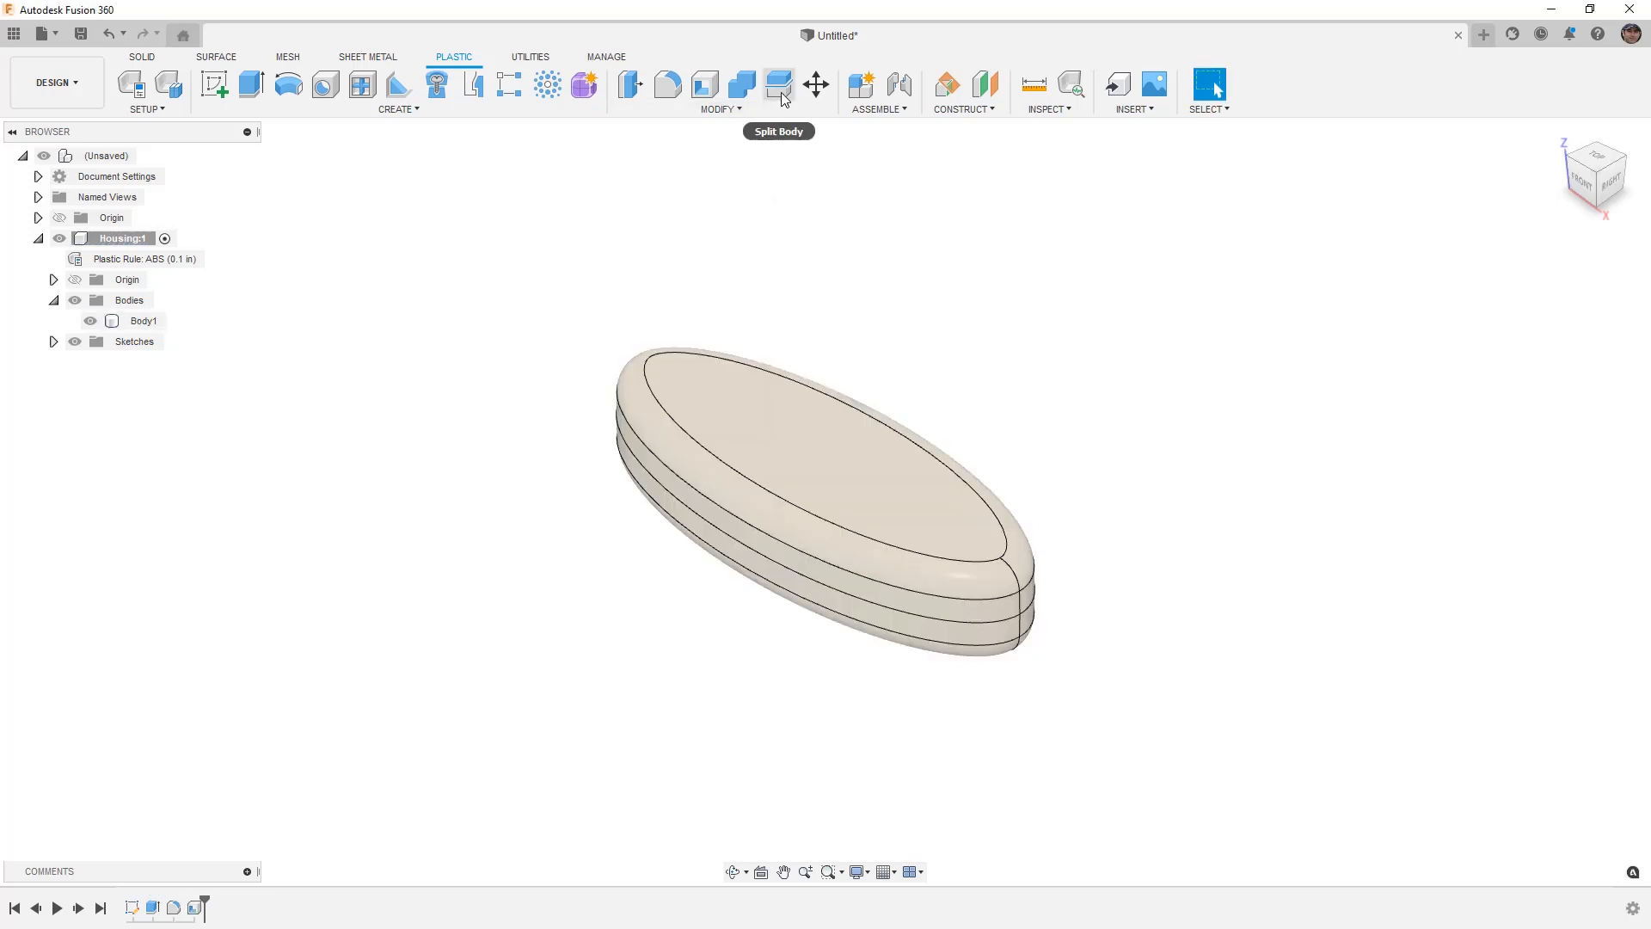
- Split the shelled body at the XY mid plane into Body1 and Body2
left_click(777, 84)
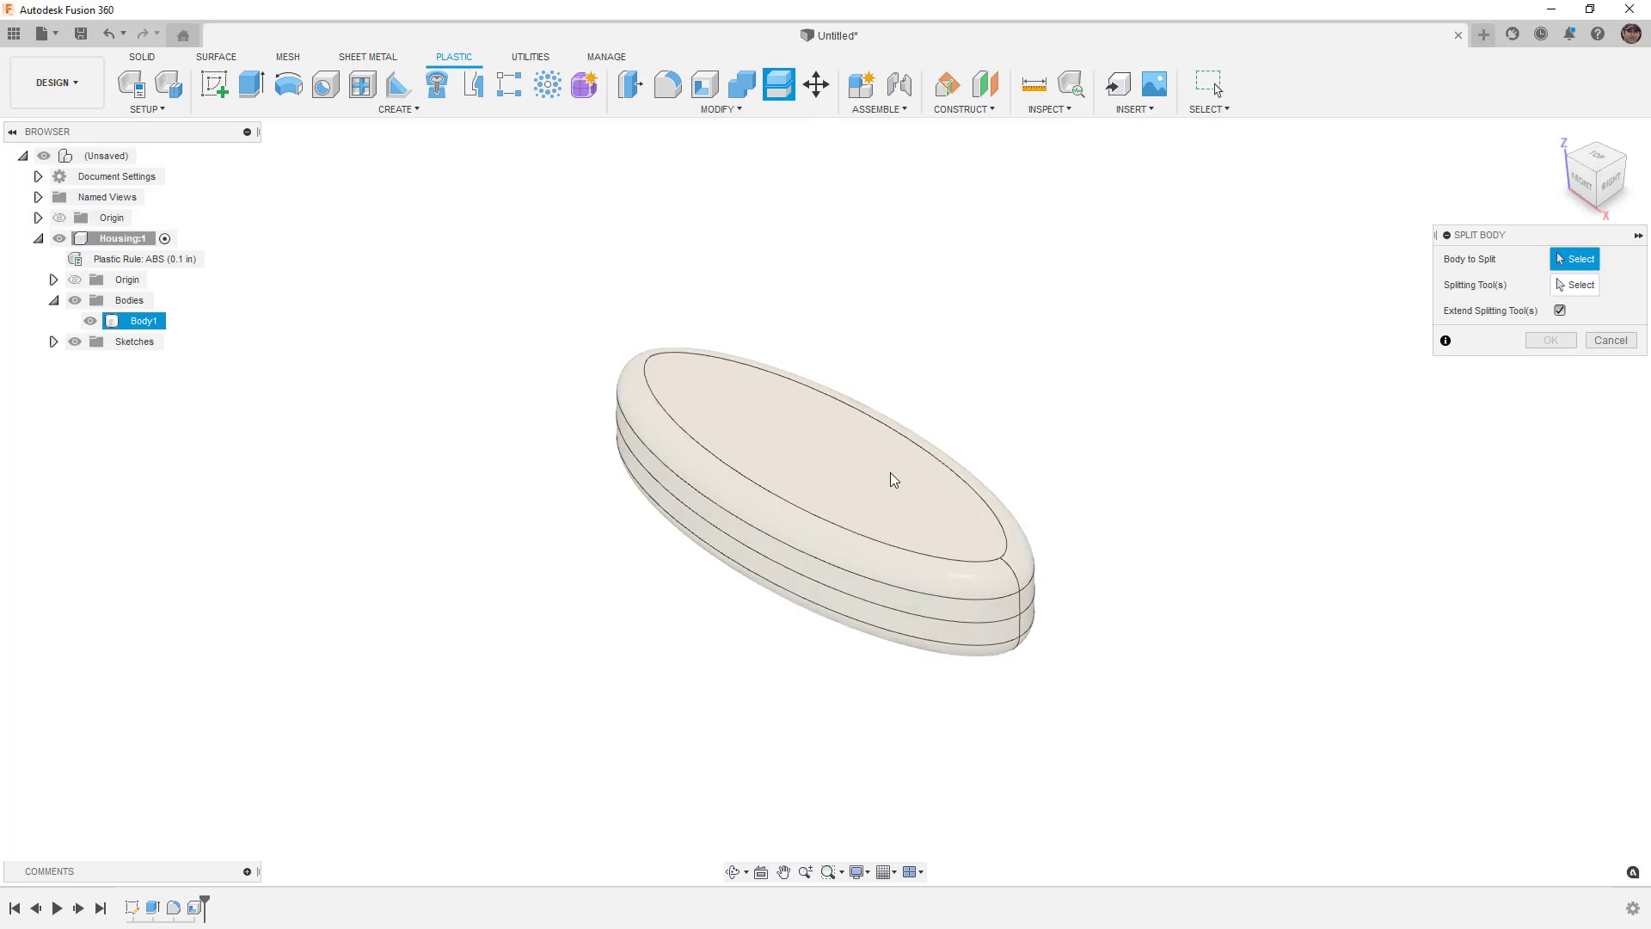
left_click(892, 480)
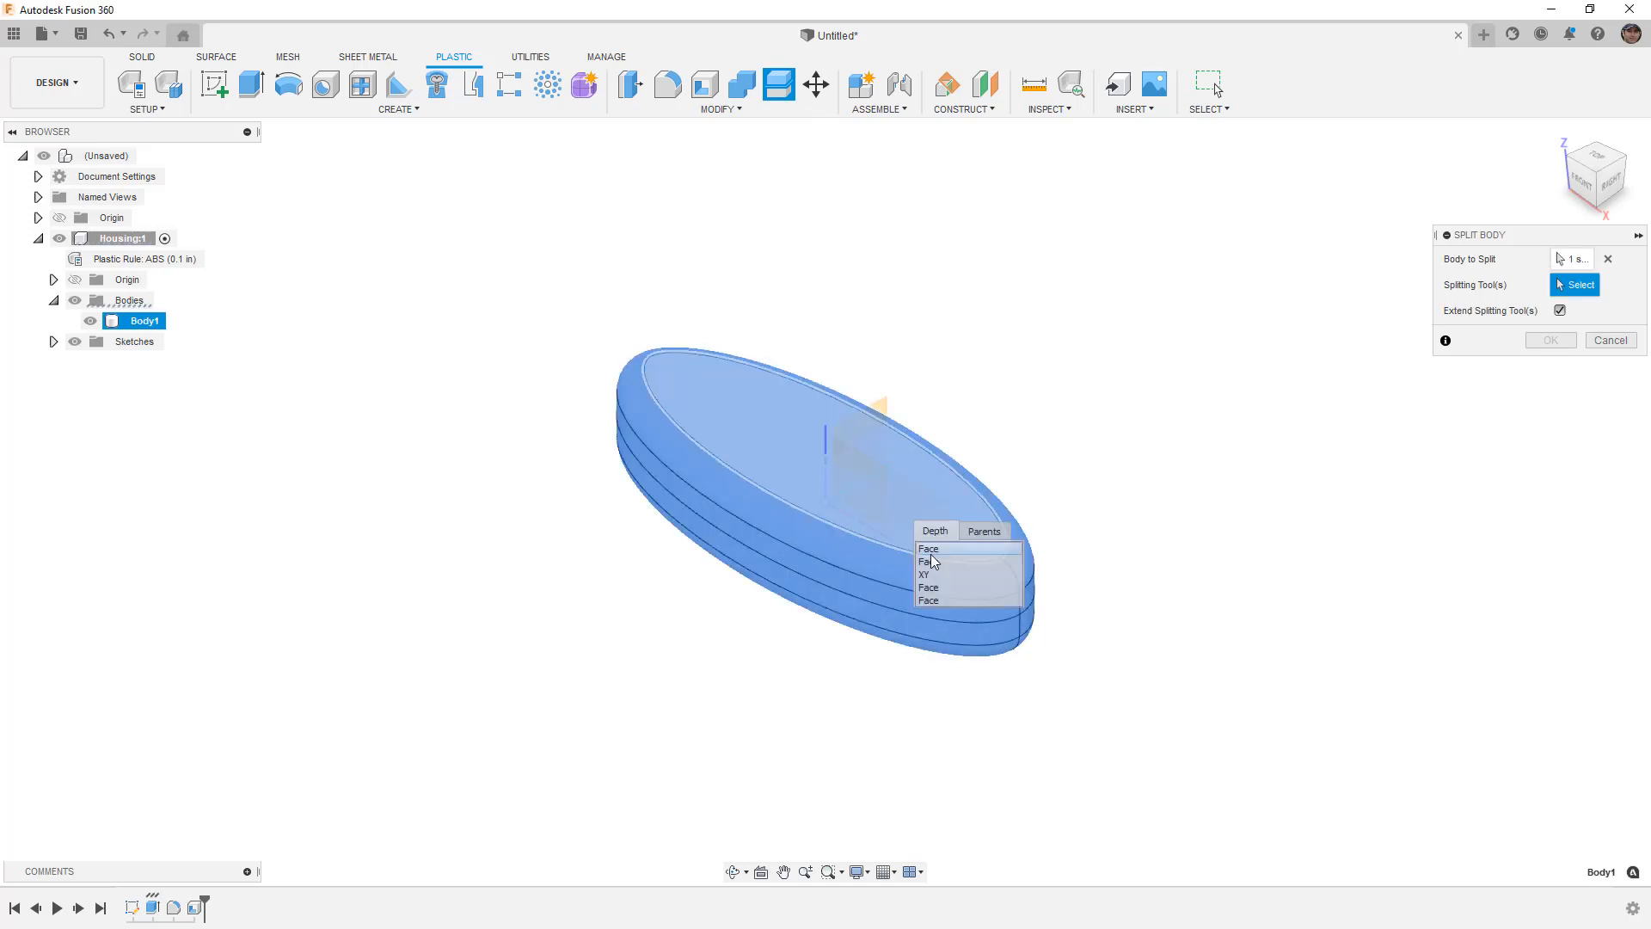
left_click(928, 560)
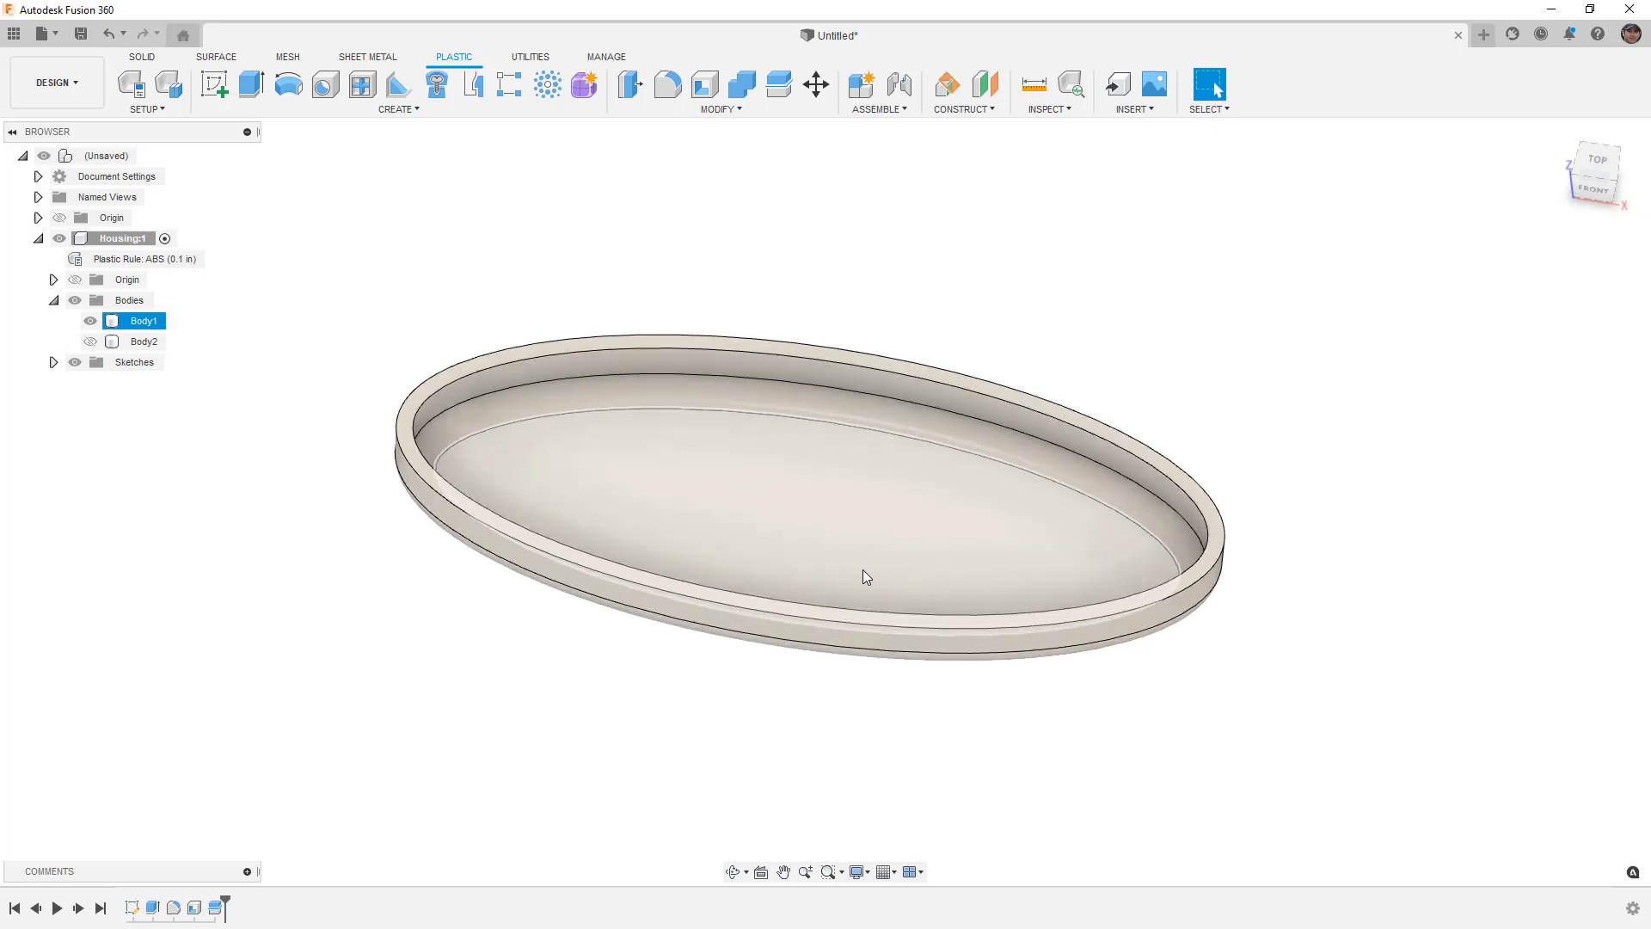
mouse_move(435, 86)
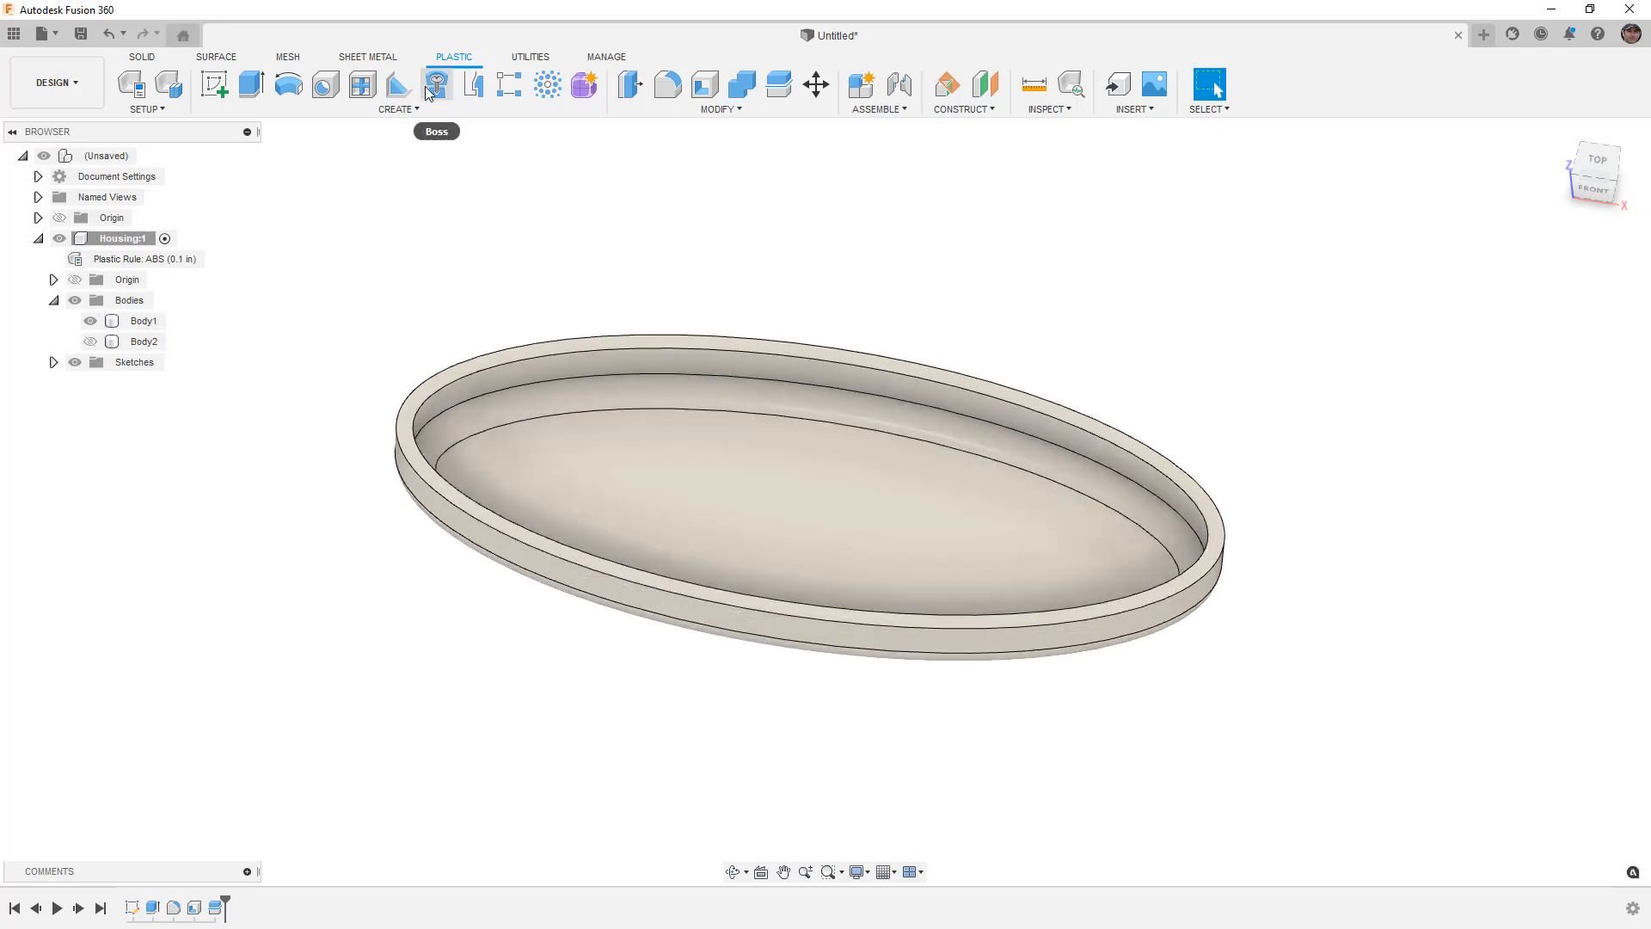
mouse_move(471, 86)
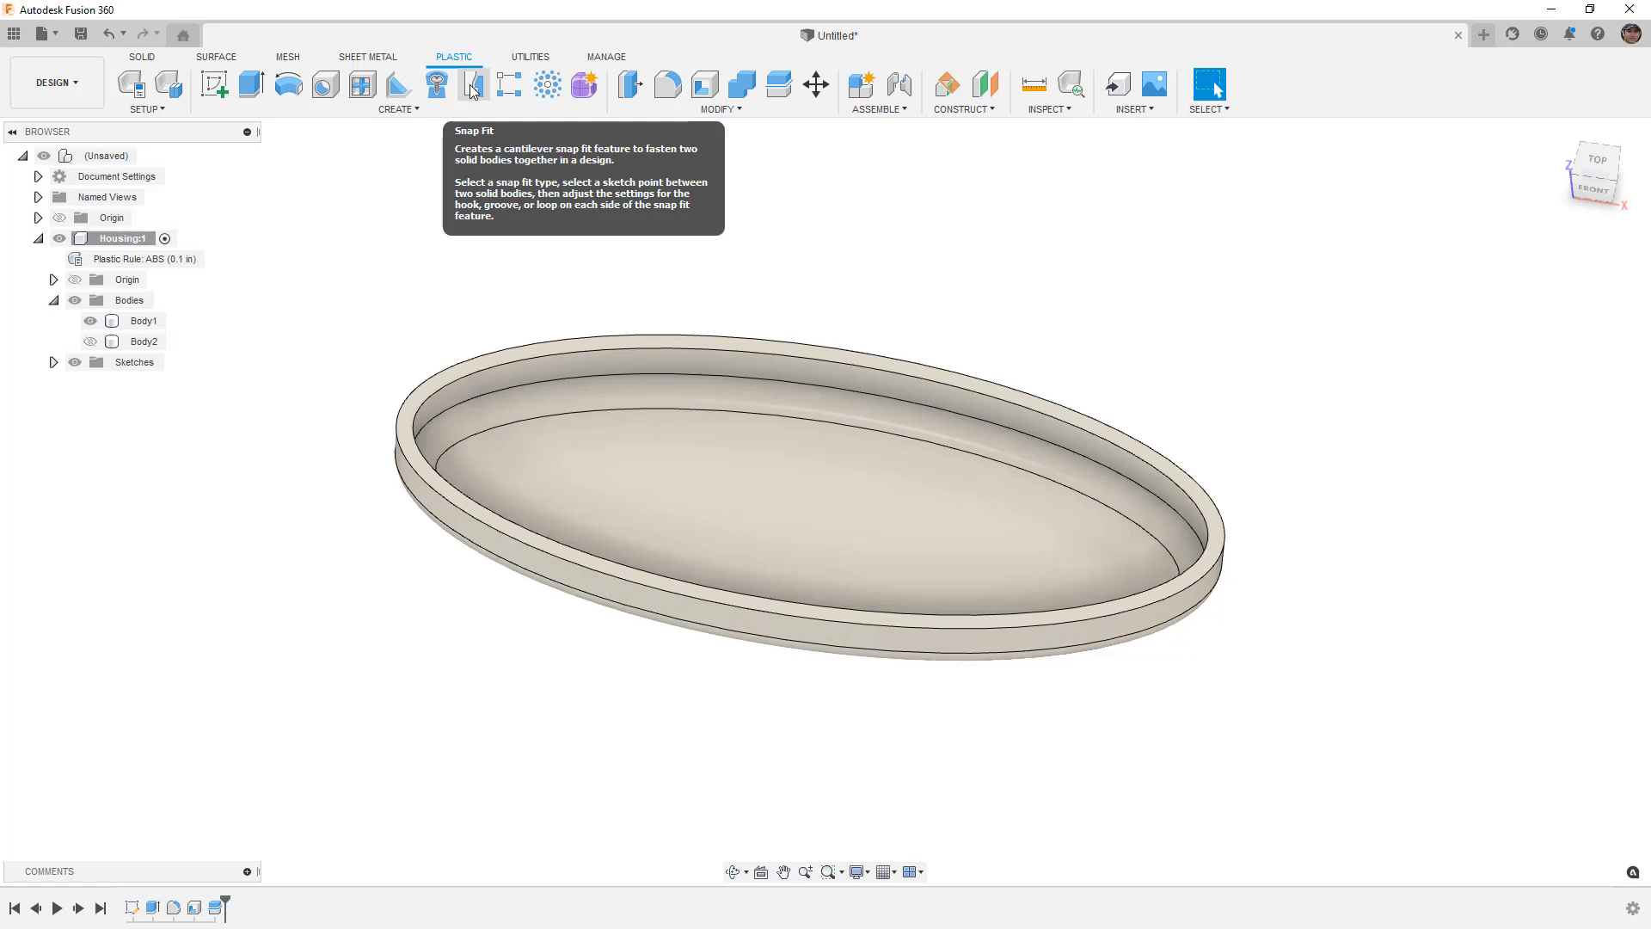
mouse_move(715, 294)
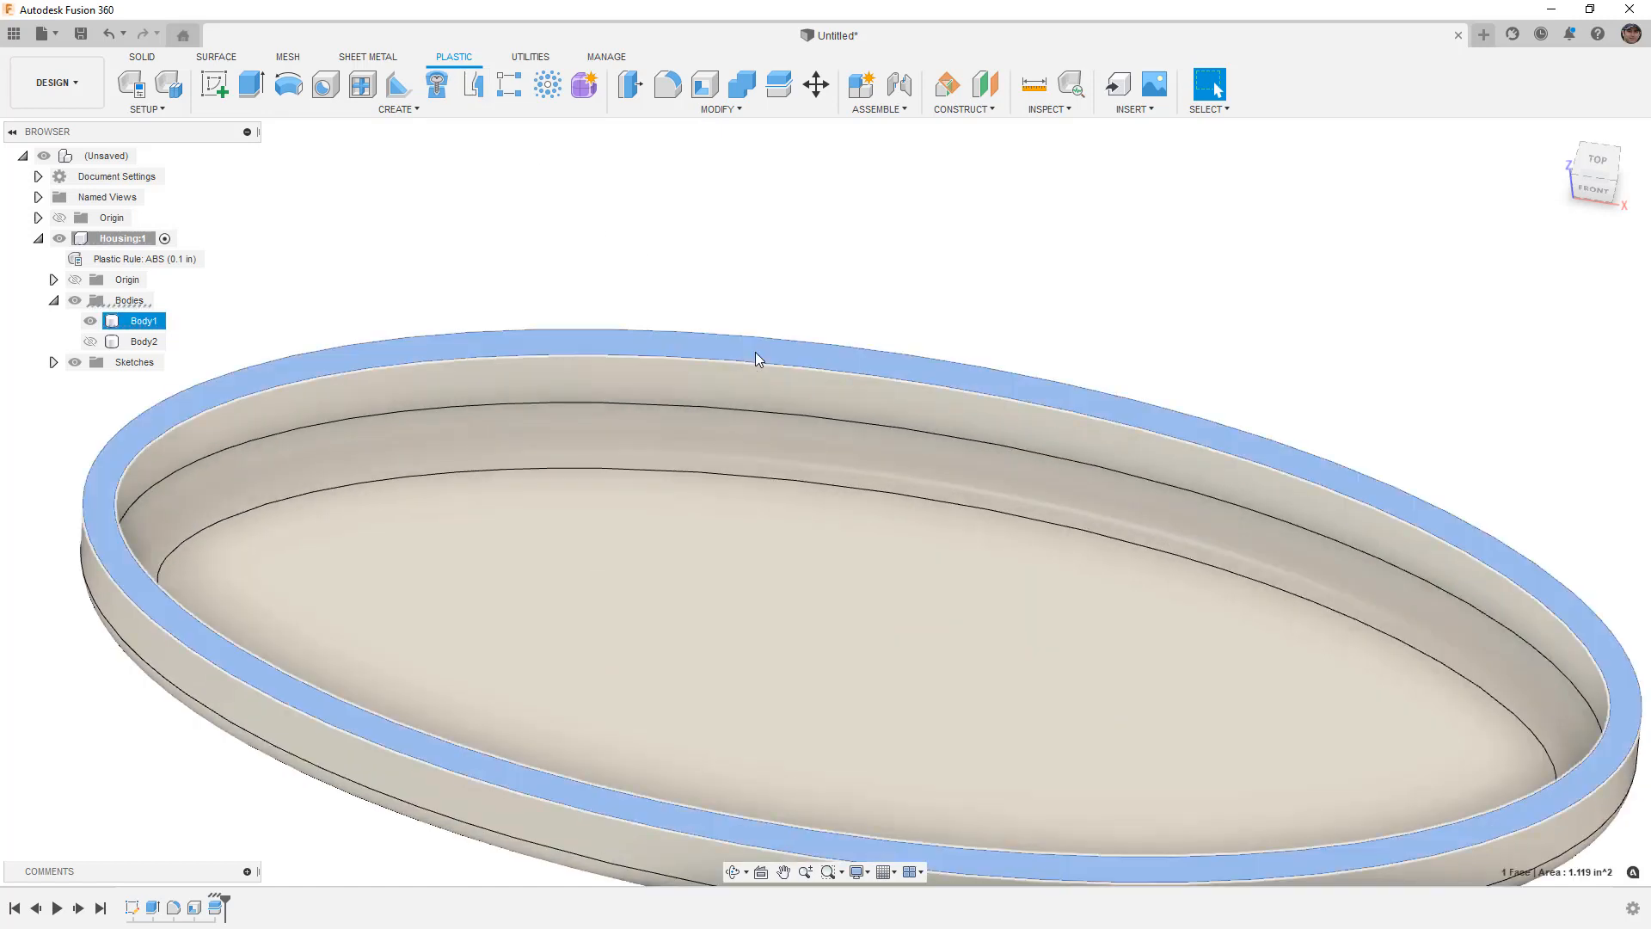
- On the rim face, offset the inner rim edge and make the ellipse construction geometry
left_click(1596, 158)
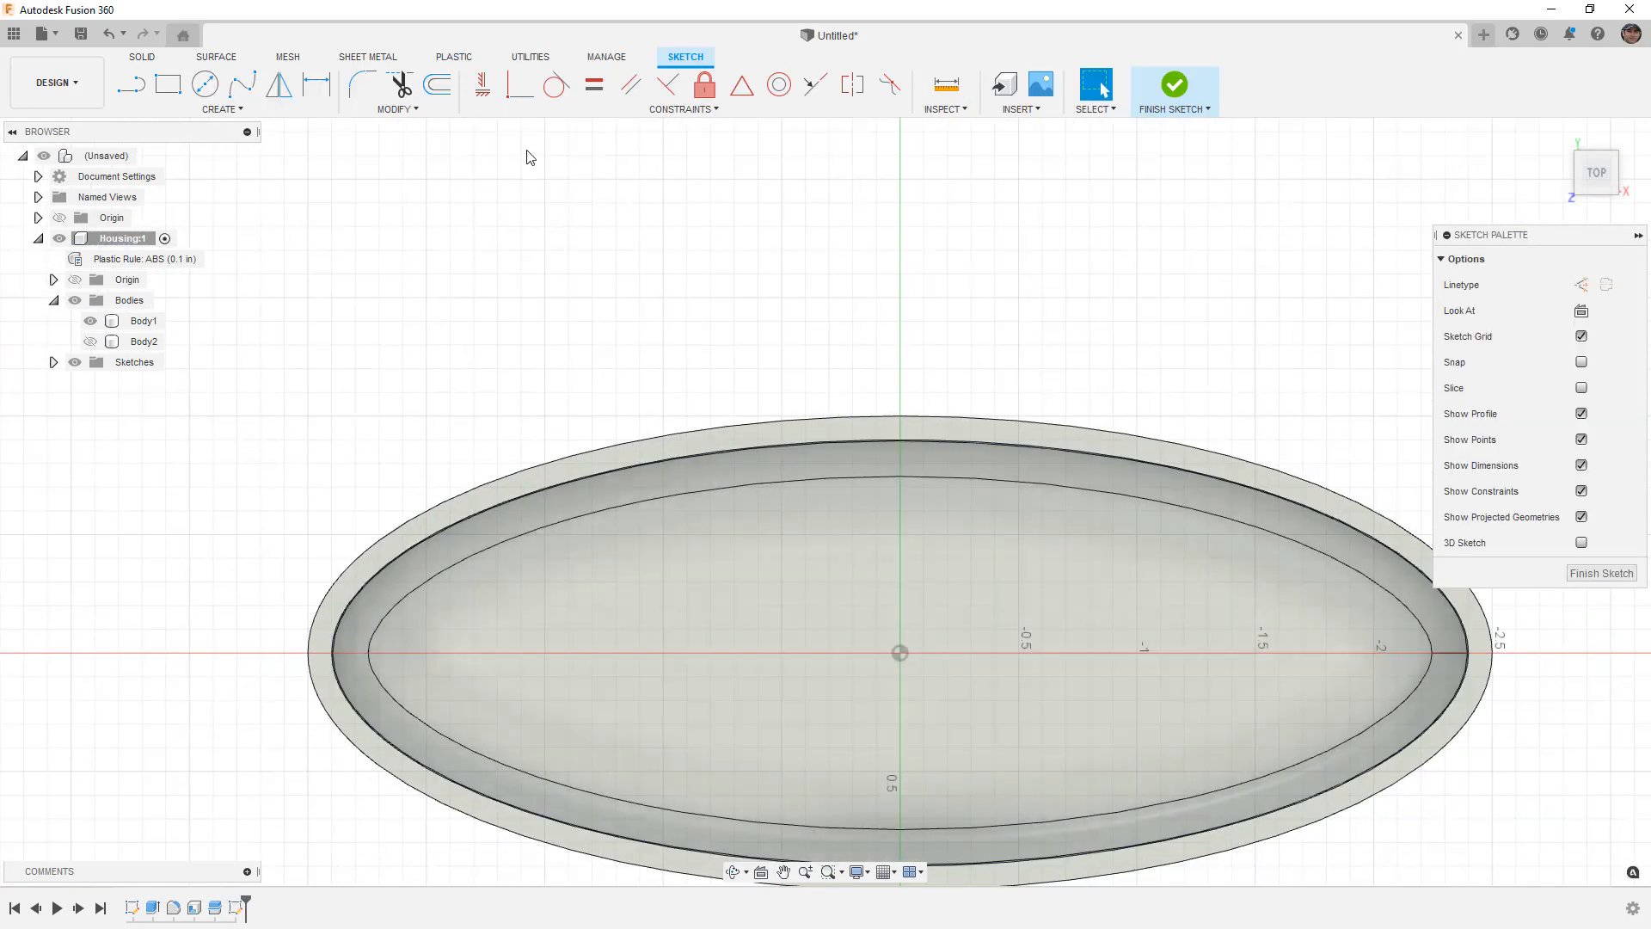
left_click(437, 84)
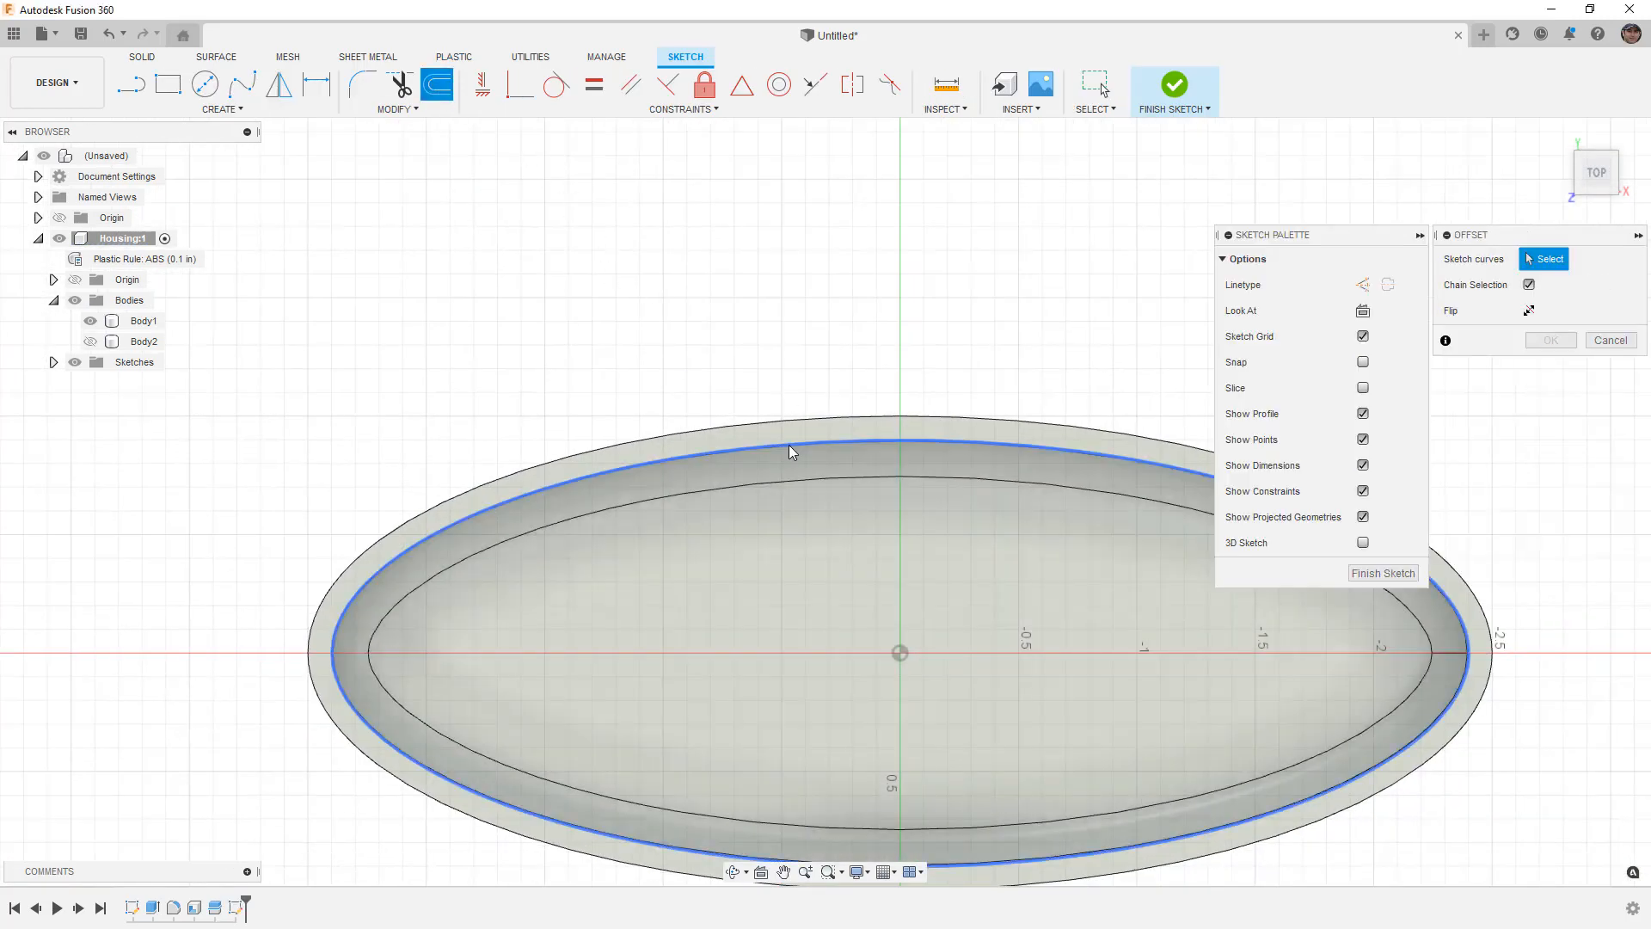
left_click(789, 427)
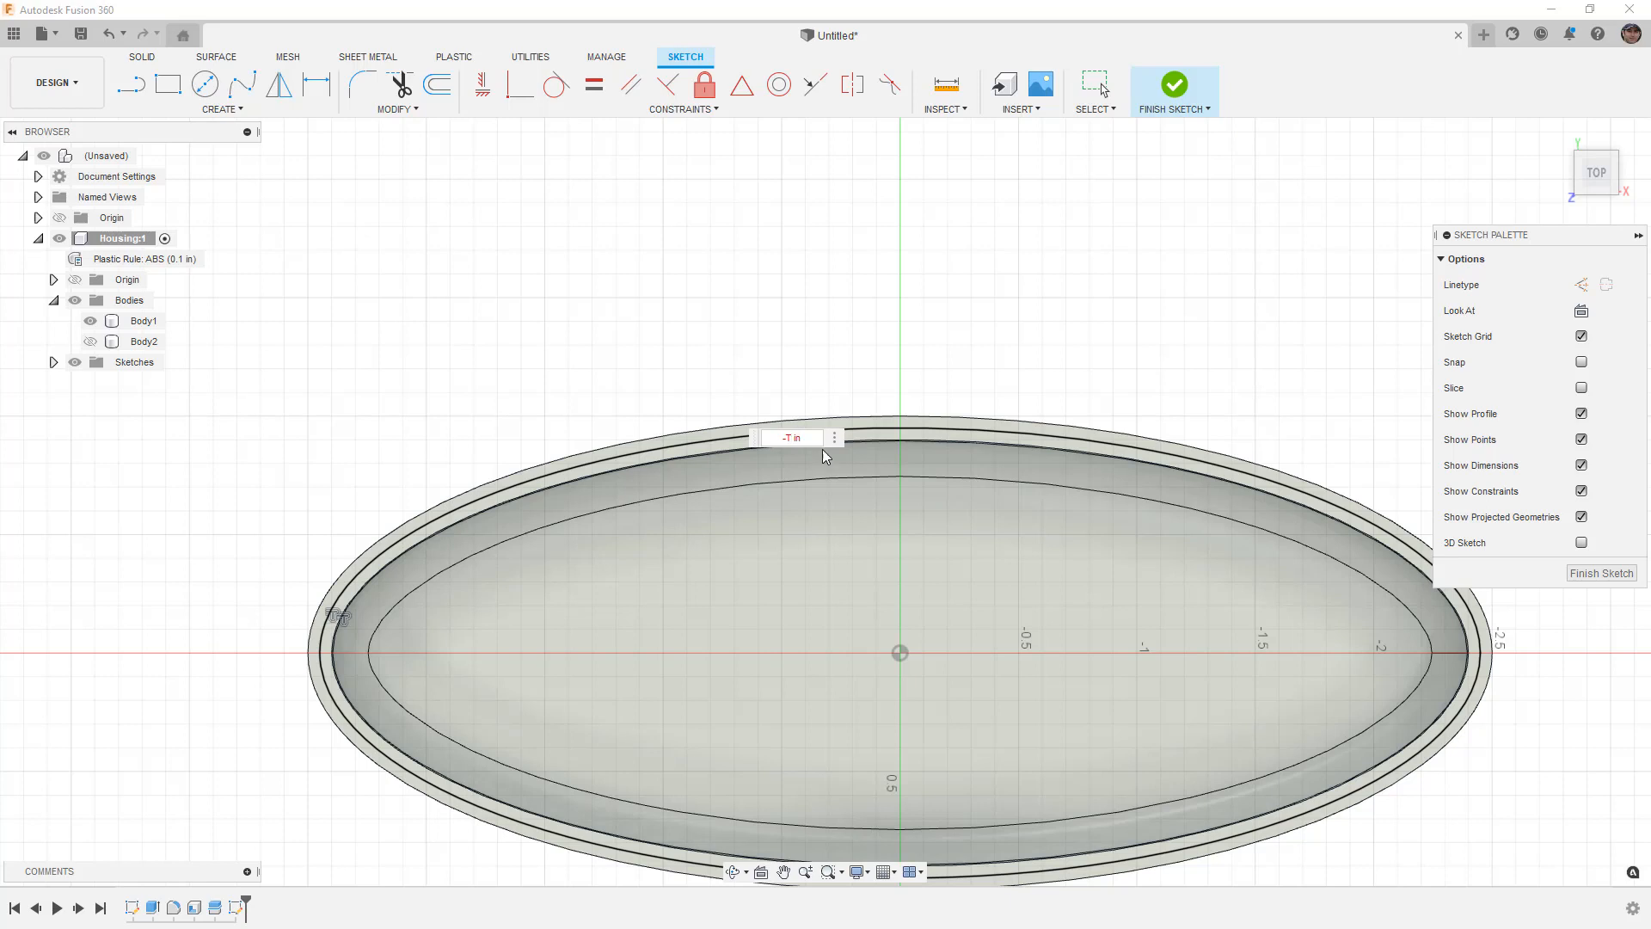
left_click(834, 437)
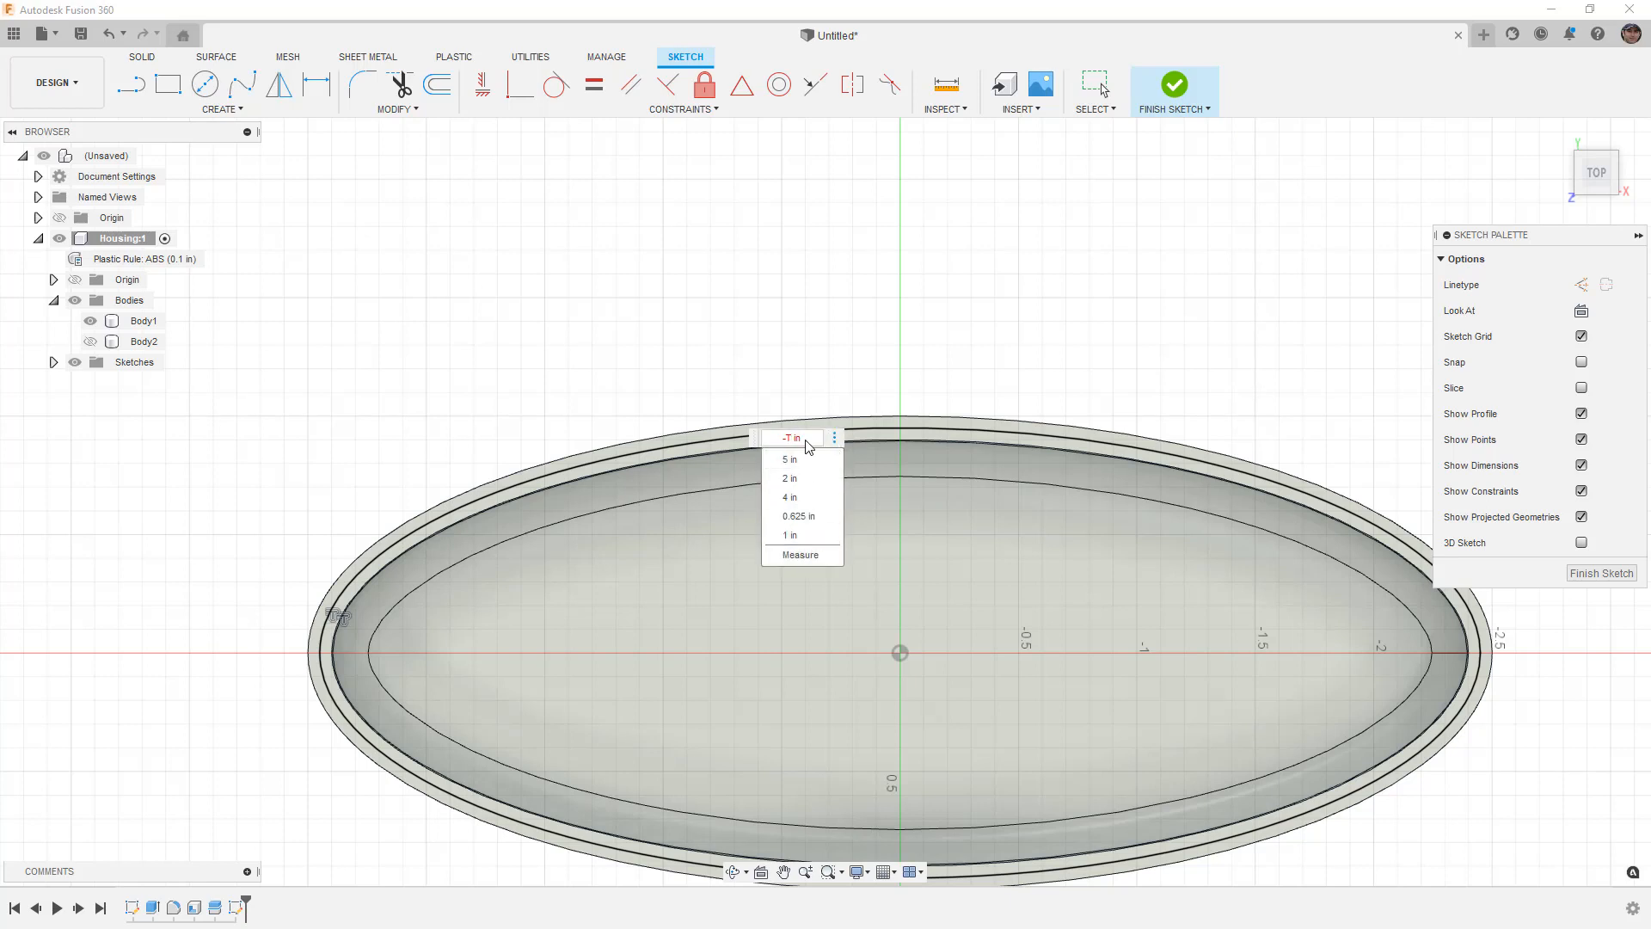
mouse_move(803, 420)
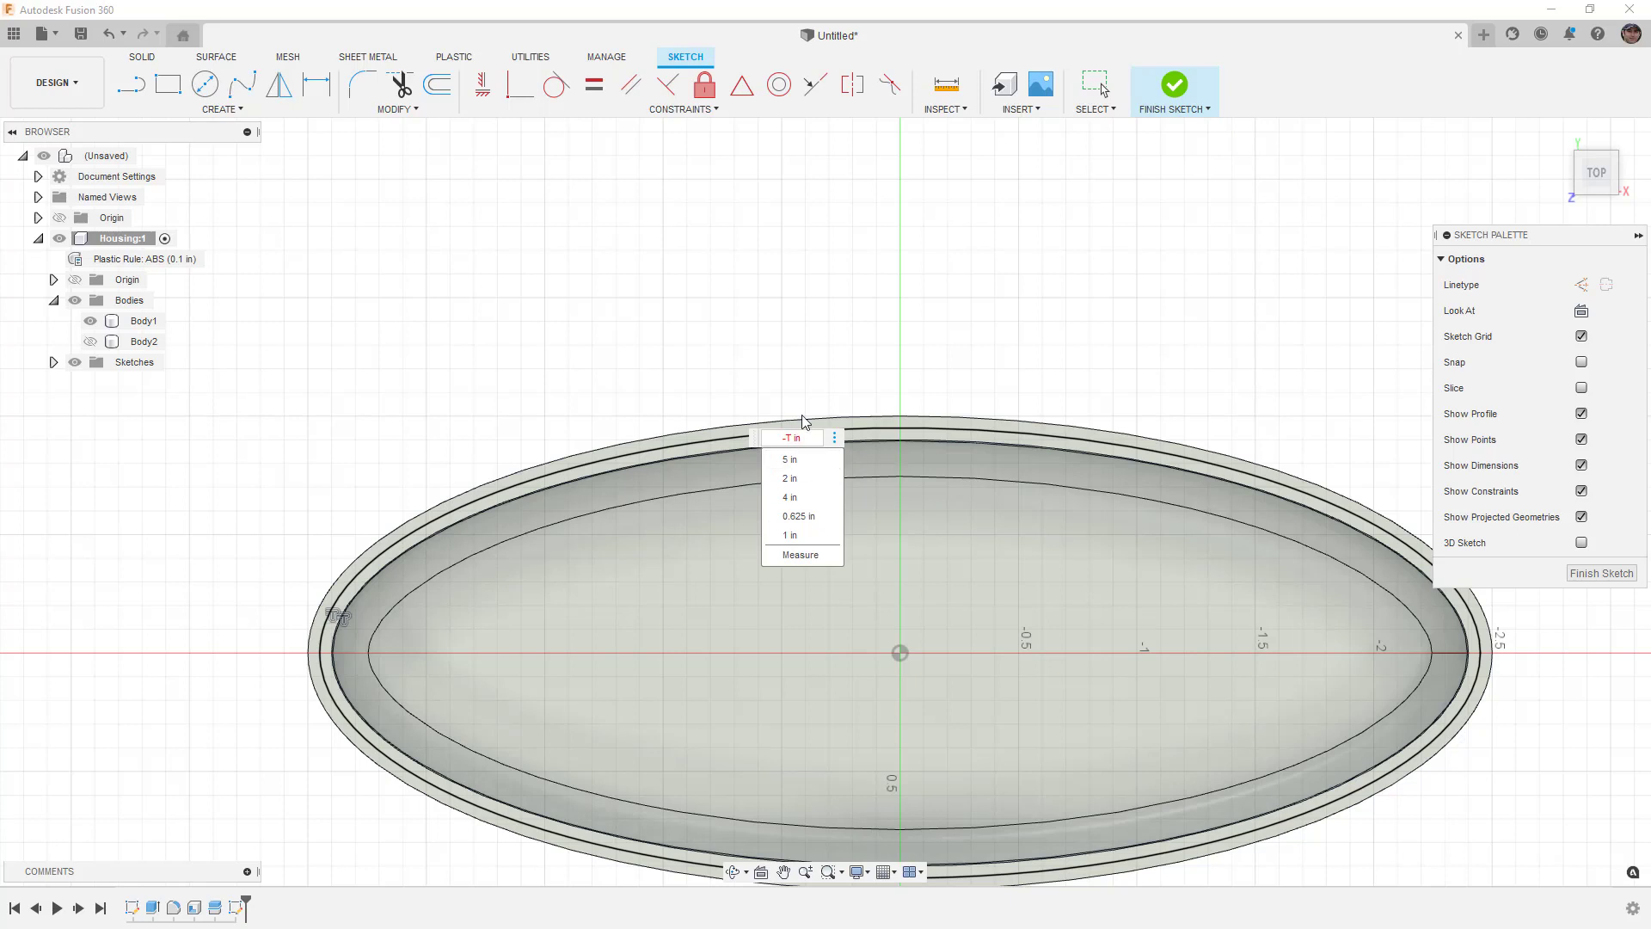
left_click(810, 435)
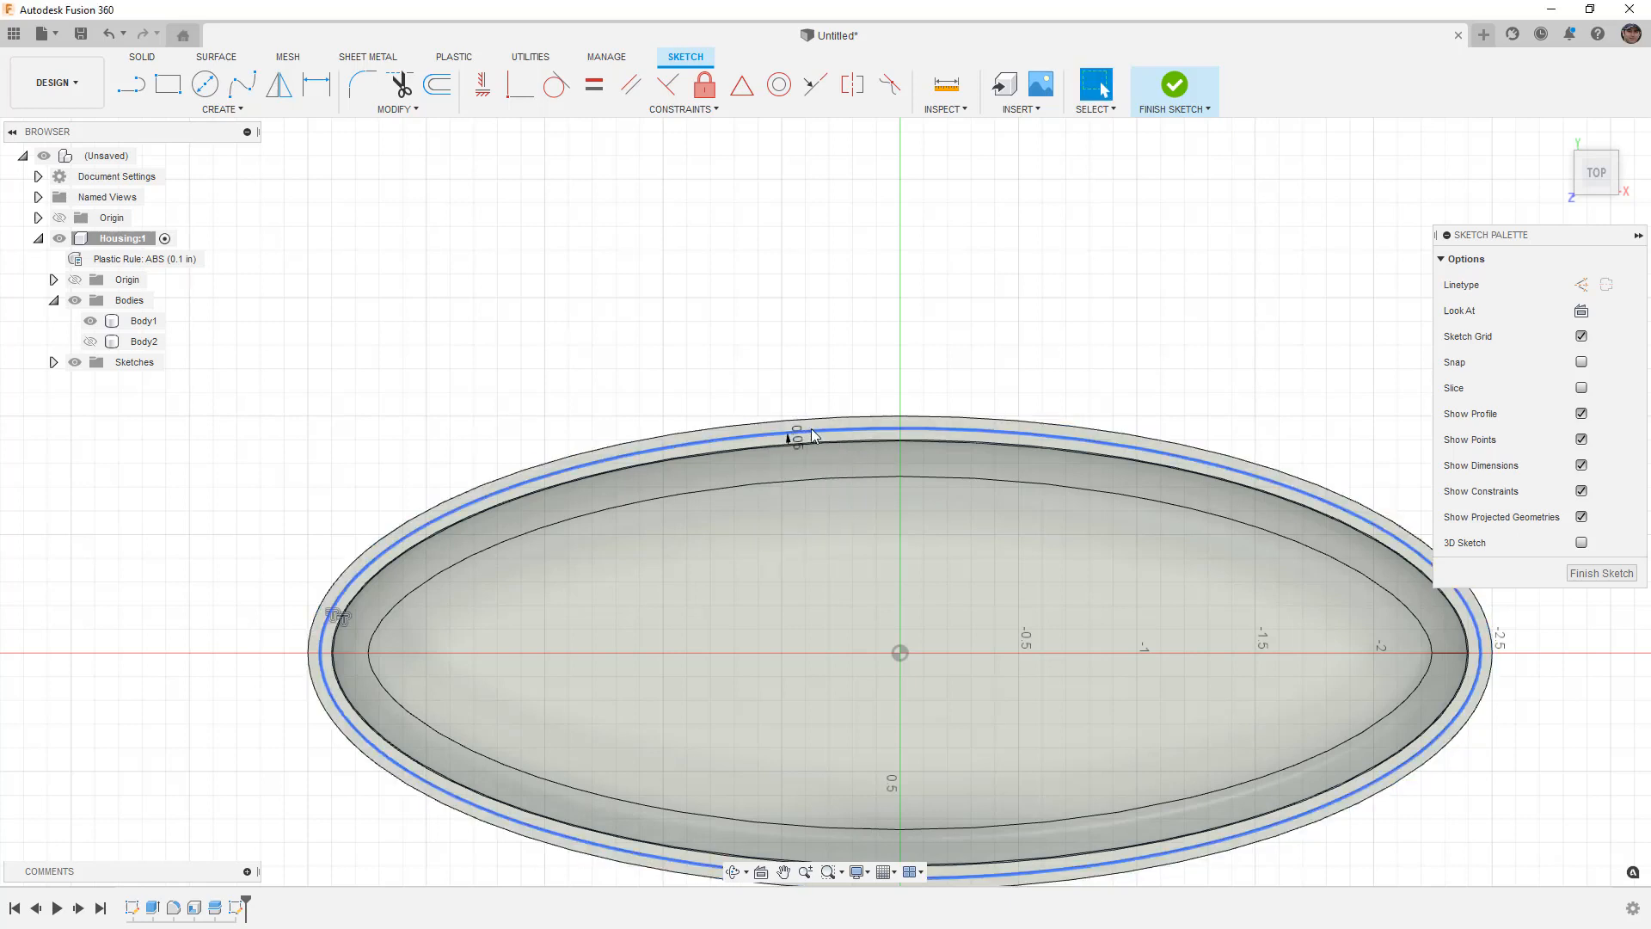
left_click(342, 179)
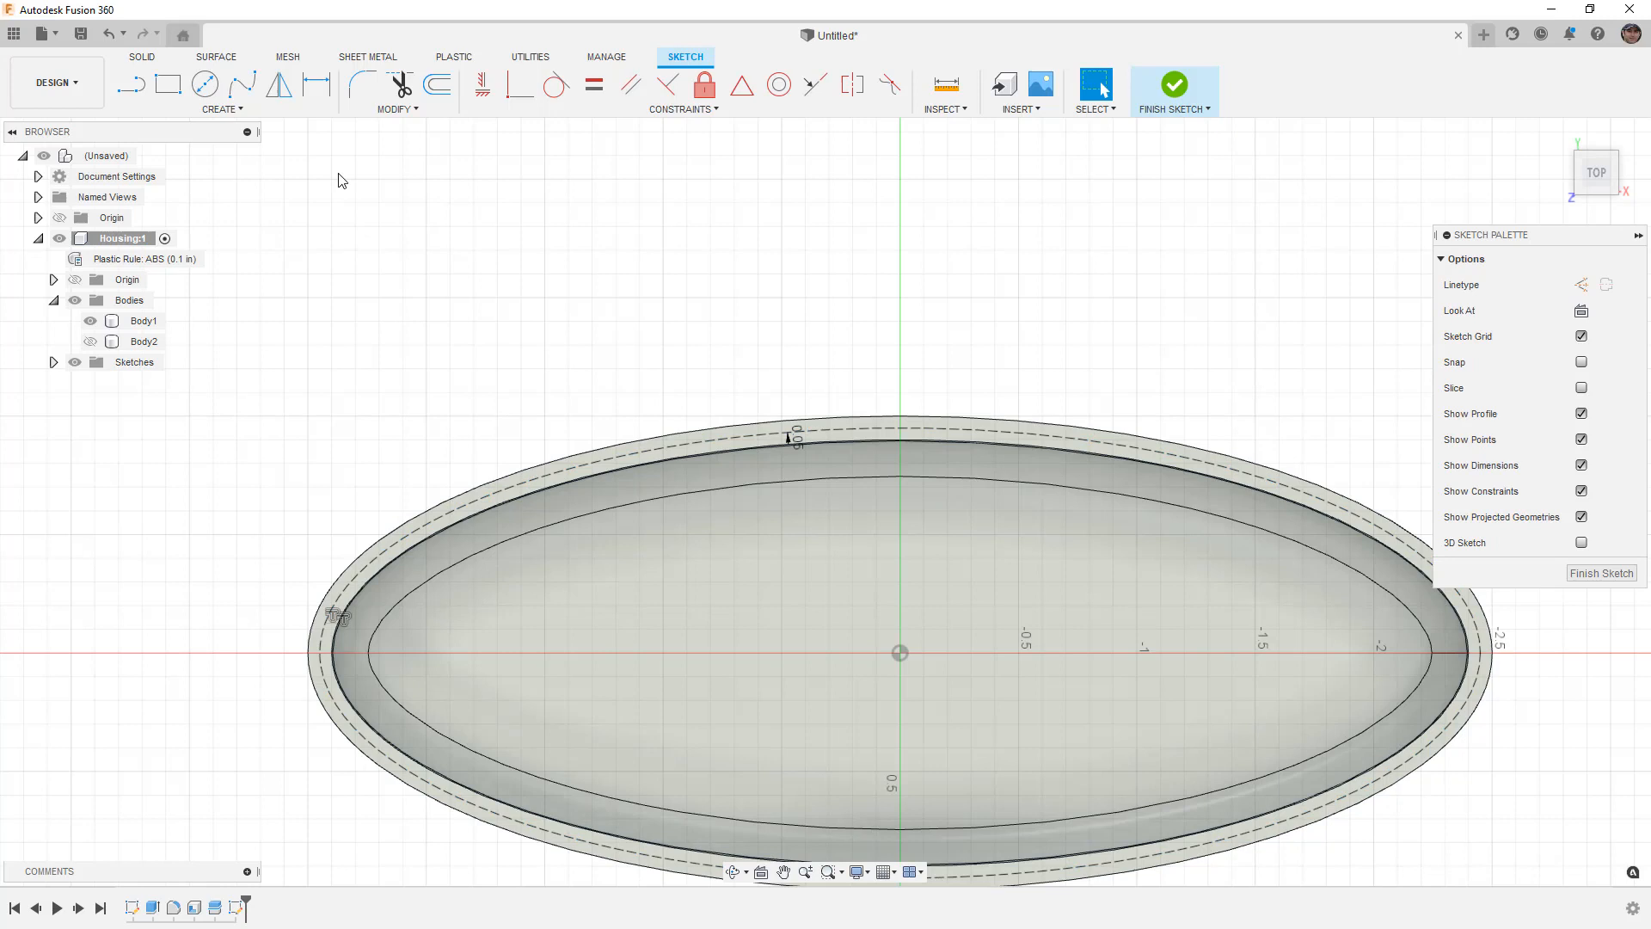
- Place sketch points on the offset ellipse and finish Sketch2
left_click(222, 95)
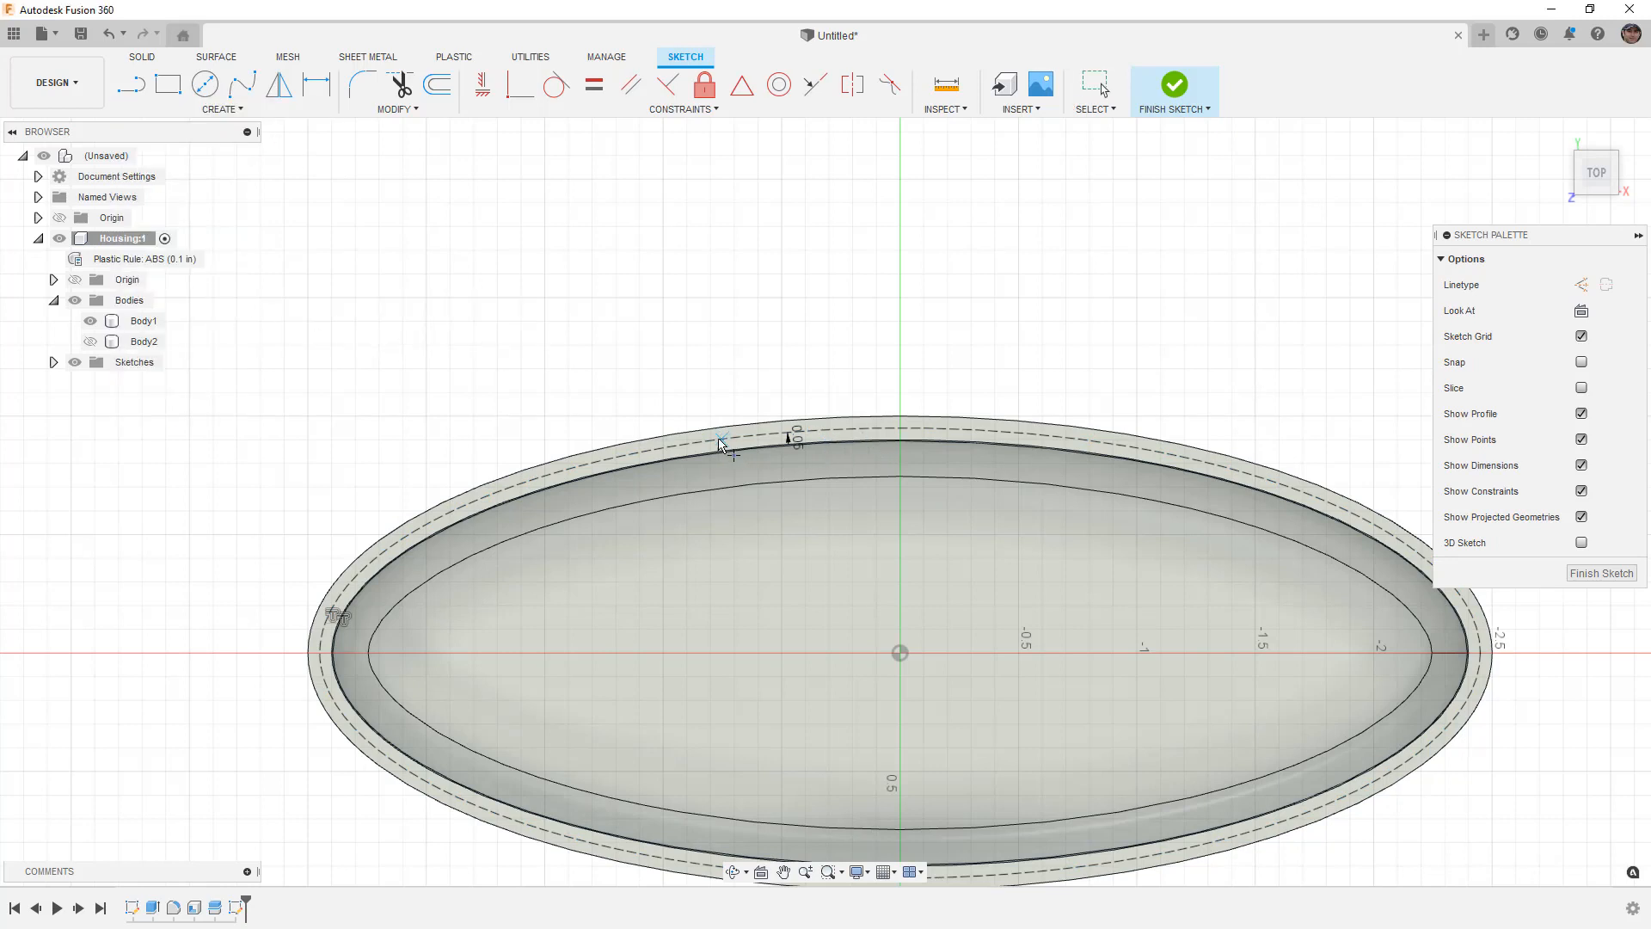
mouse_move(899, 432)
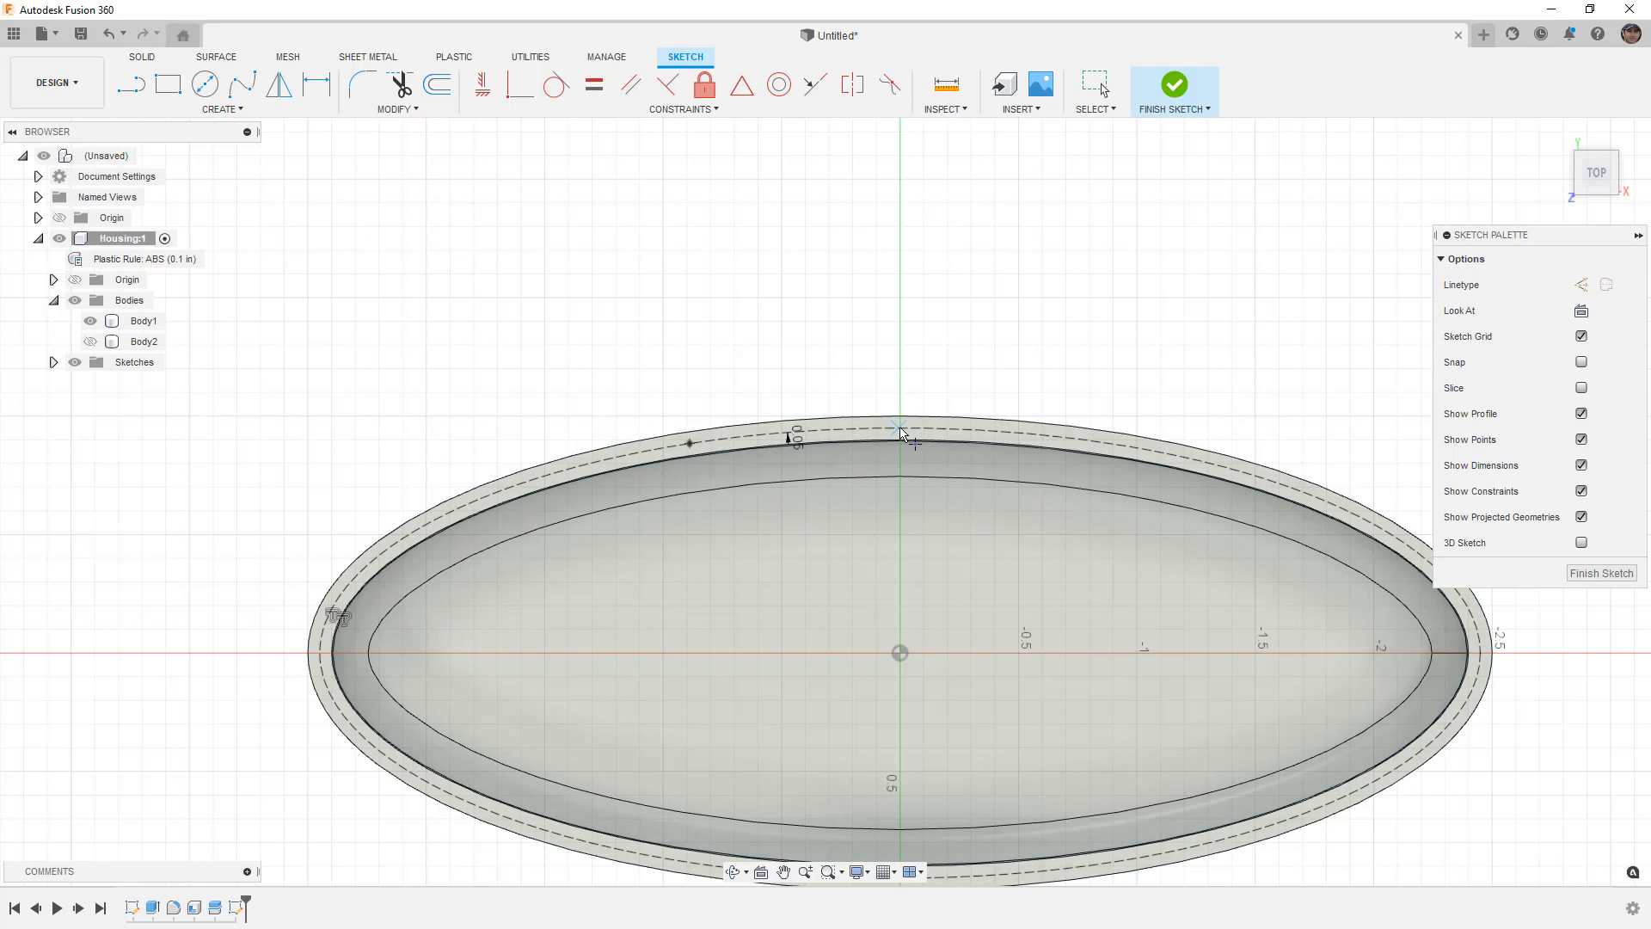
mouse_move(674, 578)
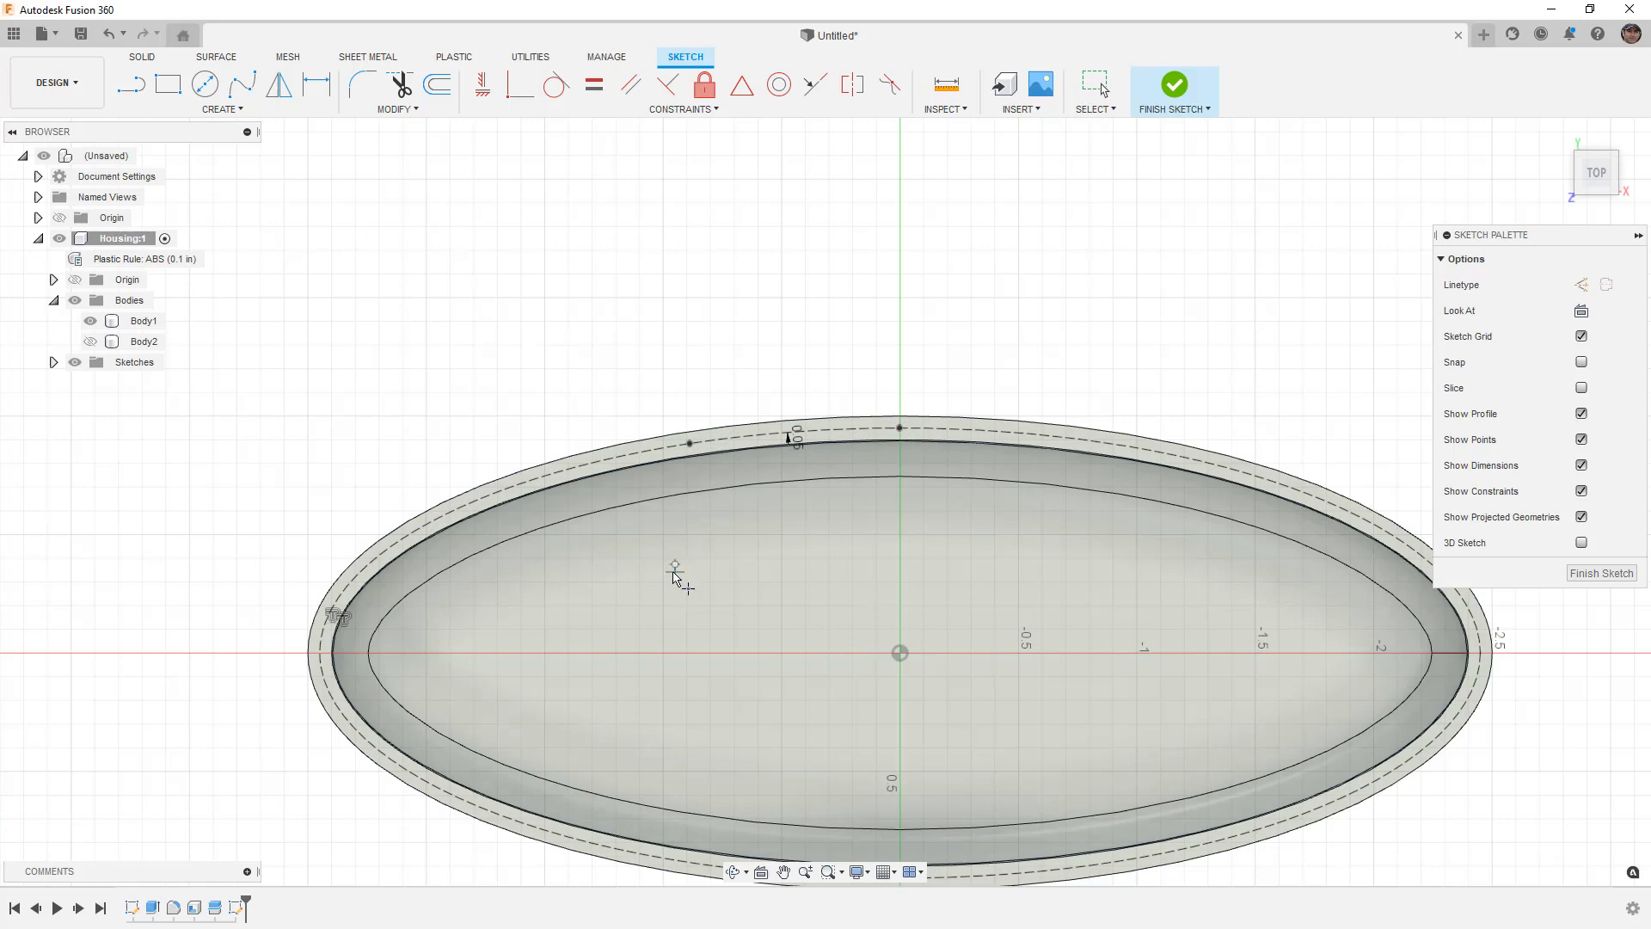
left_click(1173, 84)
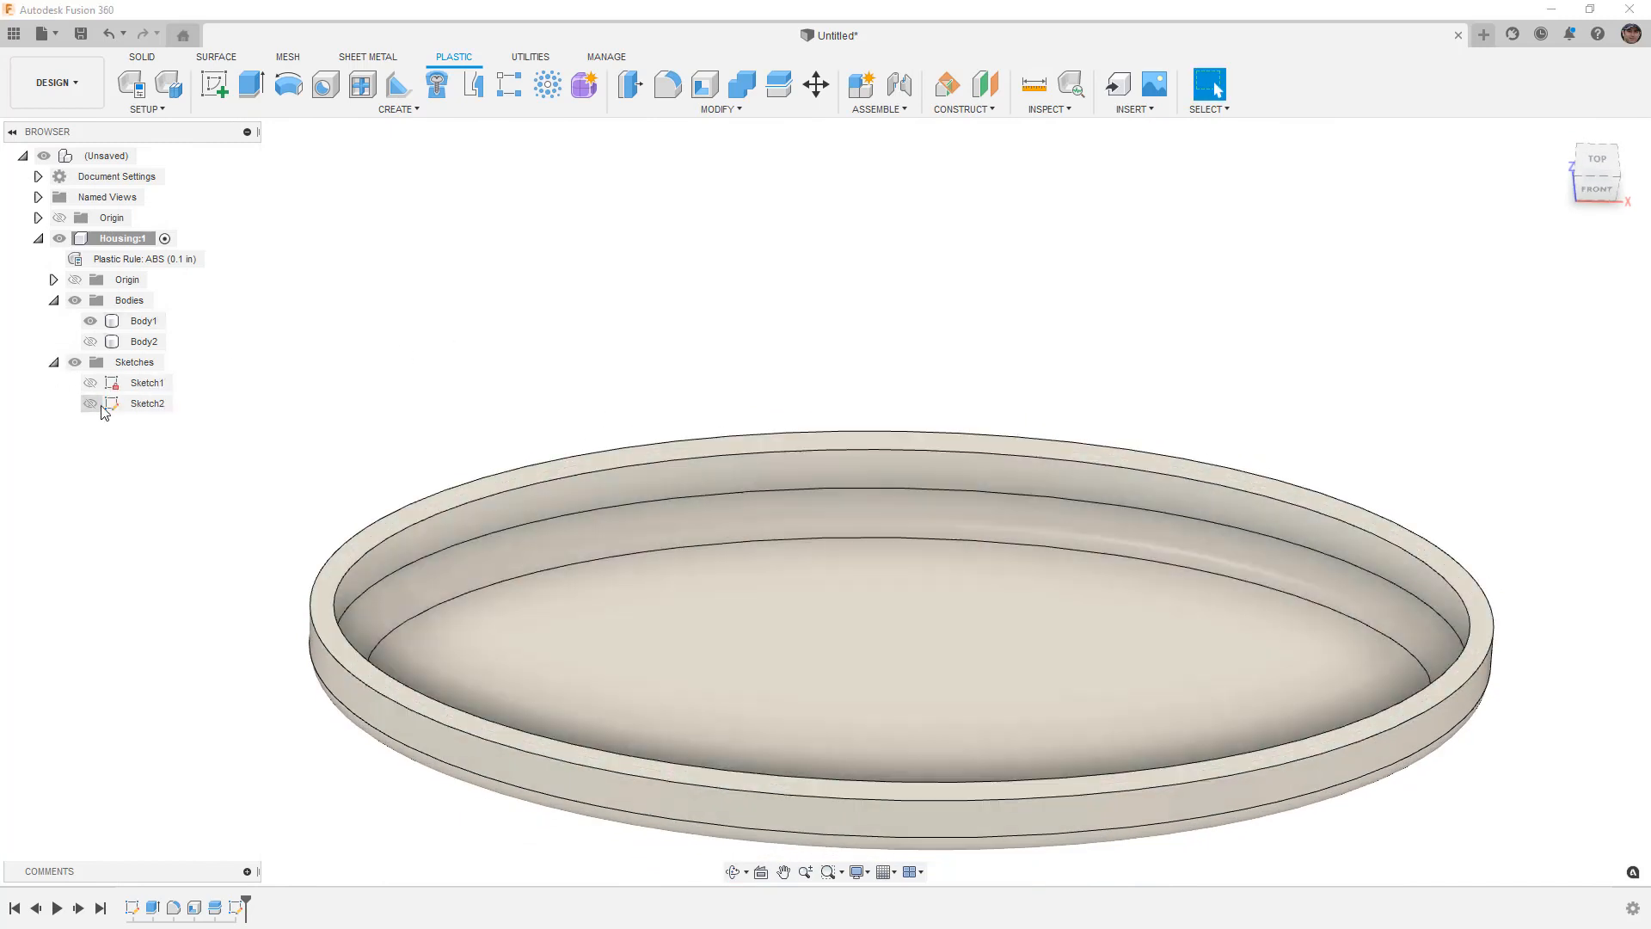
- Sketch a single point on the housing floor for another boss and finish it as Sketch3
left_click(144, 319)
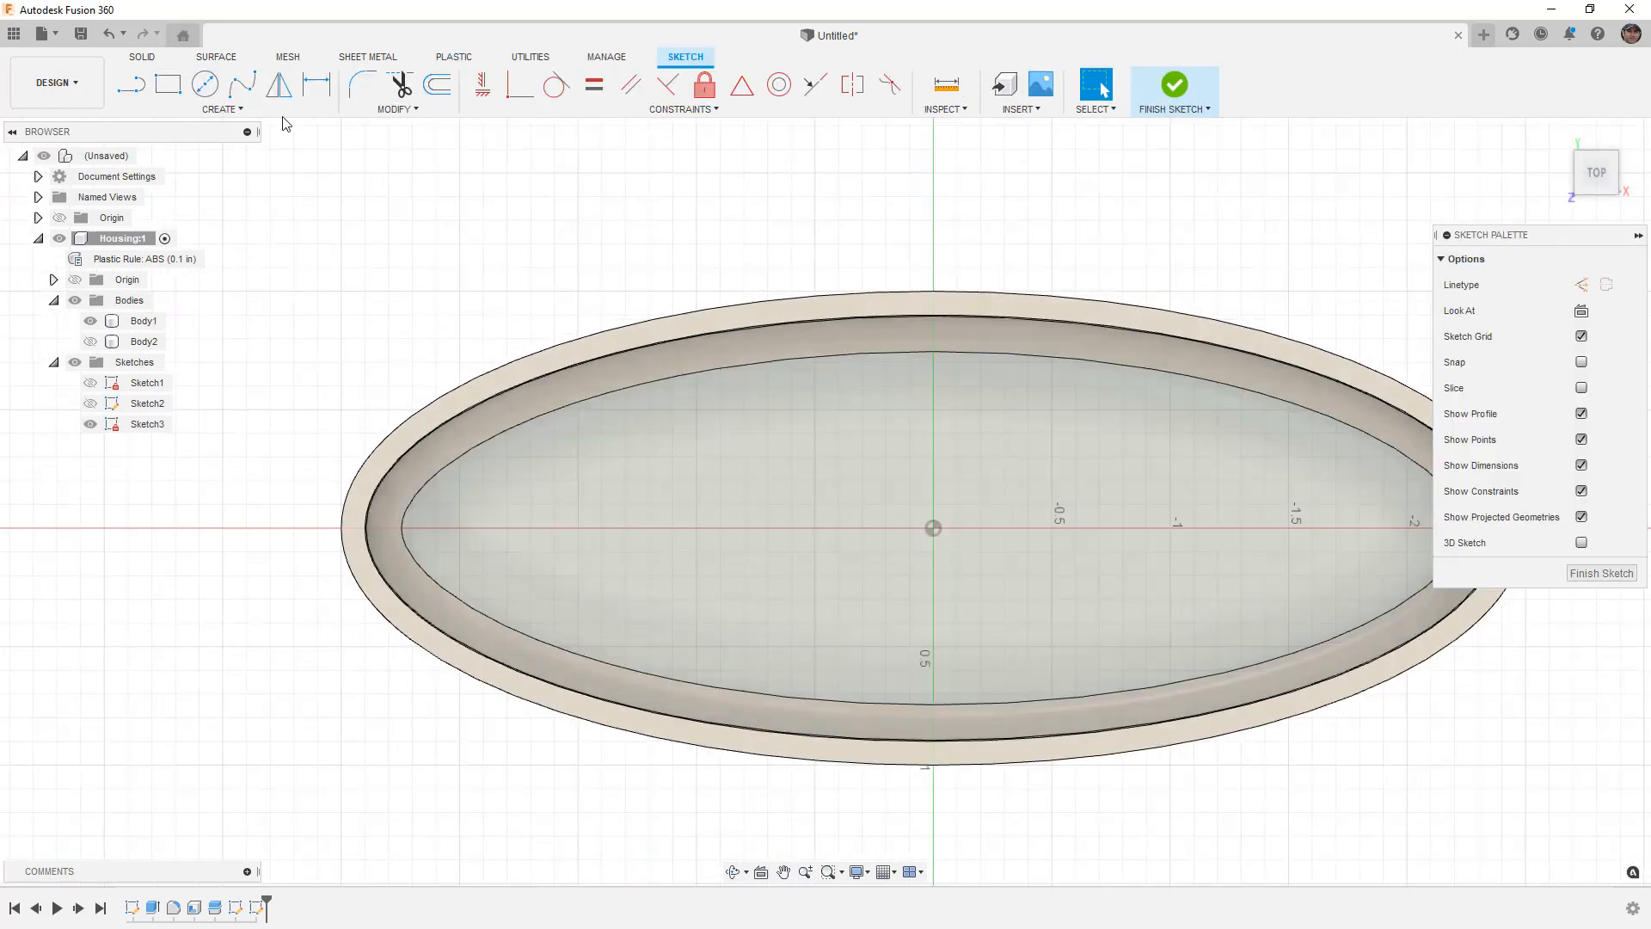
left_click(220, 108)
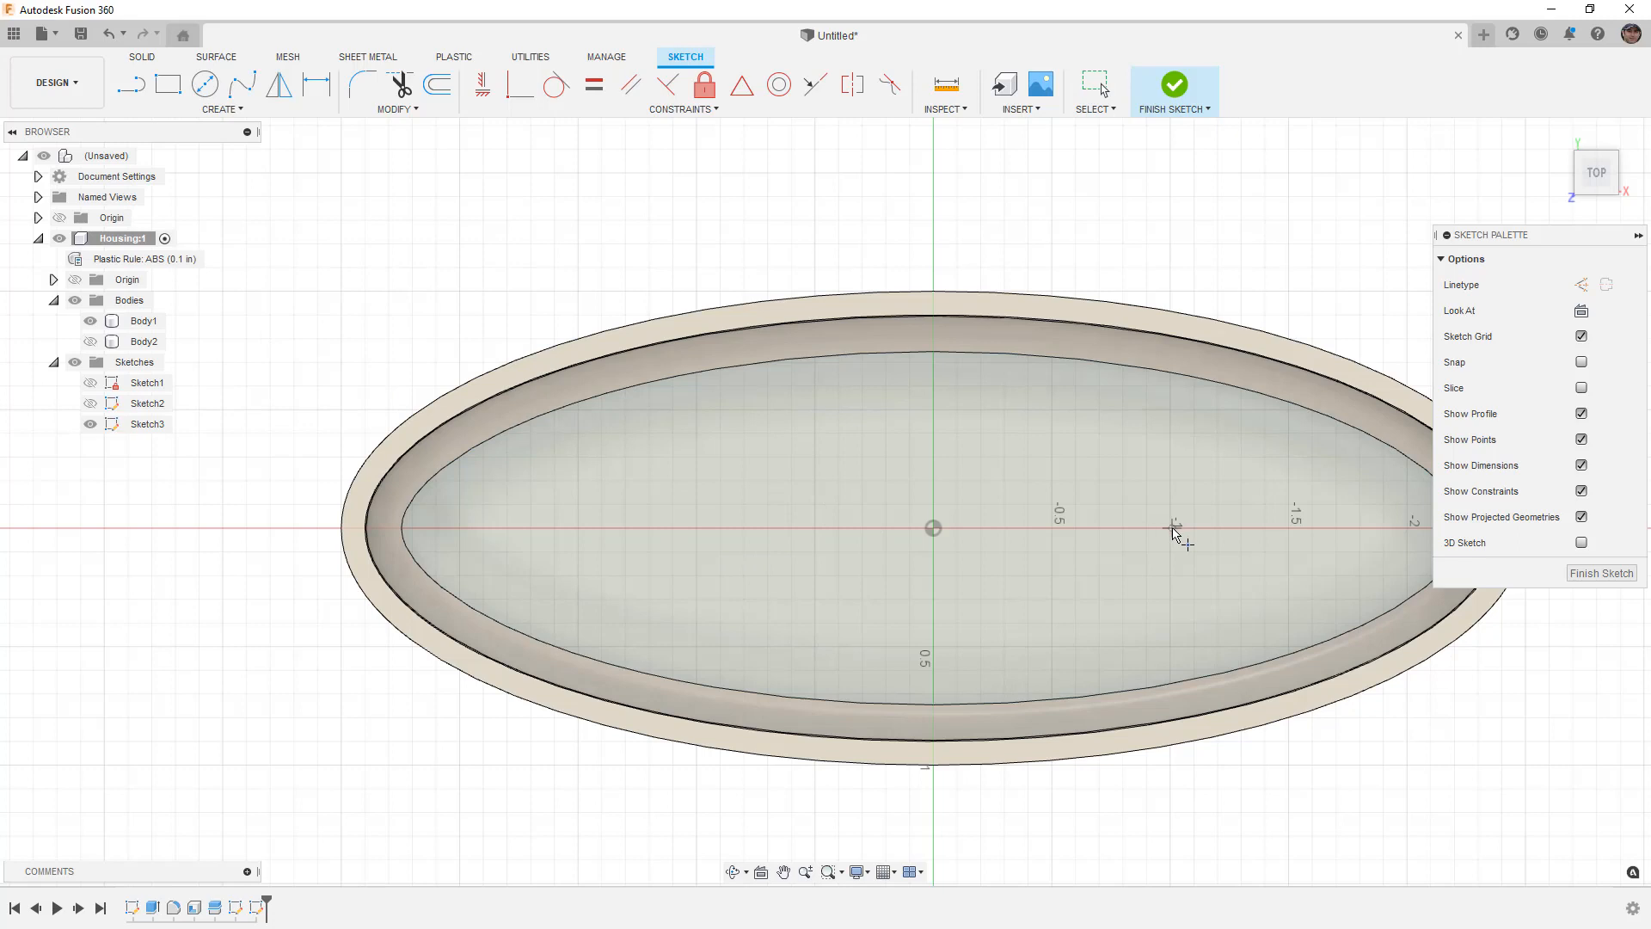
left_click(1173, 84)
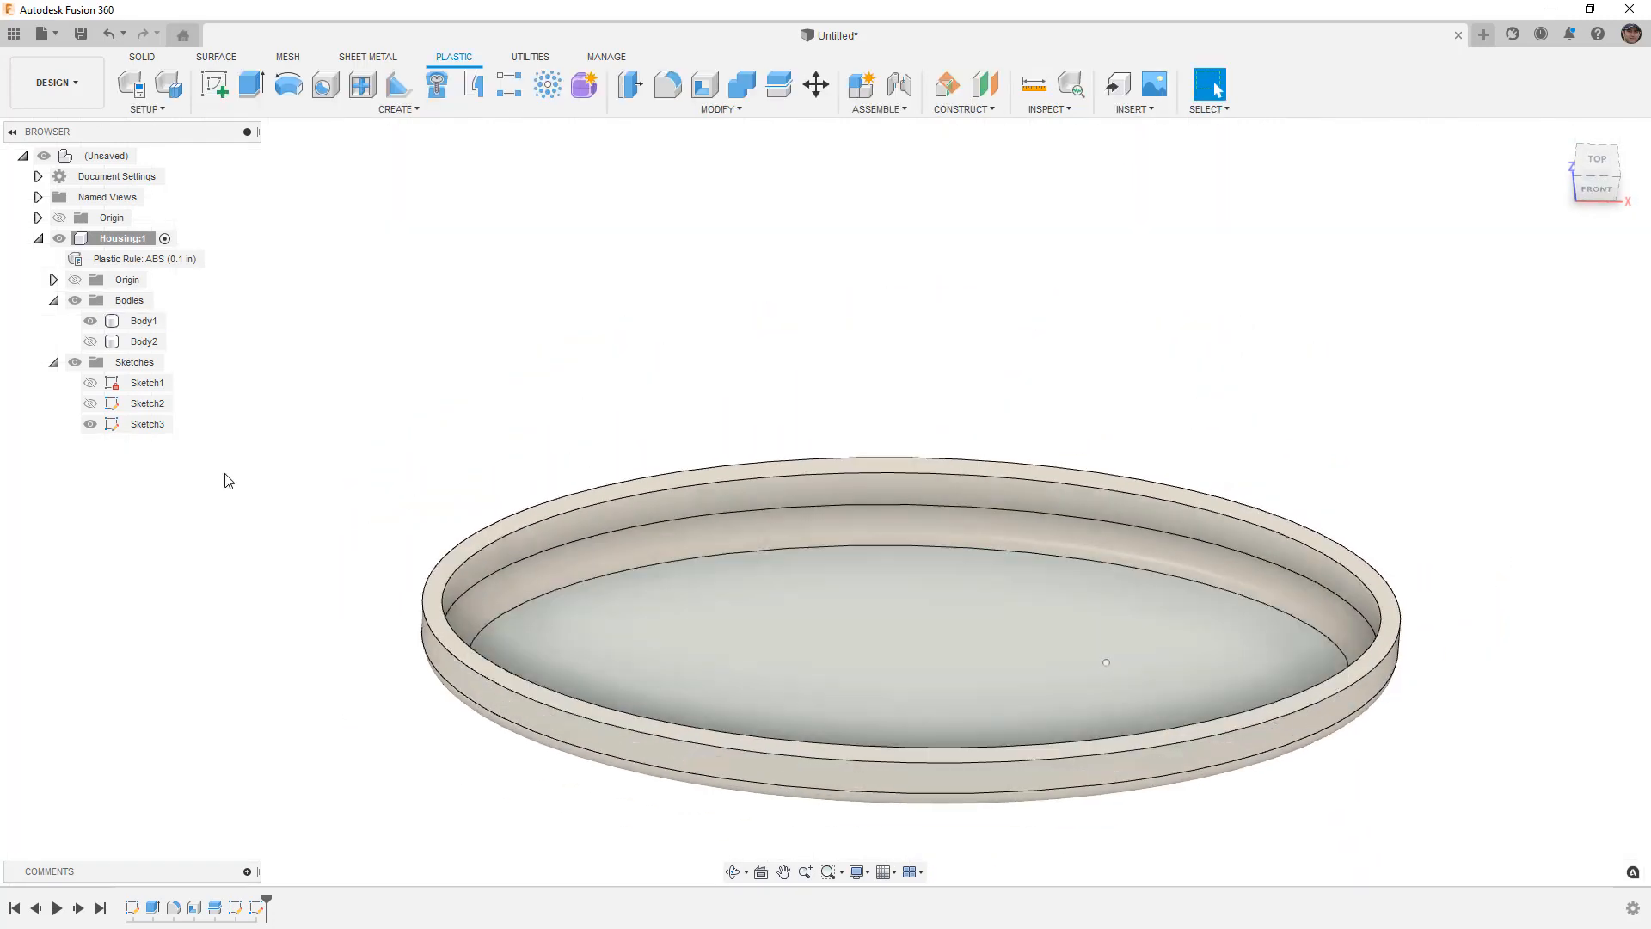
left_click(143, 320)
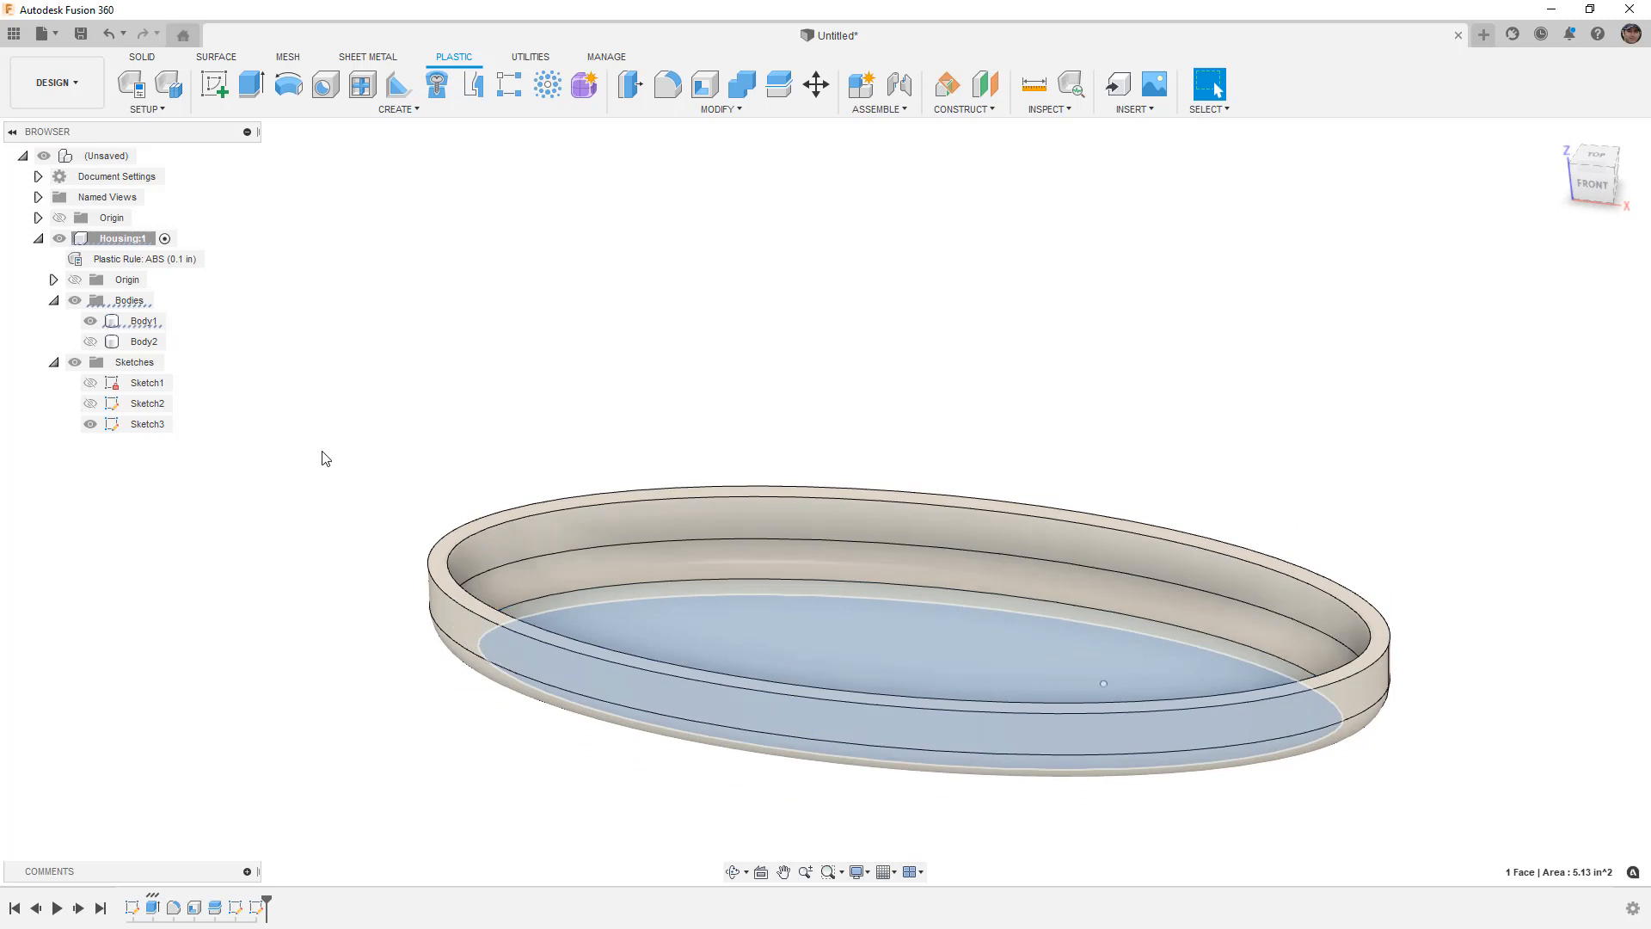
- Save the untitled design as 'Plastic Design v1' when the Boss tool demands a saved file
left_click(148, 403)
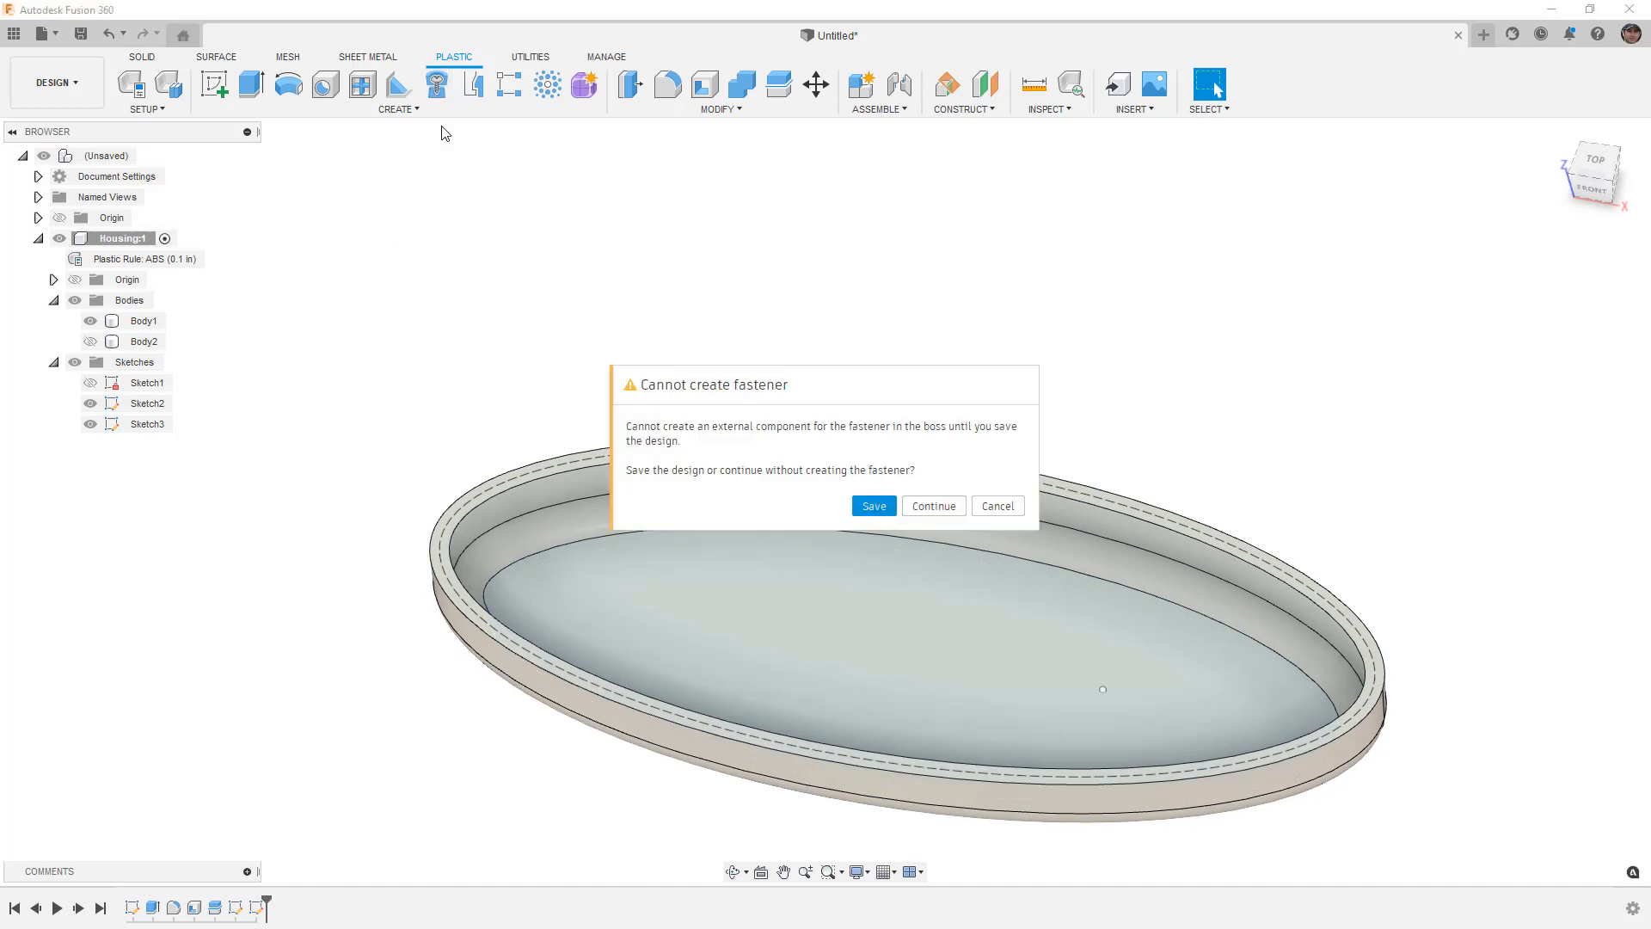
mouse_move(616, 418)
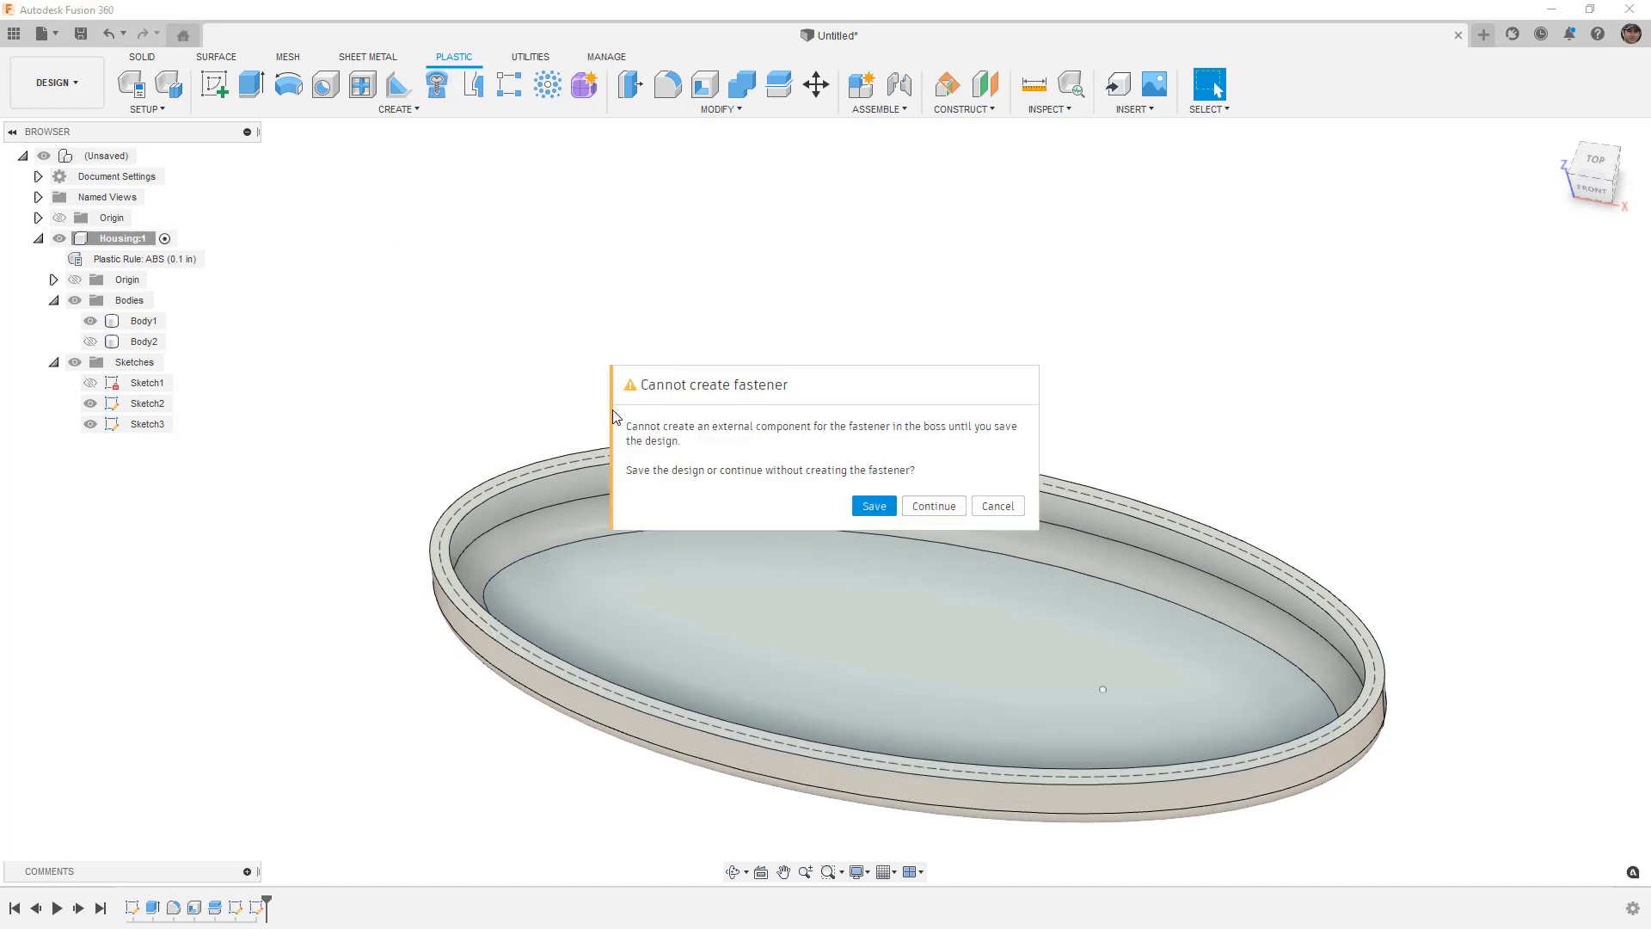
mouse_move(695, 435)
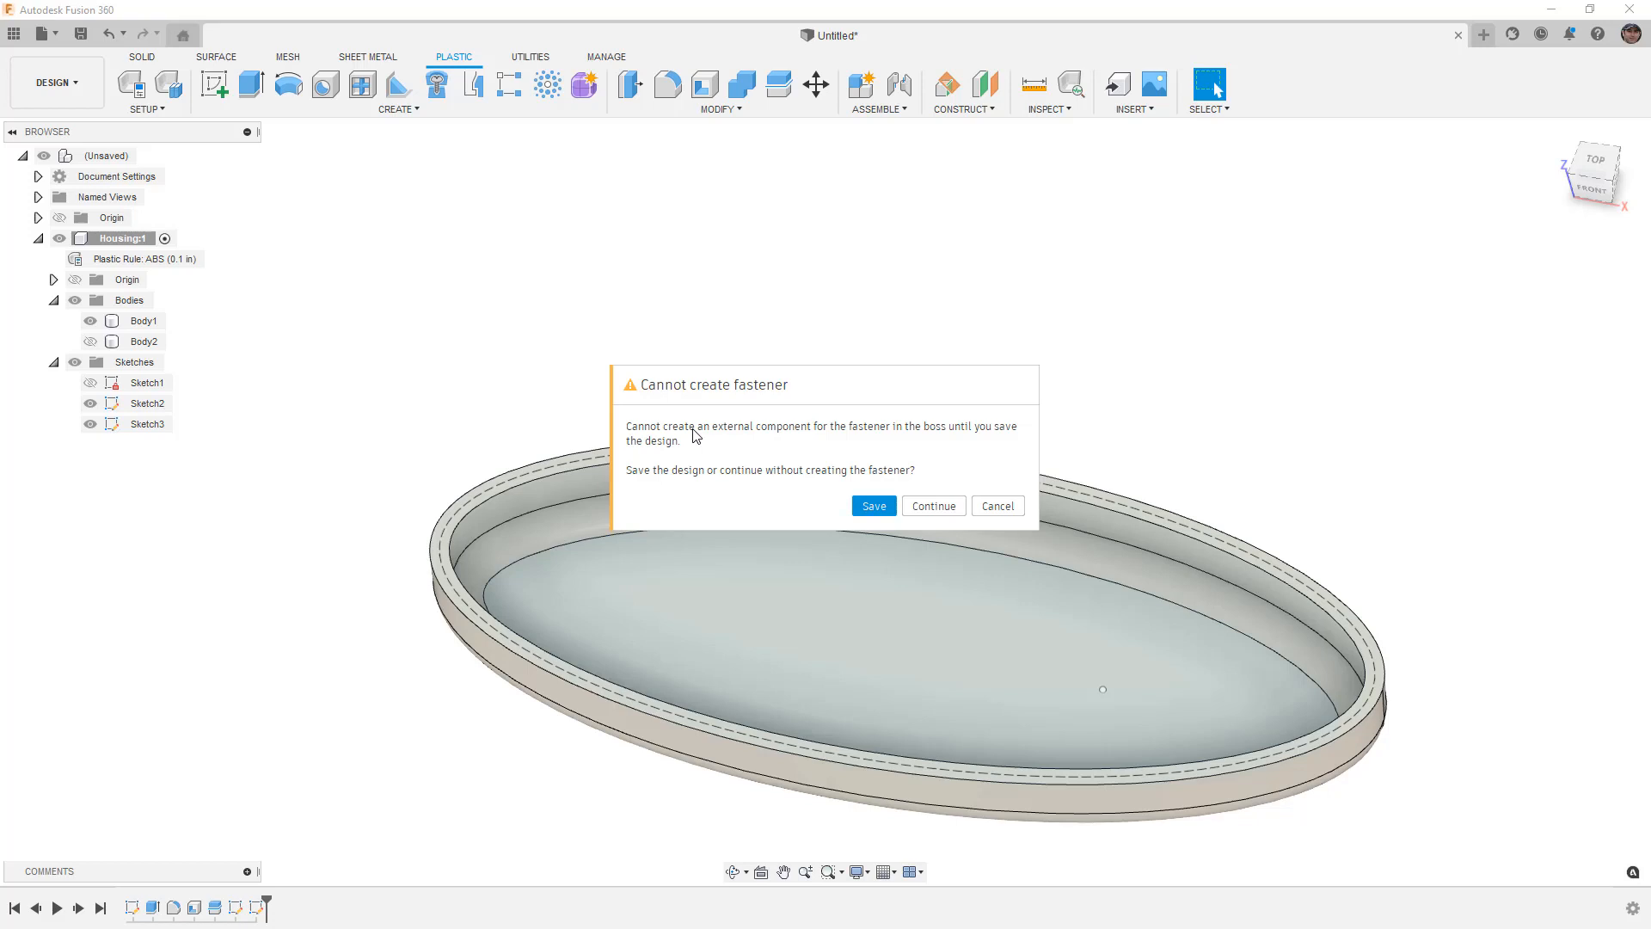
mouse_move(822, 487)
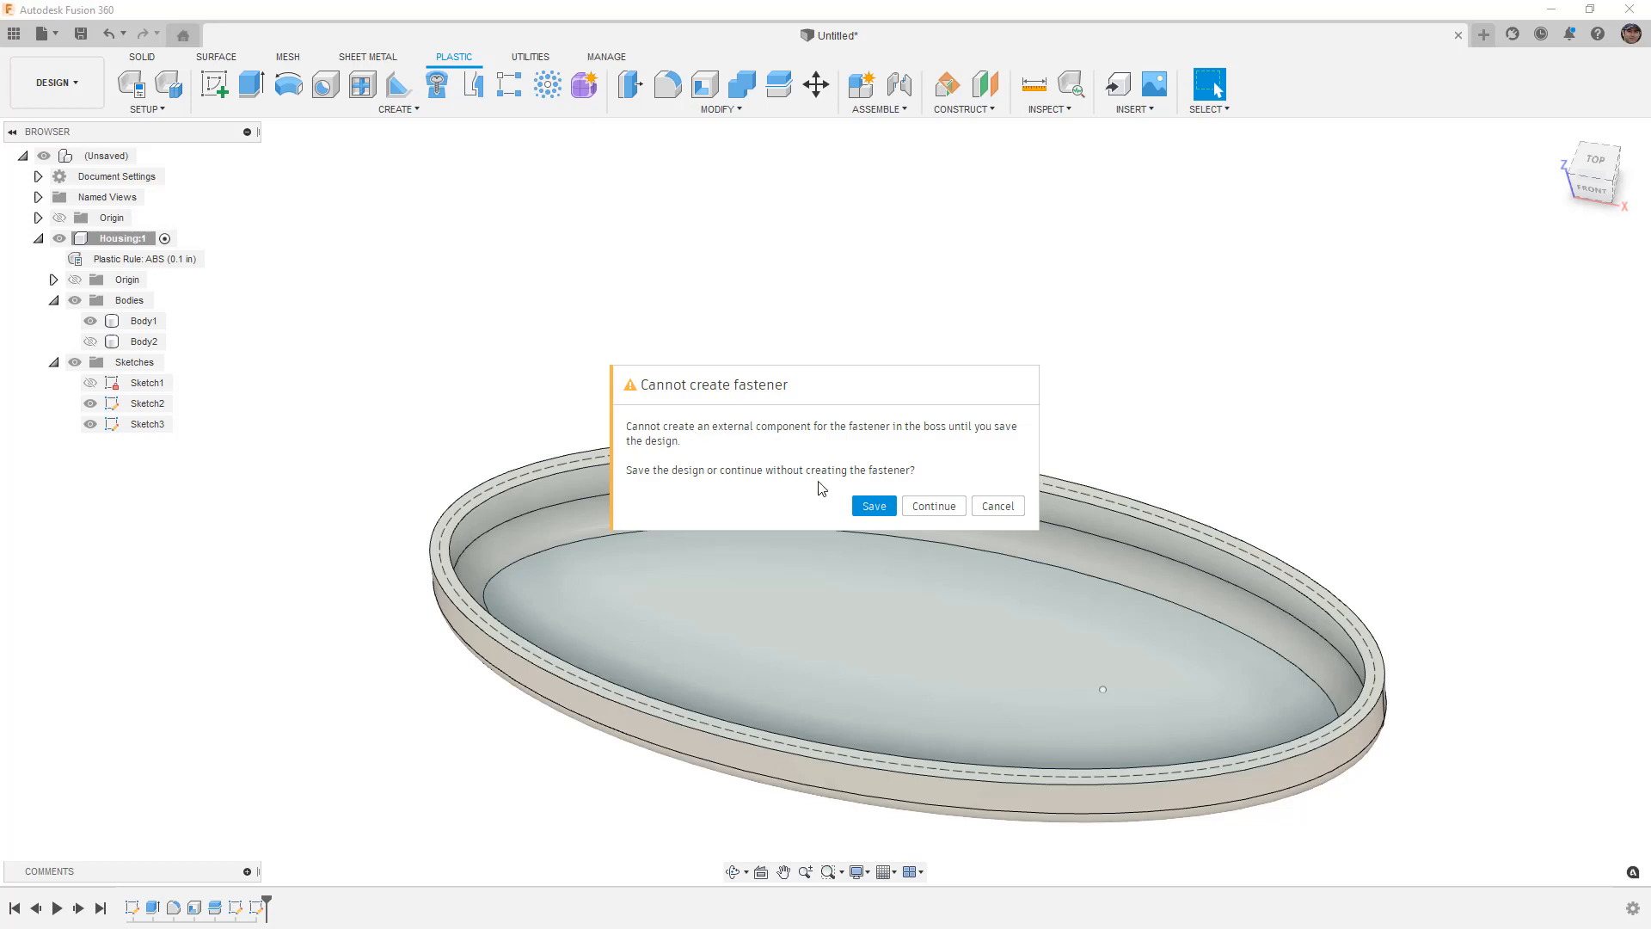
left_click(874, 505)
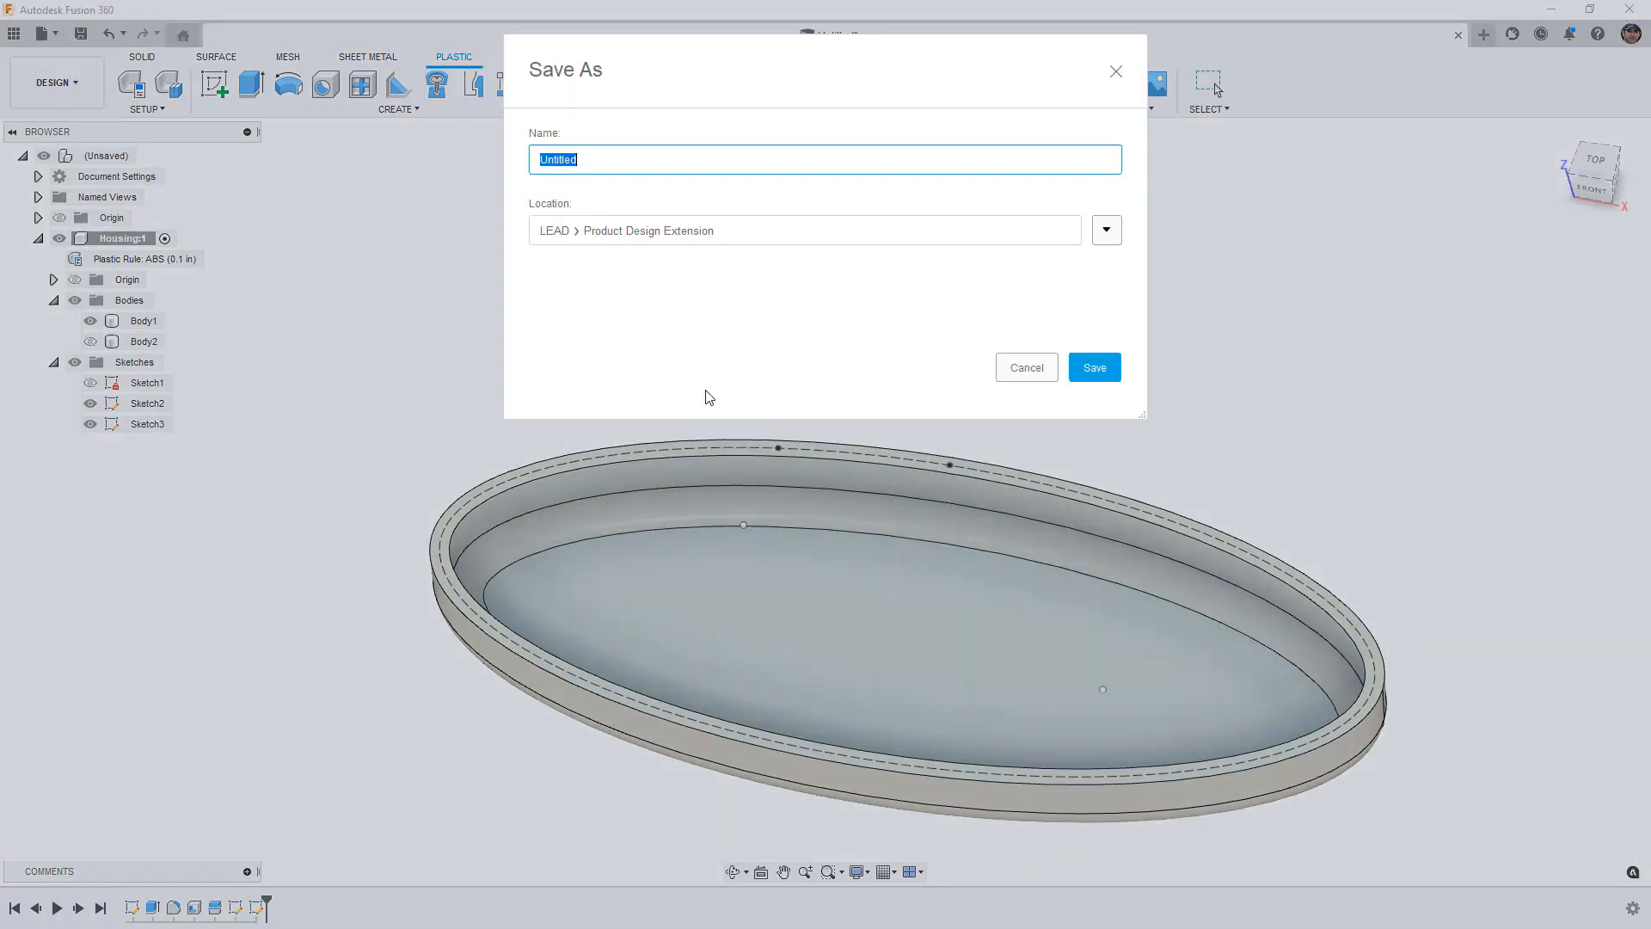
type("Plastic")
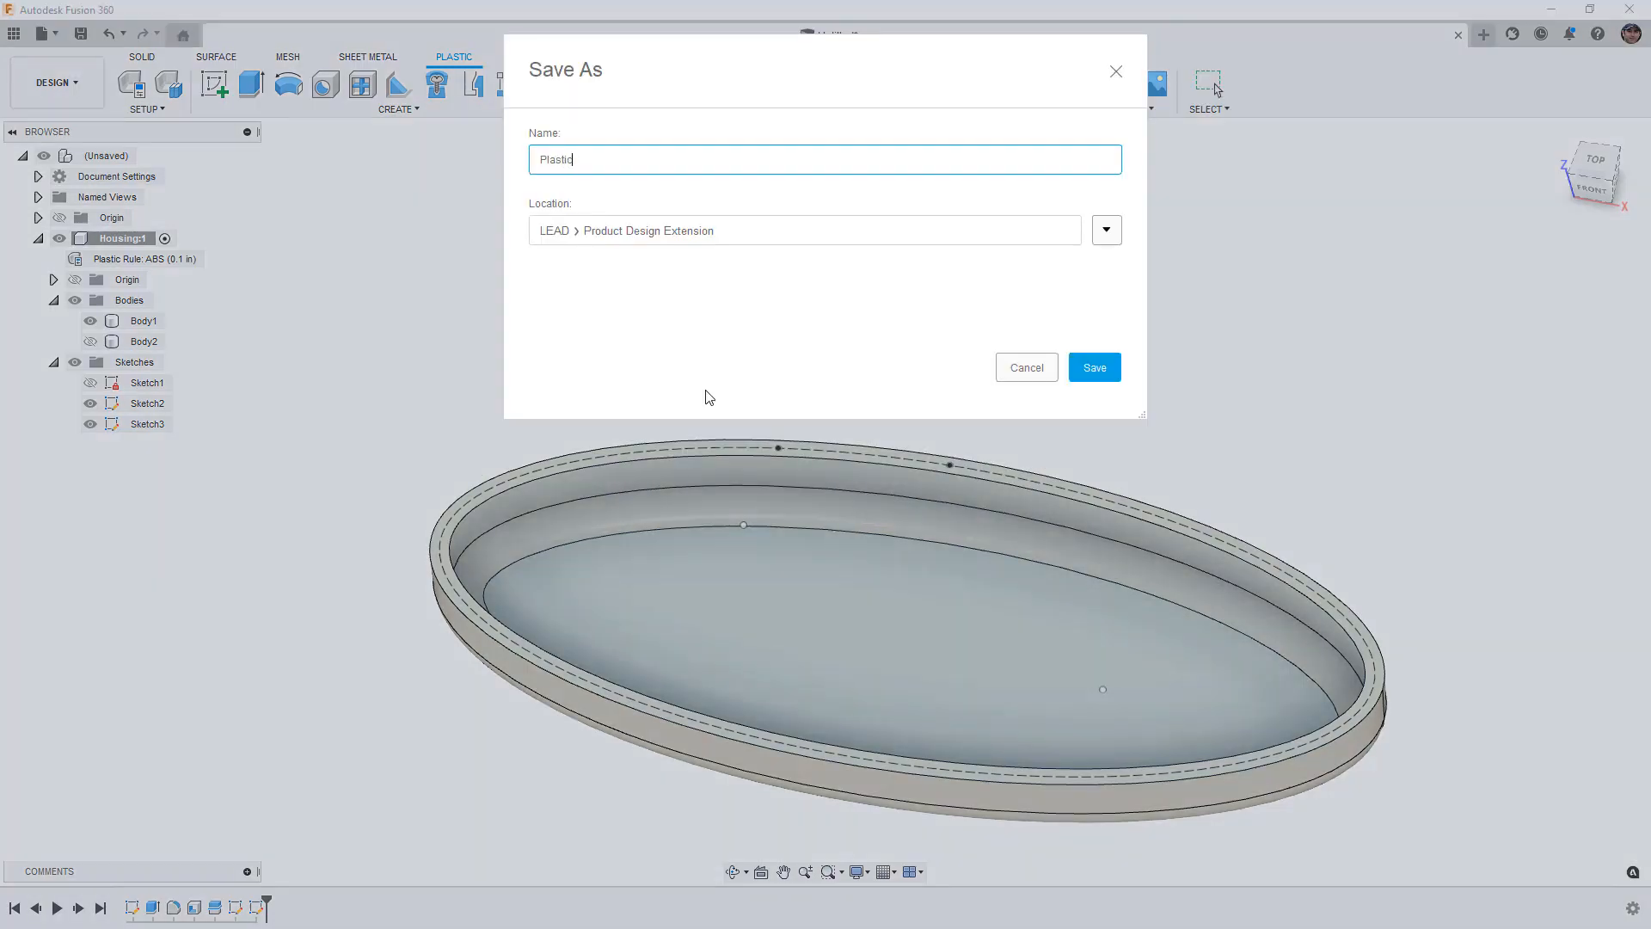
left_click(1093, 366)
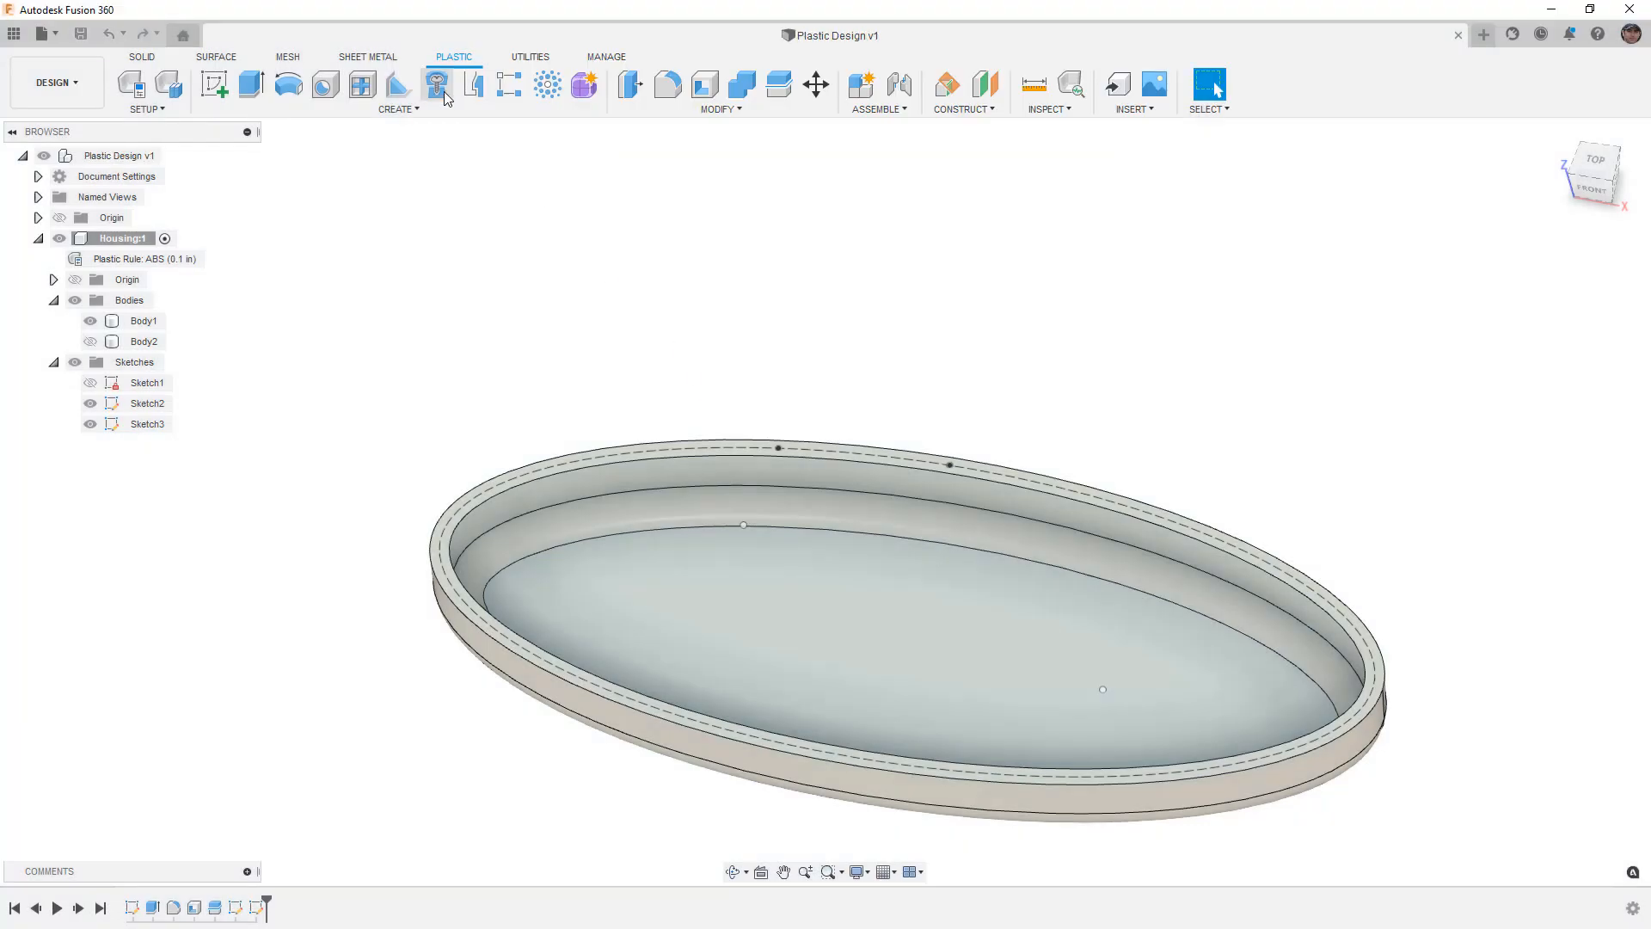
- Preview a screw boss at the rim sketch point with fastener length 1/2
left_click(435, 84)
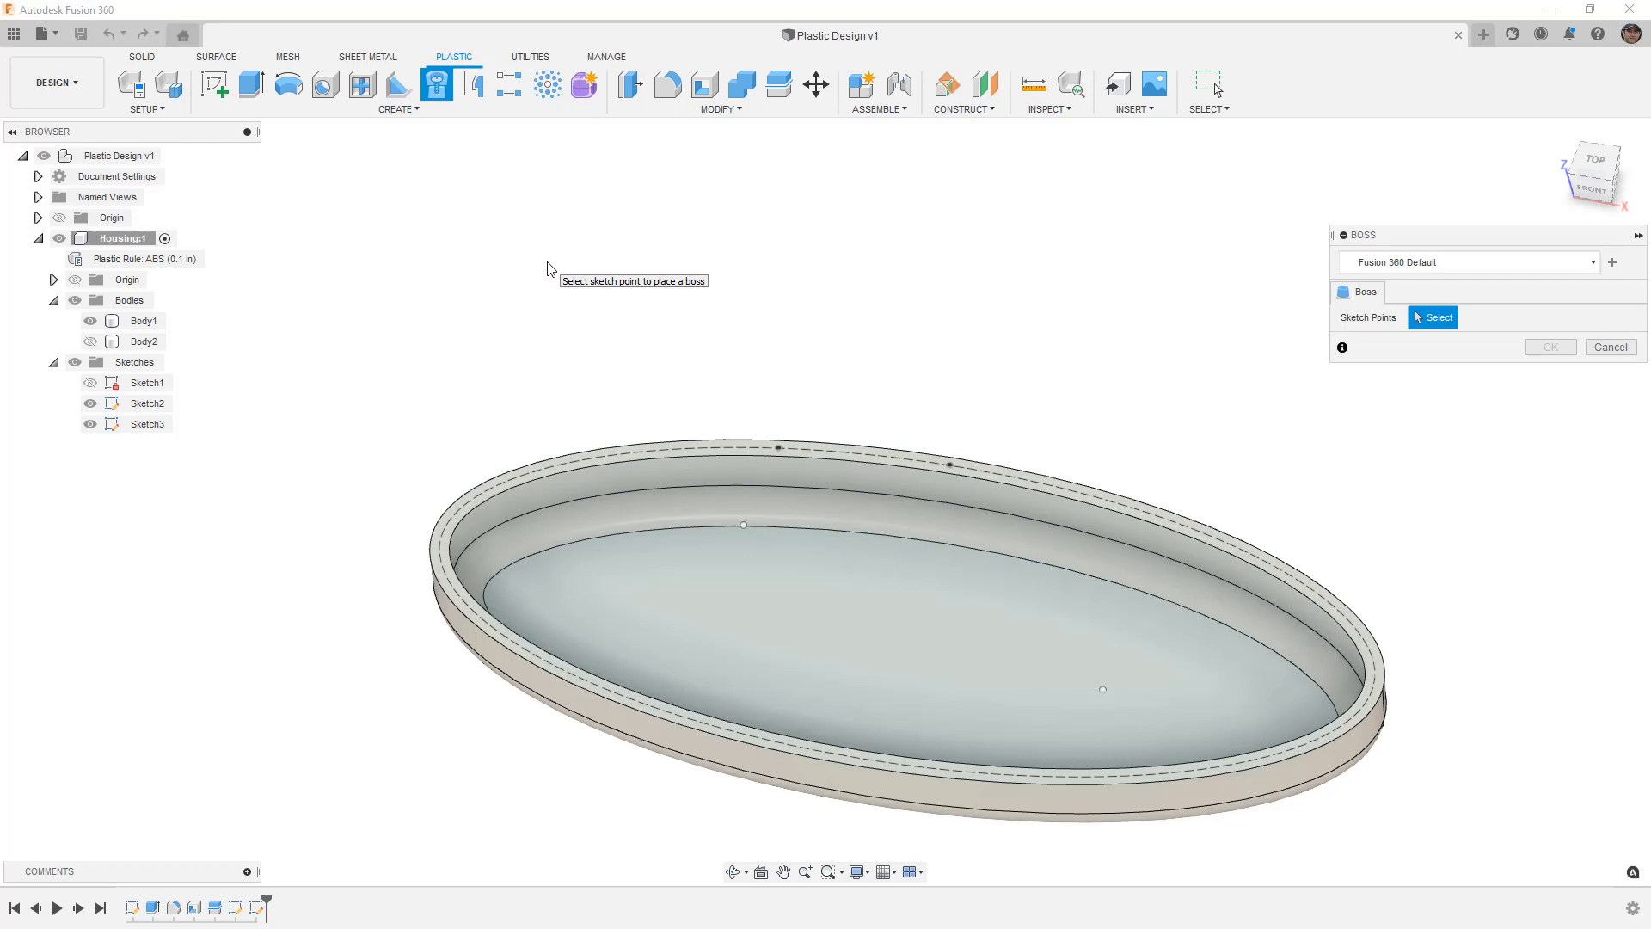
mouse_move(744, 530)
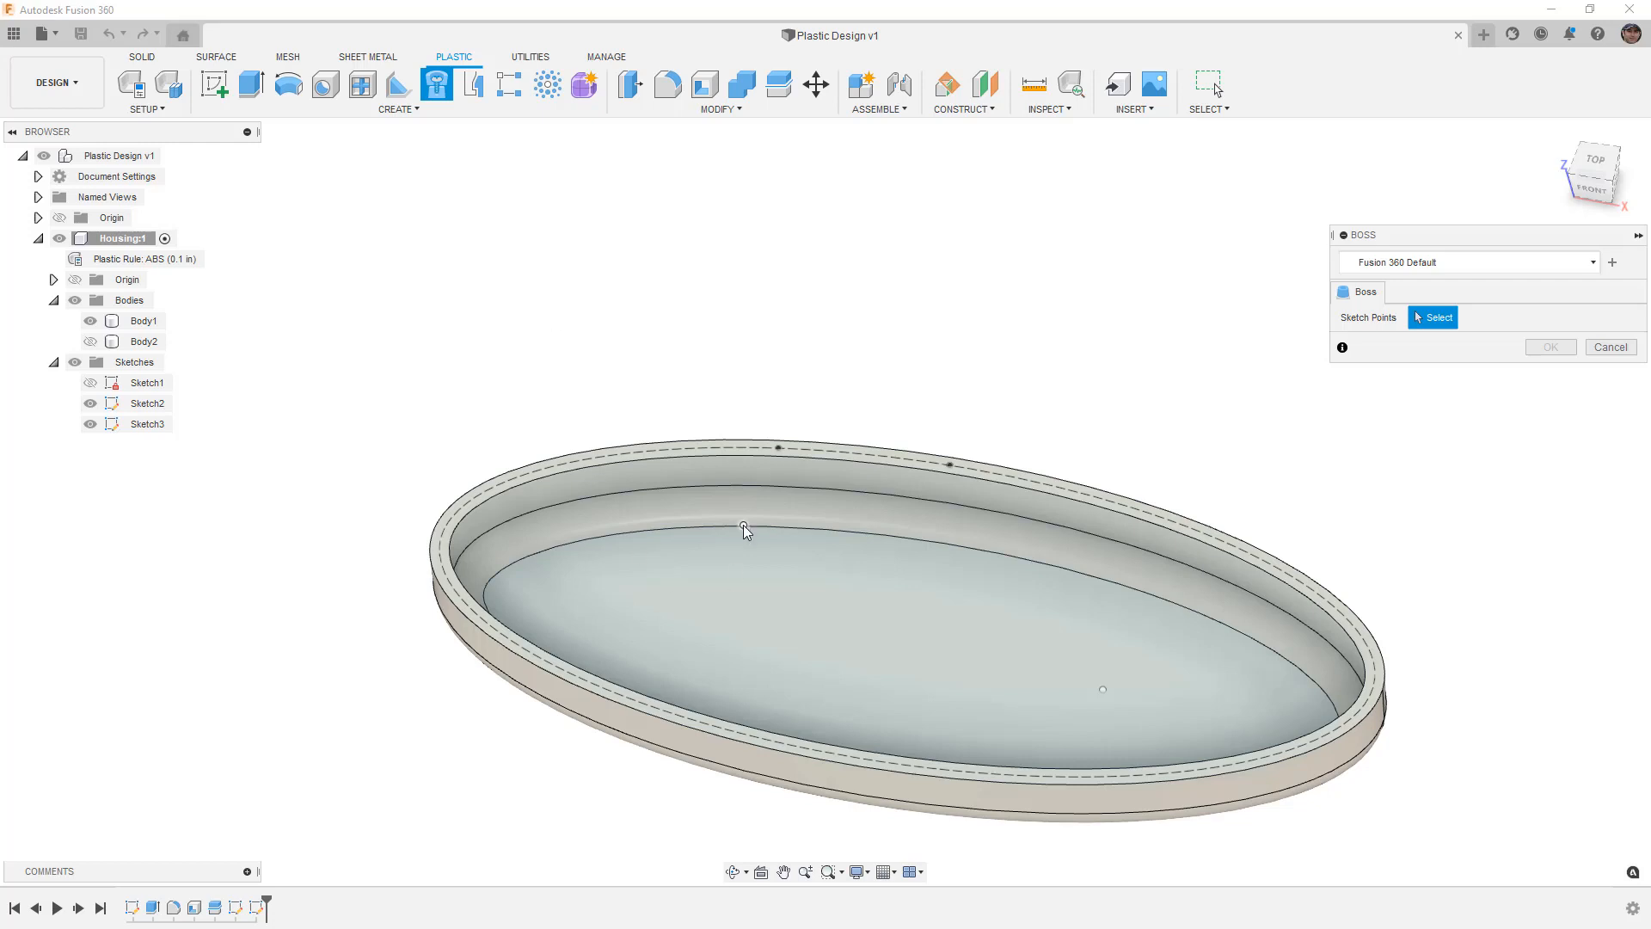
left_click(744, 532)
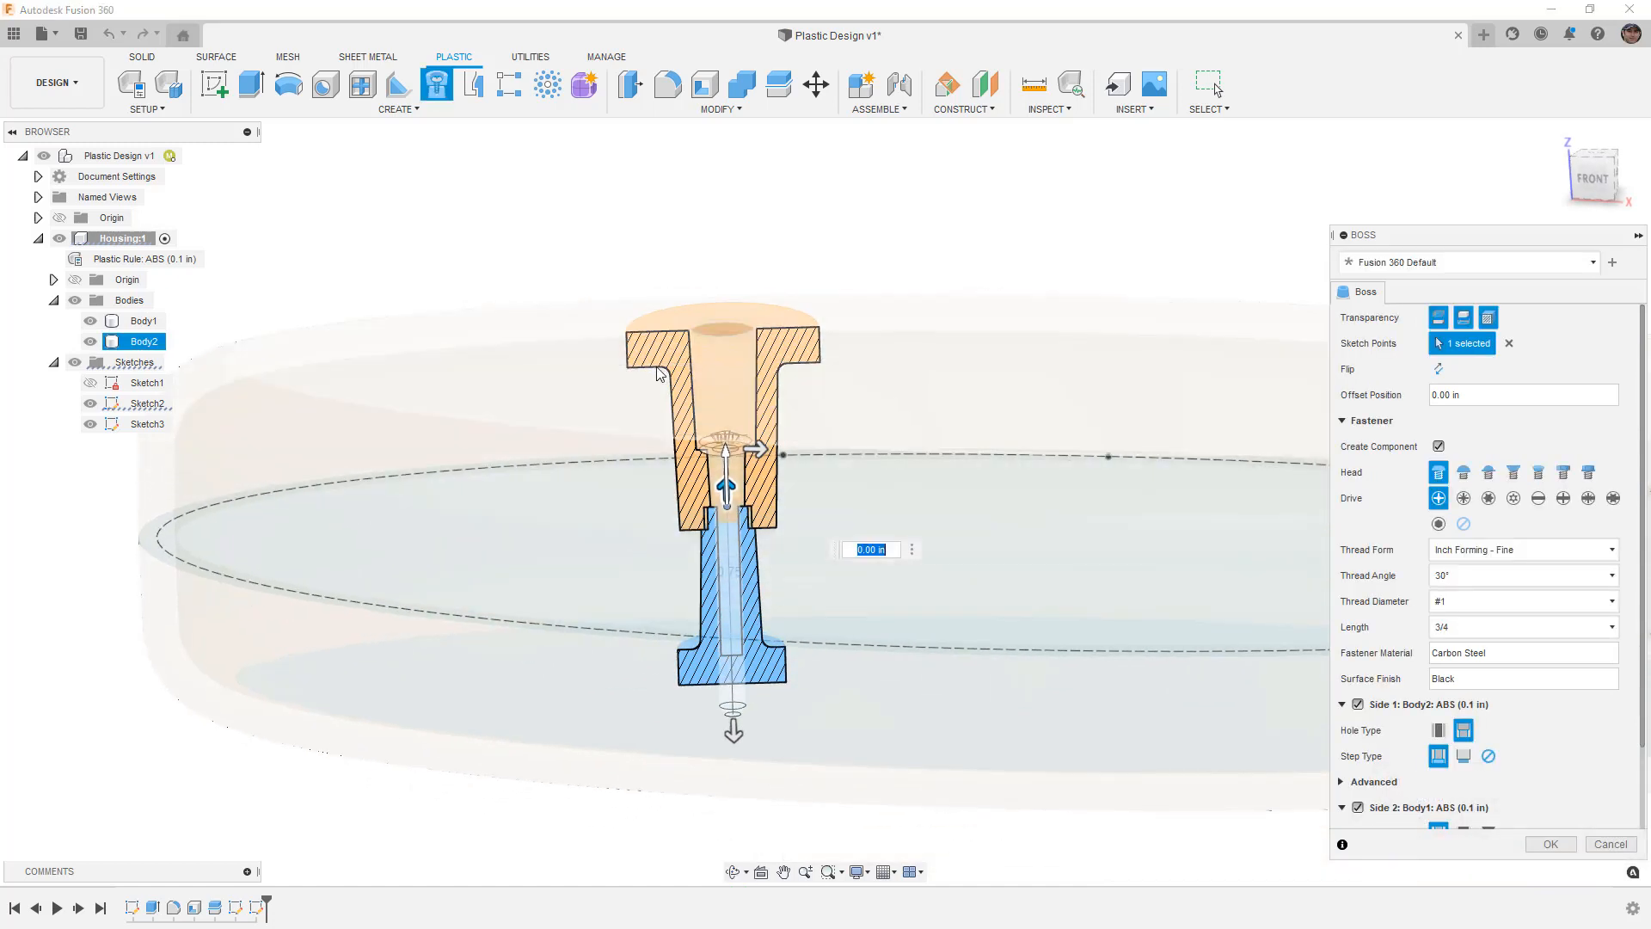
mouse_move(685, 349)
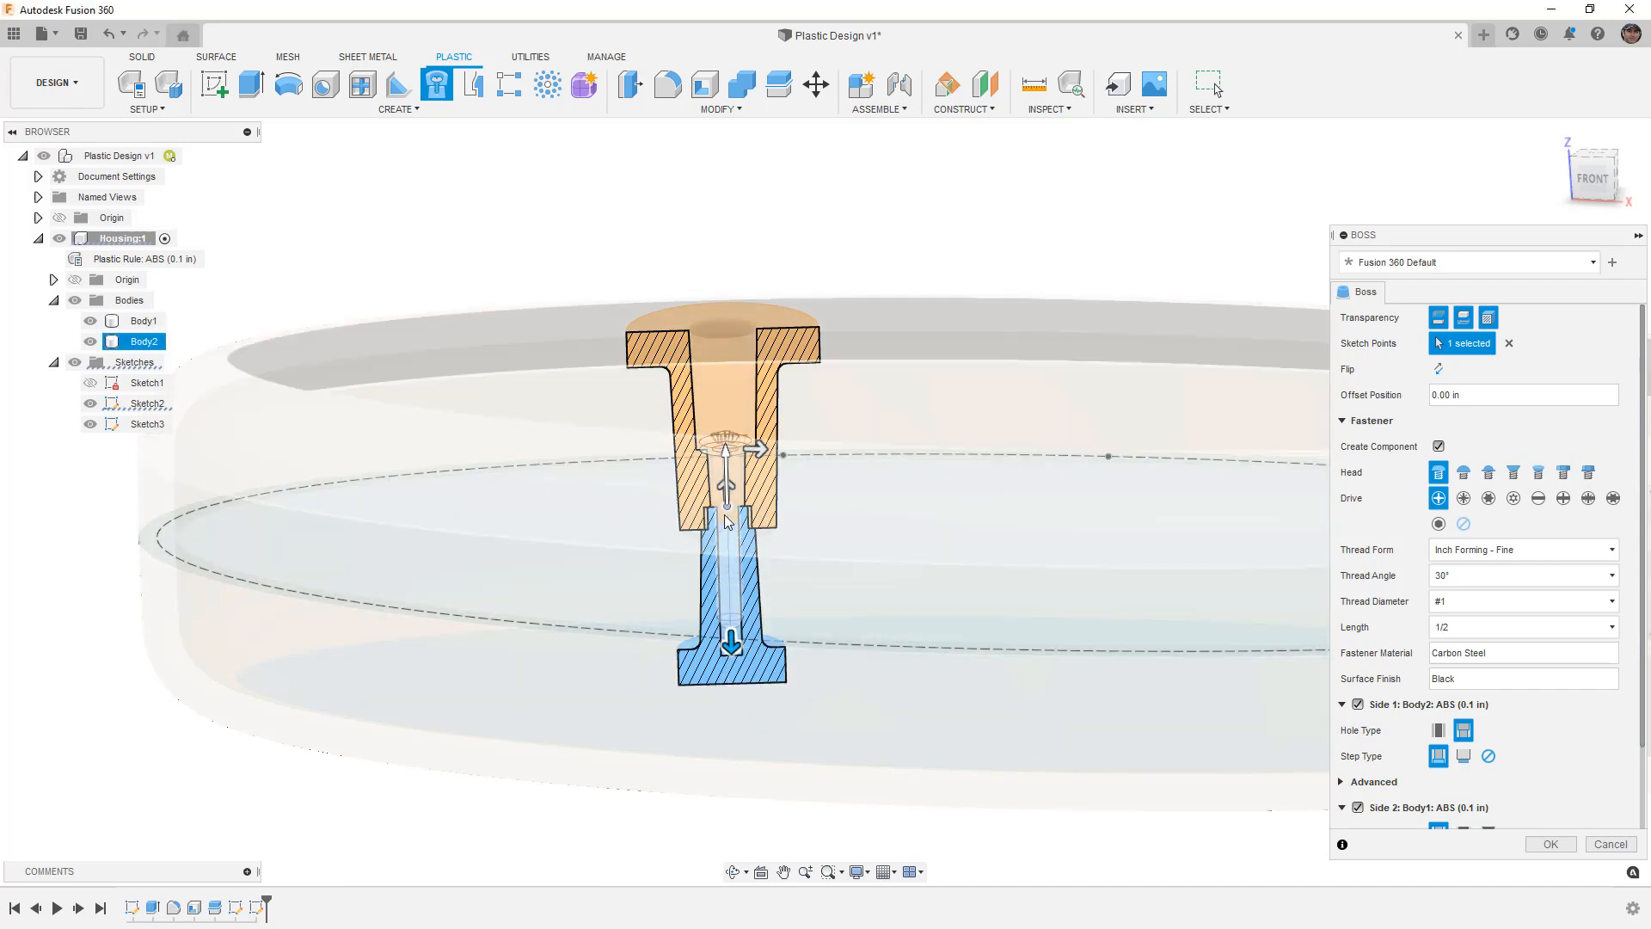
- Flip the screw-head body, choose a larger thread diameter and a Phillips head style
left_click(1437, 368)
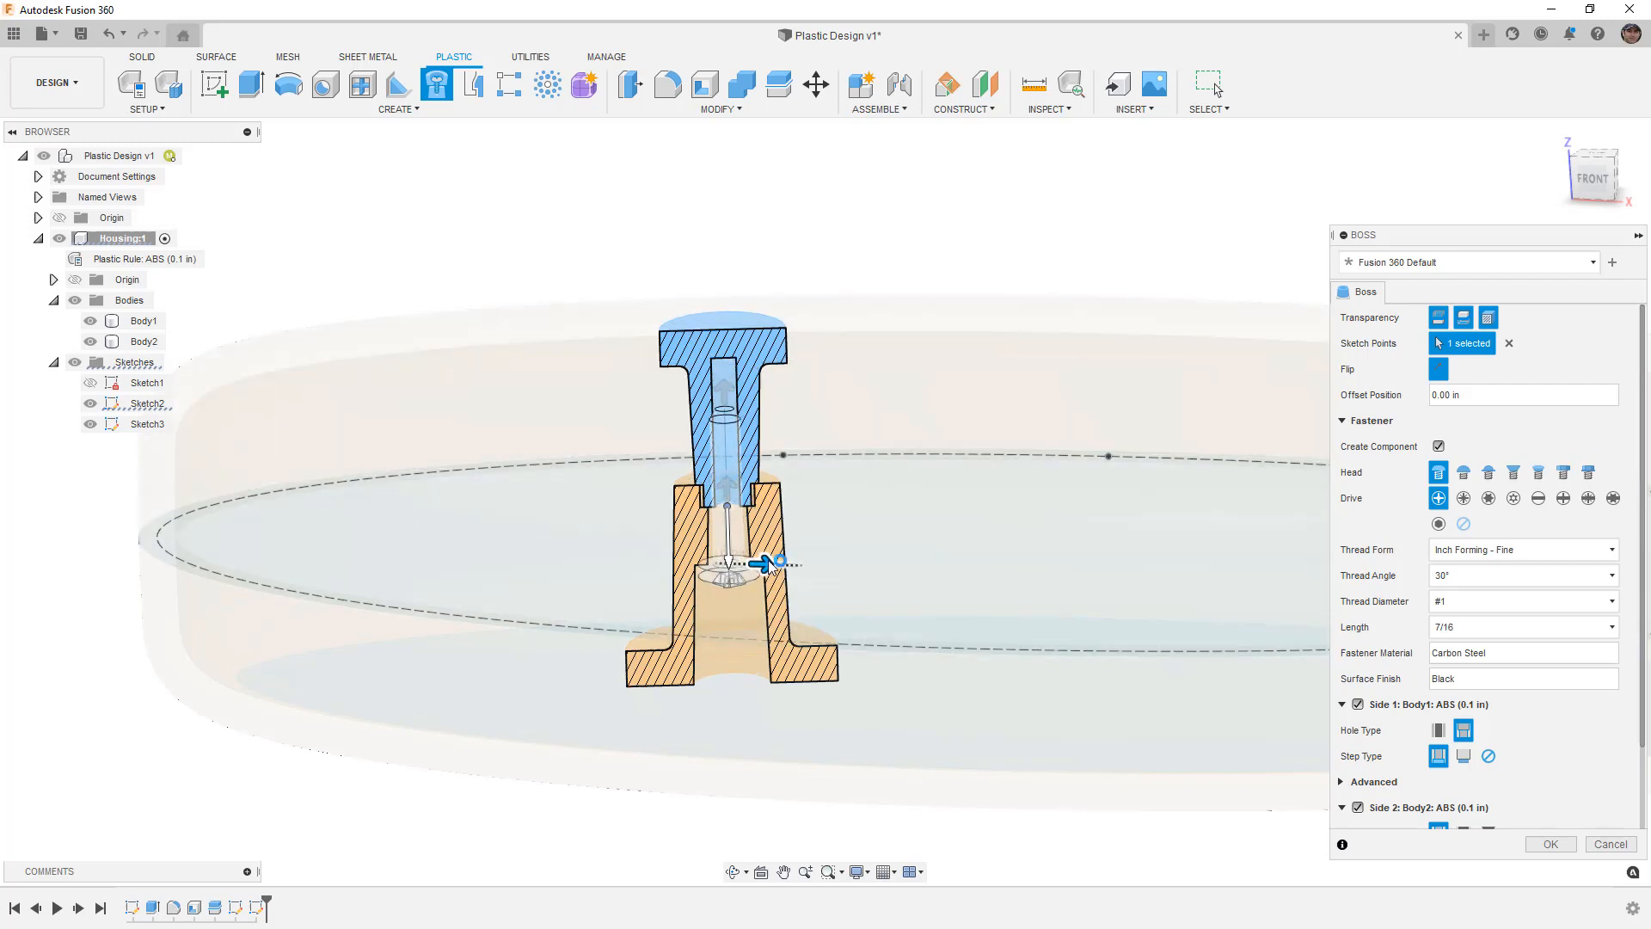
left_click(1518, 602)
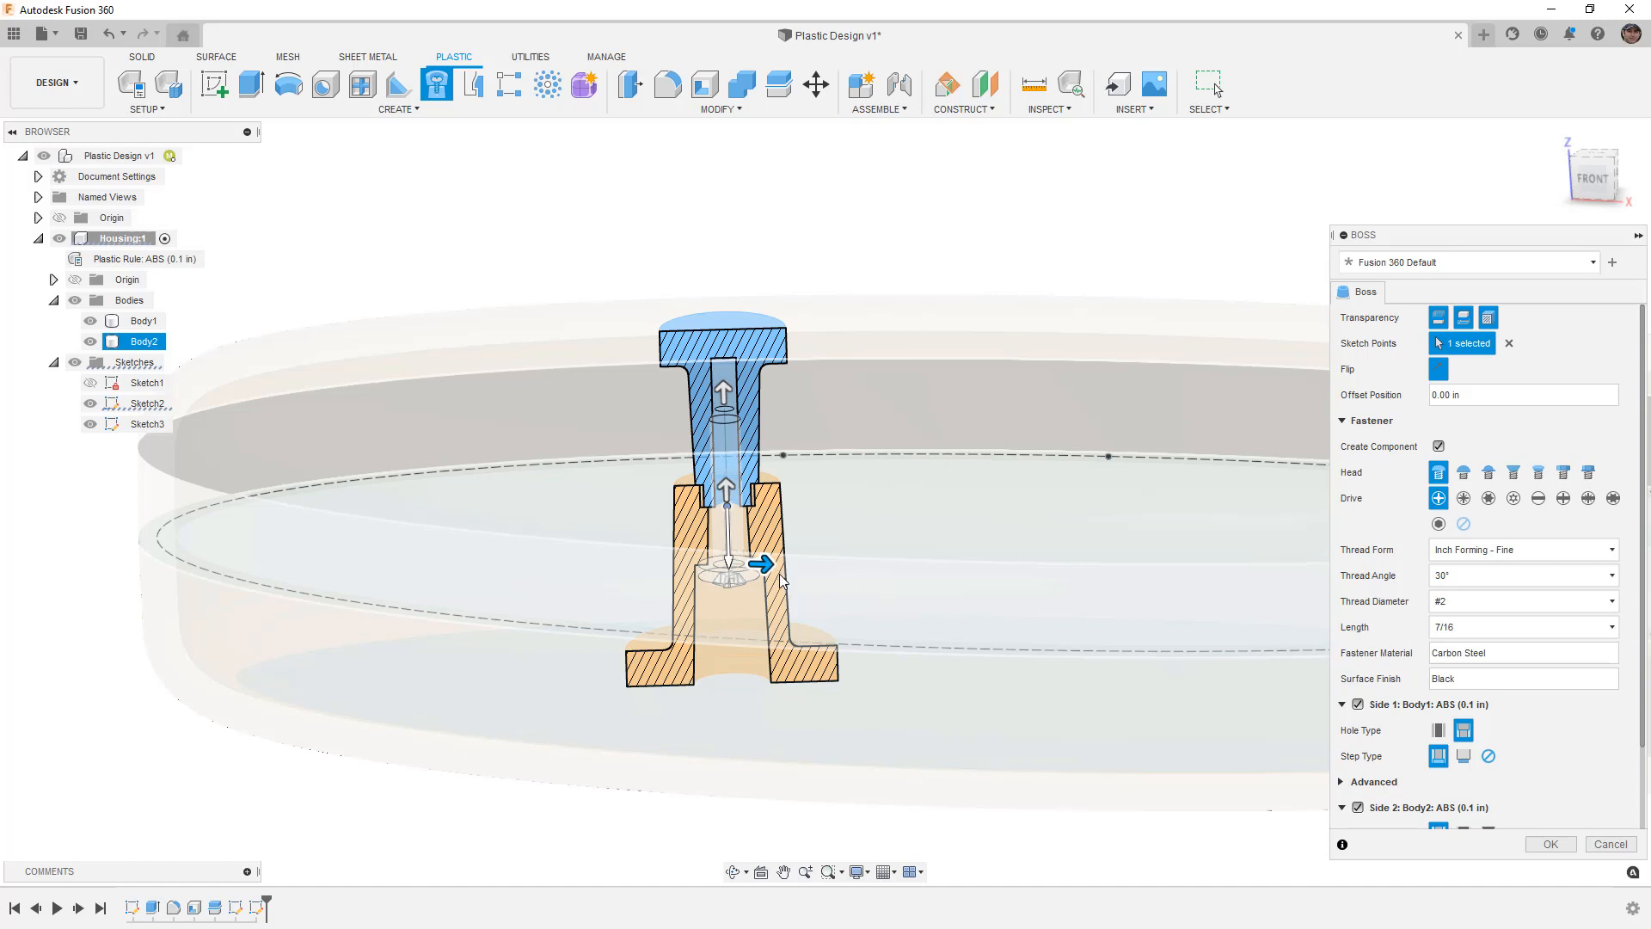
left_click(1463, 471)
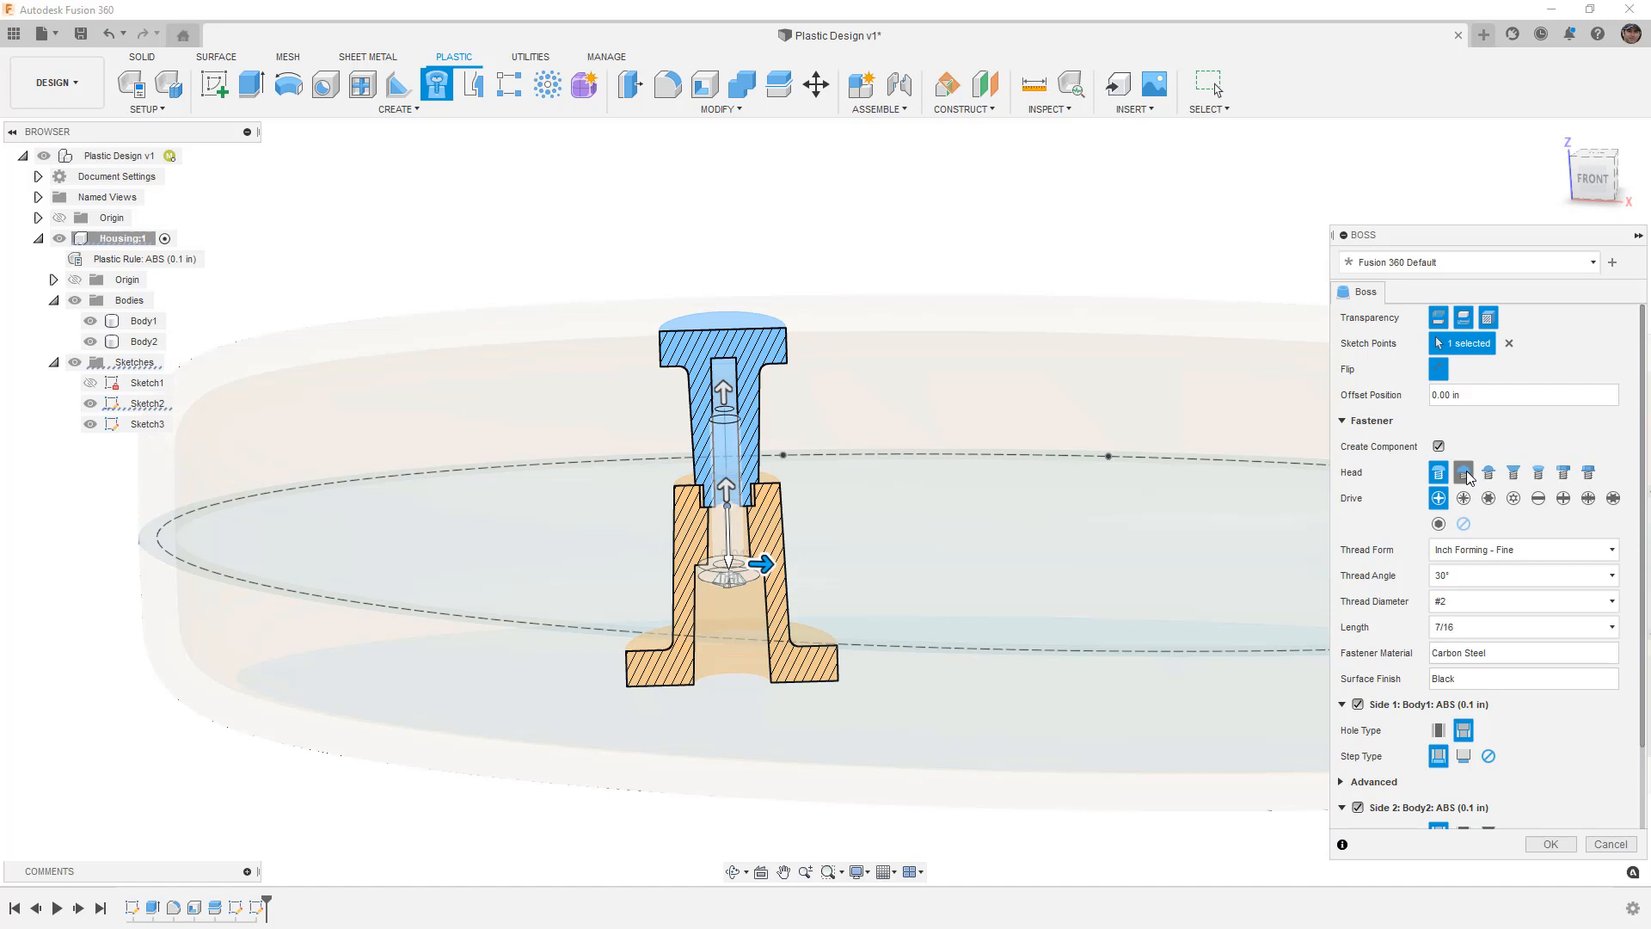
left_click(1607, 600)
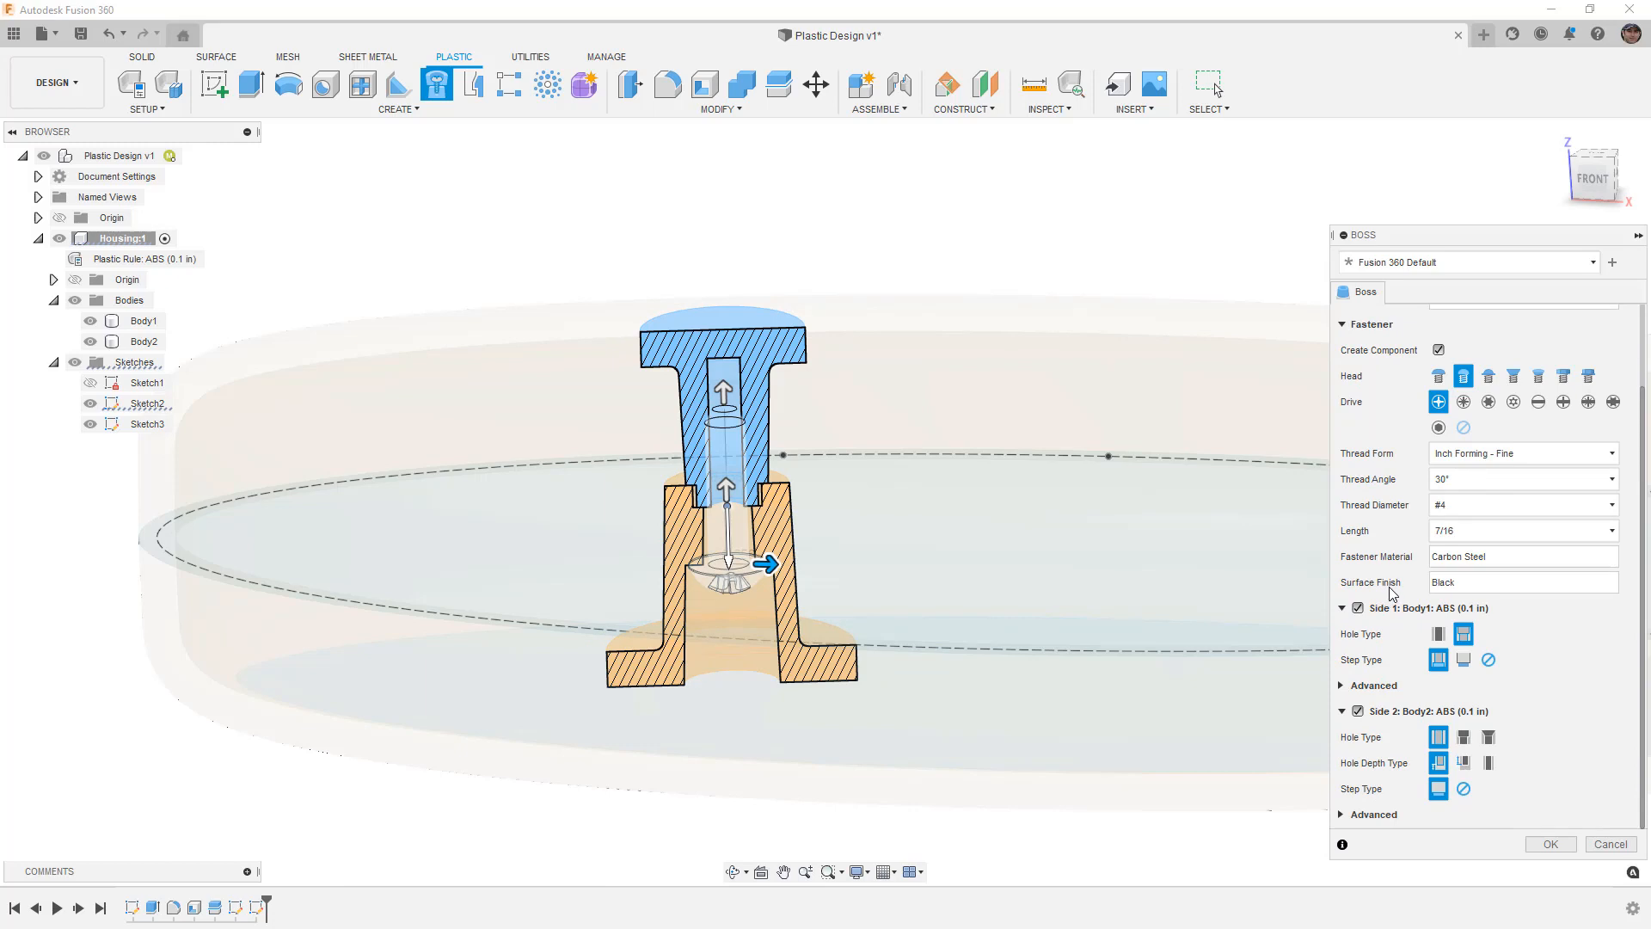
- Drive the advanced side-1 step draft angles with the DA1 parameter
left_click(1372, 686)
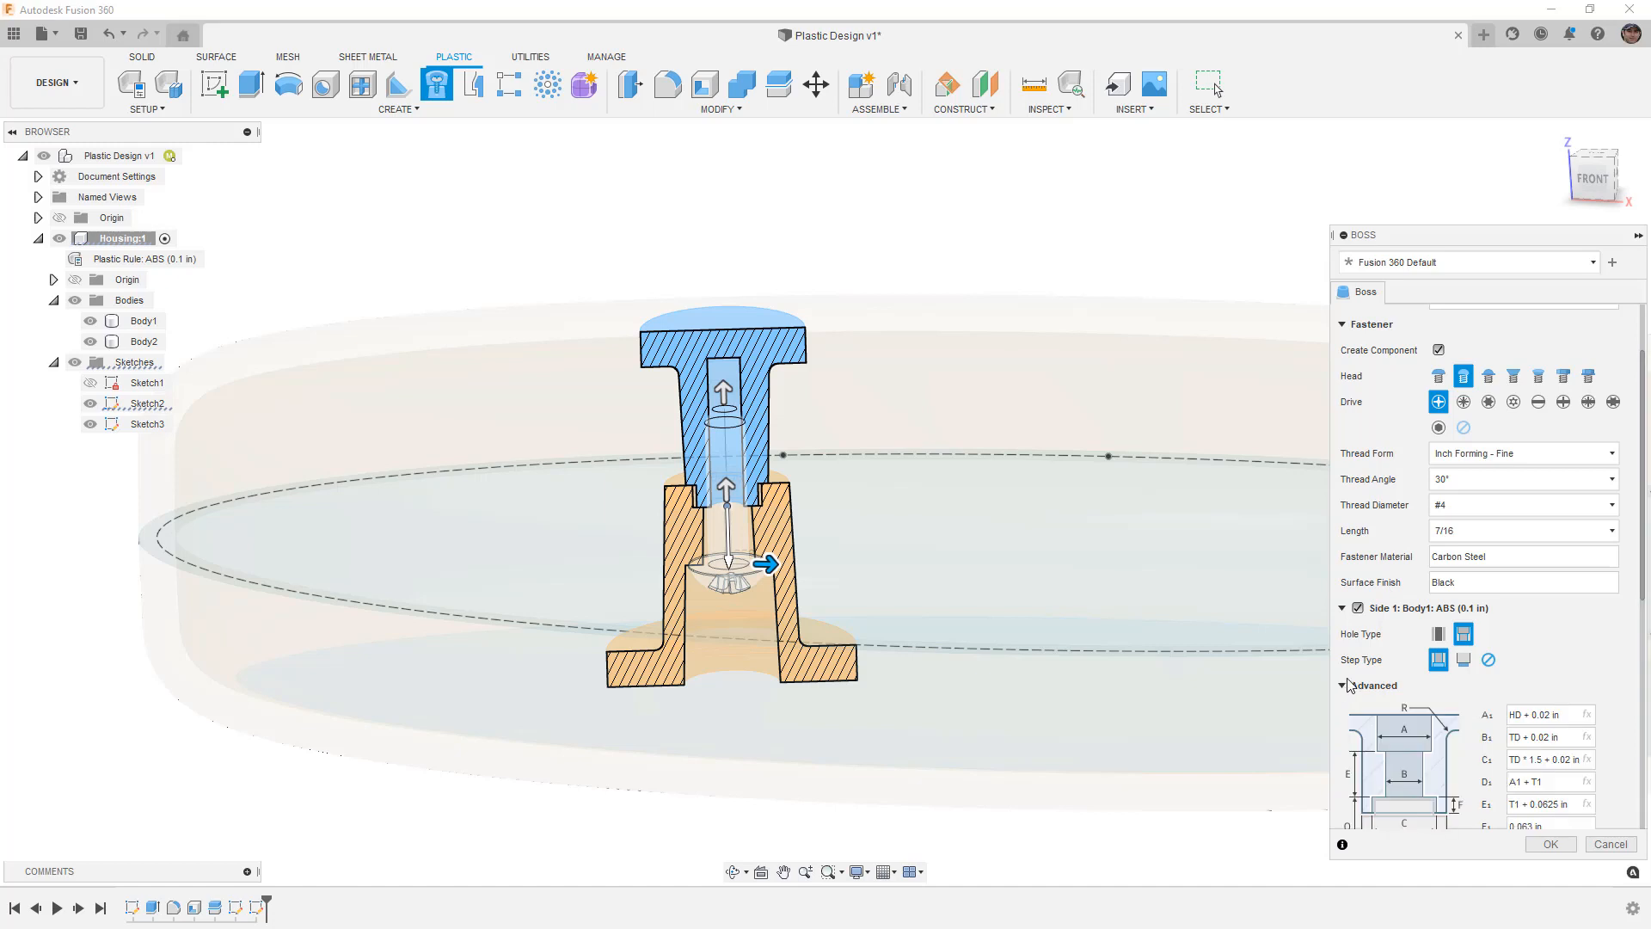
scroll("down", 3)
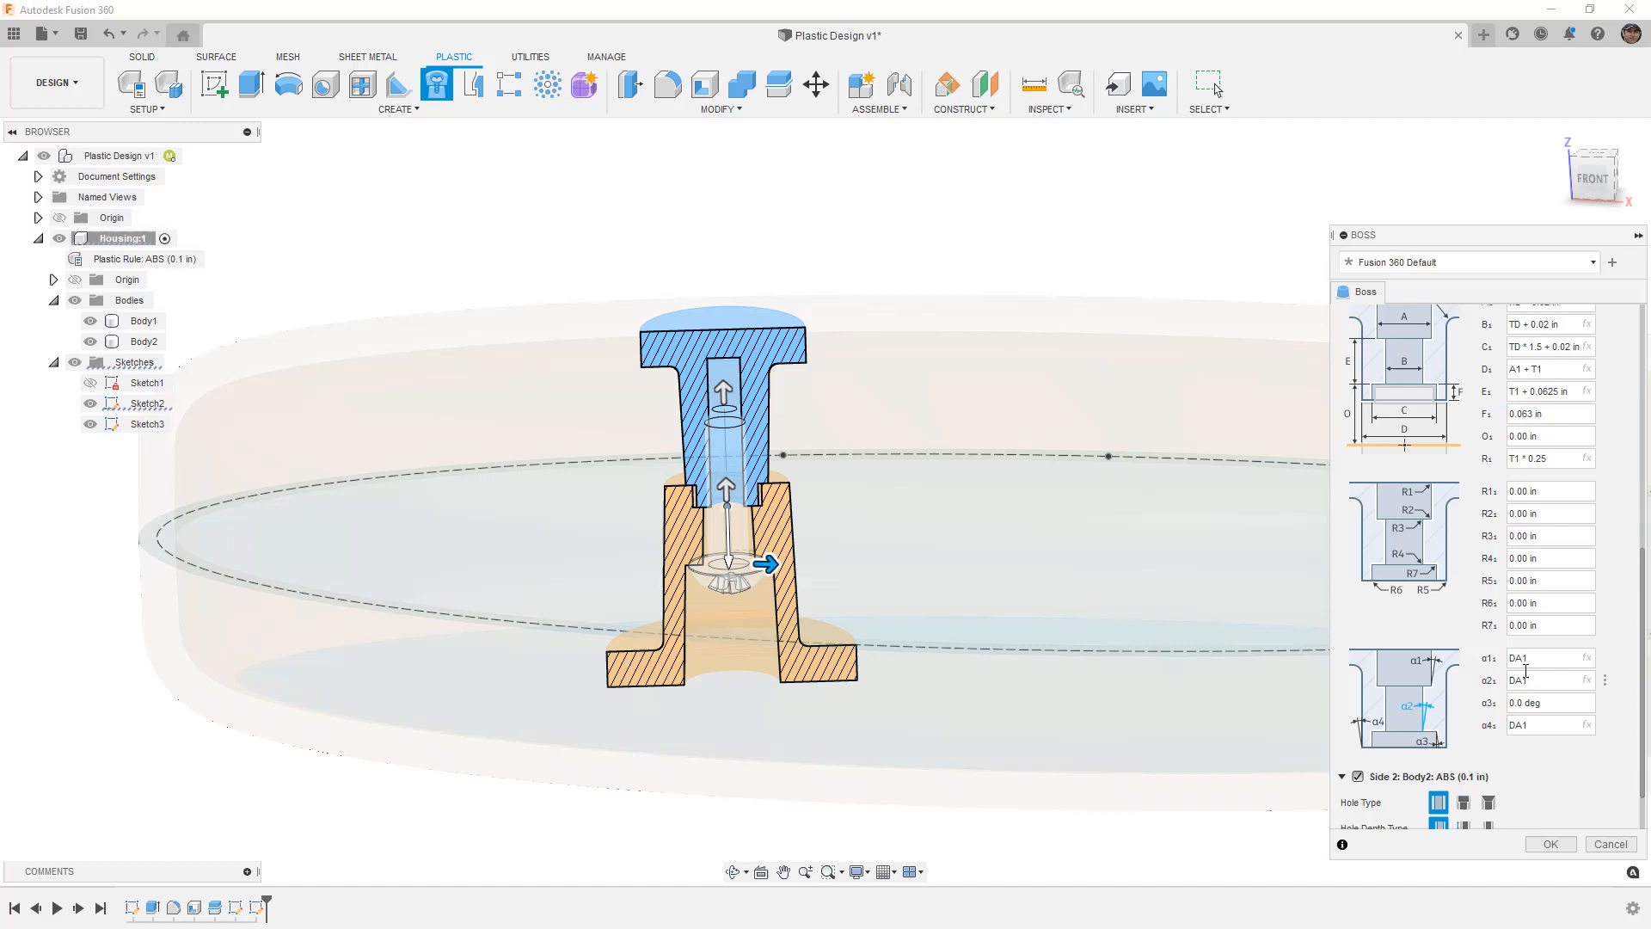
mouse_move(1539, 658)
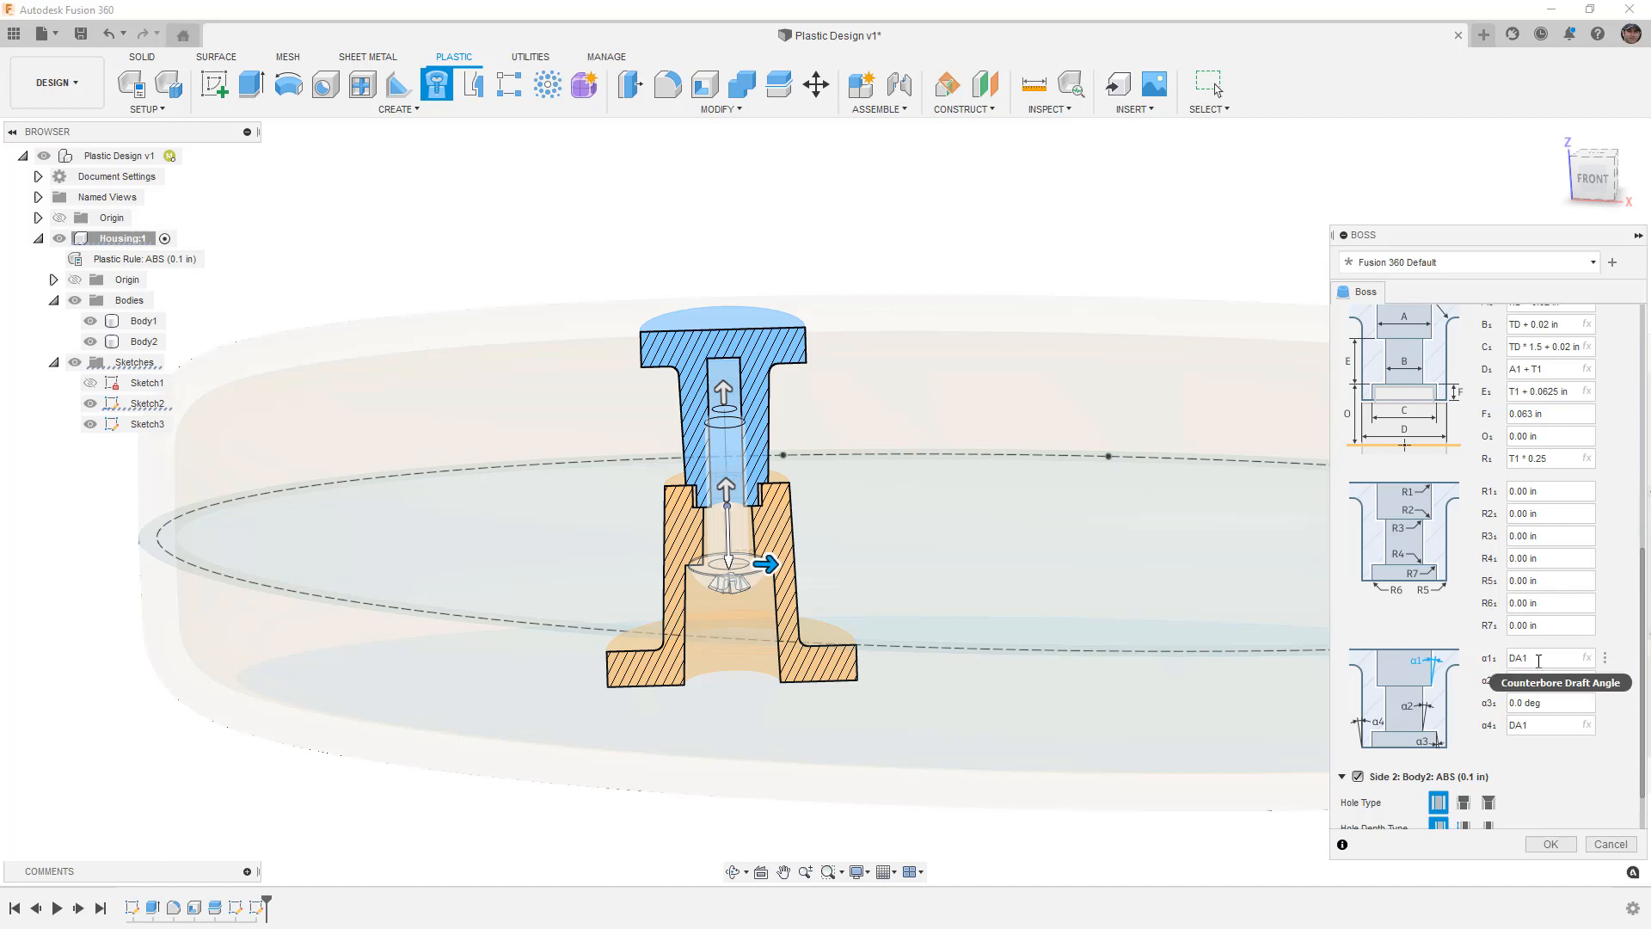
mouse_move(1522, 658)
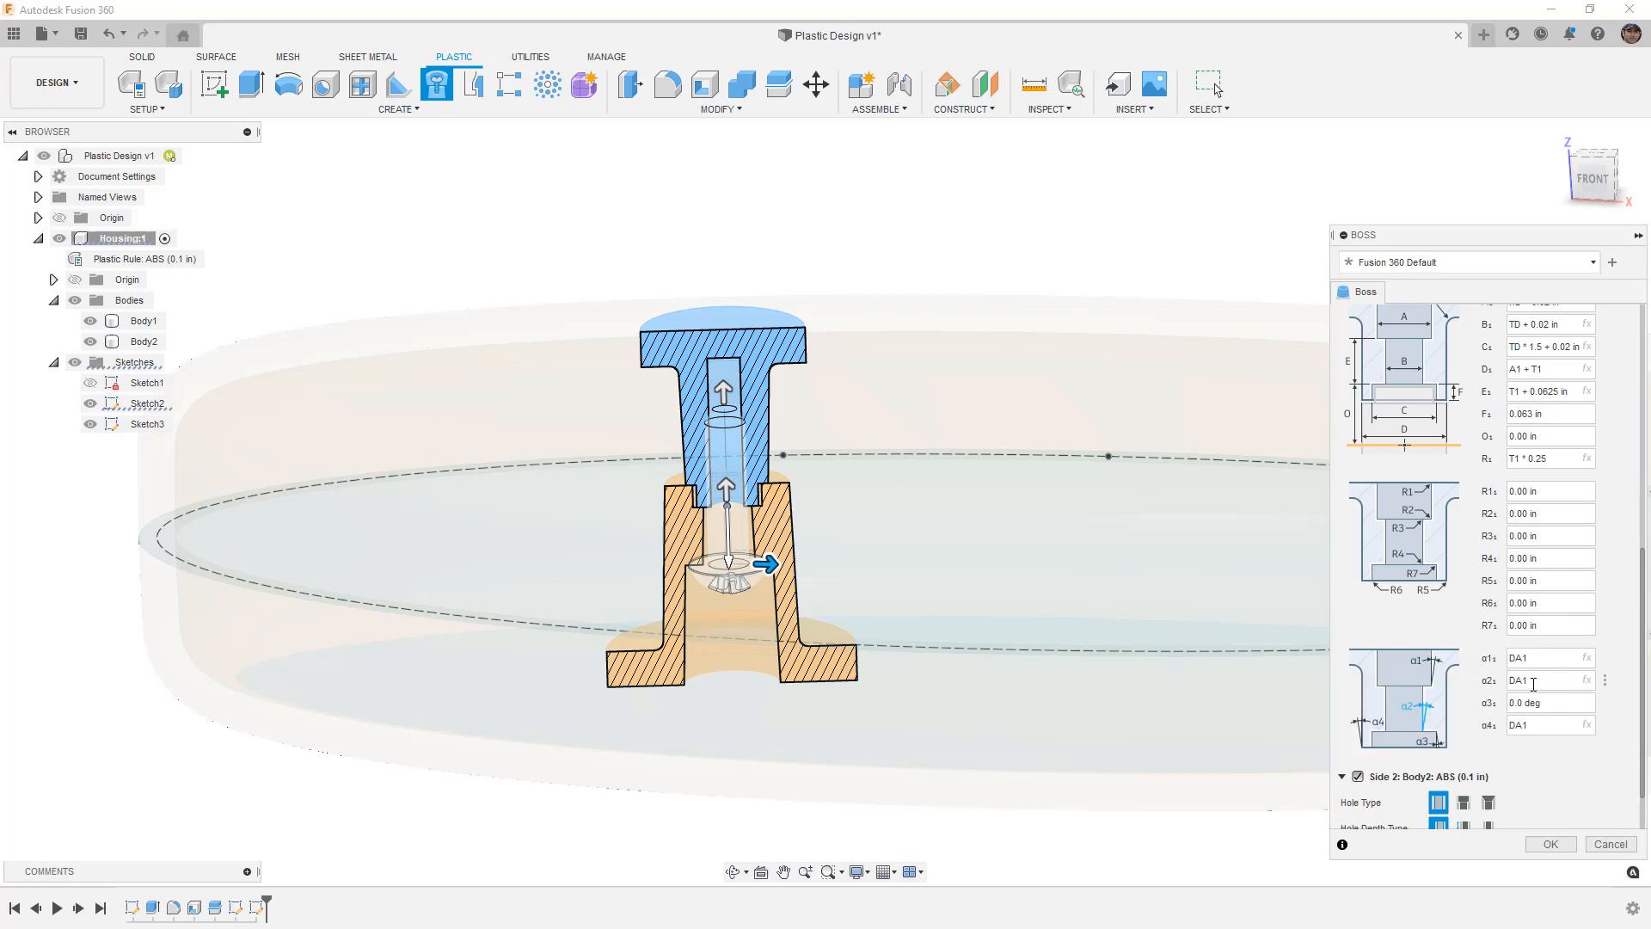
mouse_move(1543, 701)
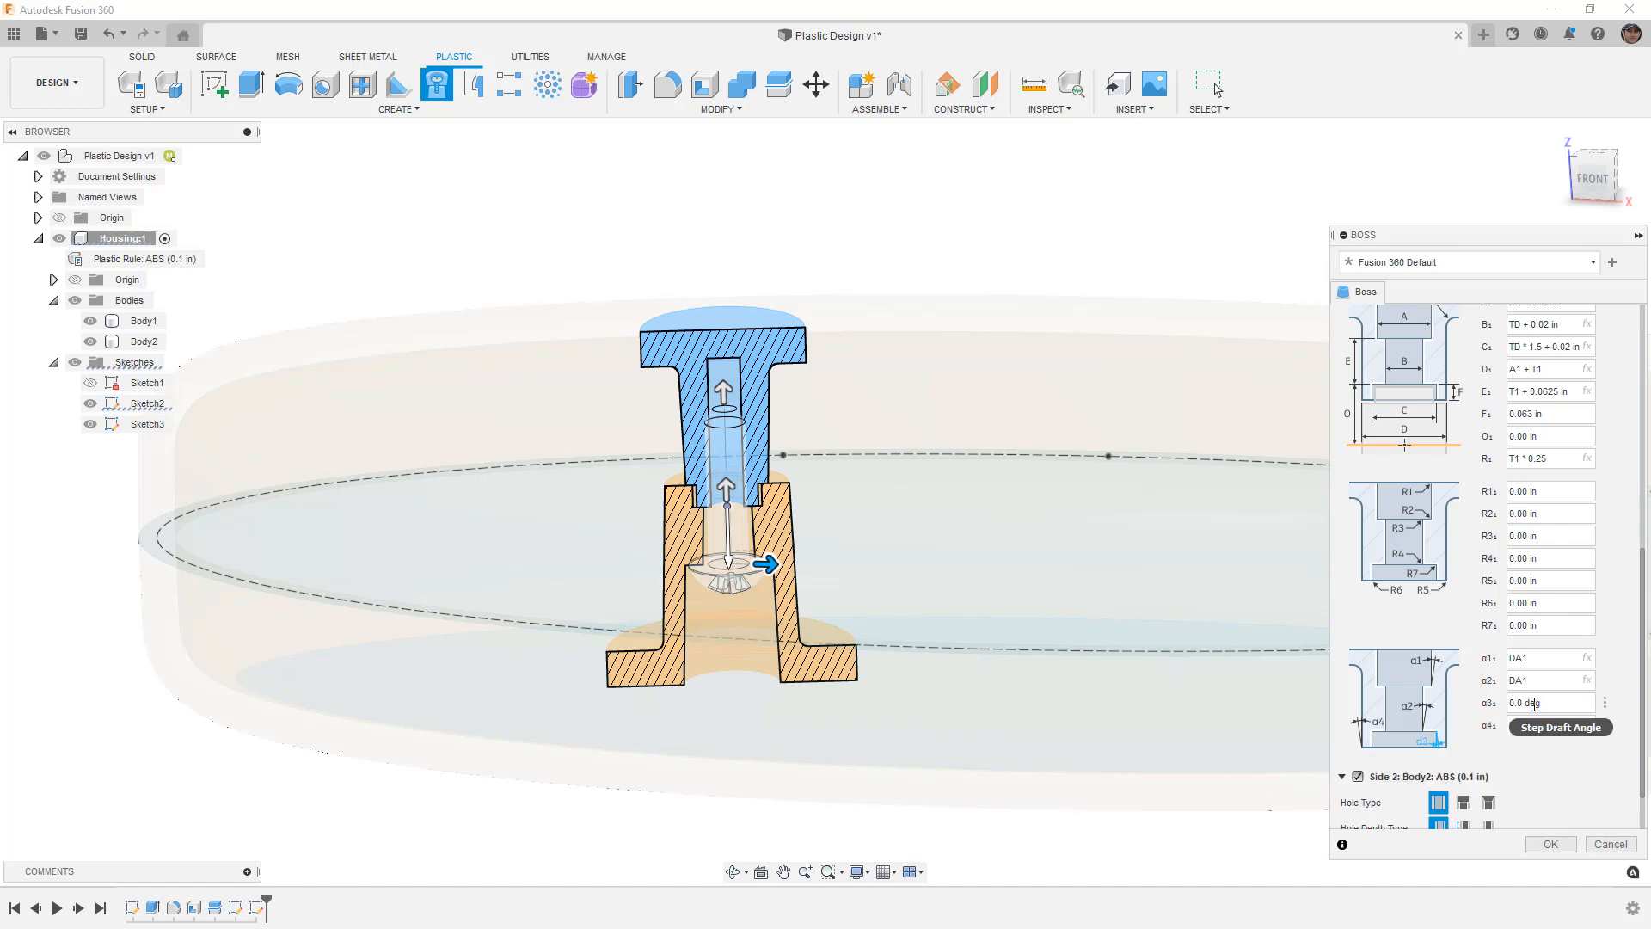
left_click(1548, 723)
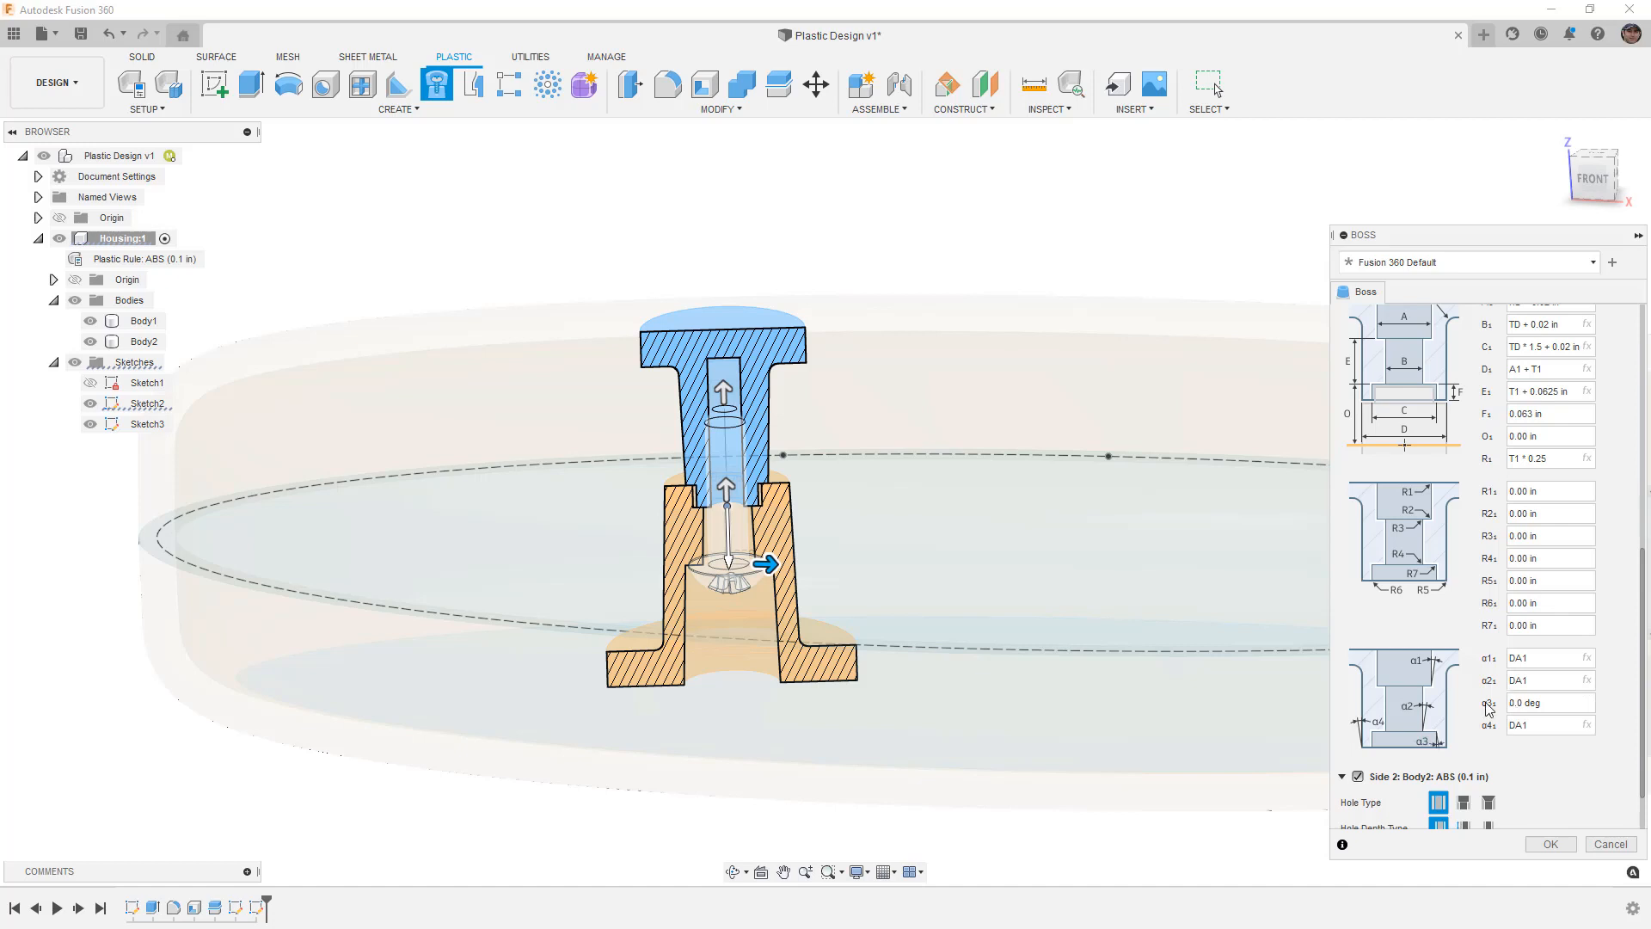
left_click(1548, 701)
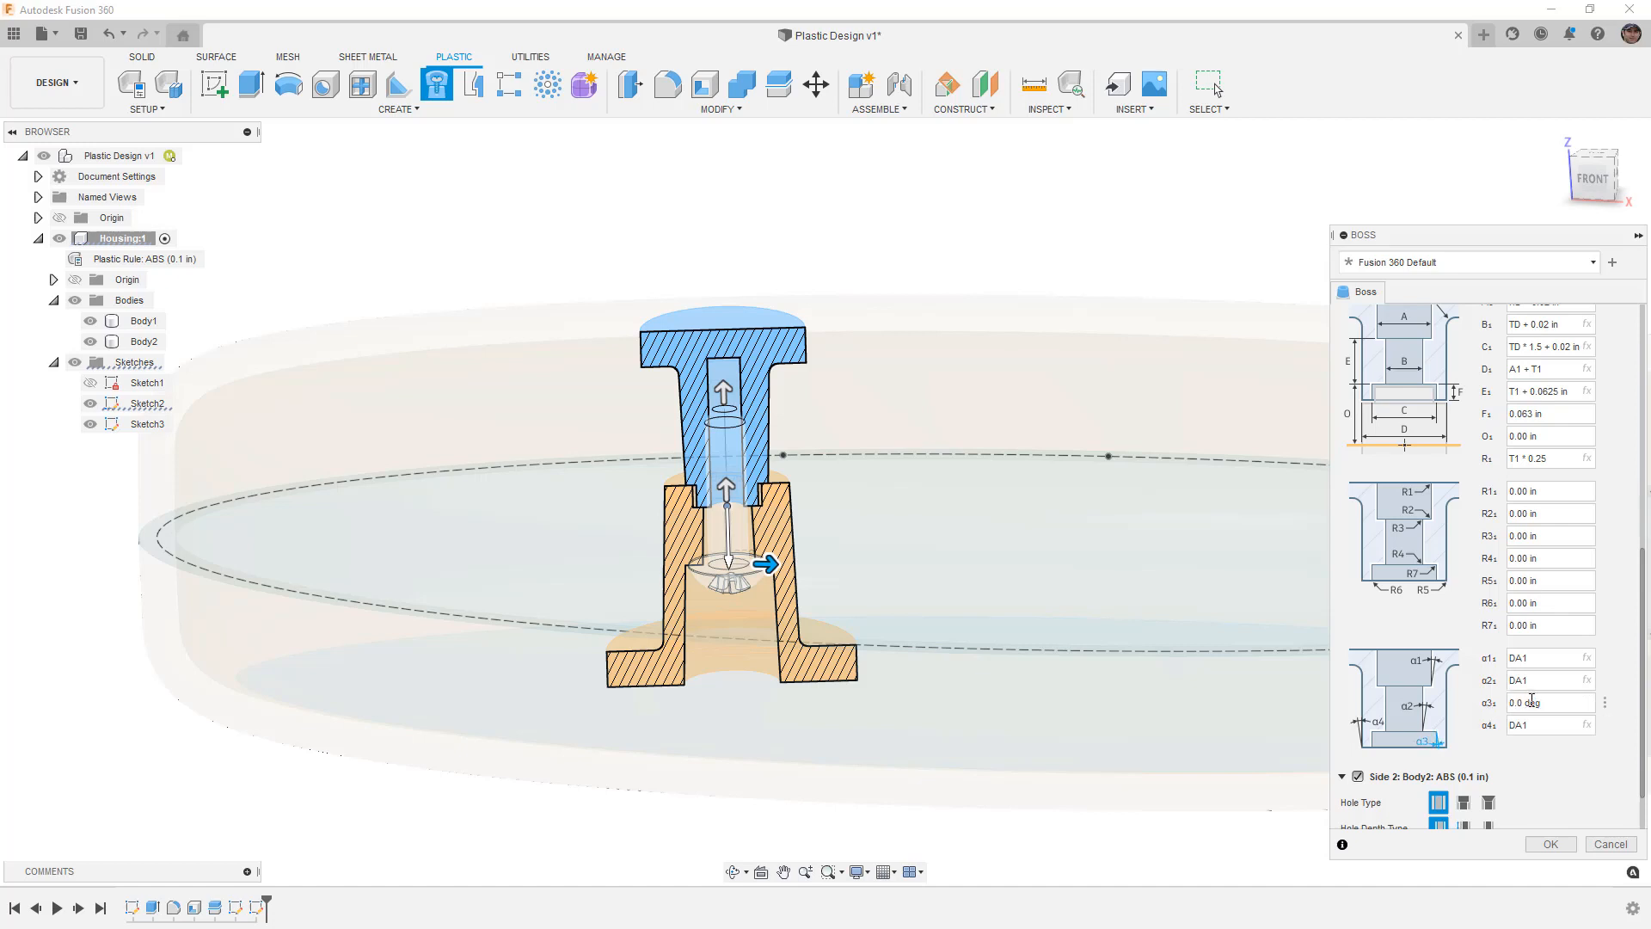
triple_click(1548, 702)
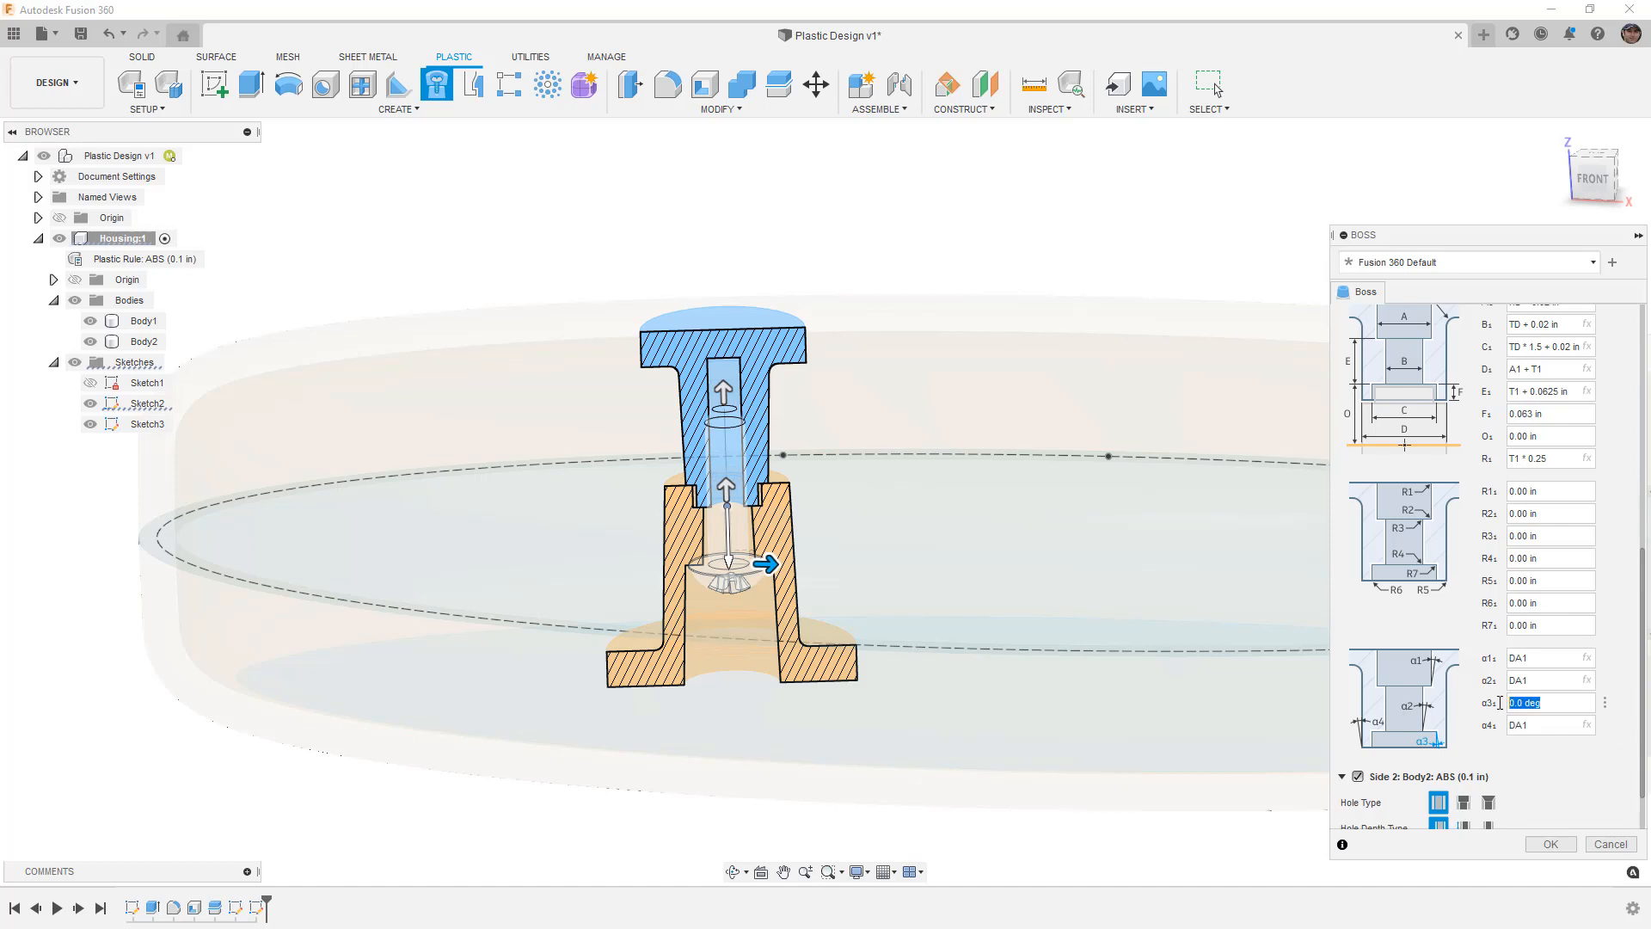
type("DA1")
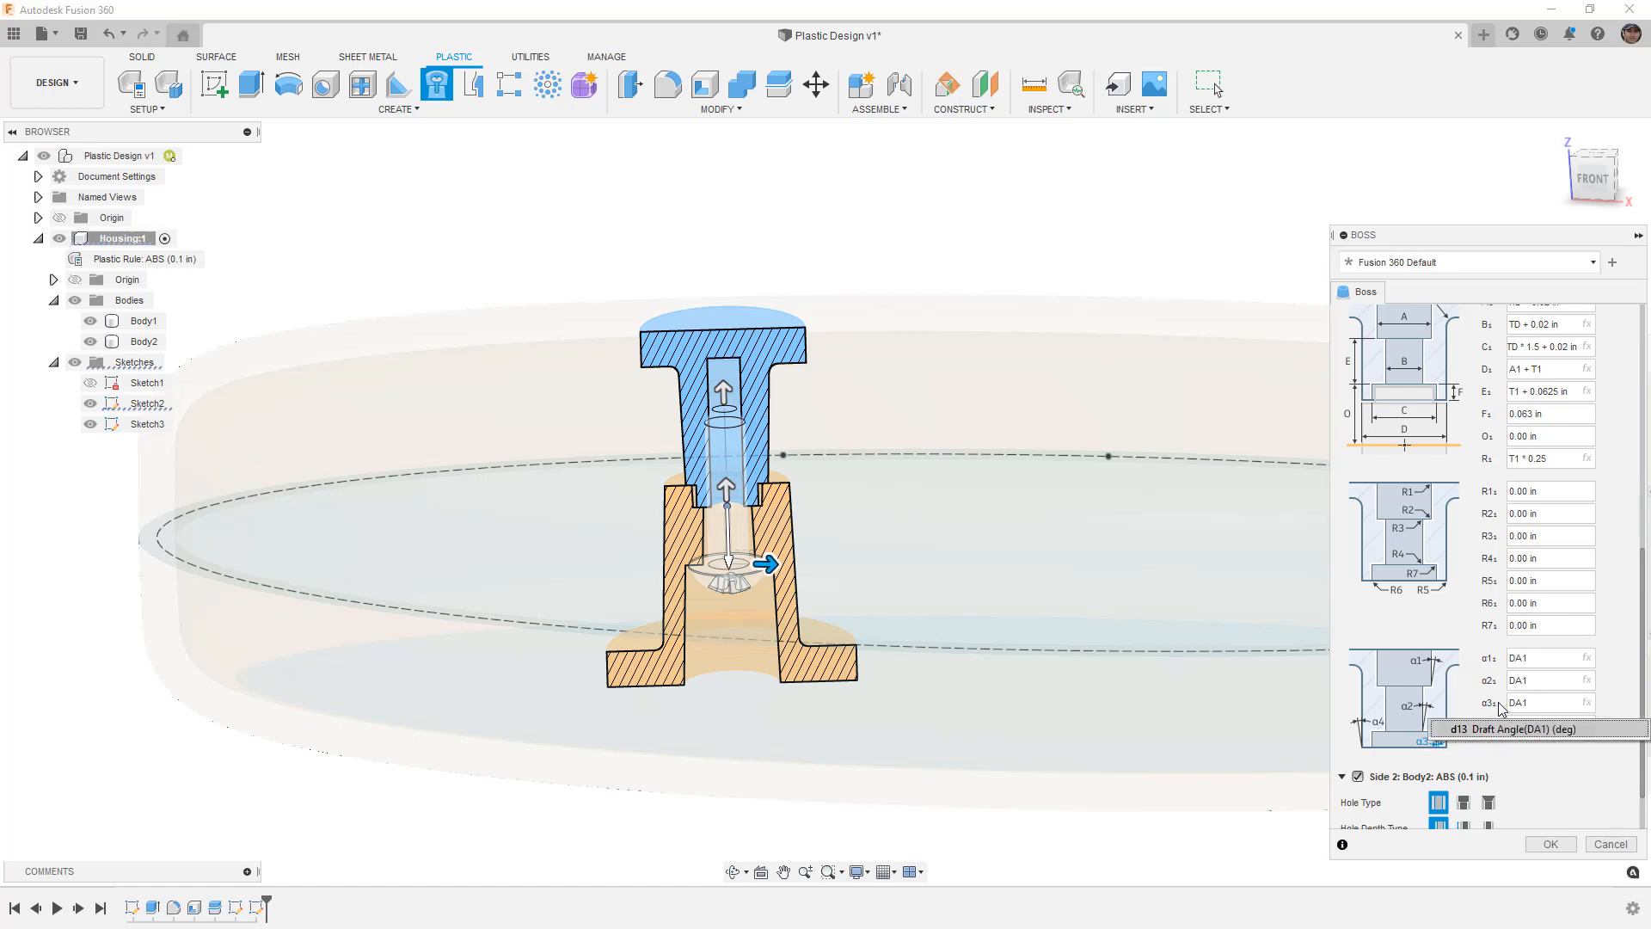
mouse_move(1525, 793)
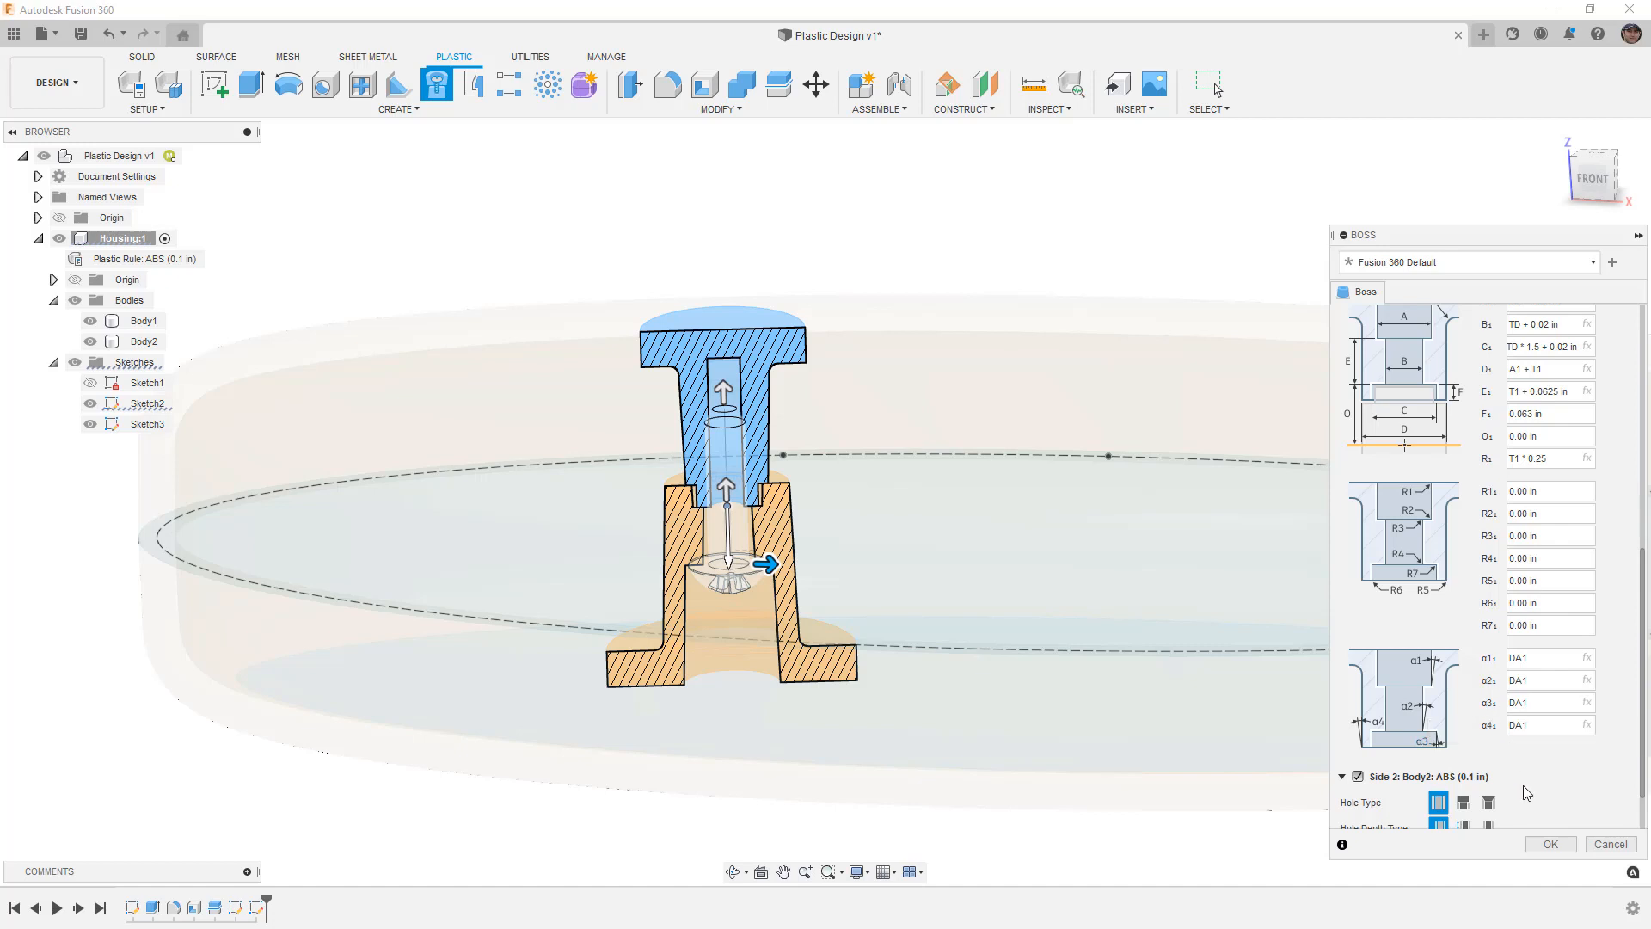
- Link the side-2 angles to DA2 and commit the first screw boss joining Body1 and Body2
scroll("down", 3)
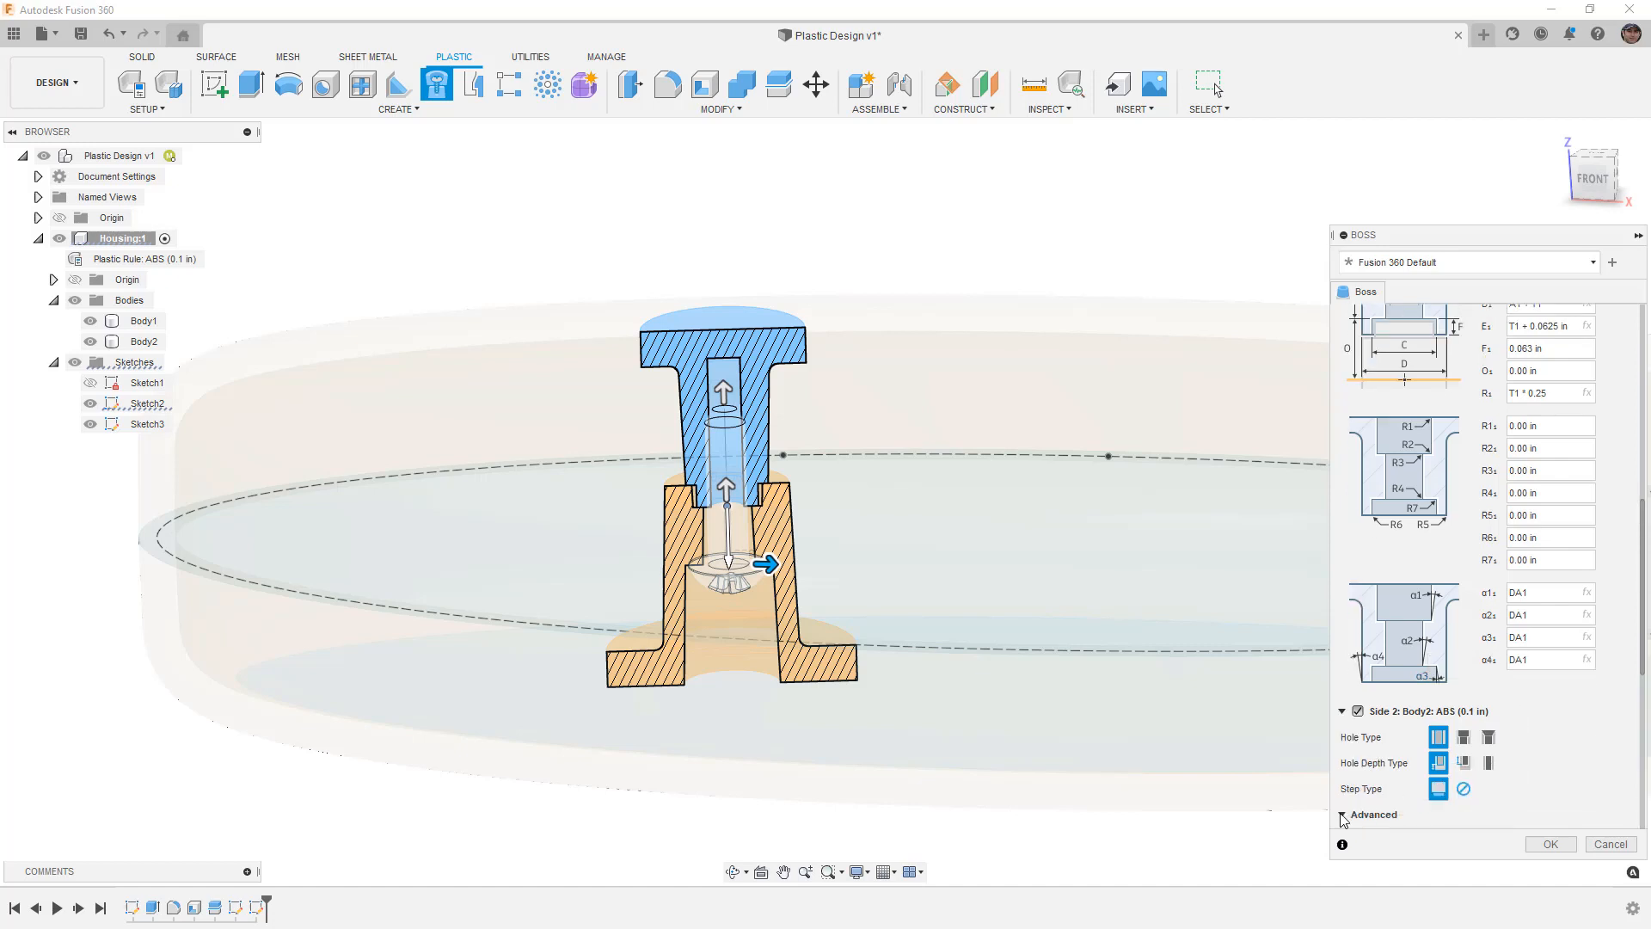
left_click(1345, 813)
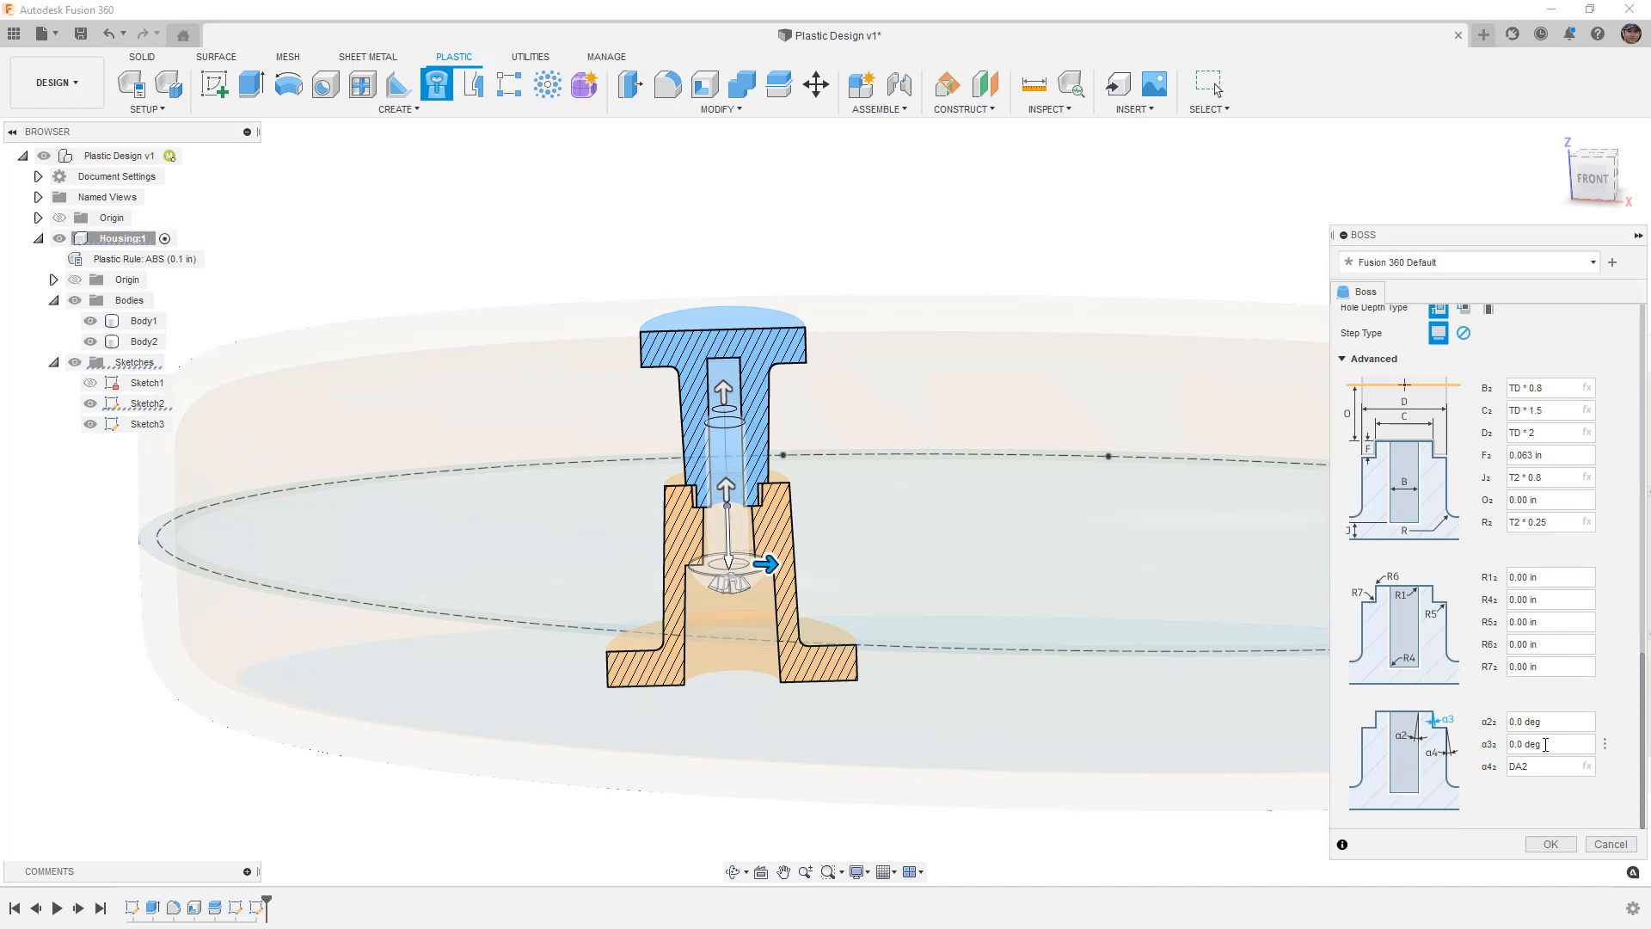
mouse_move(1550, 745)
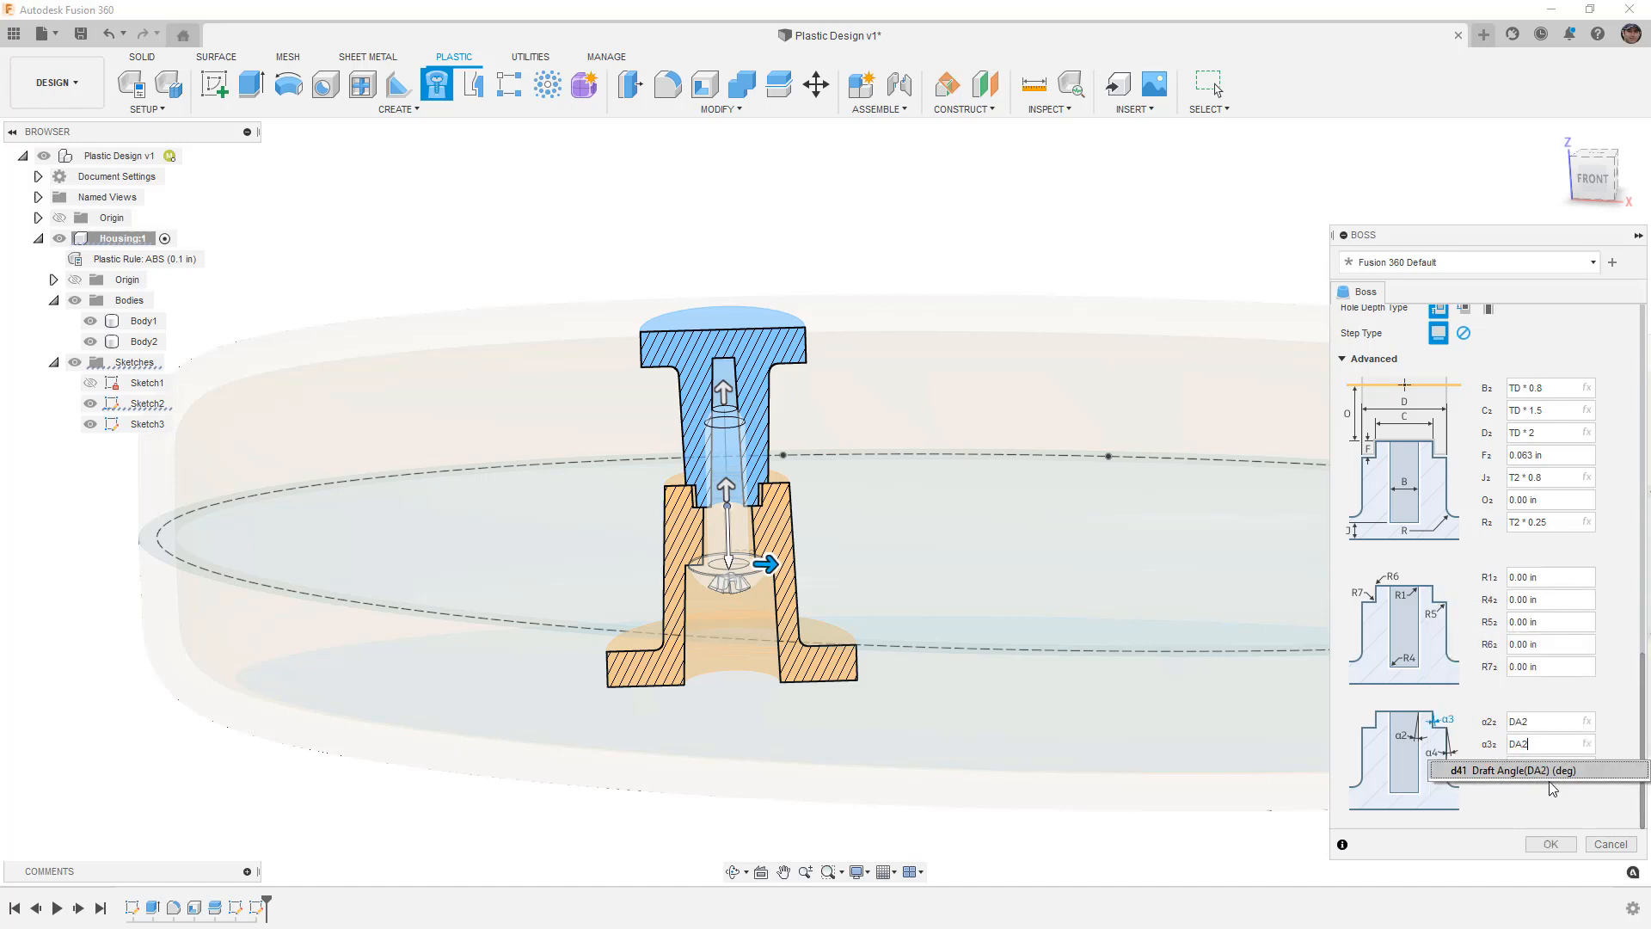
left_click(1548, 843)
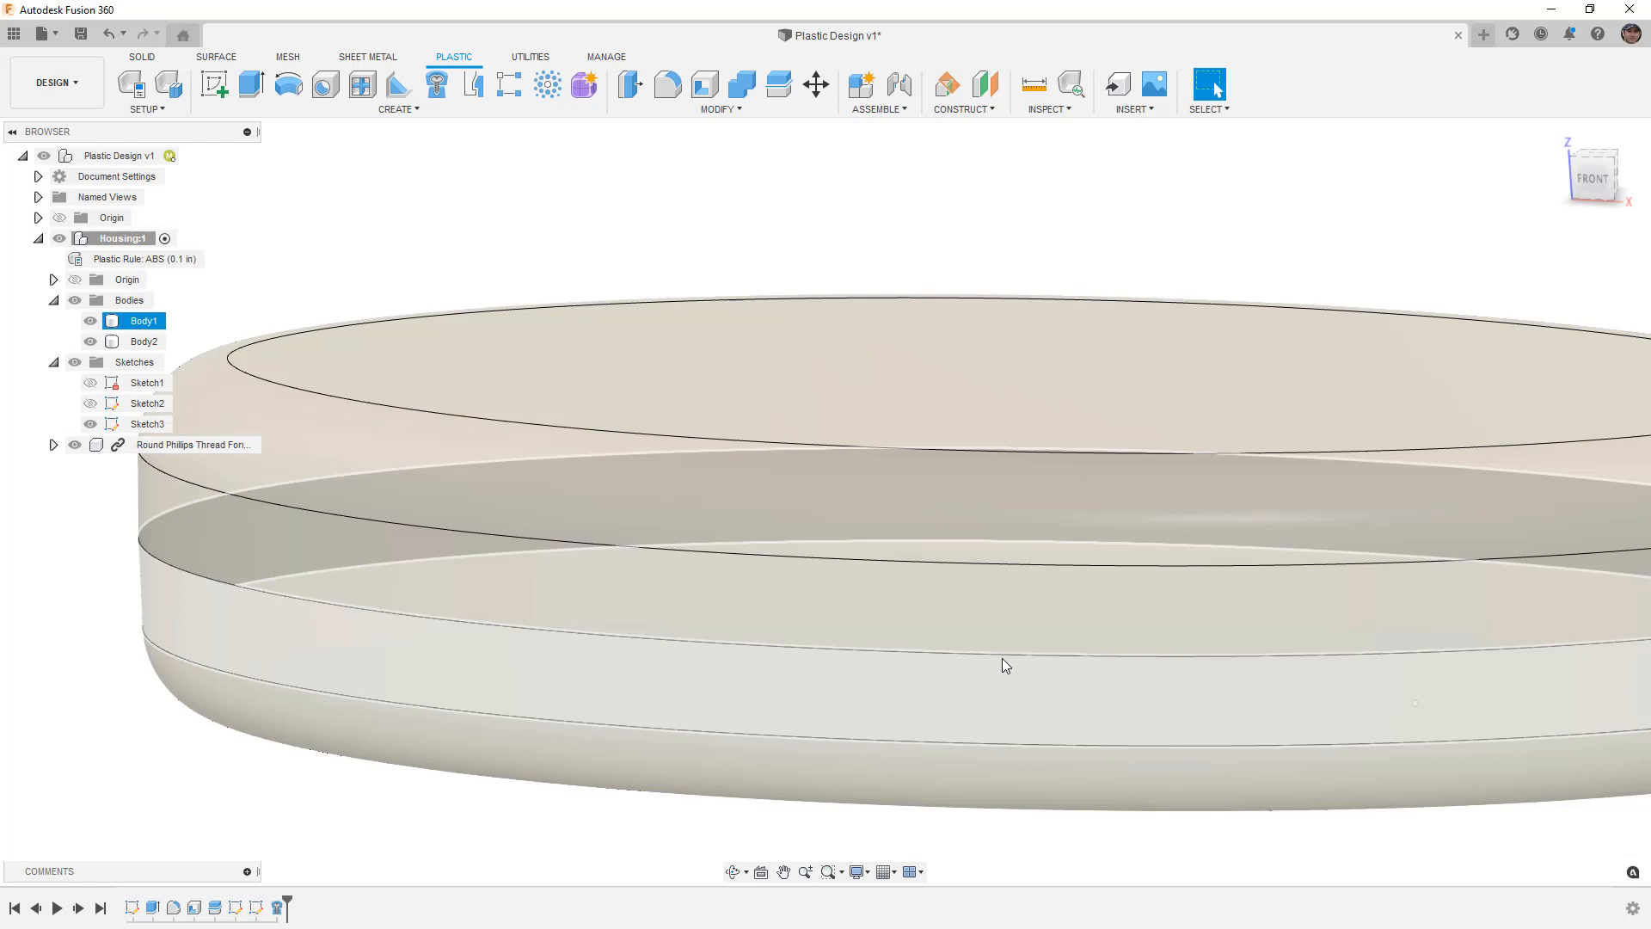
left_click(89, 320)
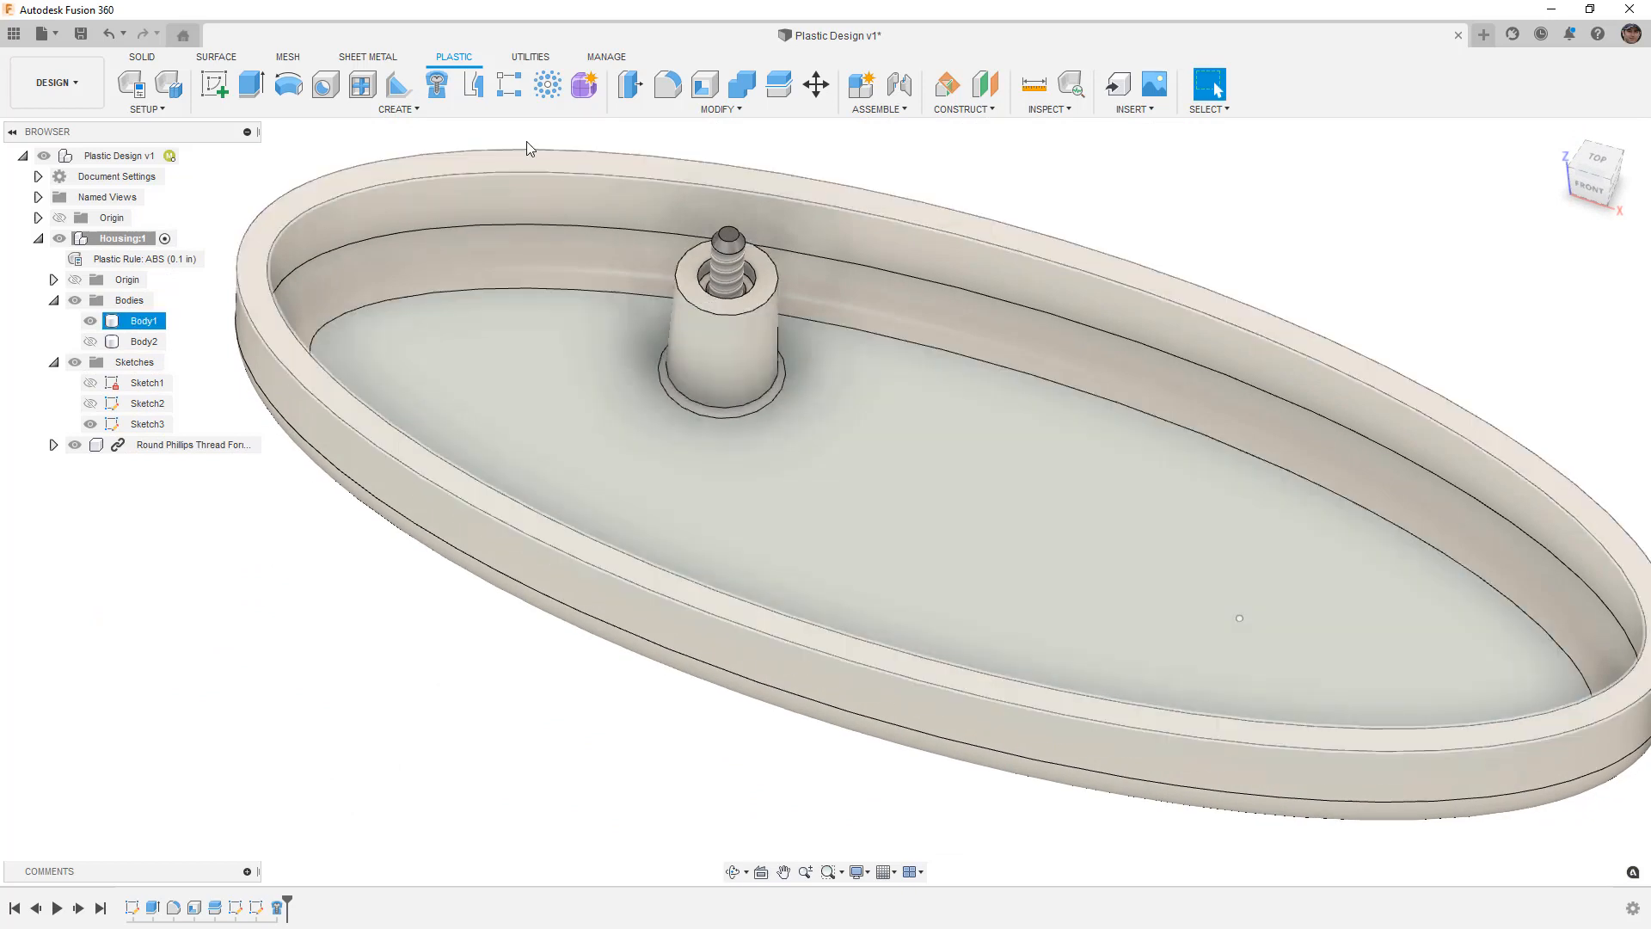
left_click(435, 85)
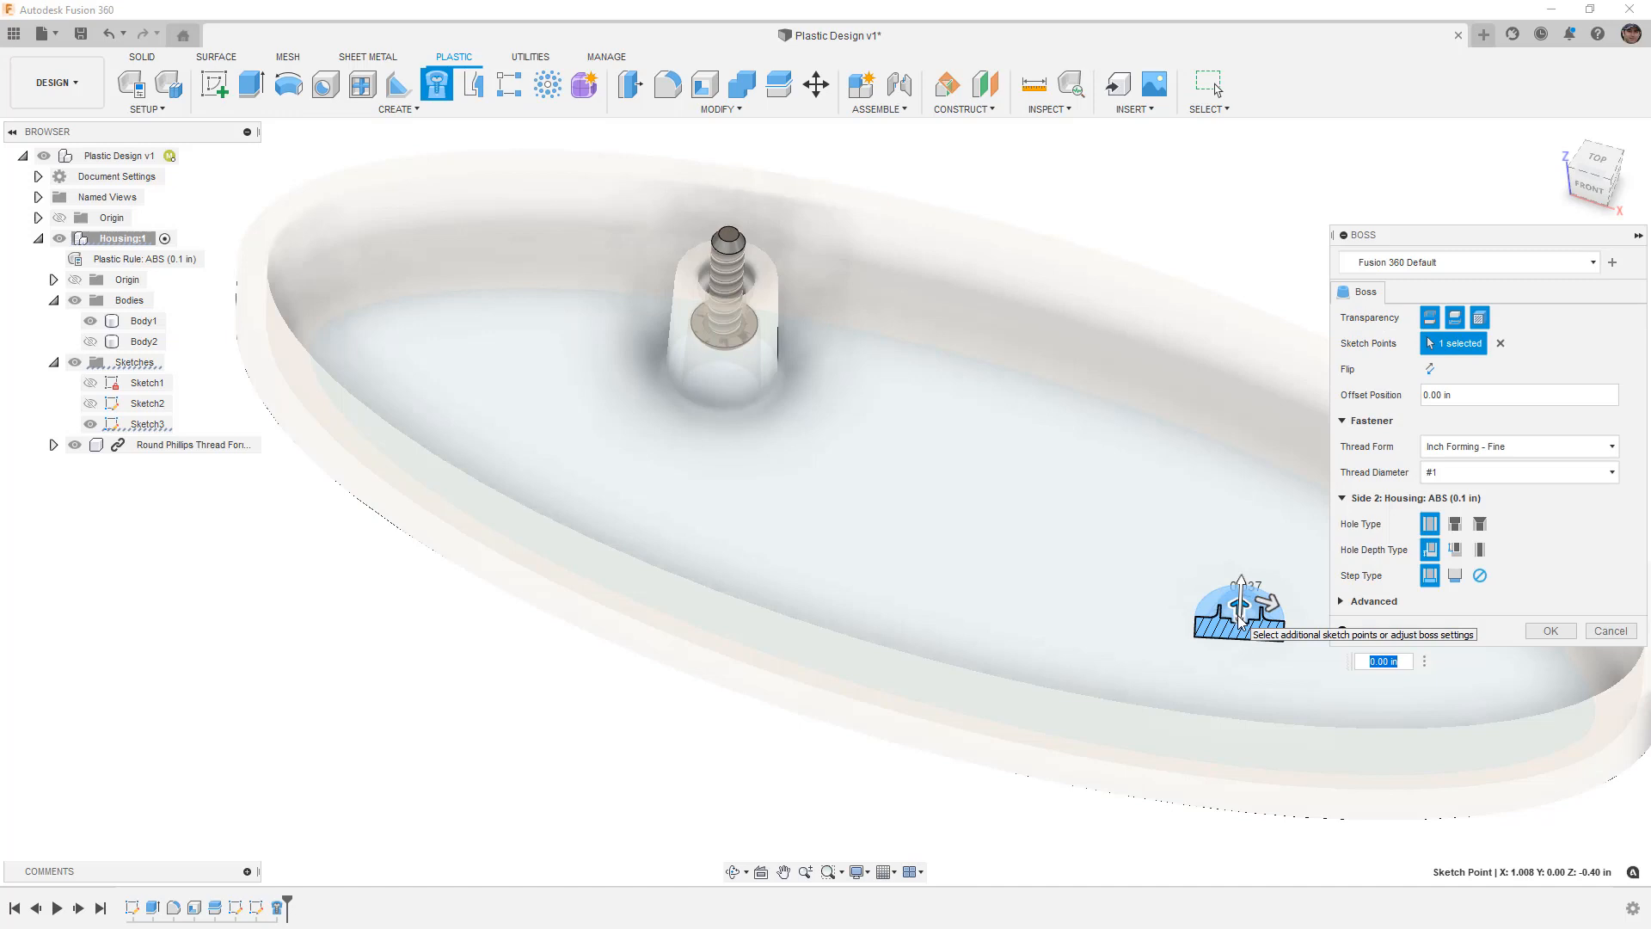
mouse_move(50, 335)
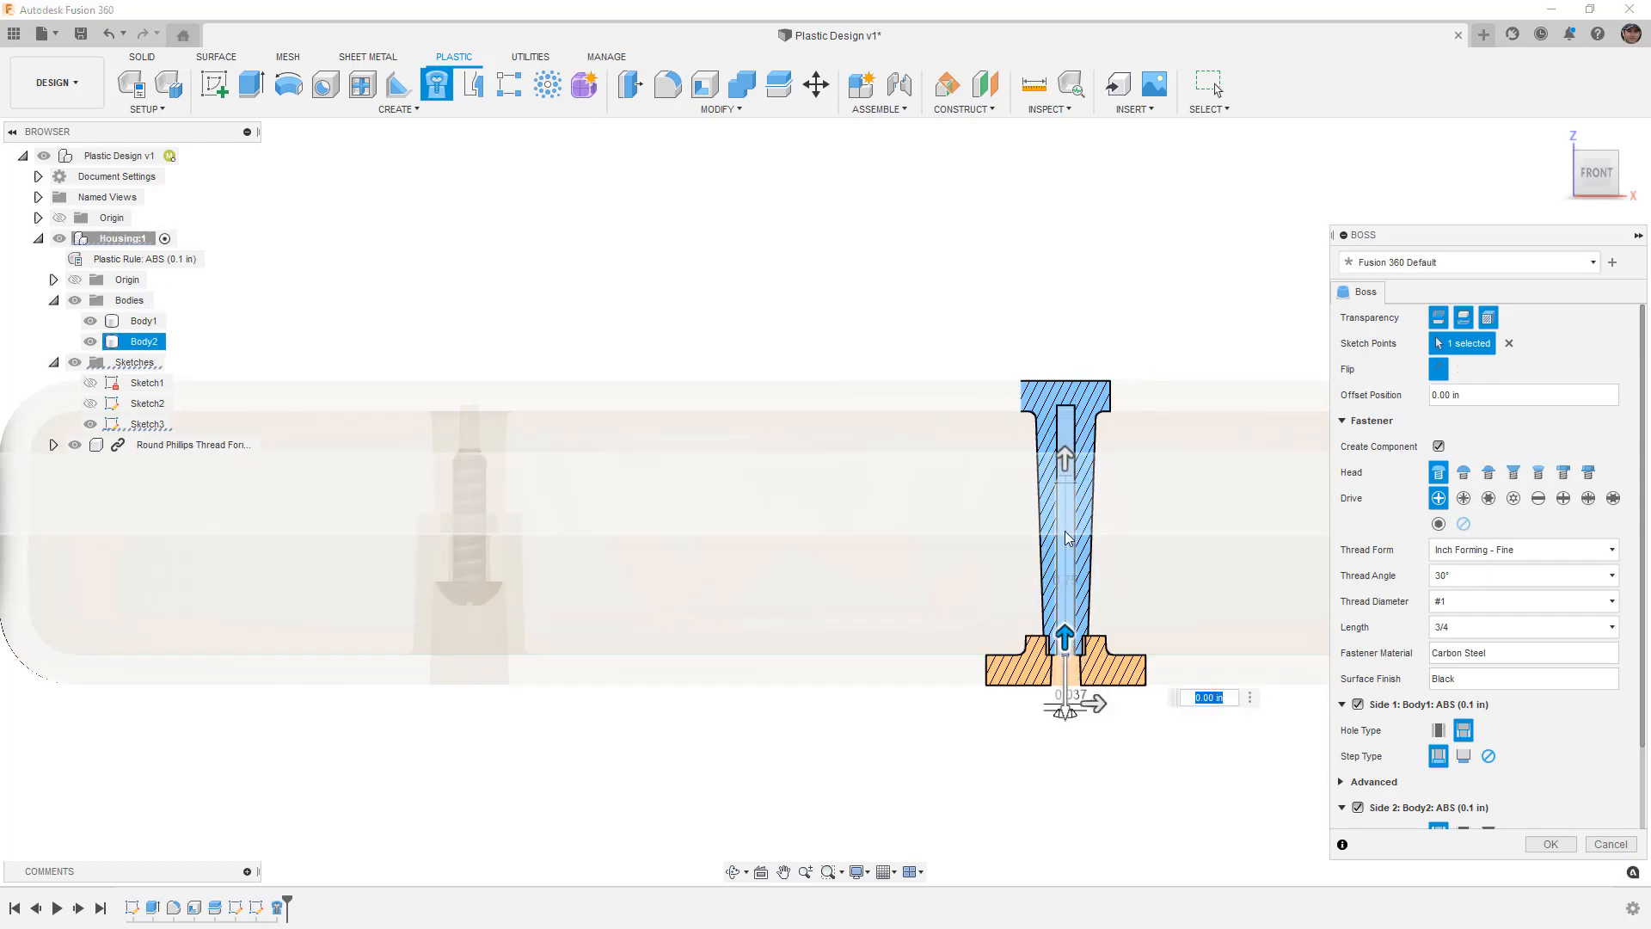
- Preview a second, flipped screw boss with a 7/16 screw and 0.409 in offset on the floor point
left_click(143, 320)
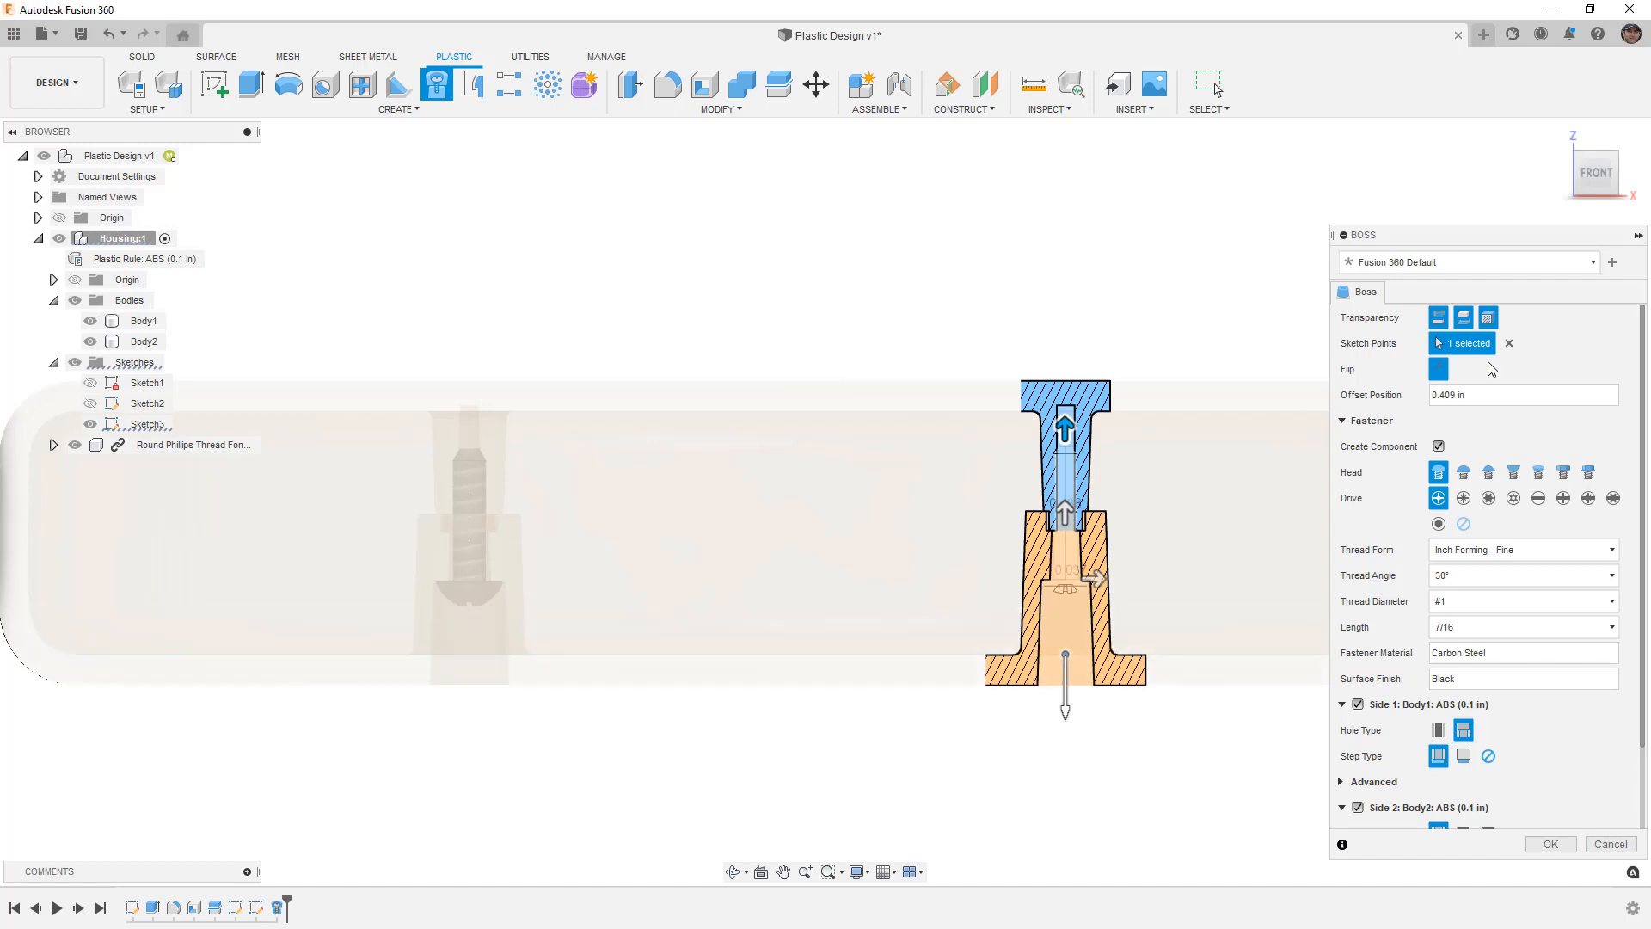
mouse_move(1437, 370)
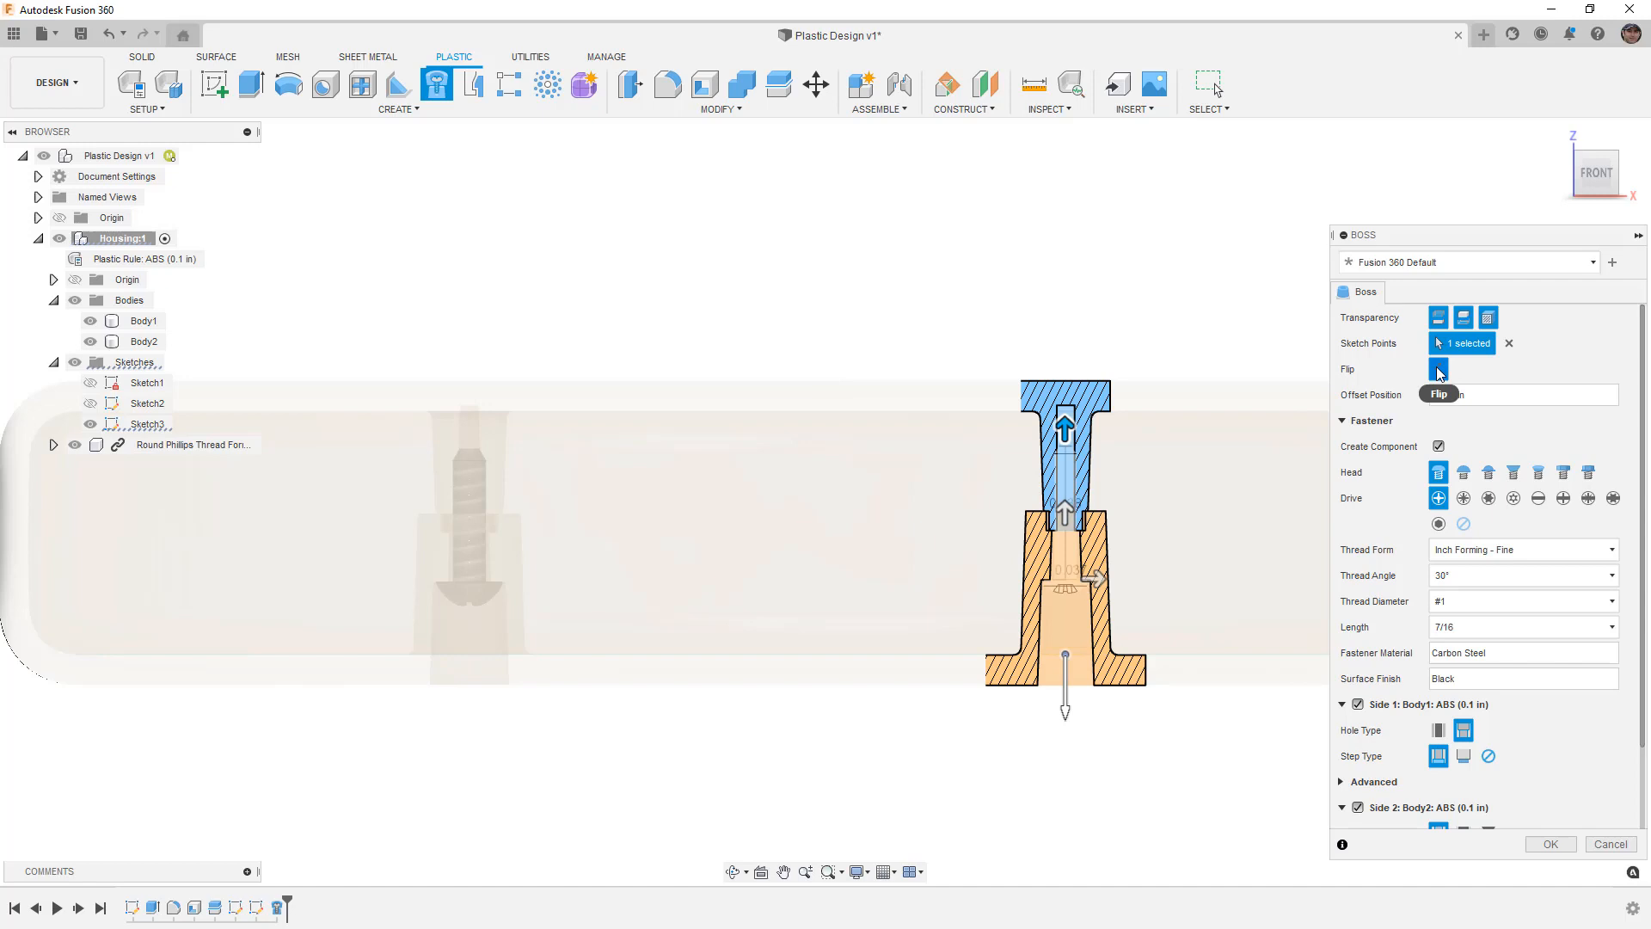
left_click(1437, 368)
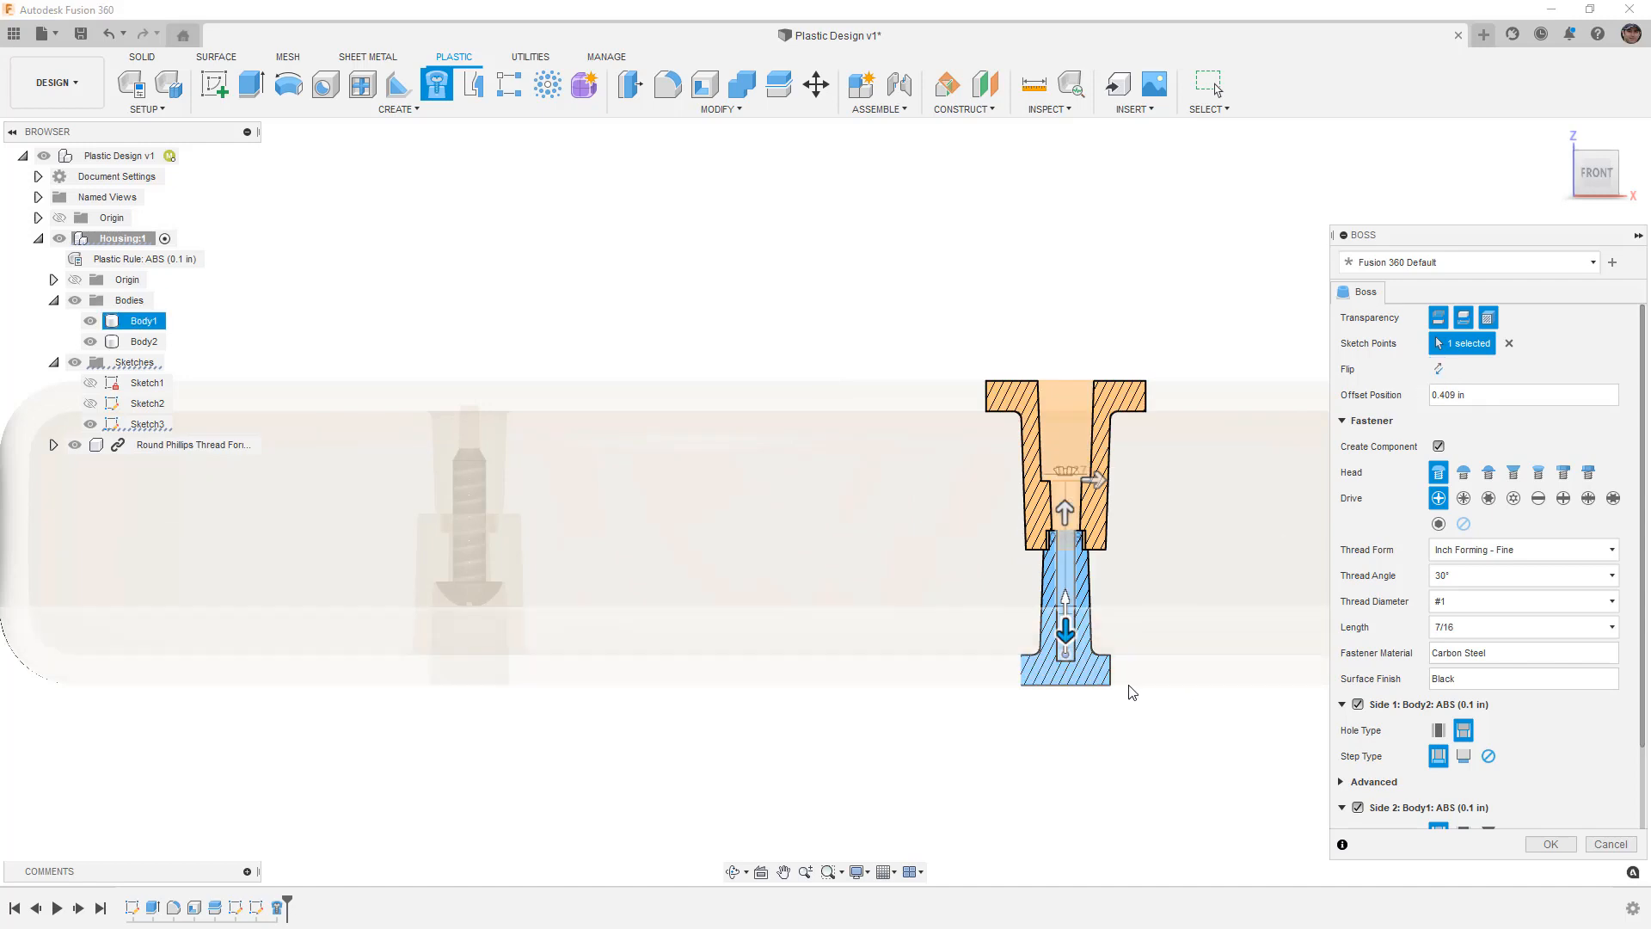
left_click(143, 340)
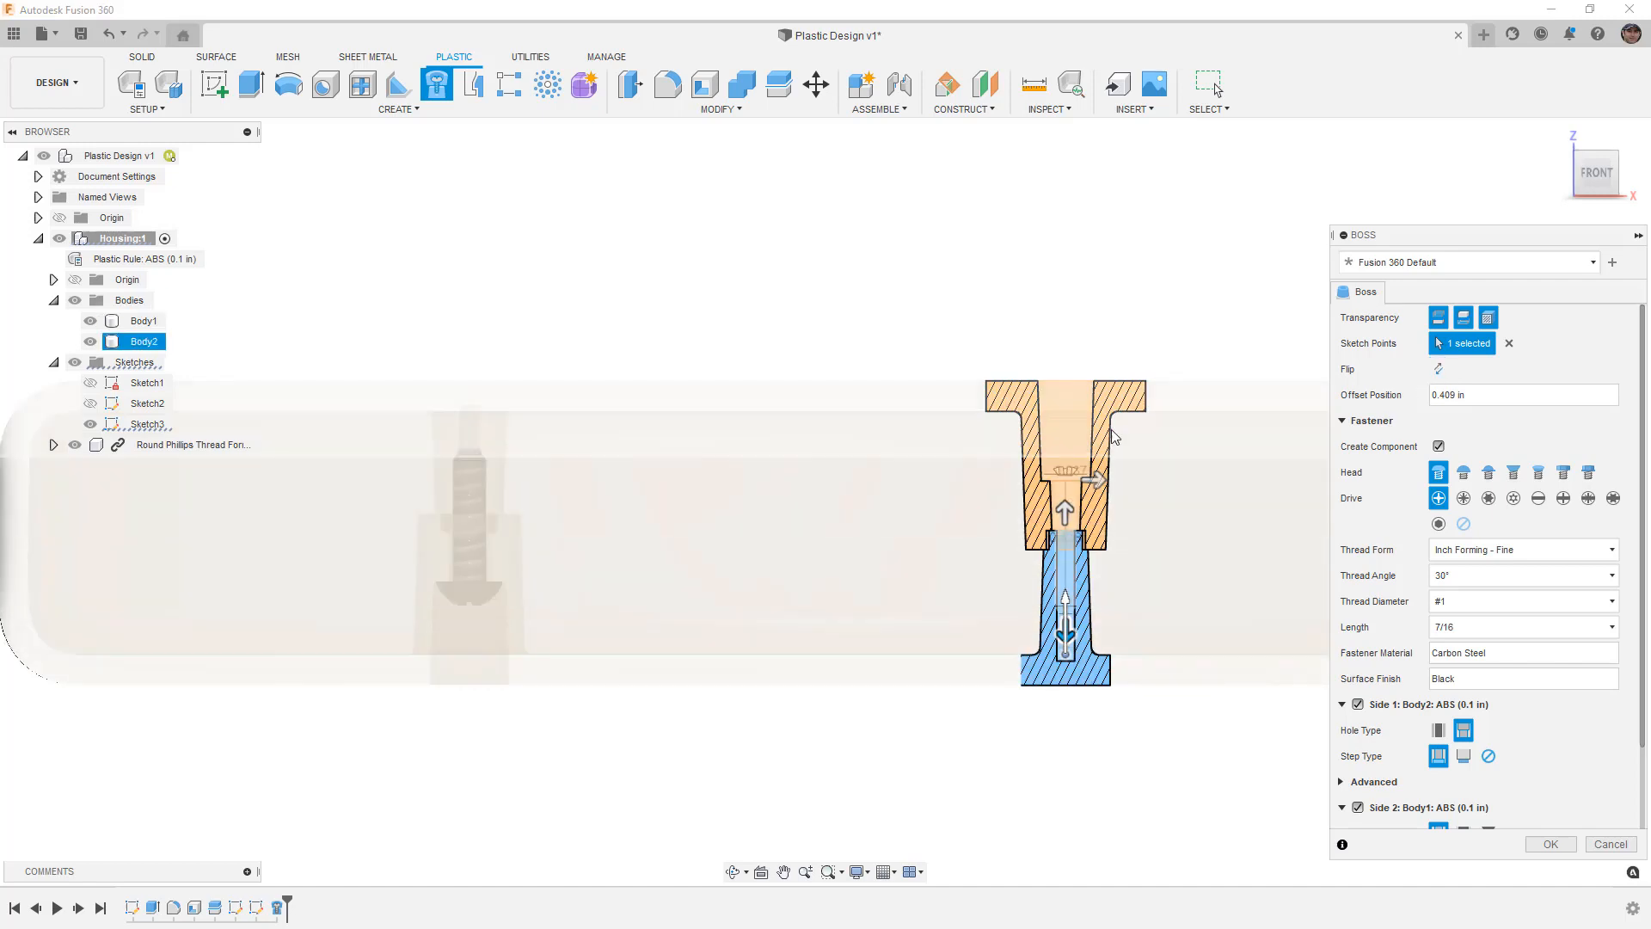
mouse_move(1105, 437)
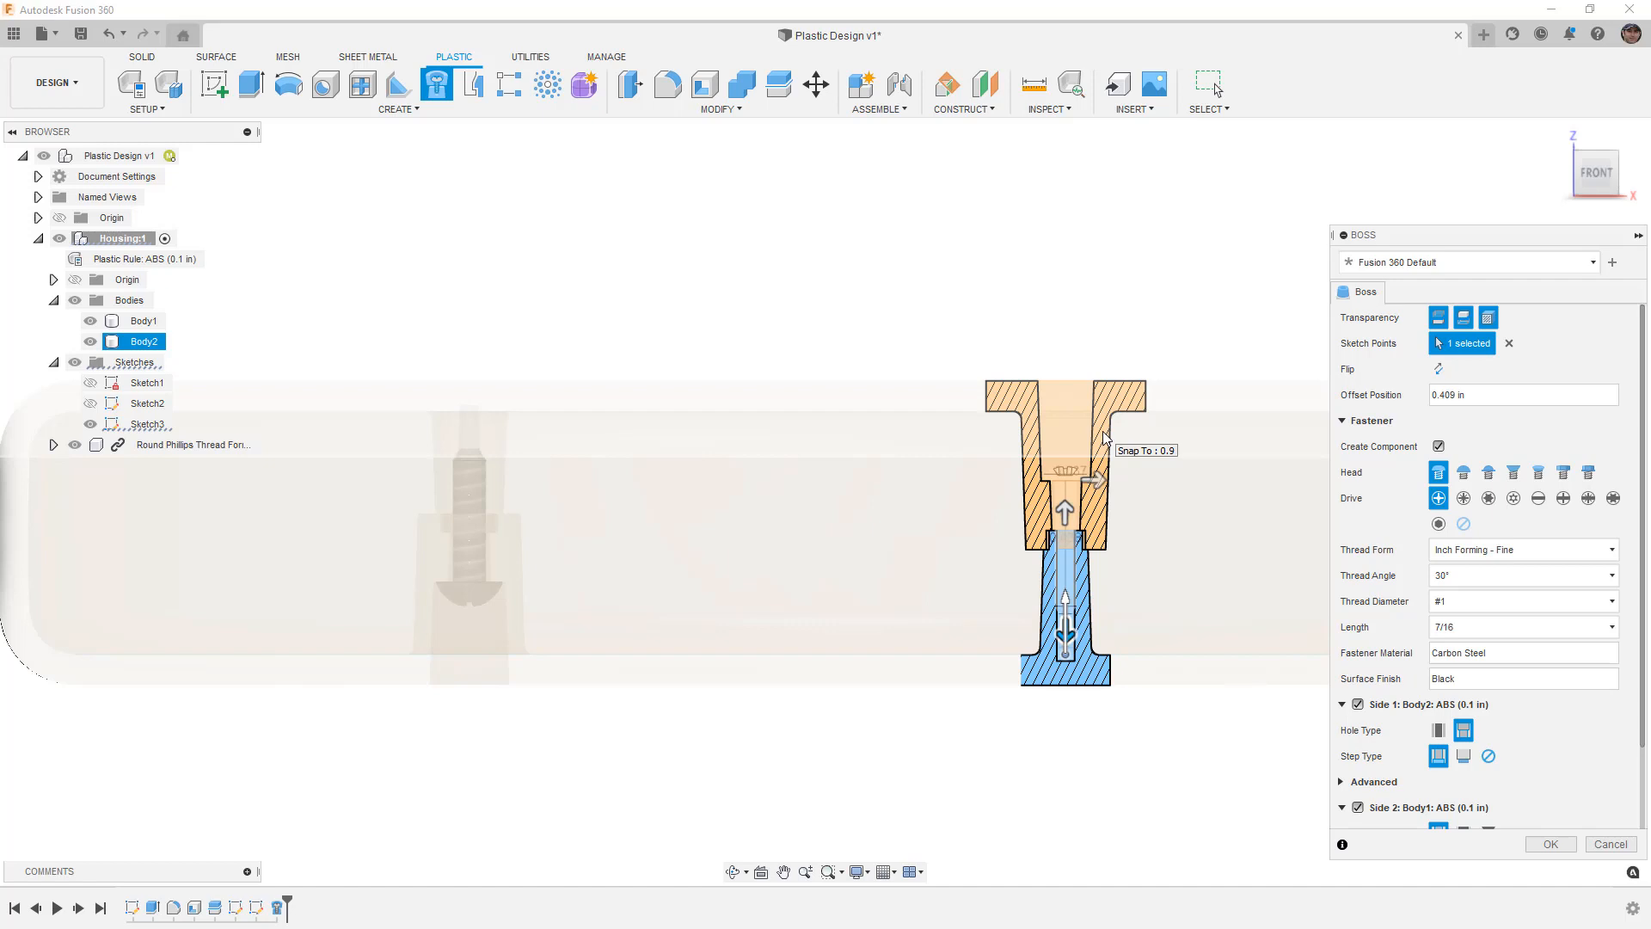
mouse_move(990, 504)
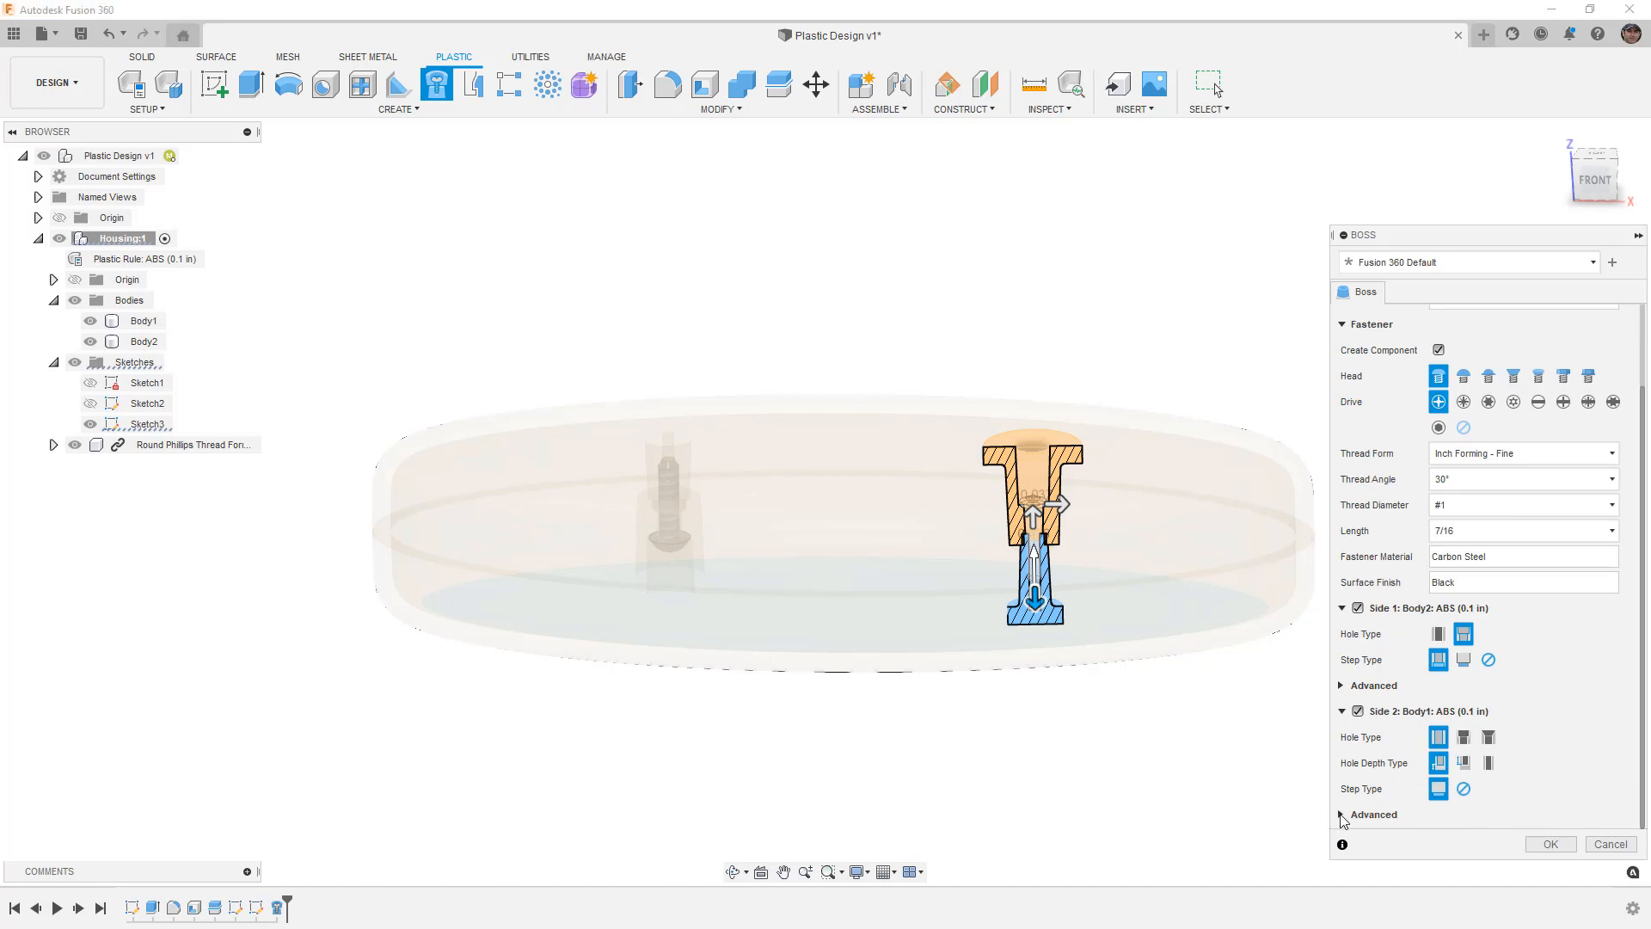
left_click(1340, 813)
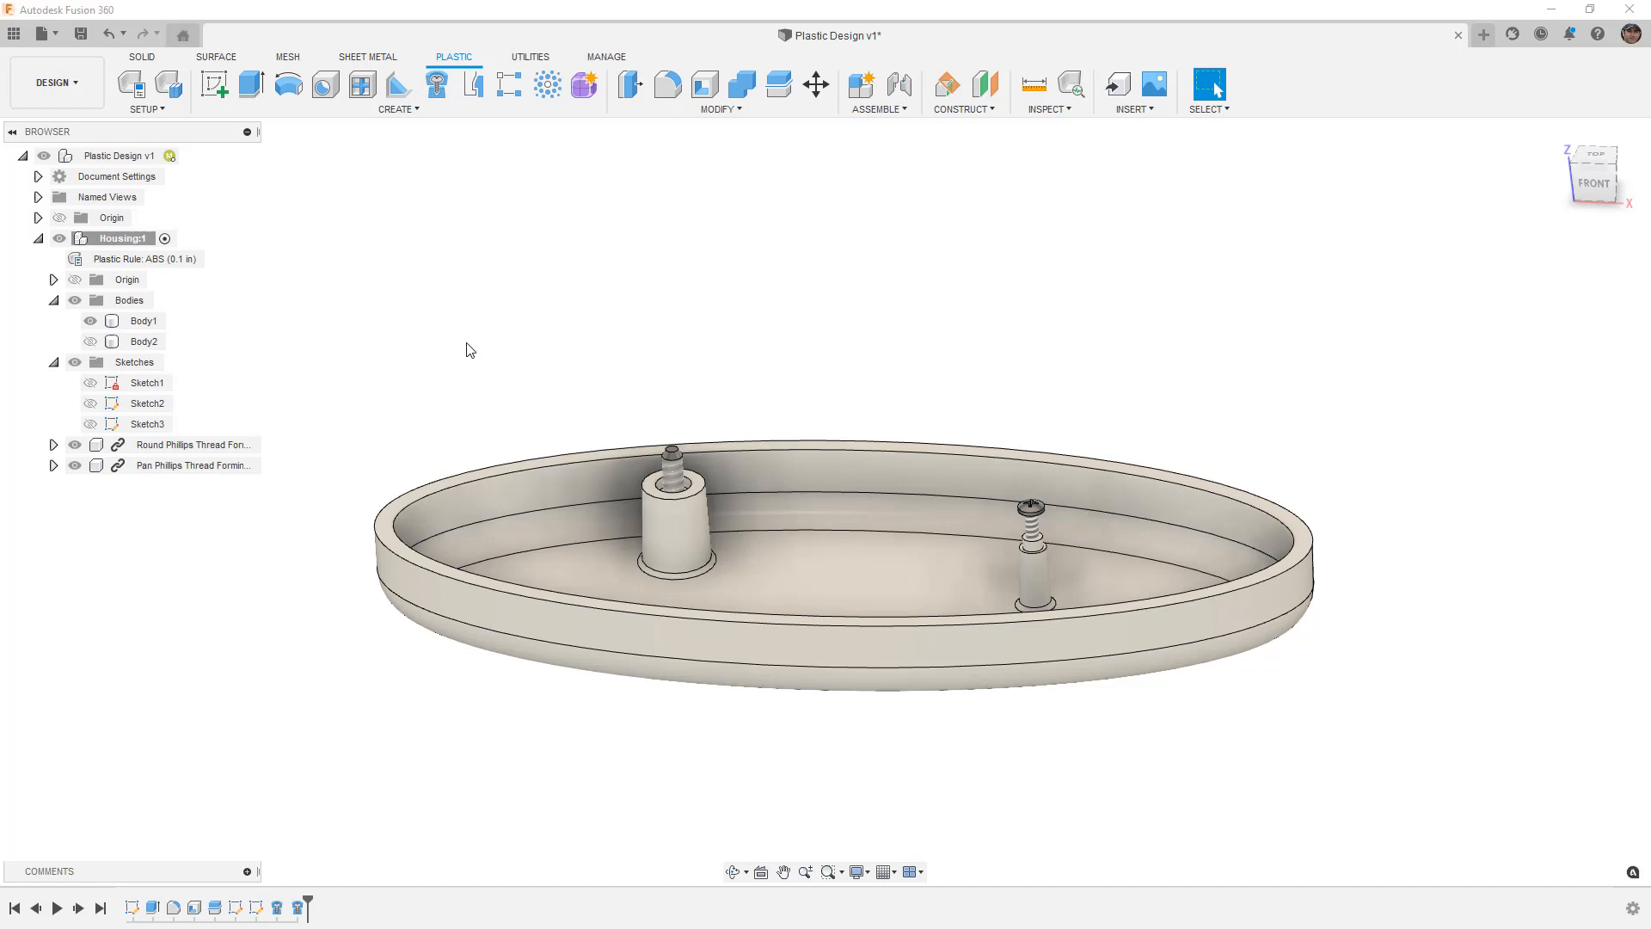
mouse_move(499, 325)
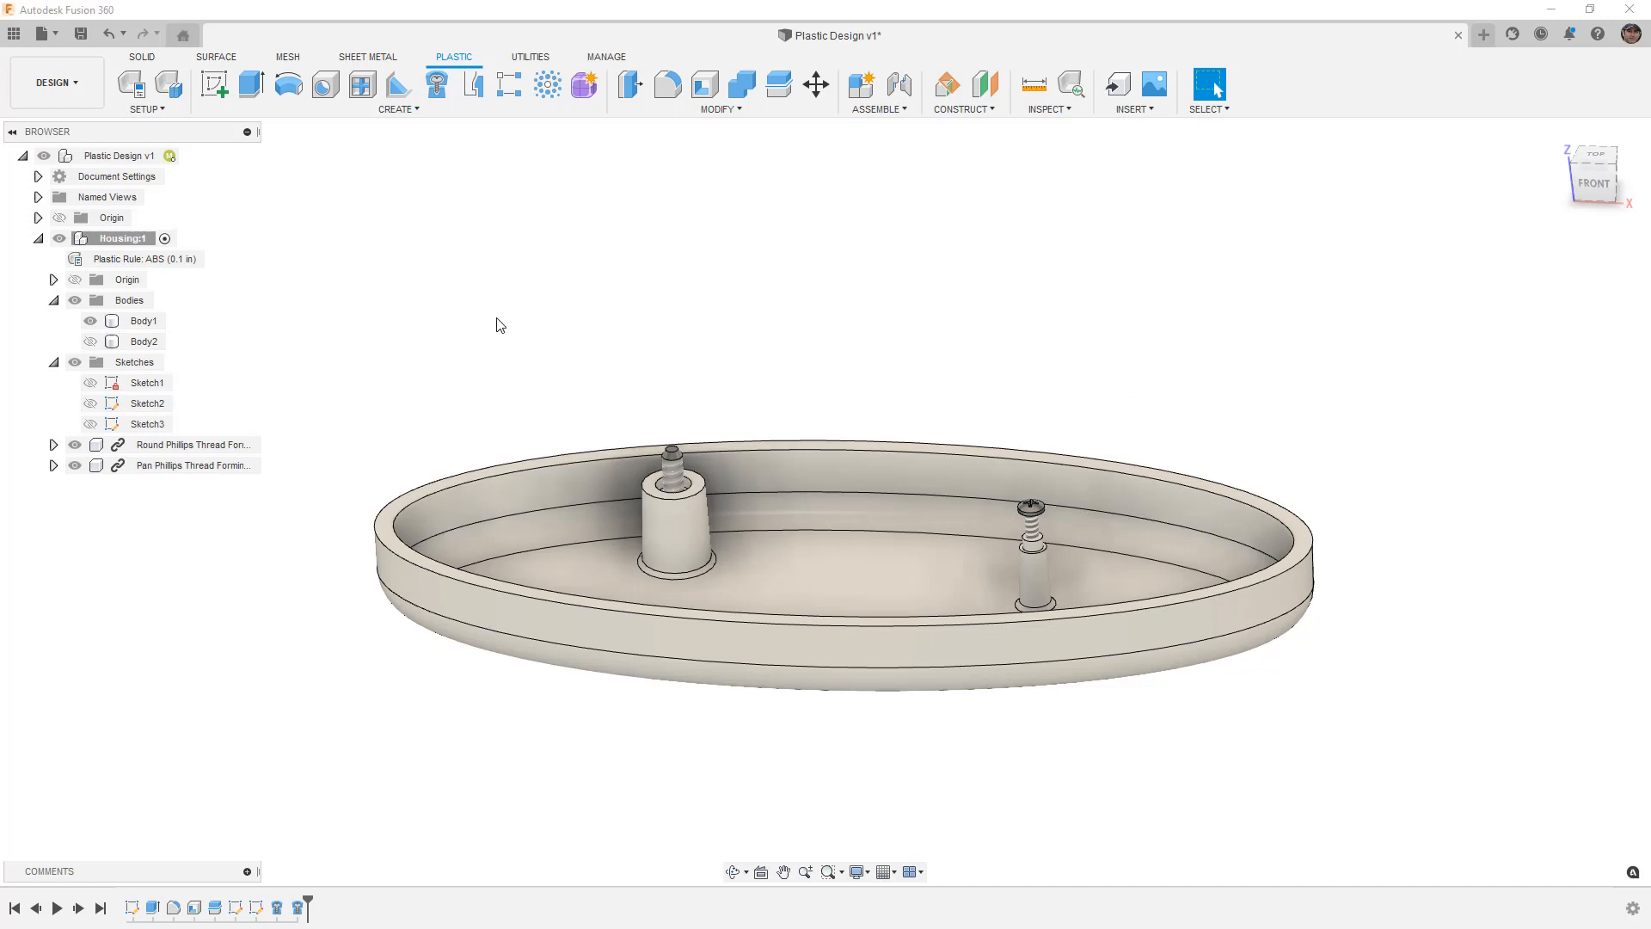
mouse_move(516, 321)
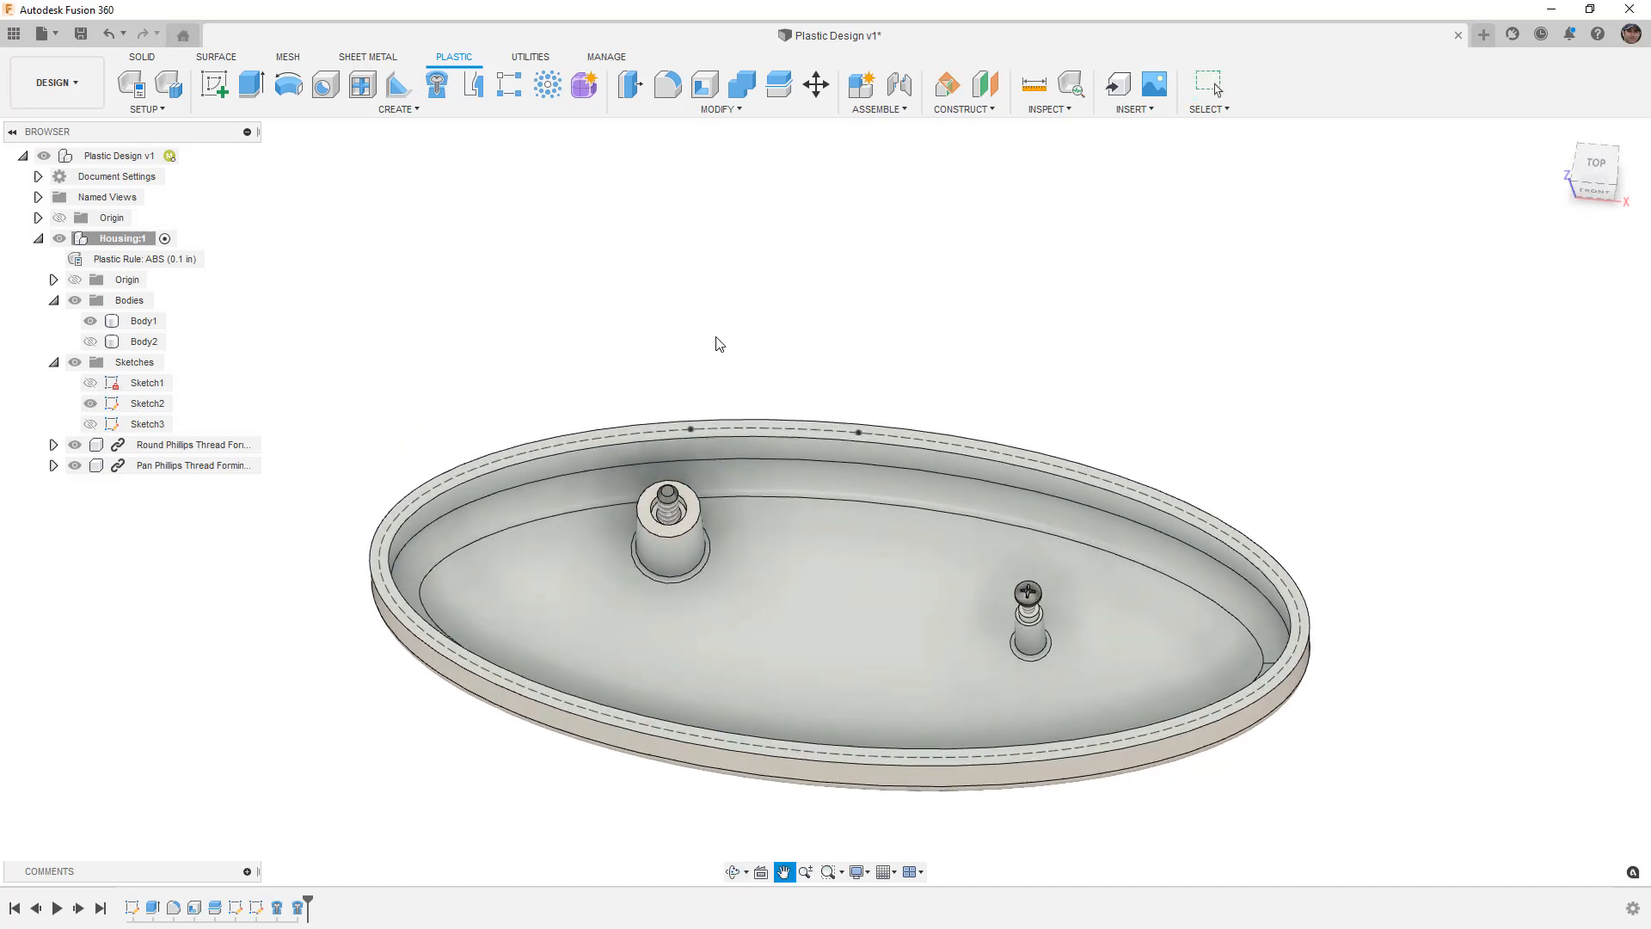
- Commit the second boss with its pan-head Phillips screw and start the Snap Fit tool
left_click(471, 84)
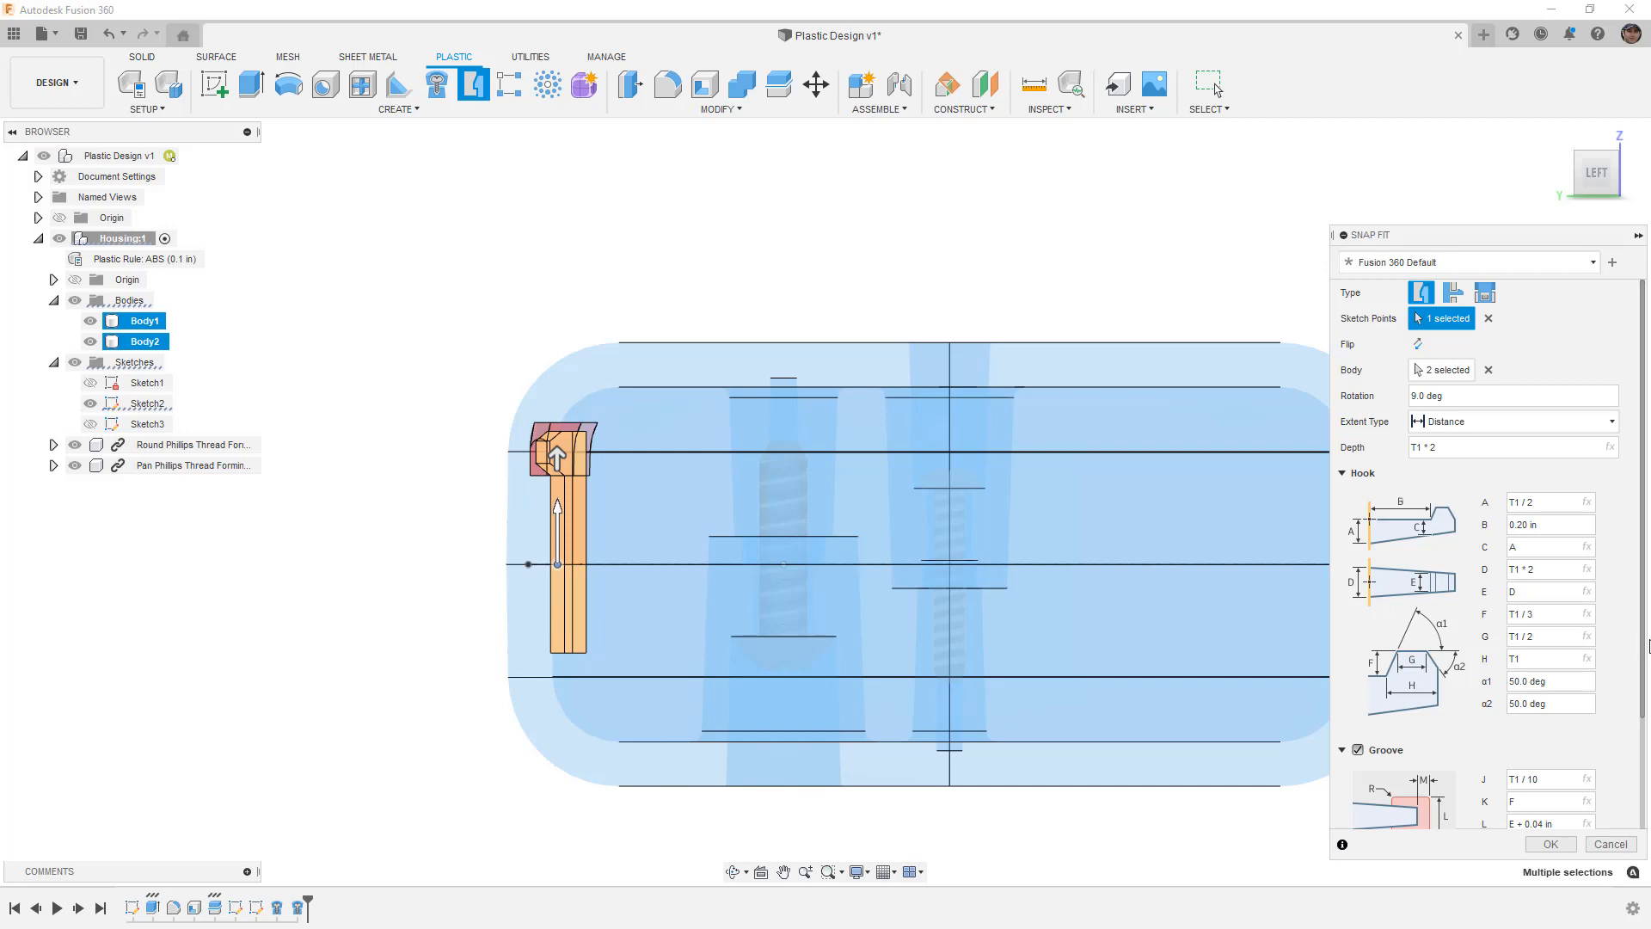
- Give the snap-fit groove a 0.05 radius with hook dimension A equal to T1
scroll("down", 3)
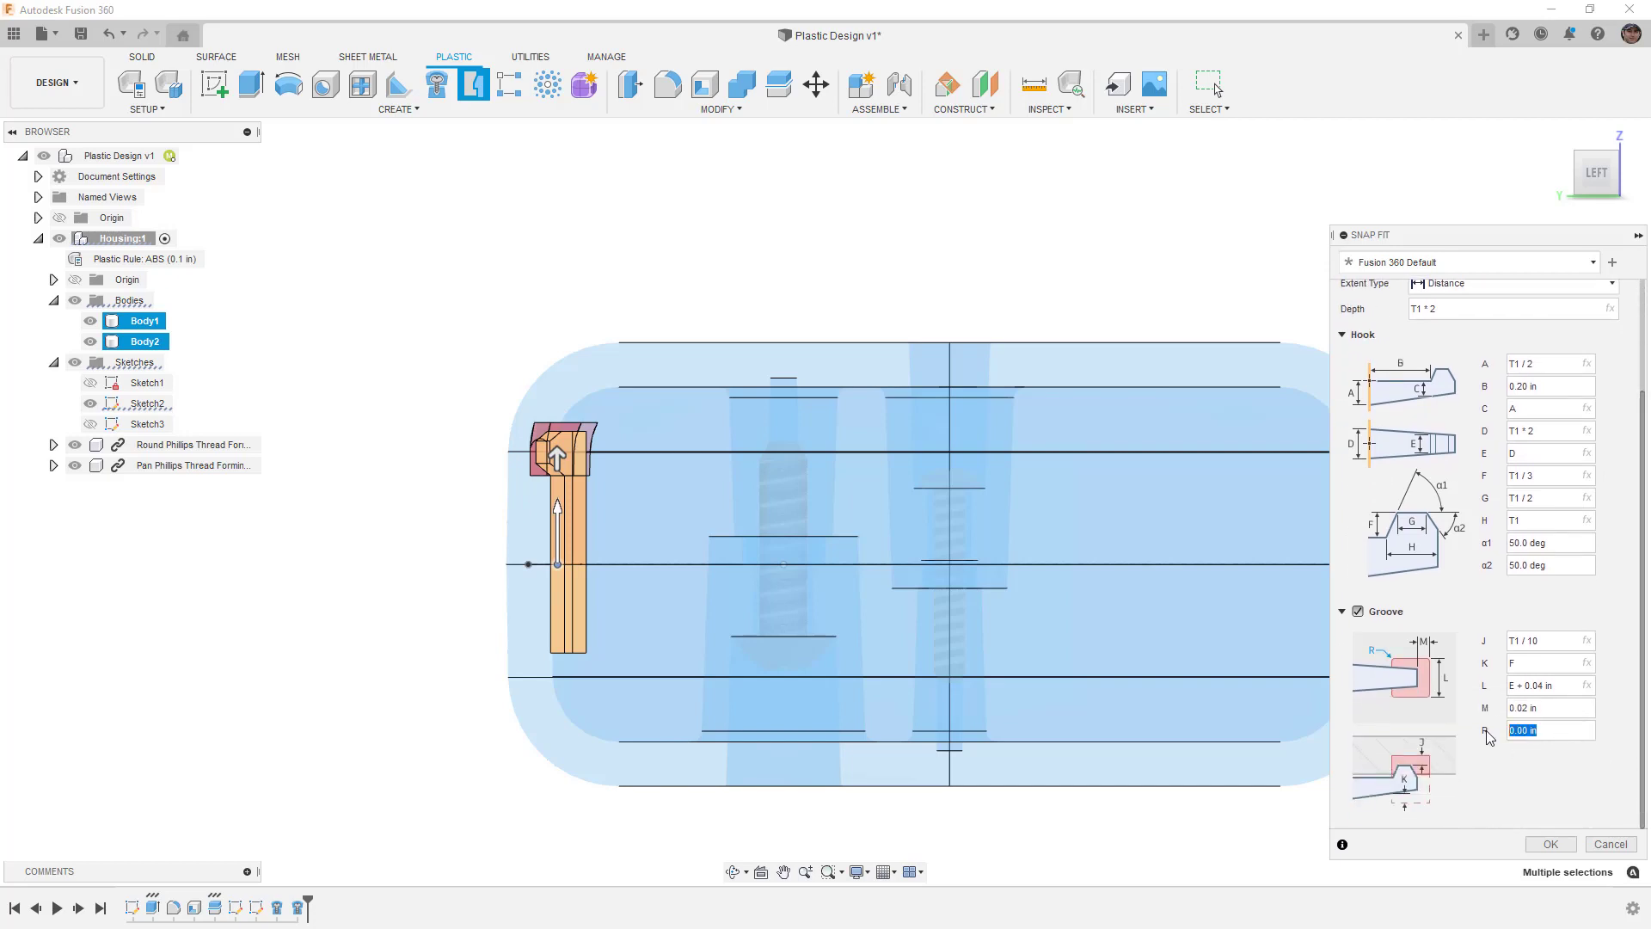
type(".05")
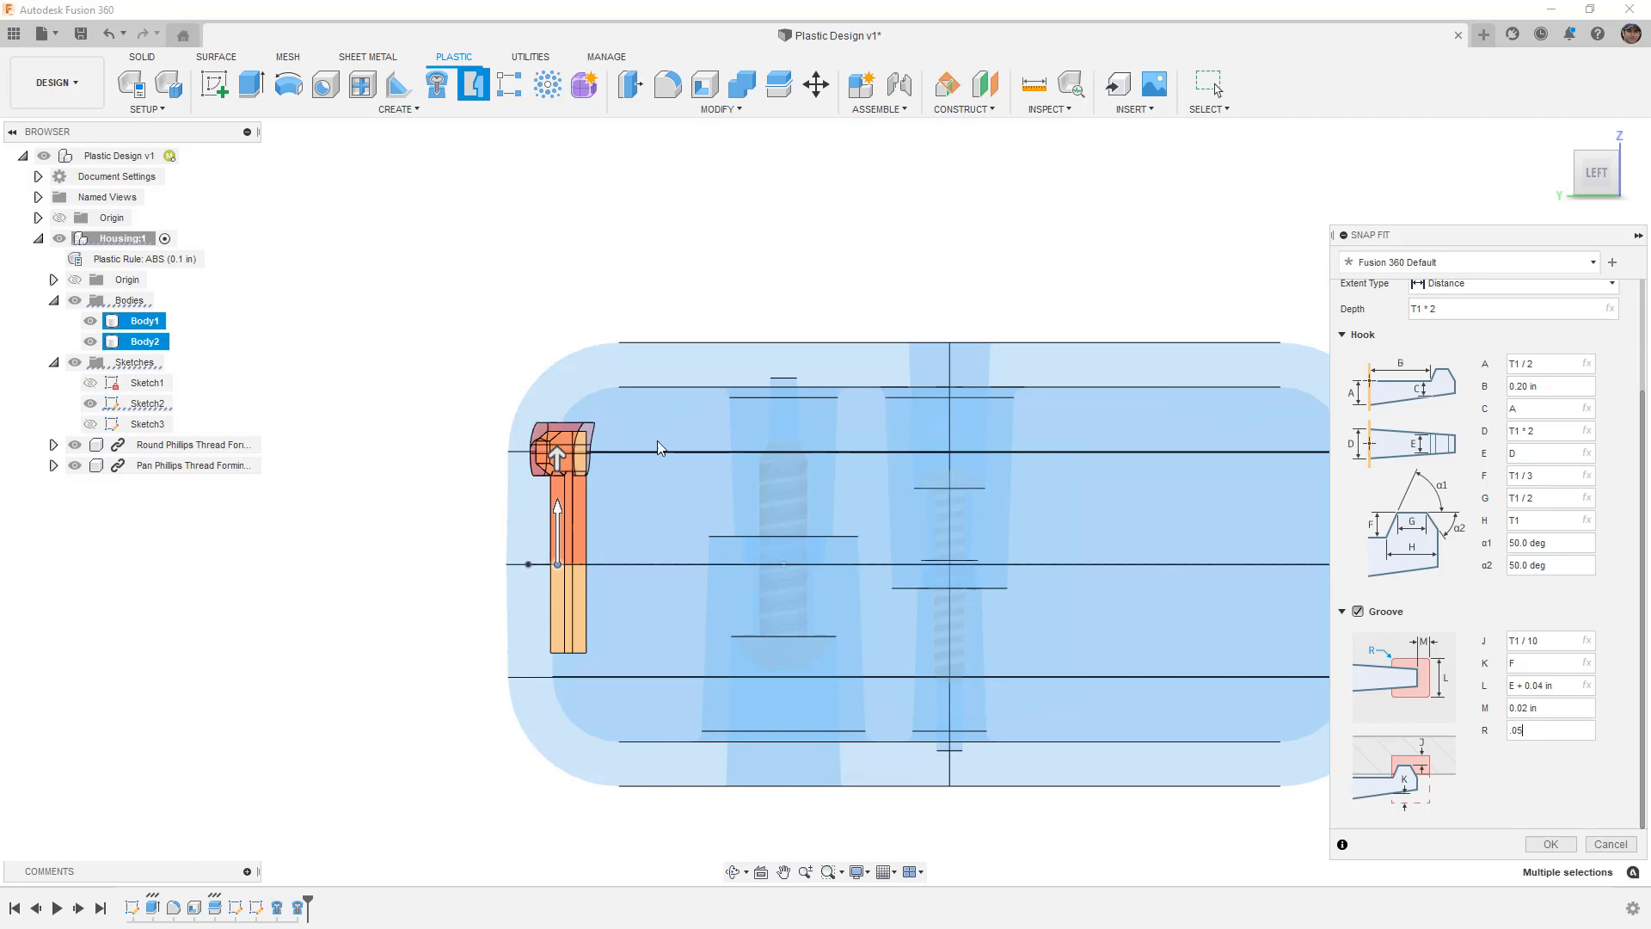
mouse_move(1154, 566)
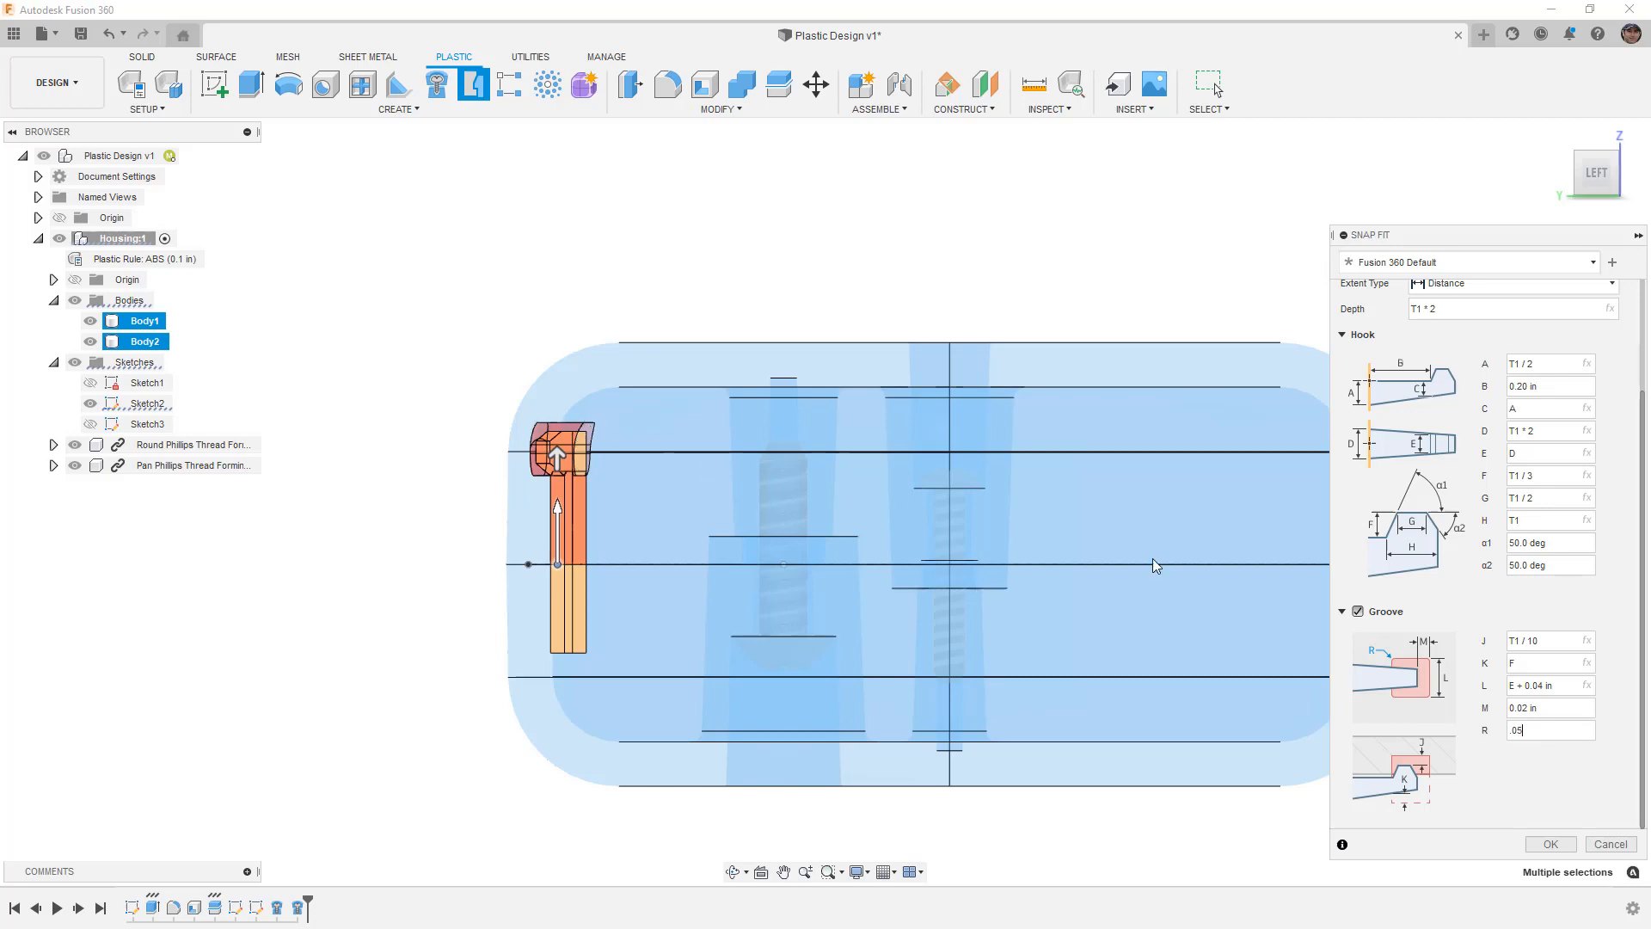
mouse_move(1438, 700)
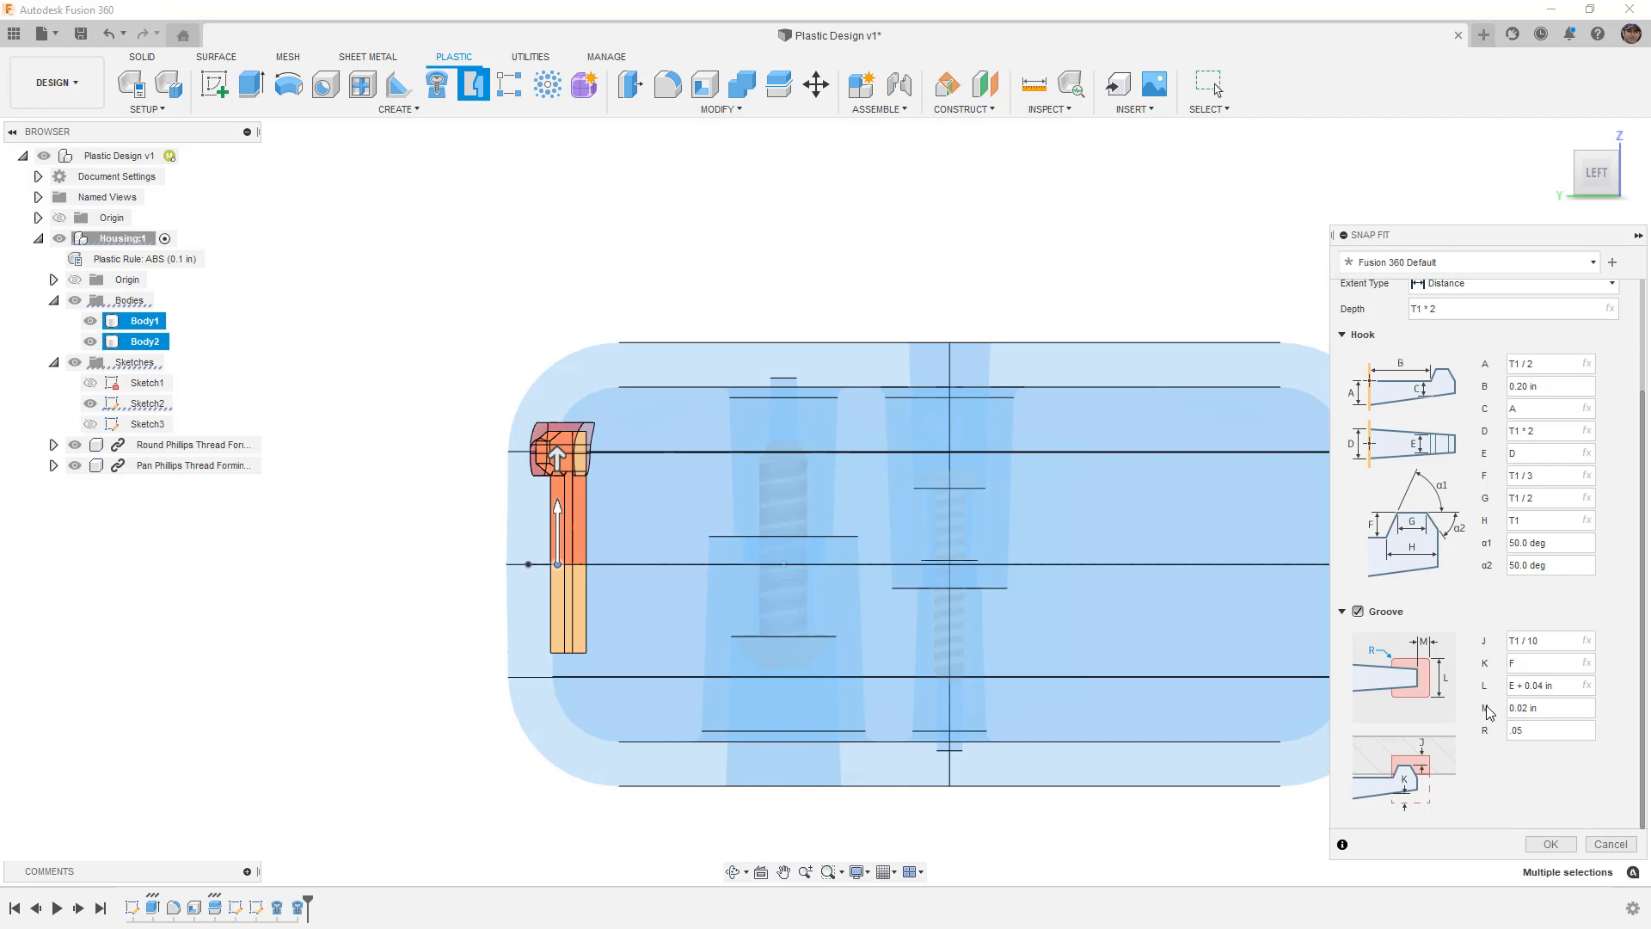
mouse_move(1497, 700)
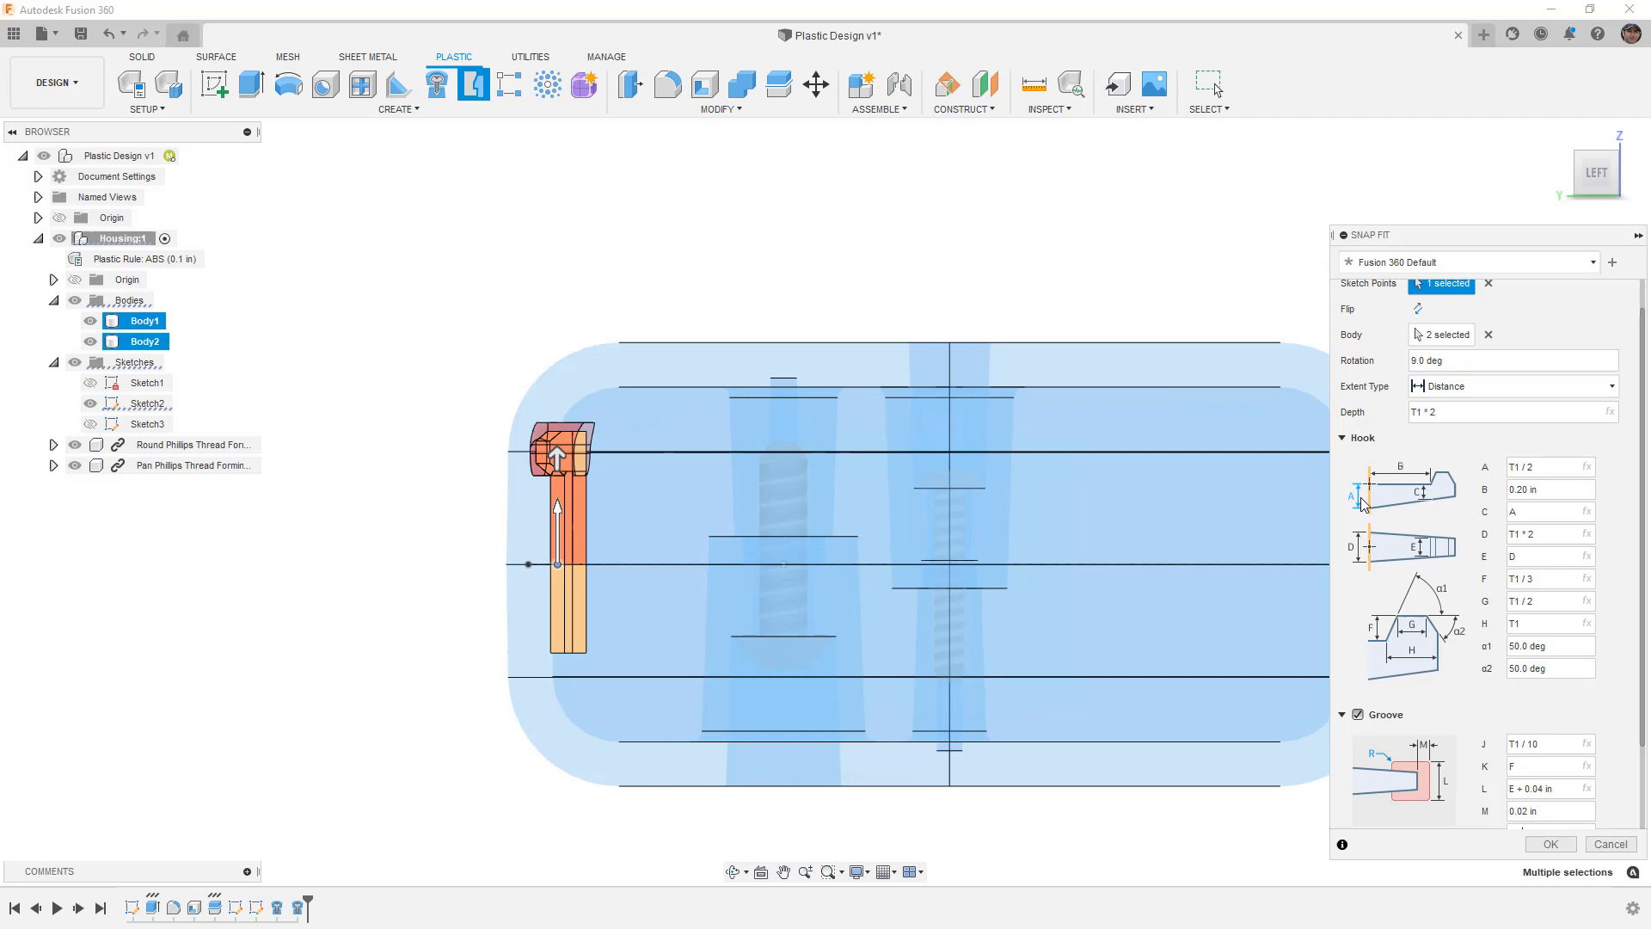
mouse_move(1522, 512)
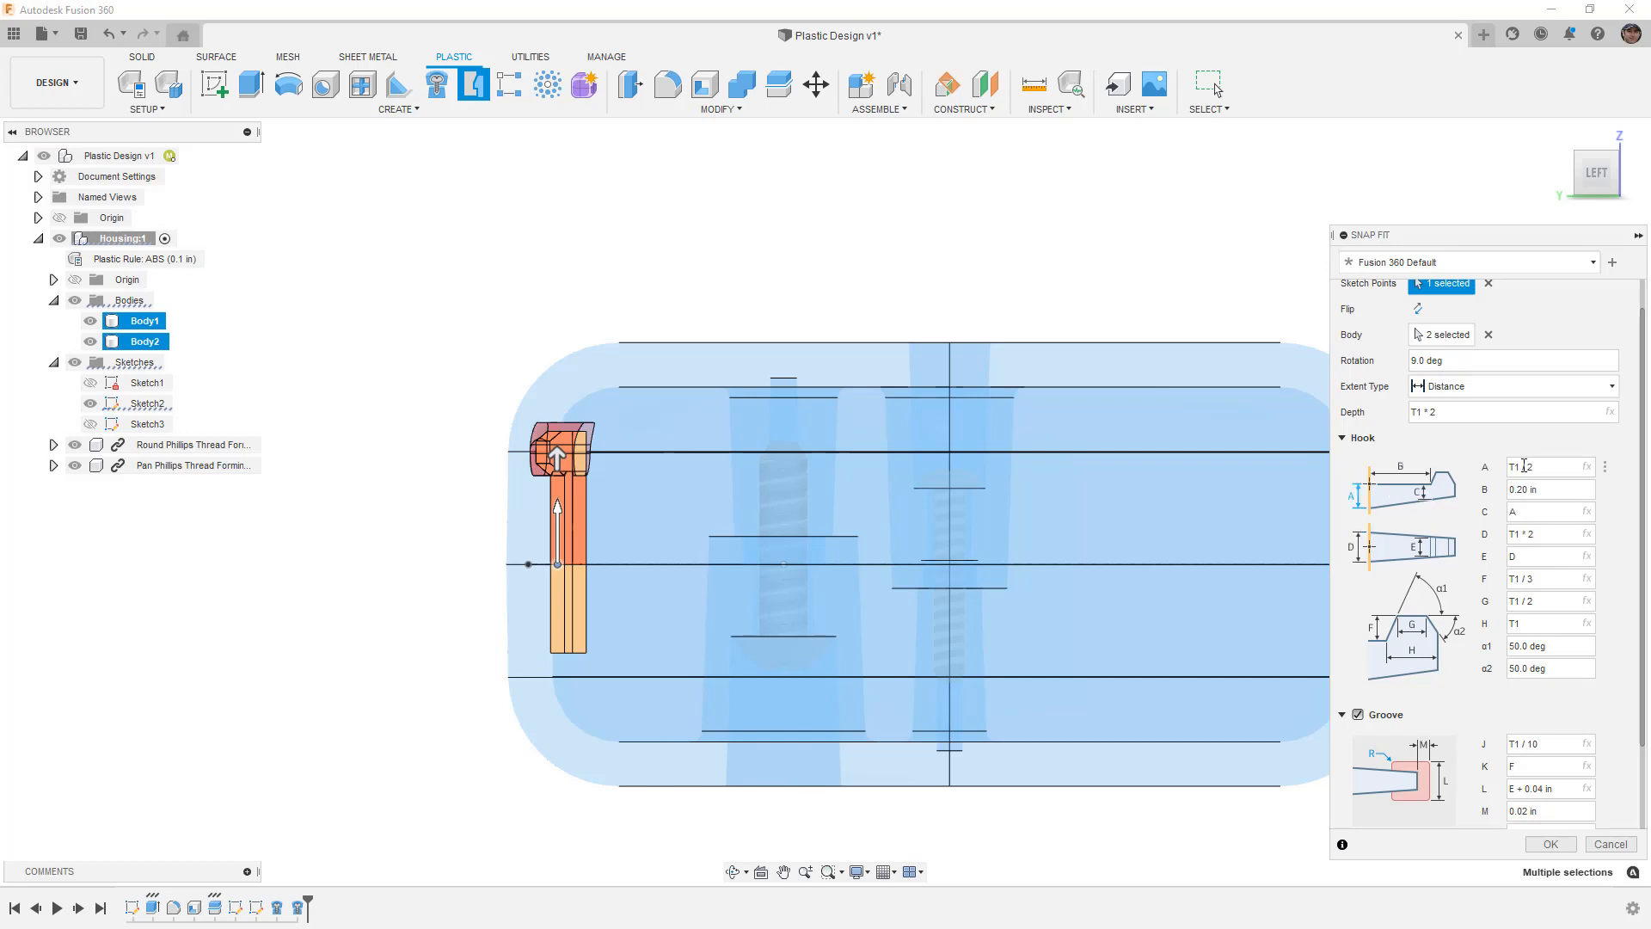
mouse_move(1548, 466)
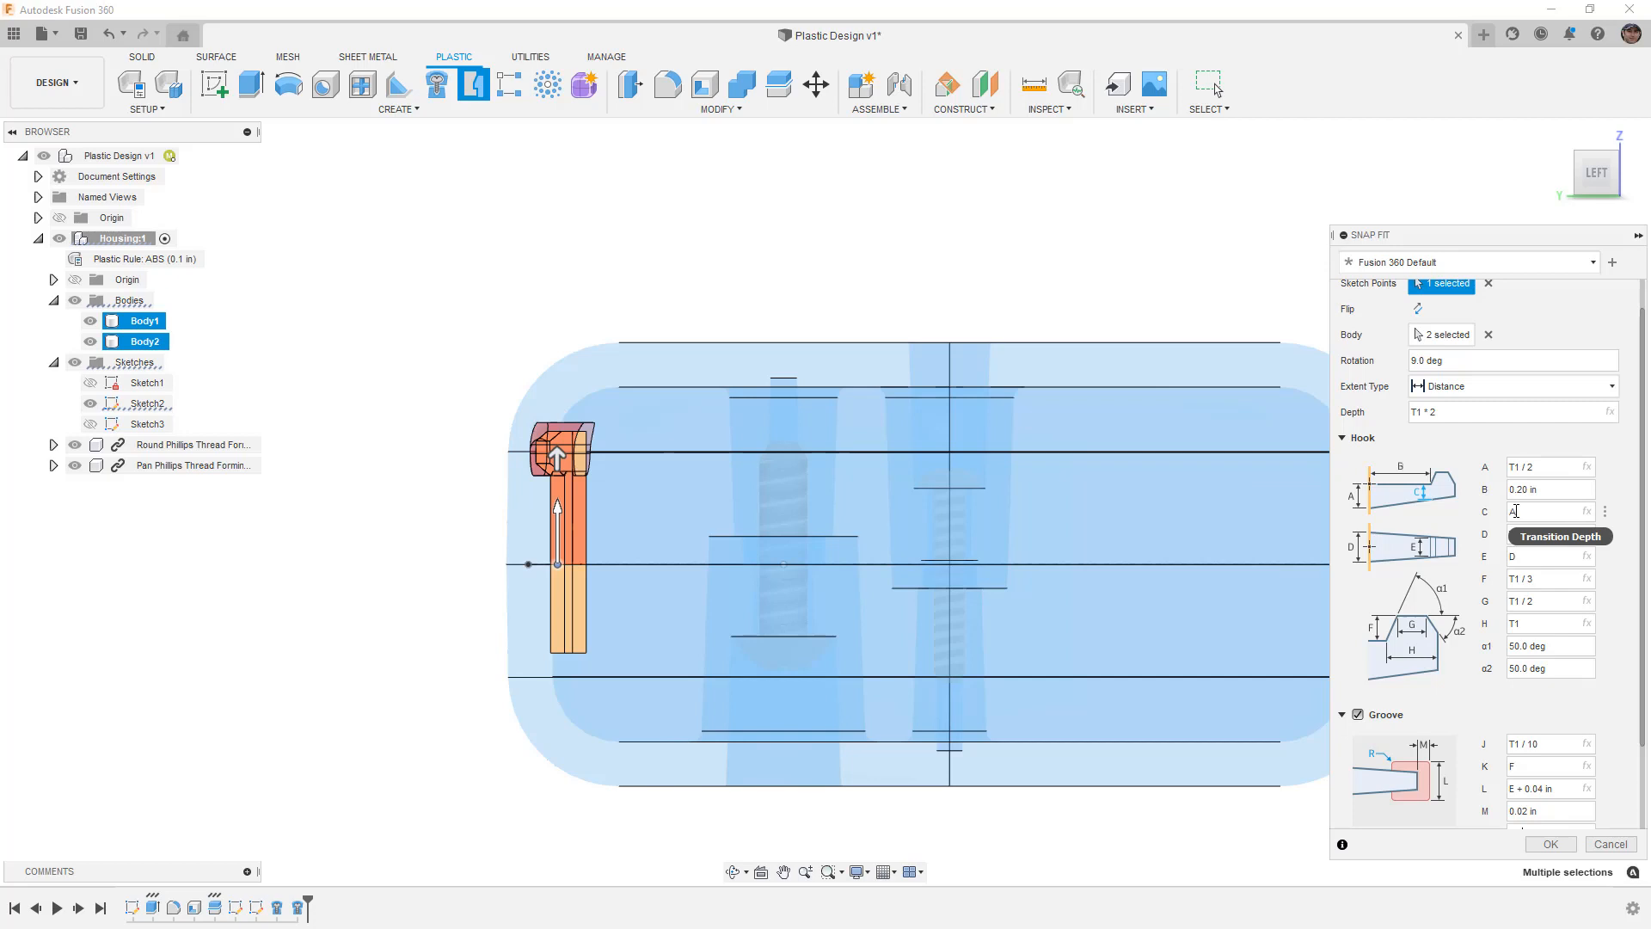
mouse_move(1548, 511)
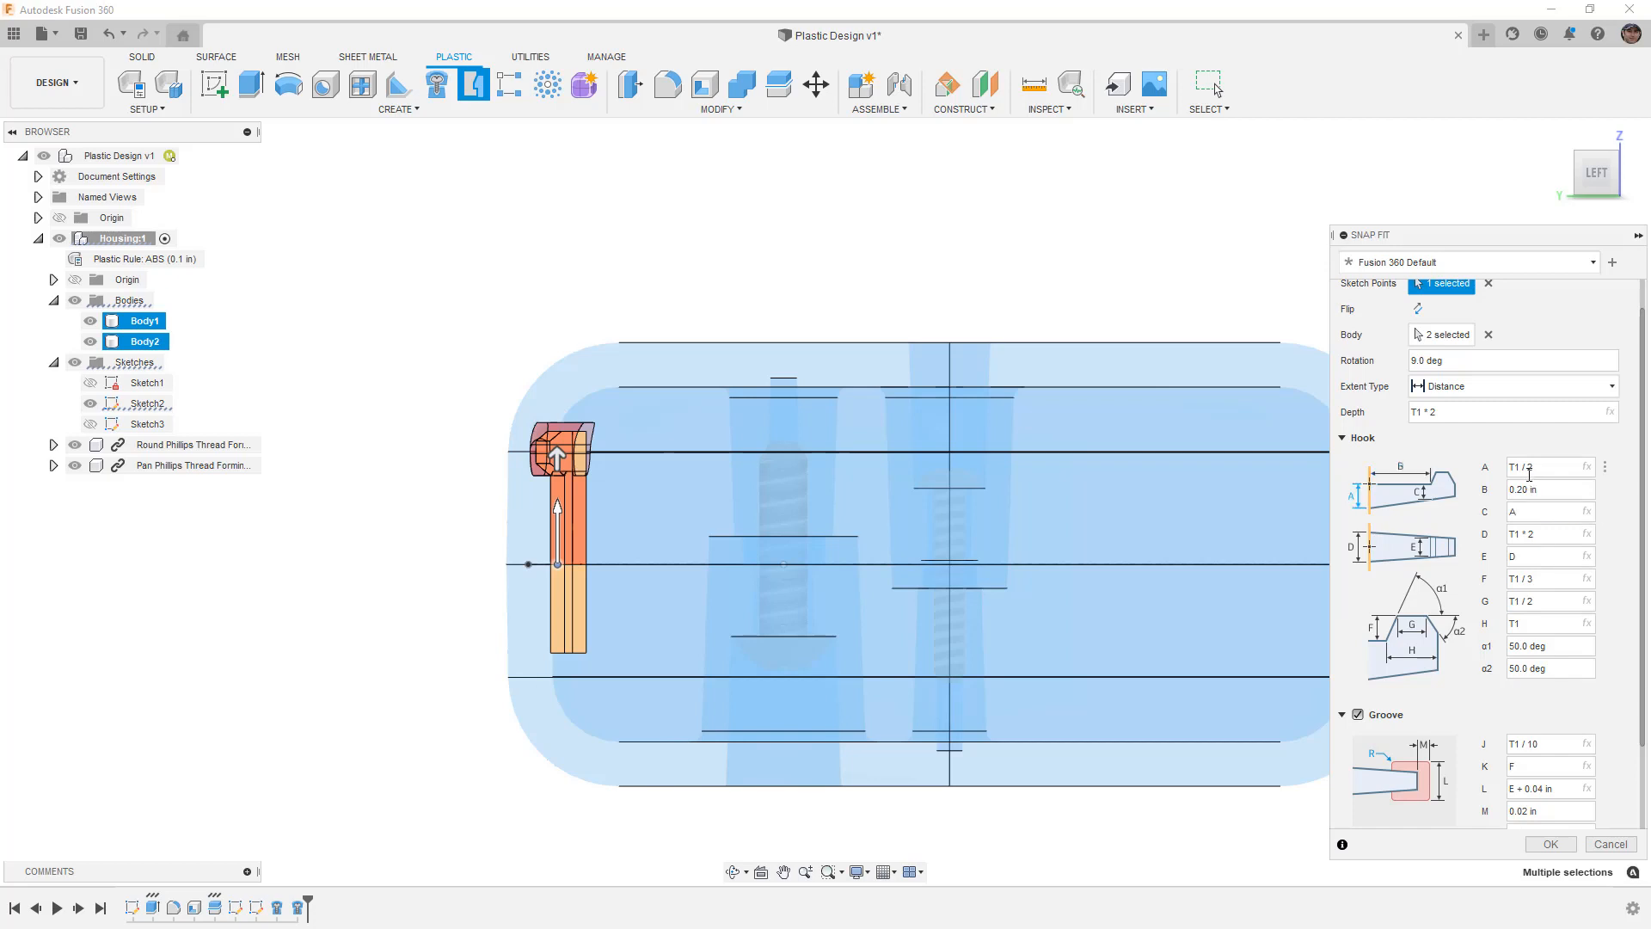
mouse_move(1539, 466)
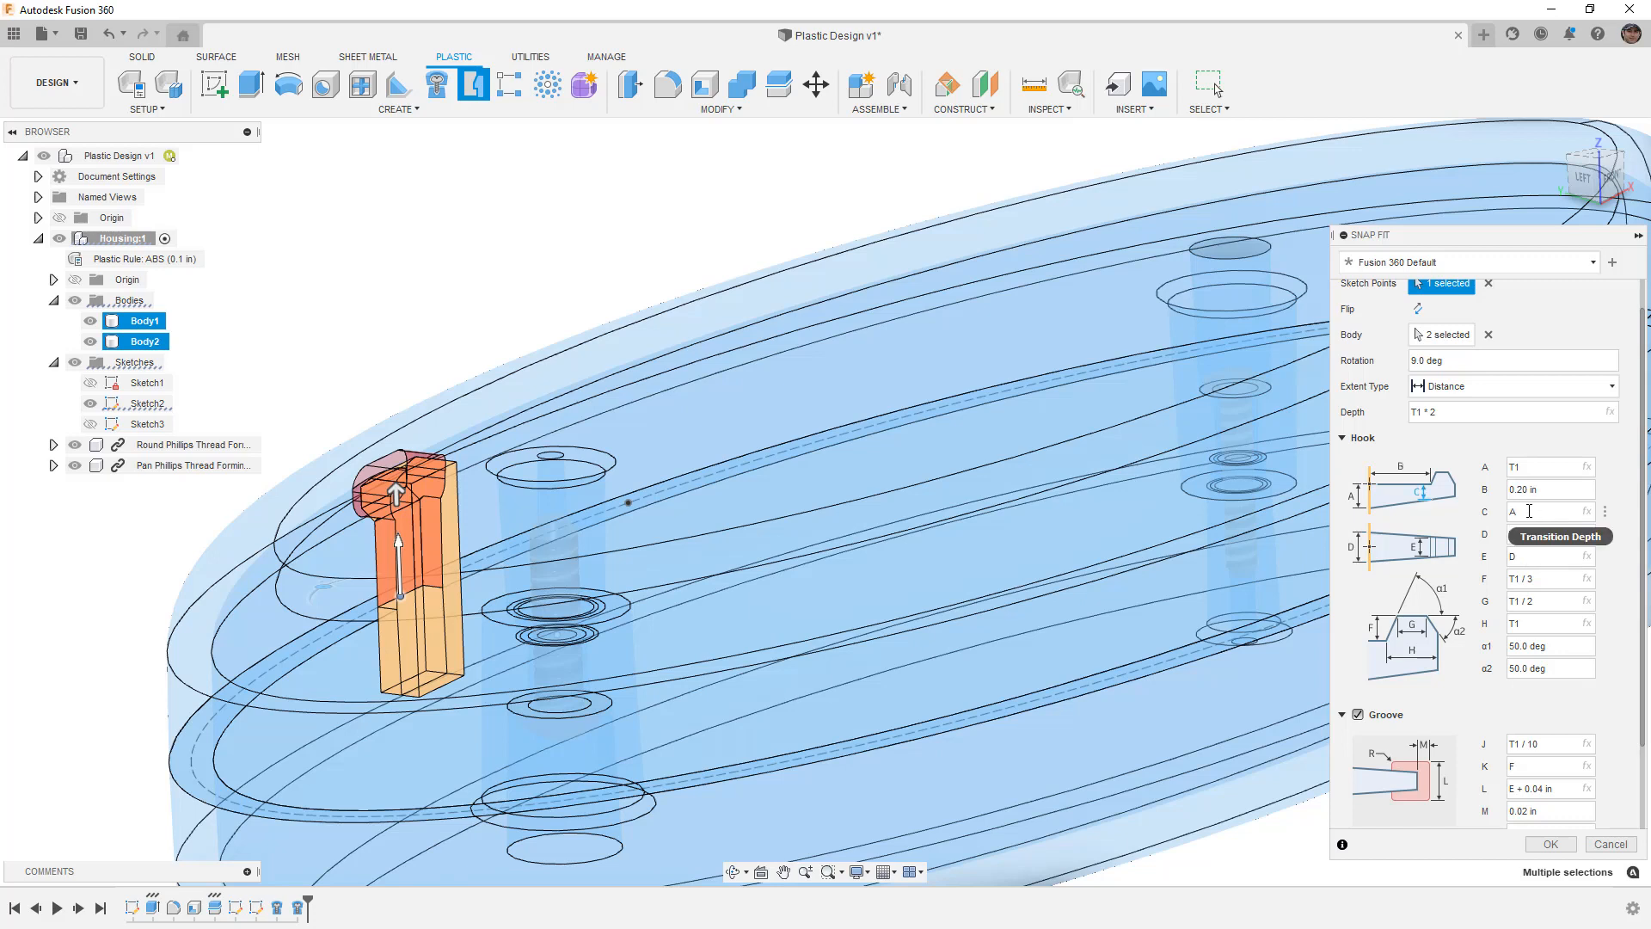
mouse_move(1547, 556)
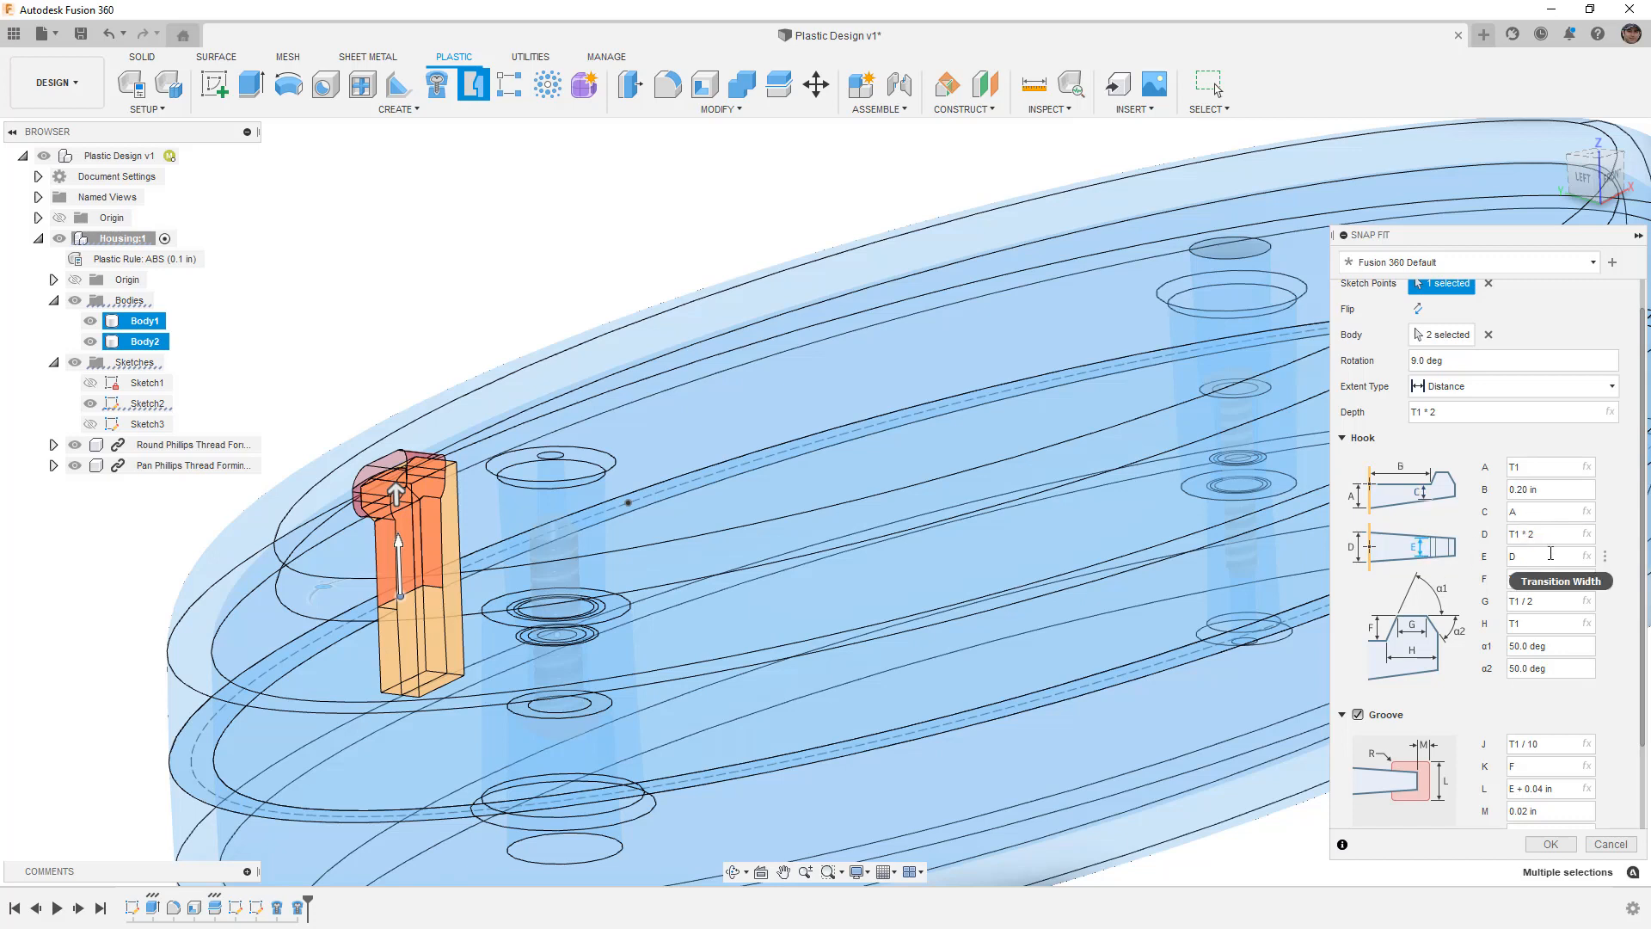
mouse_move(1549, 555)
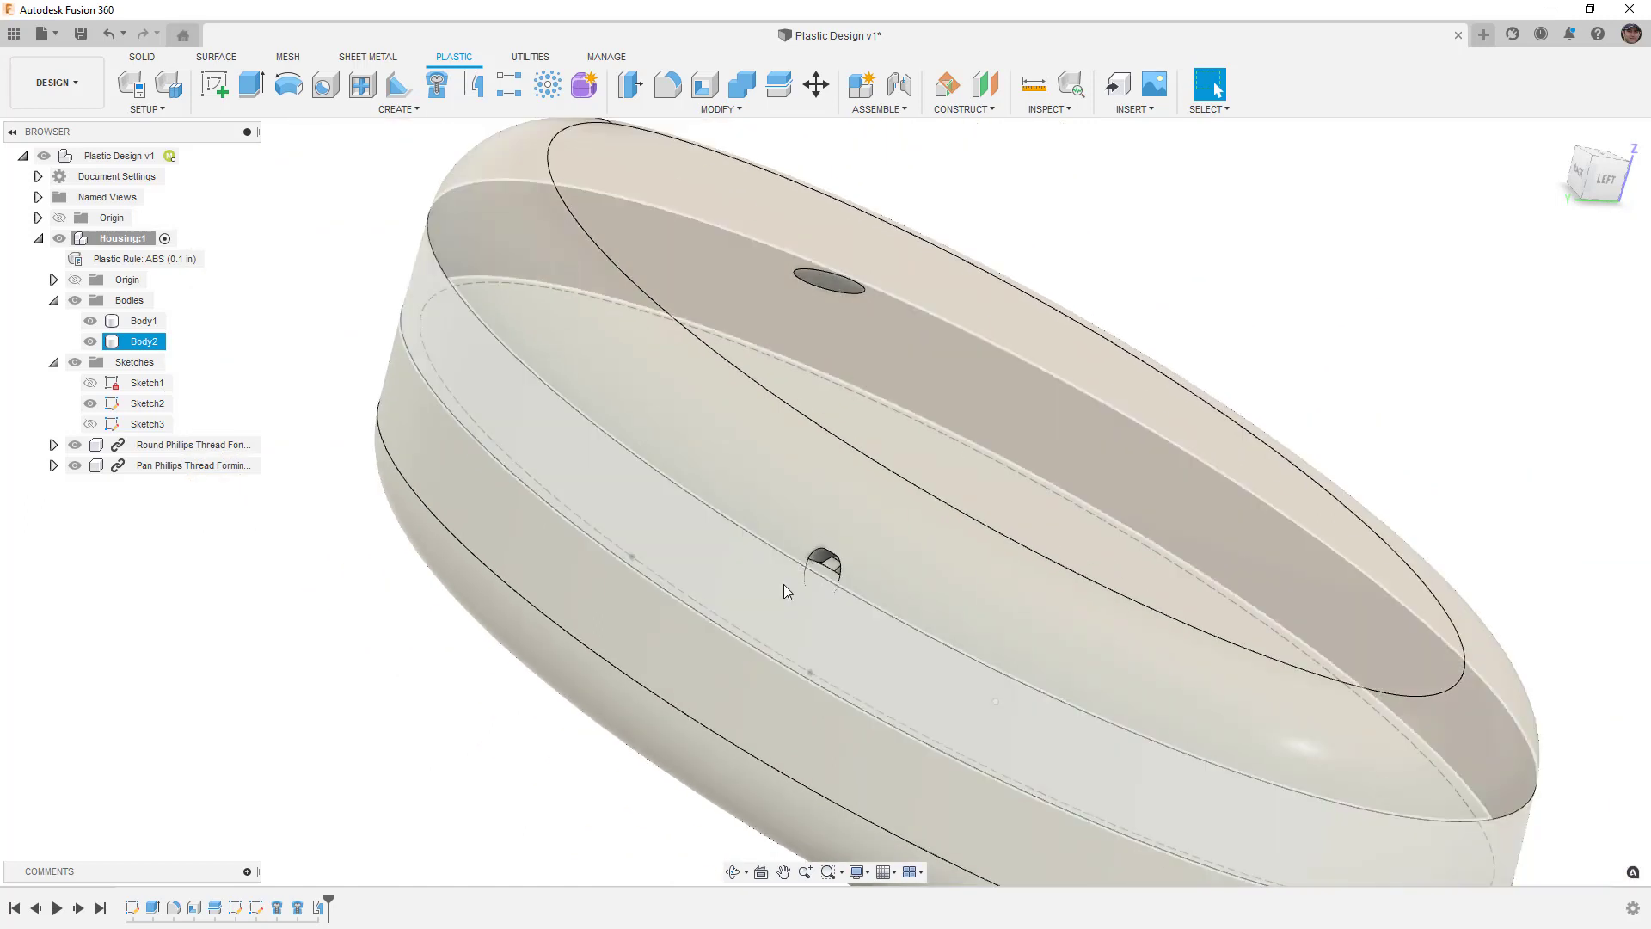
mouse_move(789, 633)
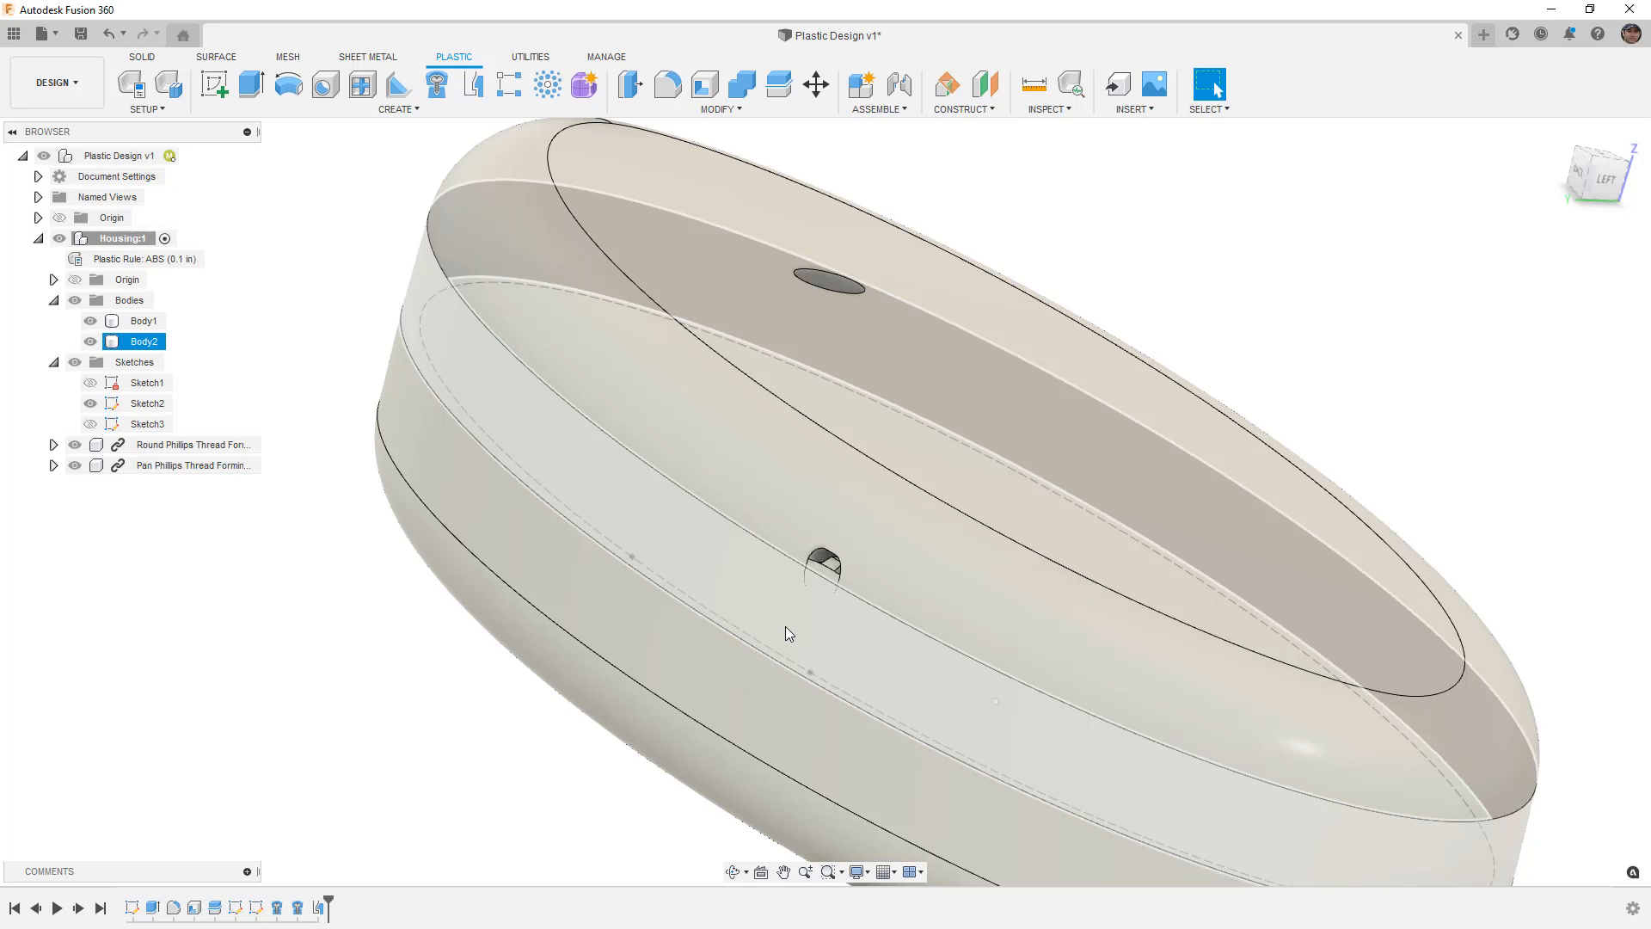
- Hide the lid and place a second snap-fit hook with groove at the sketch point
left_click(90, 341)
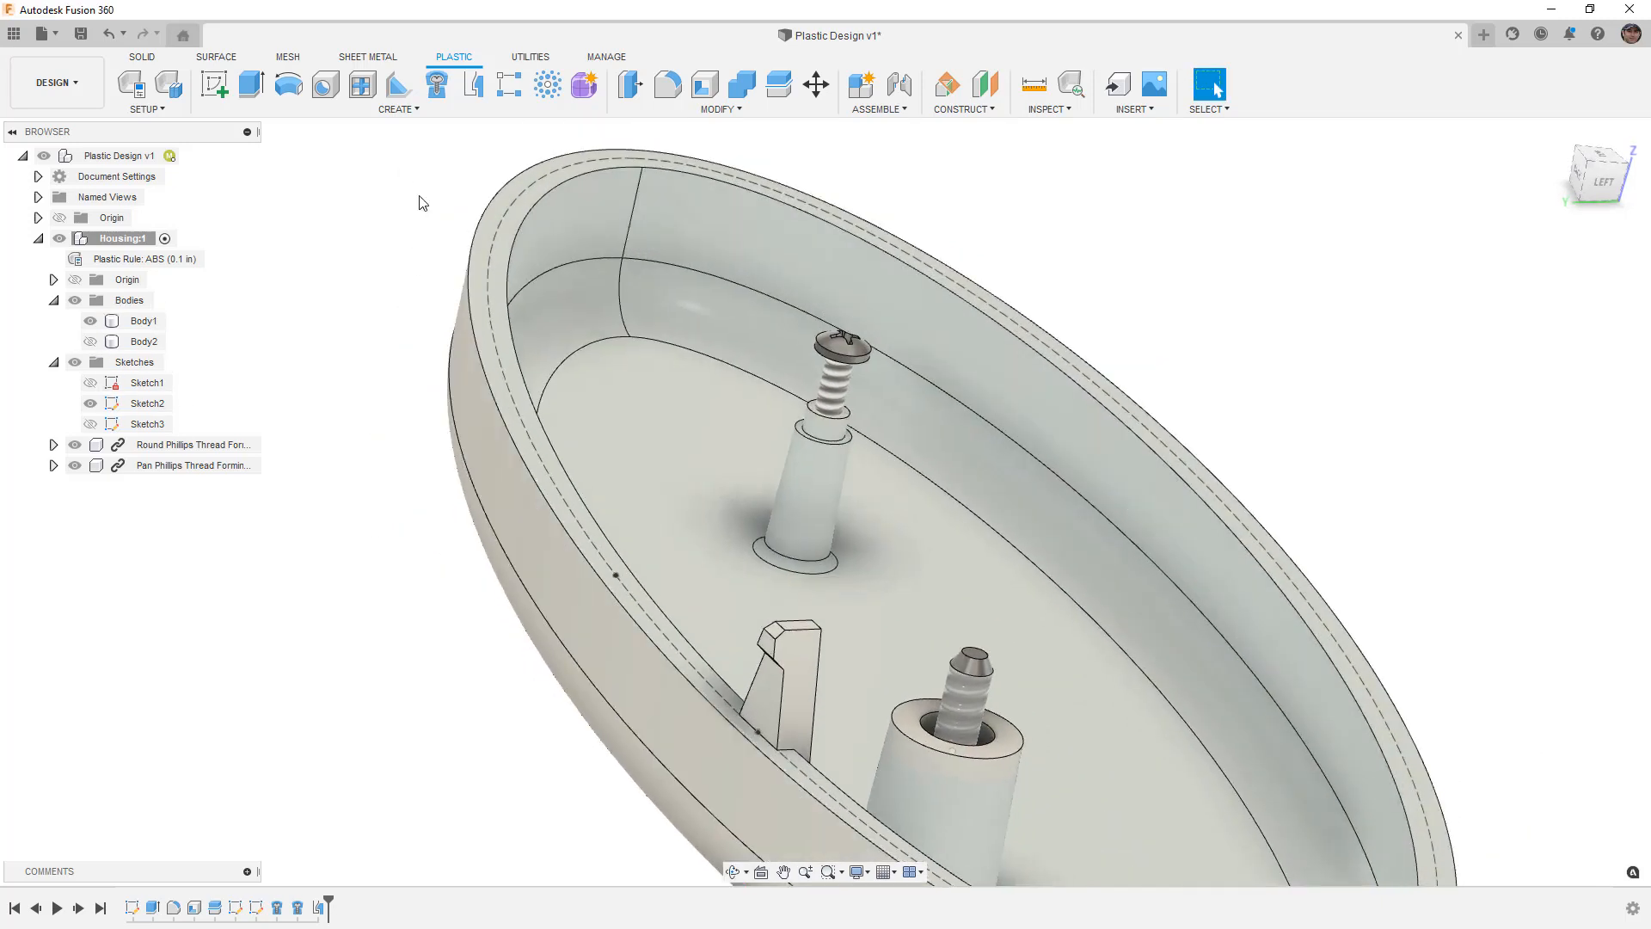
left_click(471, 83)
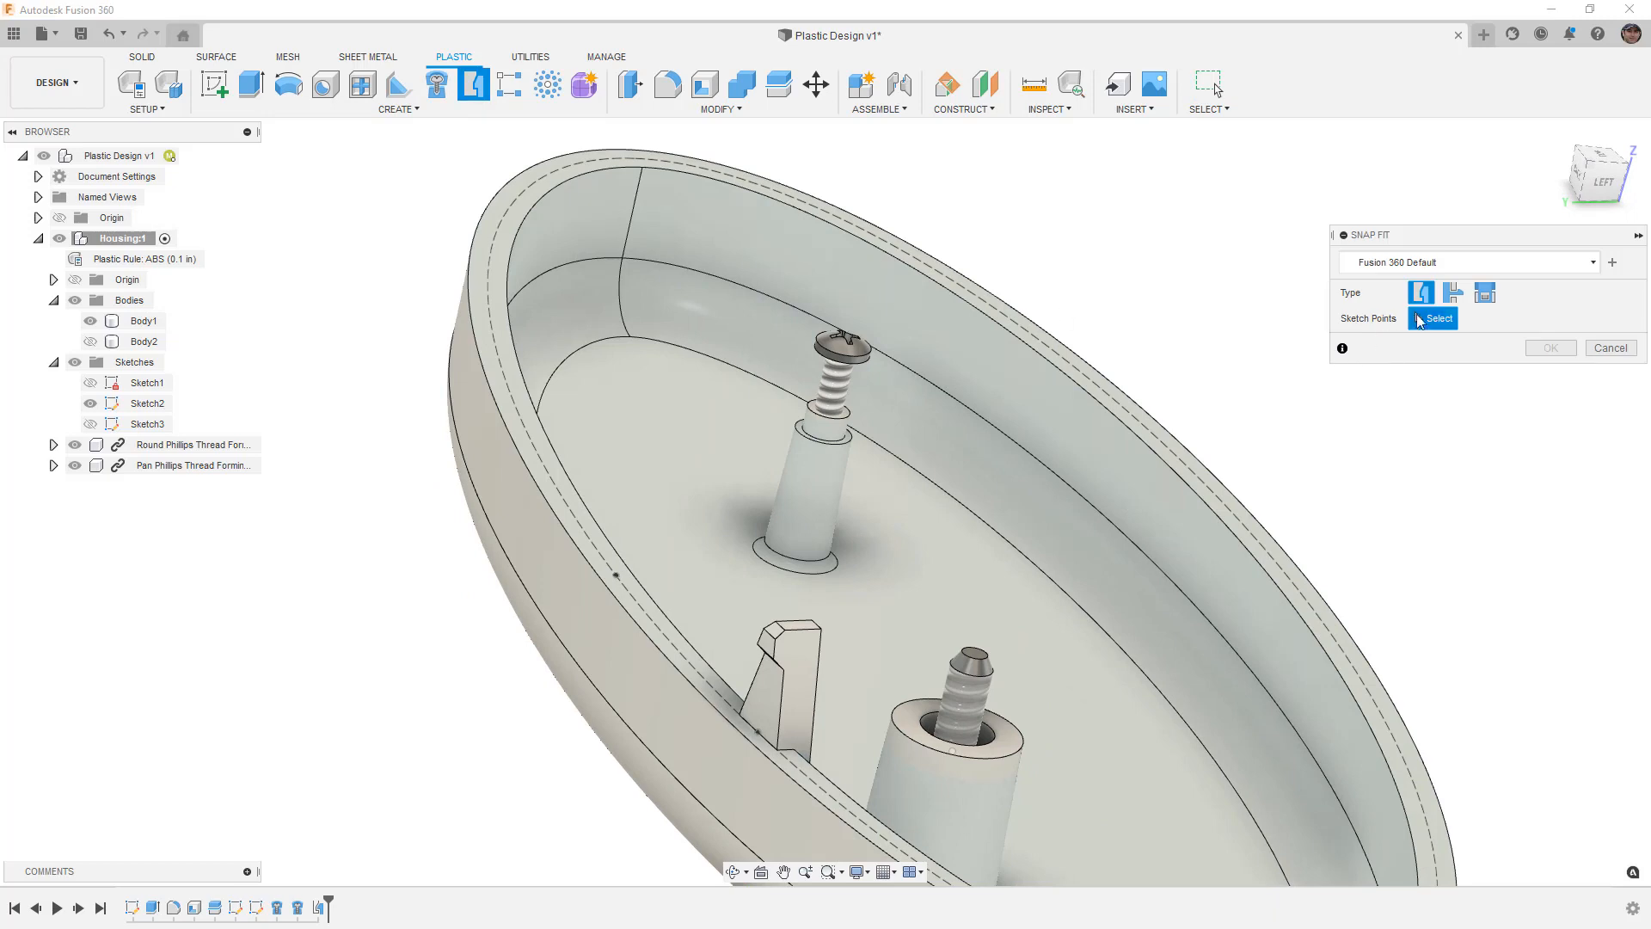
left_click(1453, 292)
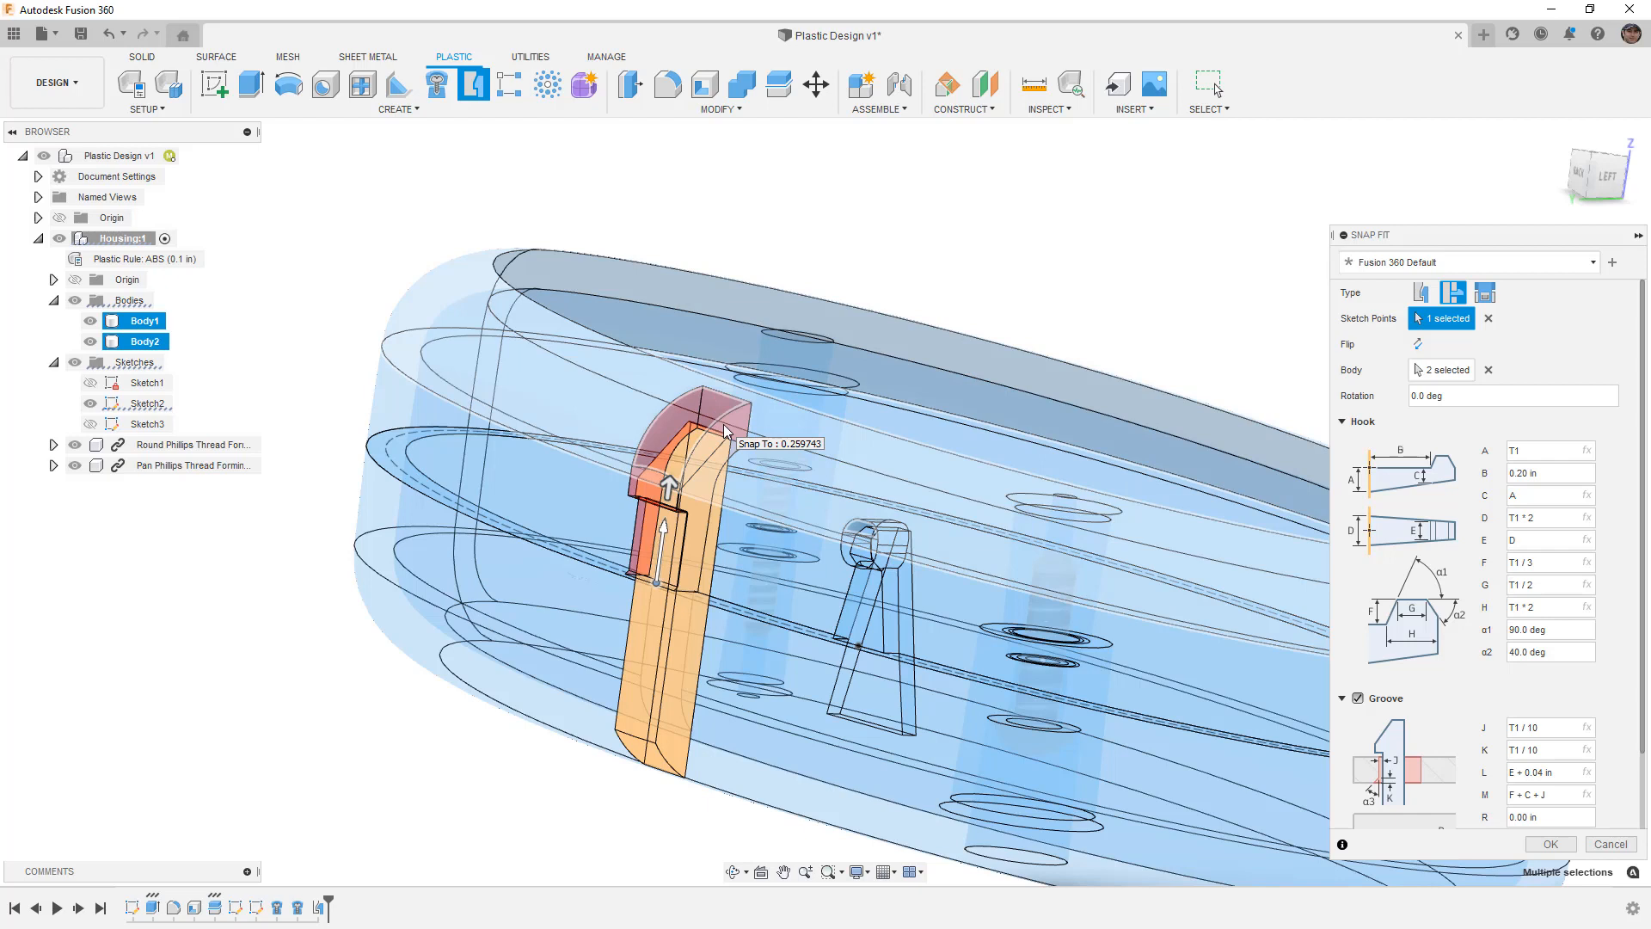
scroll("down", 3)
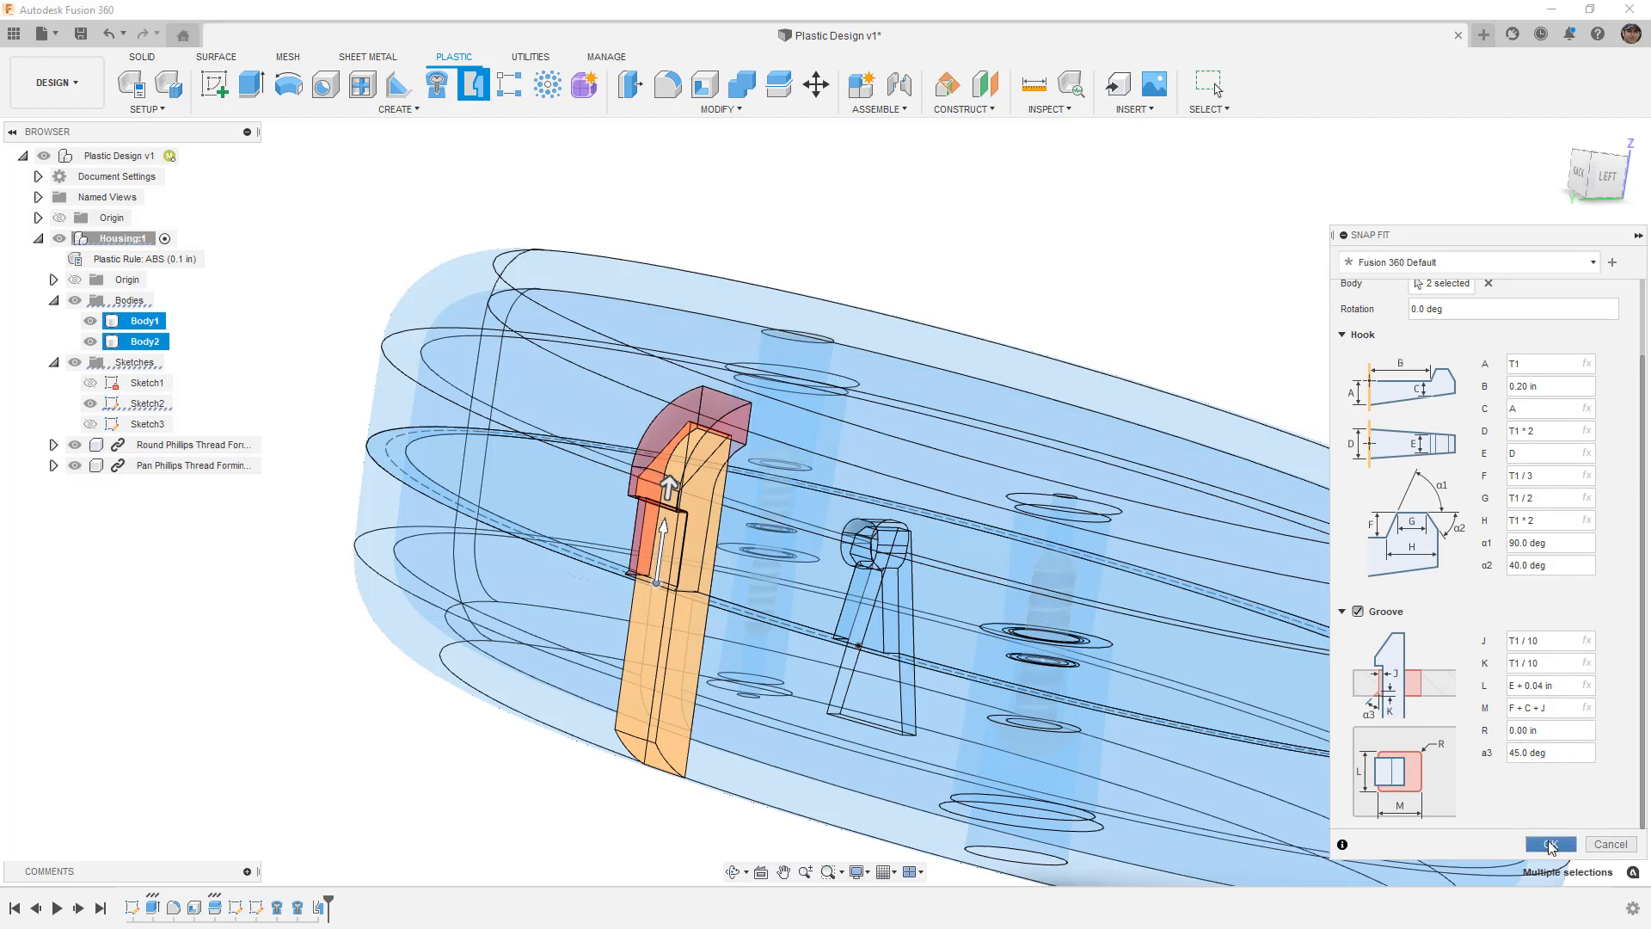
left_click(1548, 843)
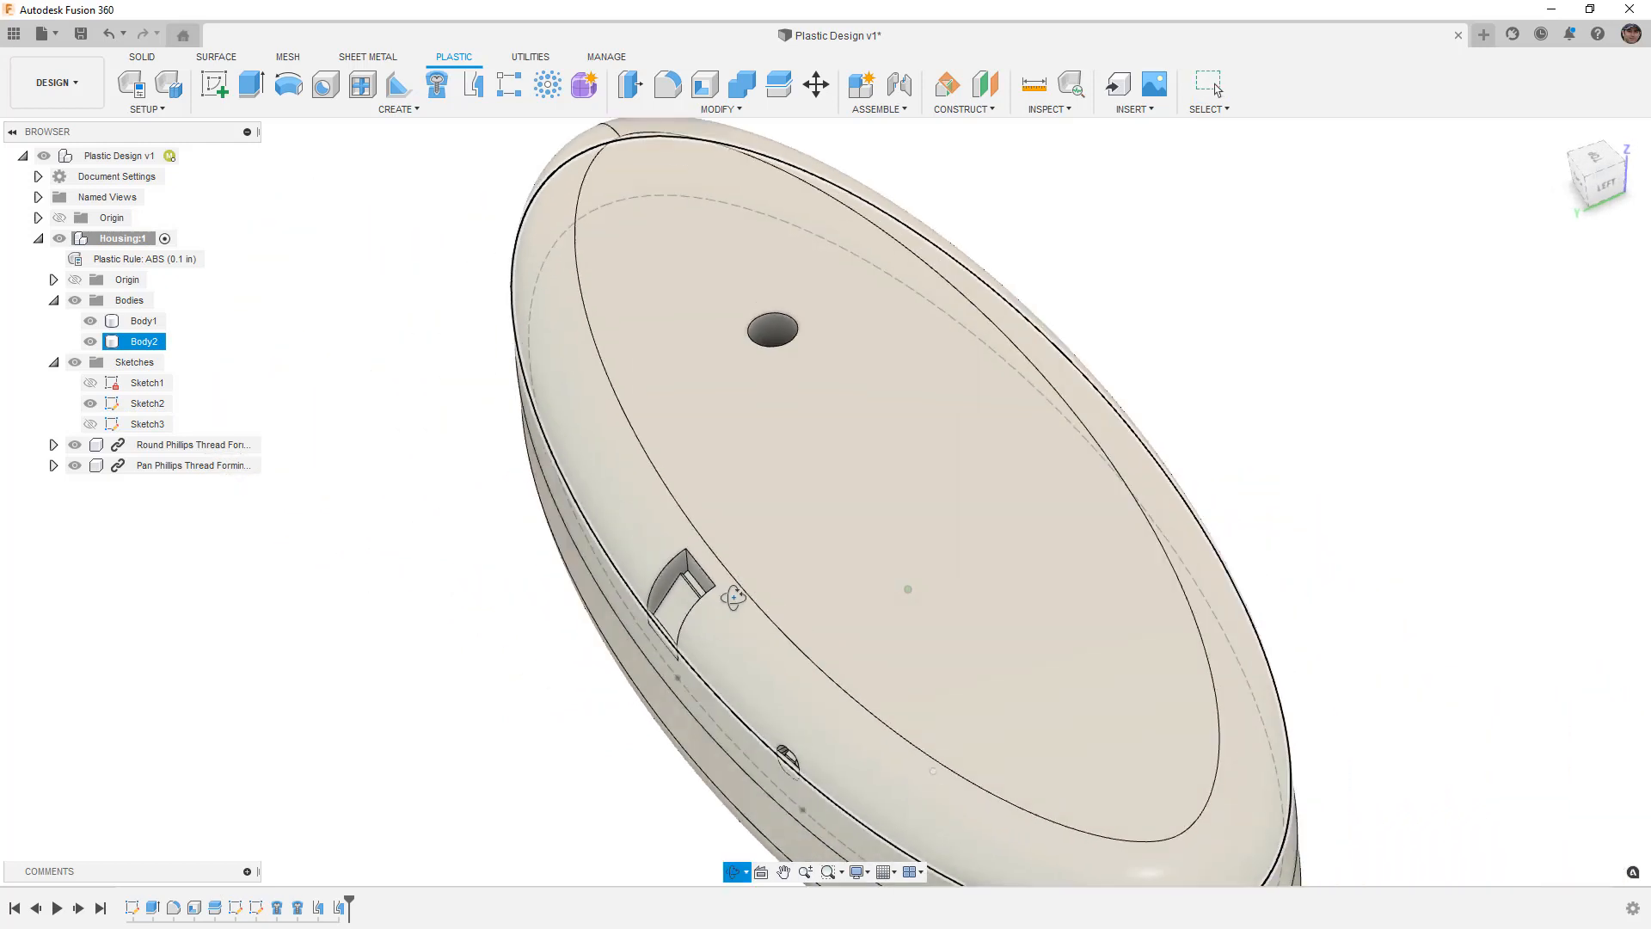
left_click(143, 322)
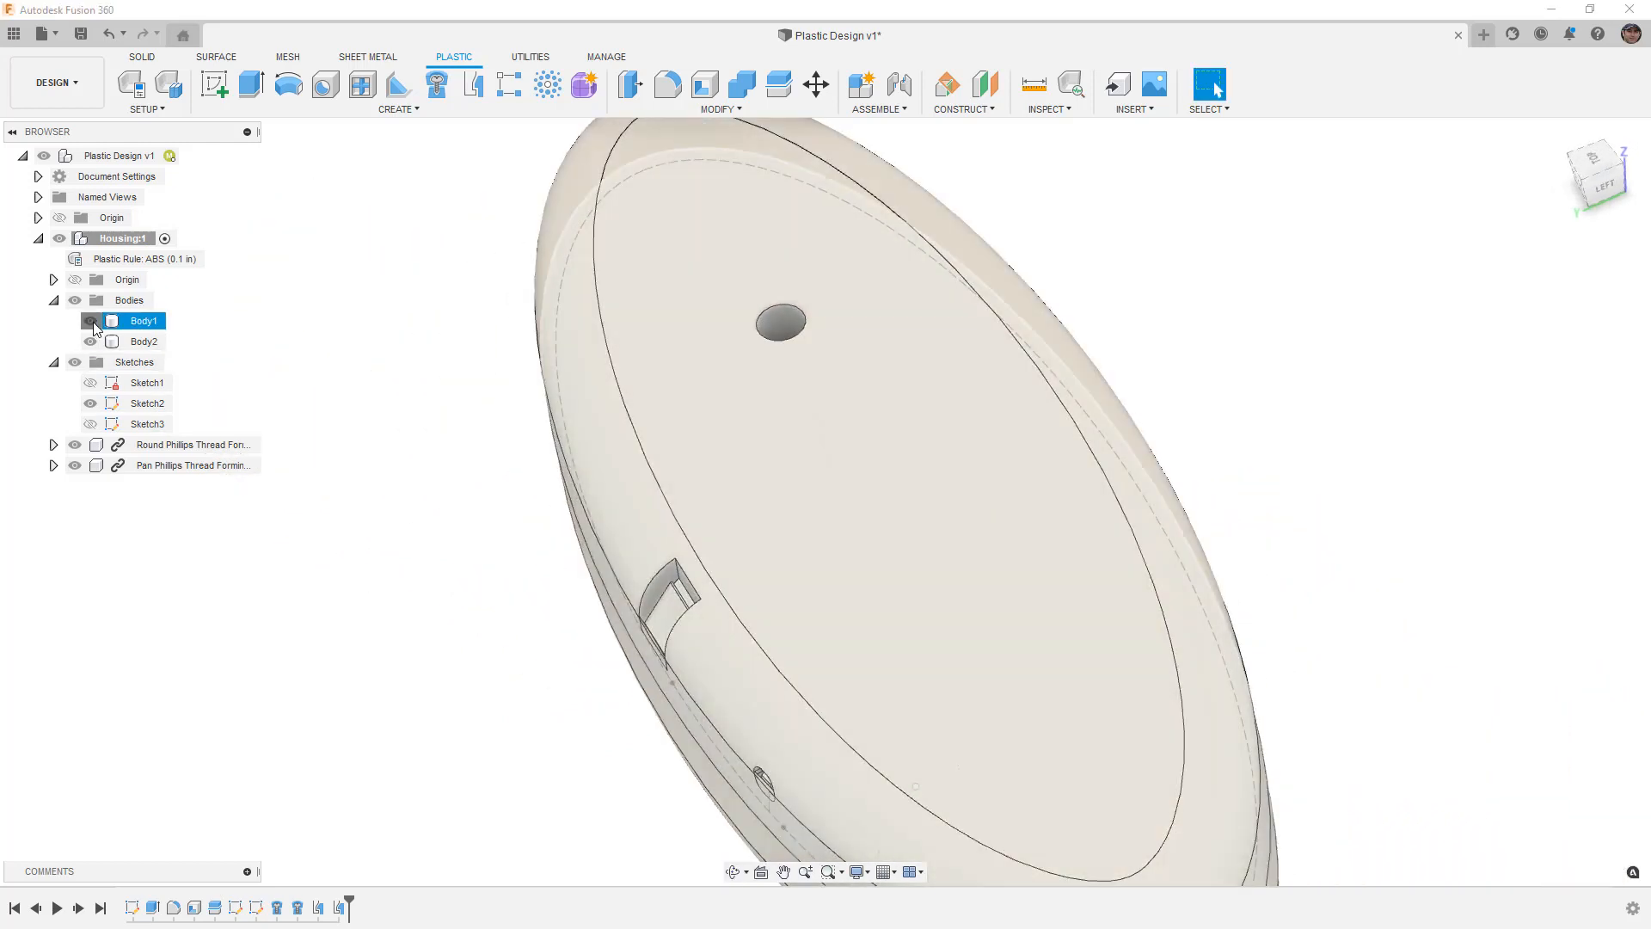
left_click(142, 340)
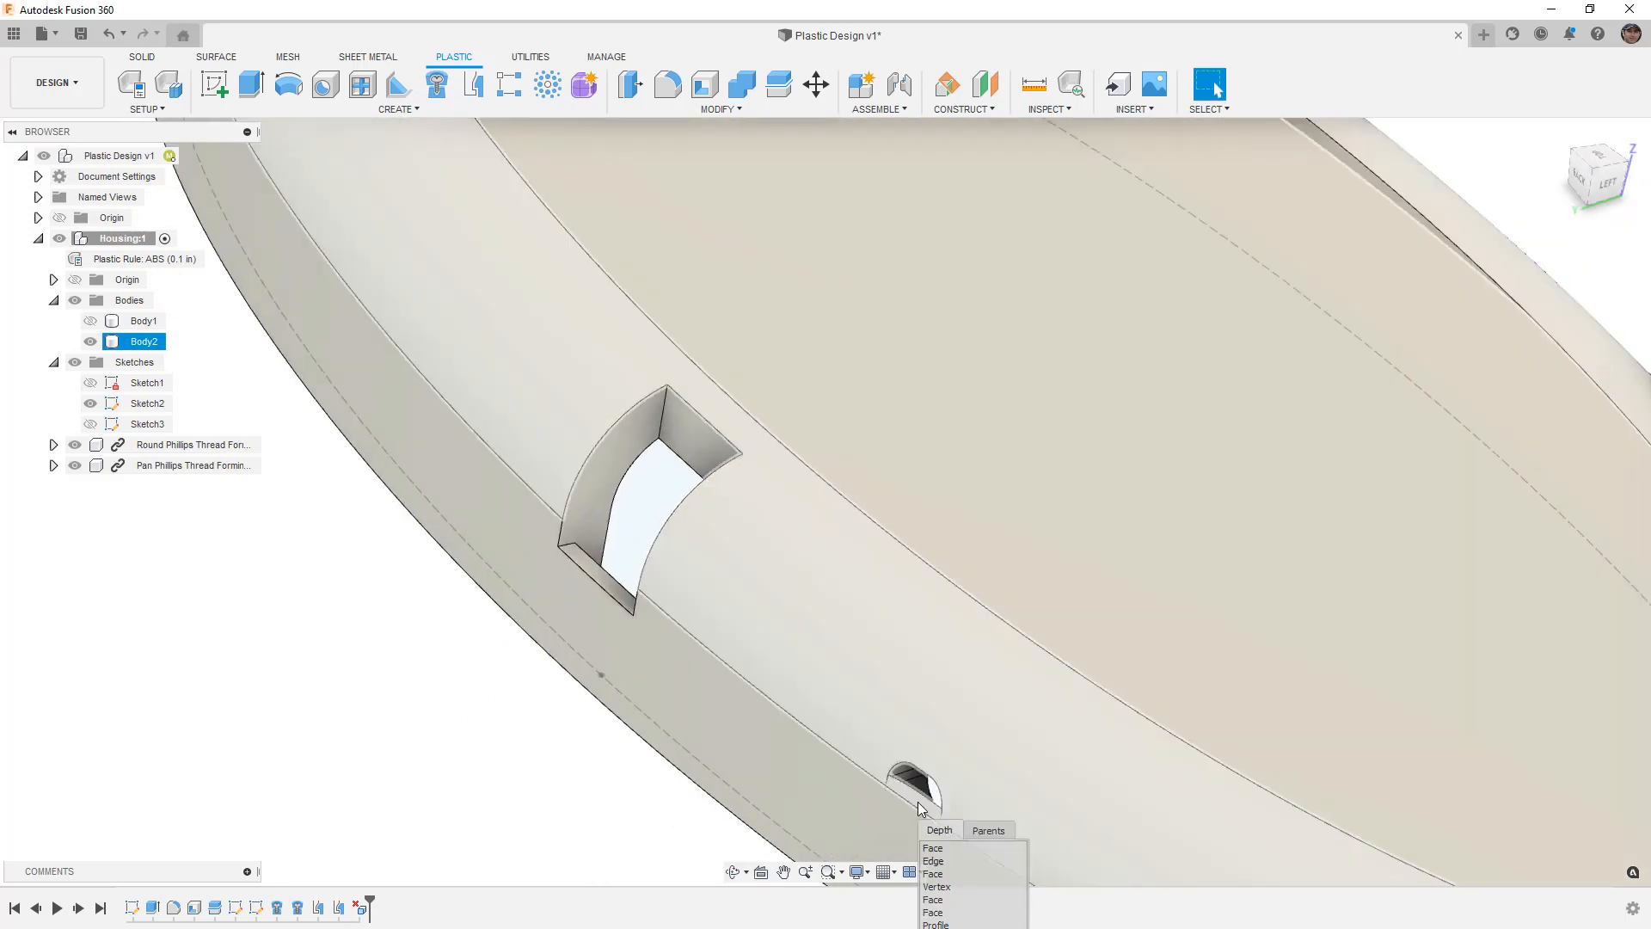
mouse_move(935, 848)
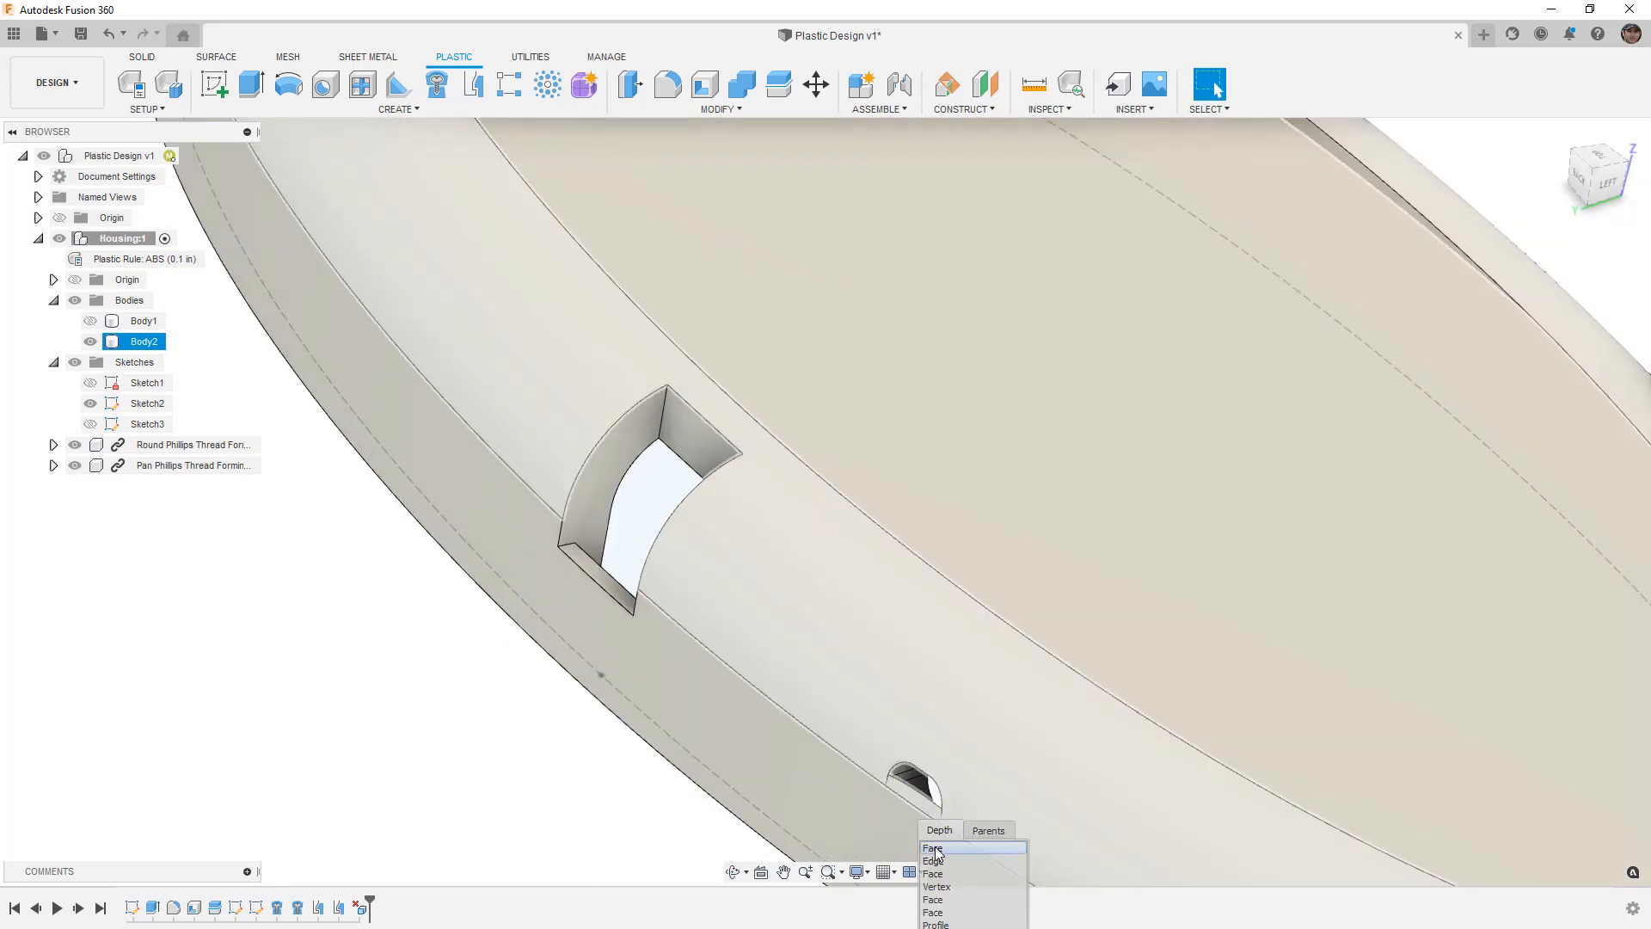
left_click(932, 874)
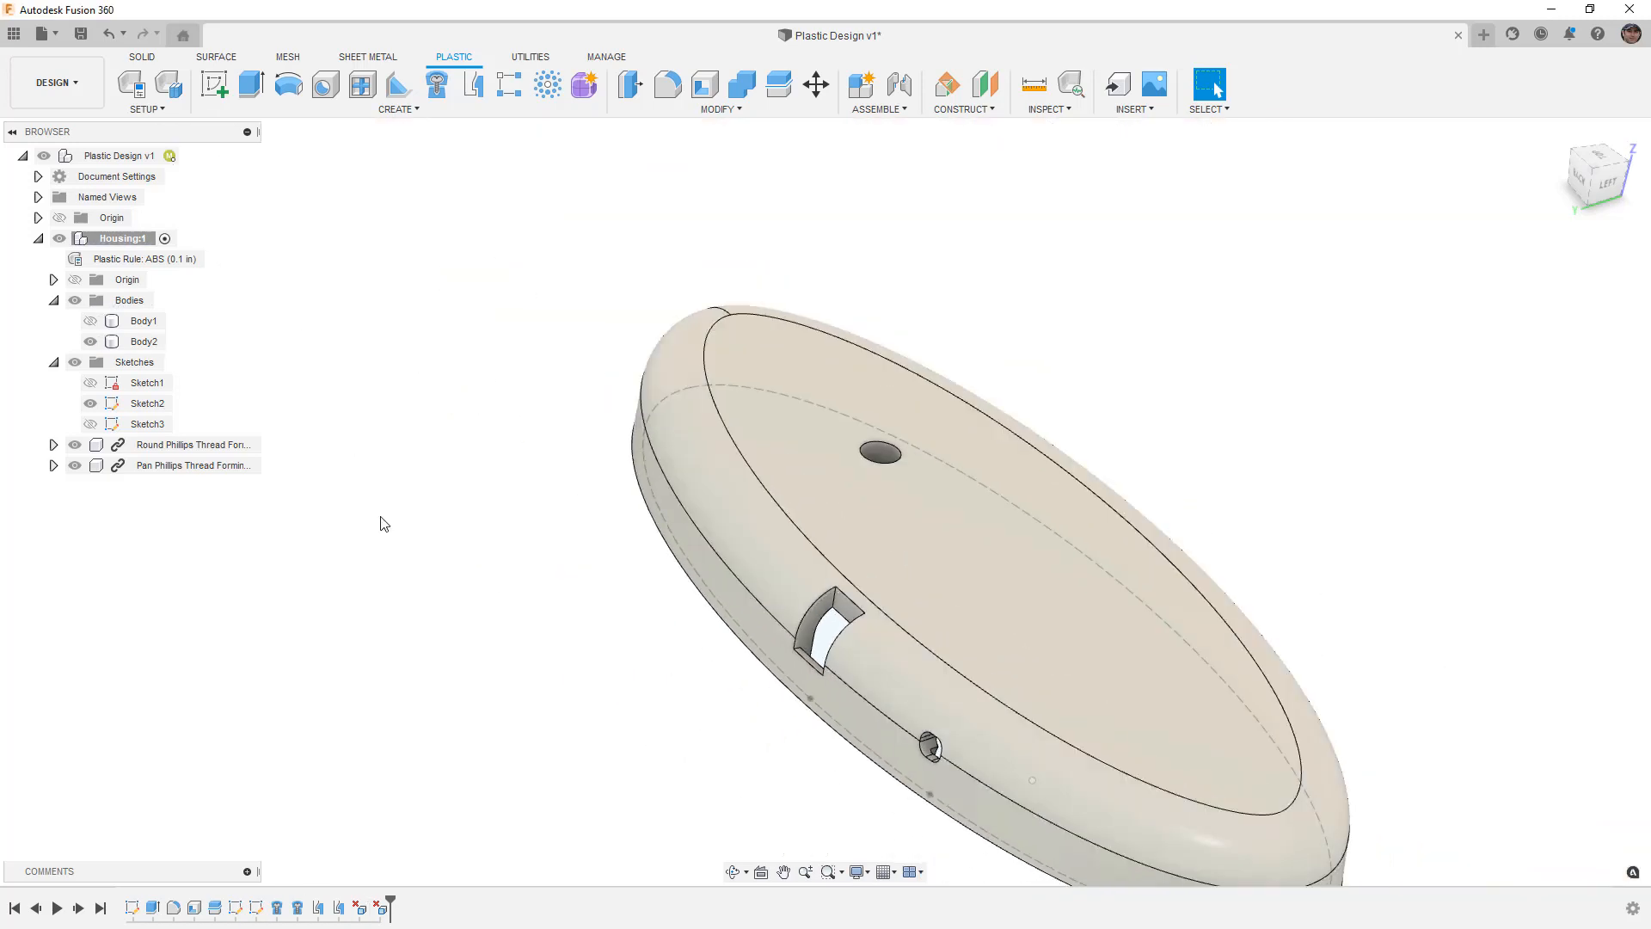
left_click(89, 322)
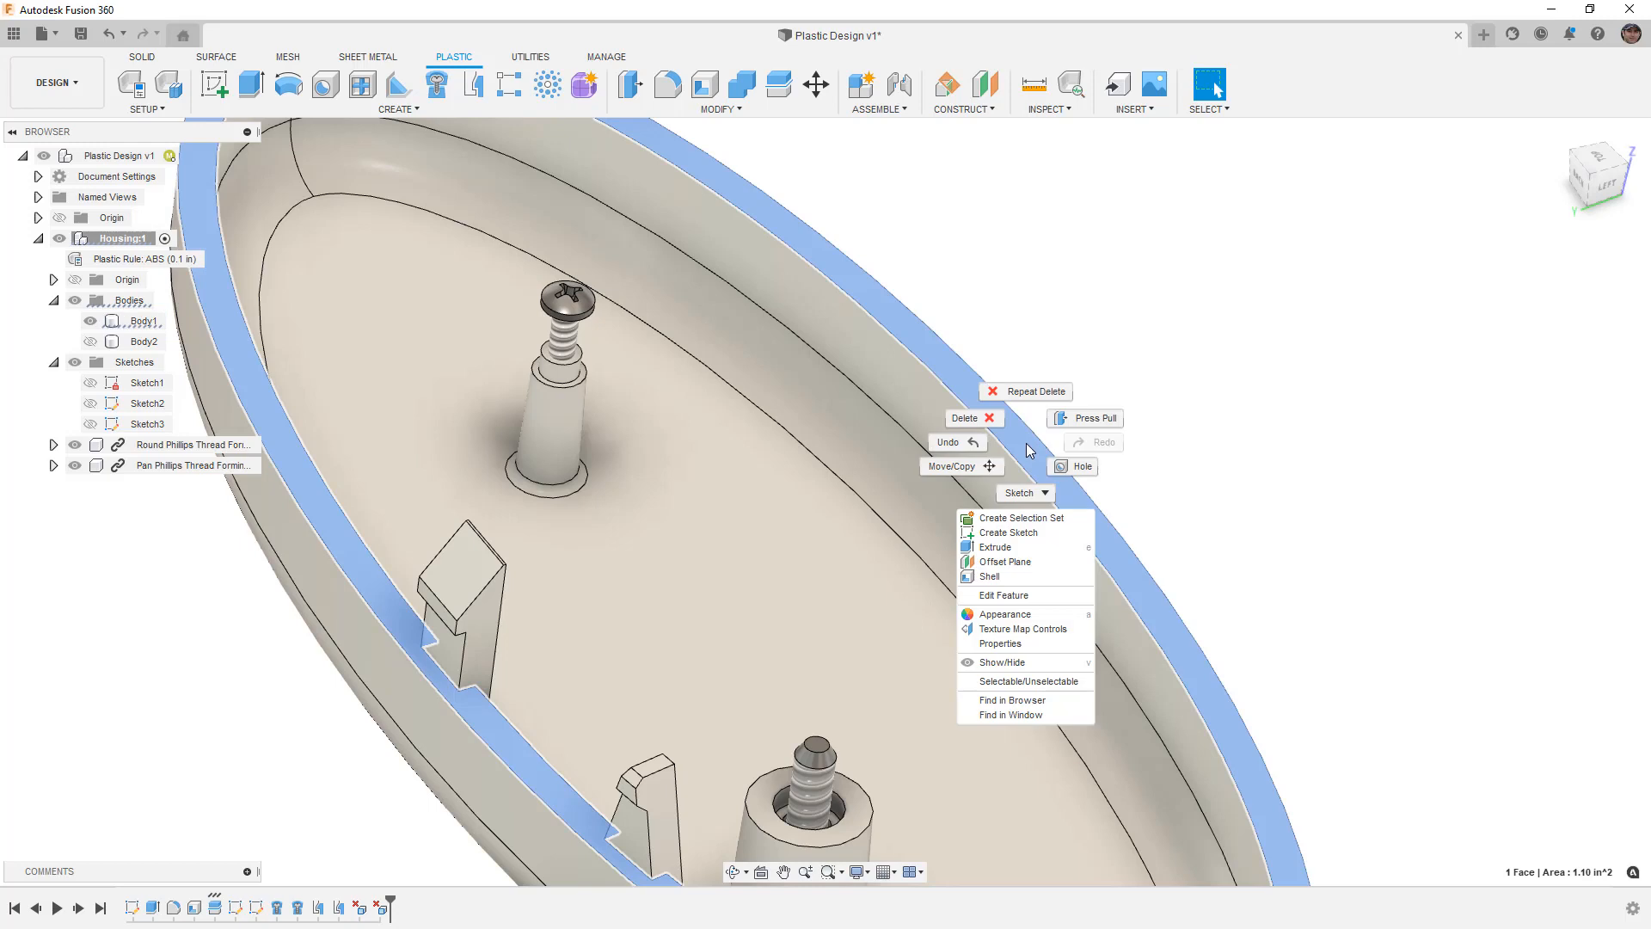
- Sketch angled lines from the centre point on the housing floor
left_click(1008, 531)
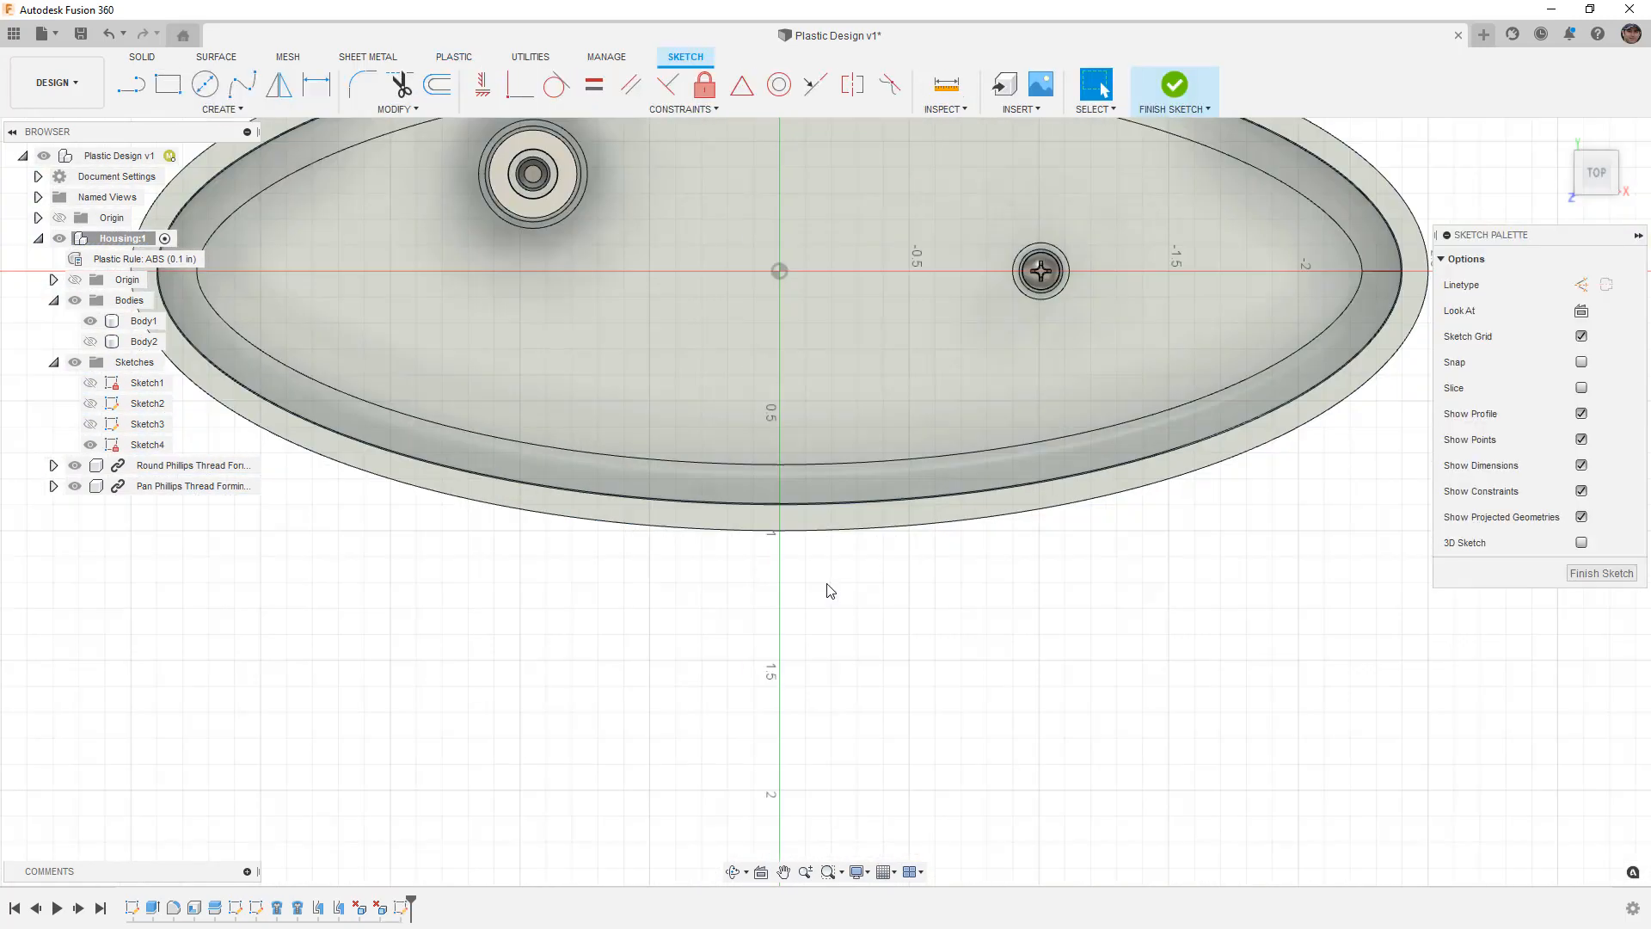
left_click(131, 84)
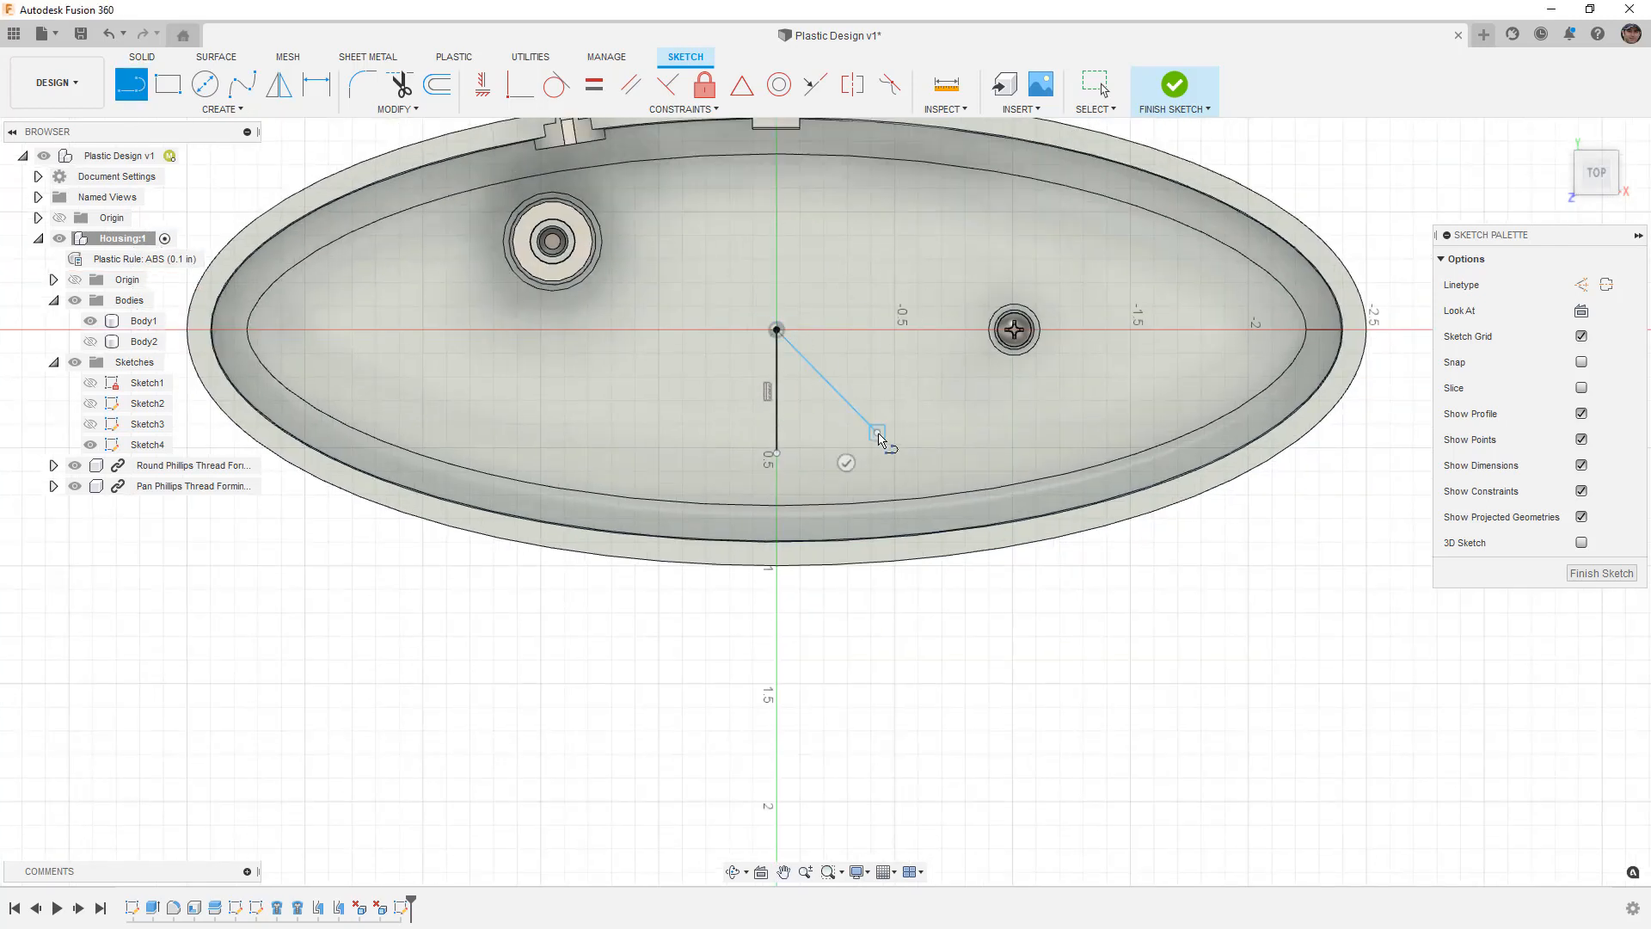
left_click(1173, 84)
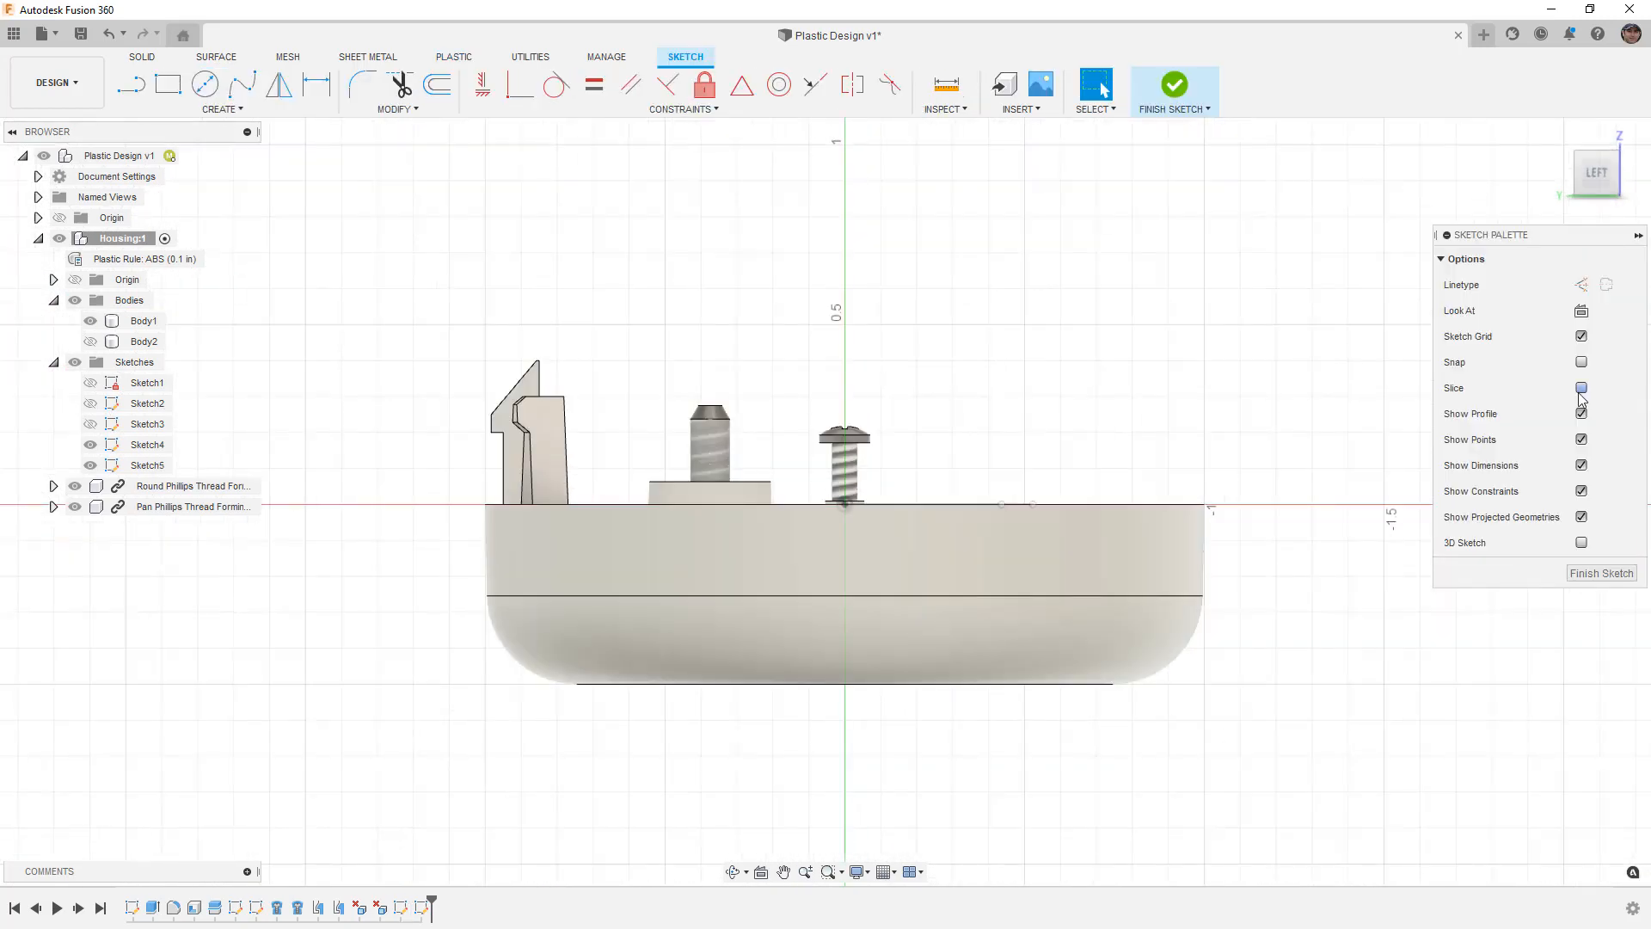
- Slice the model and intersect the housing into the side-plane Sketch5, then finish it
left_click(220, 108)
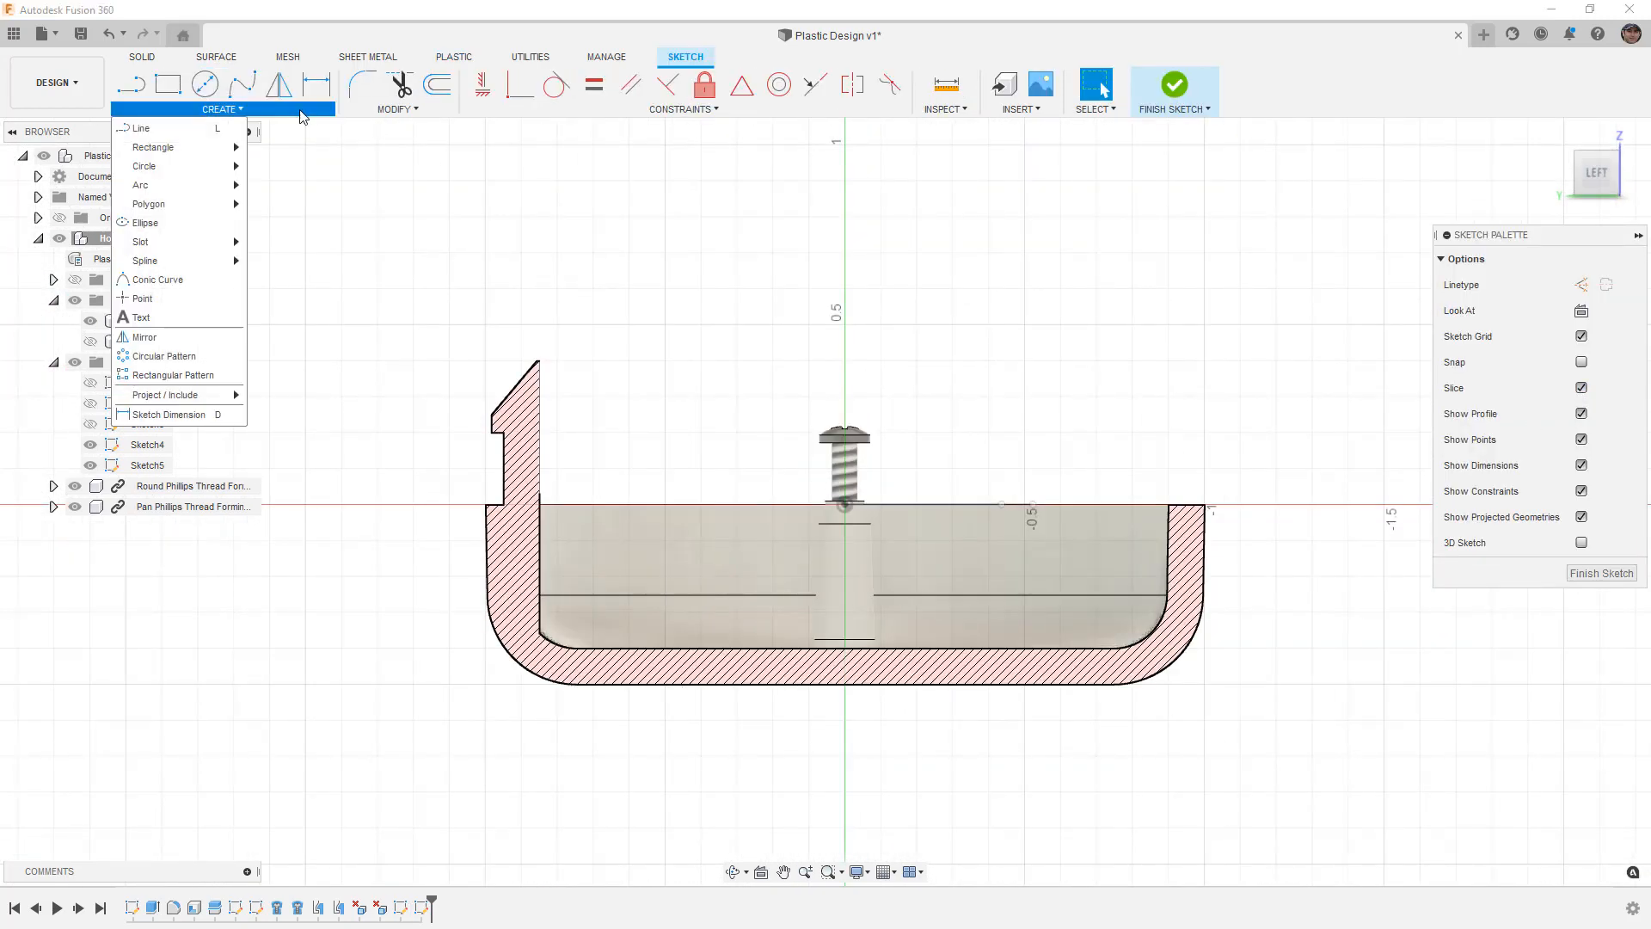
mouse_move(166, 394)
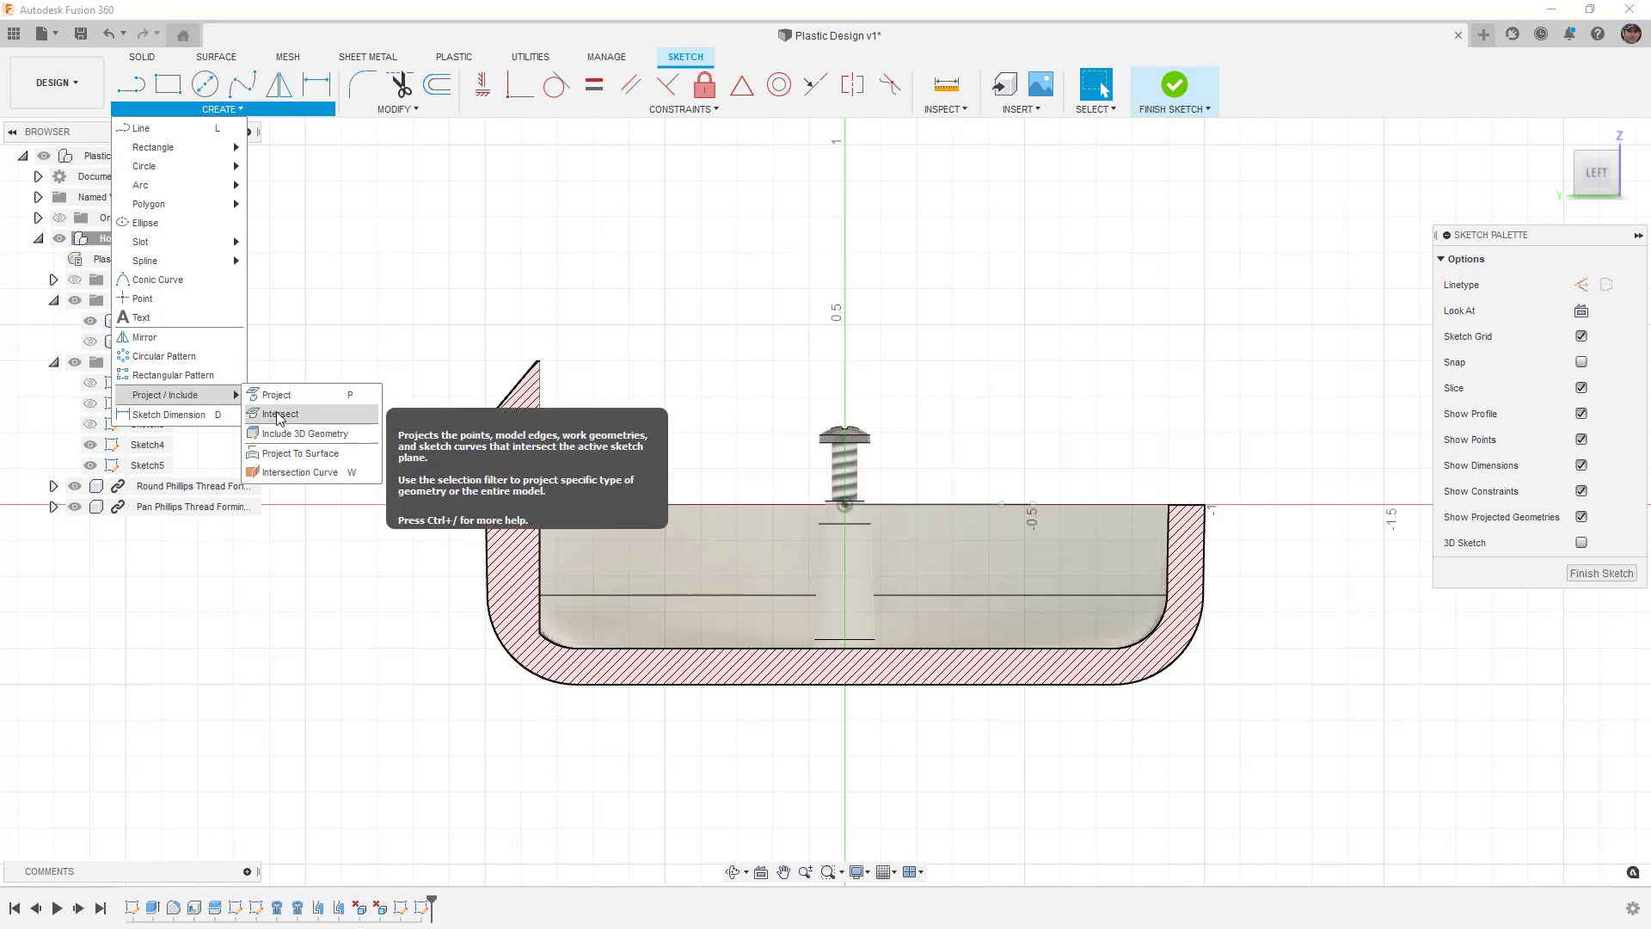
left_click(279, 413)
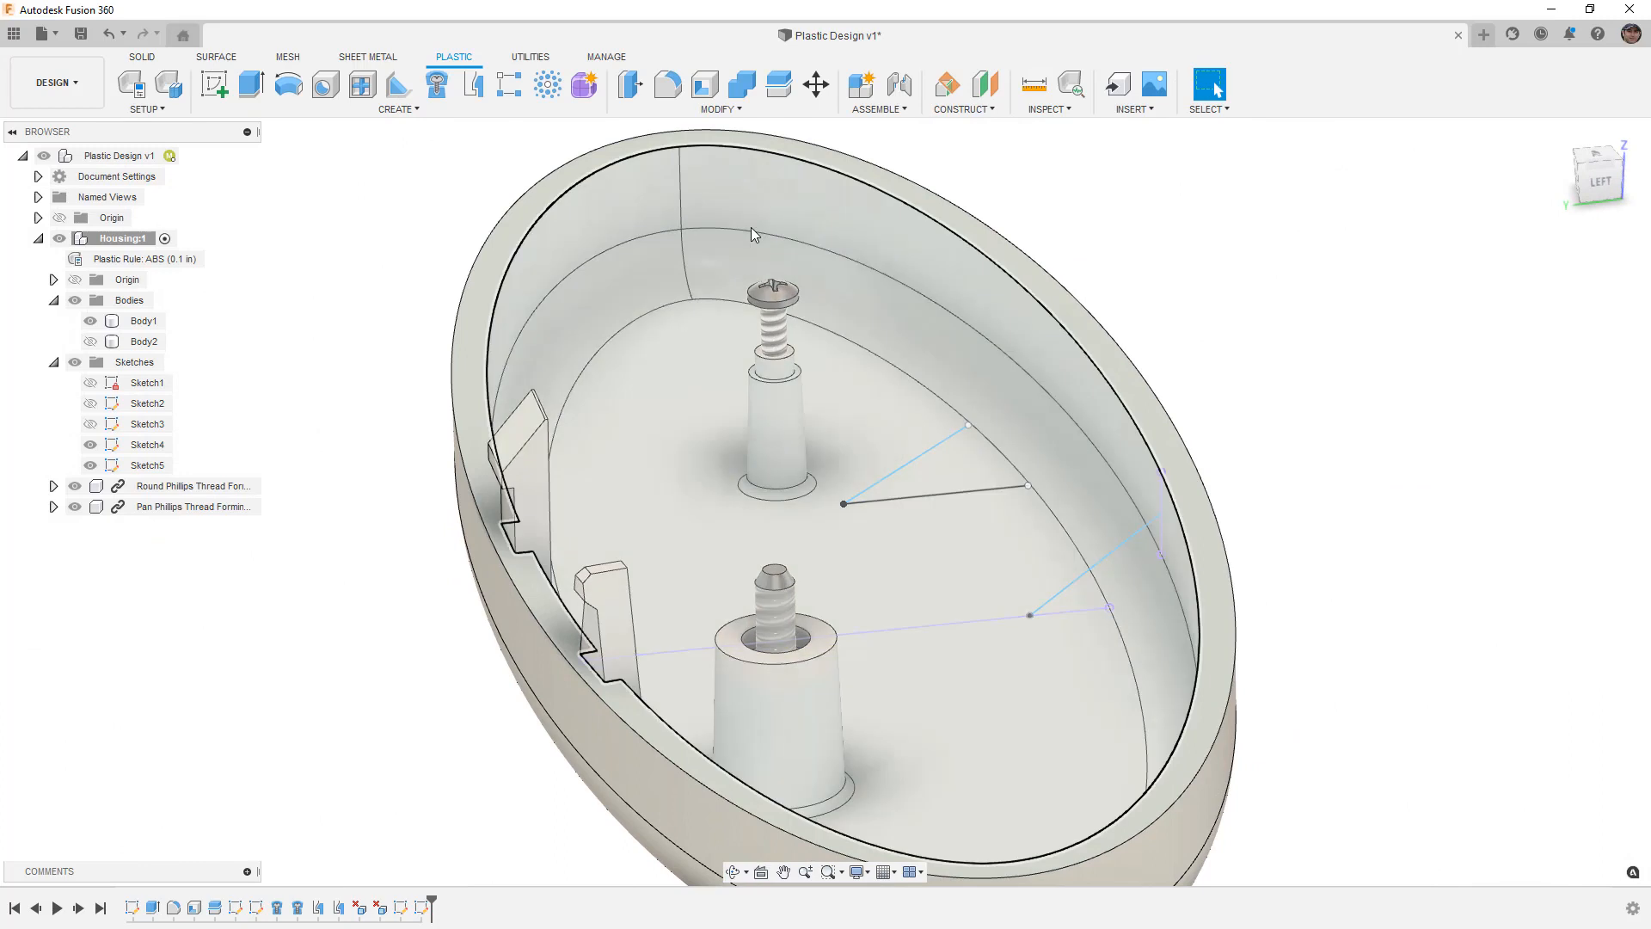
mouse_move(397, 84)
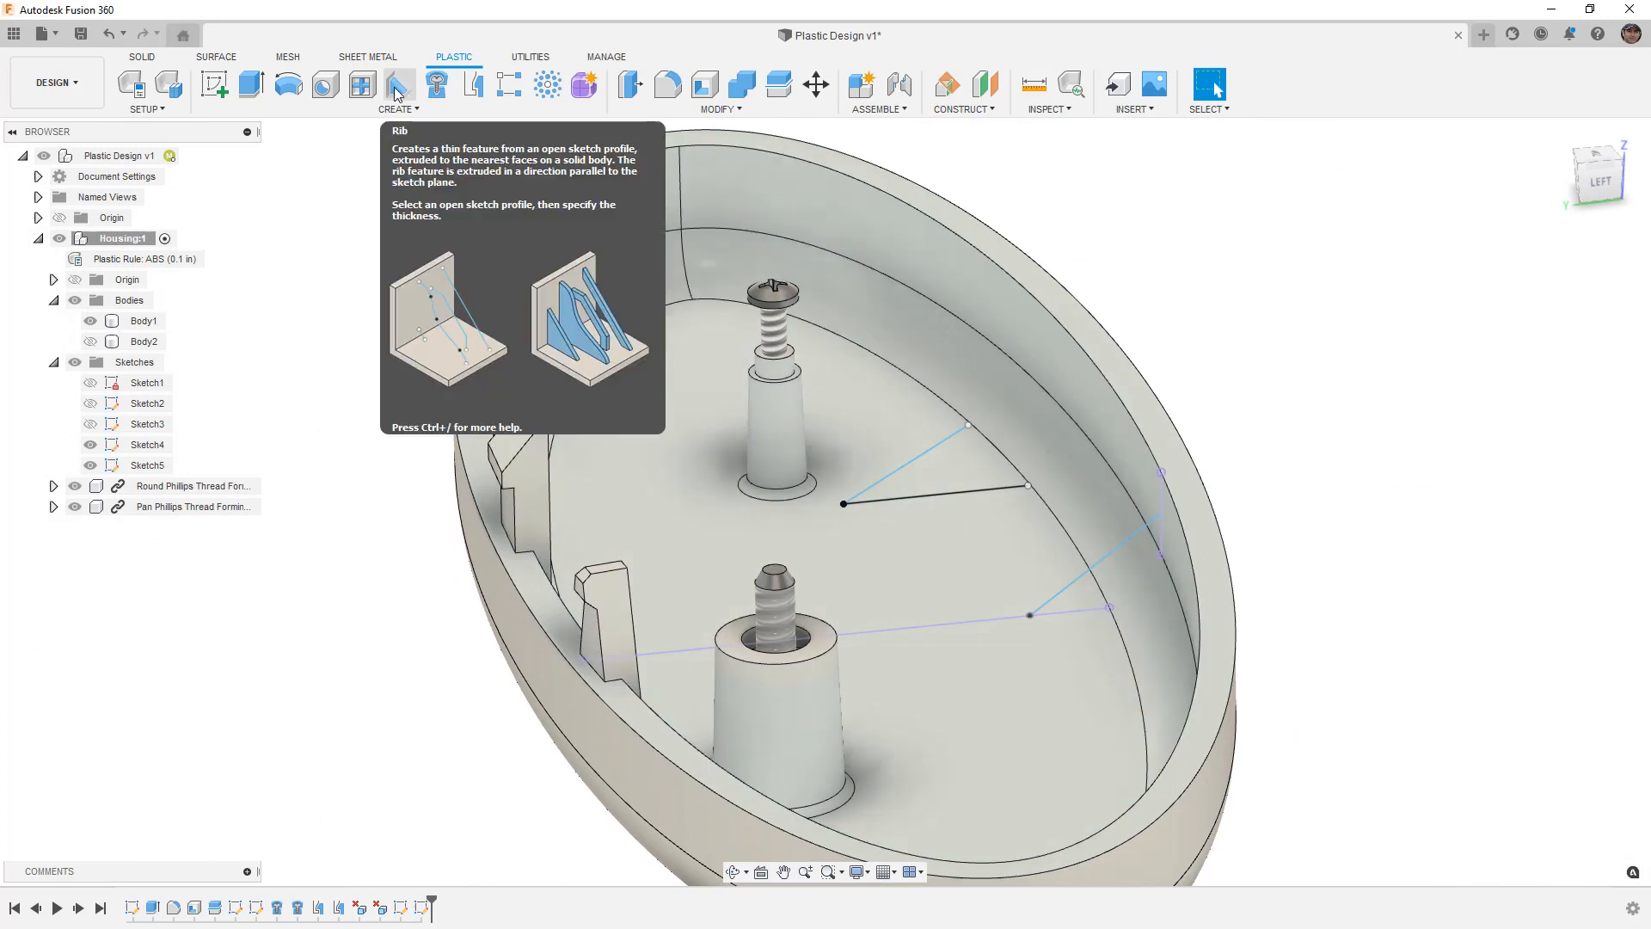
- Start a Plastic Rib on the sketch line with draft pulling toward the rim face
left_click(397, 84)
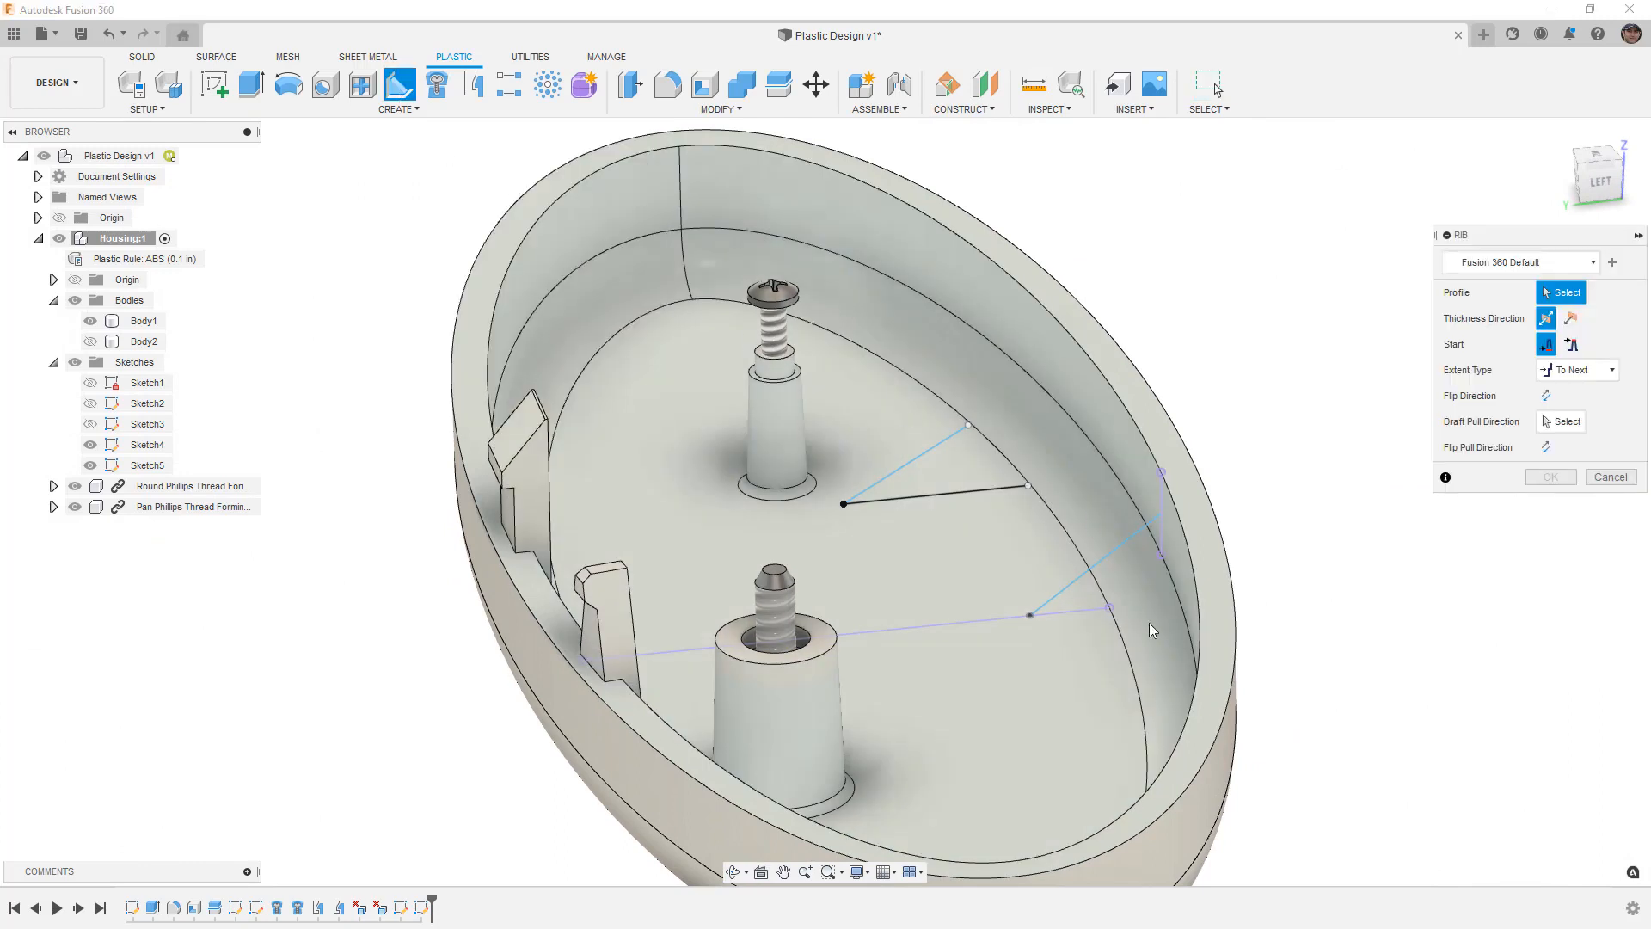
left_click(1142, 495)
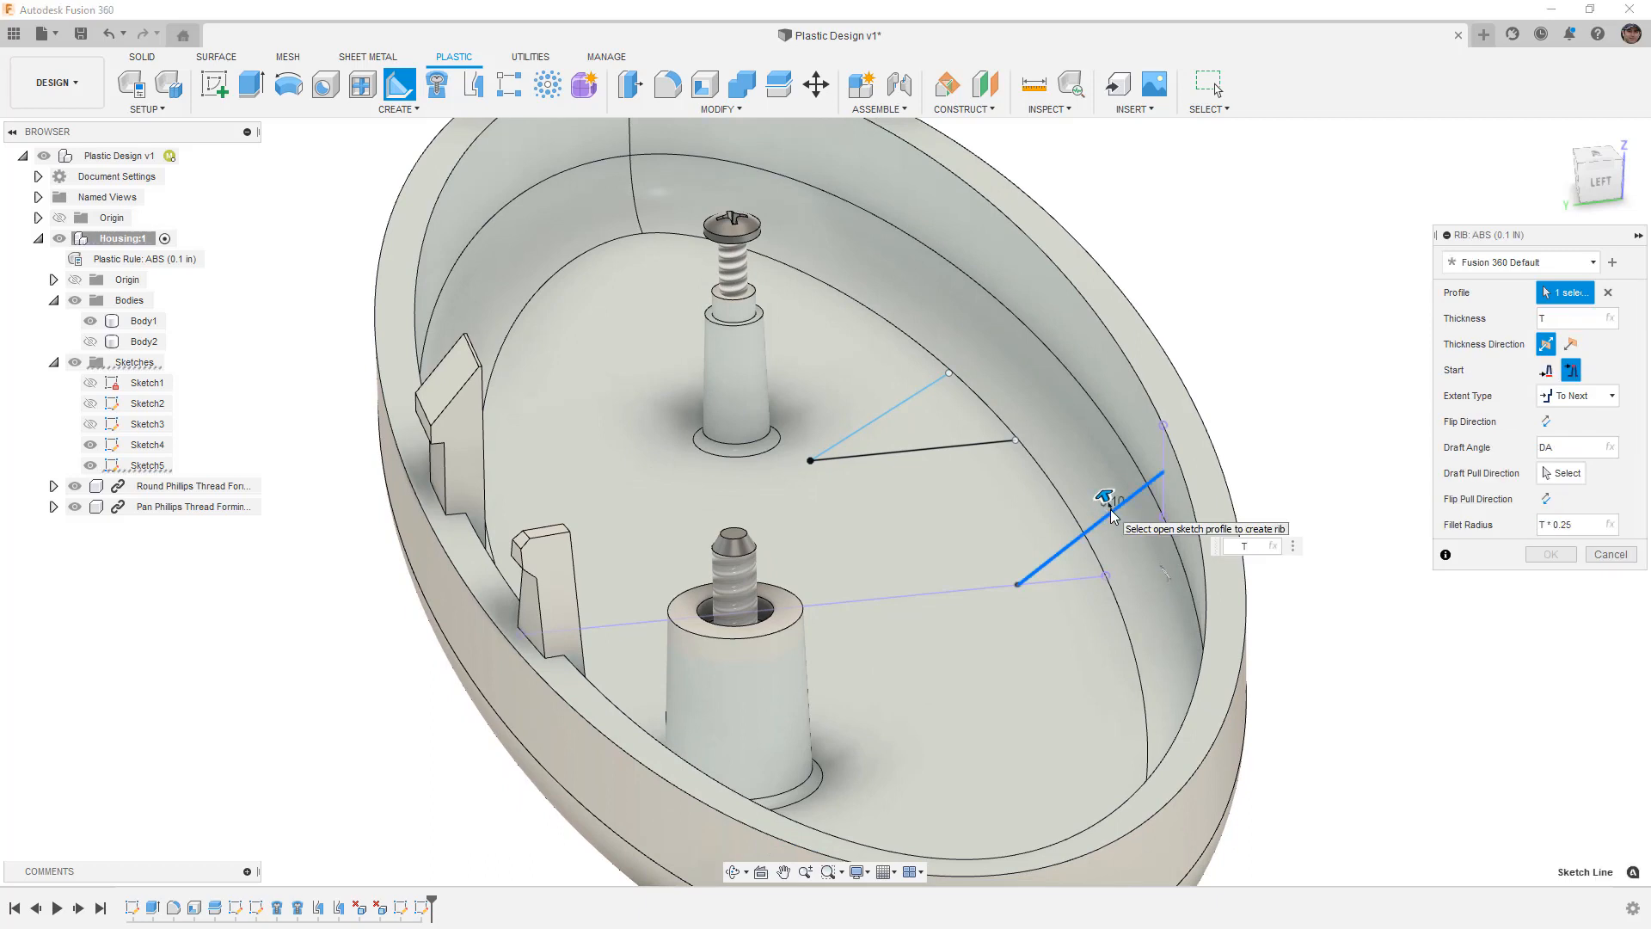
mouse_move(1250, 489)
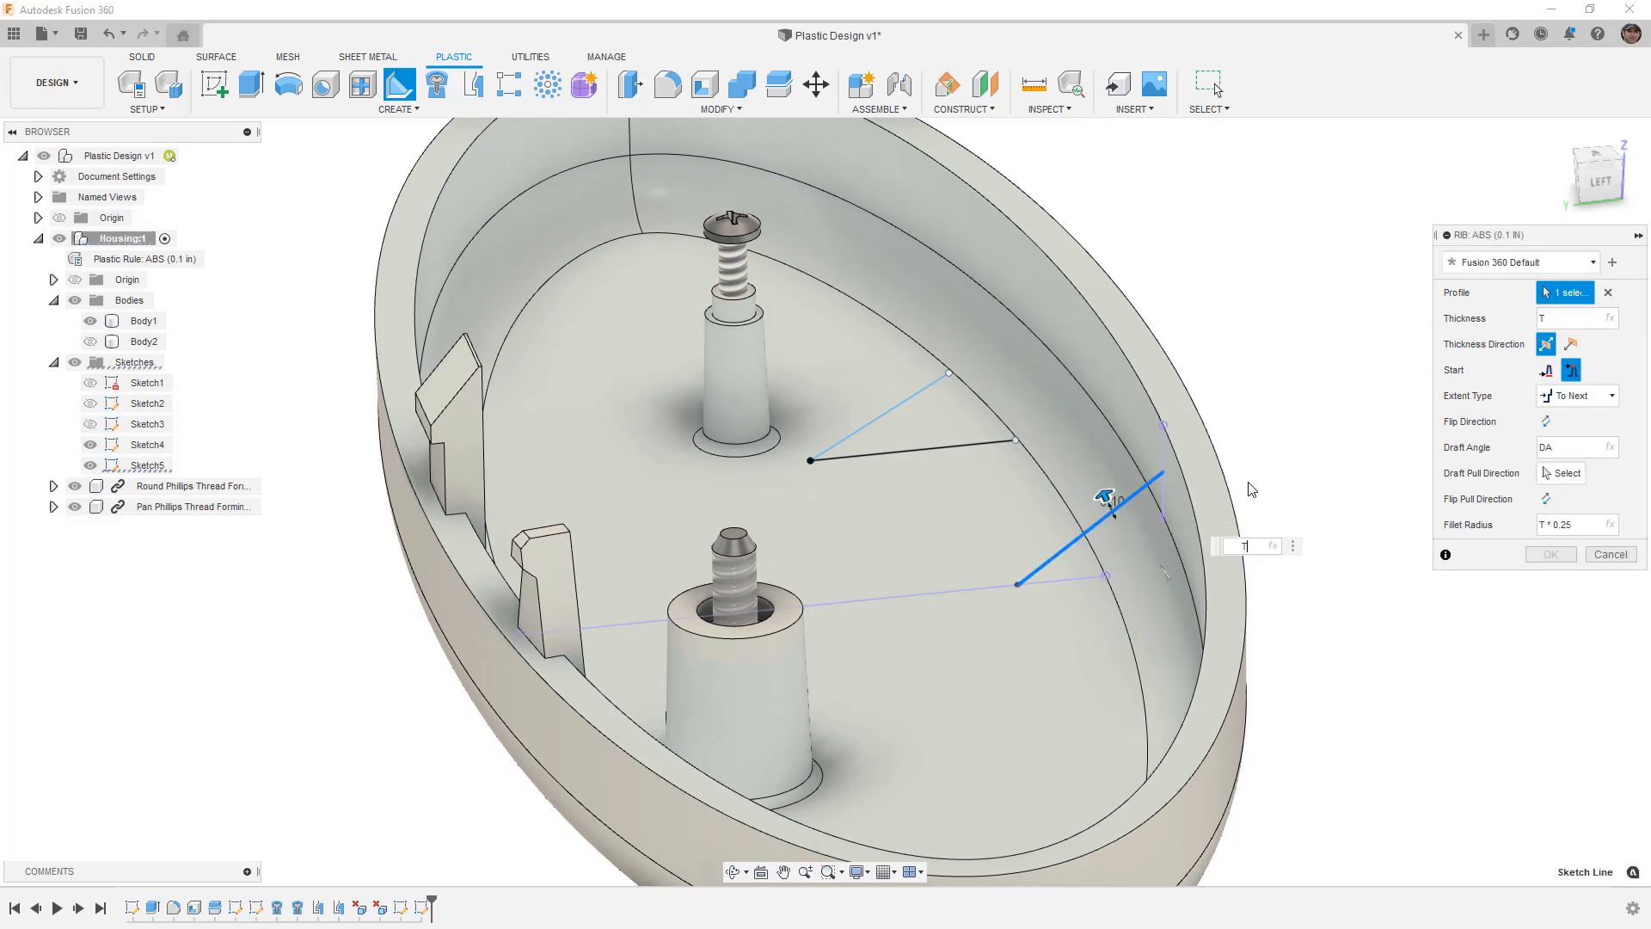
mouse_move(1251, 490)
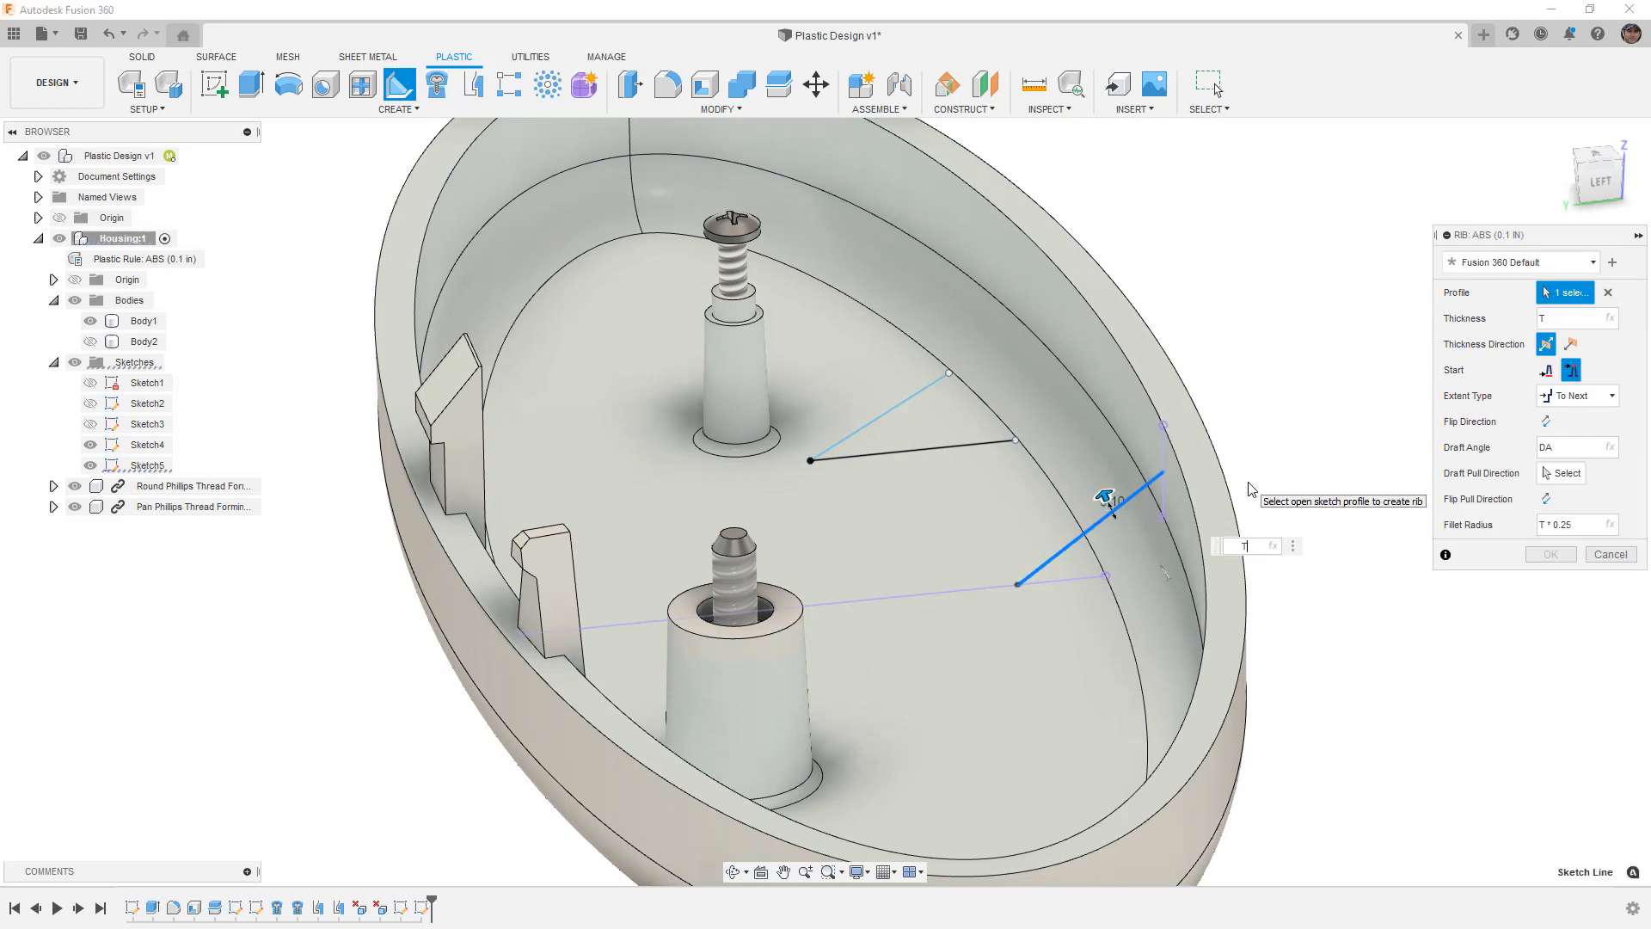
mouse_move(1563, 473)
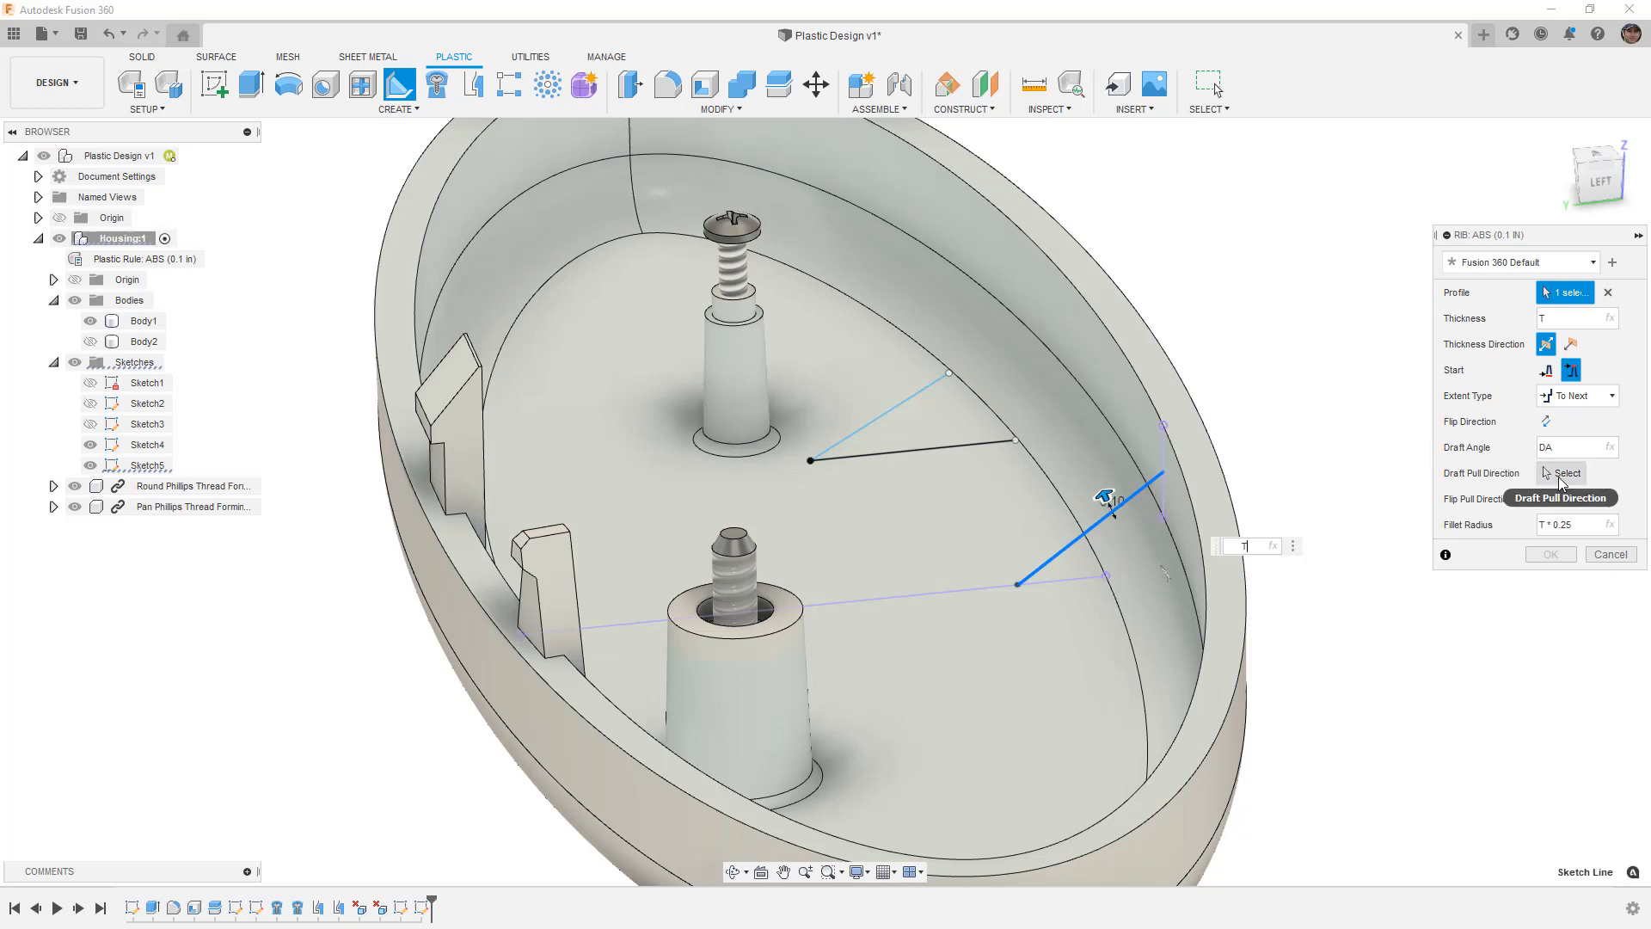
left_click(1157, 516)
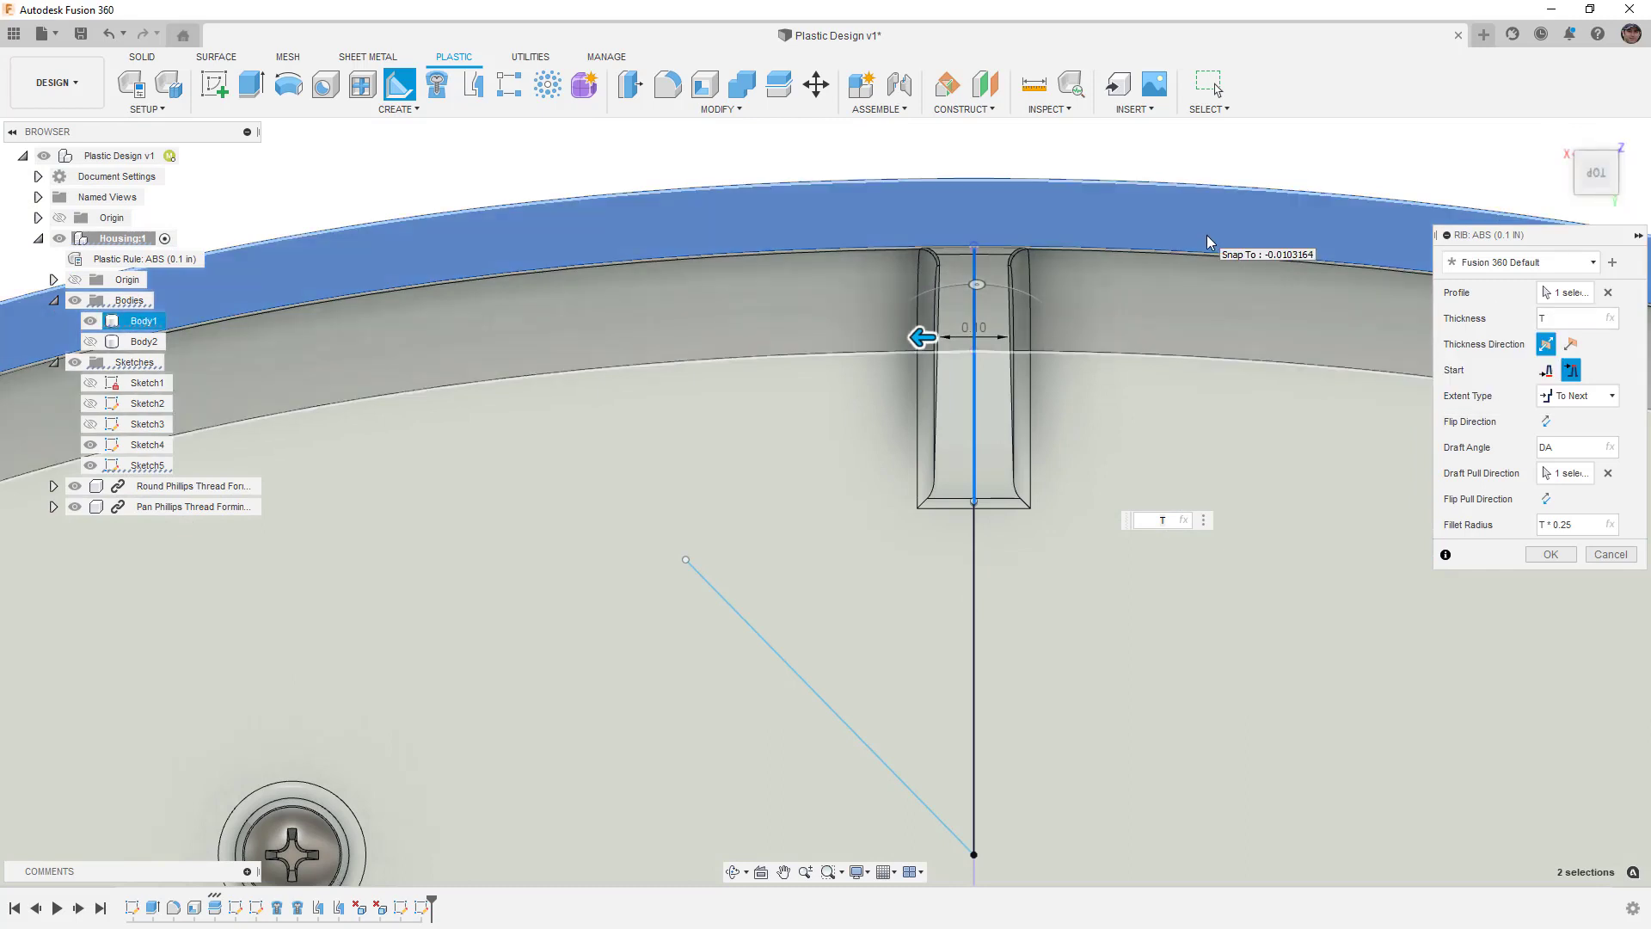
mouse_move(1209, 240)
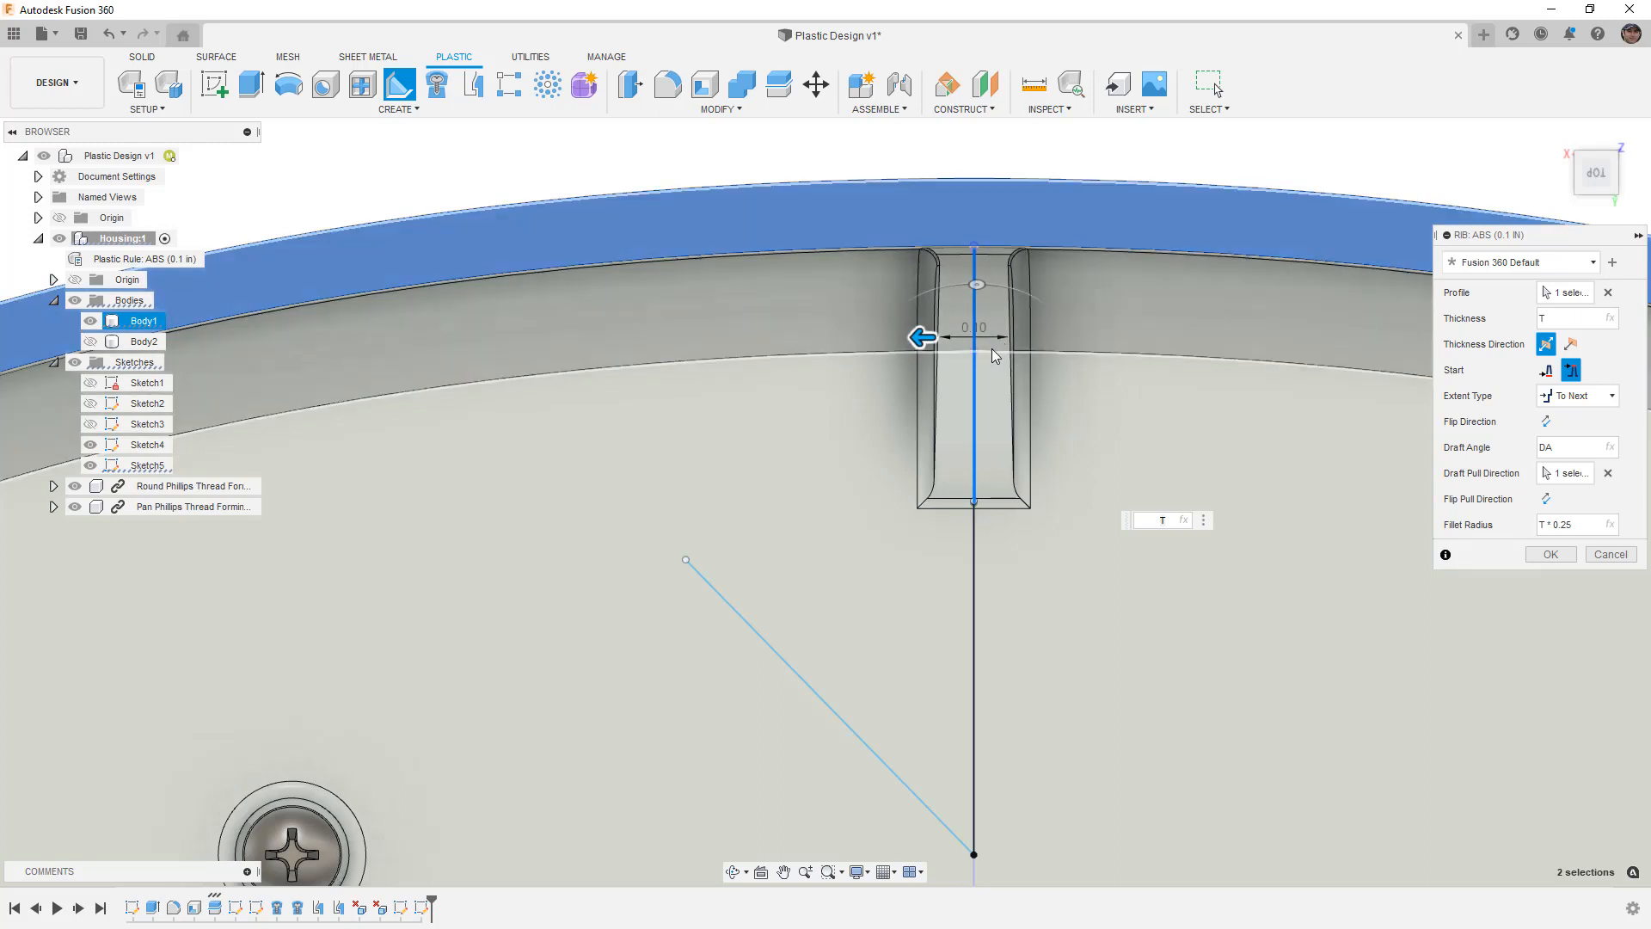
- Give the rib thickness T*0.6 and fillet radius 0, then confirm it
left_click(1568, 318)
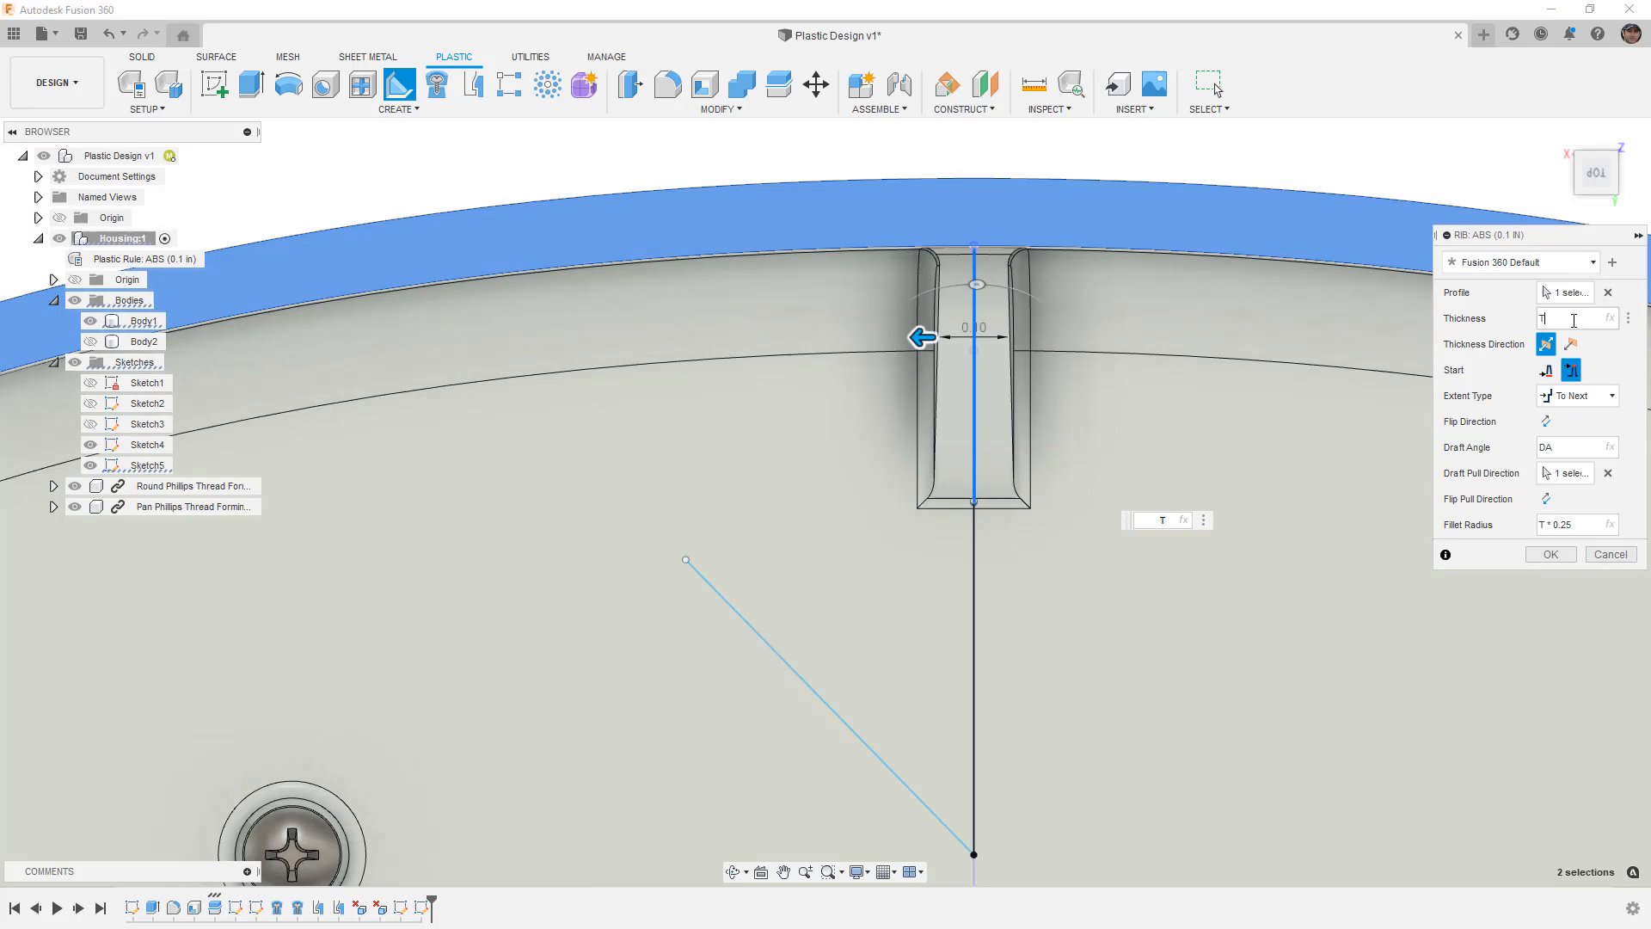
mouse_move(1573, 320)
type(" * 0.6")
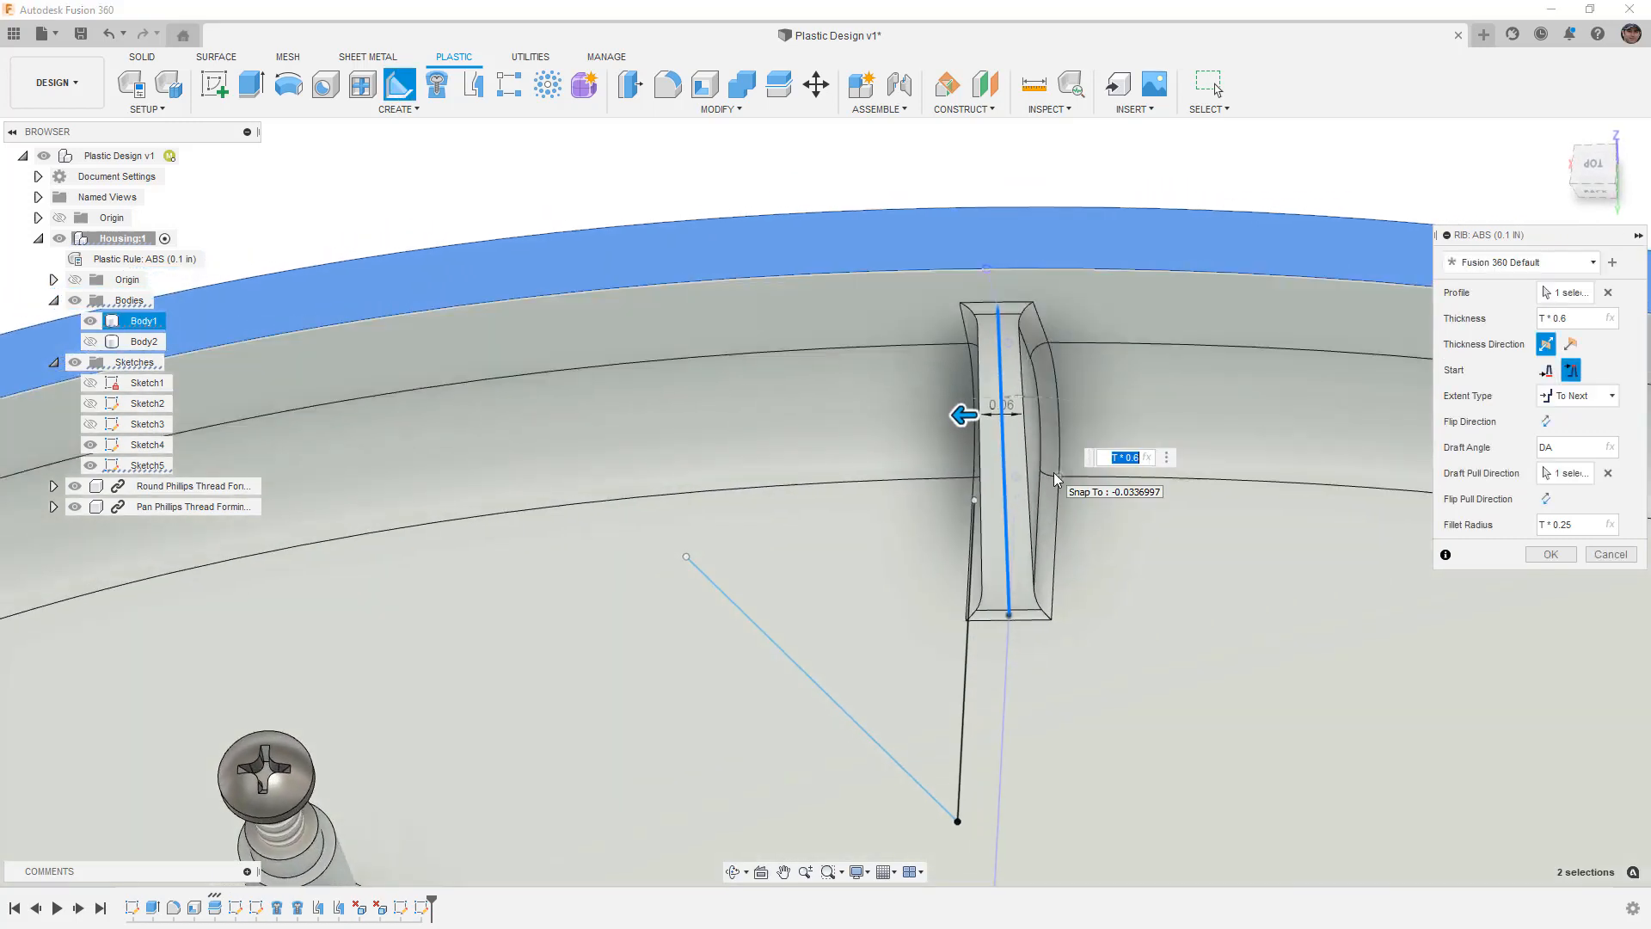
left_click(1563, 525)
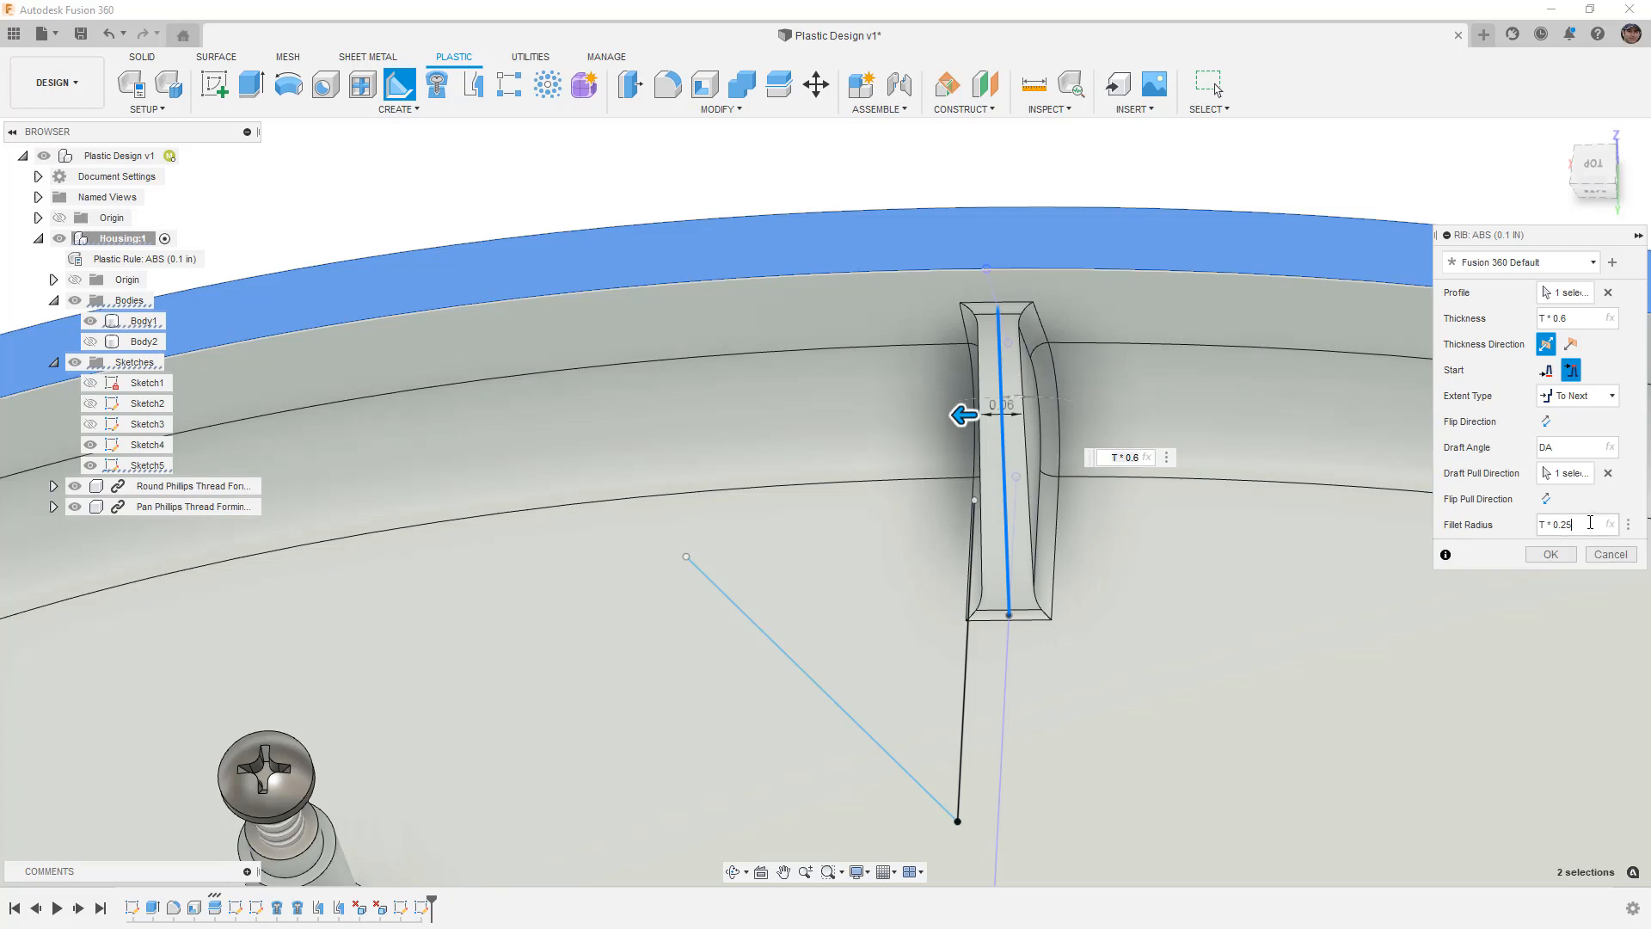
triple_click(1563, 525)
type("0")
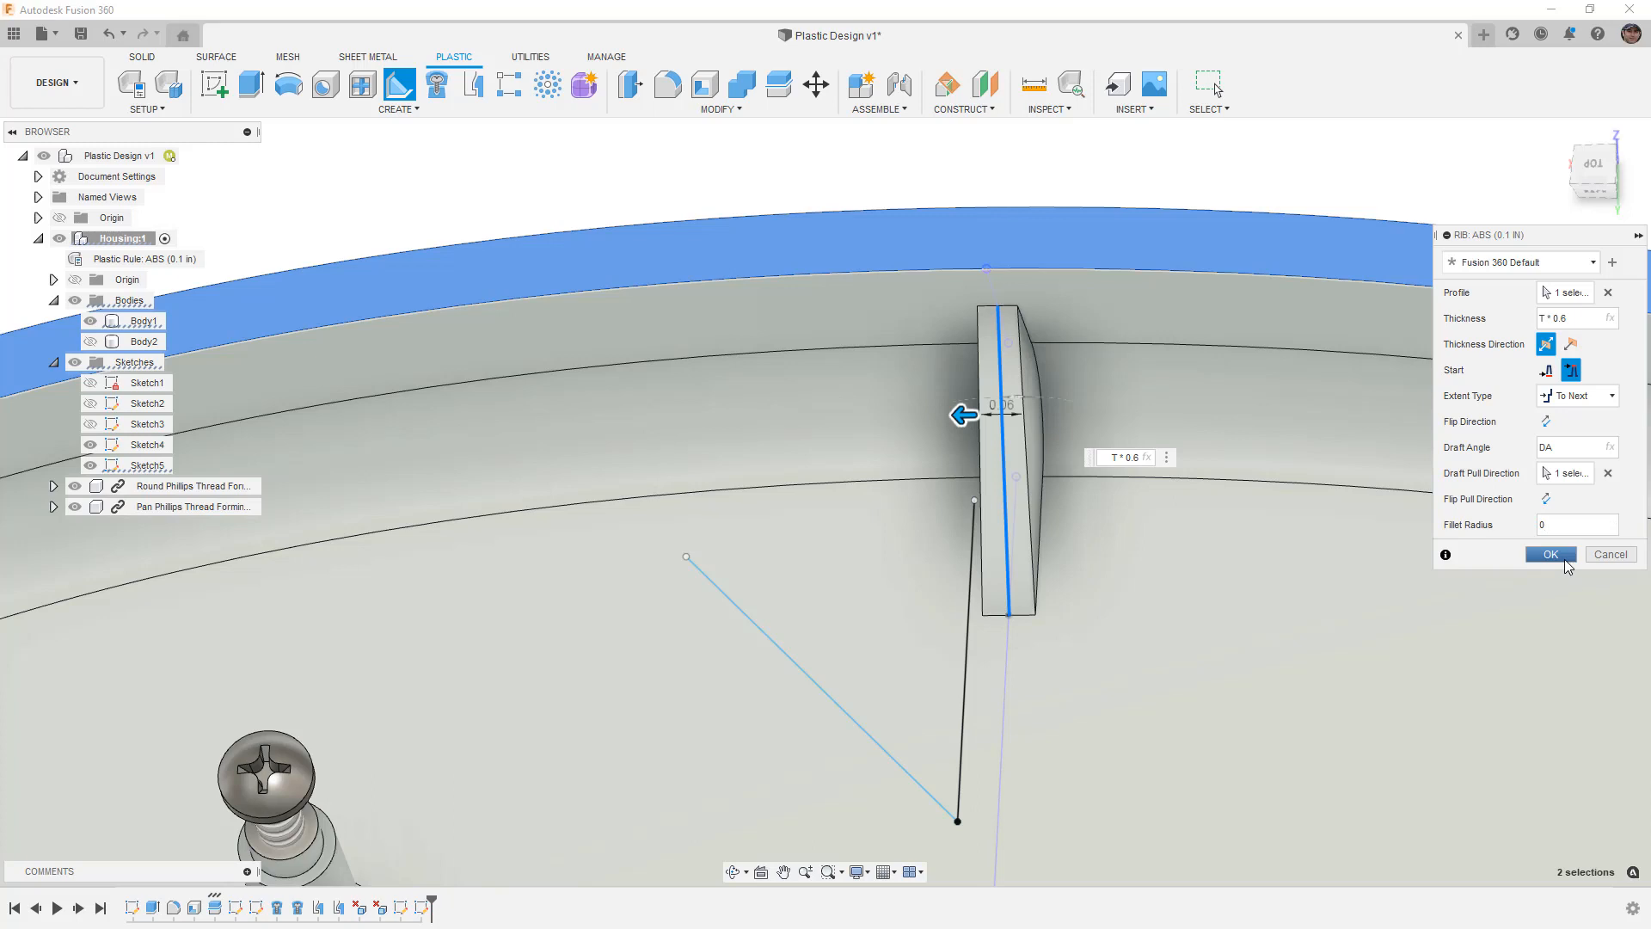
left_click(1548, 553)
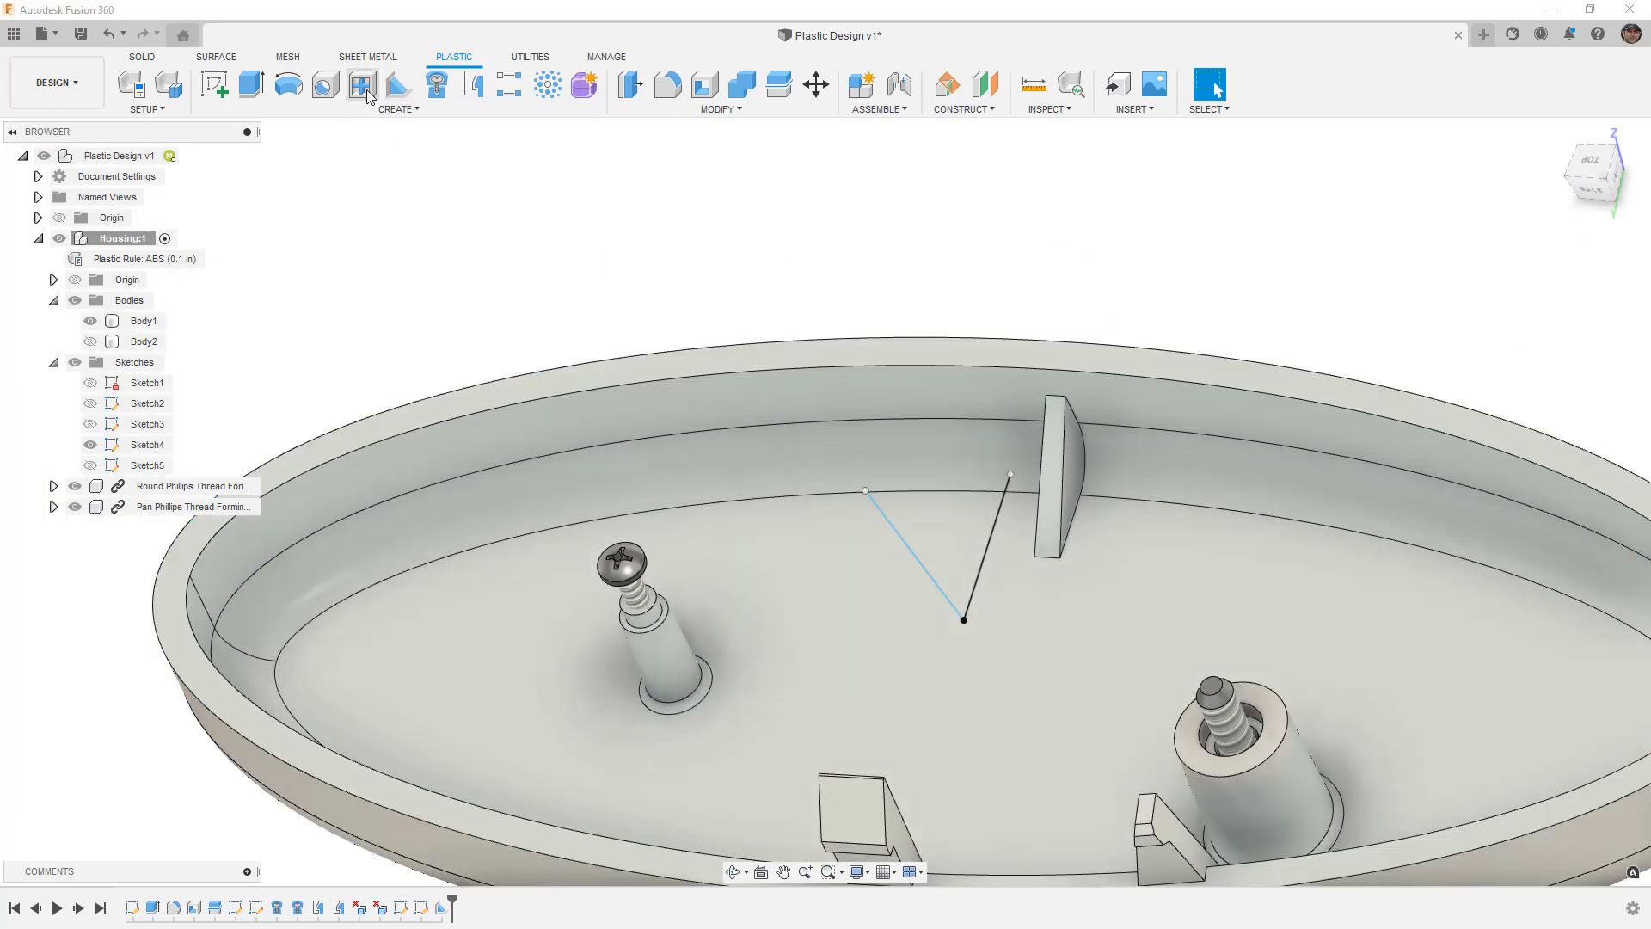
- Start a Plastic Web on the V sketch lines and reduce its thickness expression
left_click(361, 83)
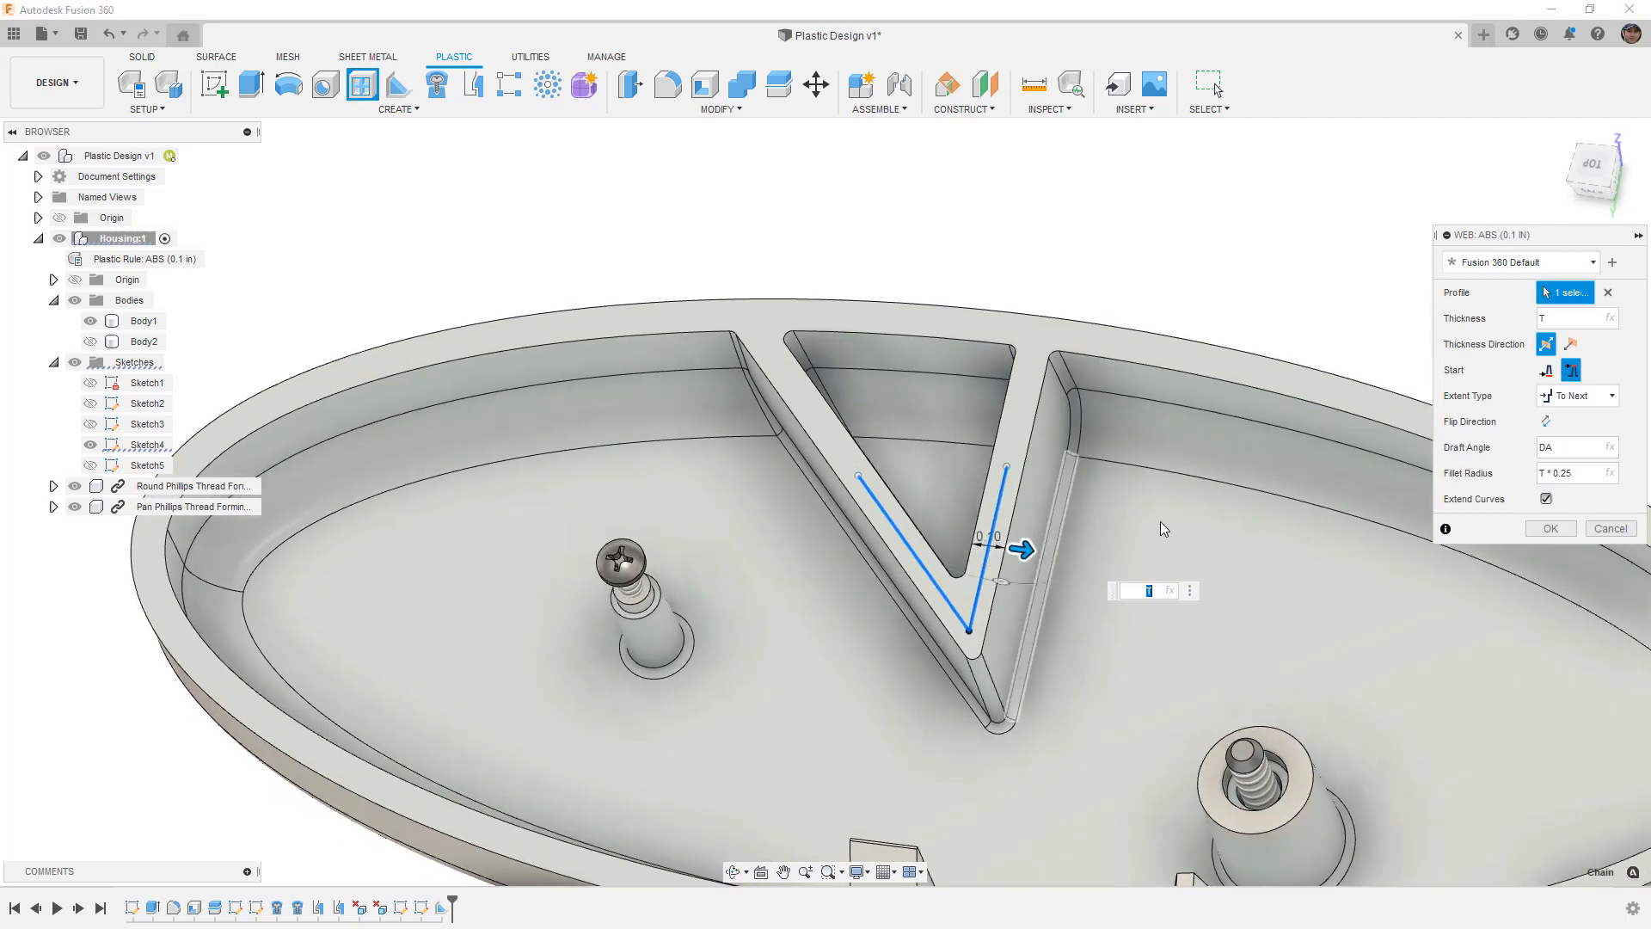
mouse_move(1531, 361)
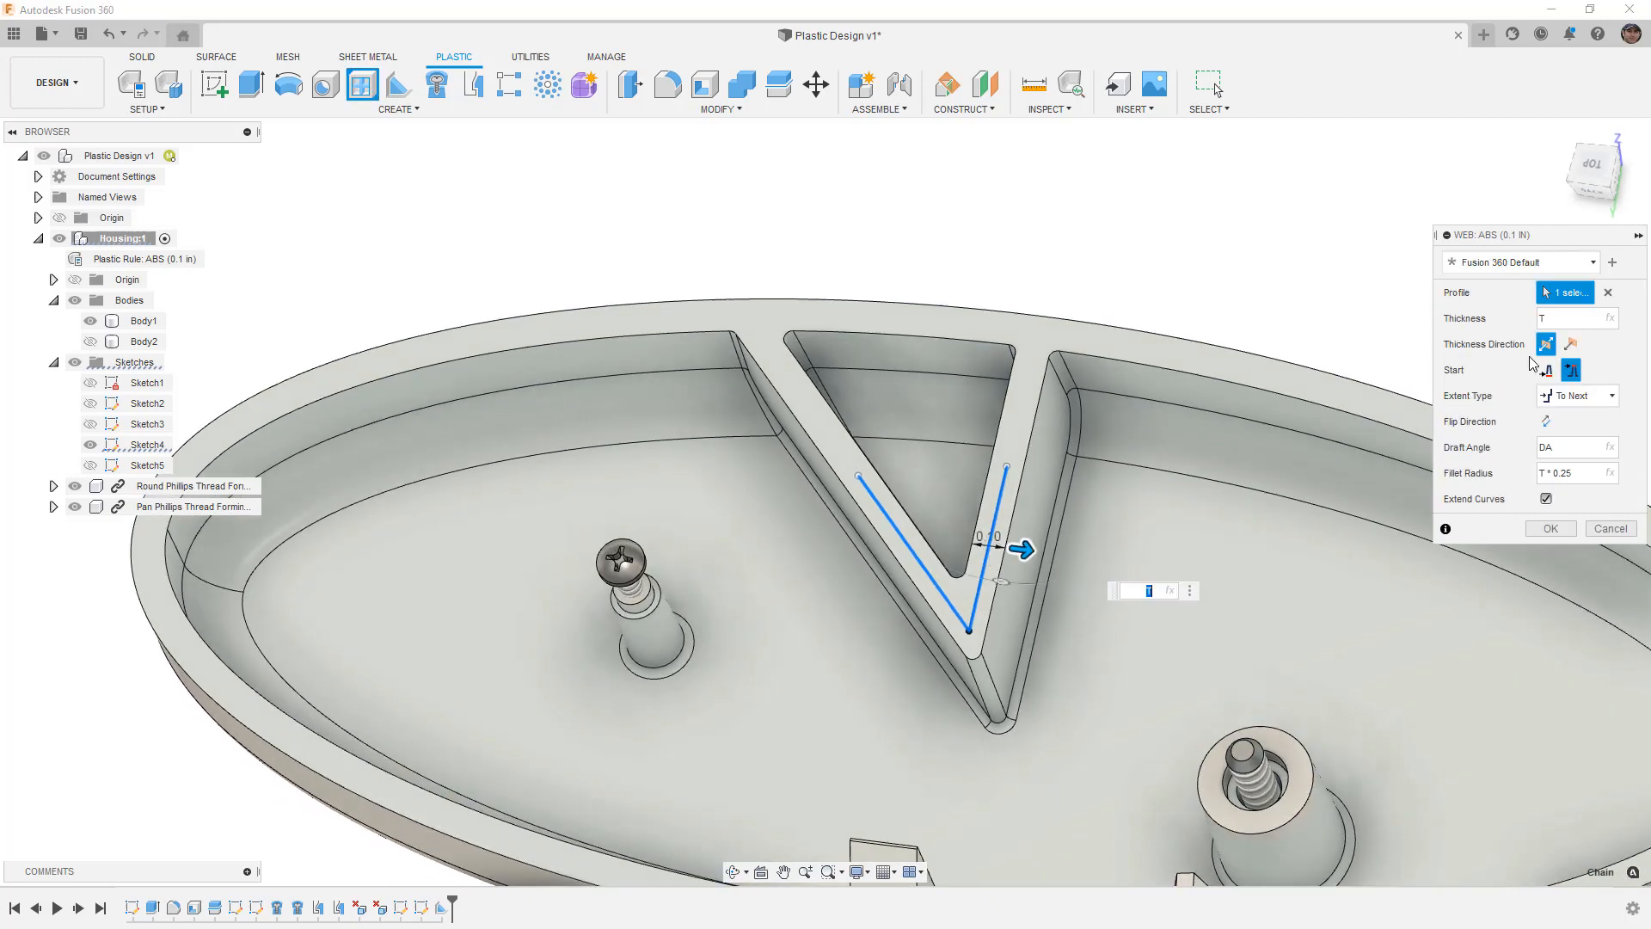
left_click(1568, 317)
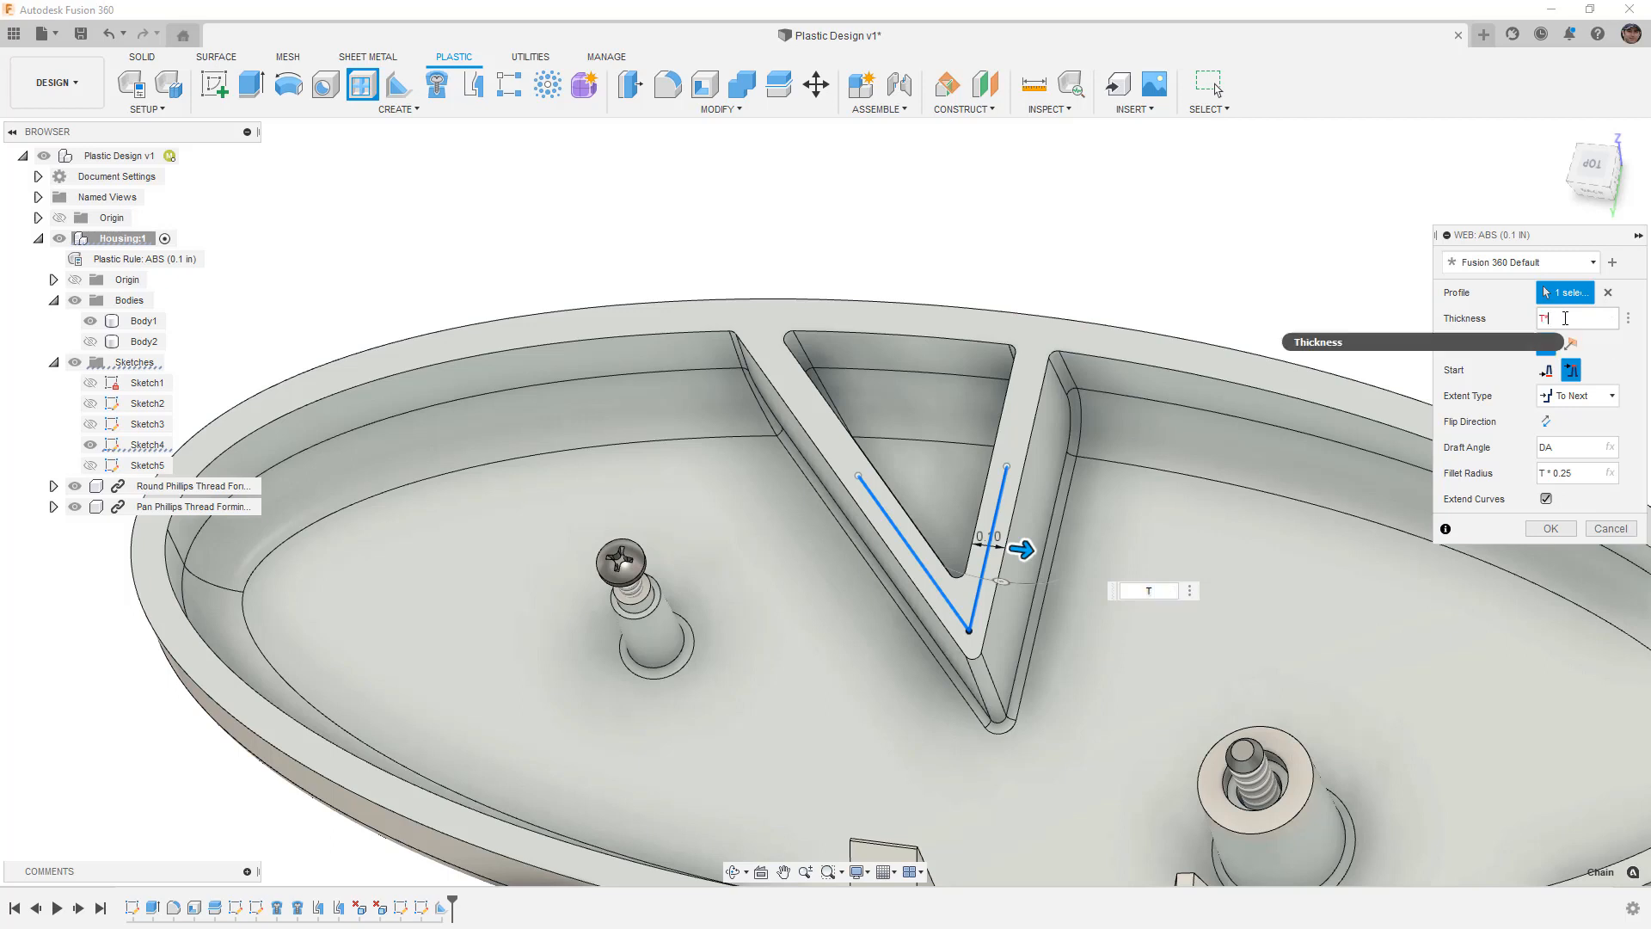
type(".6")
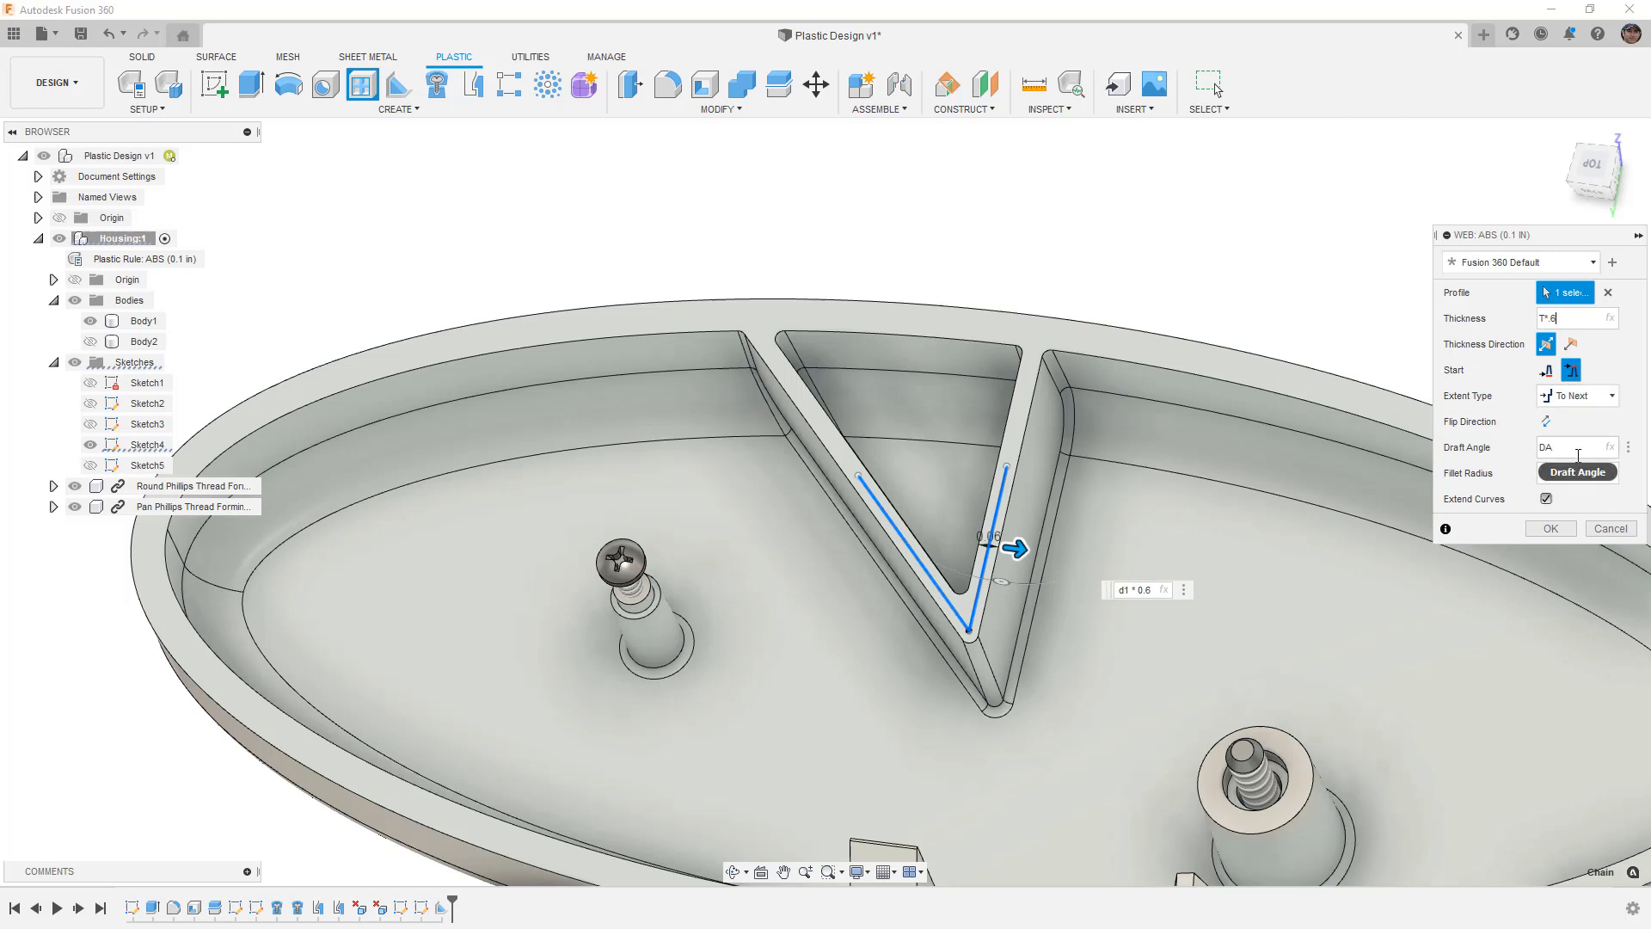
left_click(1570, 370)
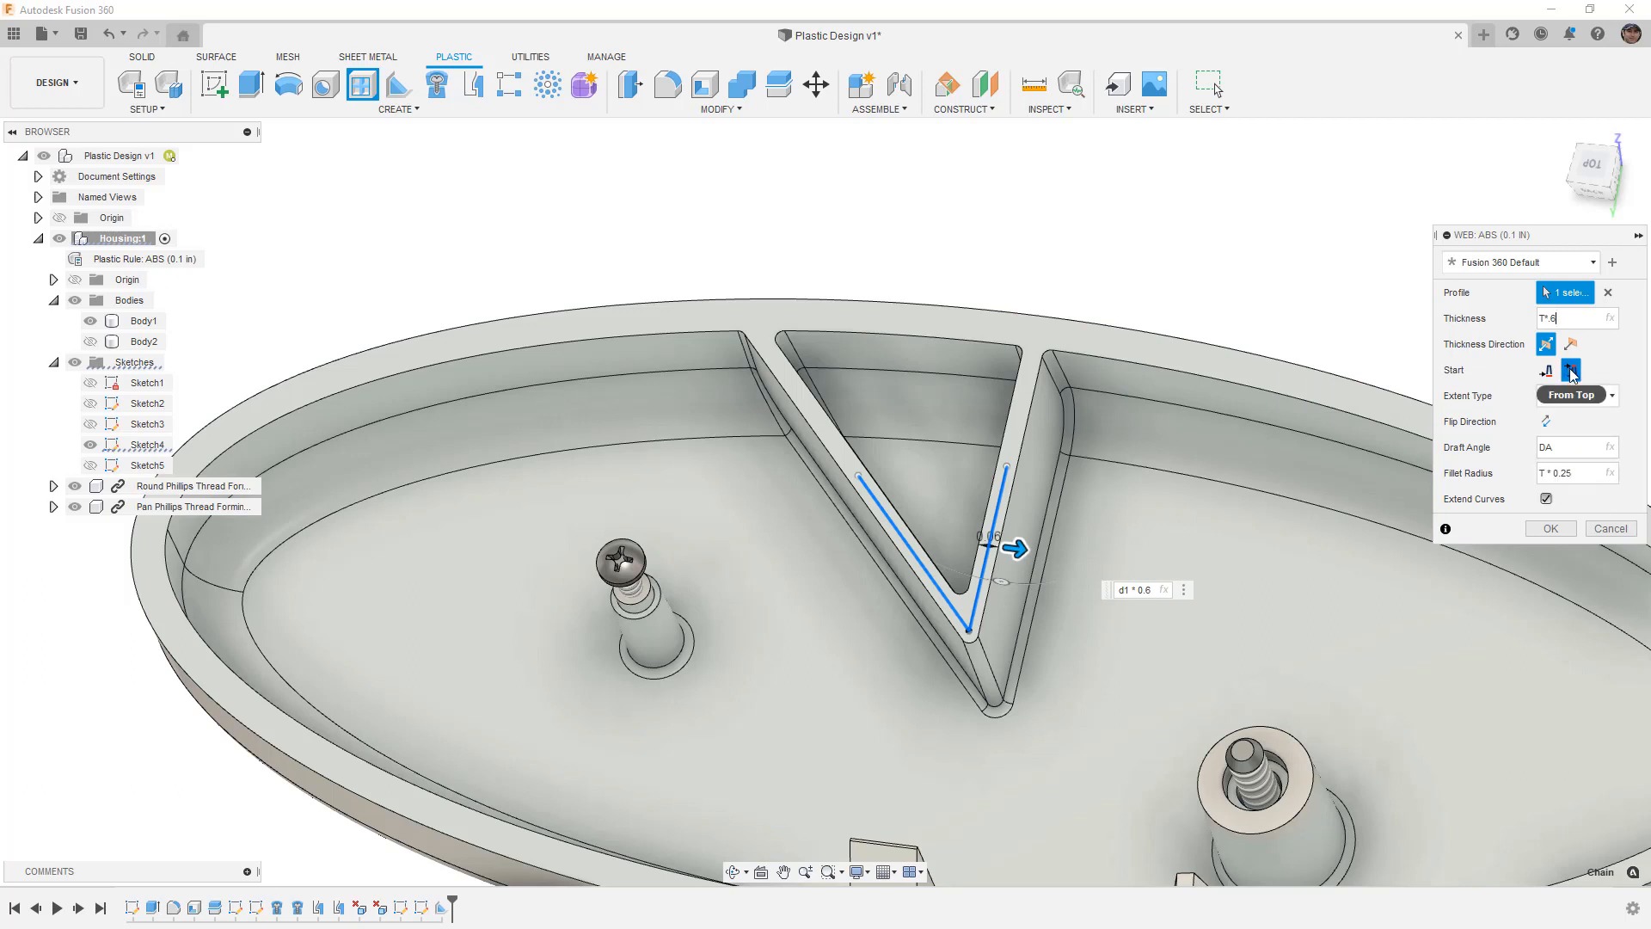
mouse_move(1570, 370)
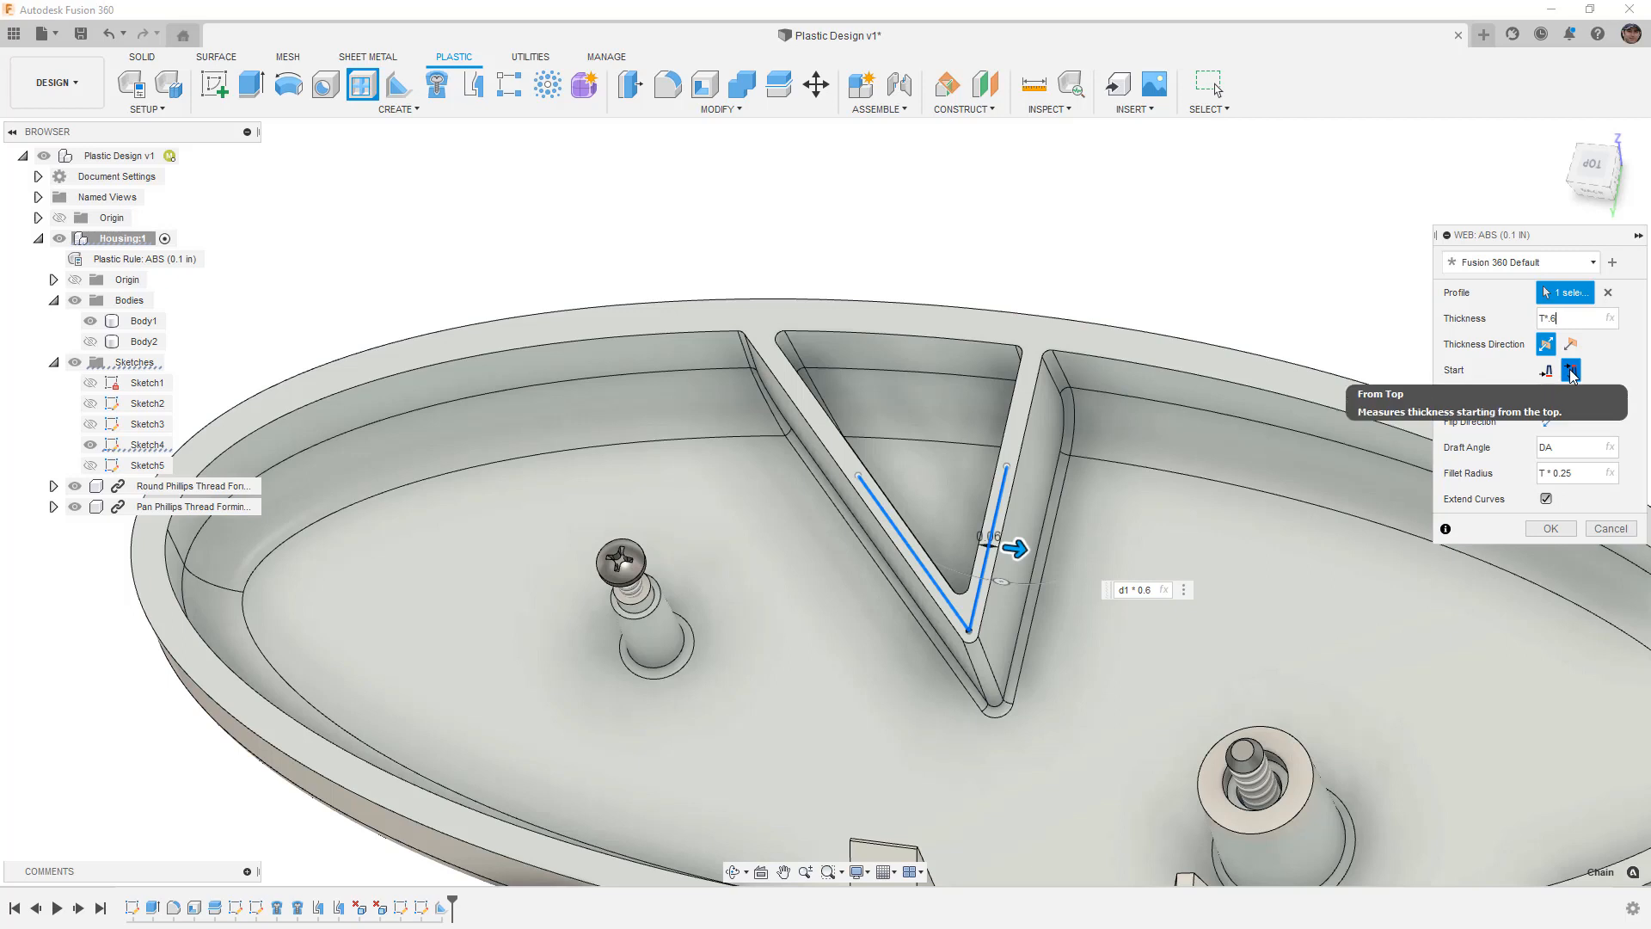
- Toggle the web's Start between From Top and From Bottom, ending on From Bottom
left_click(1570, 370)
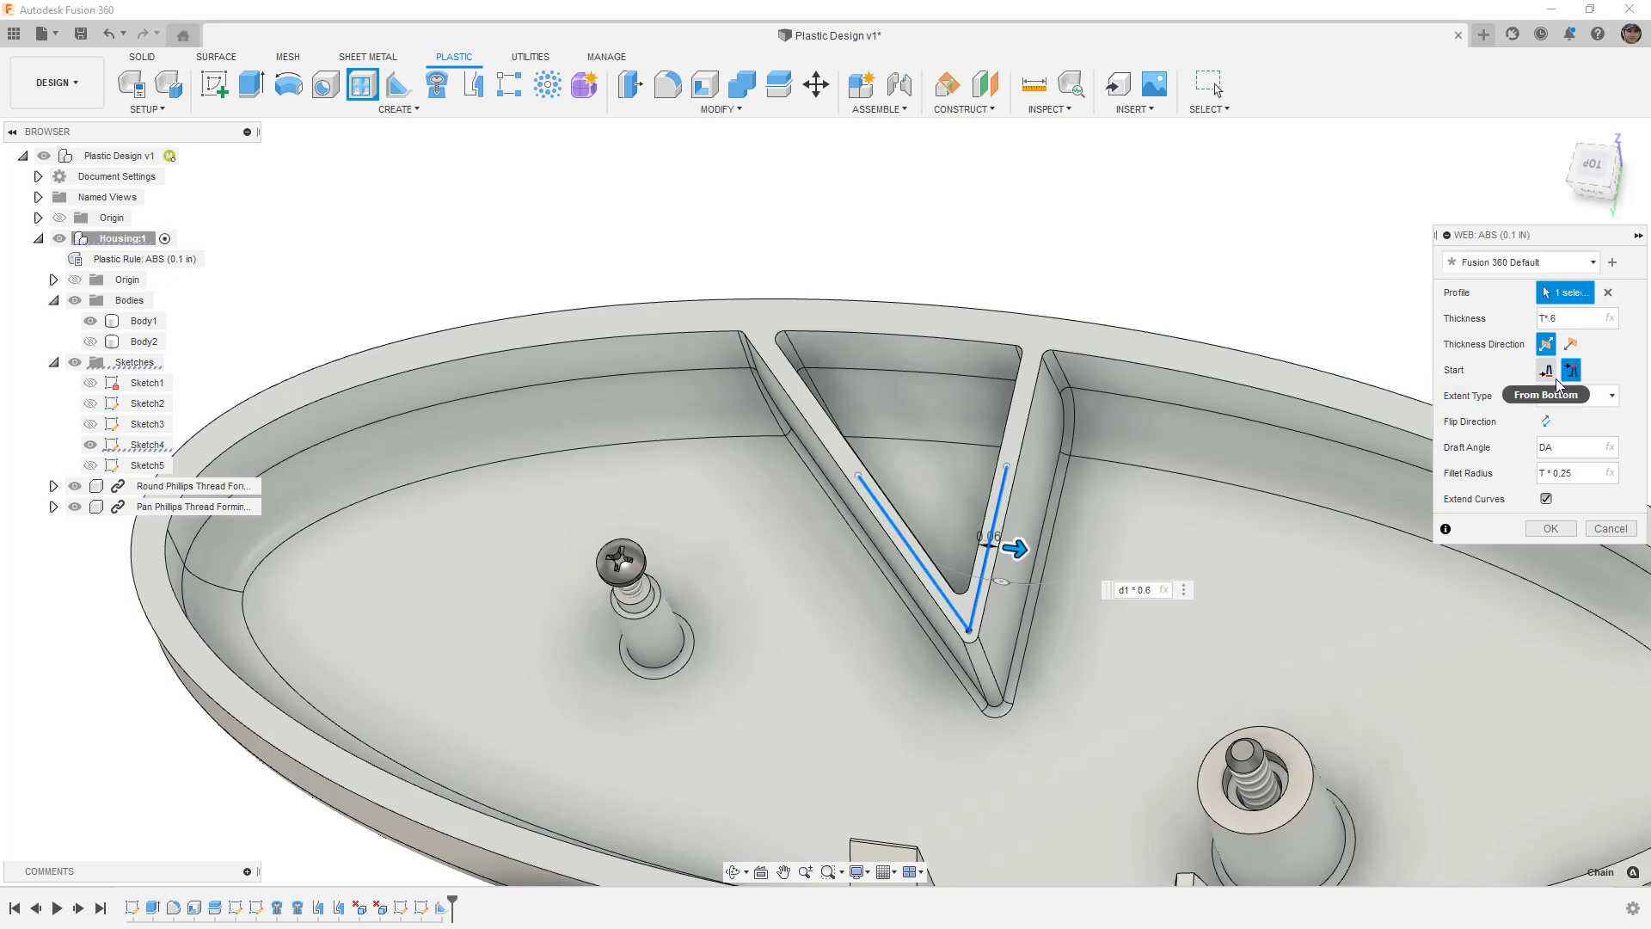
left_click(1546, 369)
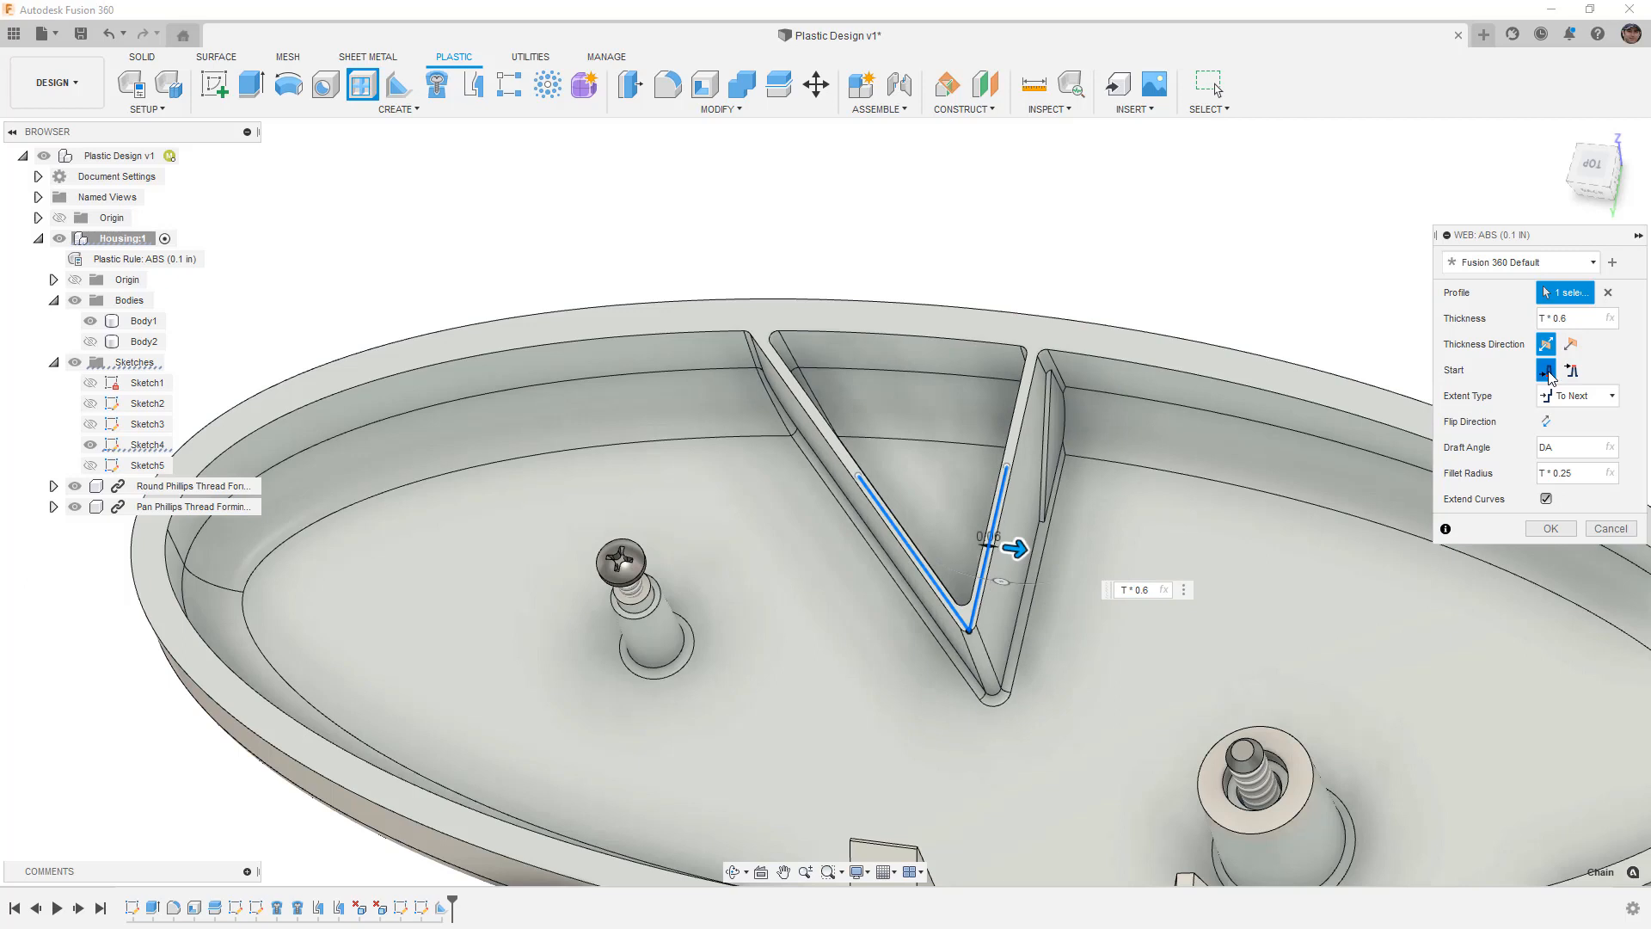
left_click(1570, 369)
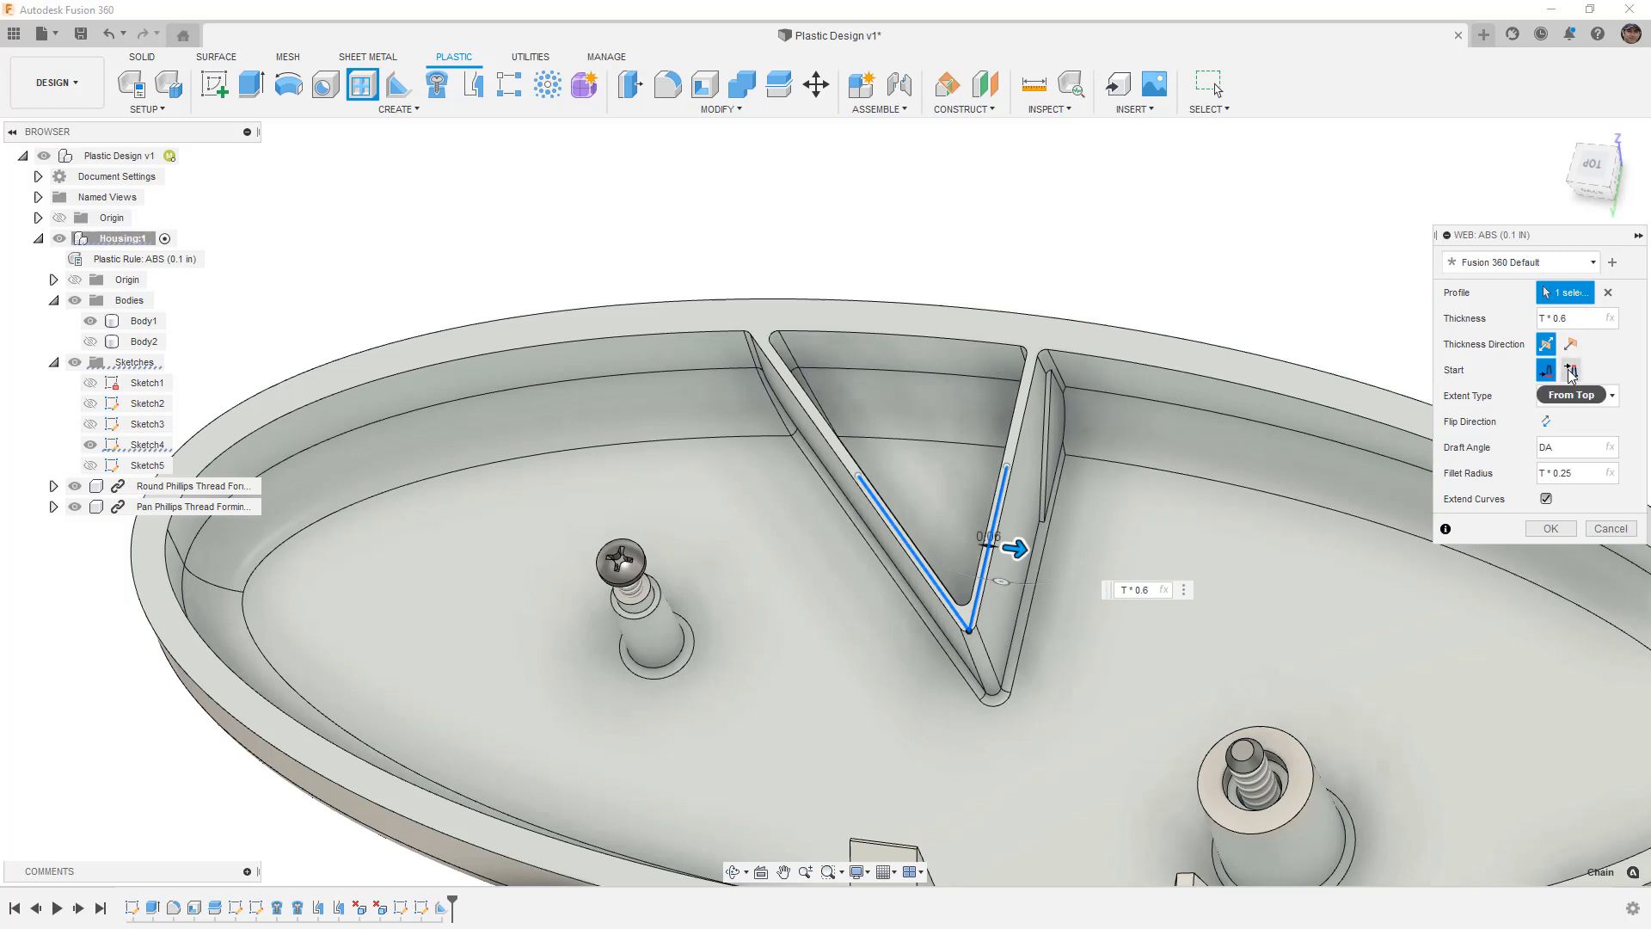
left_click(1568, 370)
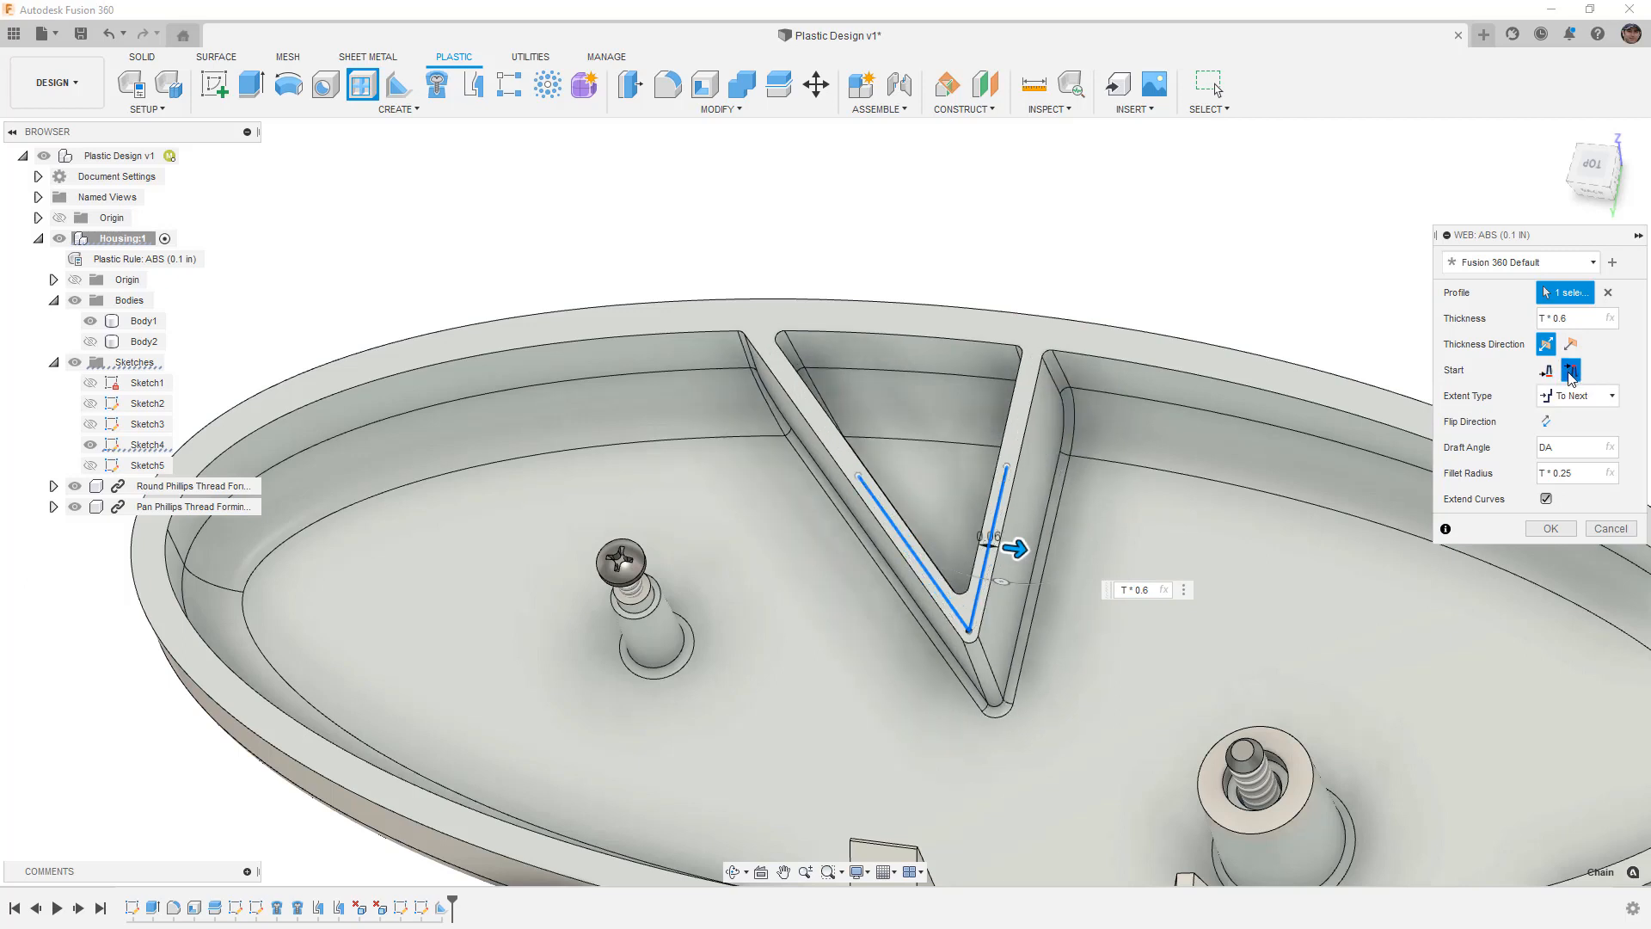
left_click(1568, 370)
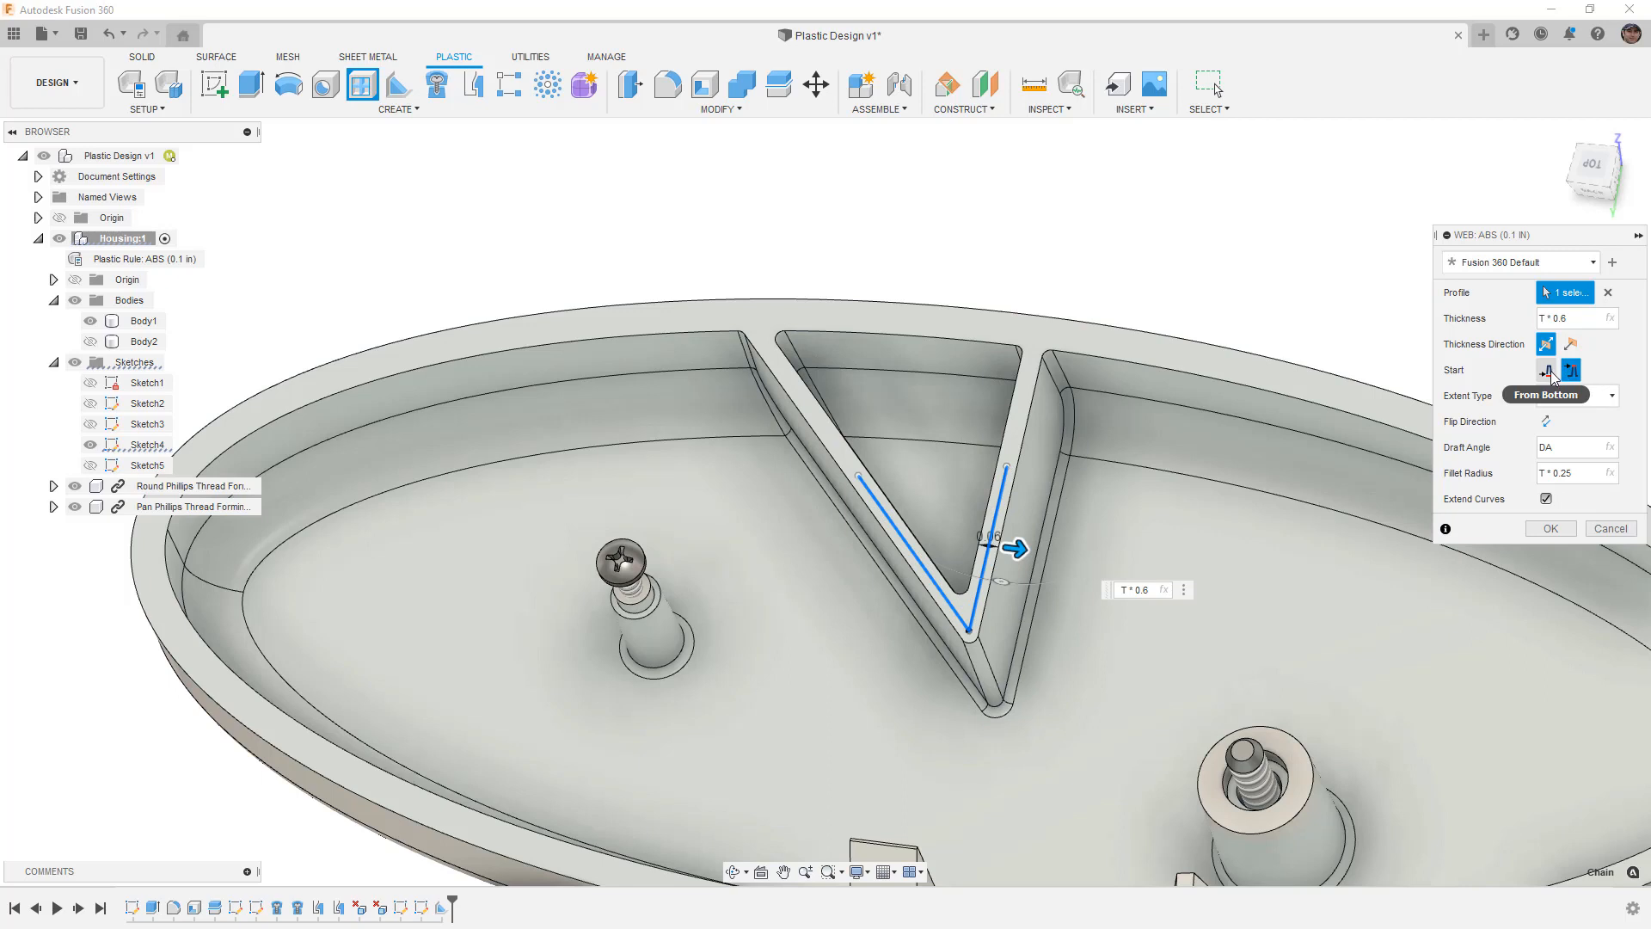
left_click(1577, 396)
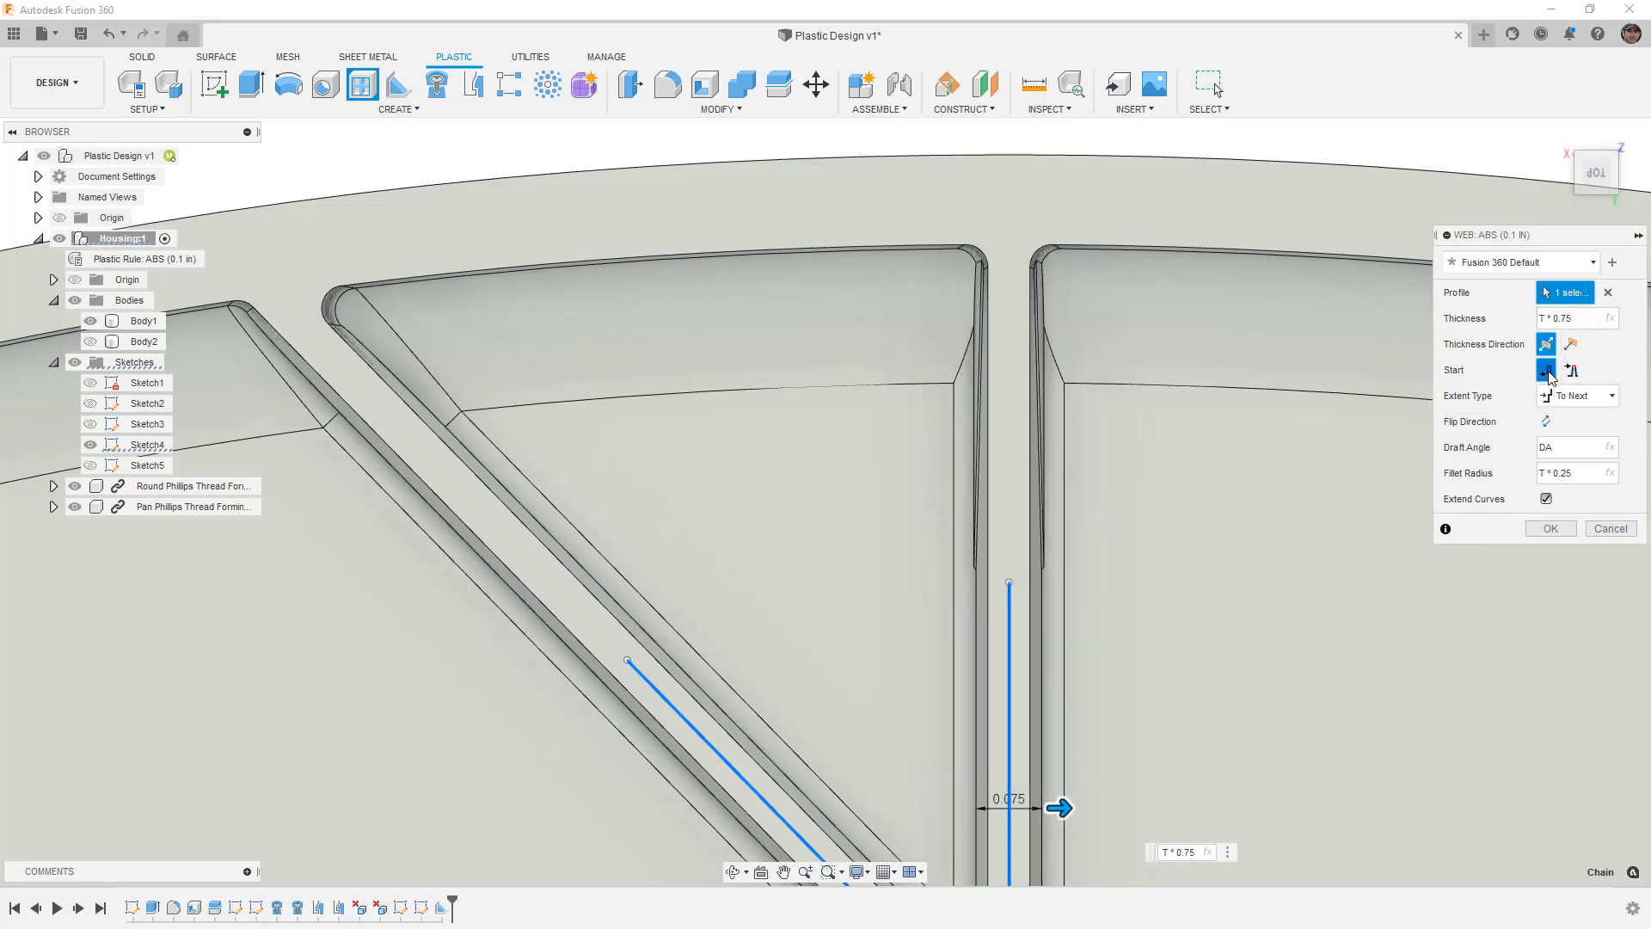
mouse_move(1577, 323)
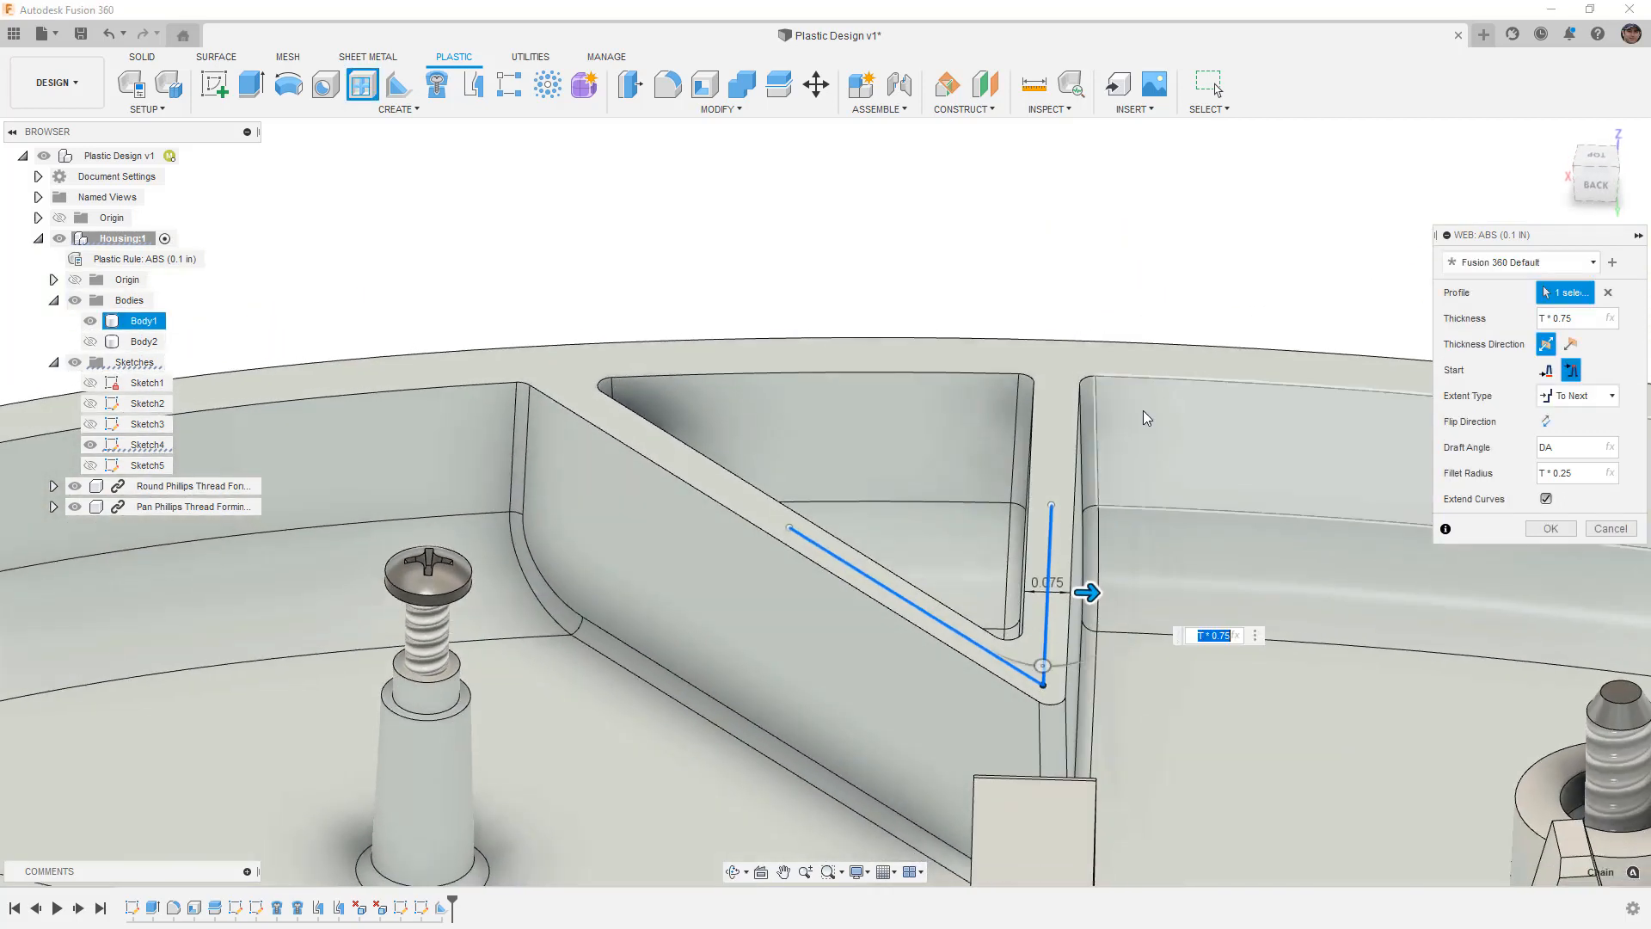
mouse_move(1123, 435)
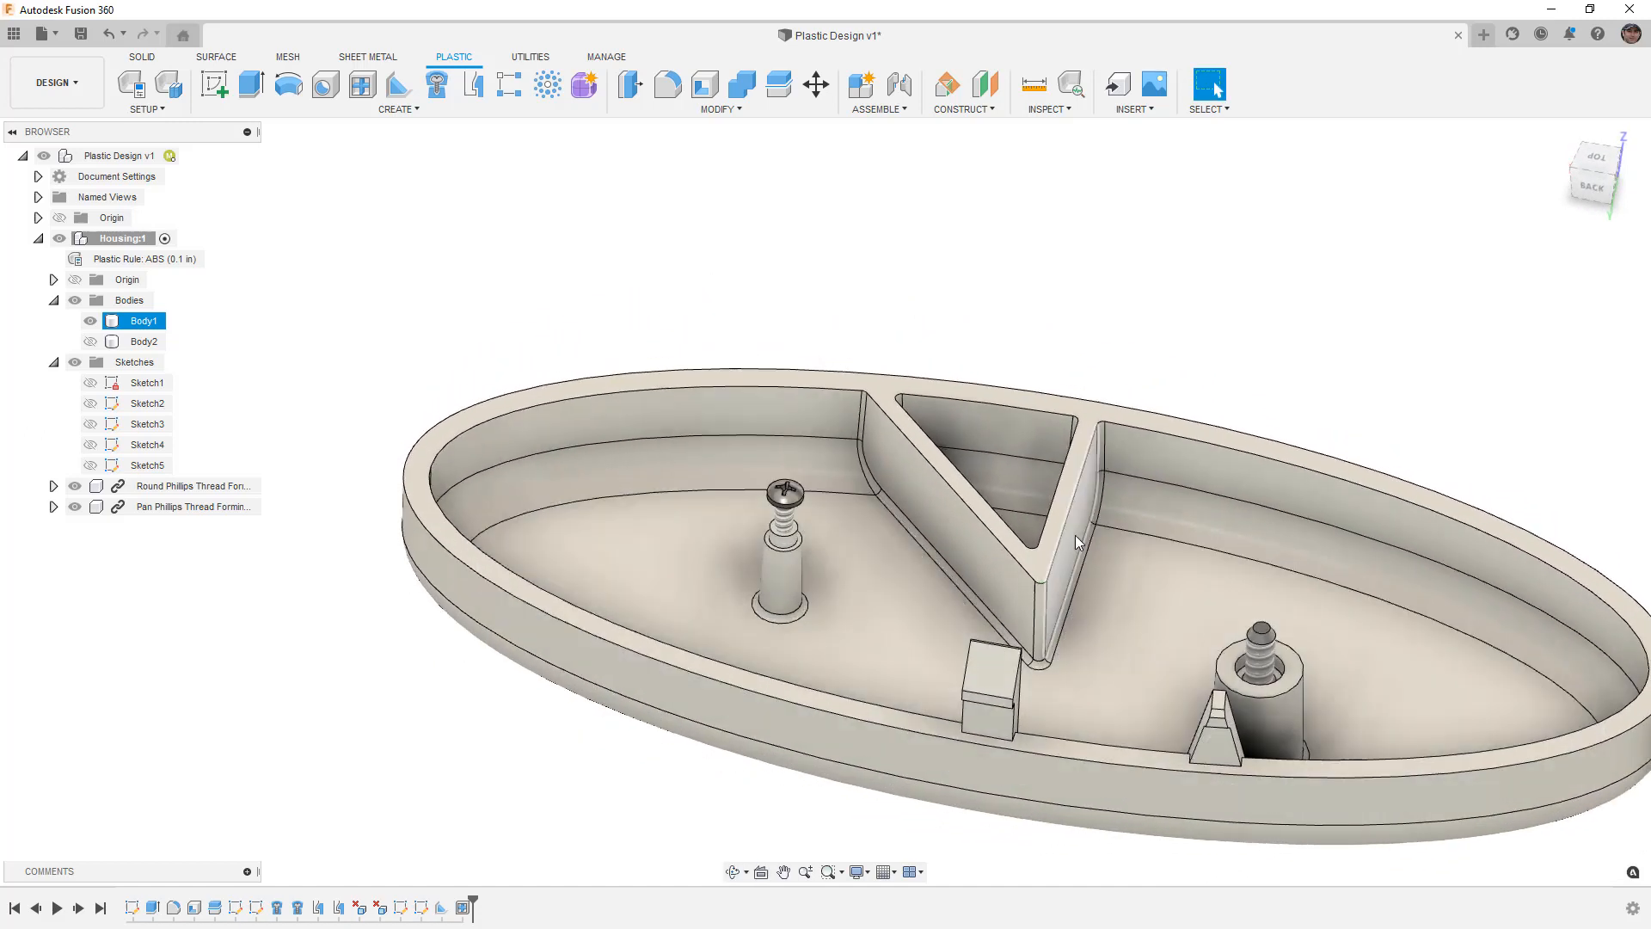
- Run a Design Advice moldability analysis on the housing body with the default pull direction
left_click(1037, 362)
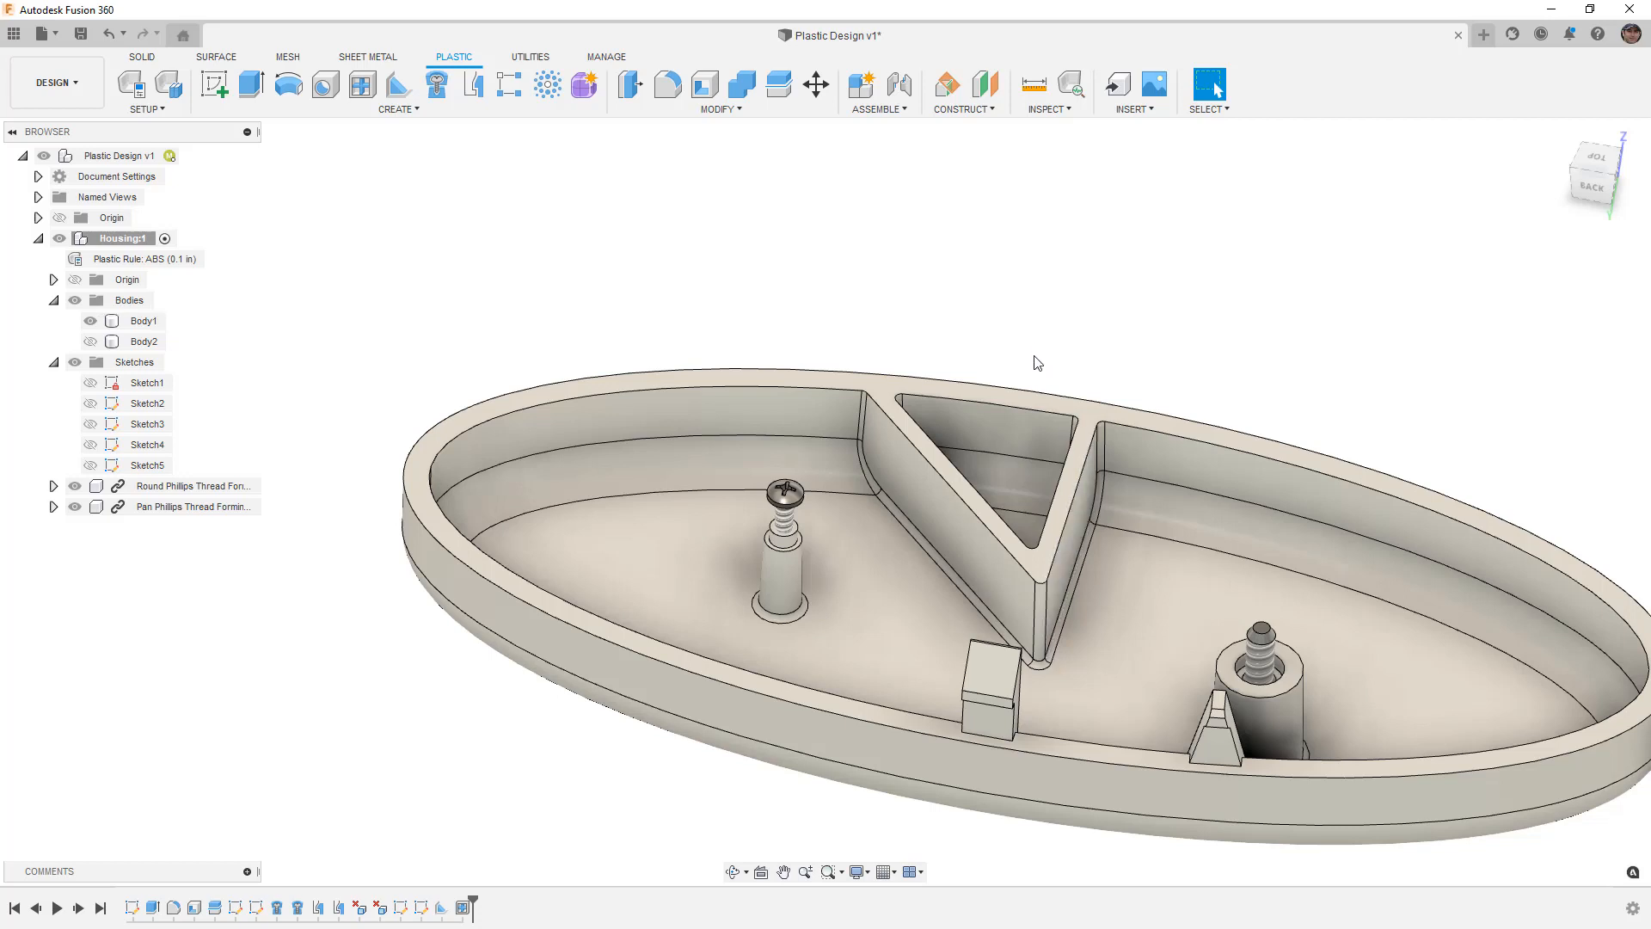
mouse_move(1071, 85)
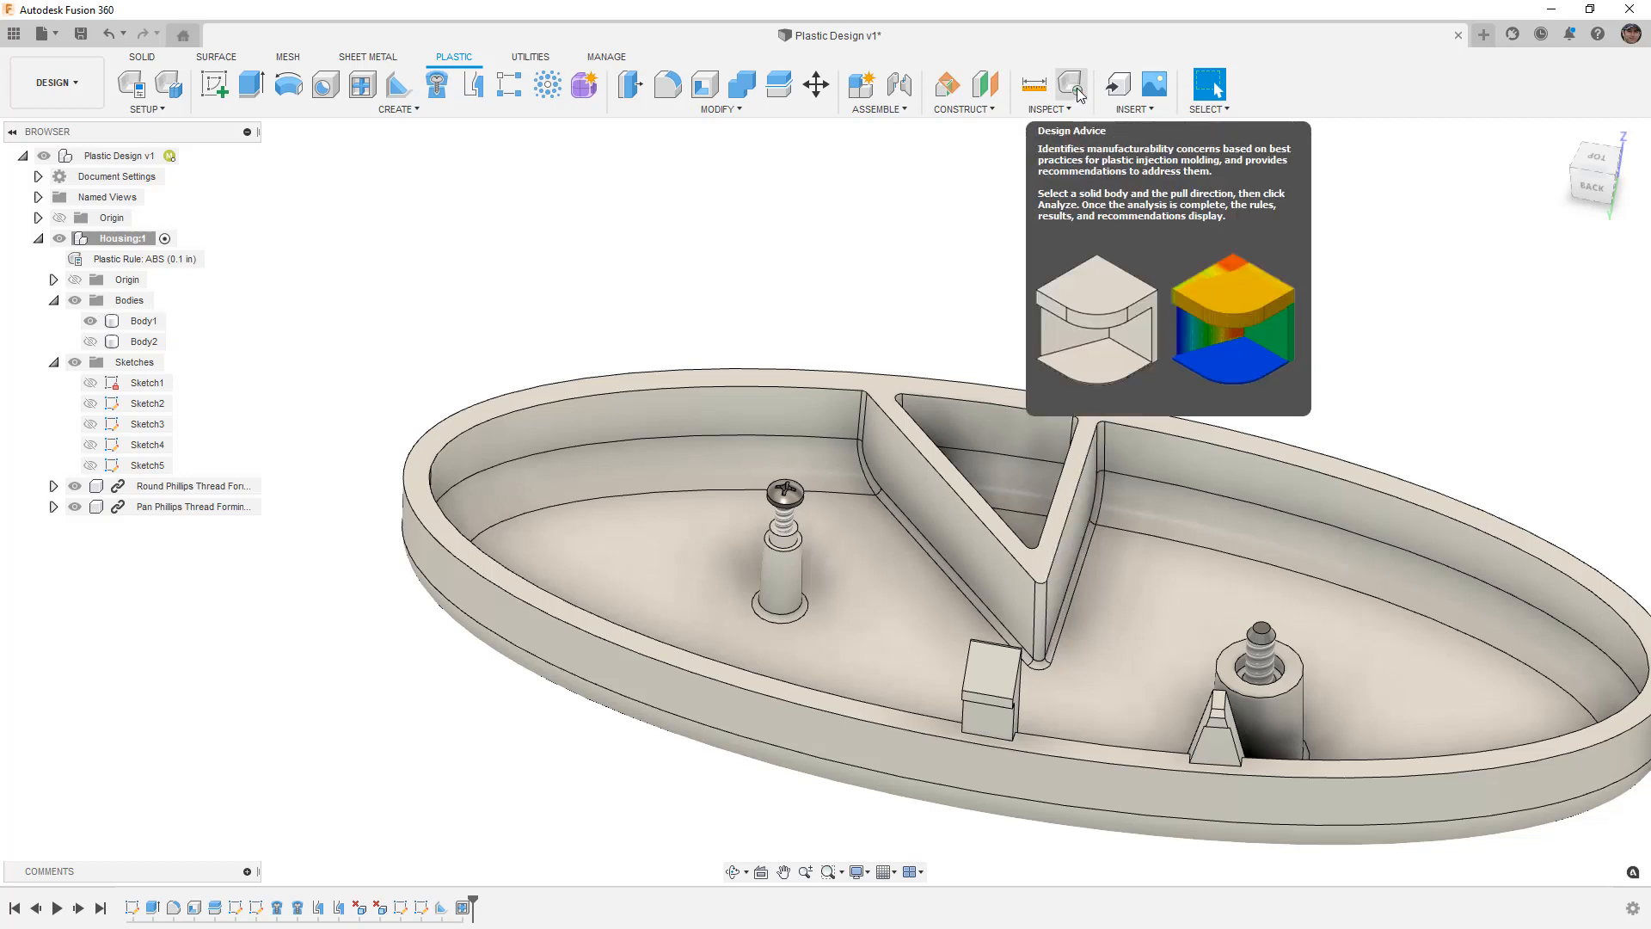
left_click(1072, 85)
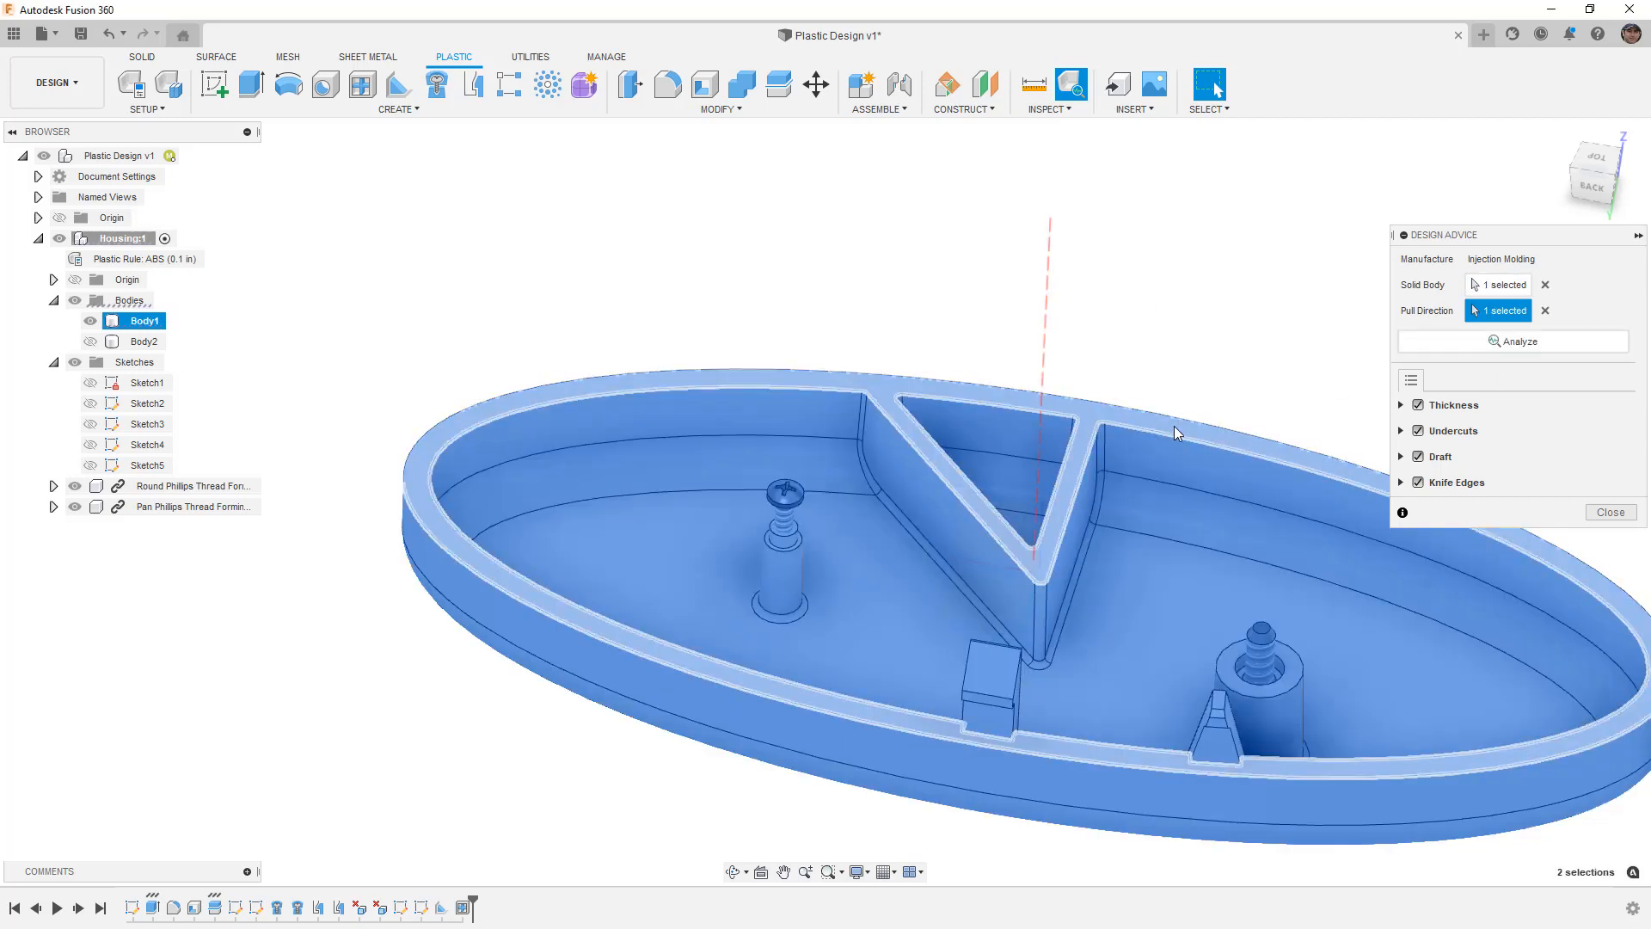
left_click(1513, 340)
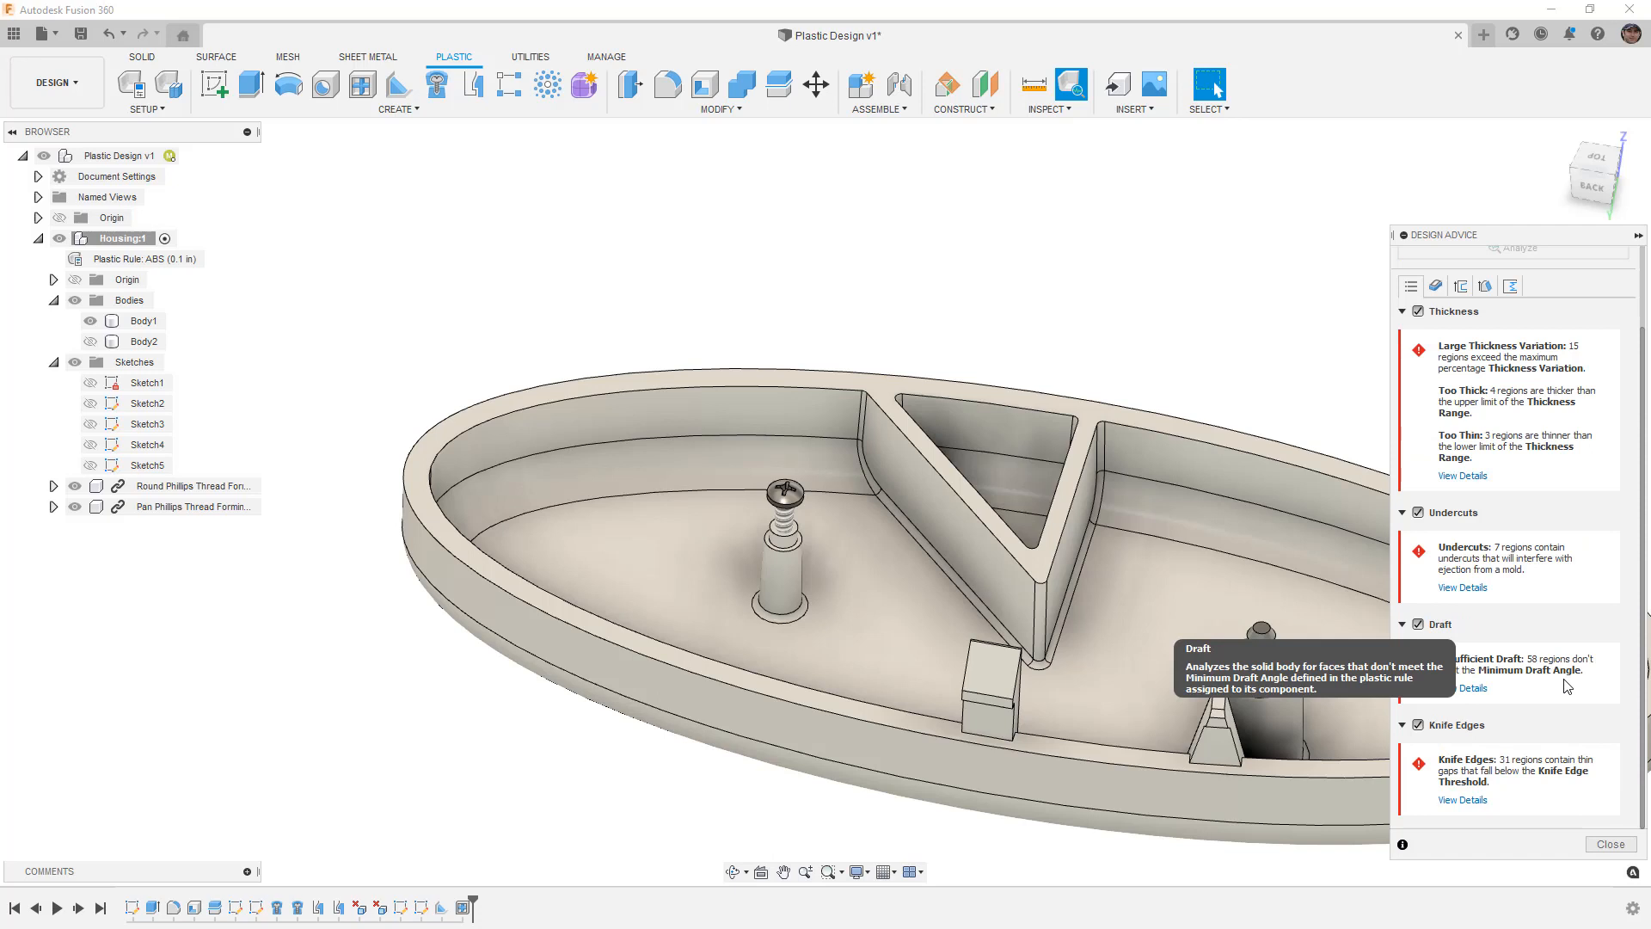
mouse_move(1513, 709)
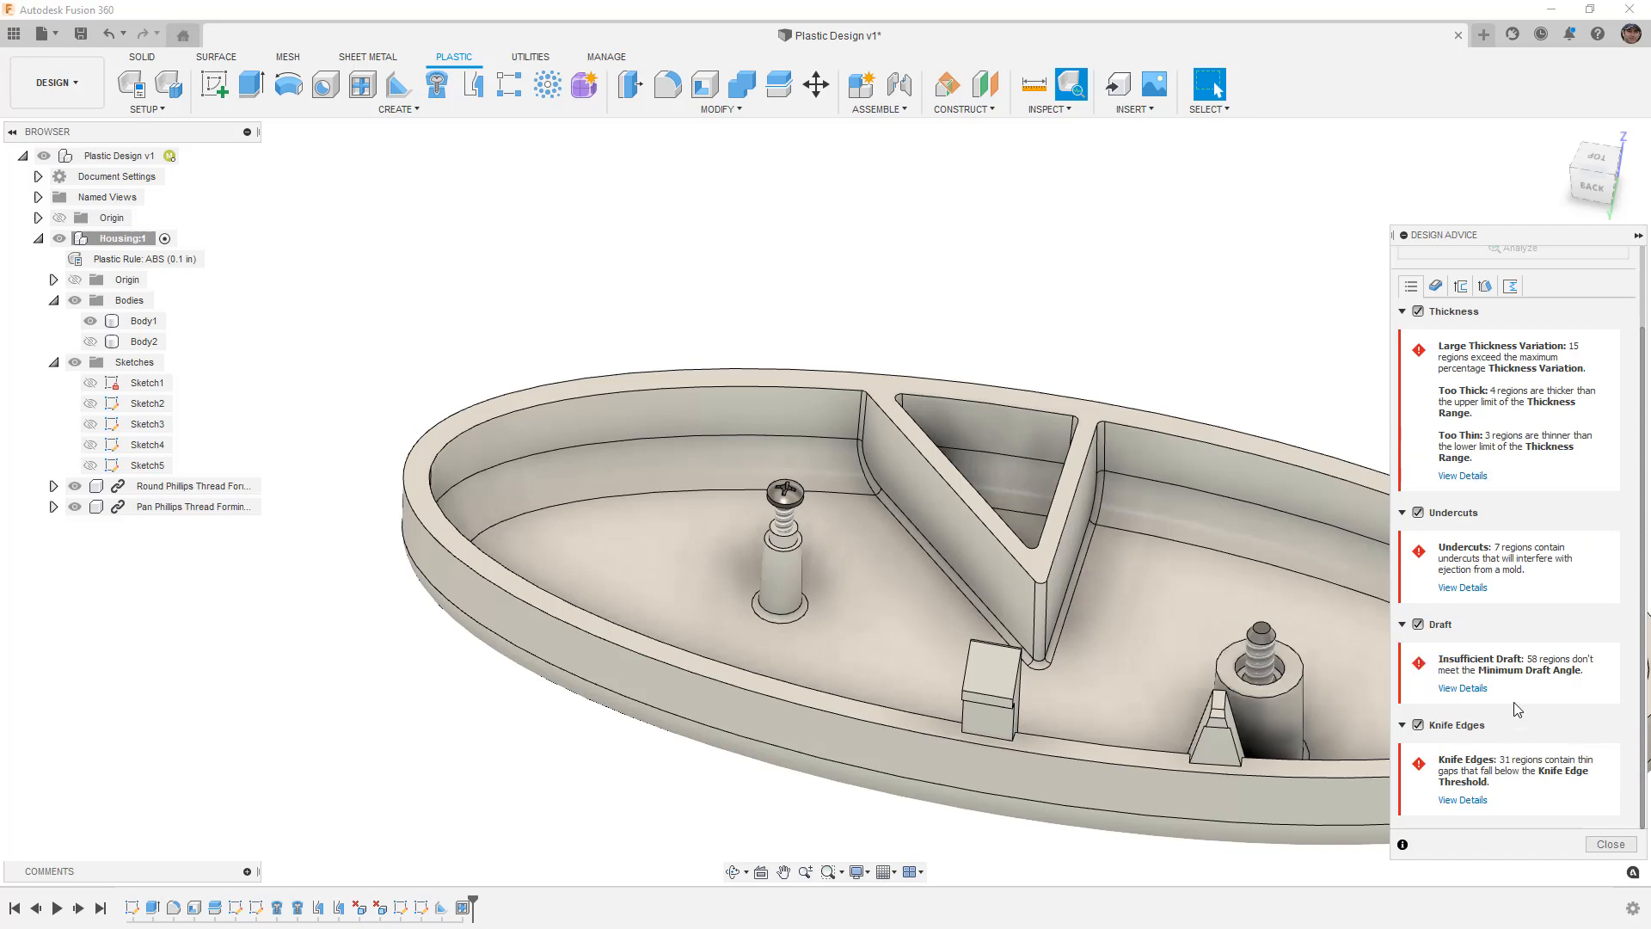
- Show the Thickness results as a Full Range colour map from 0.02 in to 0.15 in
left_click(1462, 688)
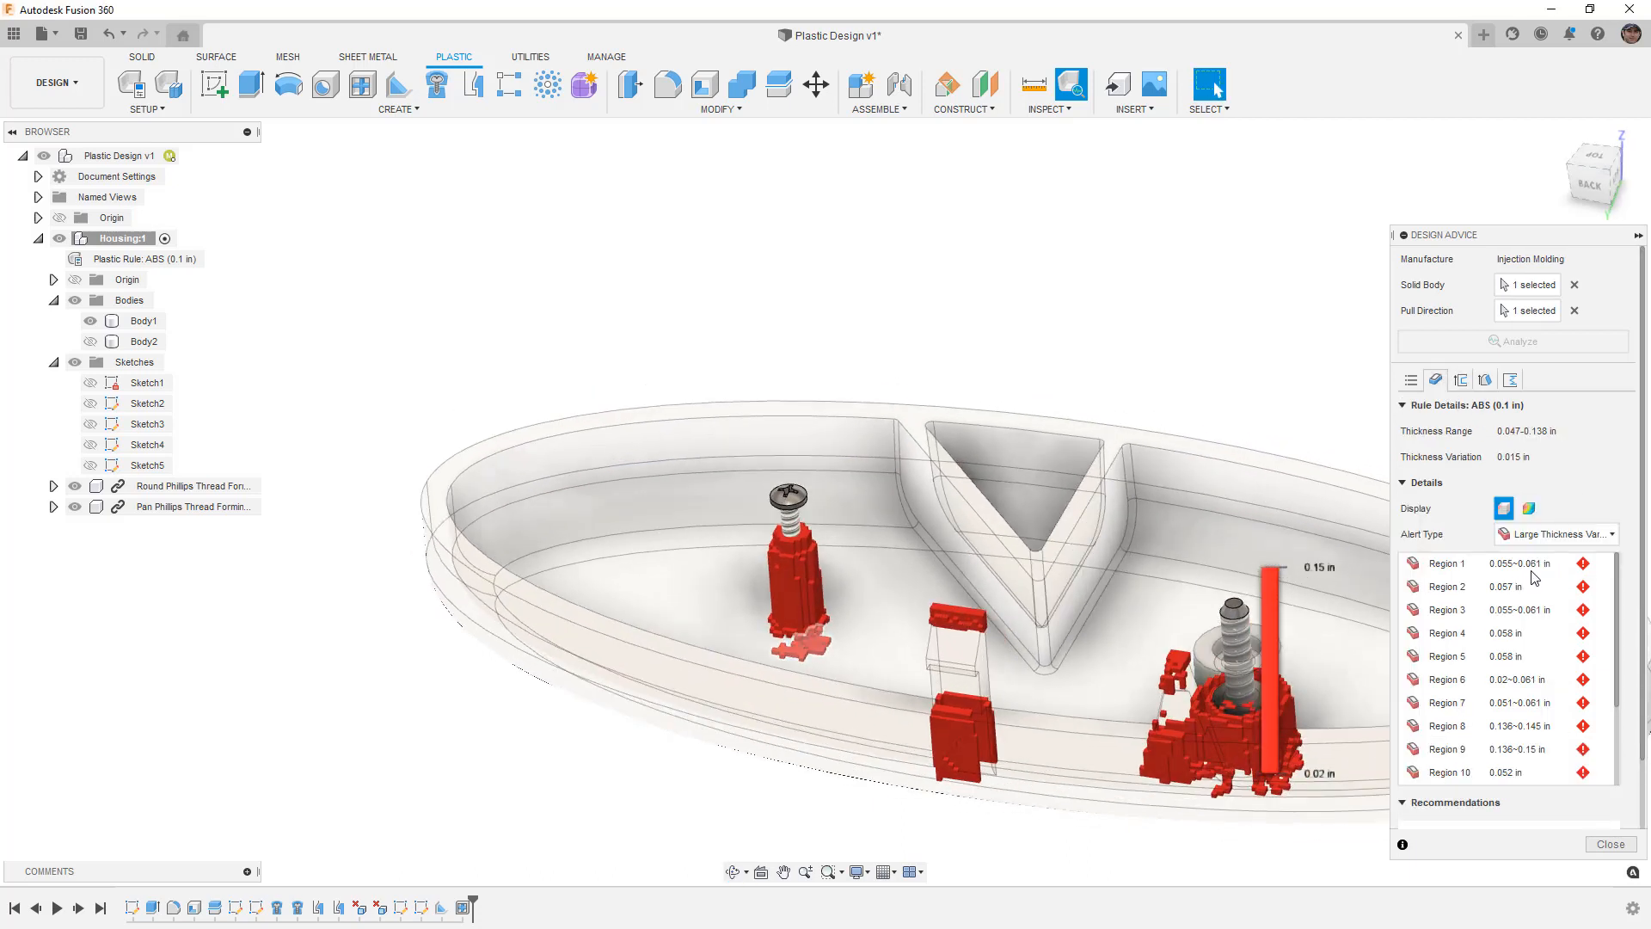
left_click(1527, 509)
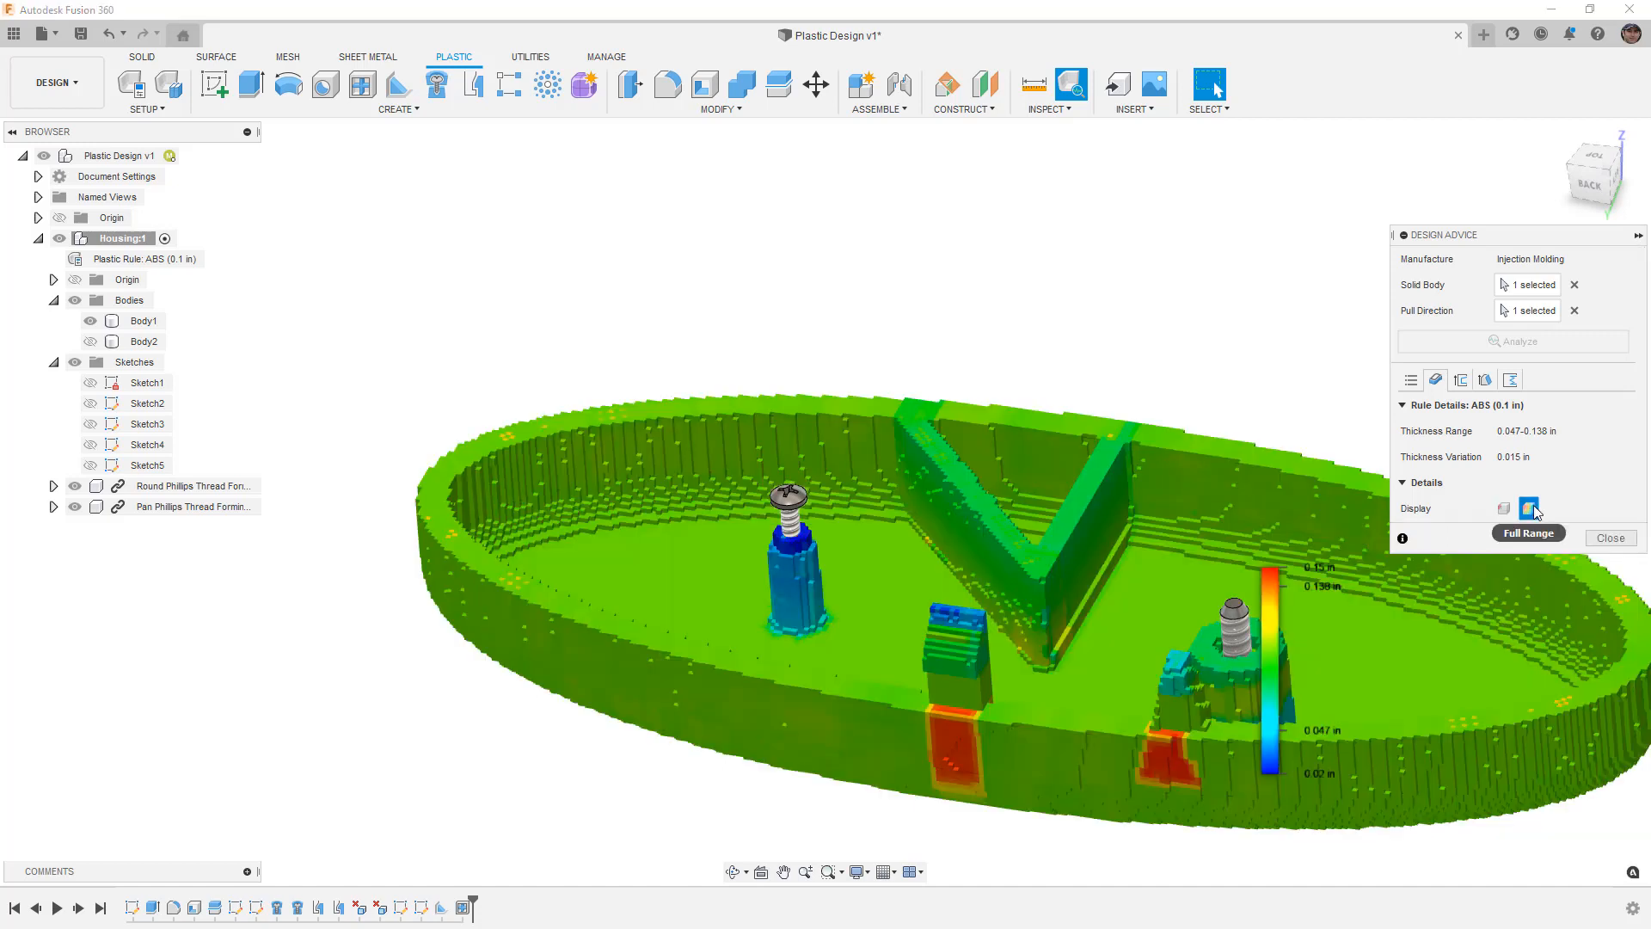
mouse_move(1279, 590)
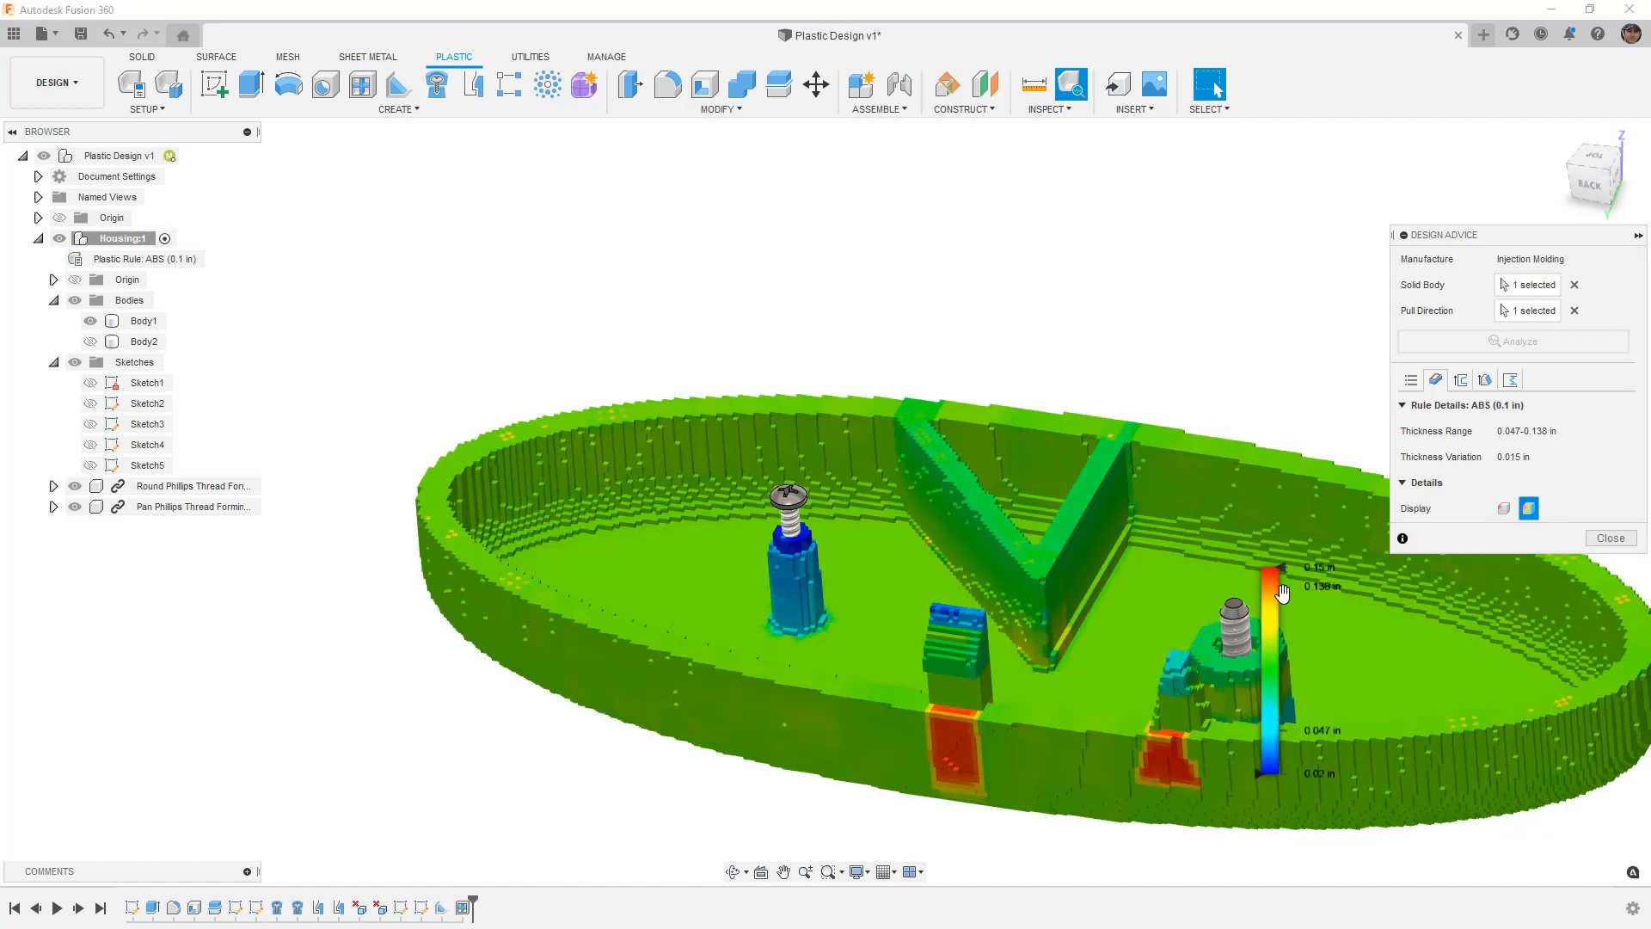
left_click(1503, 507)
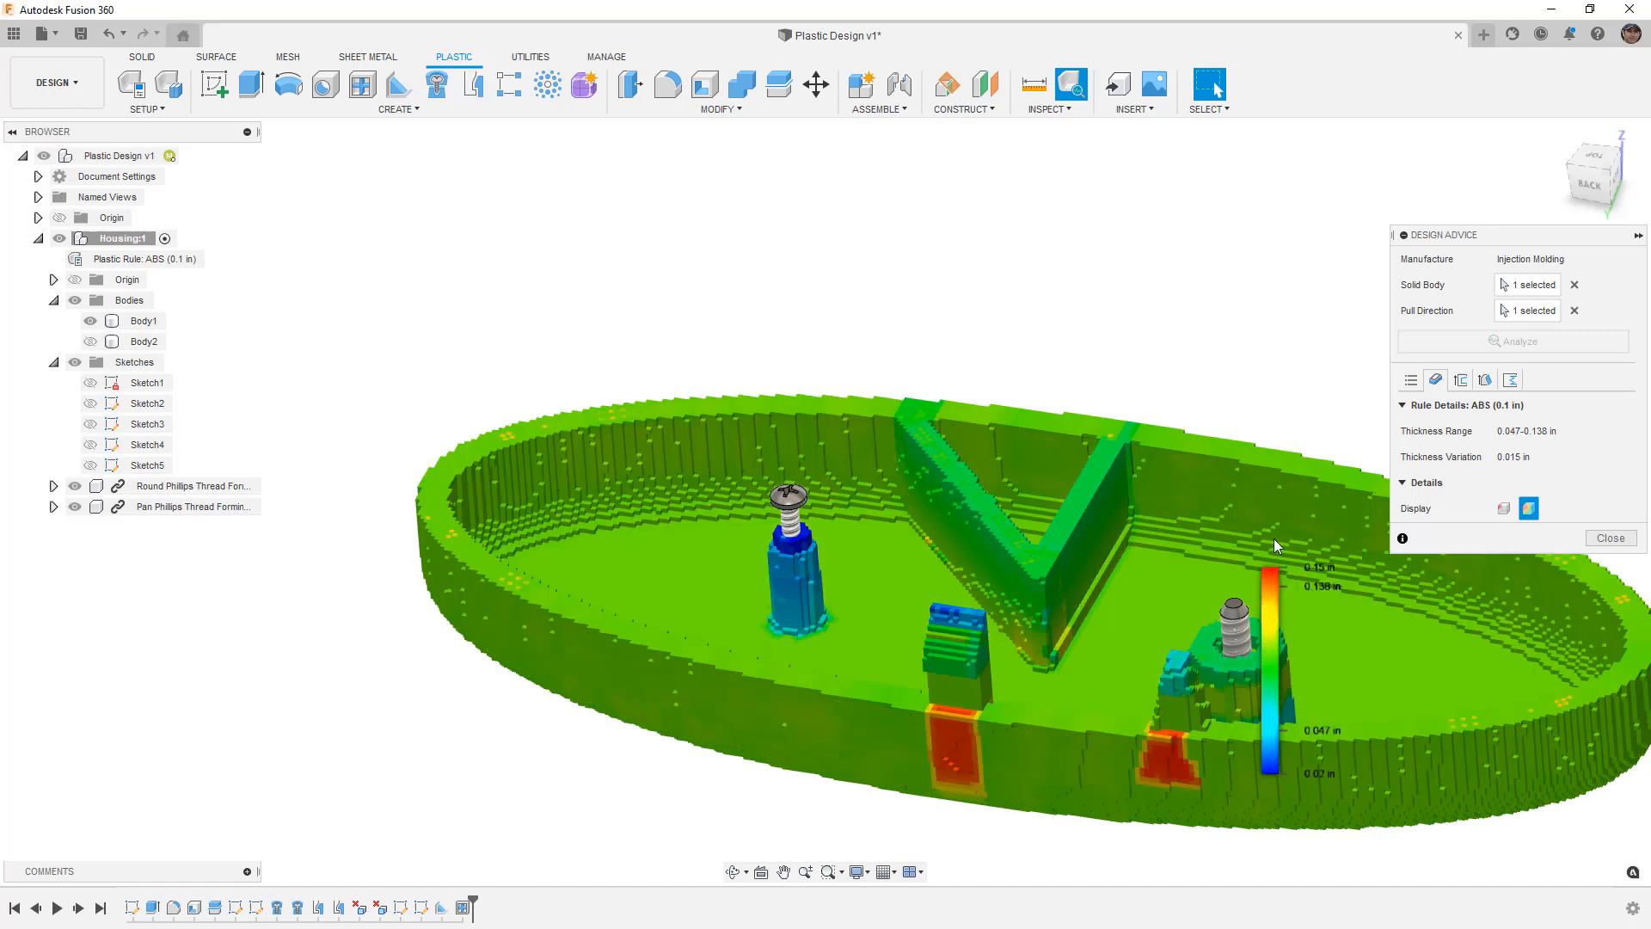
mouse_move(1462, 378)
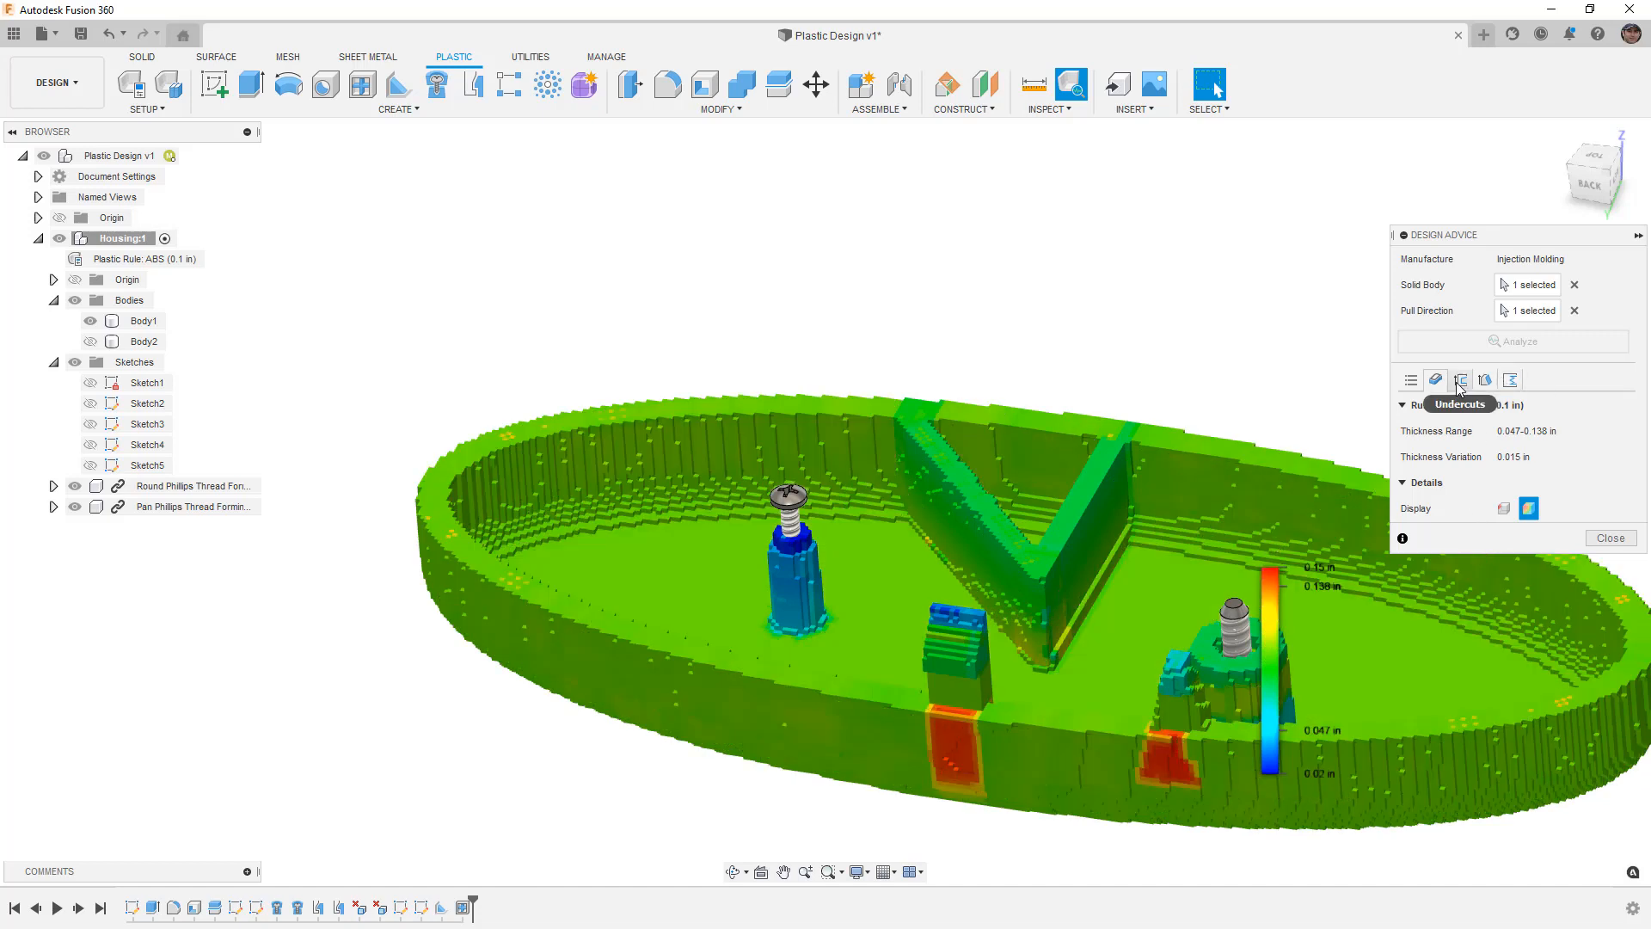
- Mark undercut Region 1 as Ignore, then show the insufficient-draft regions
left_click(1460, 378)
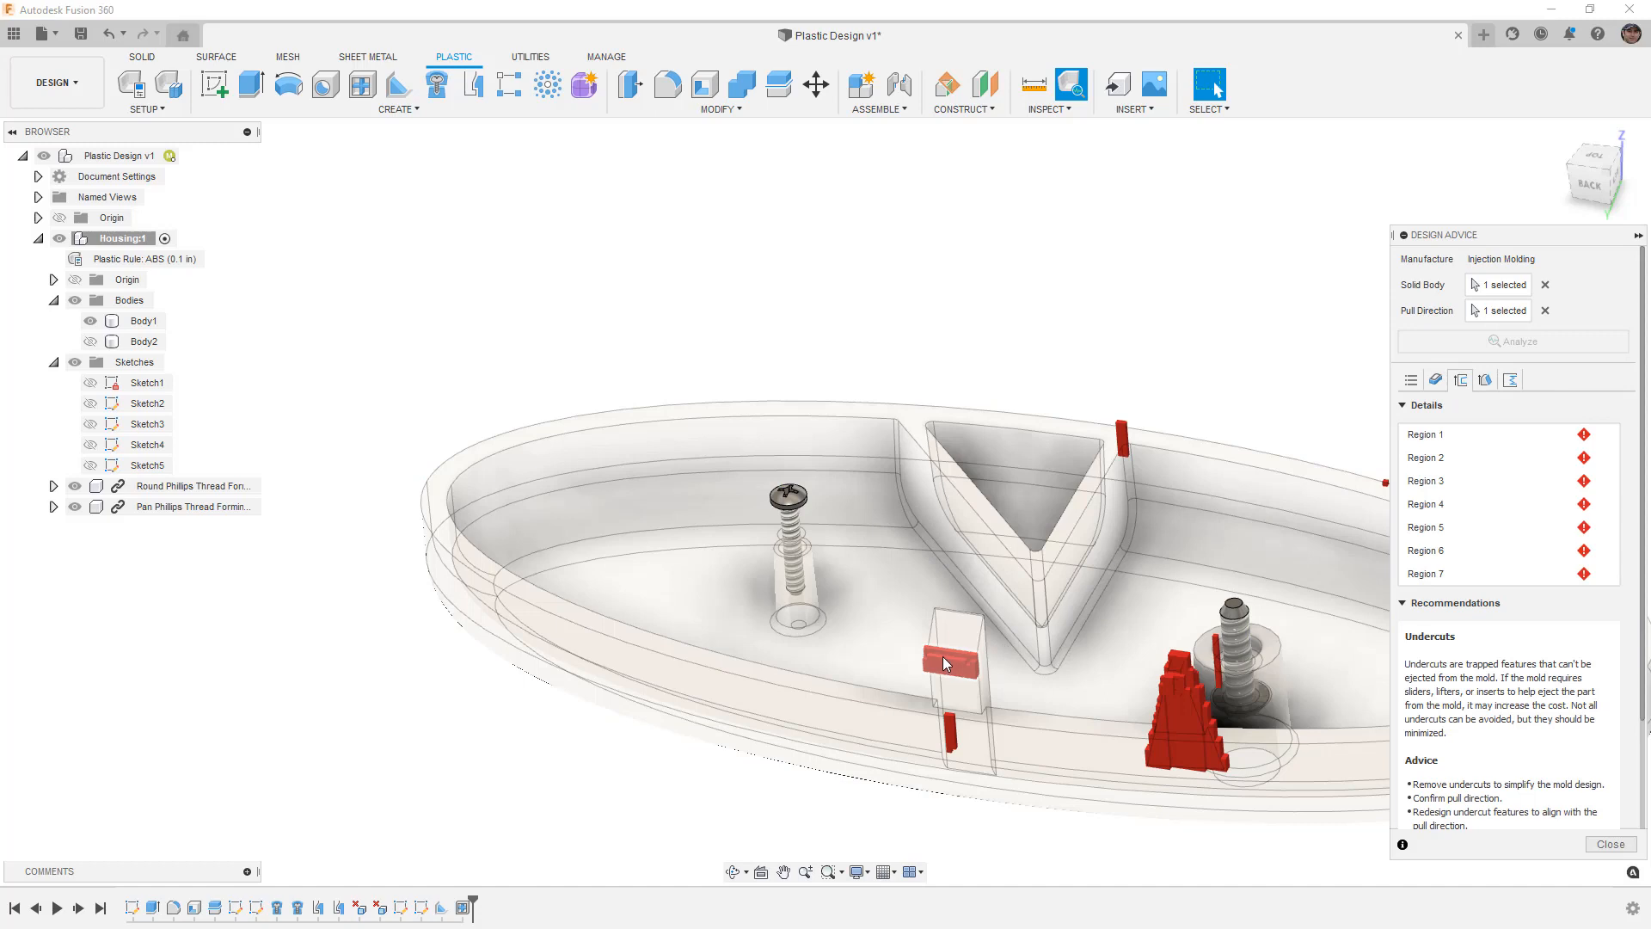
mouse_move(1090, 732)
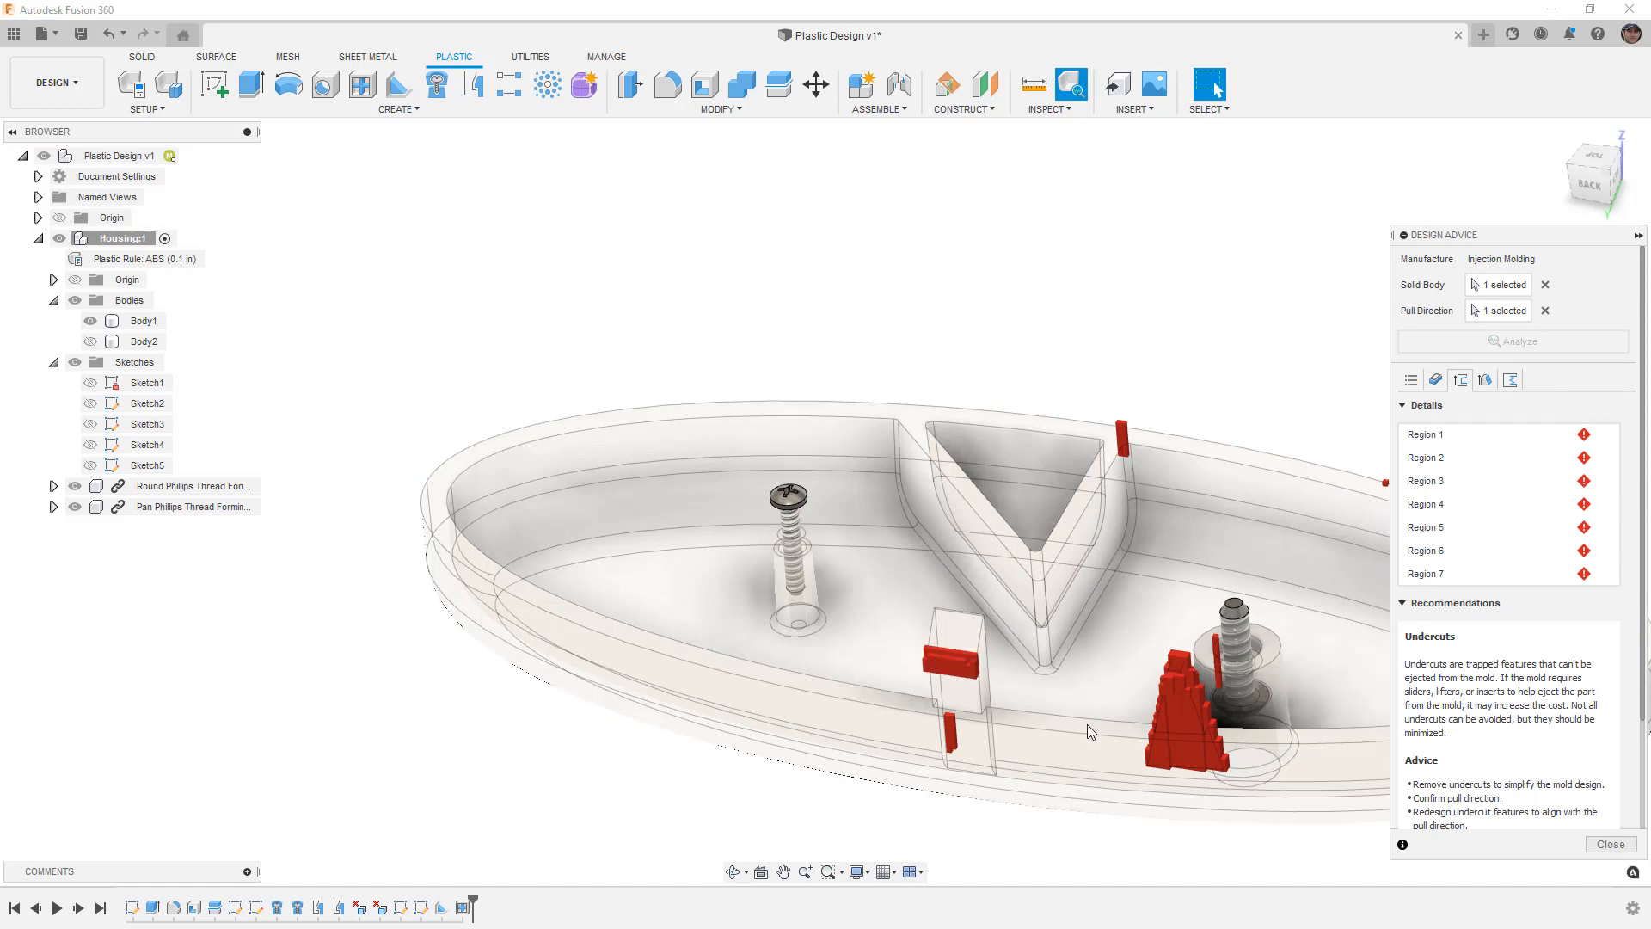
left_click(1426, 433)
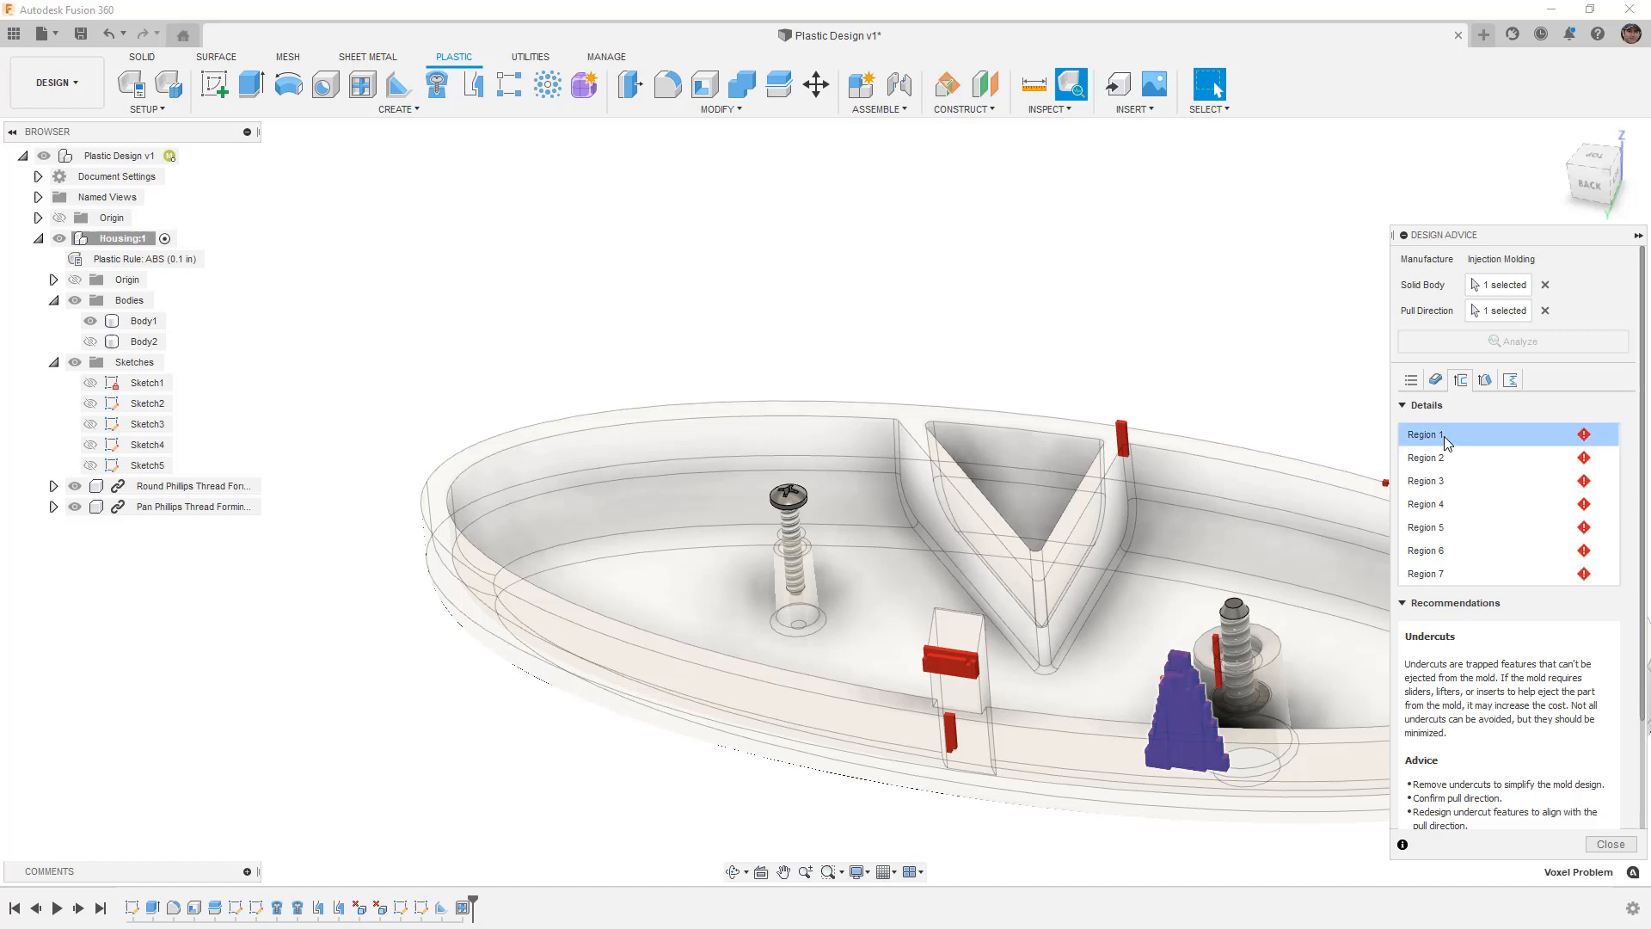
left_click(1596, 433)
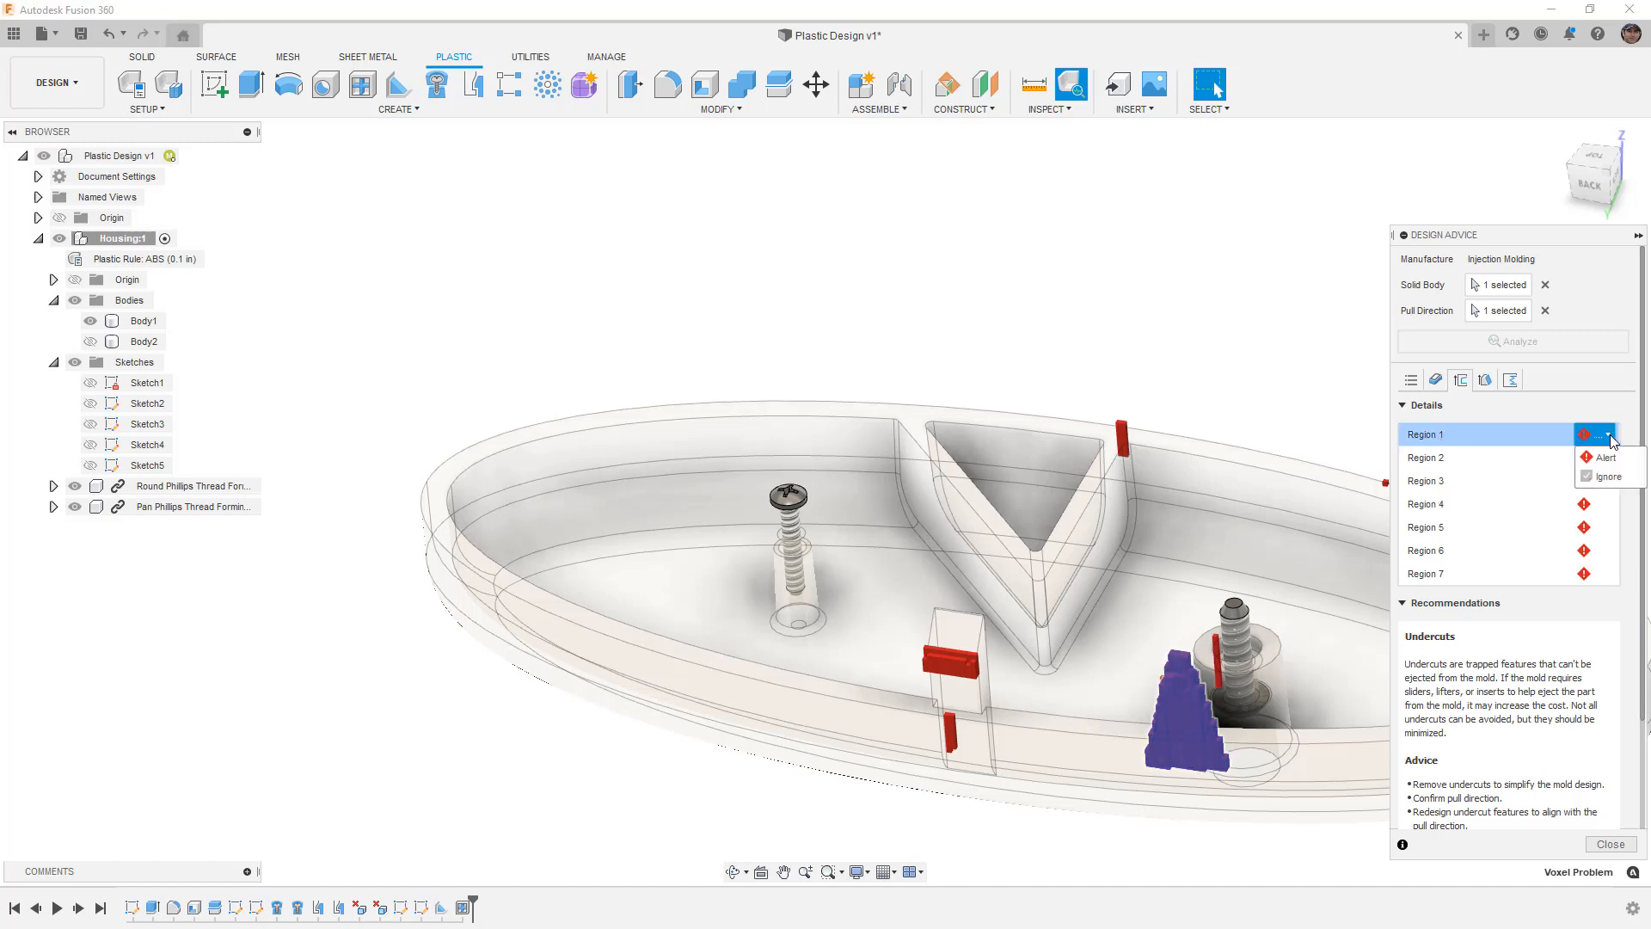
left_click(1604, 477)
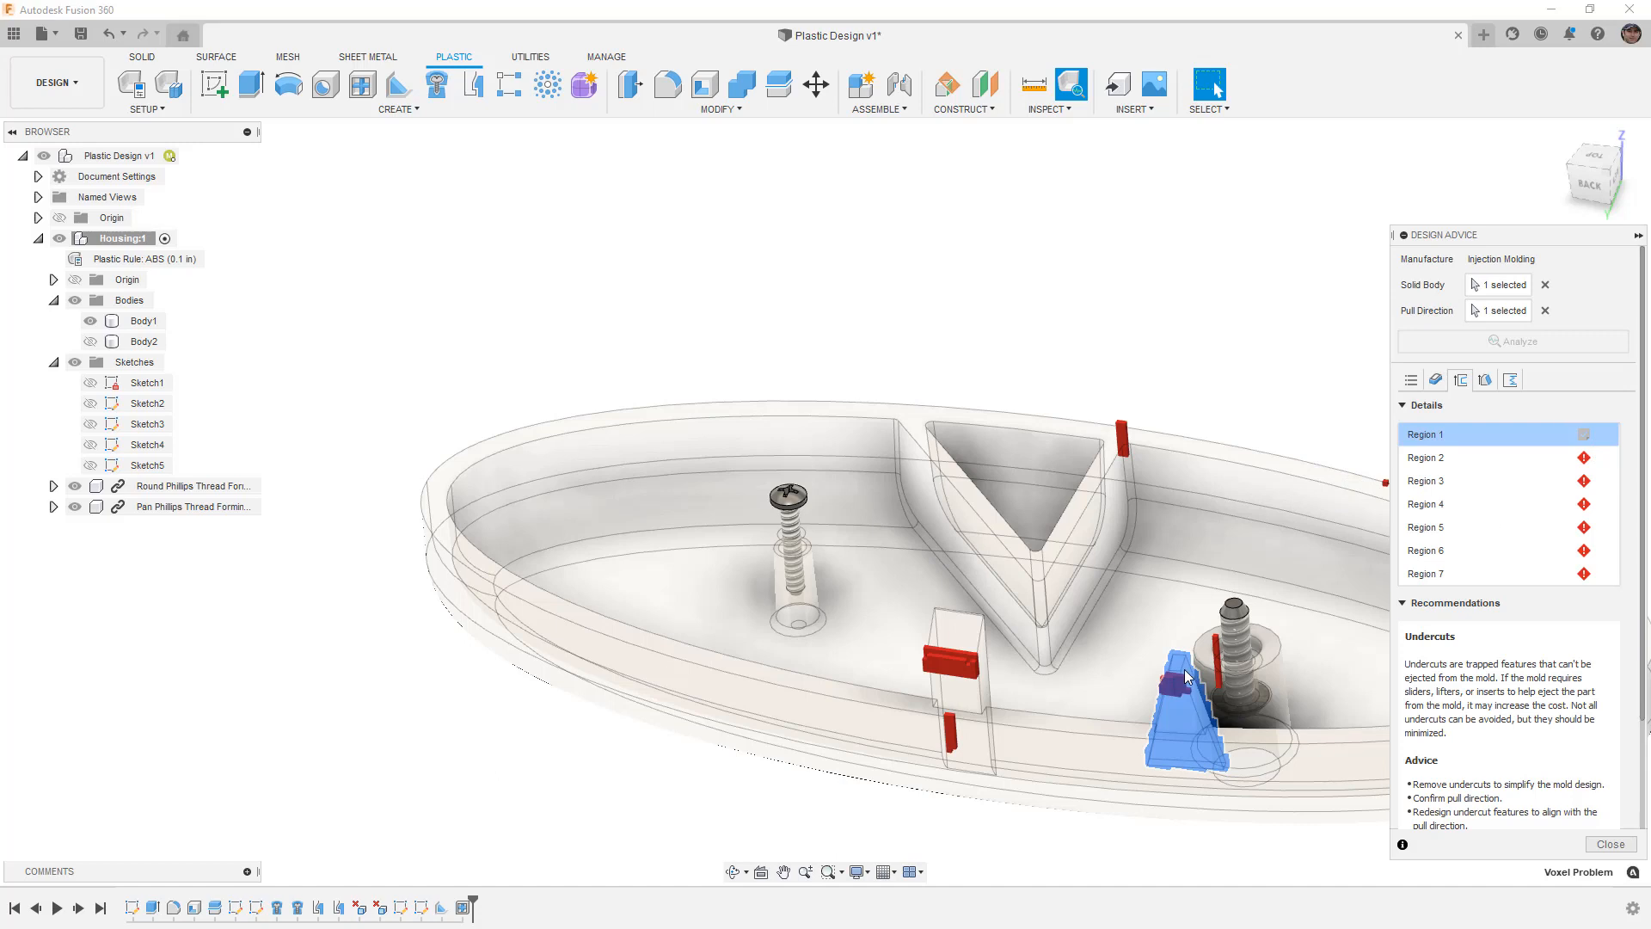
left_click(1484, 379)
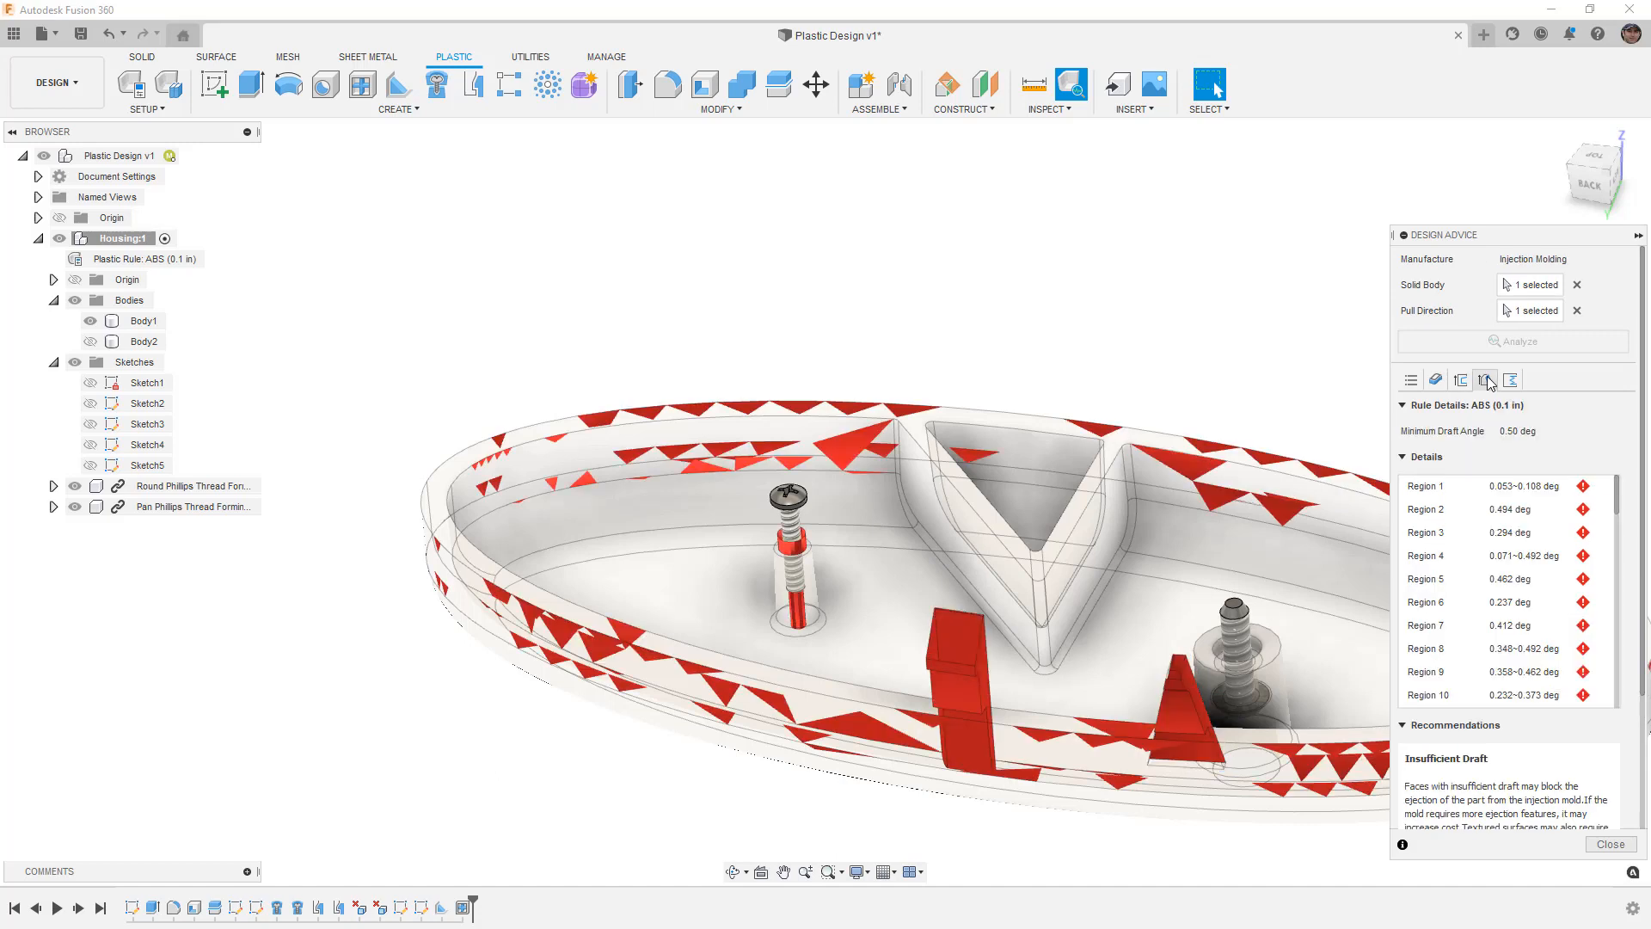
- Review the Knife Edges and Undercuts results, then close Design Advice
left_click(1508, 378)
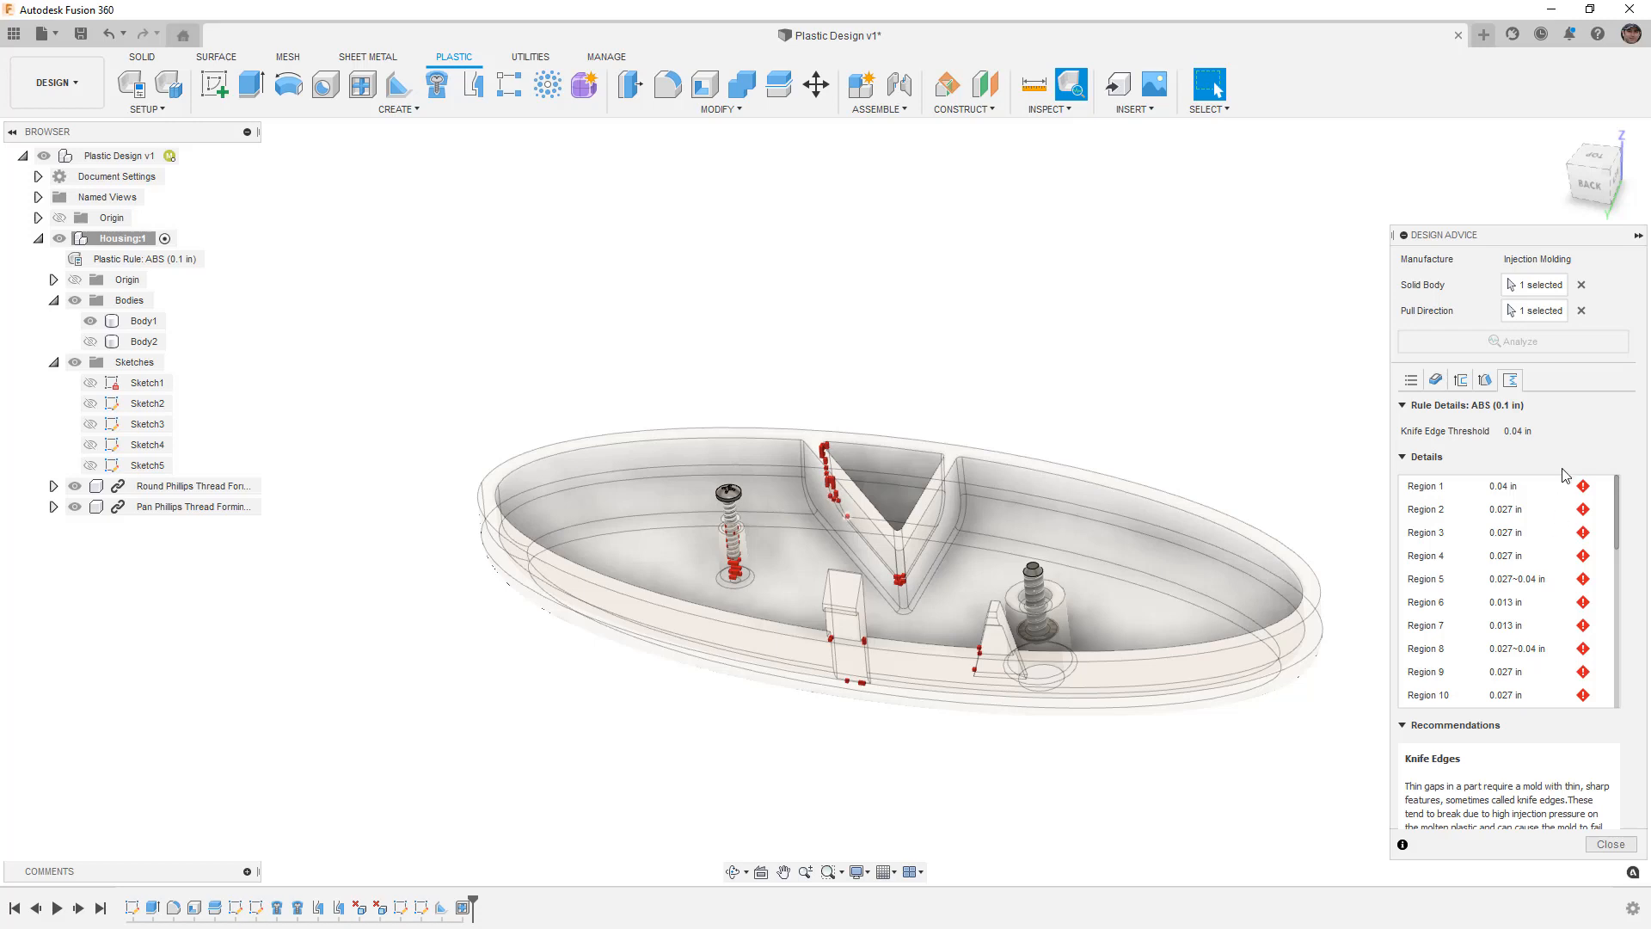
mouse_move(1564, 466)
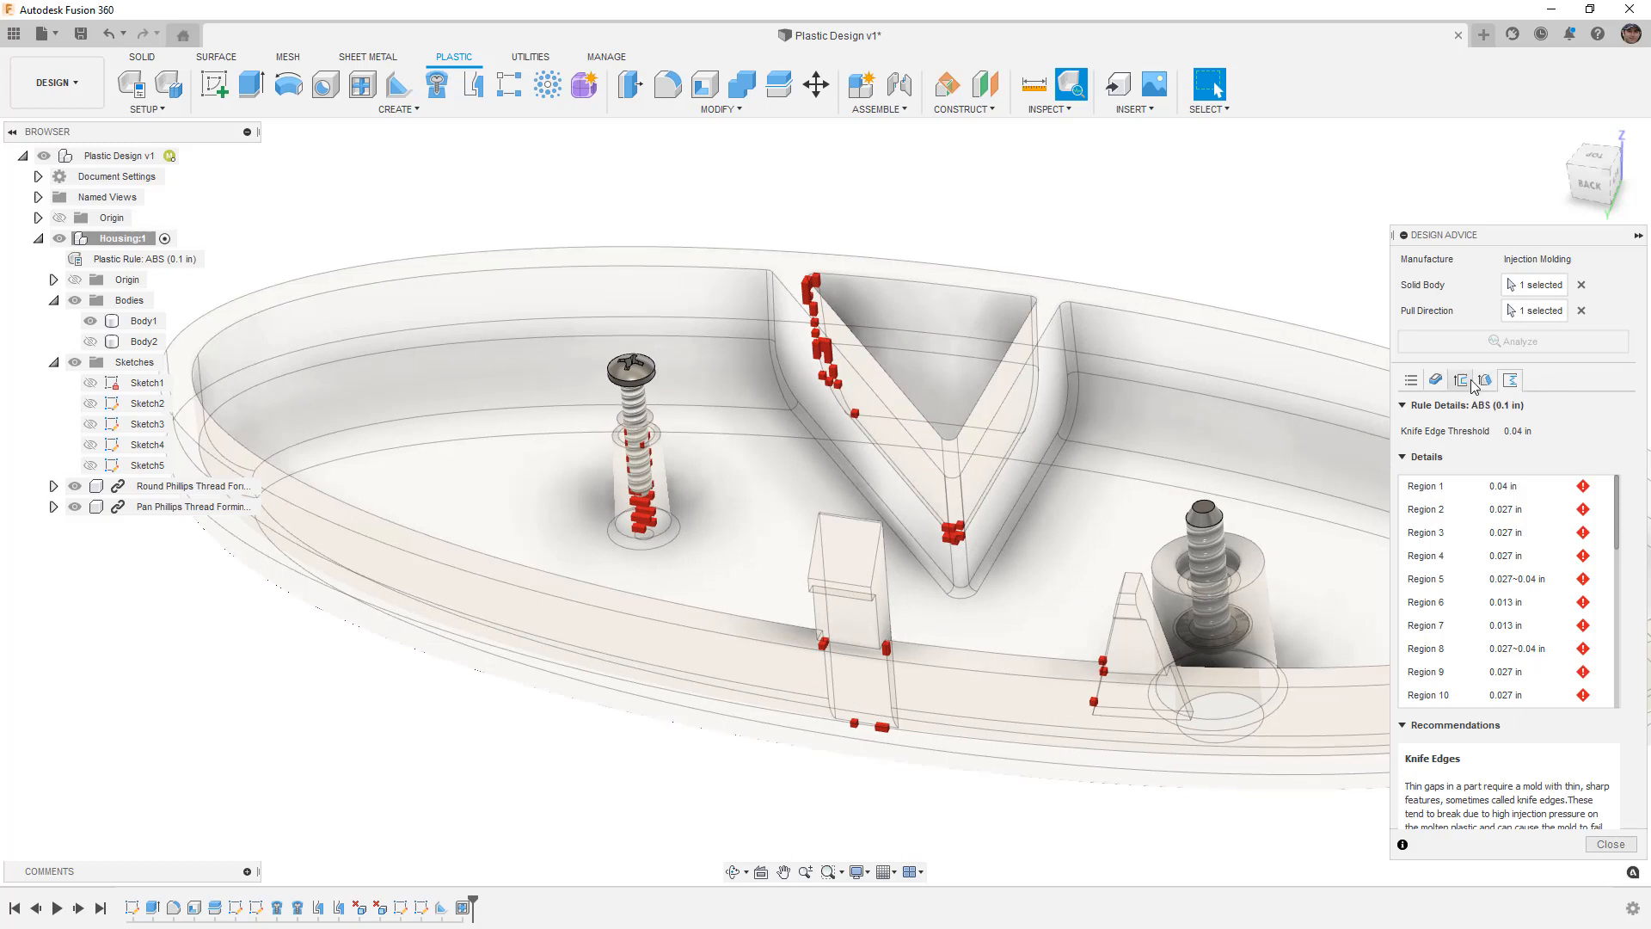
left_click(1460, 380)
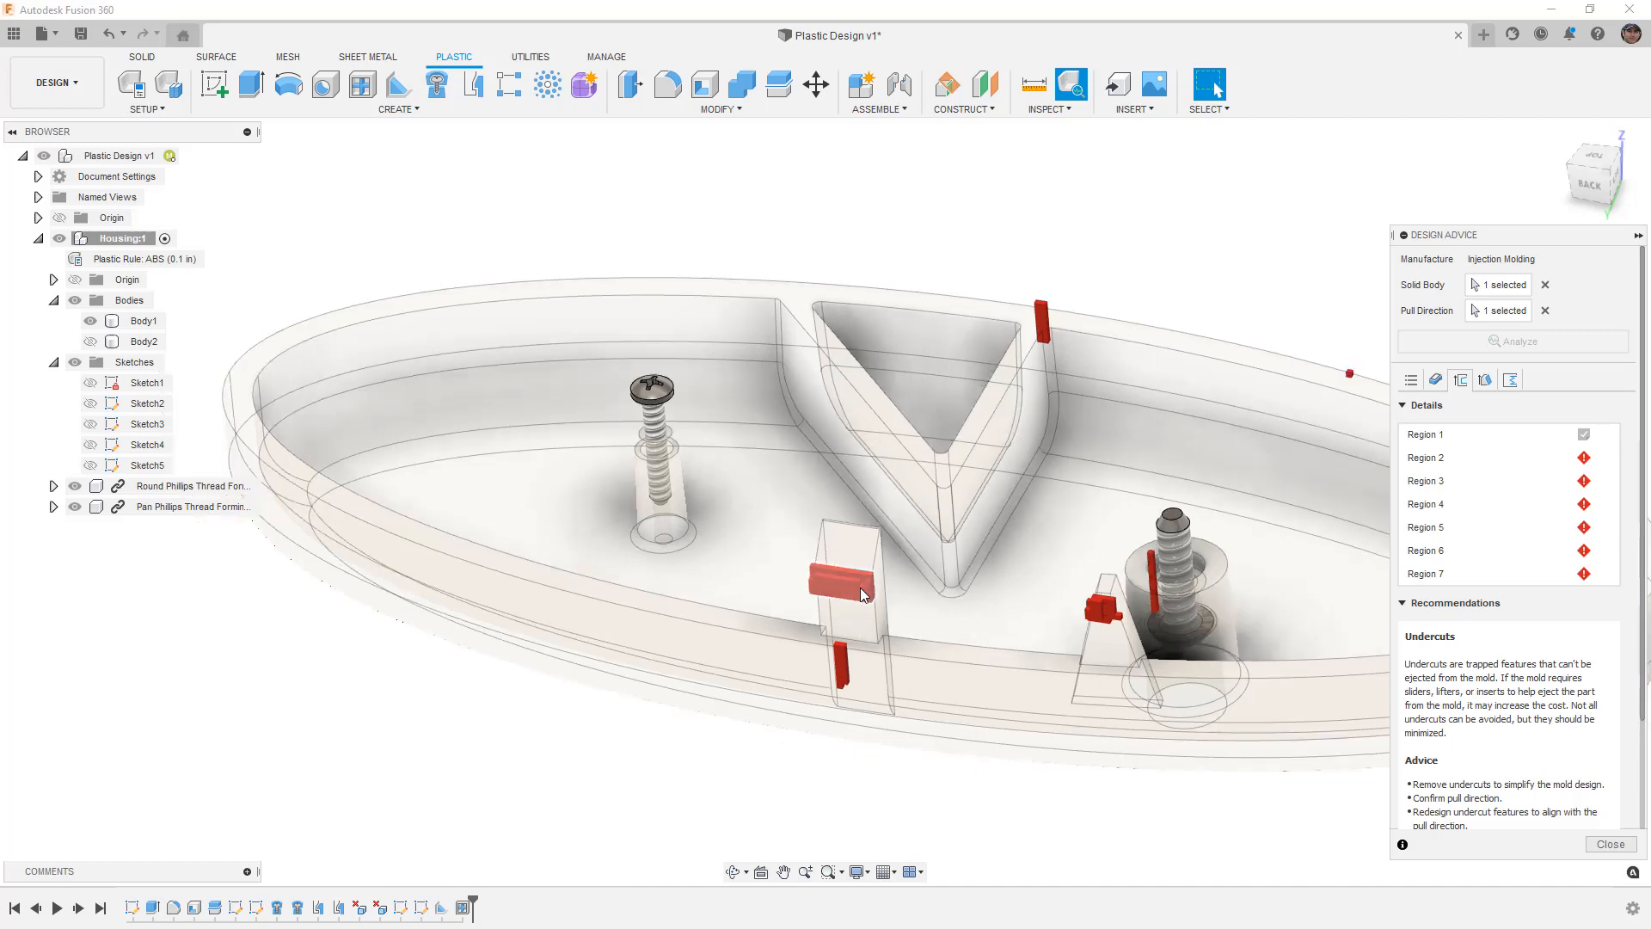
left_click(1609, 843)
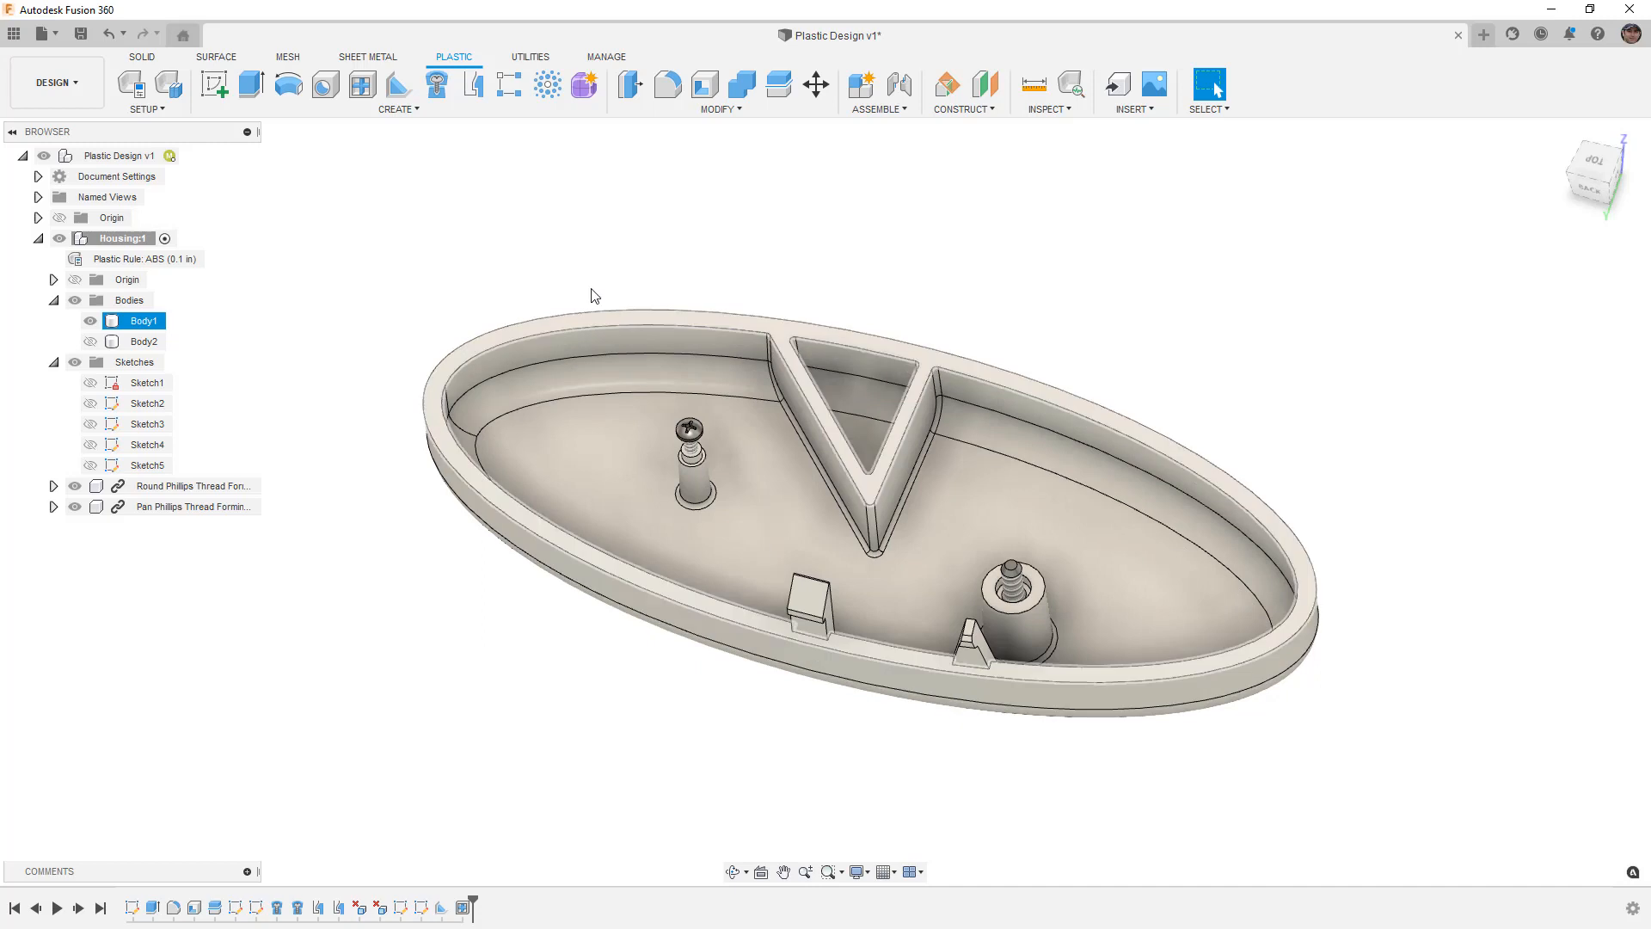
left_click(434, 84)
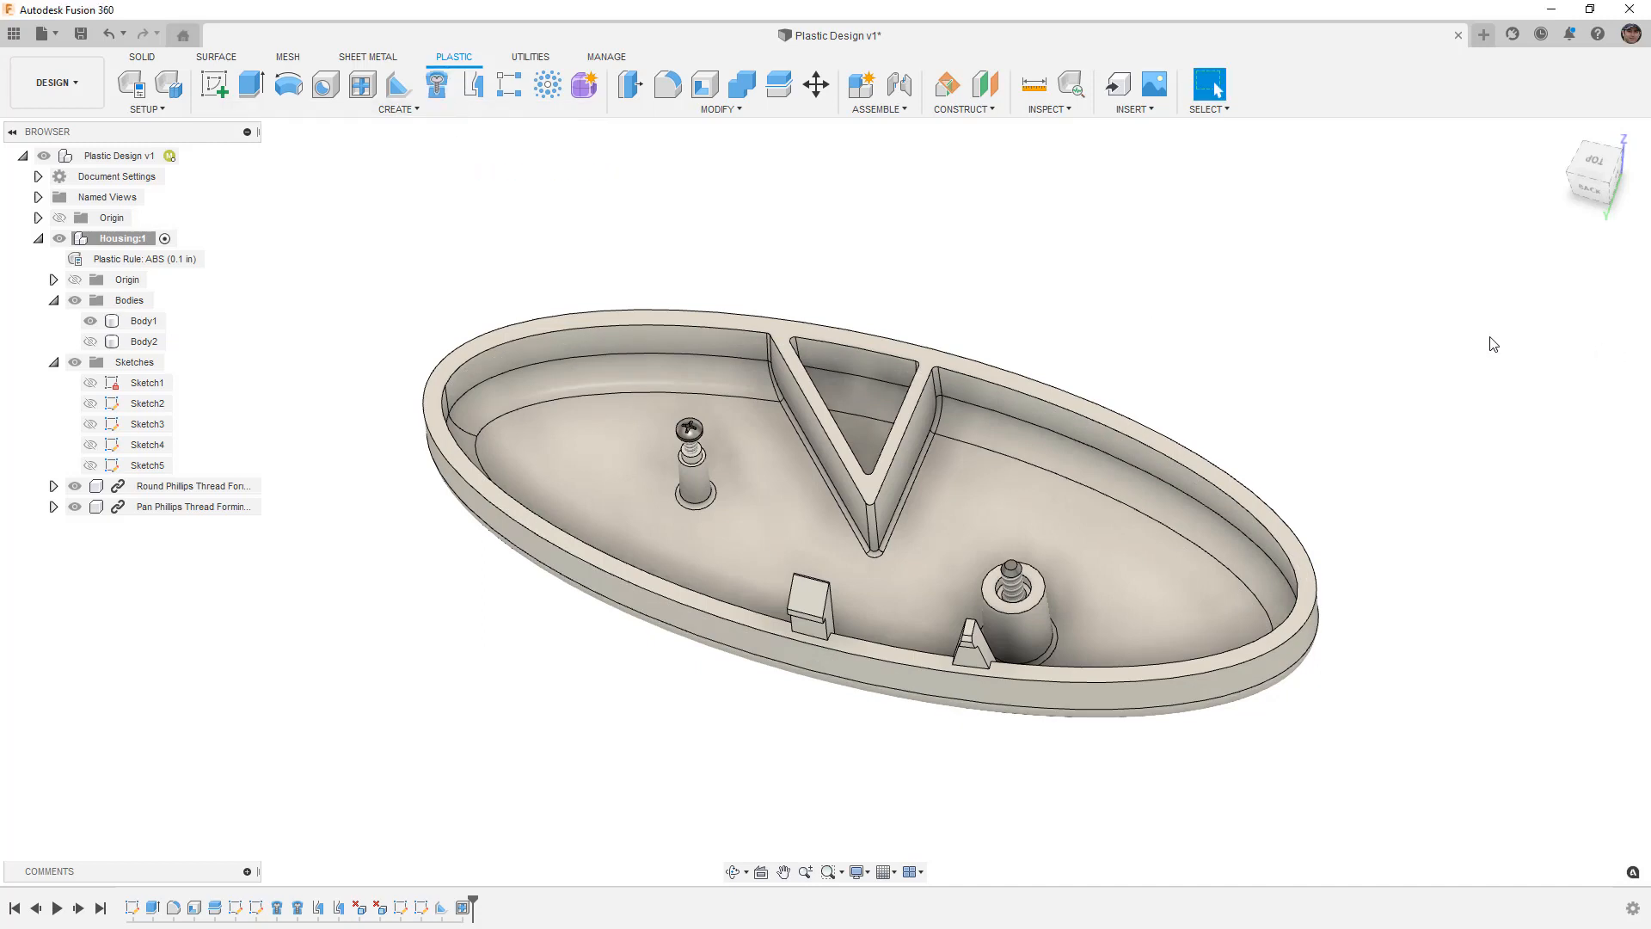
mouse_move(327, 308)
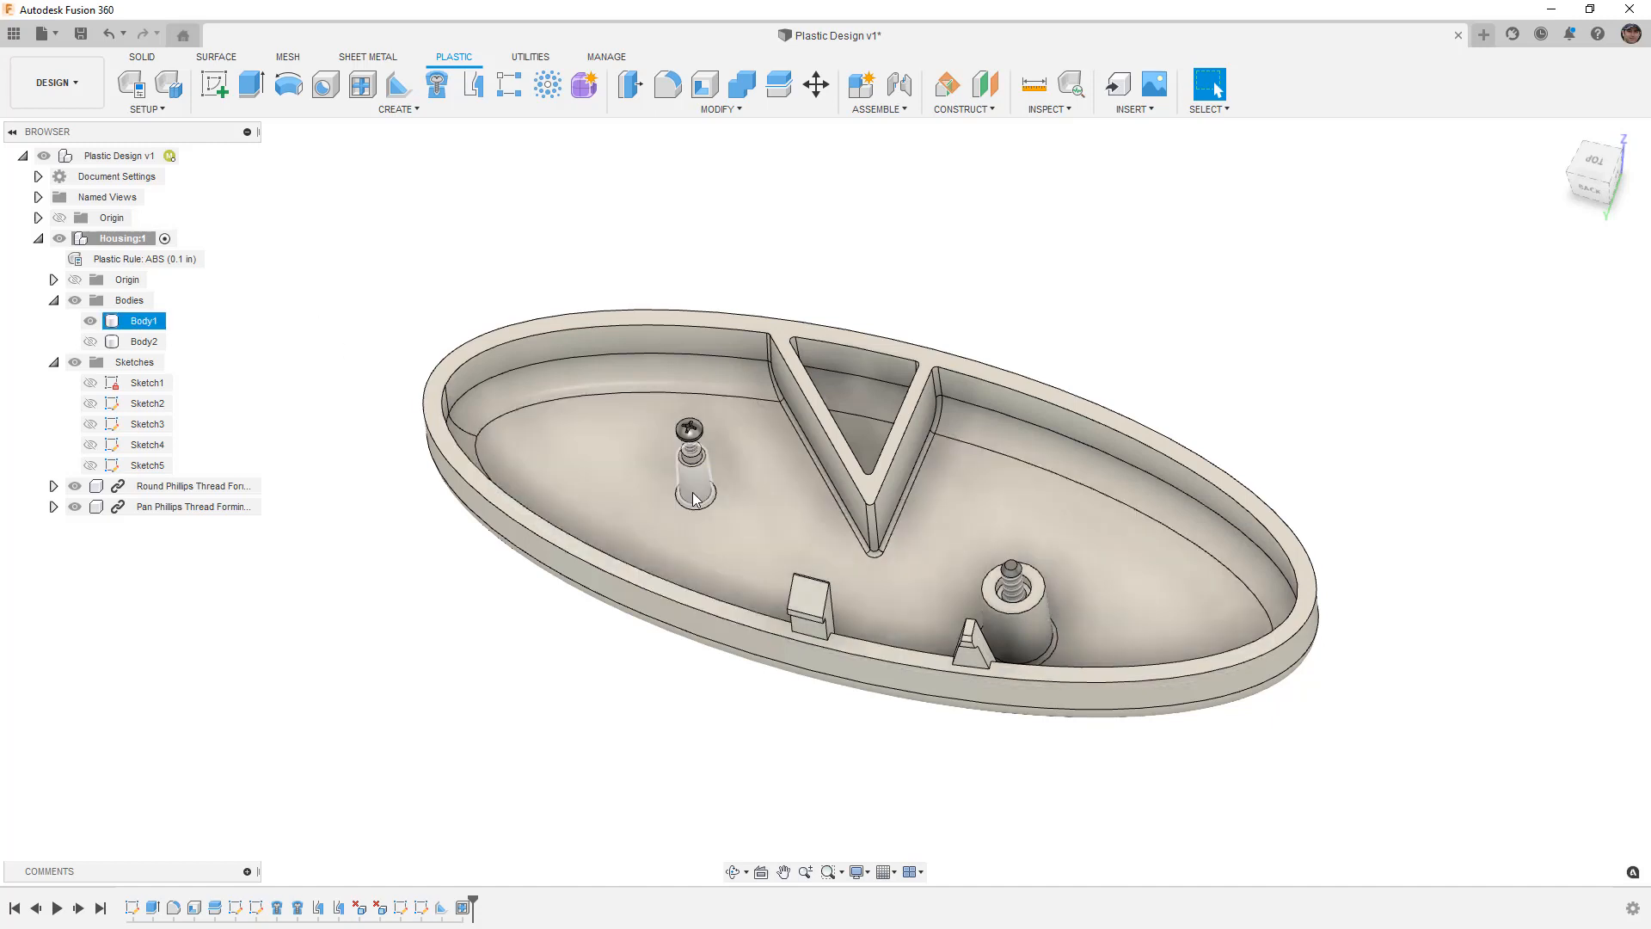
mouse_move(397, 84)
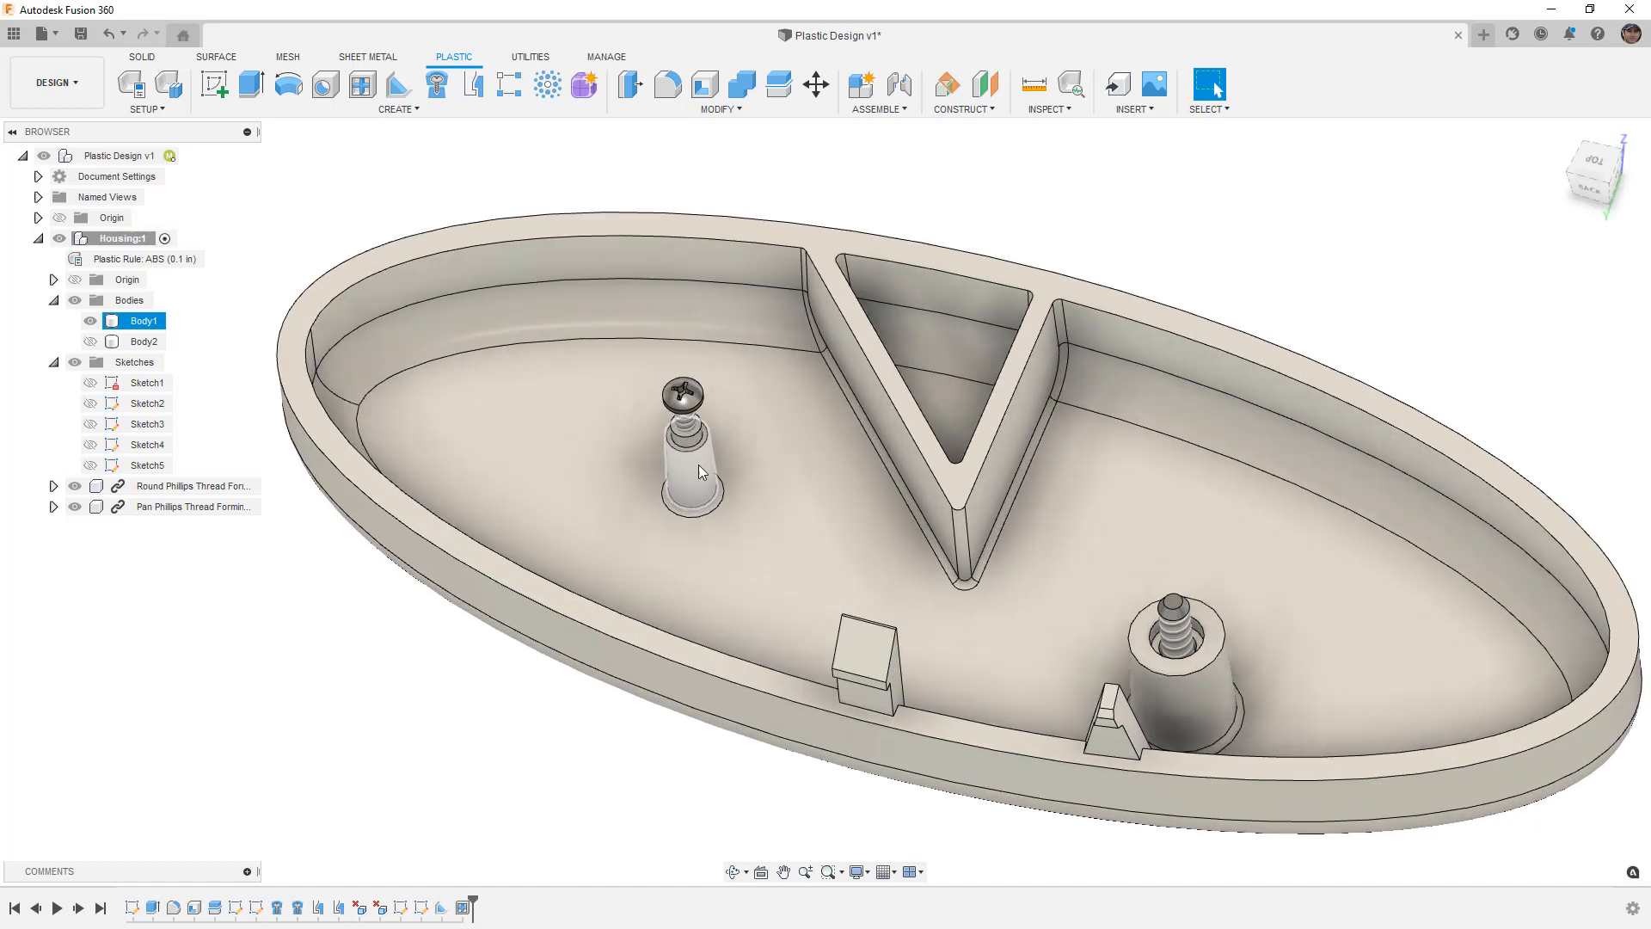
mouse_move(703, 466)
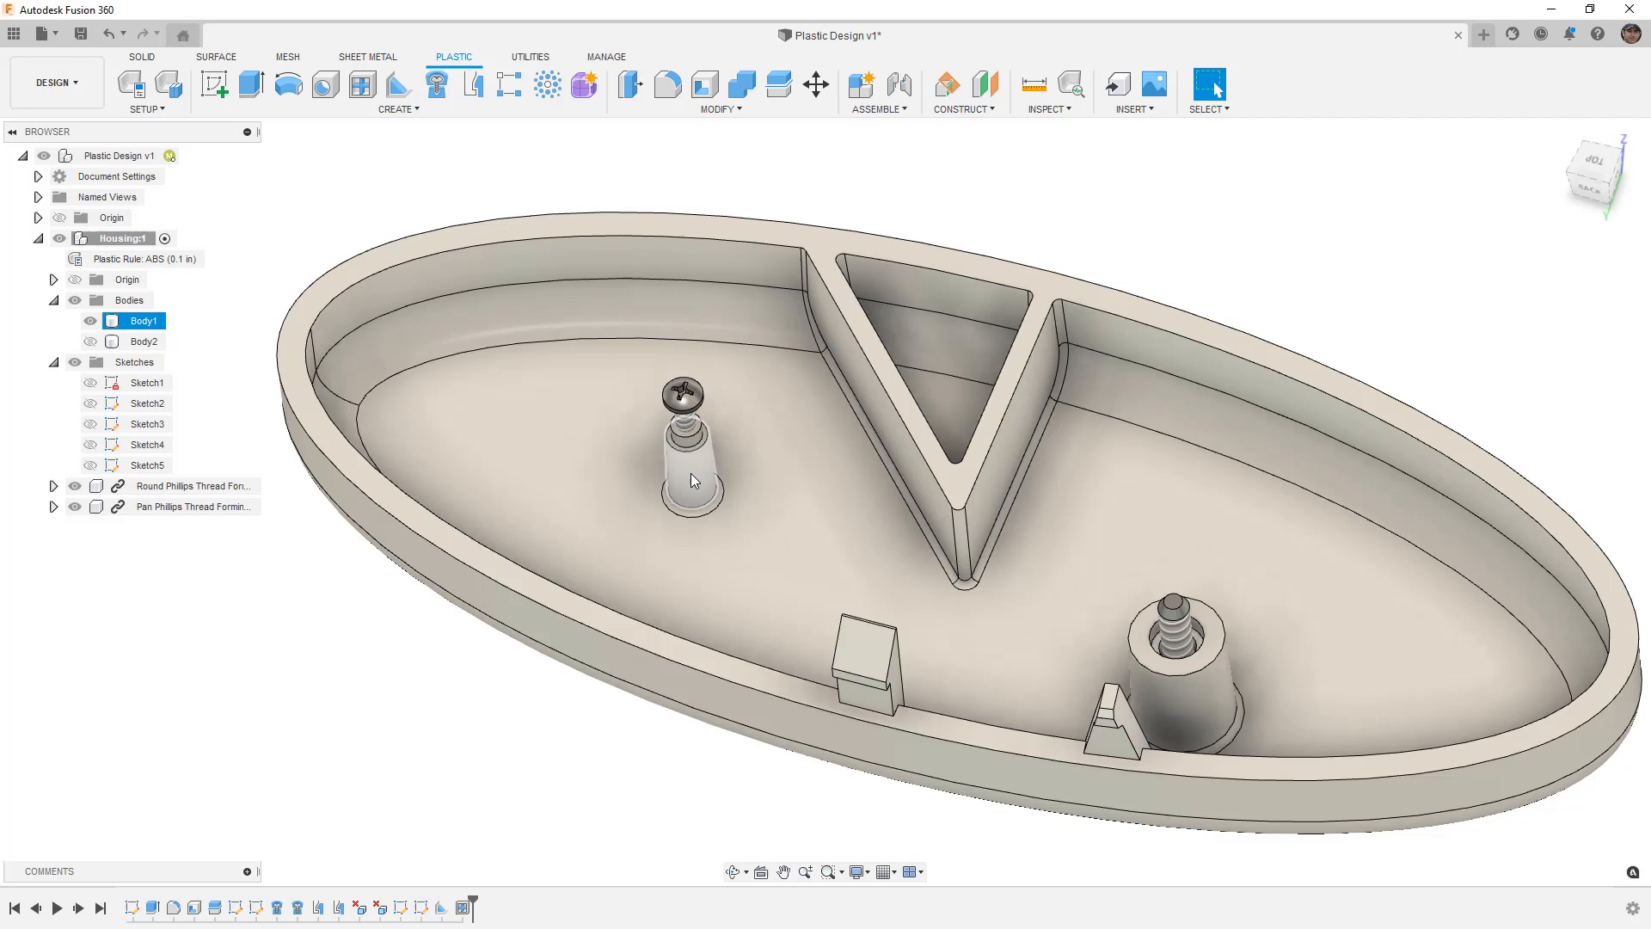
mouse_move(471, 84)
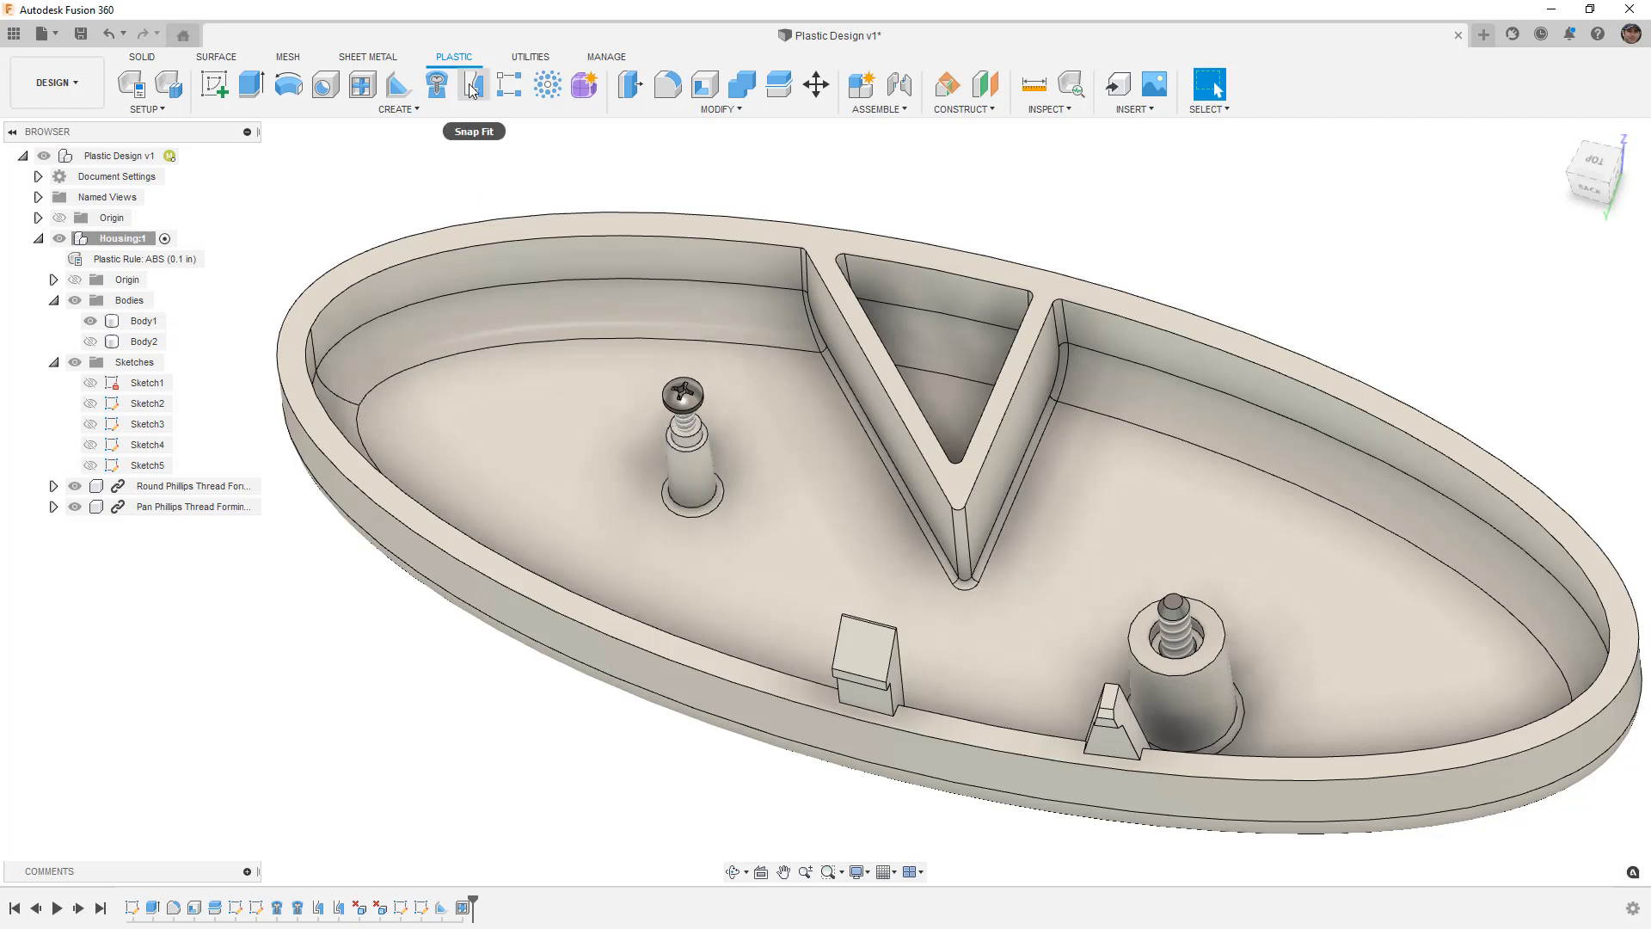
mouse_move(470, 86)
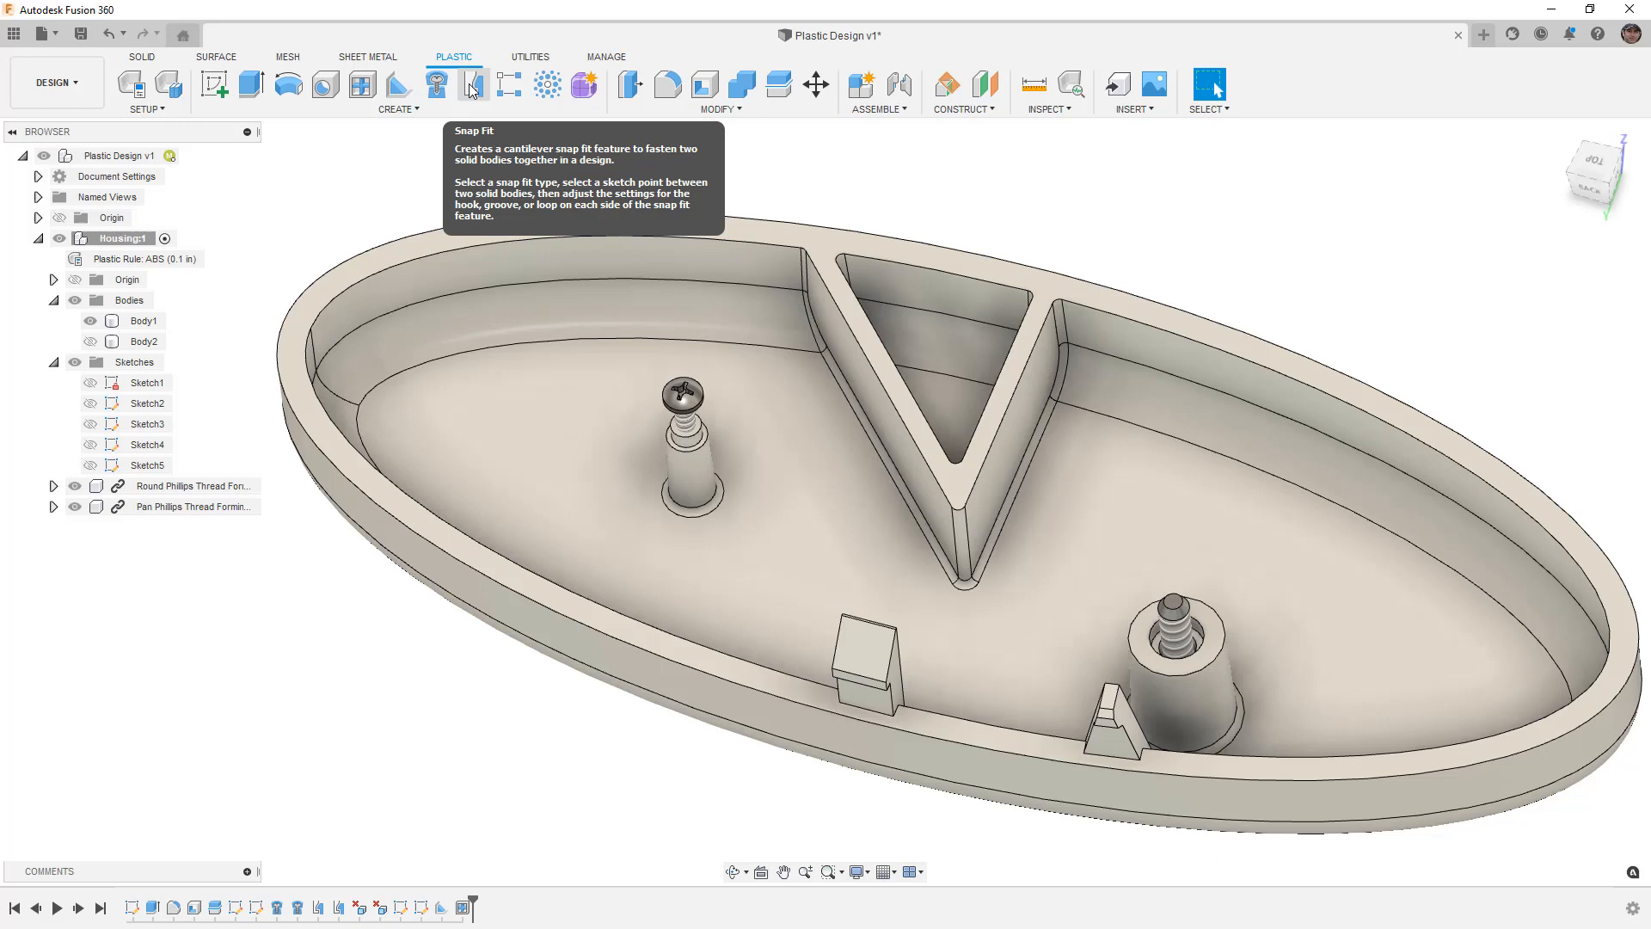
left_click(142, 320)
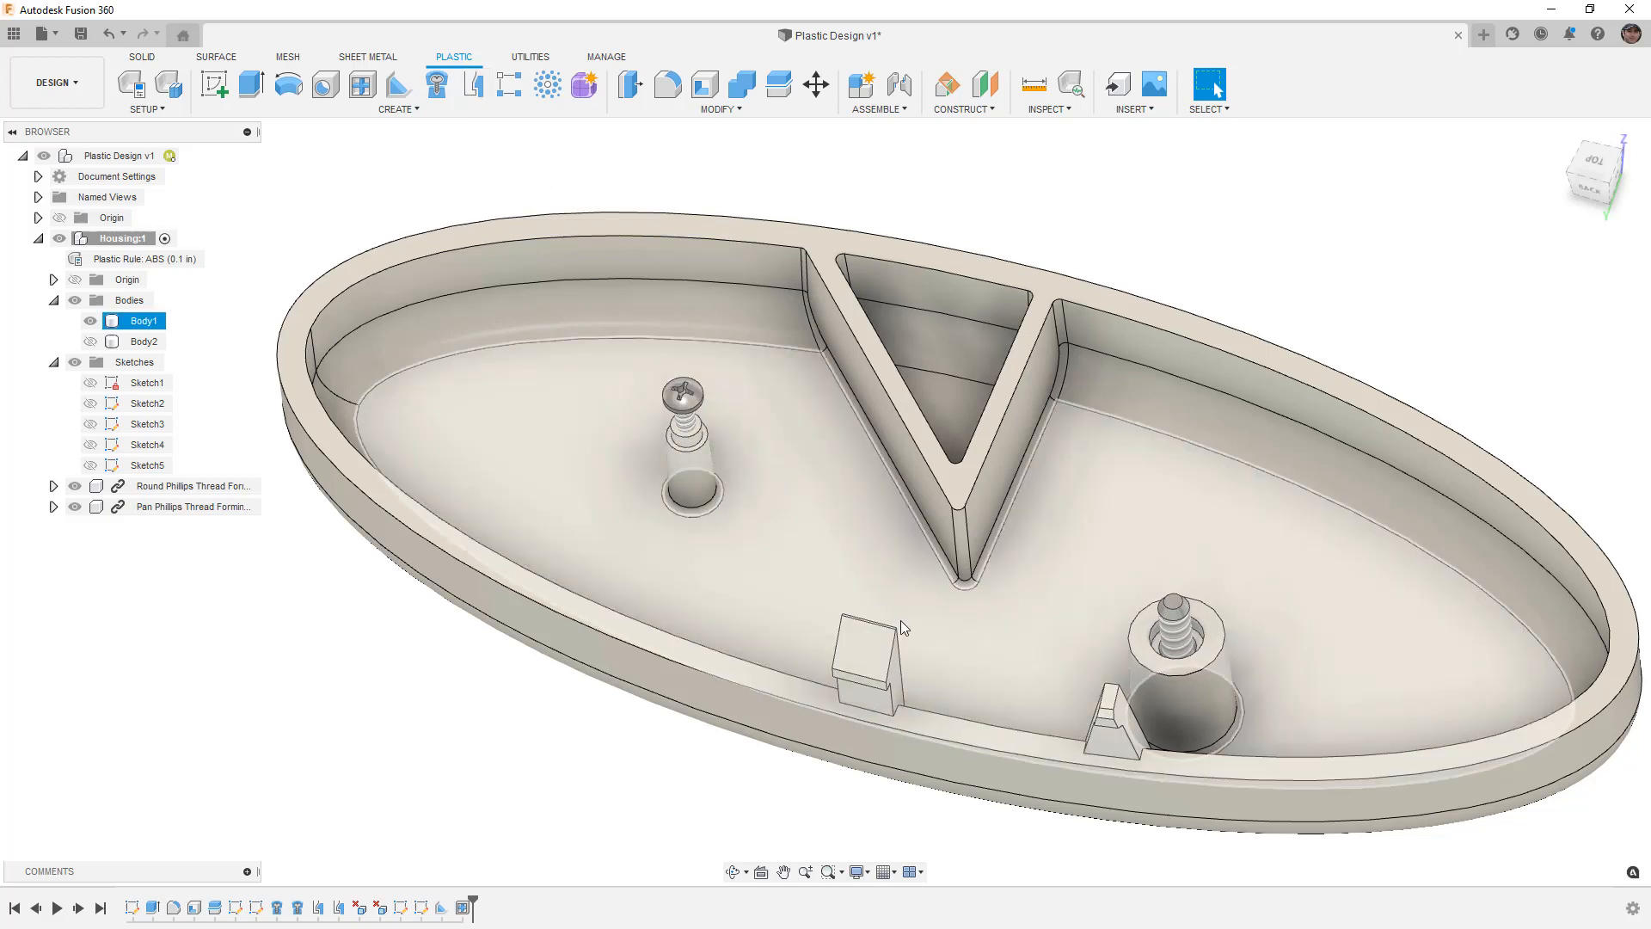
left_click(867, 695)
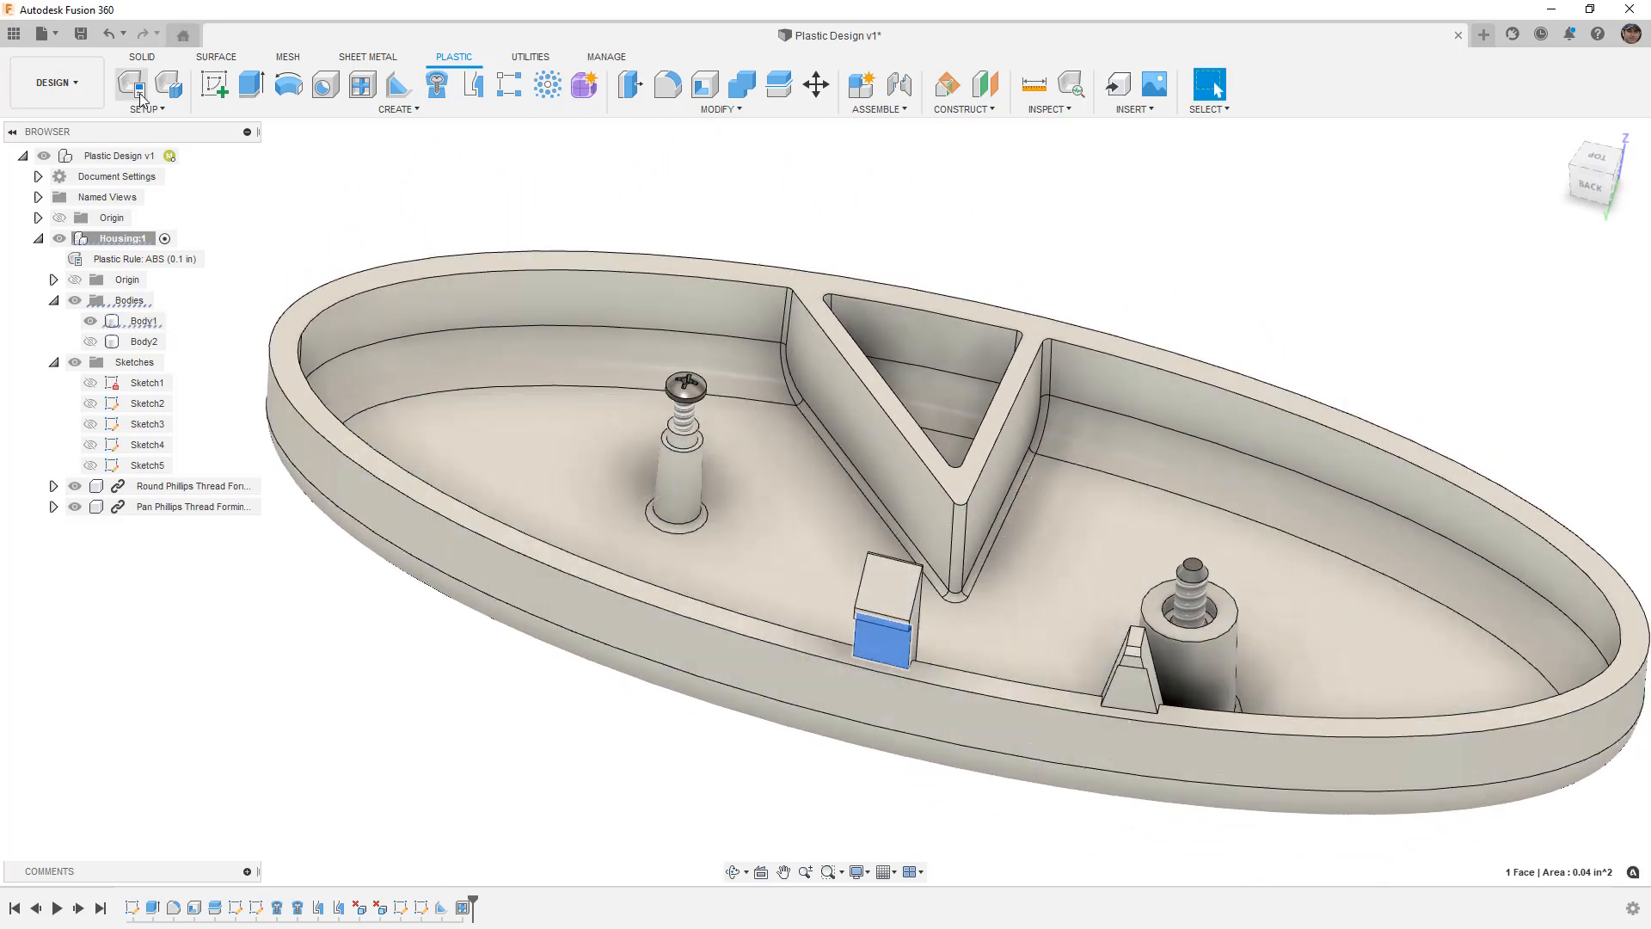
mouse_move(391, 254)
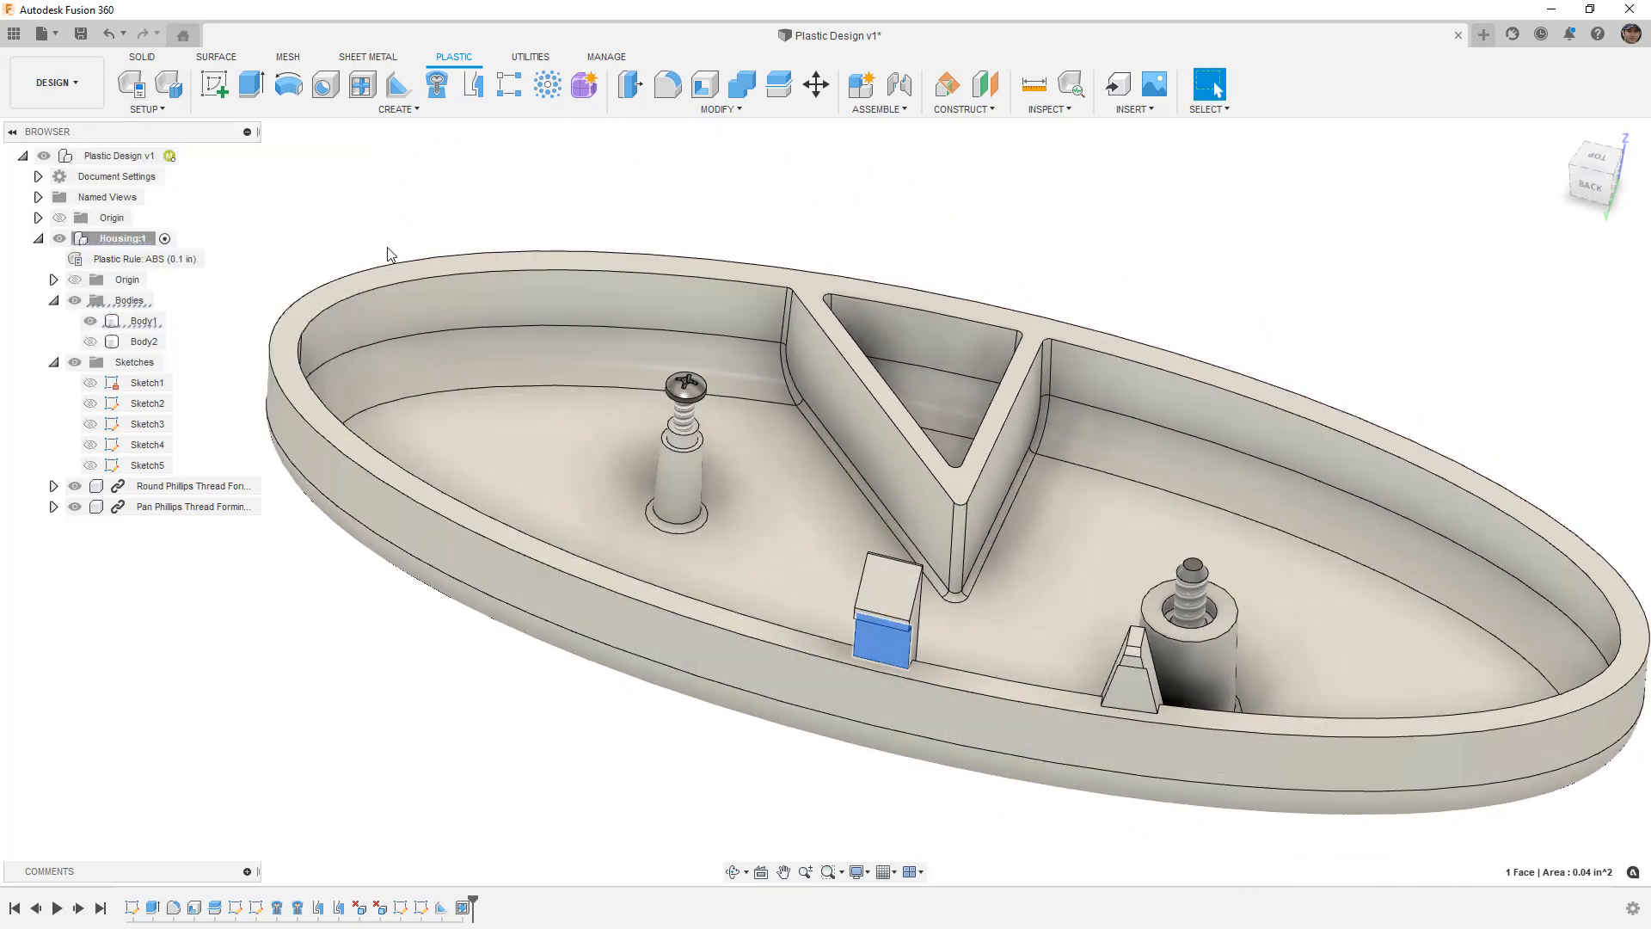
left_click(139, 320)
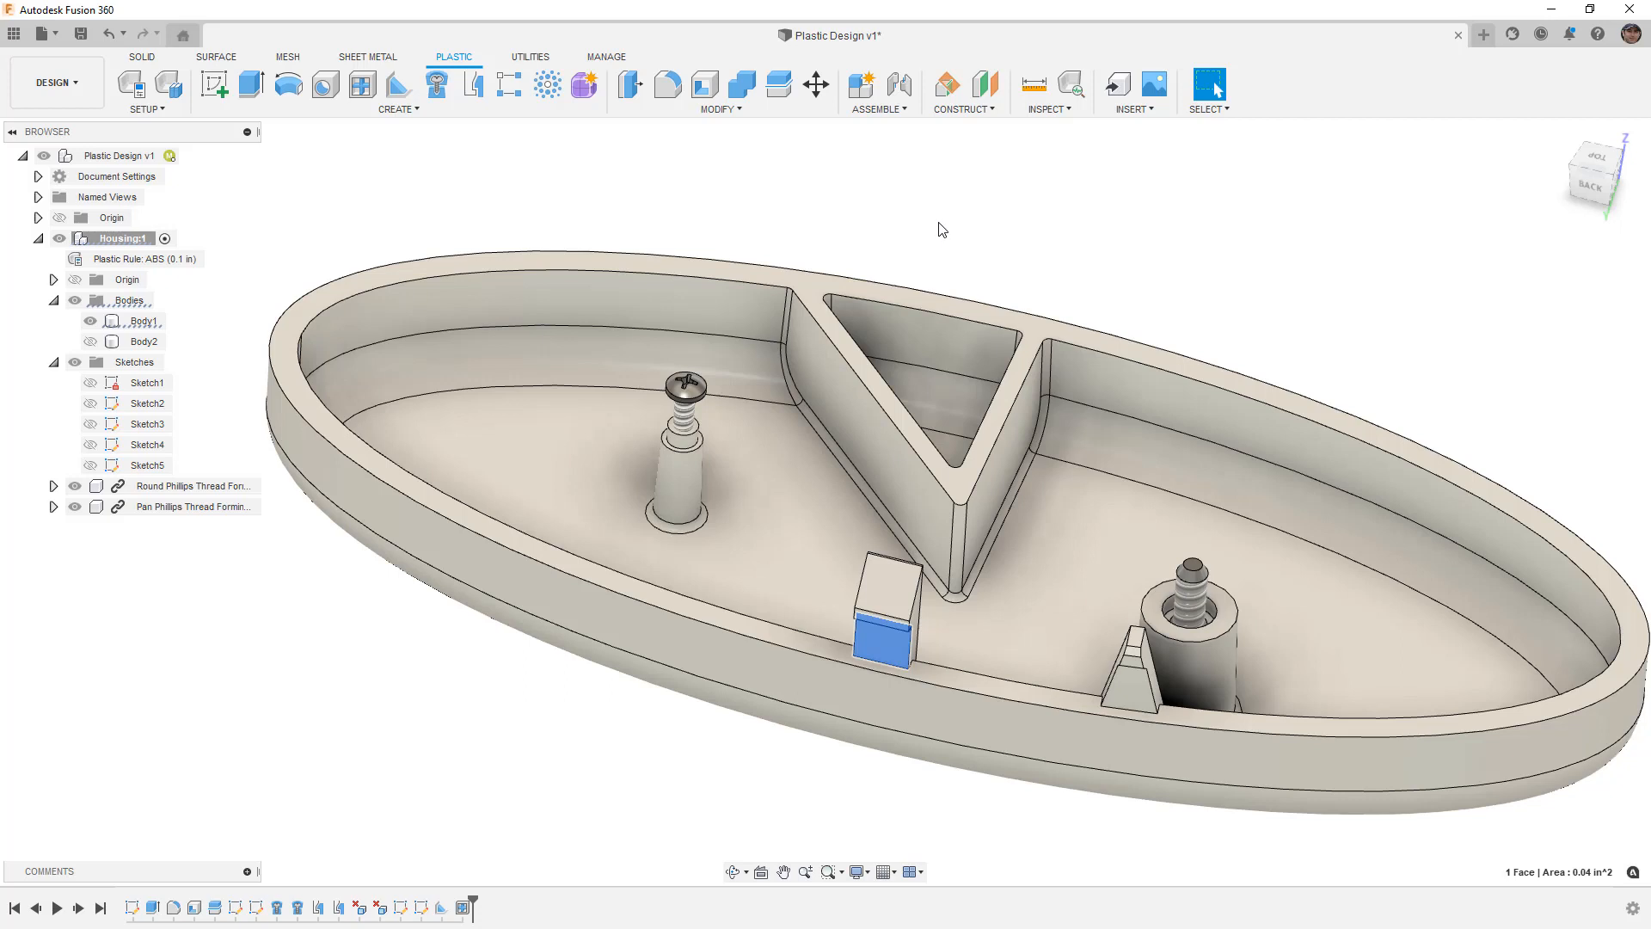
mouse_move(129, 85)
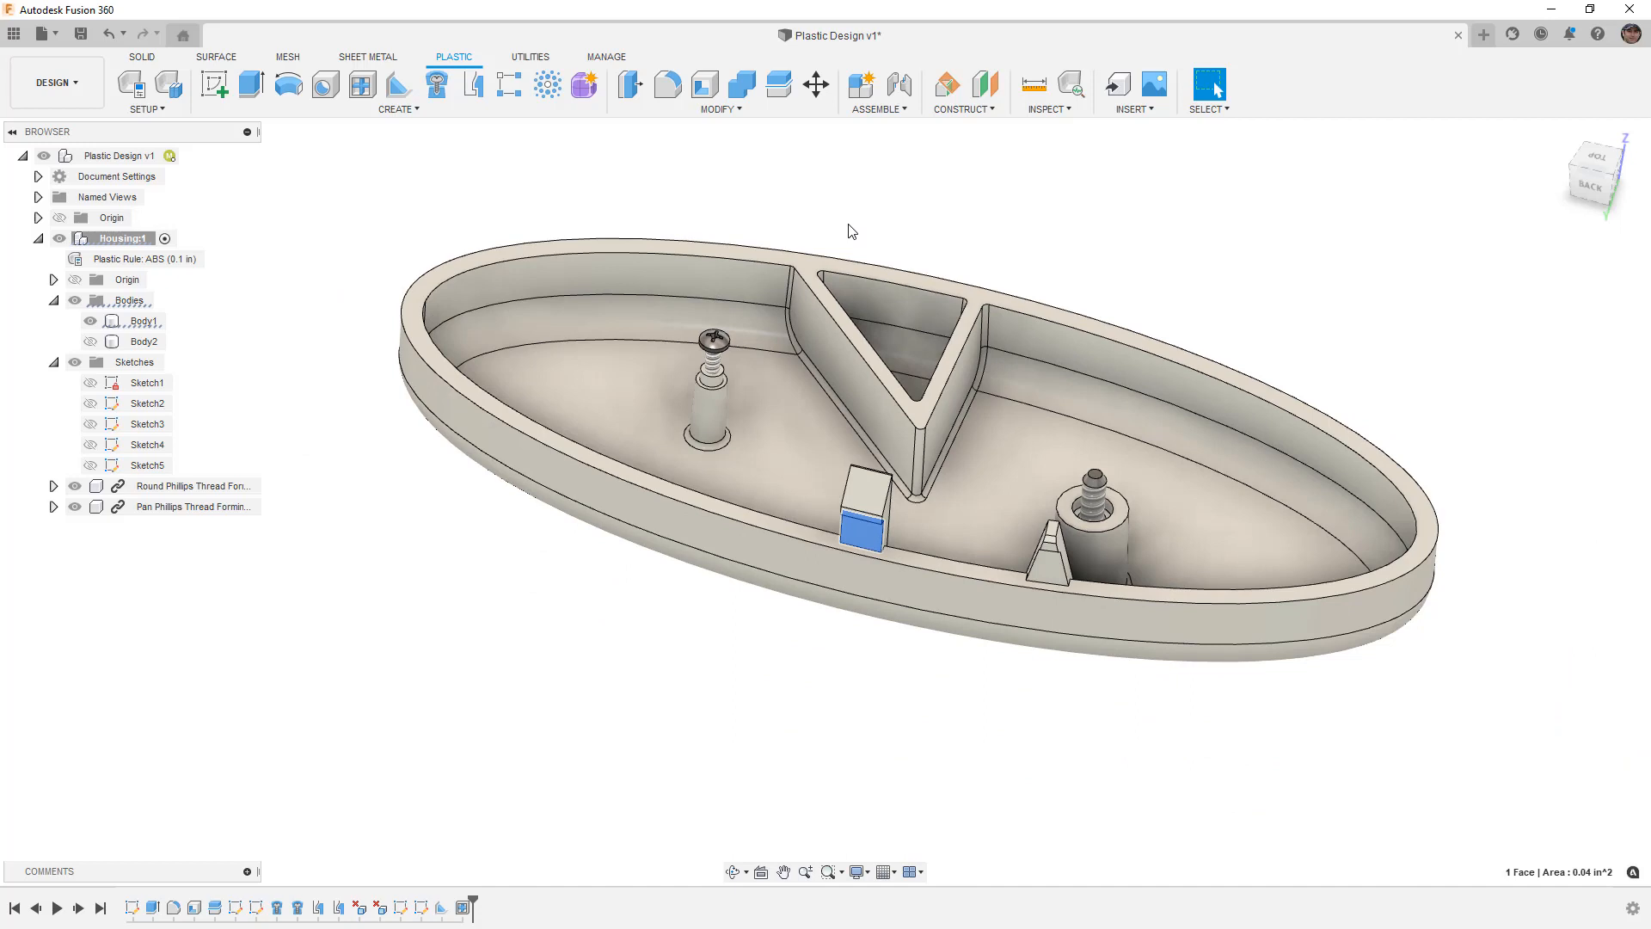
mouse_move(471, 84)
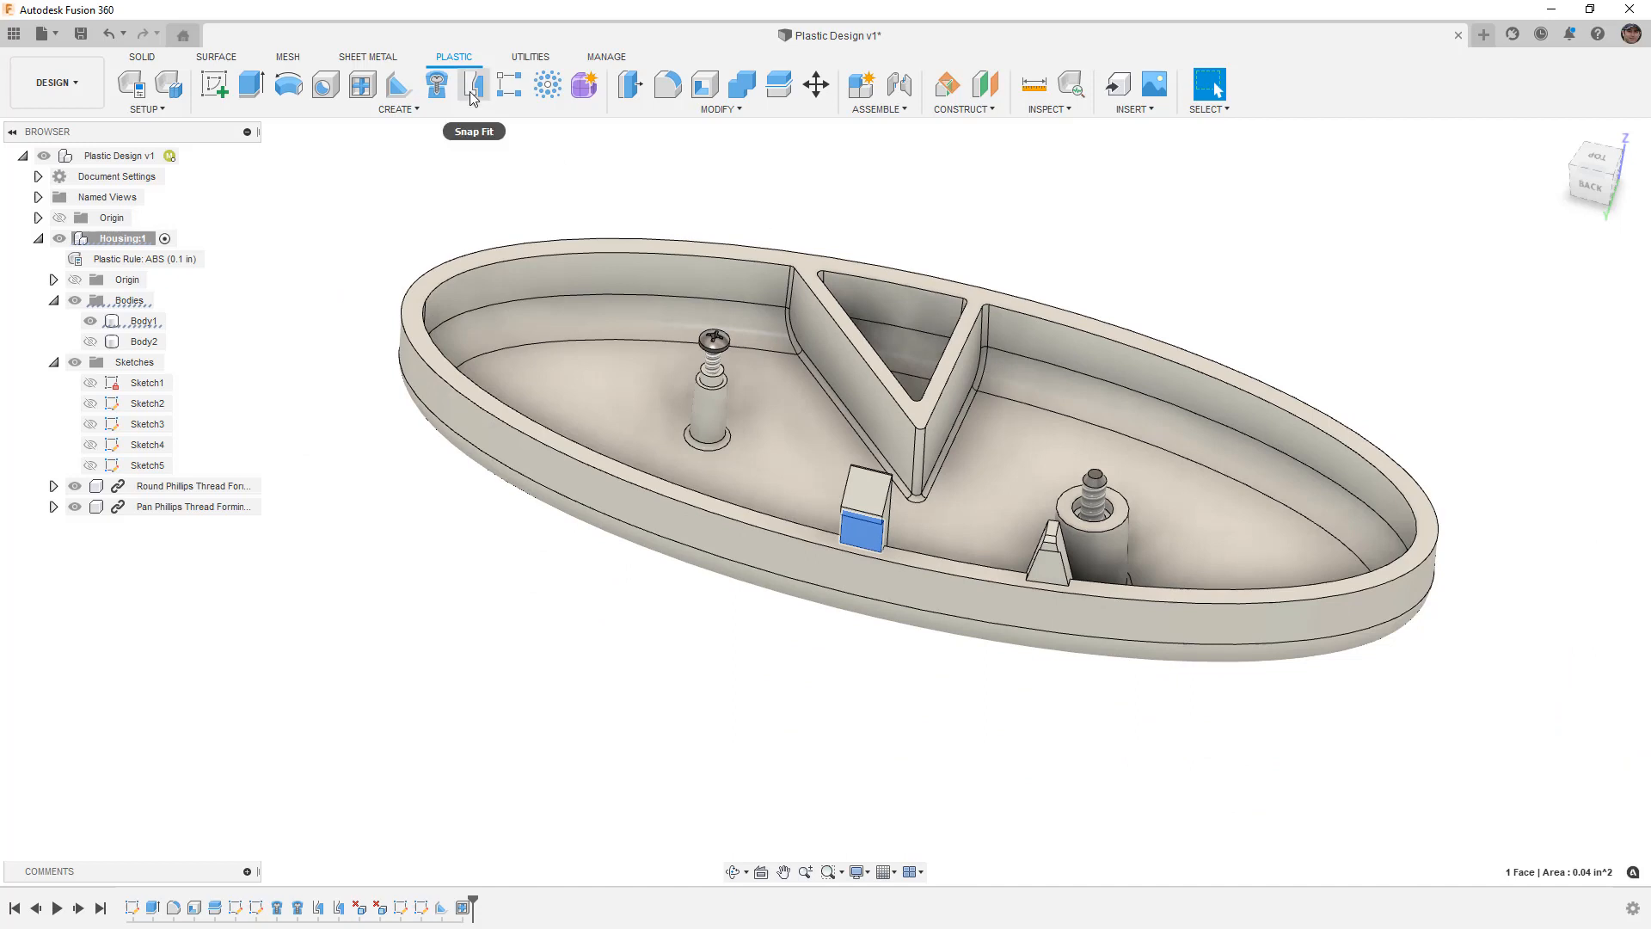
mouse_move(435, 84)
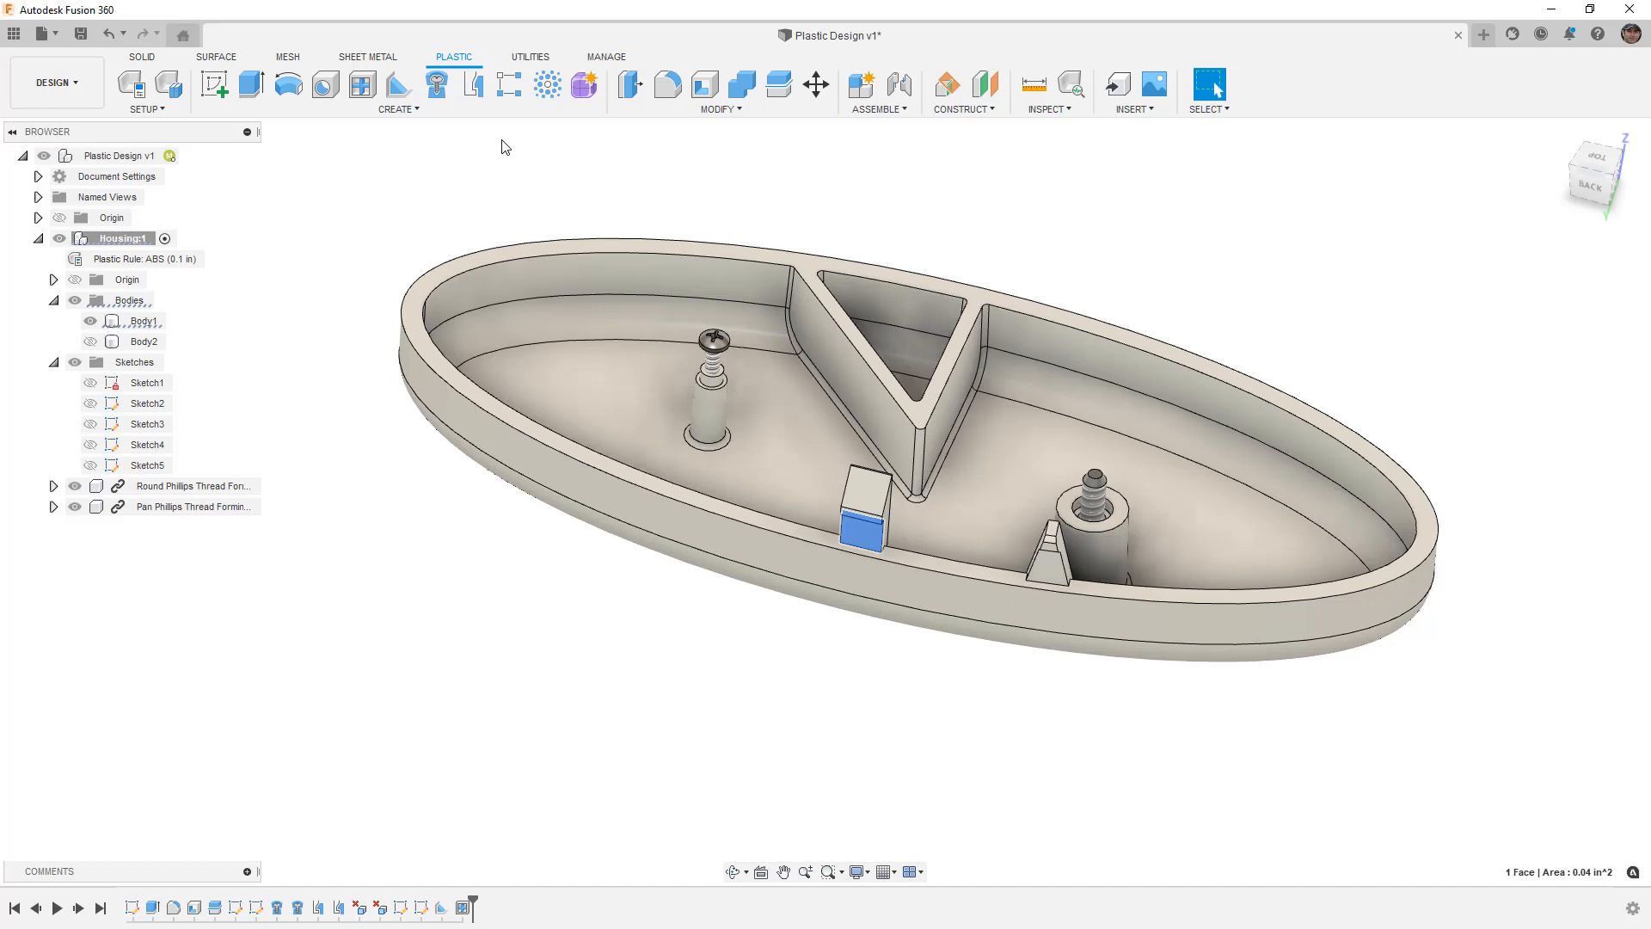
mouse_move(738, 129)
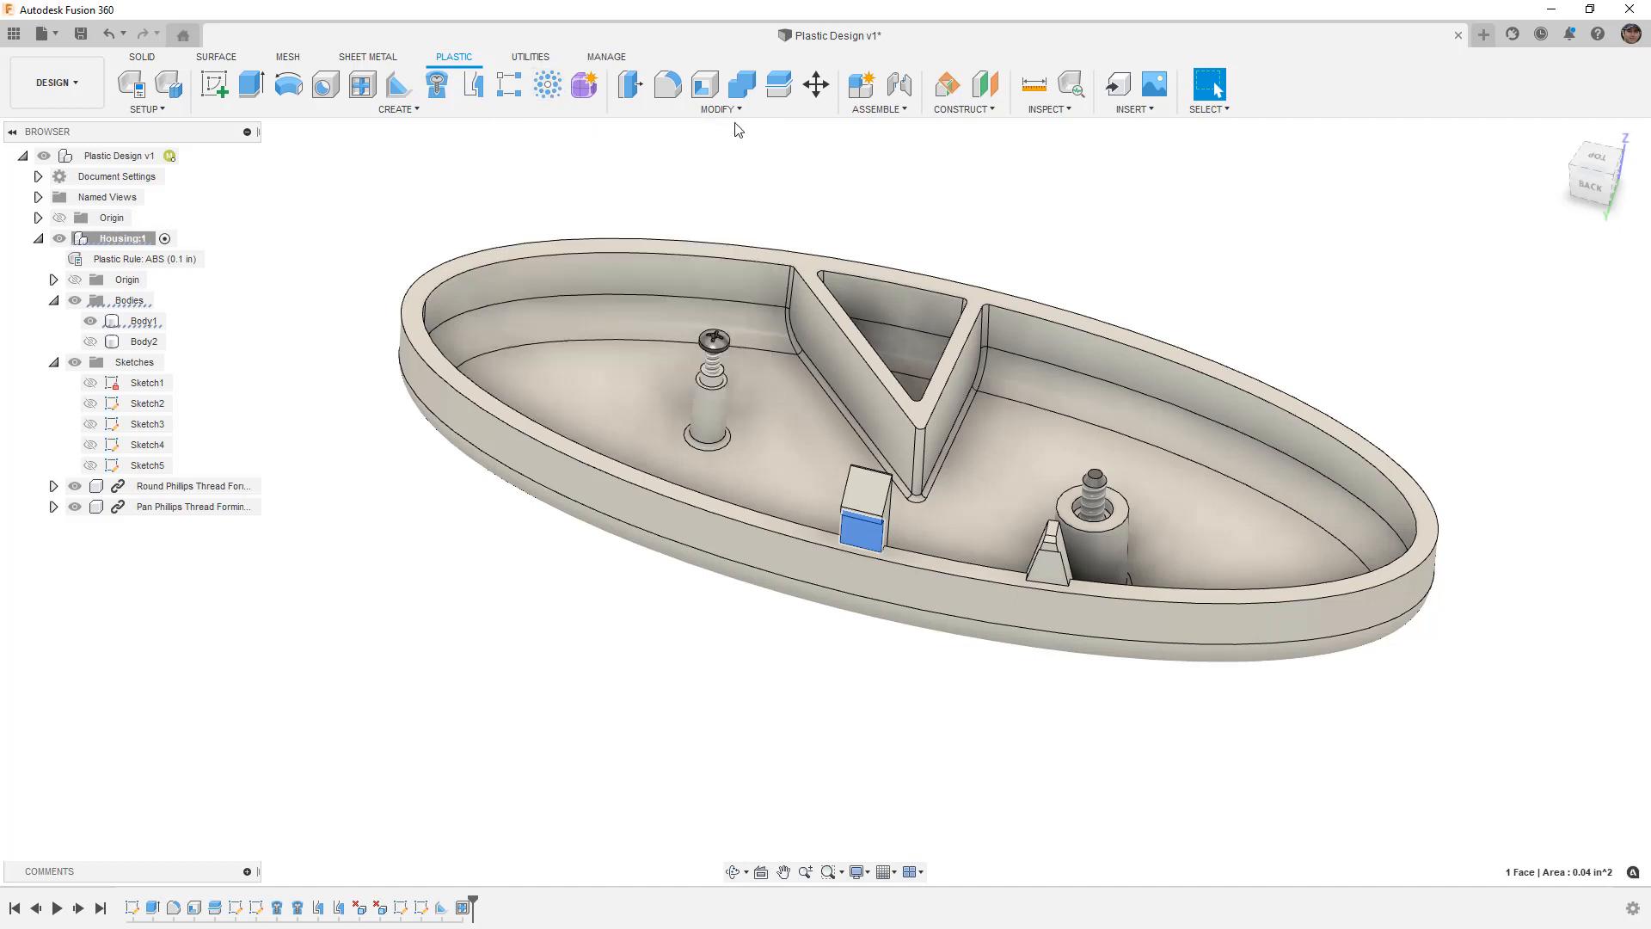
left_click(721, 91)
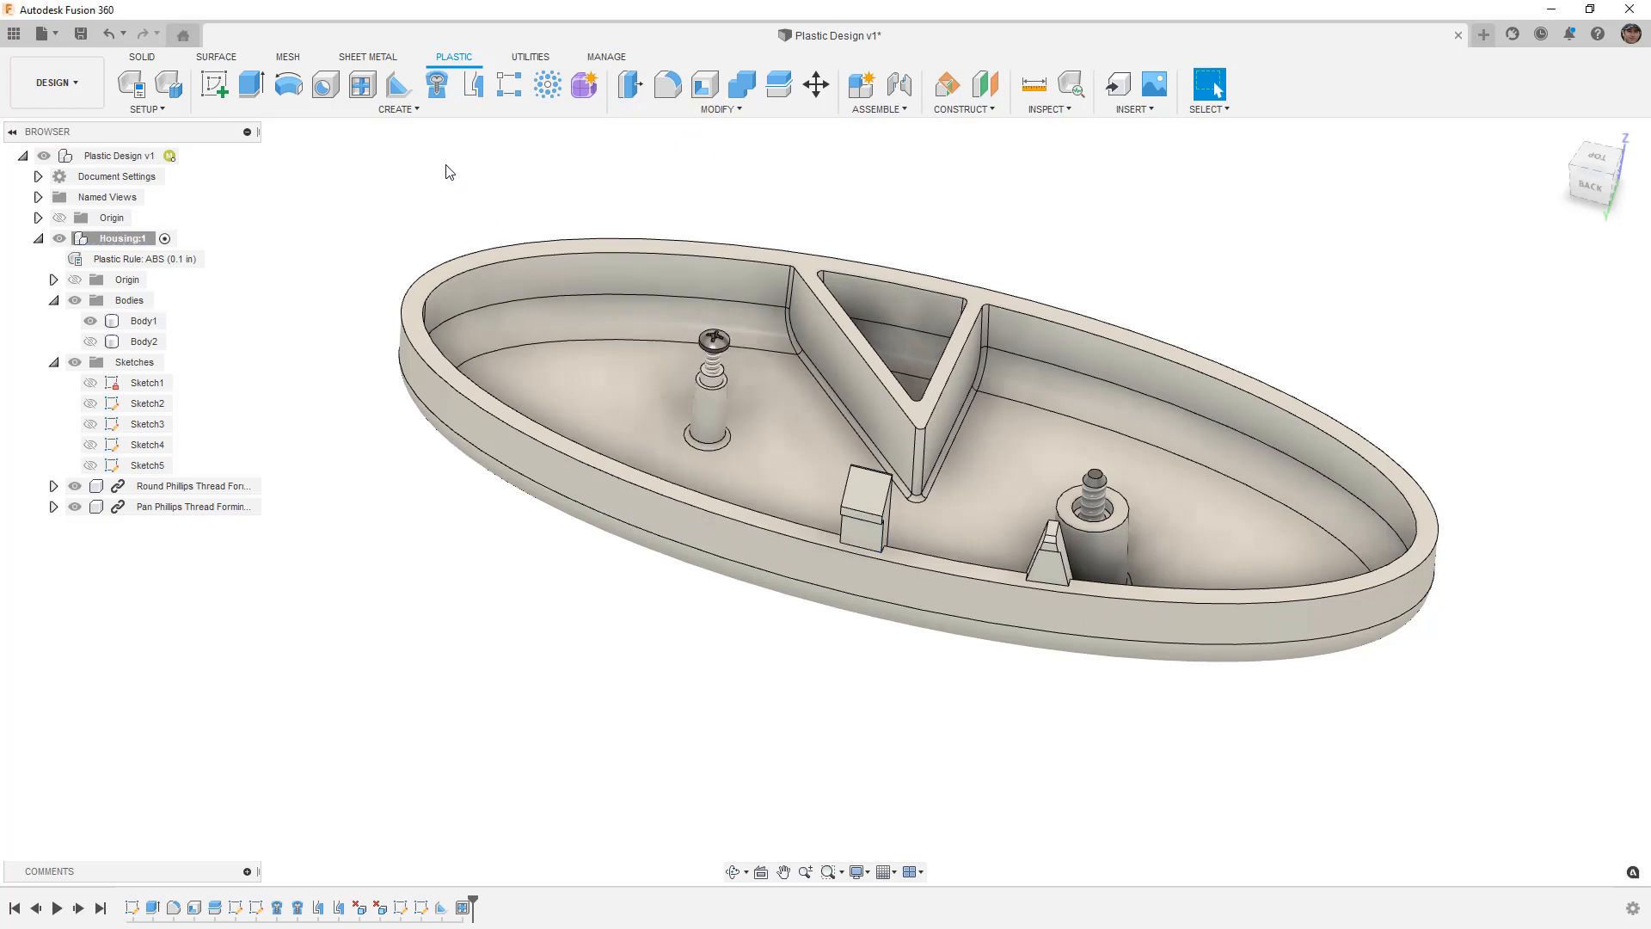
mouse_move(435, 86)
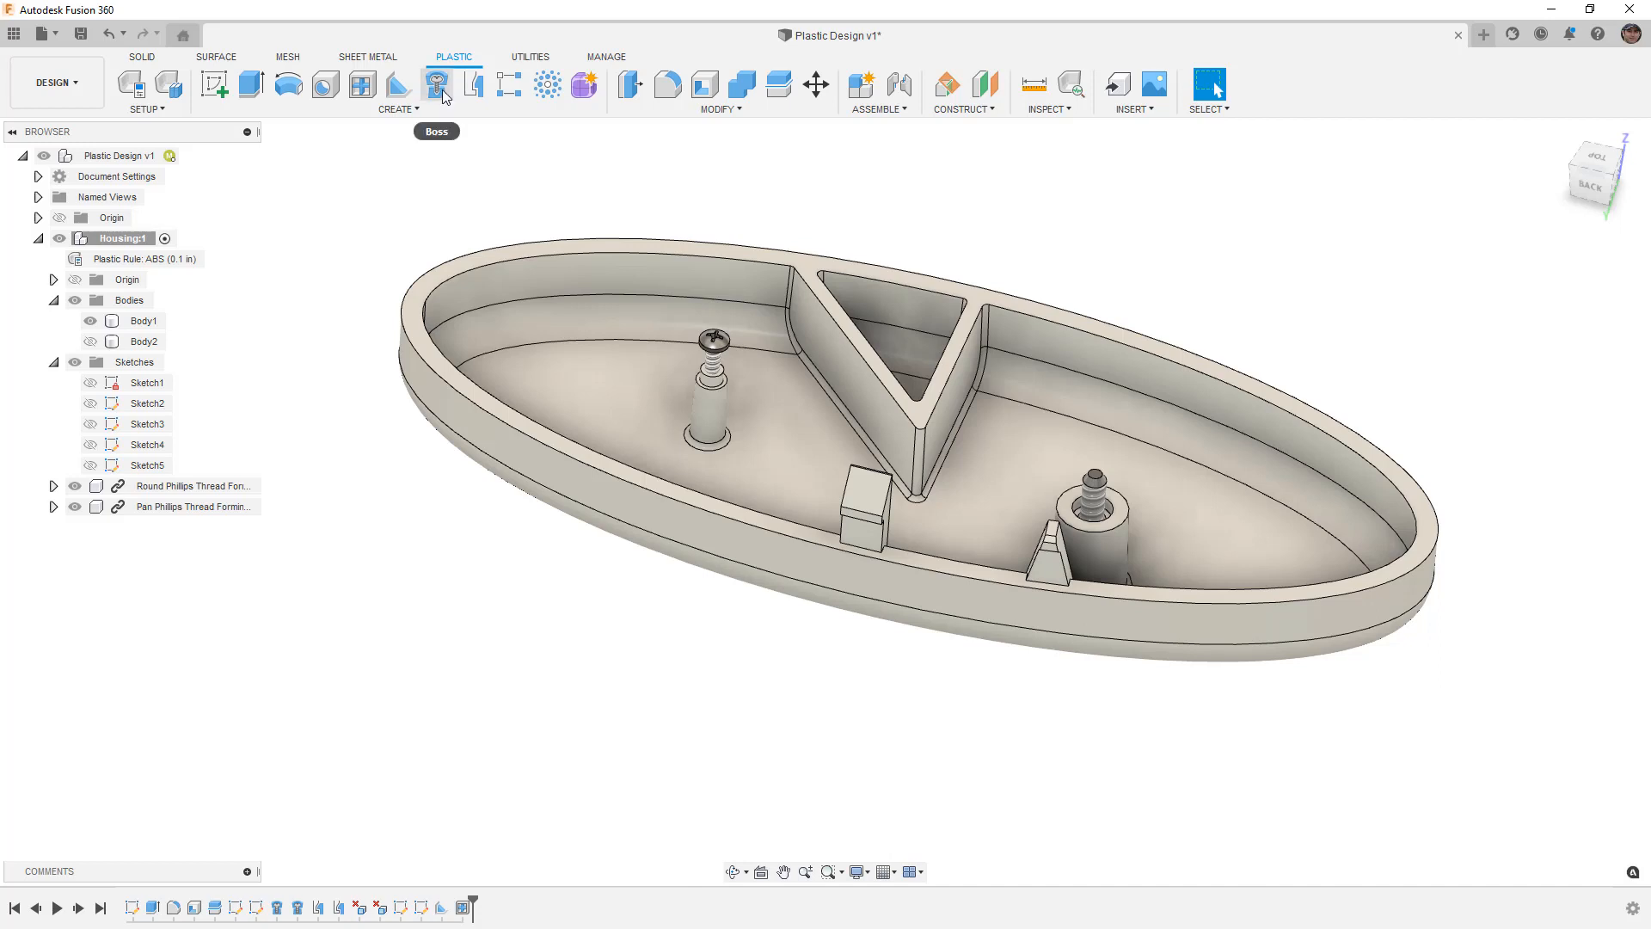
mouse_move(435, 84)
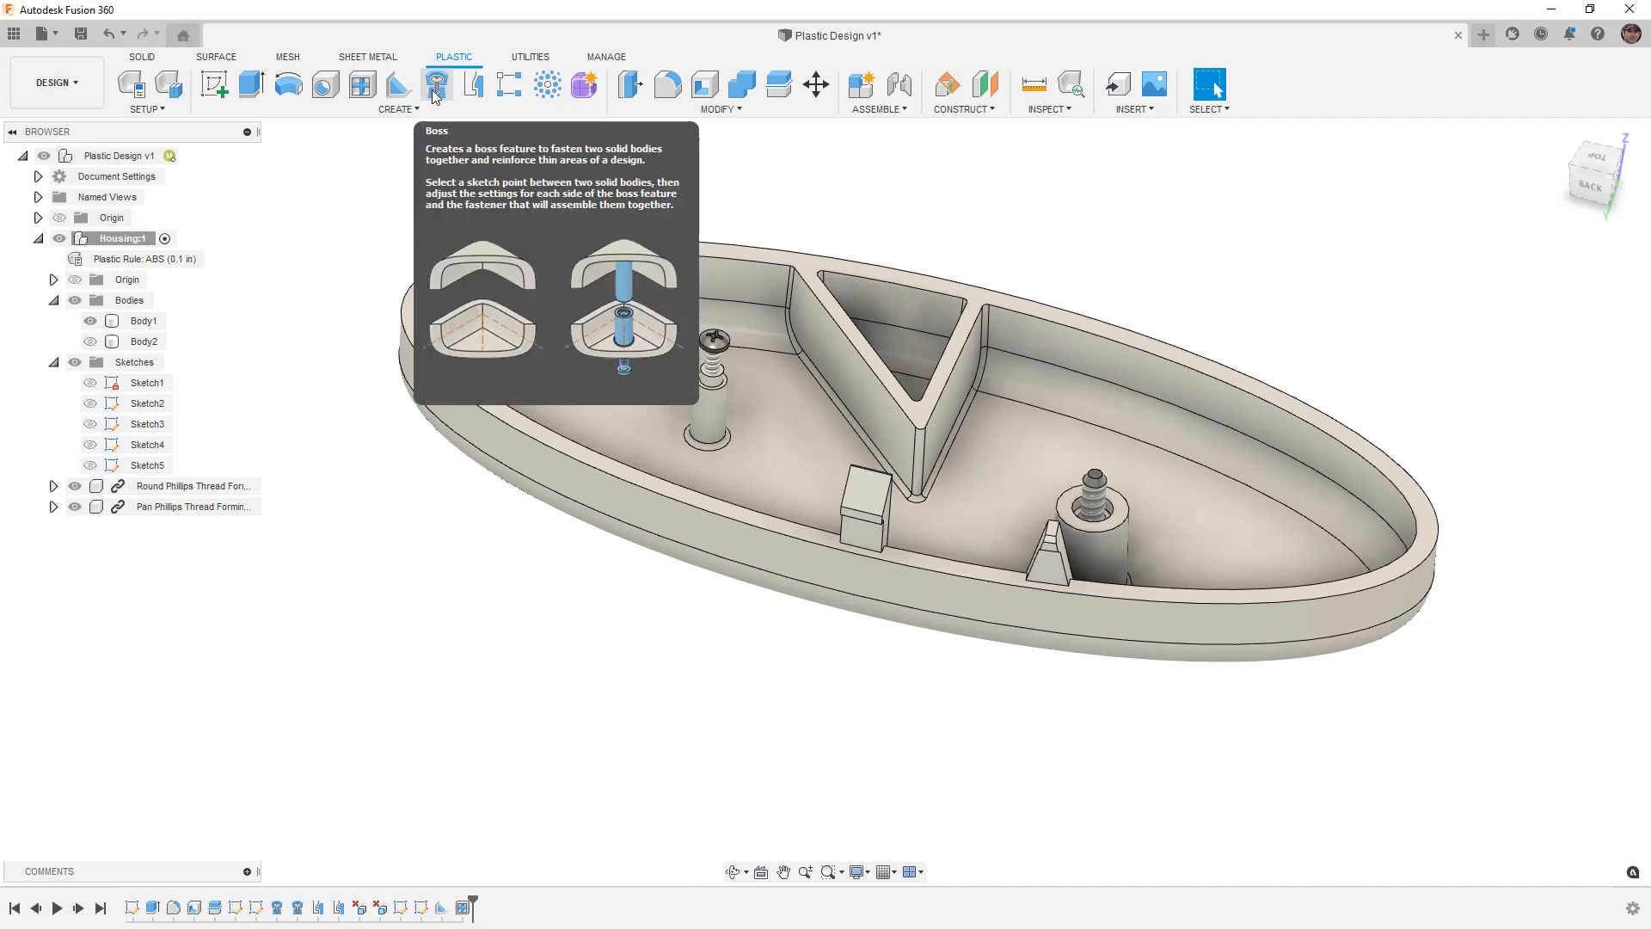
mouse_move(361, 84)
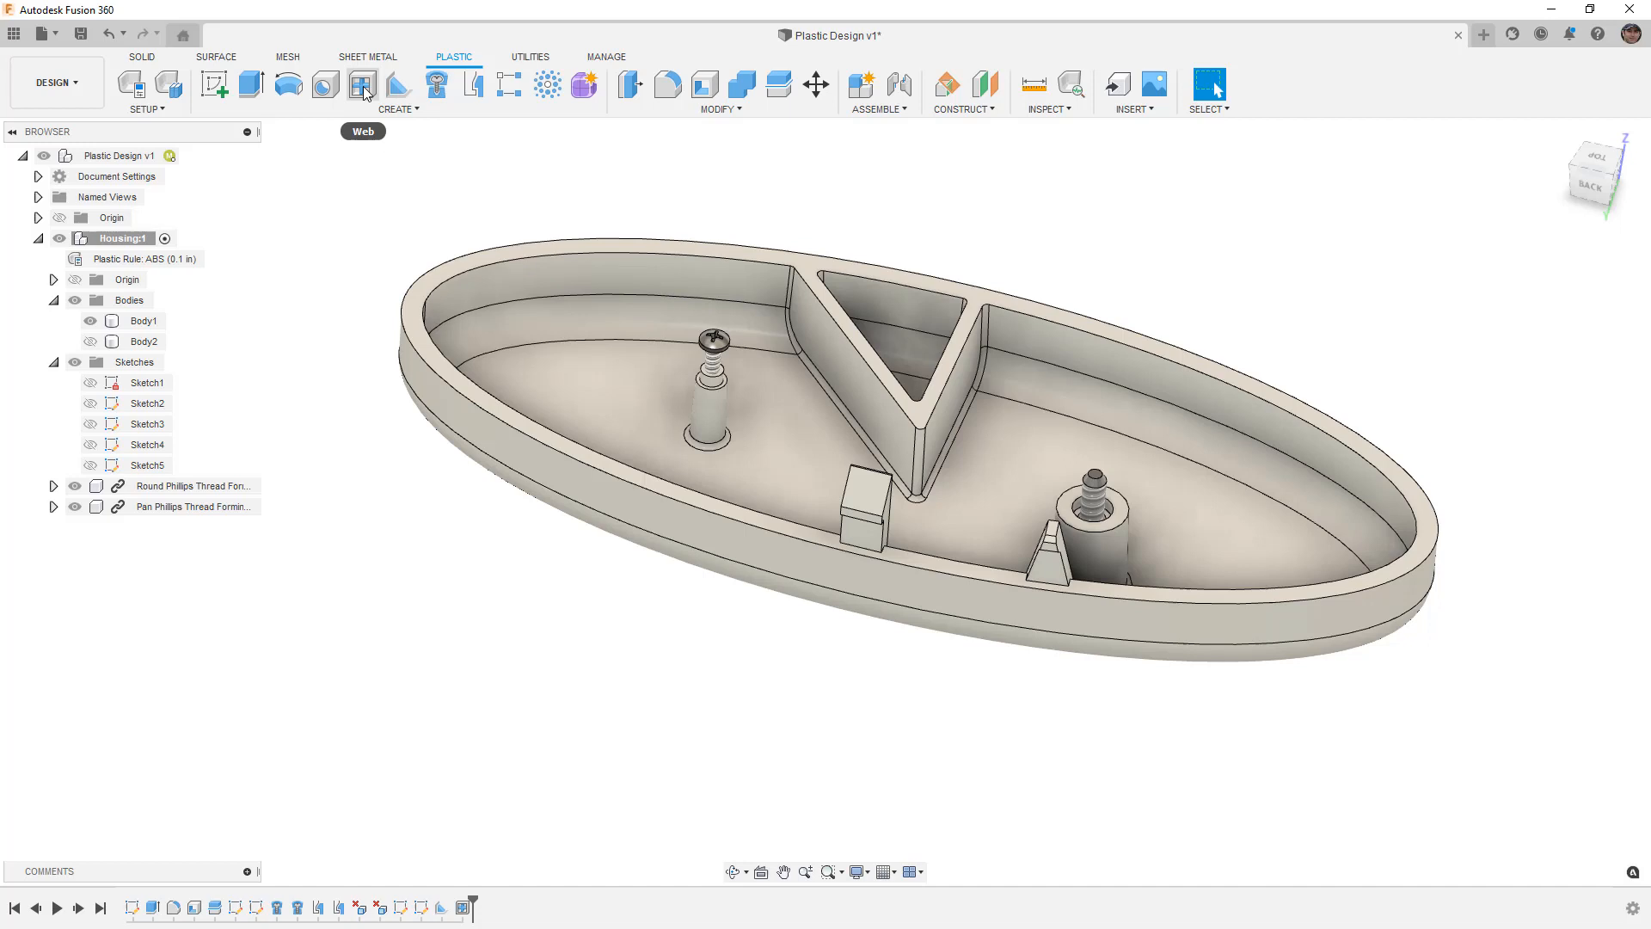
mouse_move(392, 153)
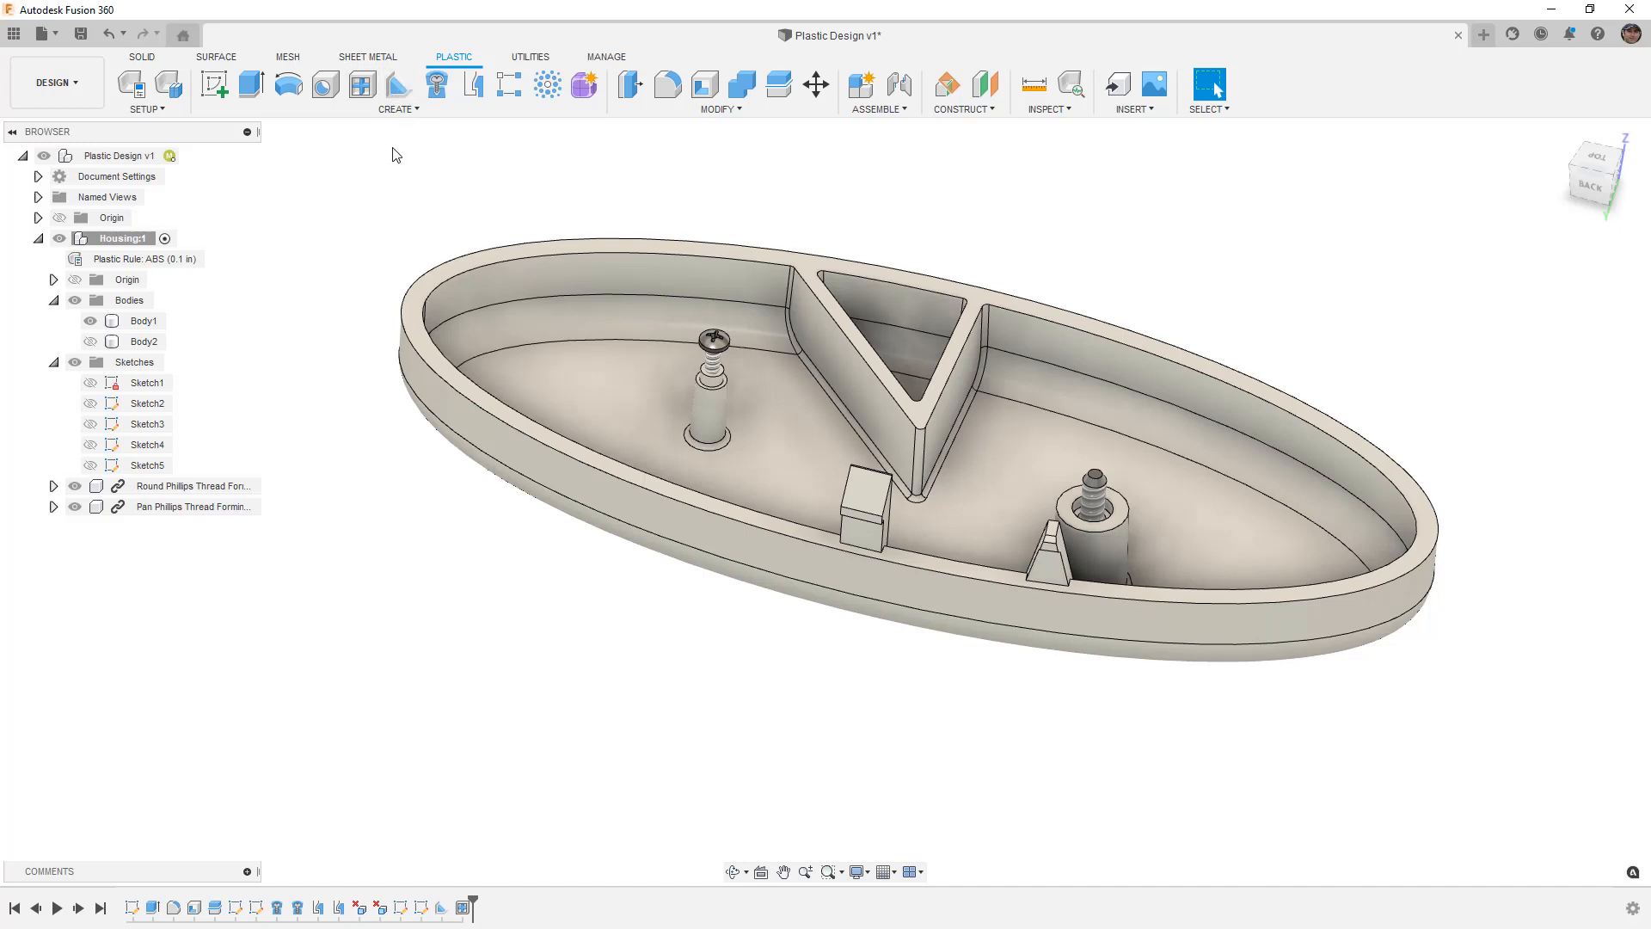
mouse_move(473, 184)
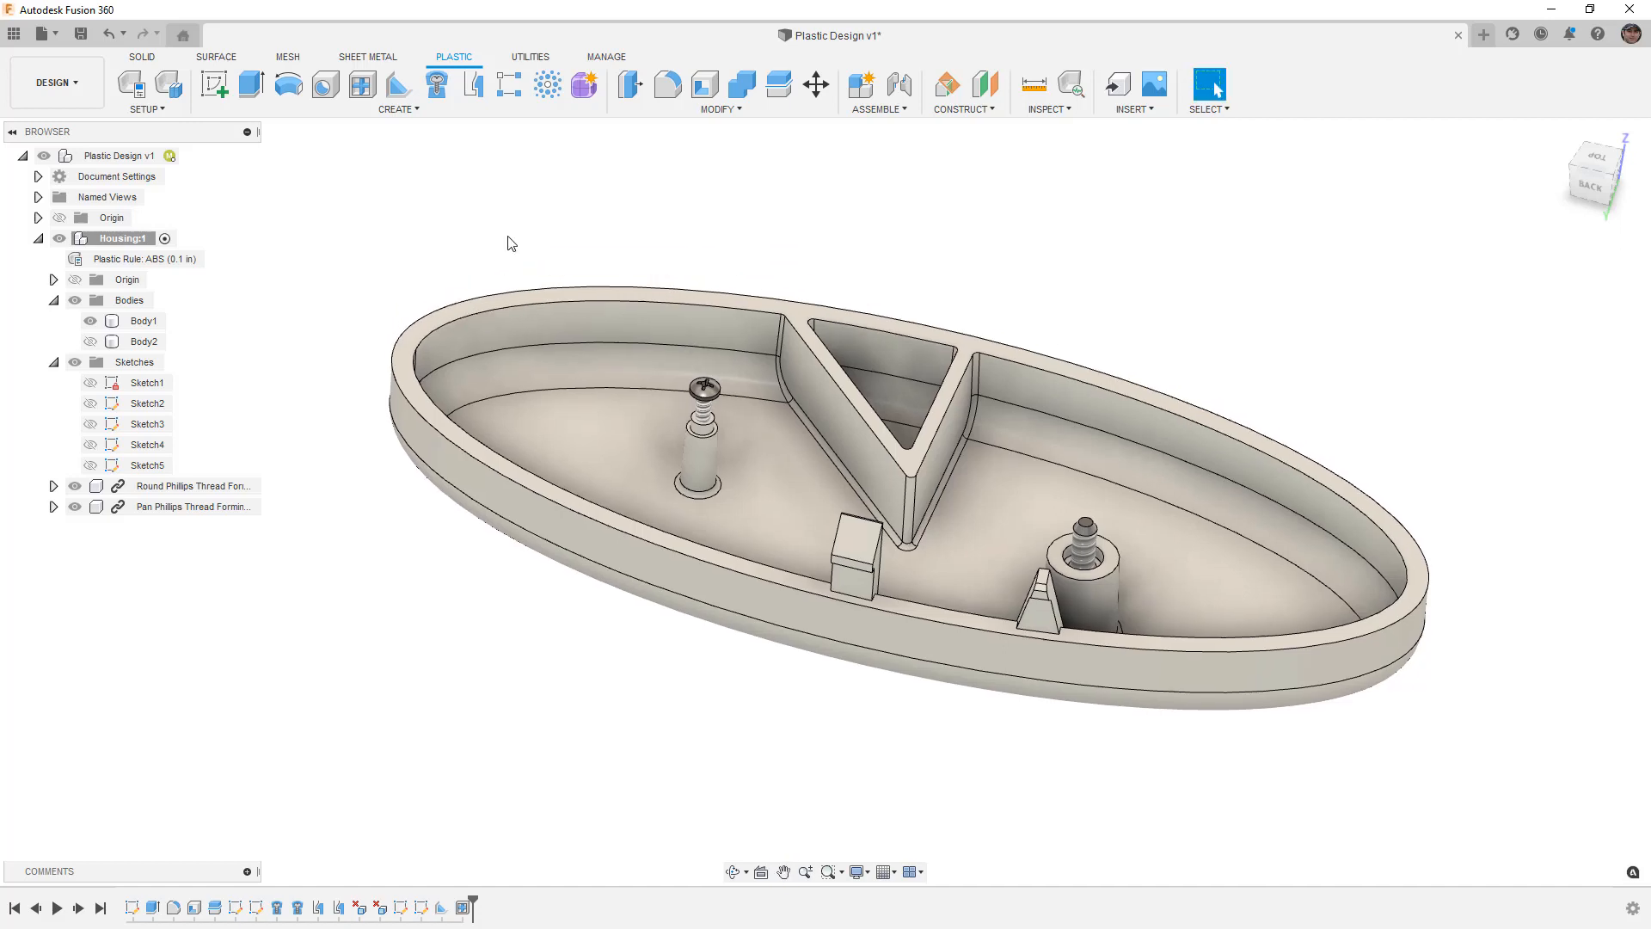
mouse_move(514, 210)
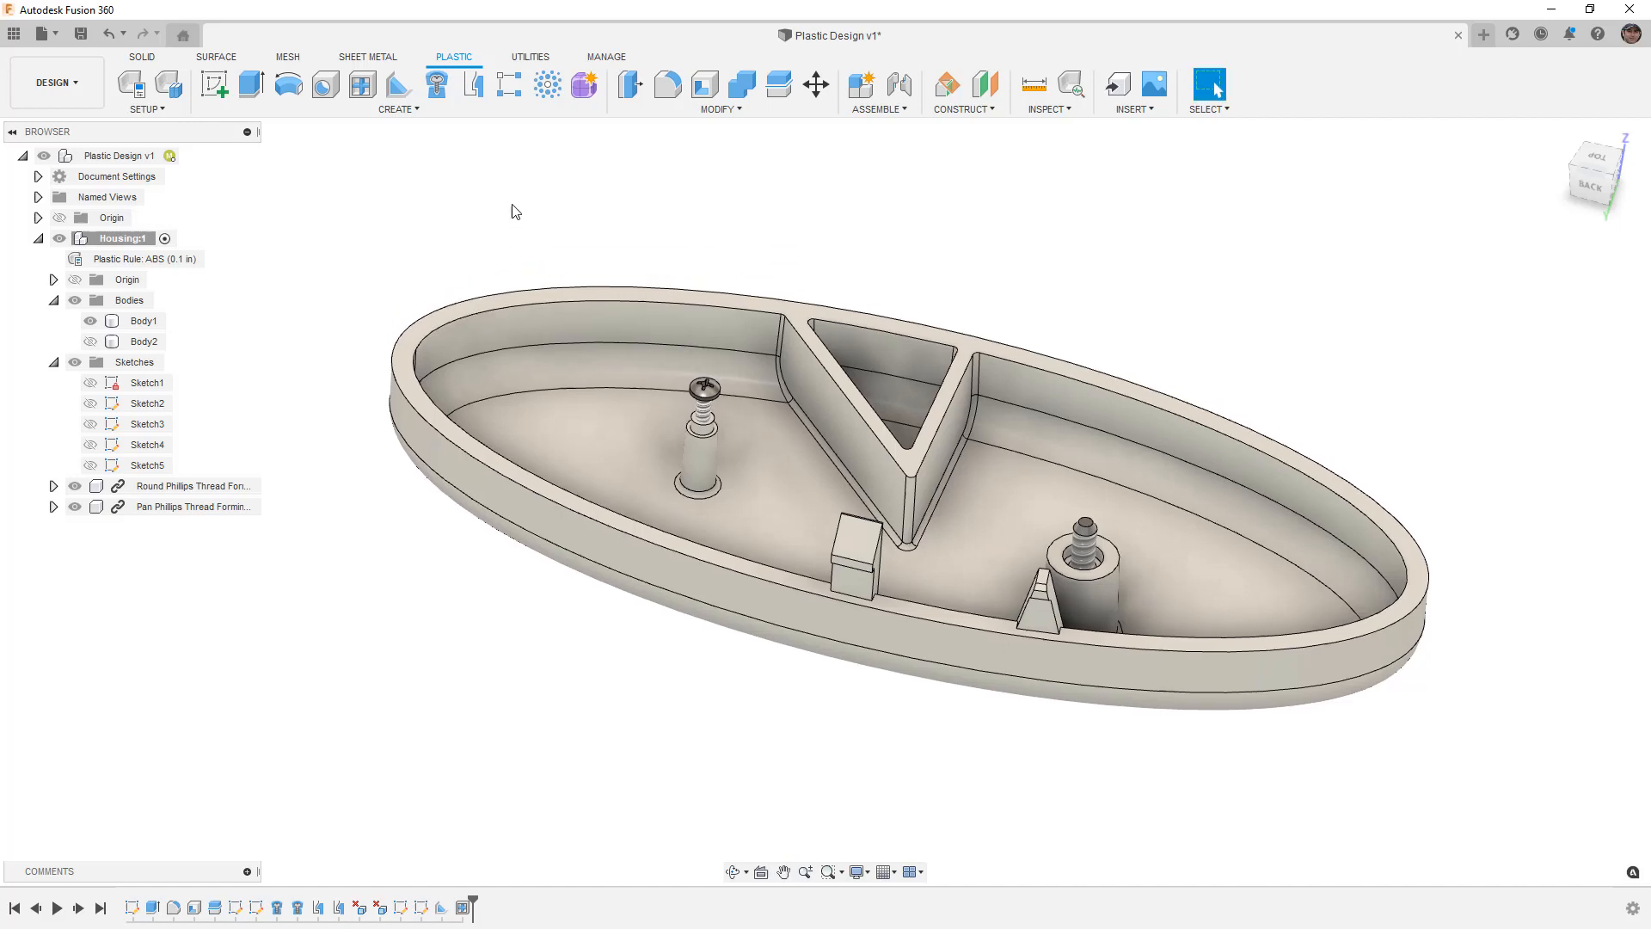